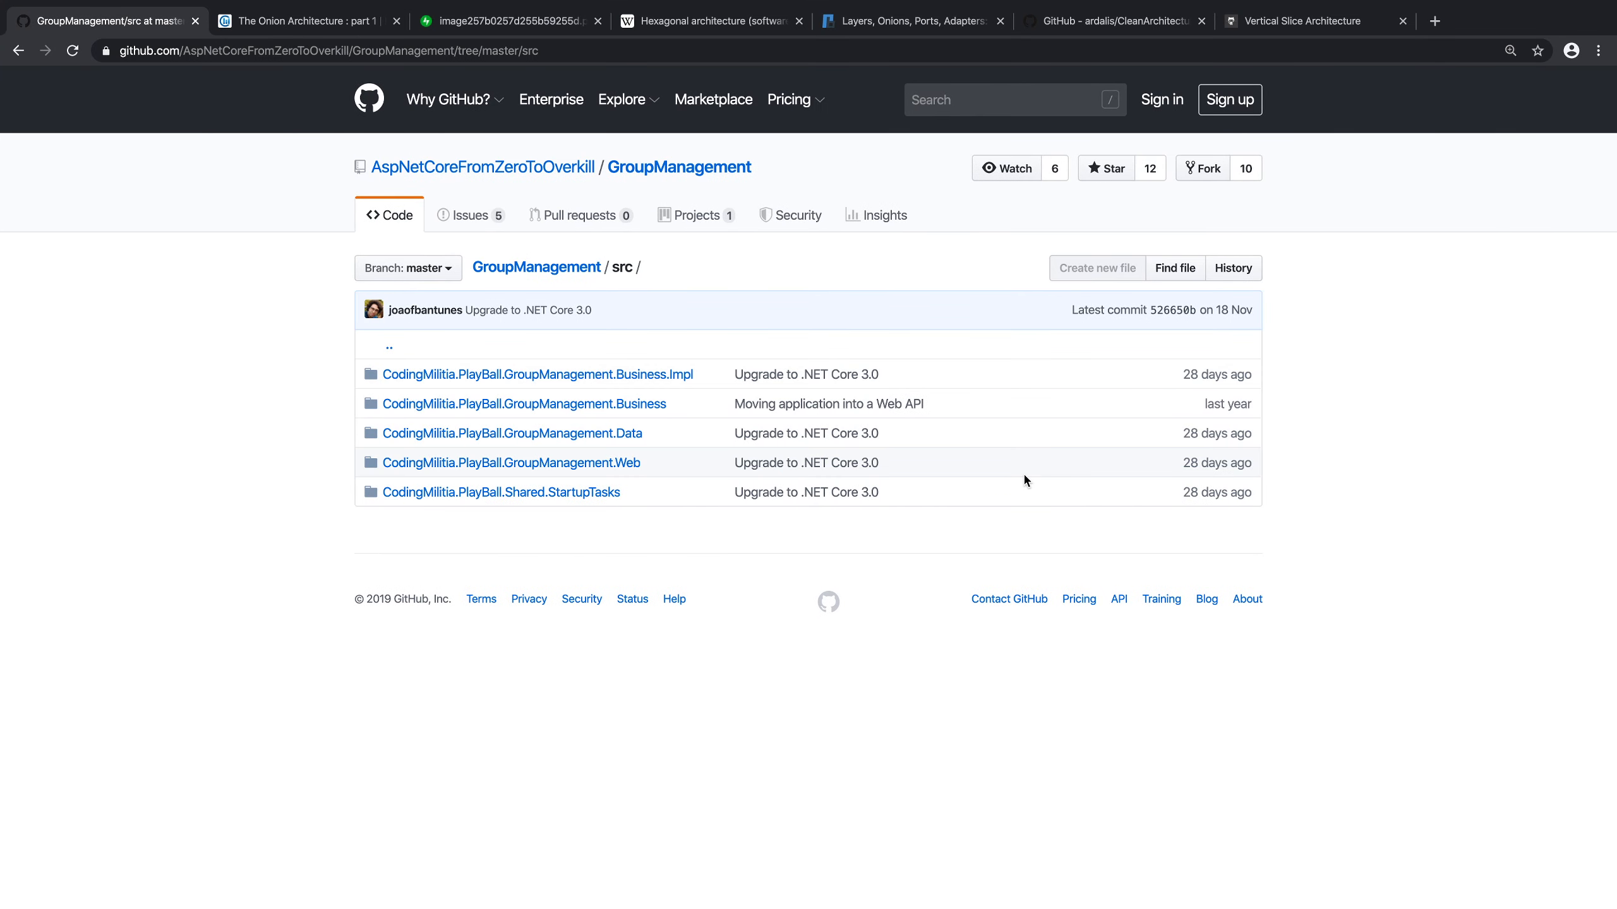
{"action": "mouse_move", "coordinate": [966, 498]}
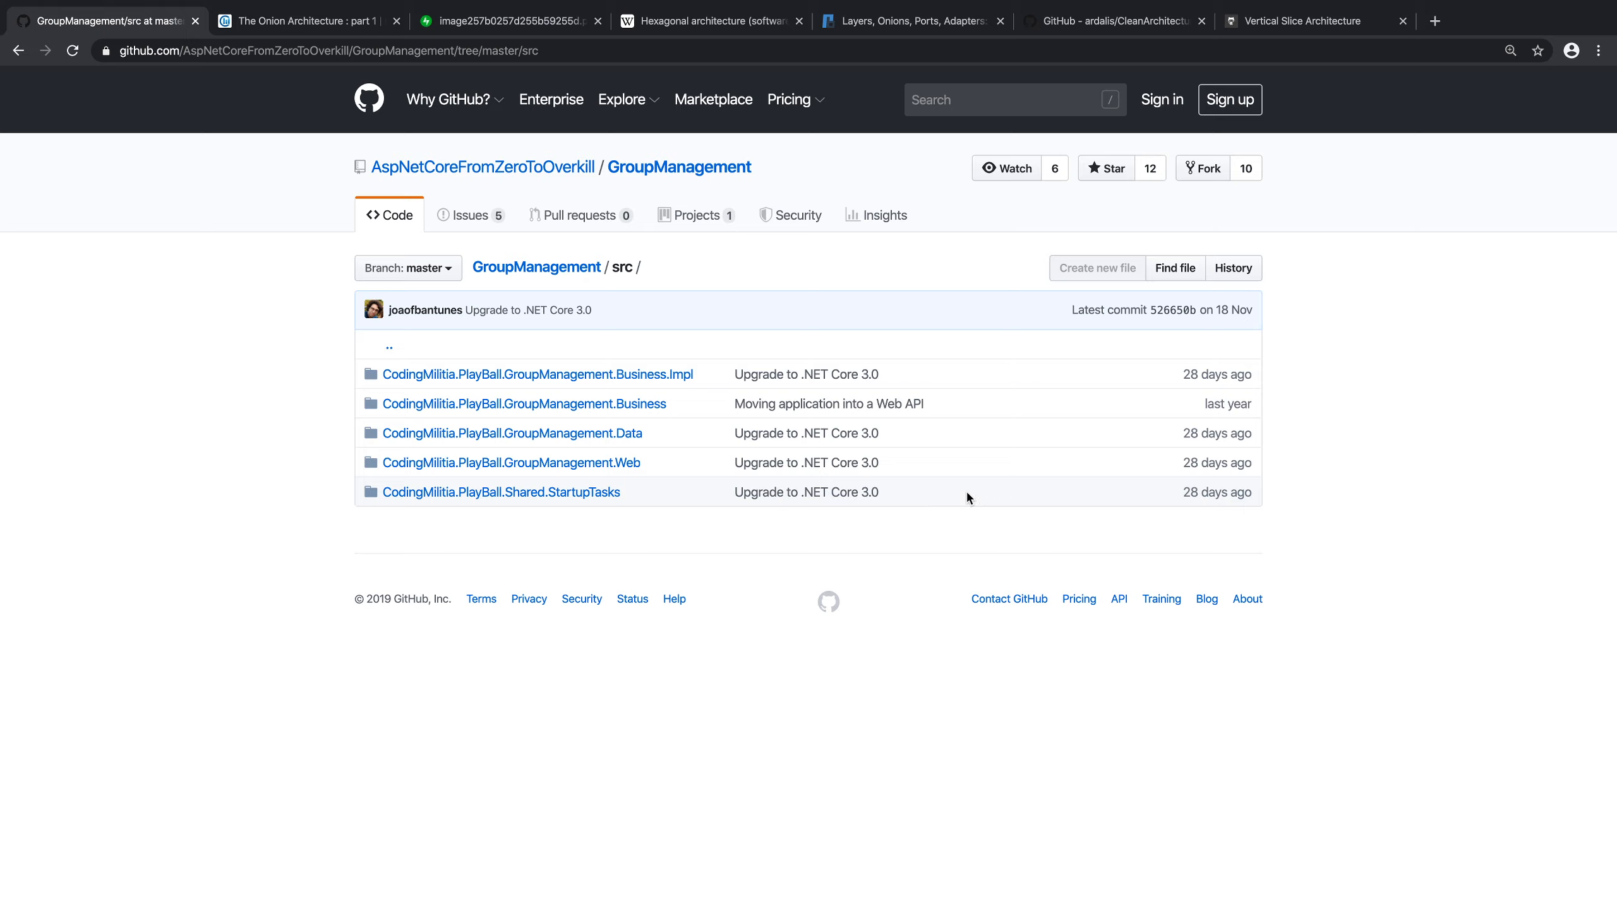
{"action": "mouse_move", "coordinate": [918, 541]}
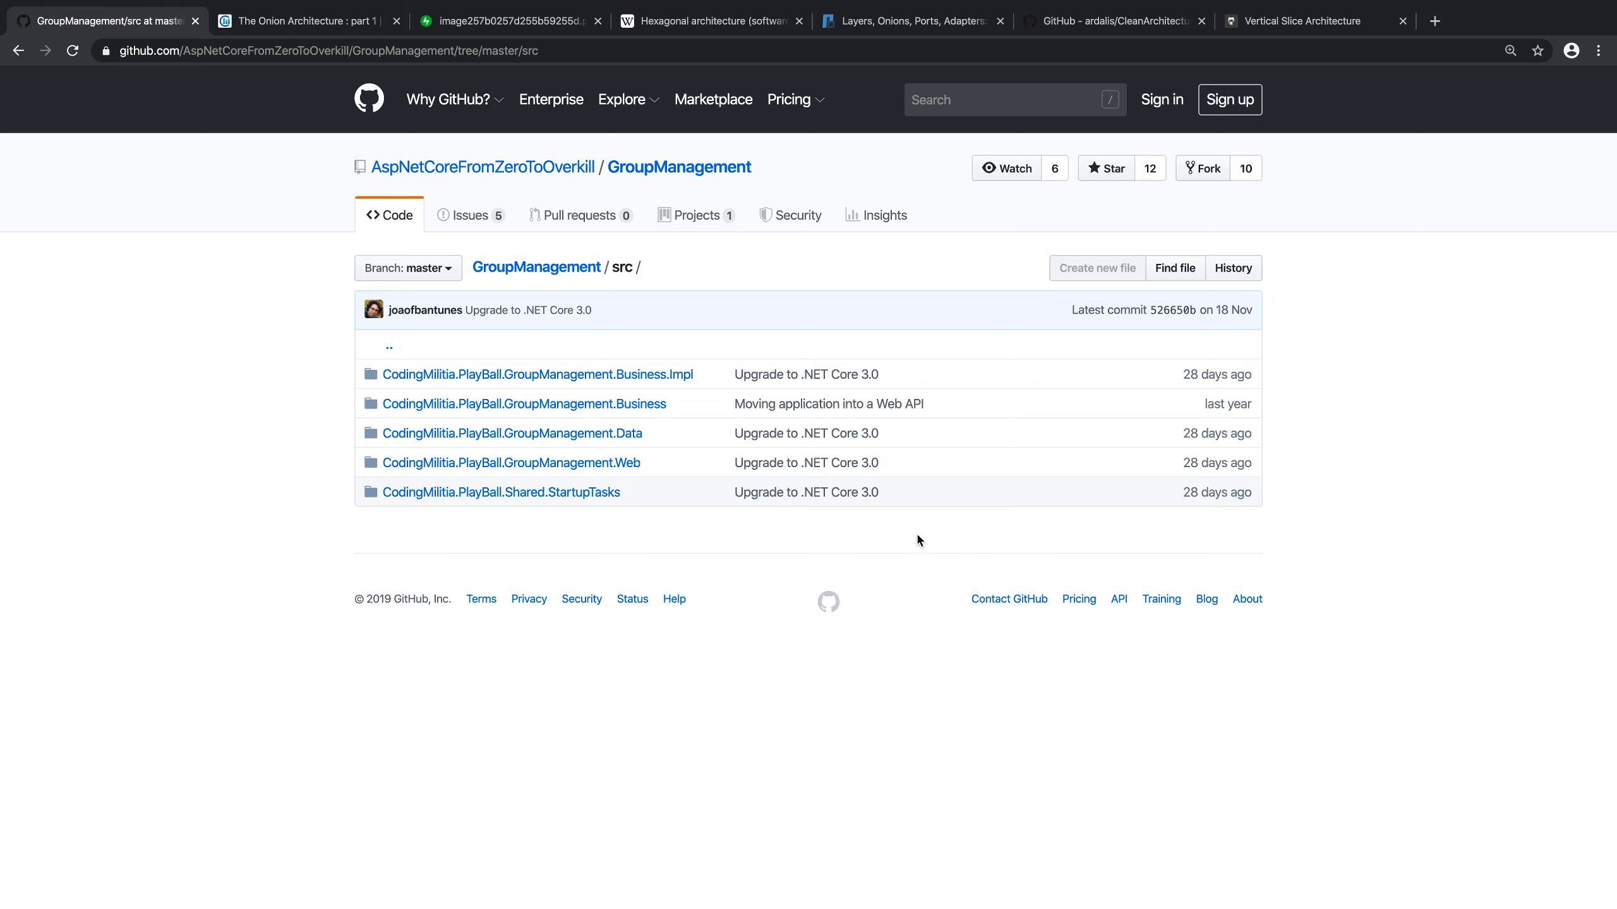
{"action": "mouse_move", "coordinate": [896, 565]}
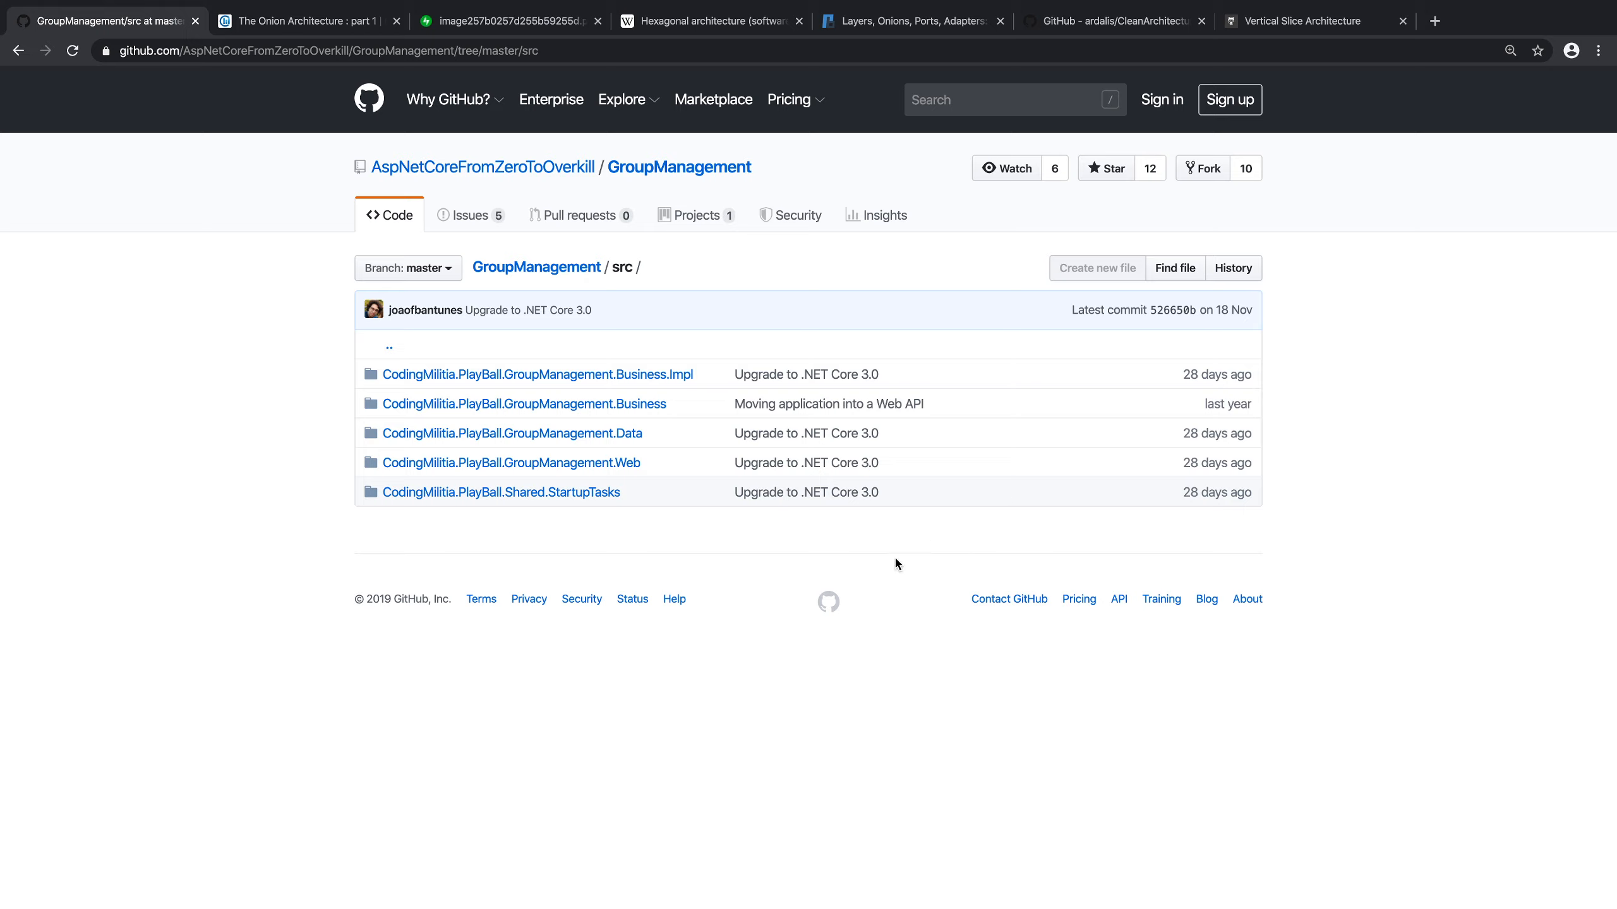
Step: Compare the Onion Architecture part 1 article with the GroupManagement src listing, highlighting passages
{"action": "left_click", "coordinate": [299, 21]}
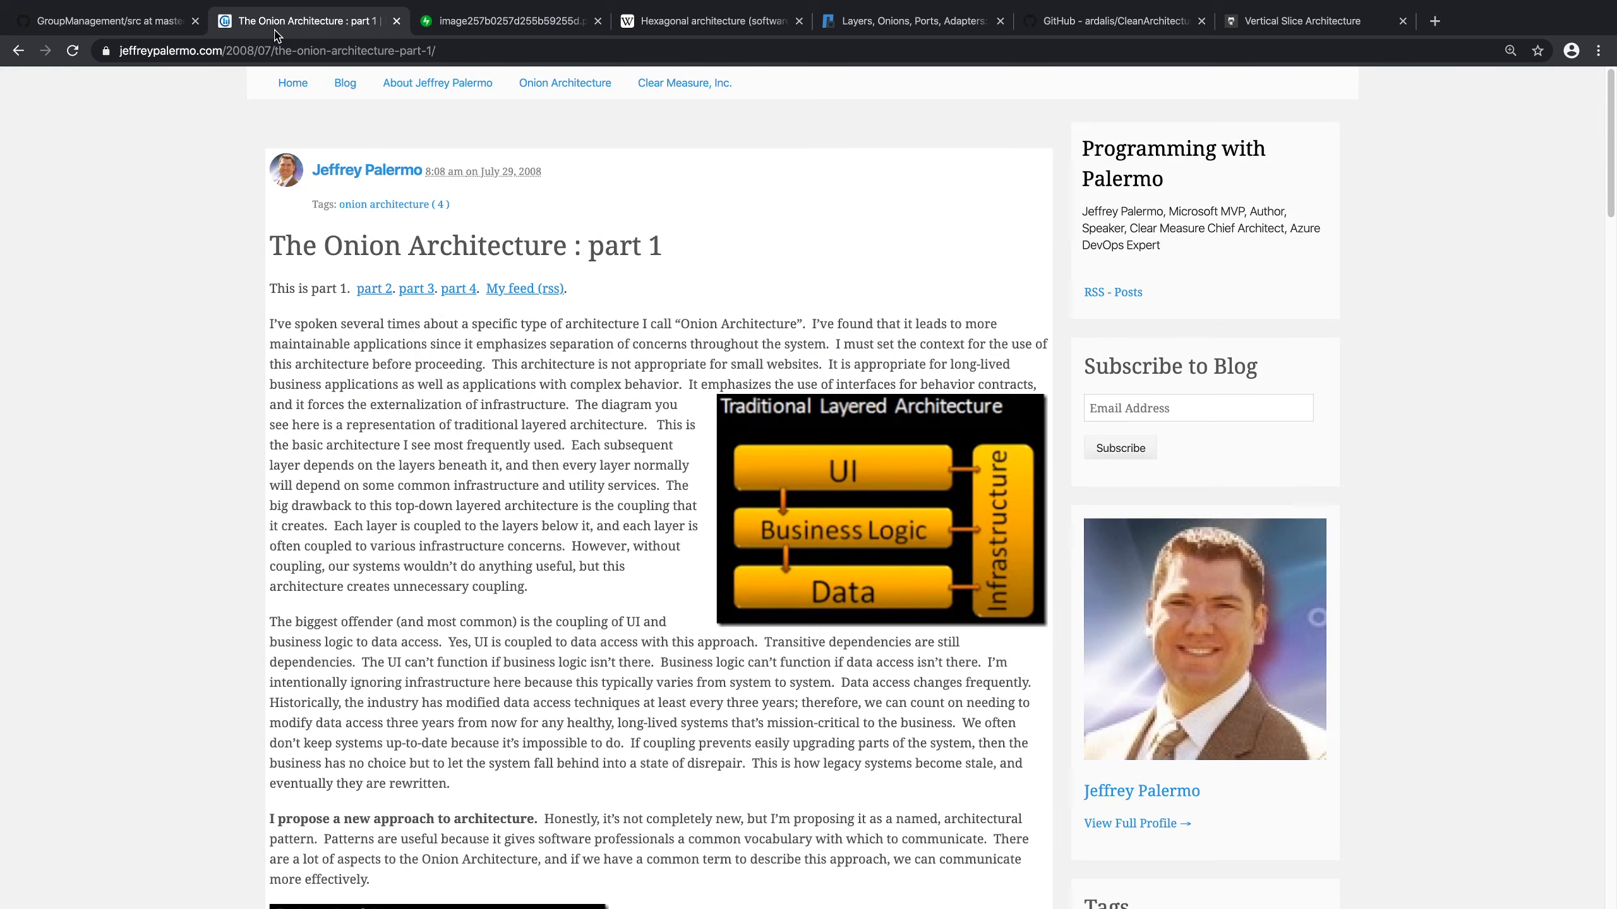
{"action": "mouse_move", "coordinate": [660, 479]}
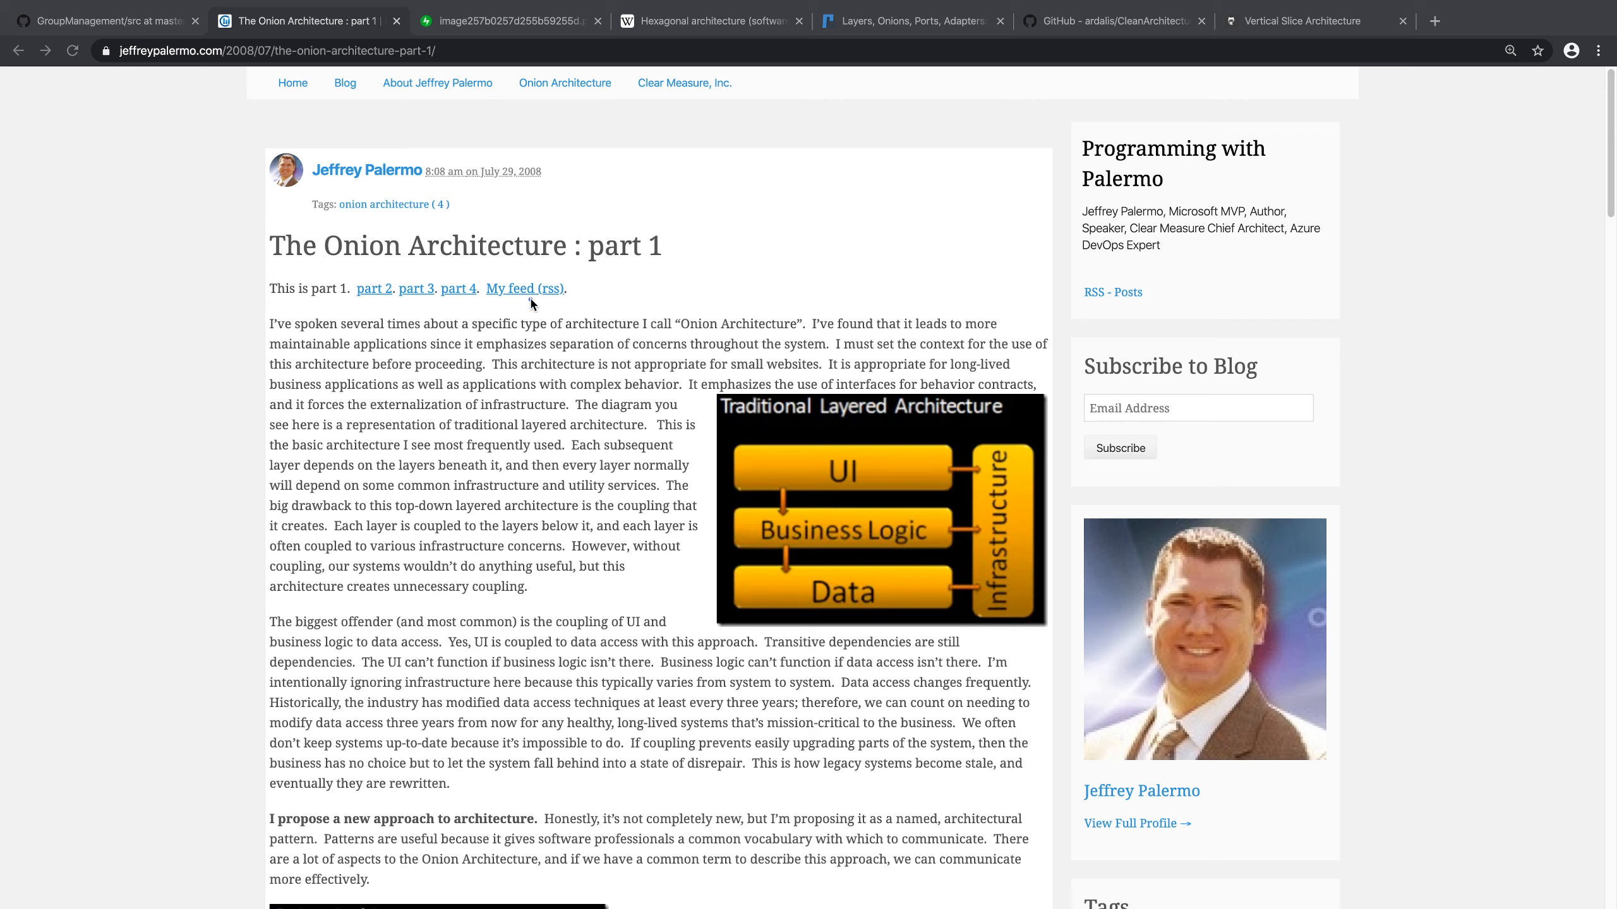
{"action": "left_click", "coordinate": [103, 21]}
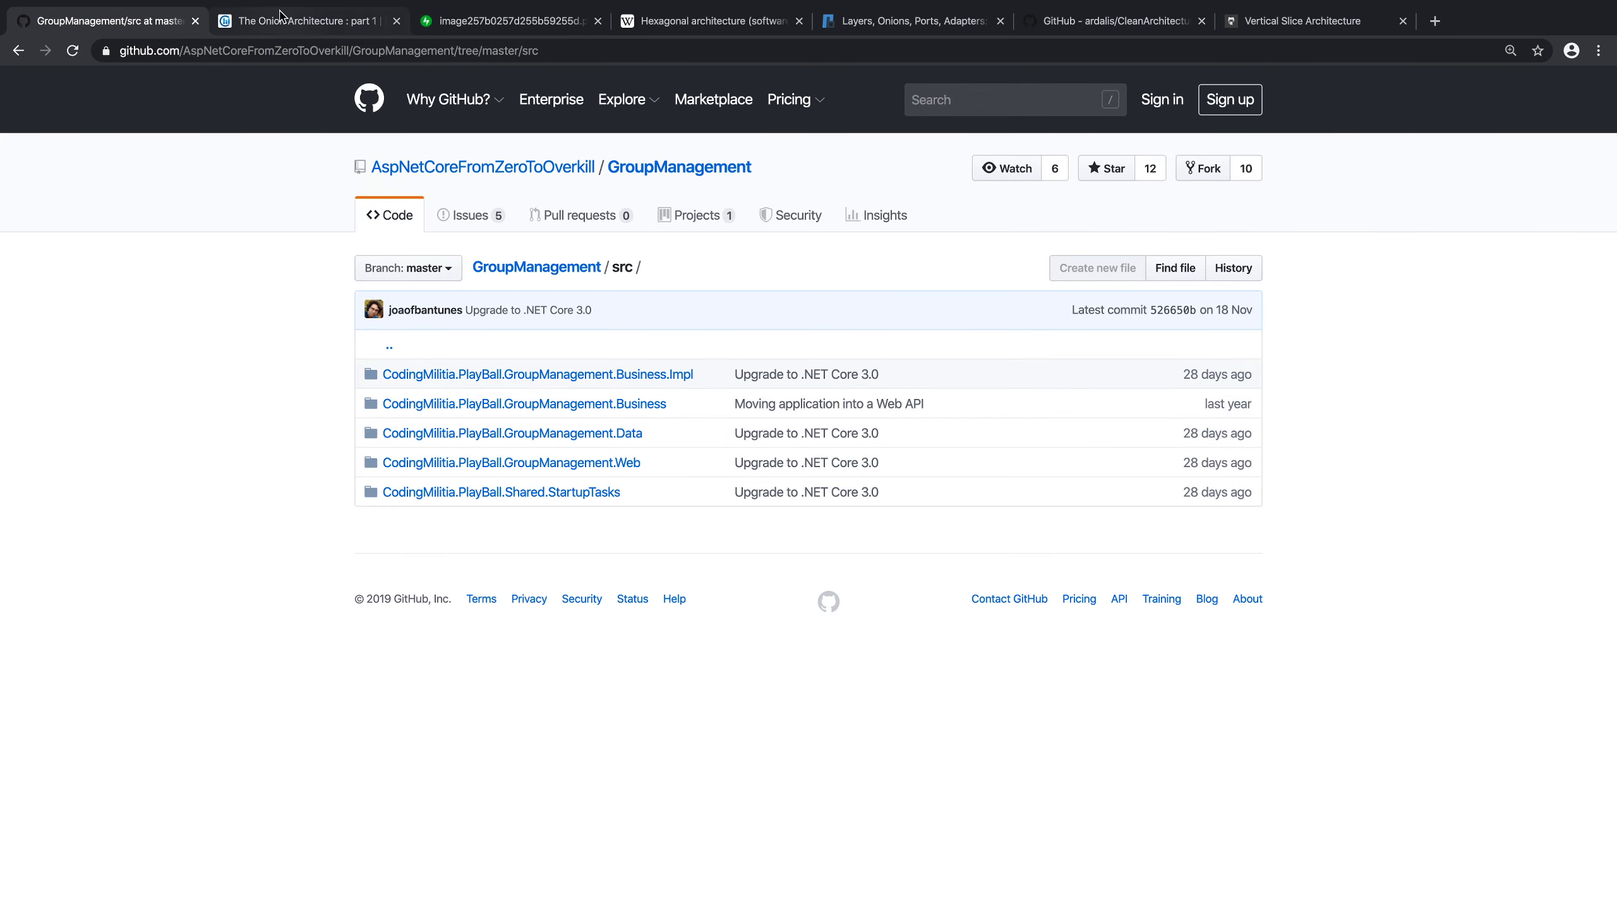
{"action": "left_click", "coordinate": [305, 21]}
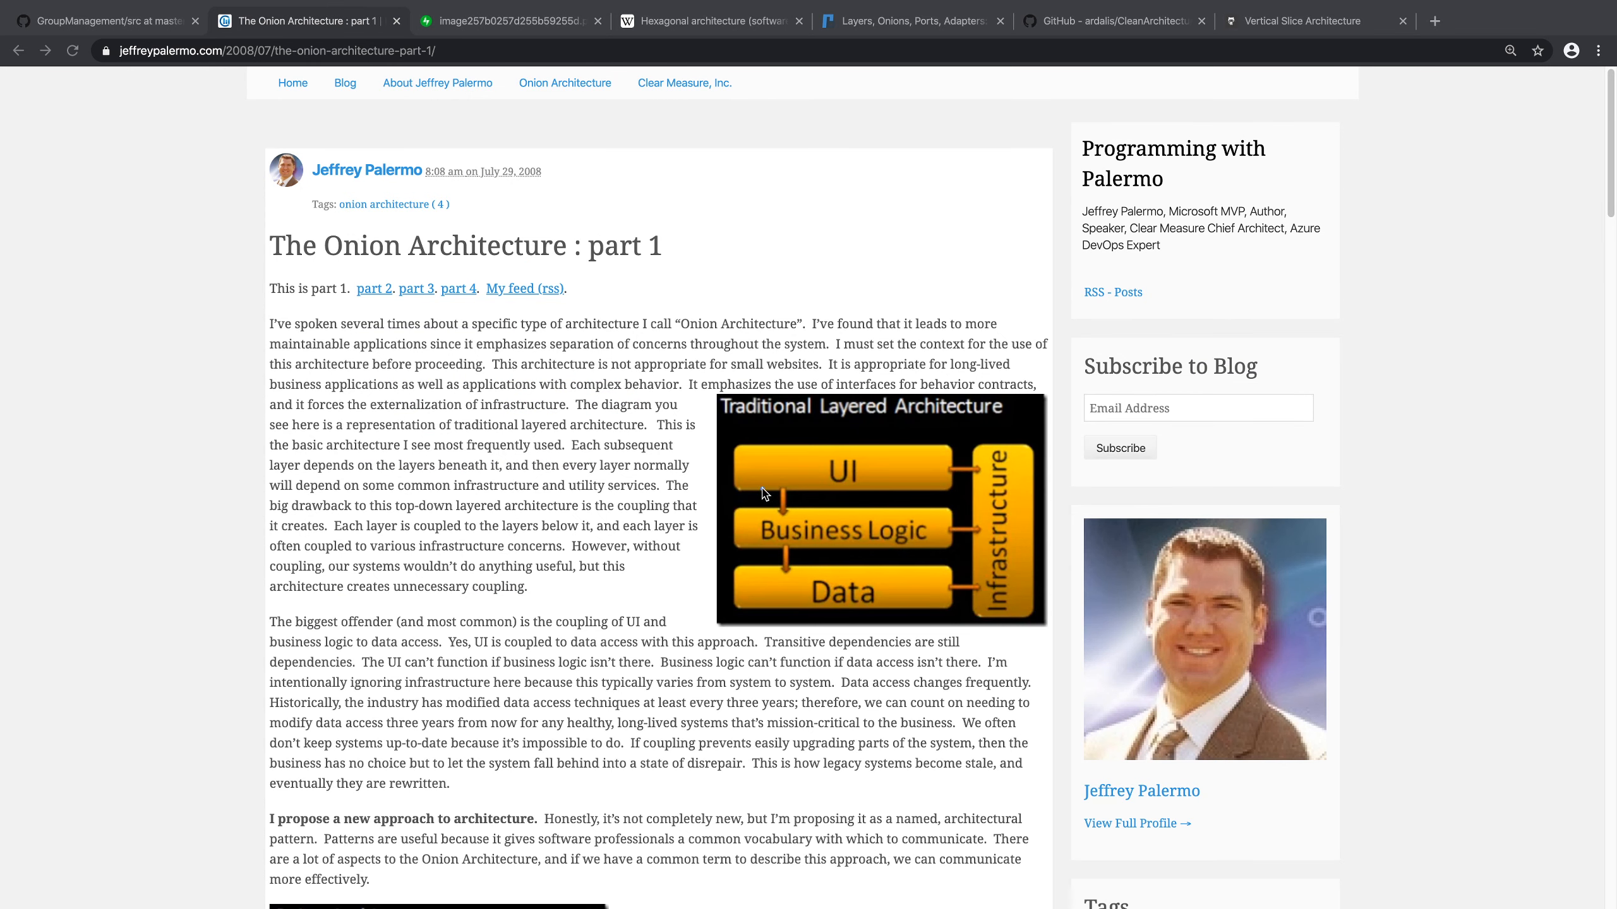
{"action": "left_click_drag", "start_coordinate": [759, 493], "coordinate": [941, 528]}
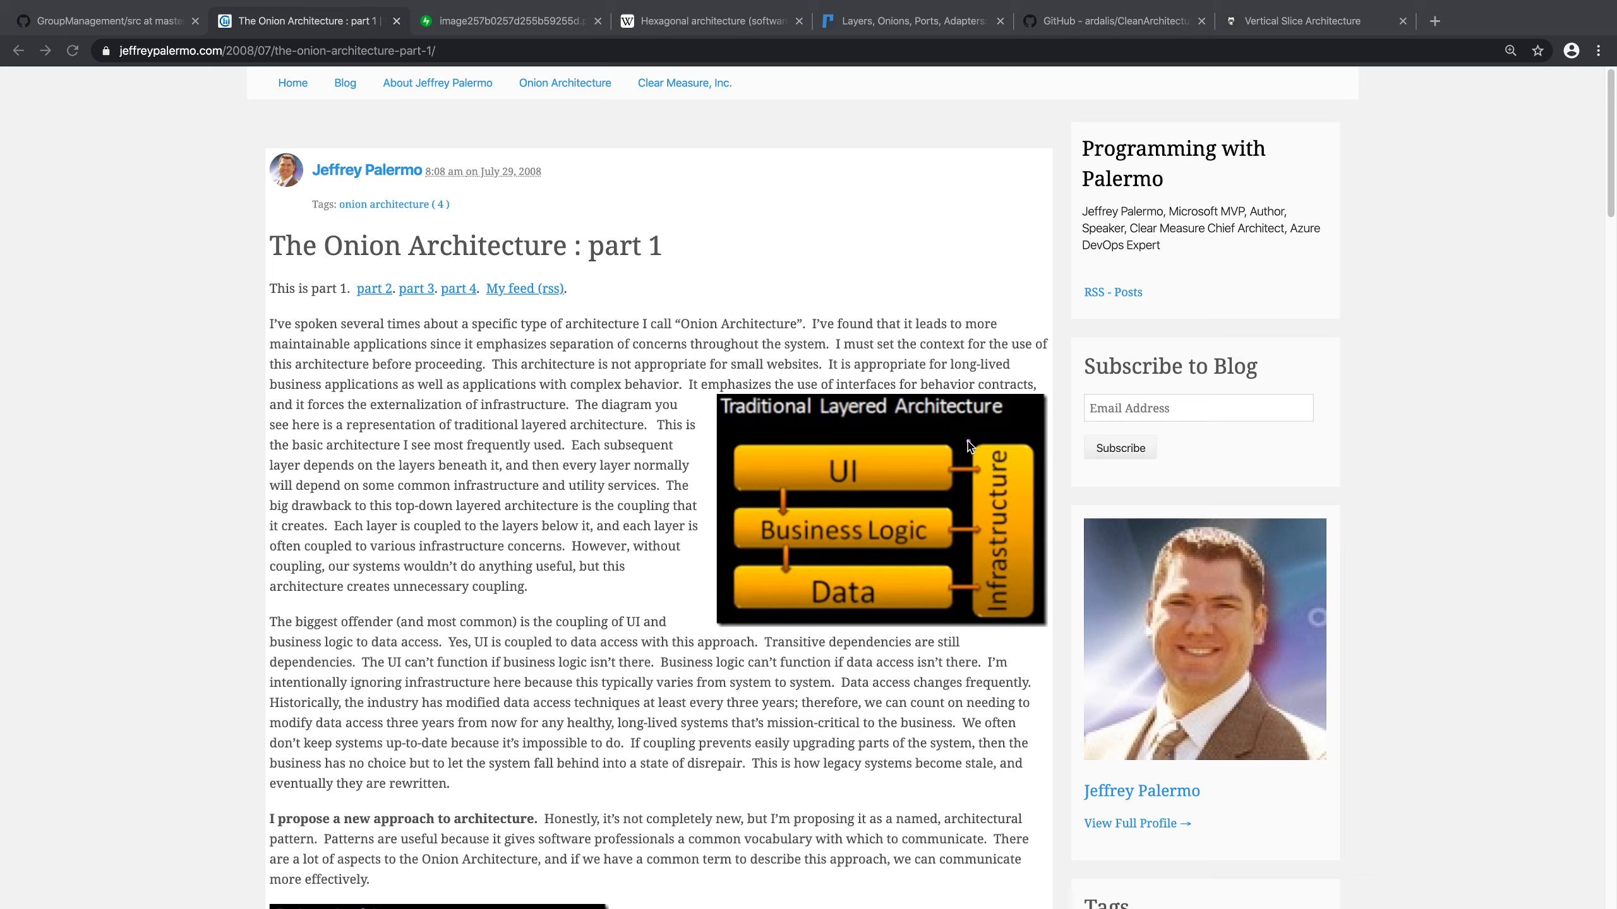
{"action": "left_click_drag", "start_coordinate": [972, 445], "coordinate": [1028, 495]}
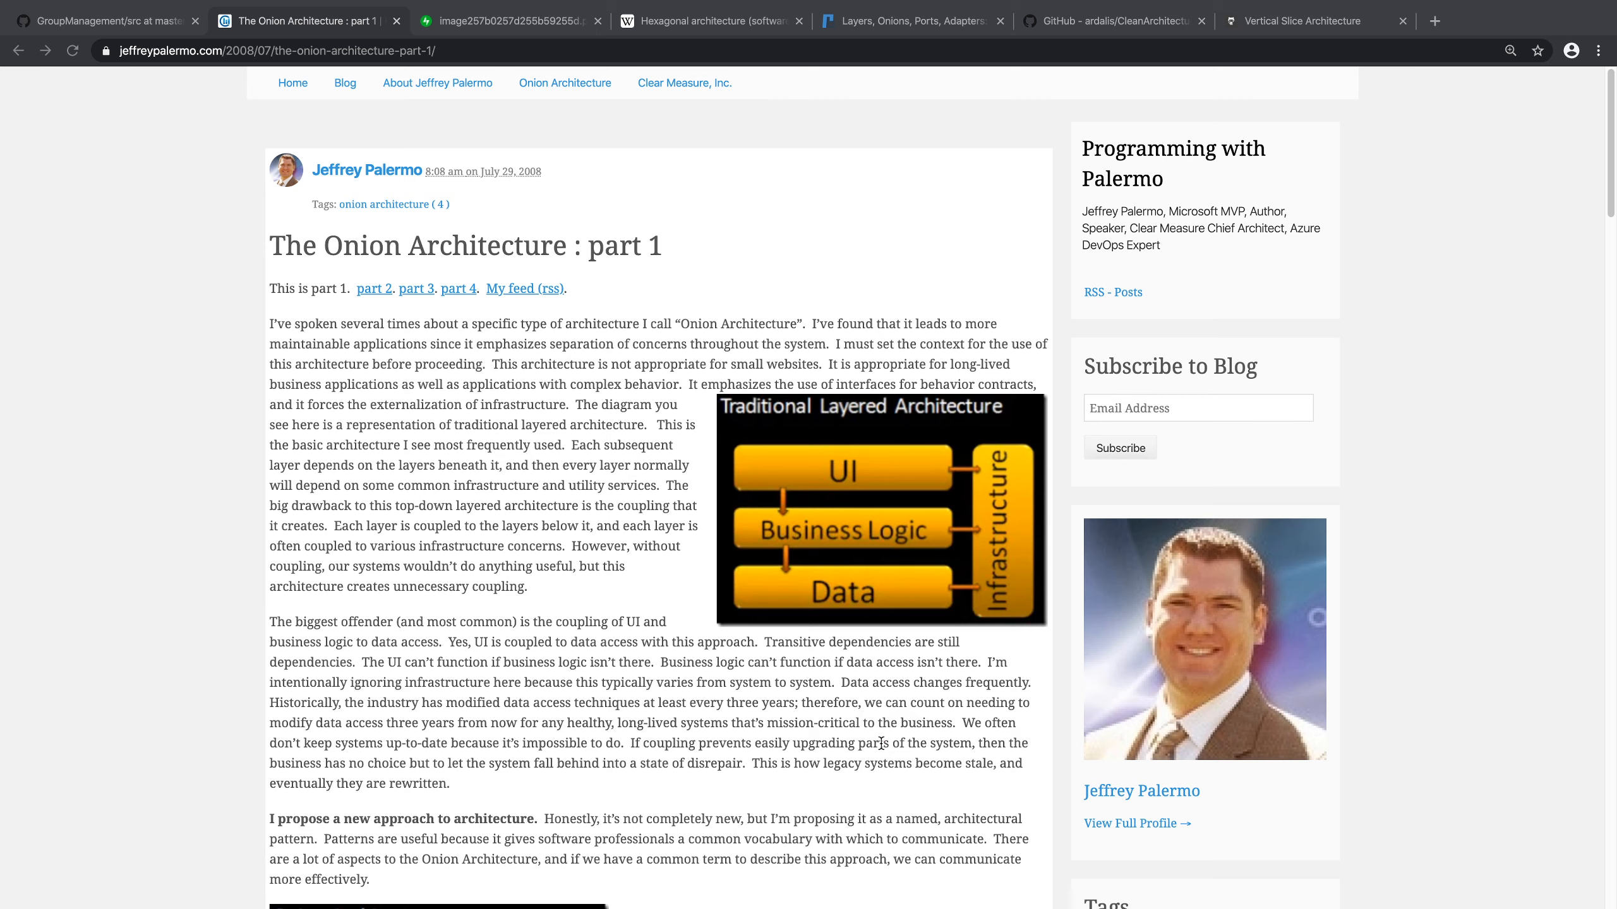
{"action": "scroll", "scroll_direction": "down", "scroll_amount": 3}
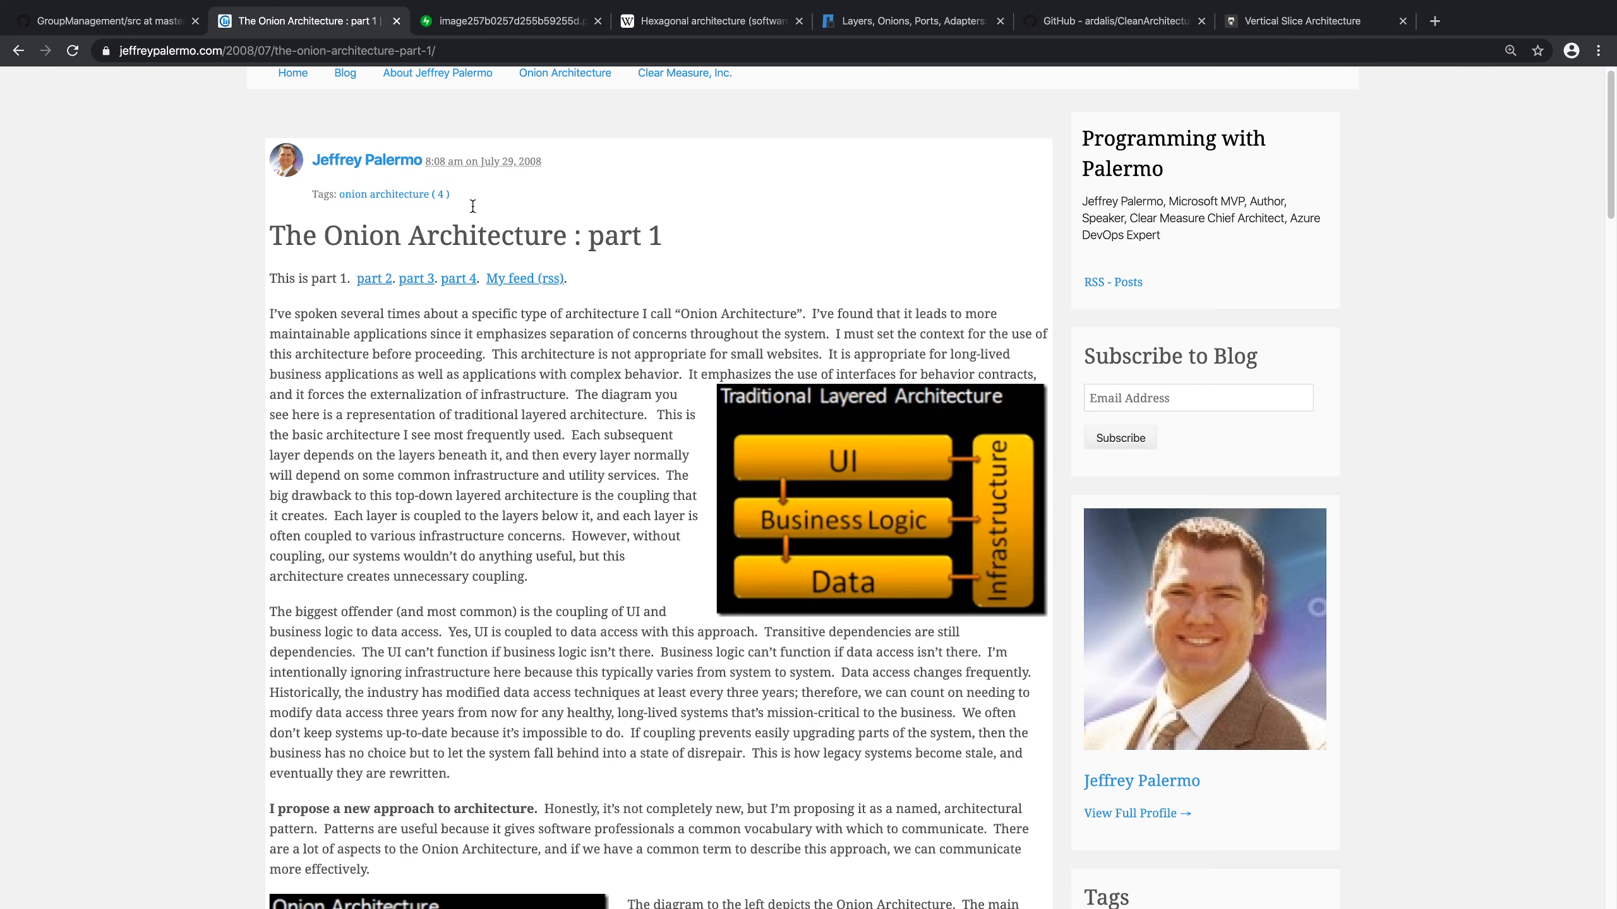
Step: Return briefly to the src listing, then reopen the Onion Architecture article and highlight more text
{"action": "left_click", "coordinate": [103, 21]}
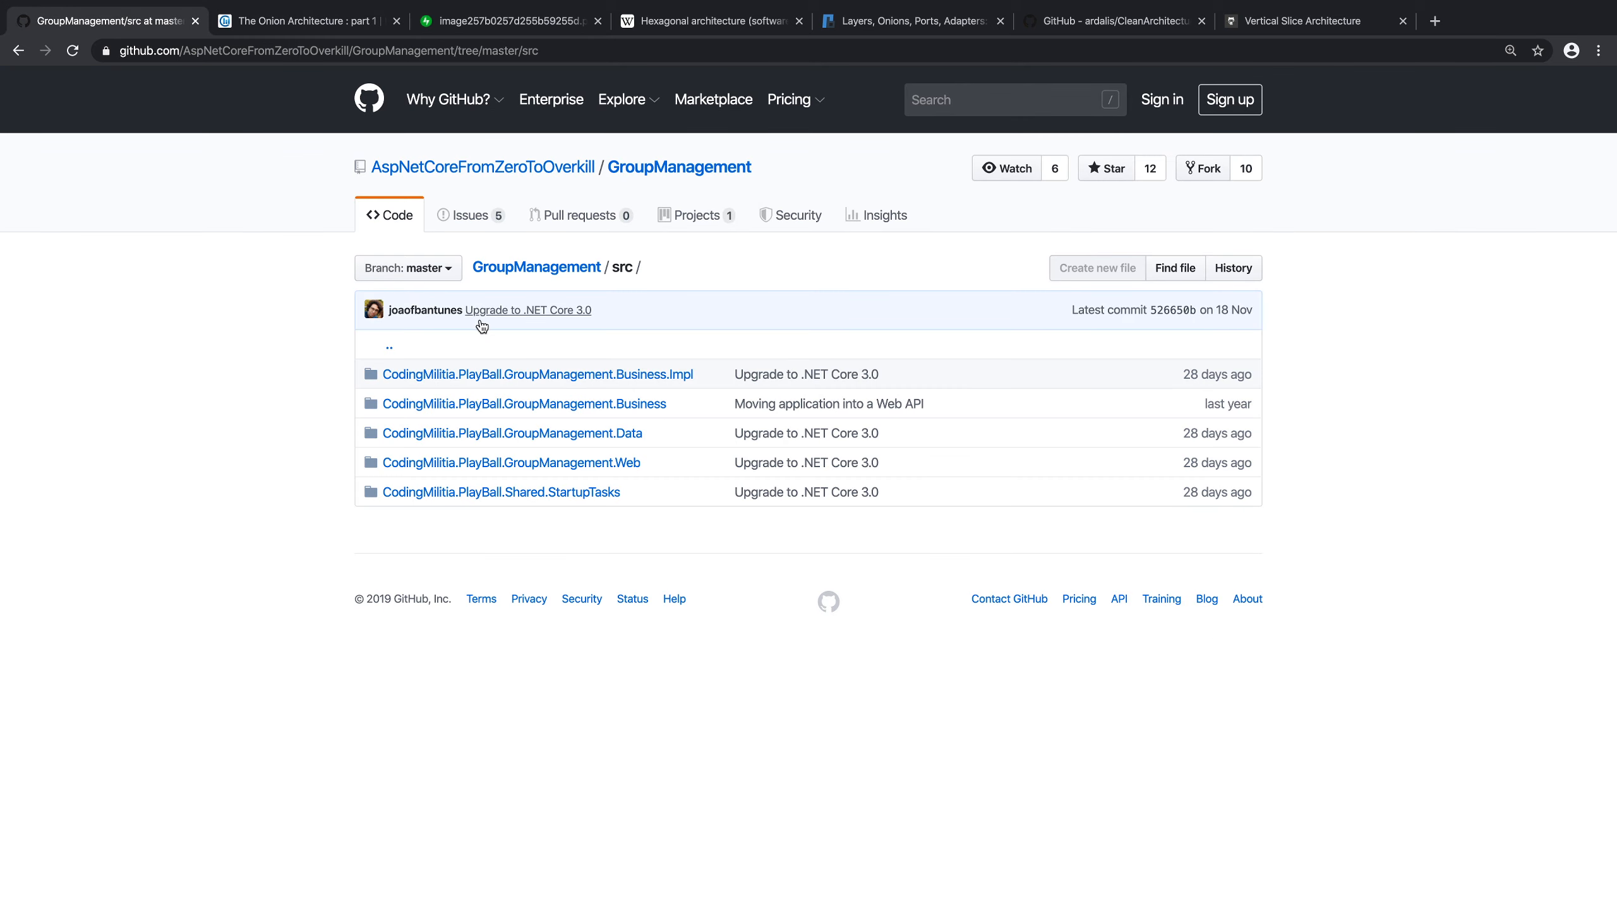
{"action": "mouse_move", "coordinate": [682, 534]}
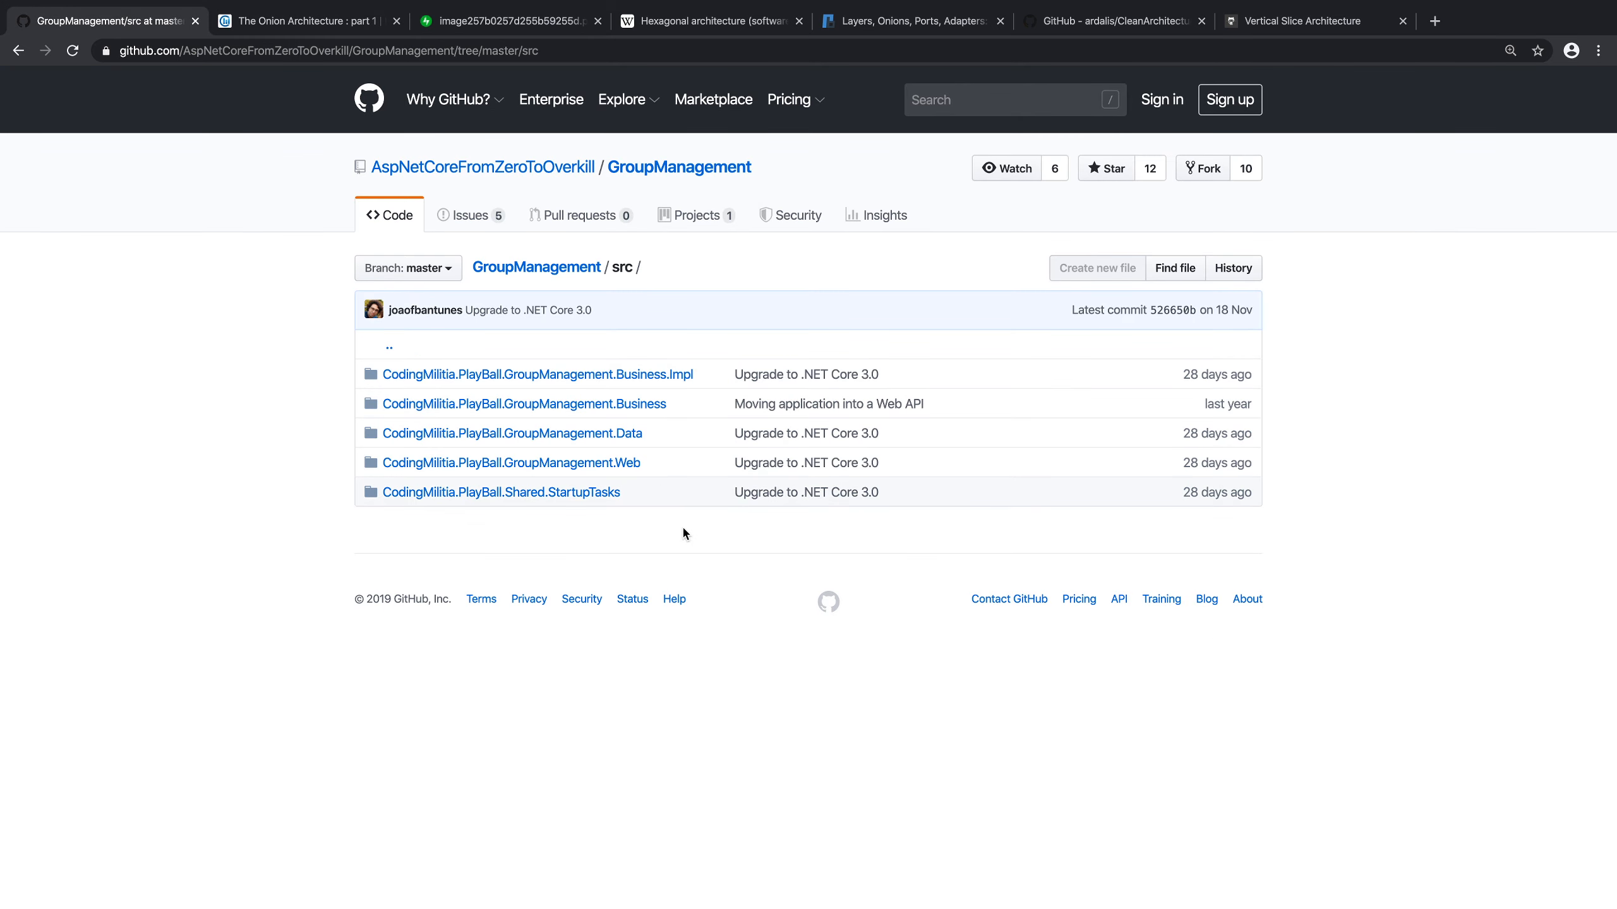
{"action": "mouse_move", "coordinate": [665, 548]}
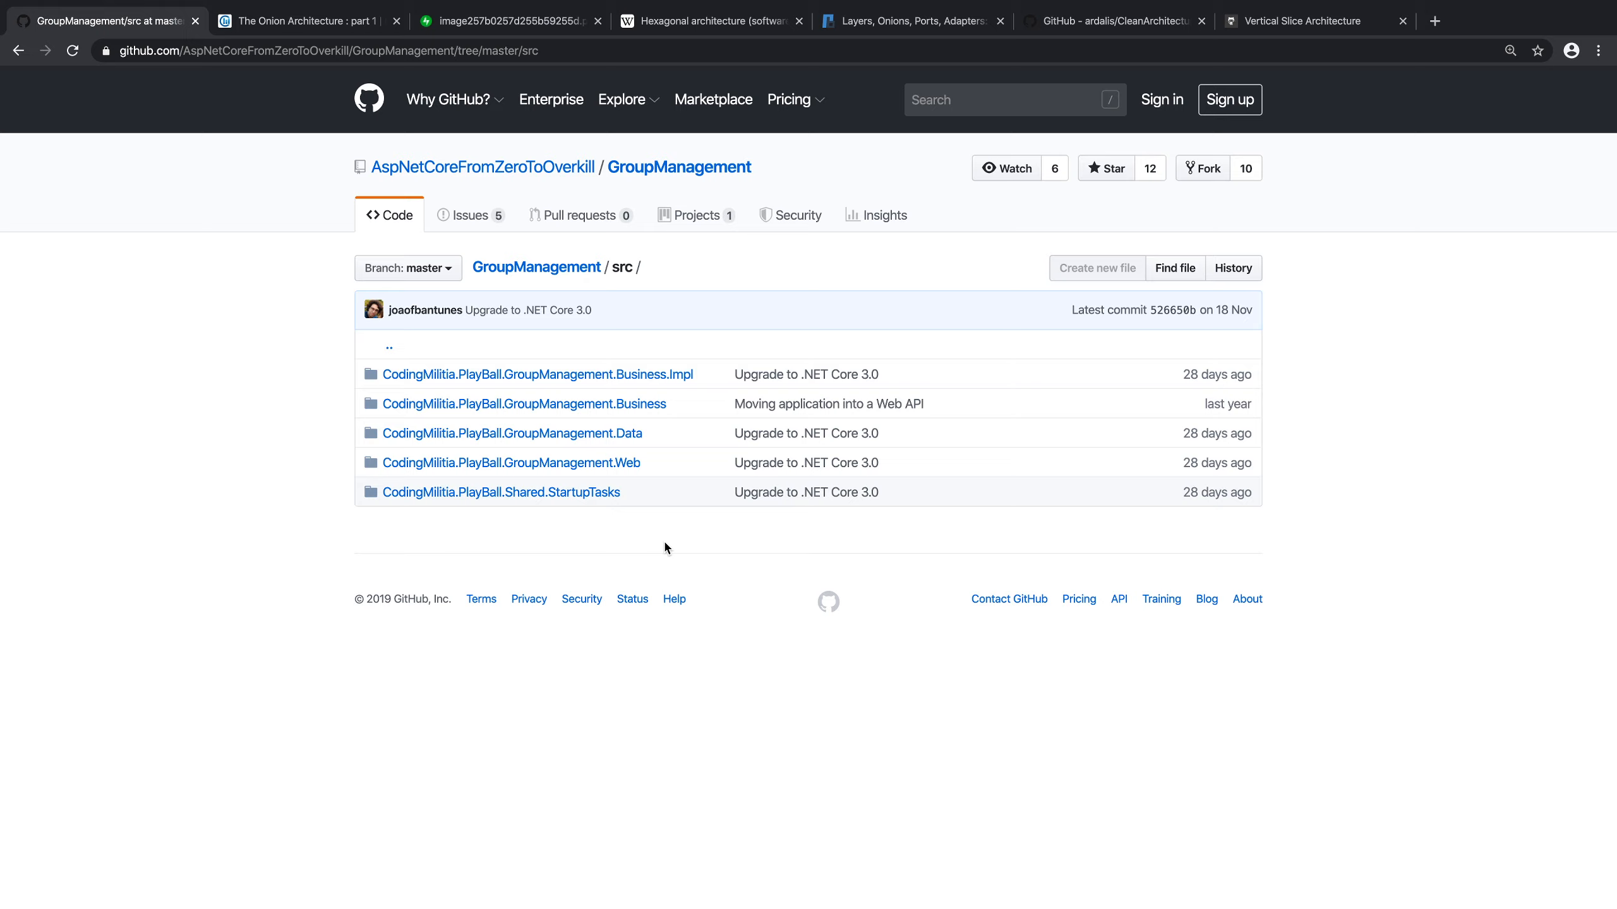
{"action": "mouse_move", "coordinate": [554, 281]}
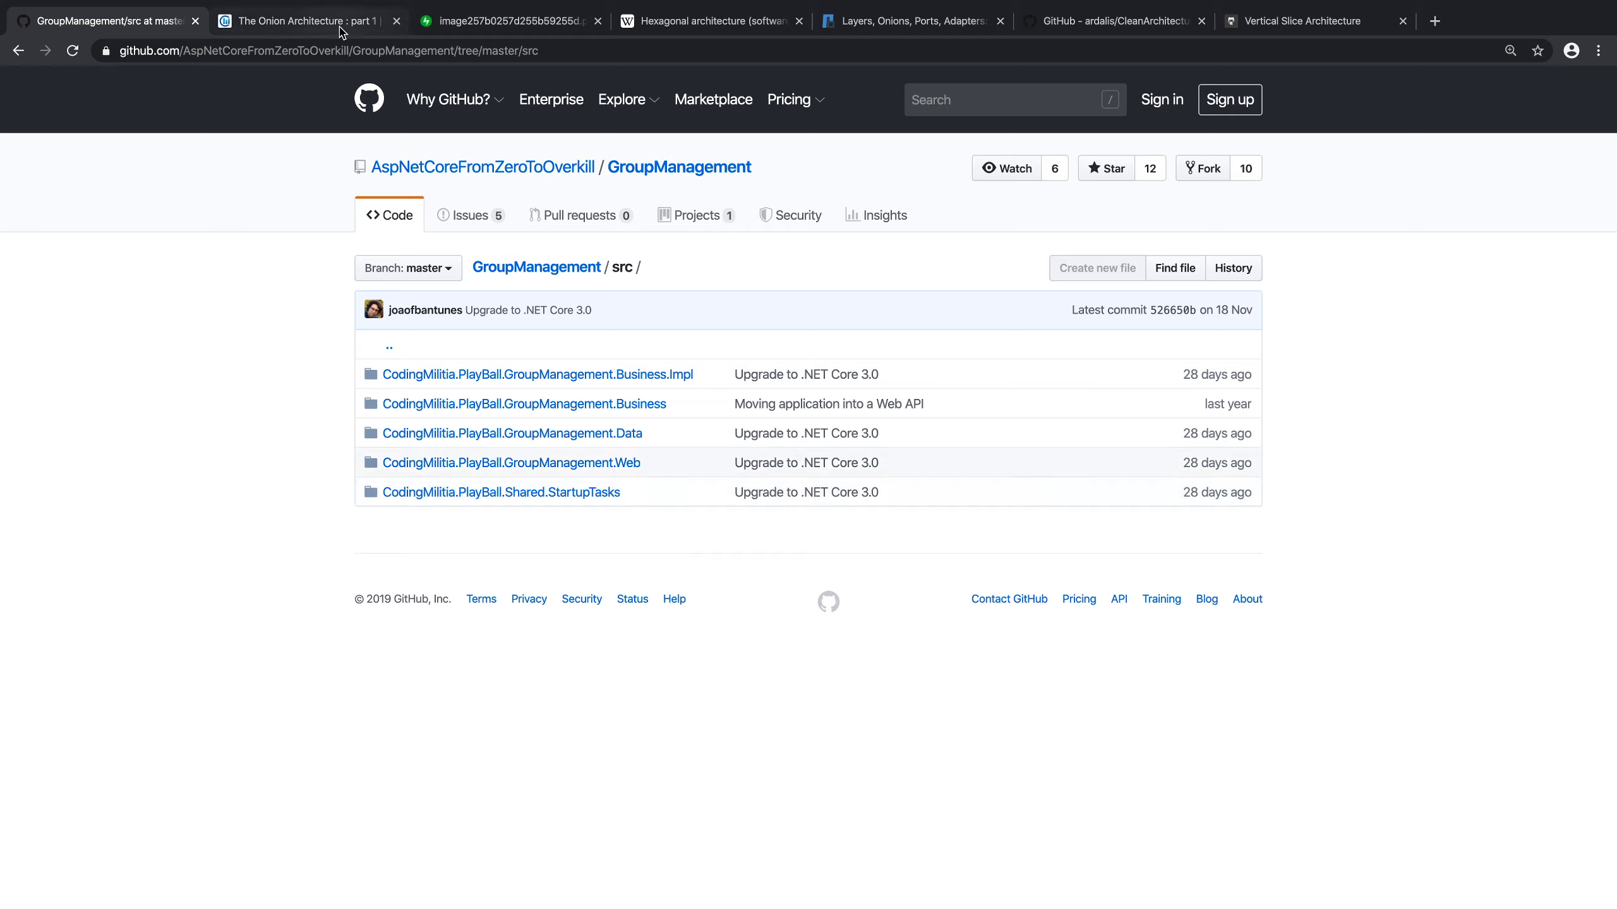
{"action": "mouse_move", "coordinate": [305, 21]}
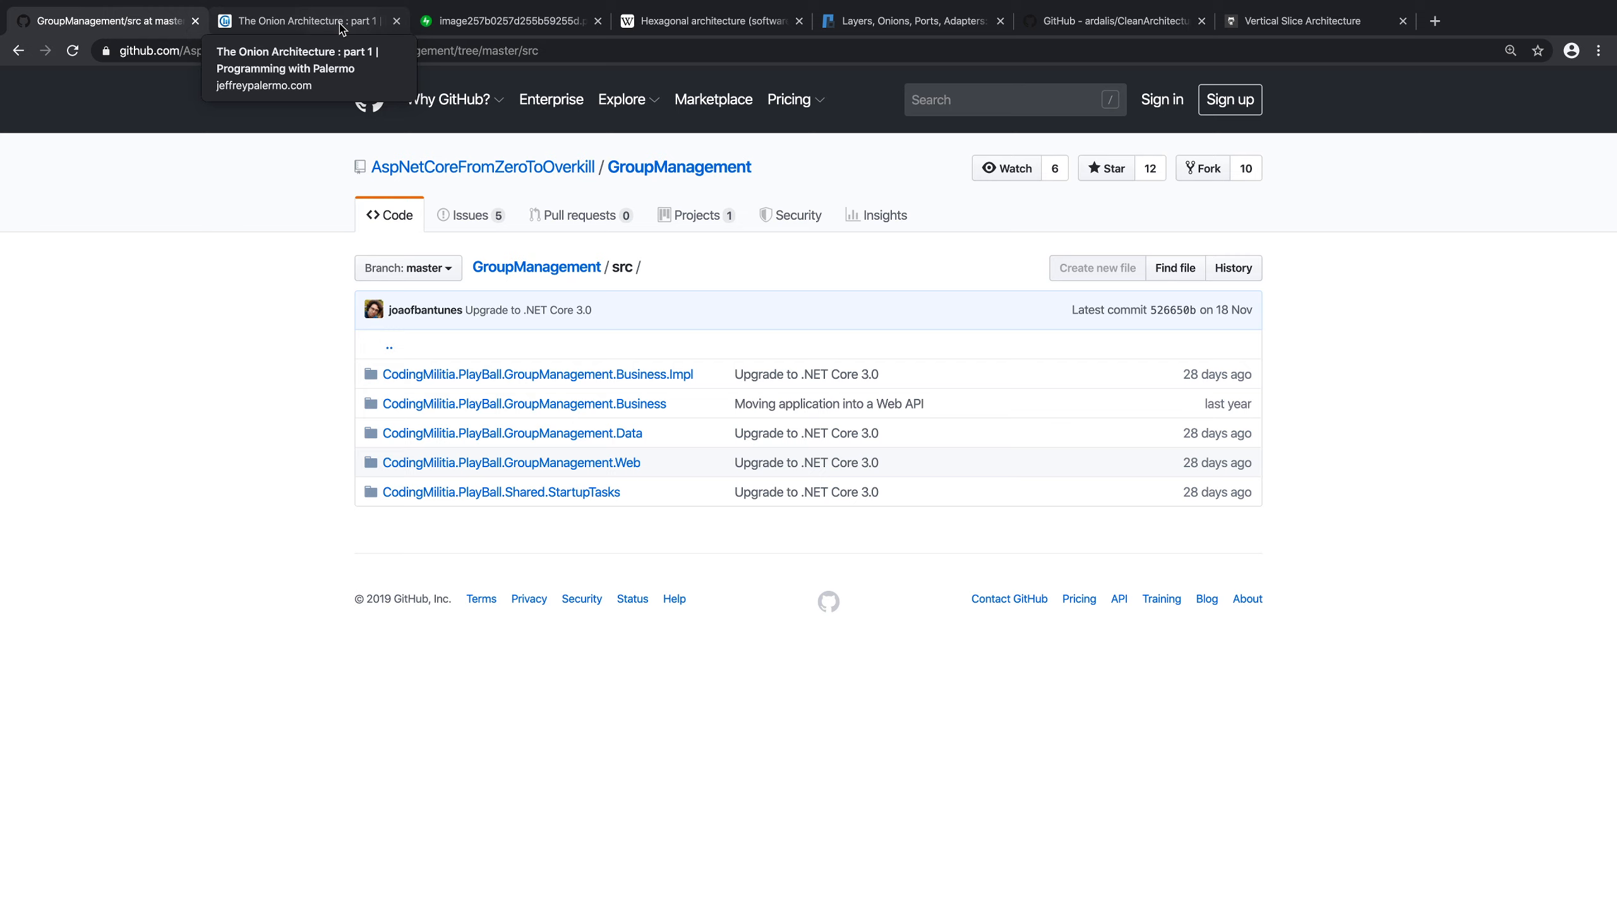
{"action": "left_click", "coordinate": [304, 20]}
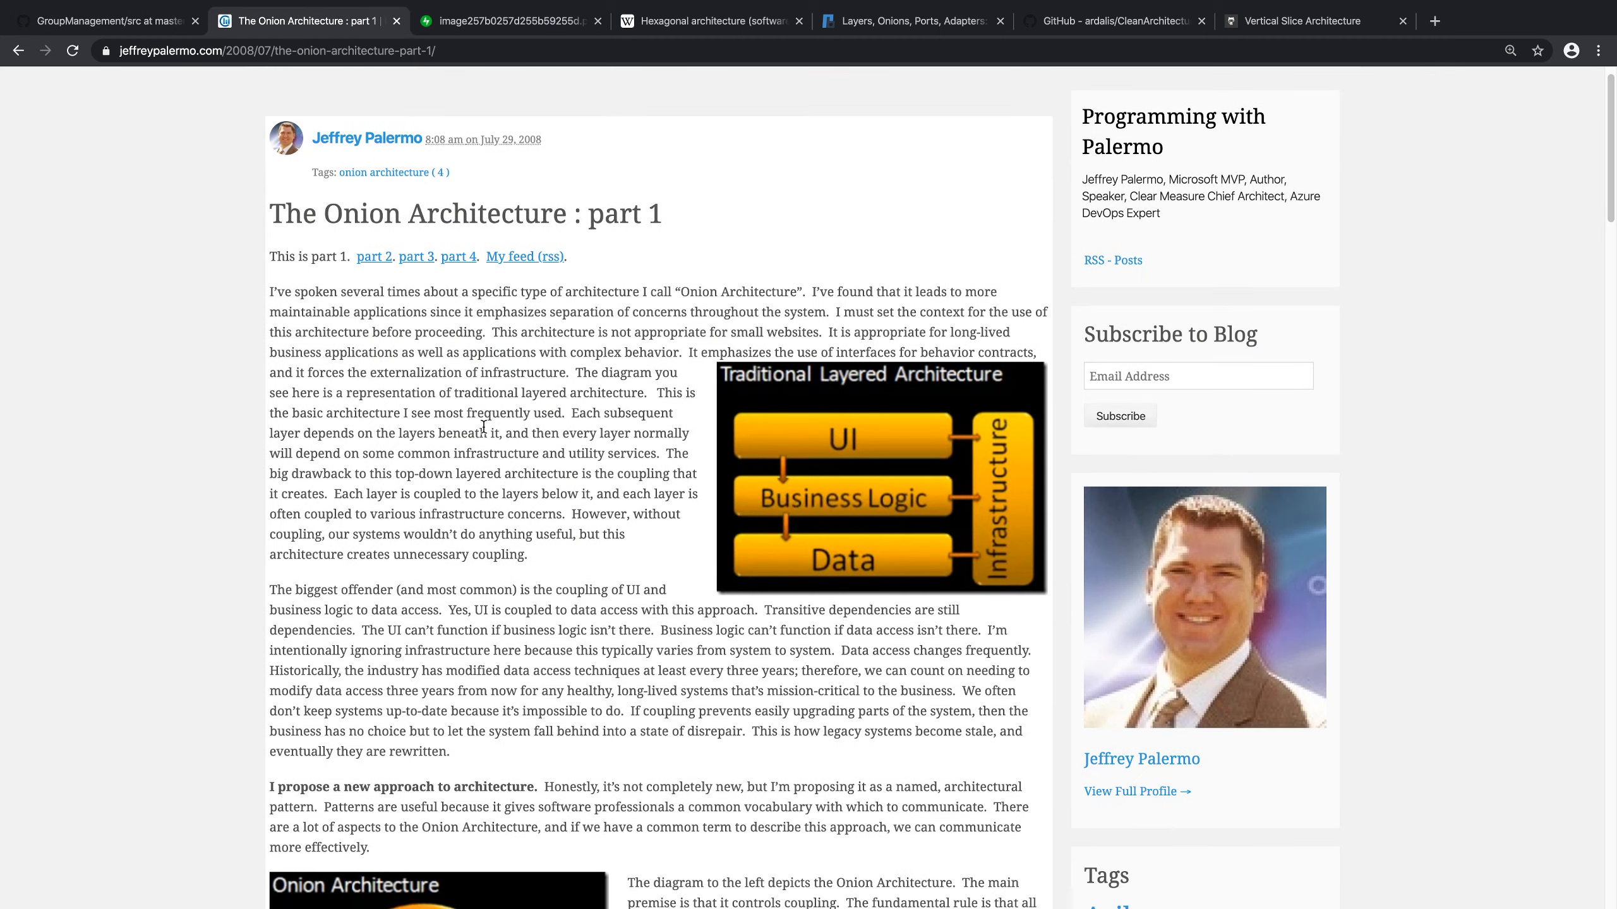
{"action": "scroll", "scroll_direction": "down", "scroll_amount": 3}
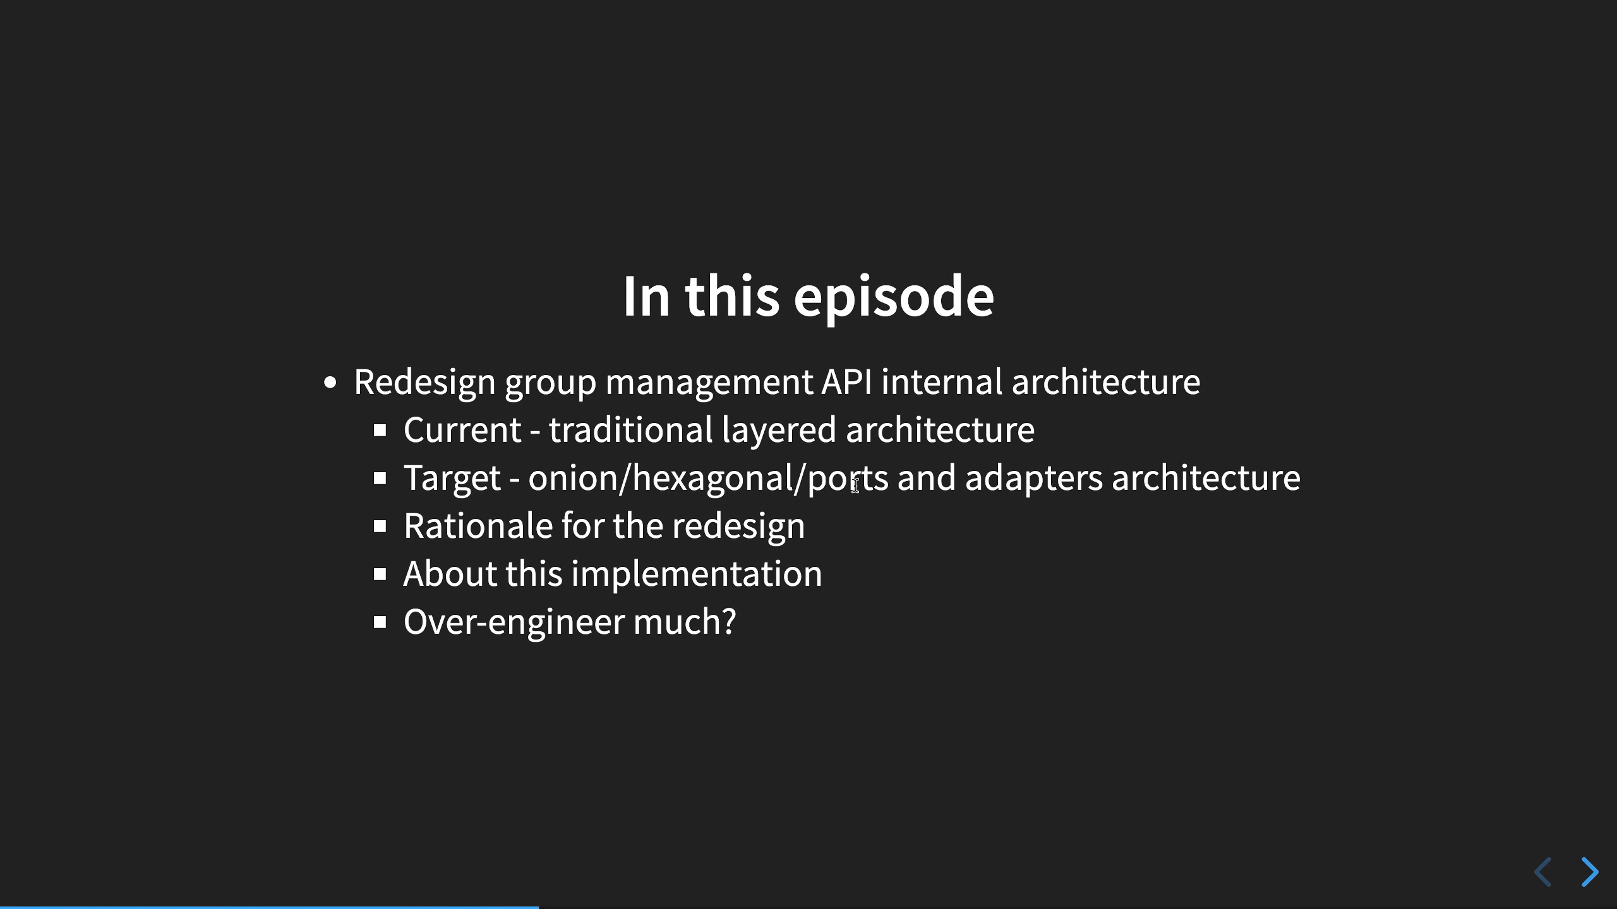
{"action": "left_click_drag", "start_coordinate": [820, 499], "coordinate": [1108, 498]}
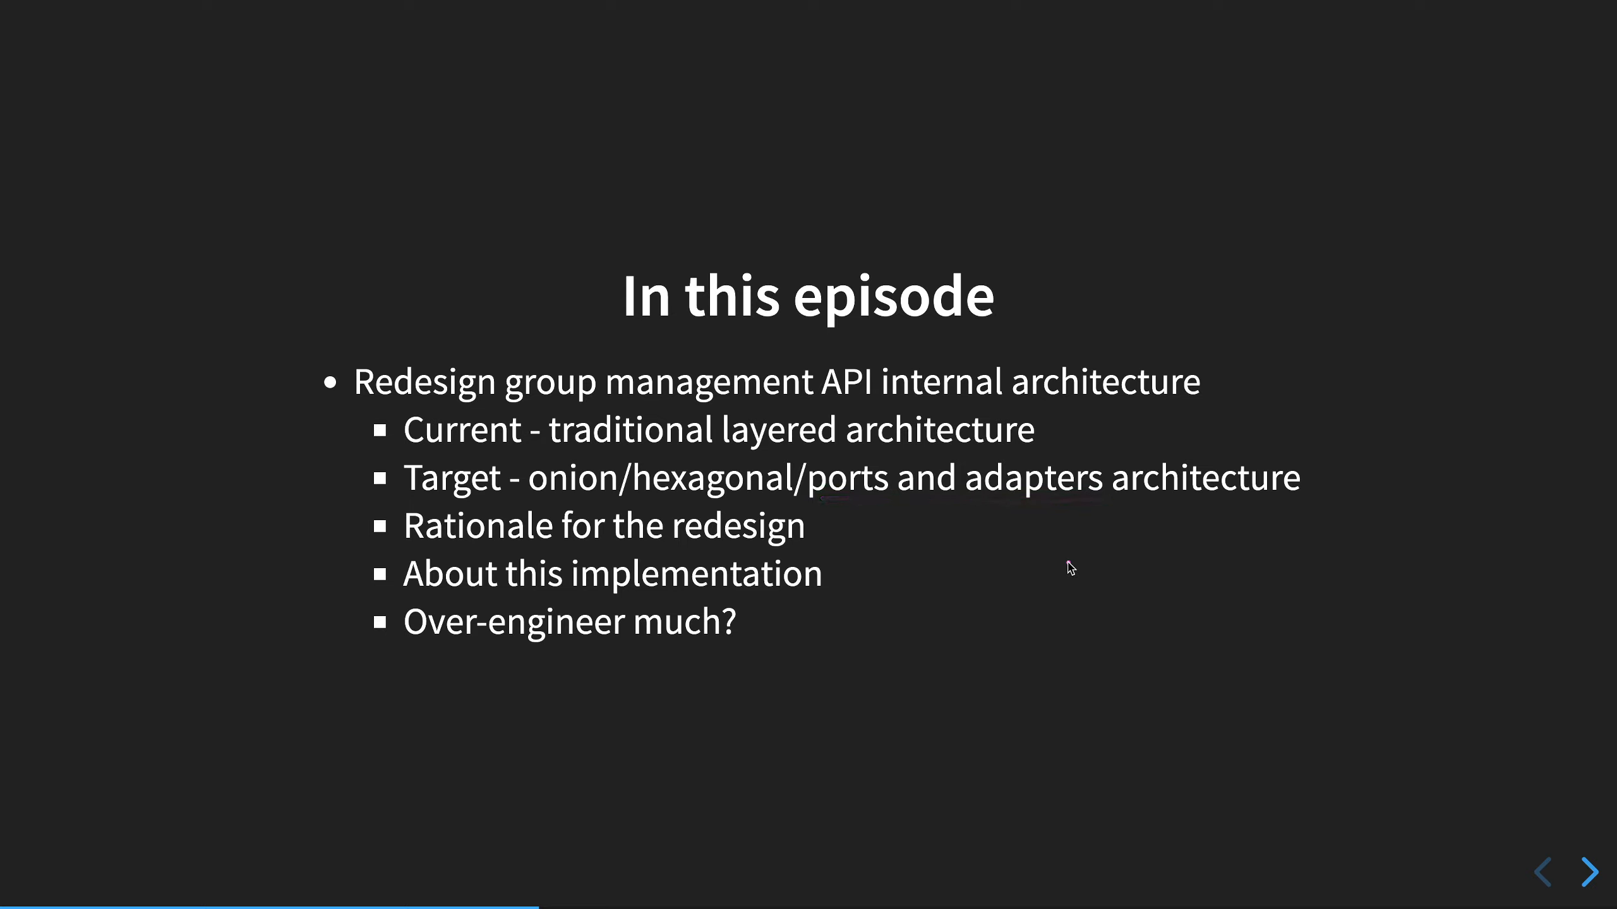
{"action": "mouse_move", "coordinate": [1067, 568]}
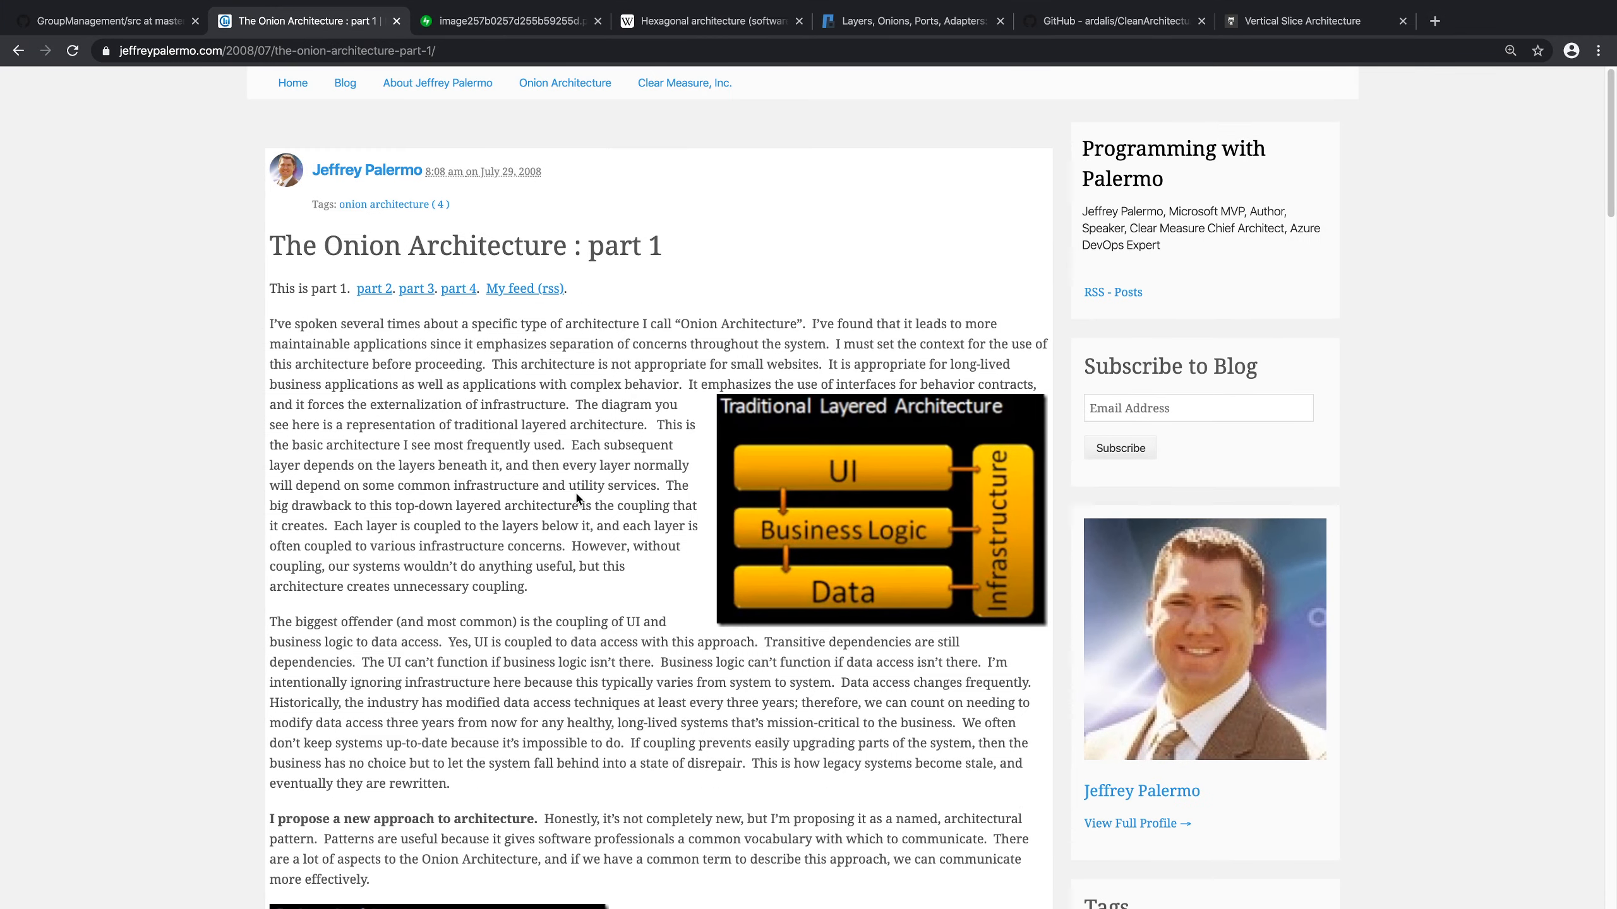
{"action": "mouse_move", "coordinate": [457, 224]}
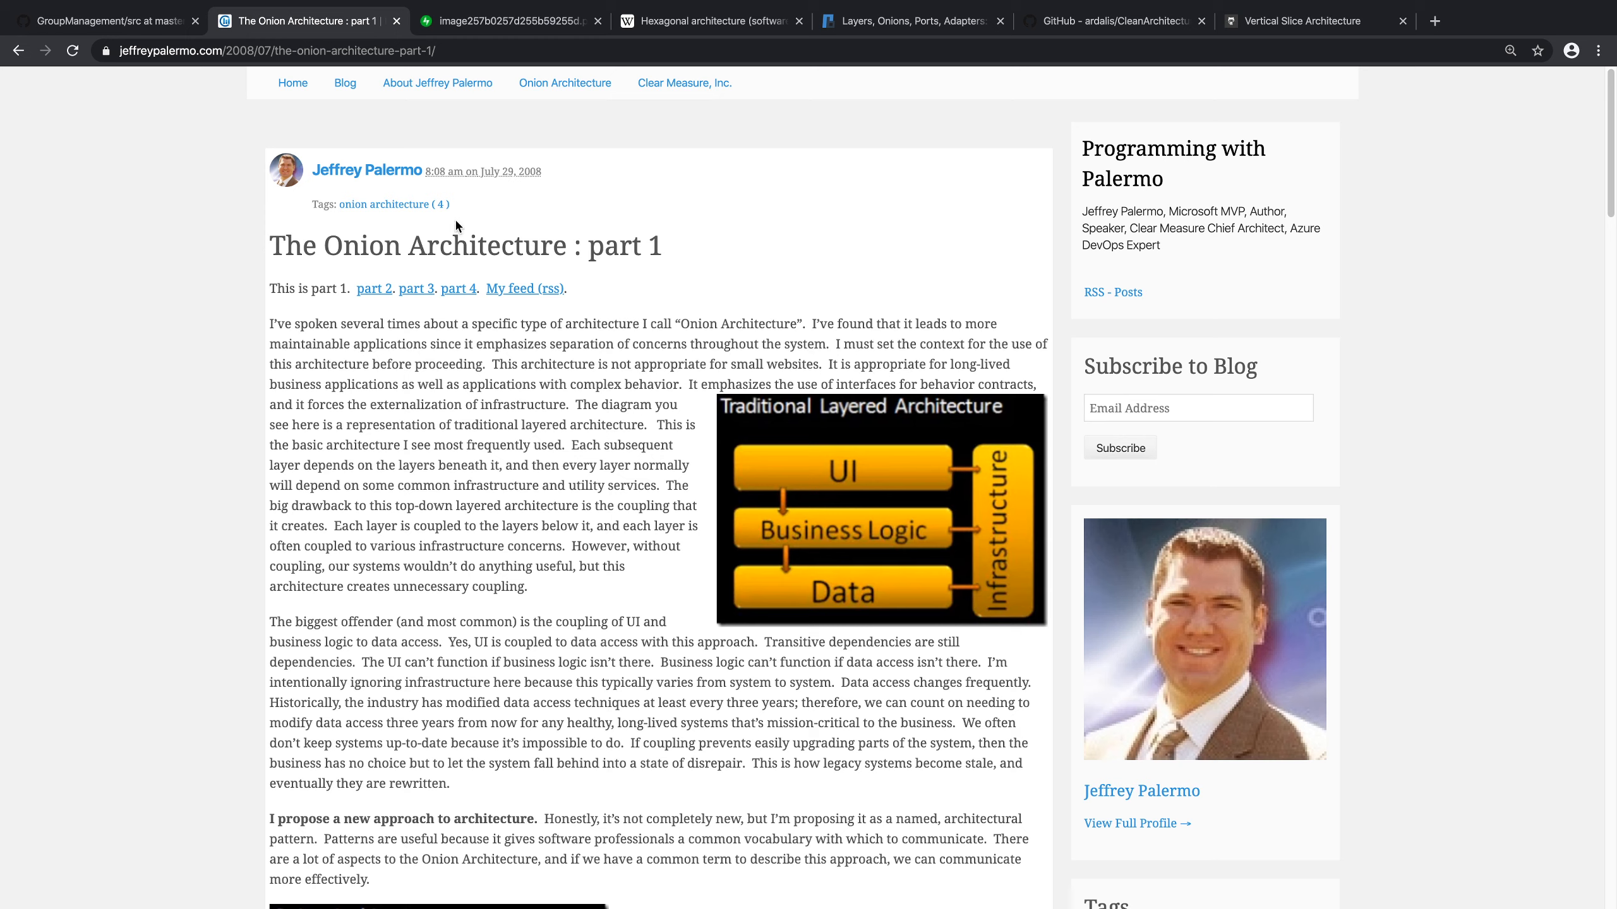
{"action": "mouse_move", "coordinate": [512, 184]}
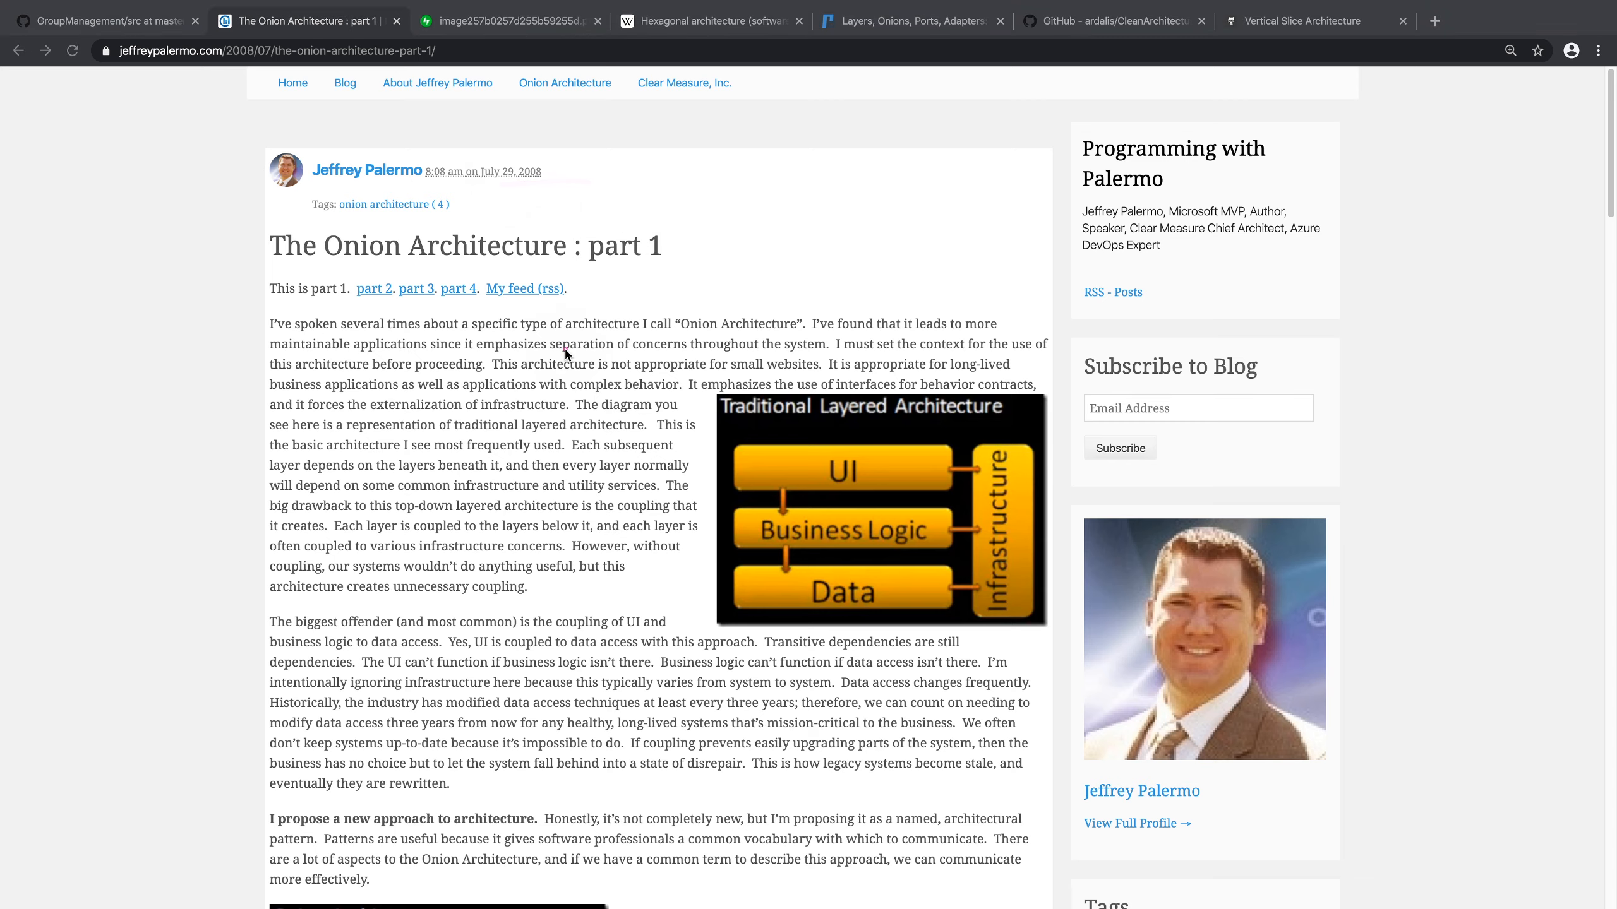
{"action": "scroll", "scroll_direction": "down", "scroll_amount": 3}
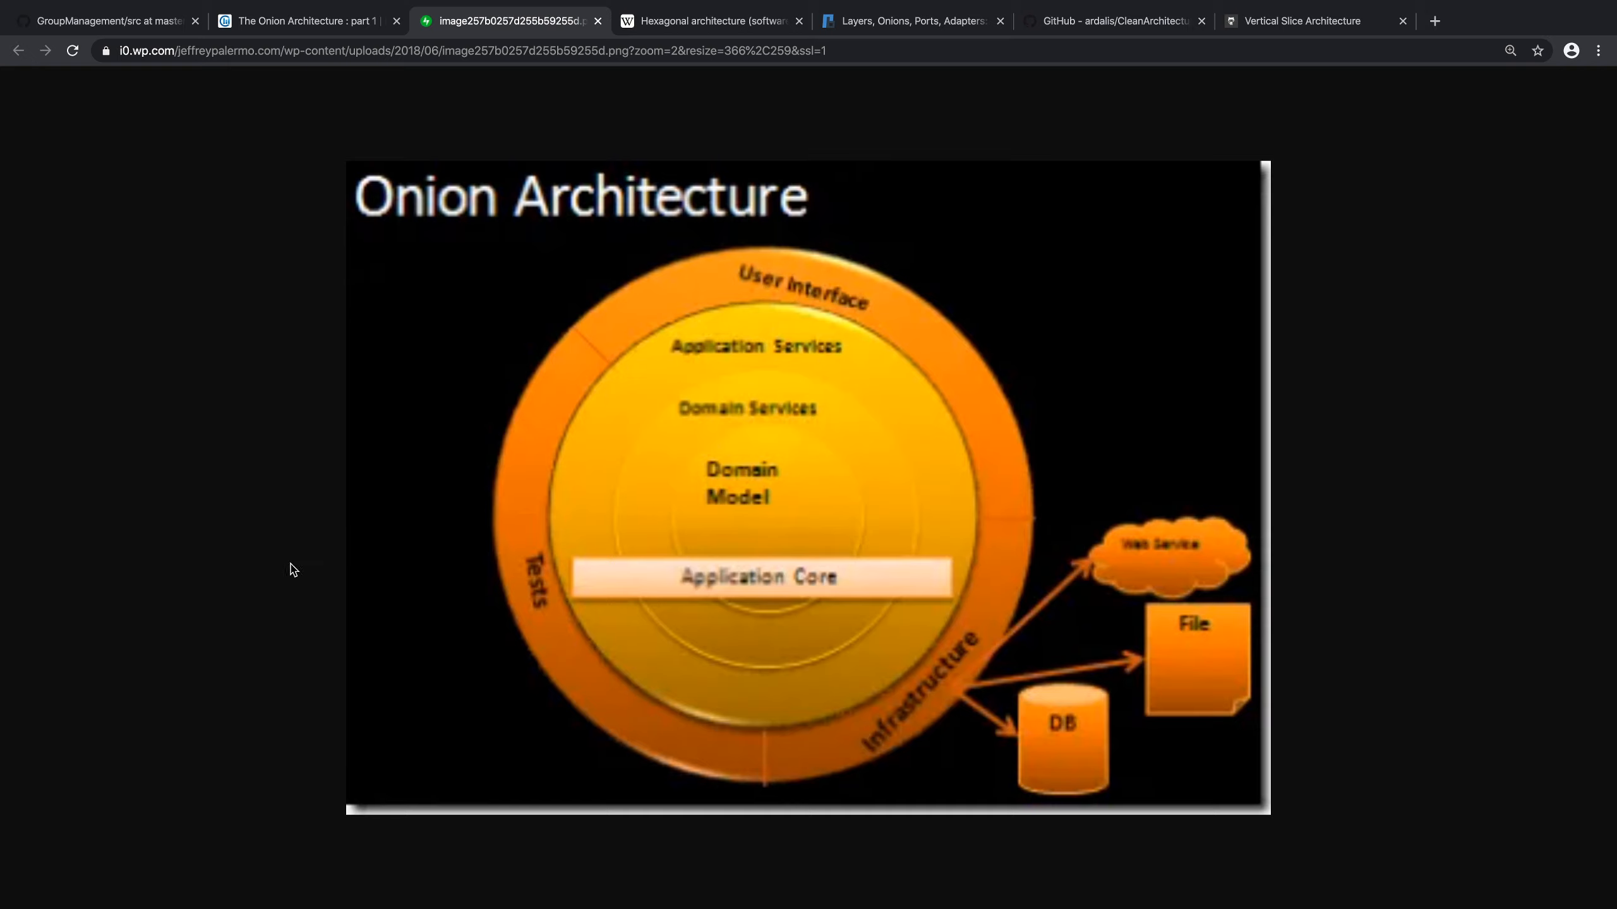
{"action": "mouse_move", "coordinate": [265, 582]}
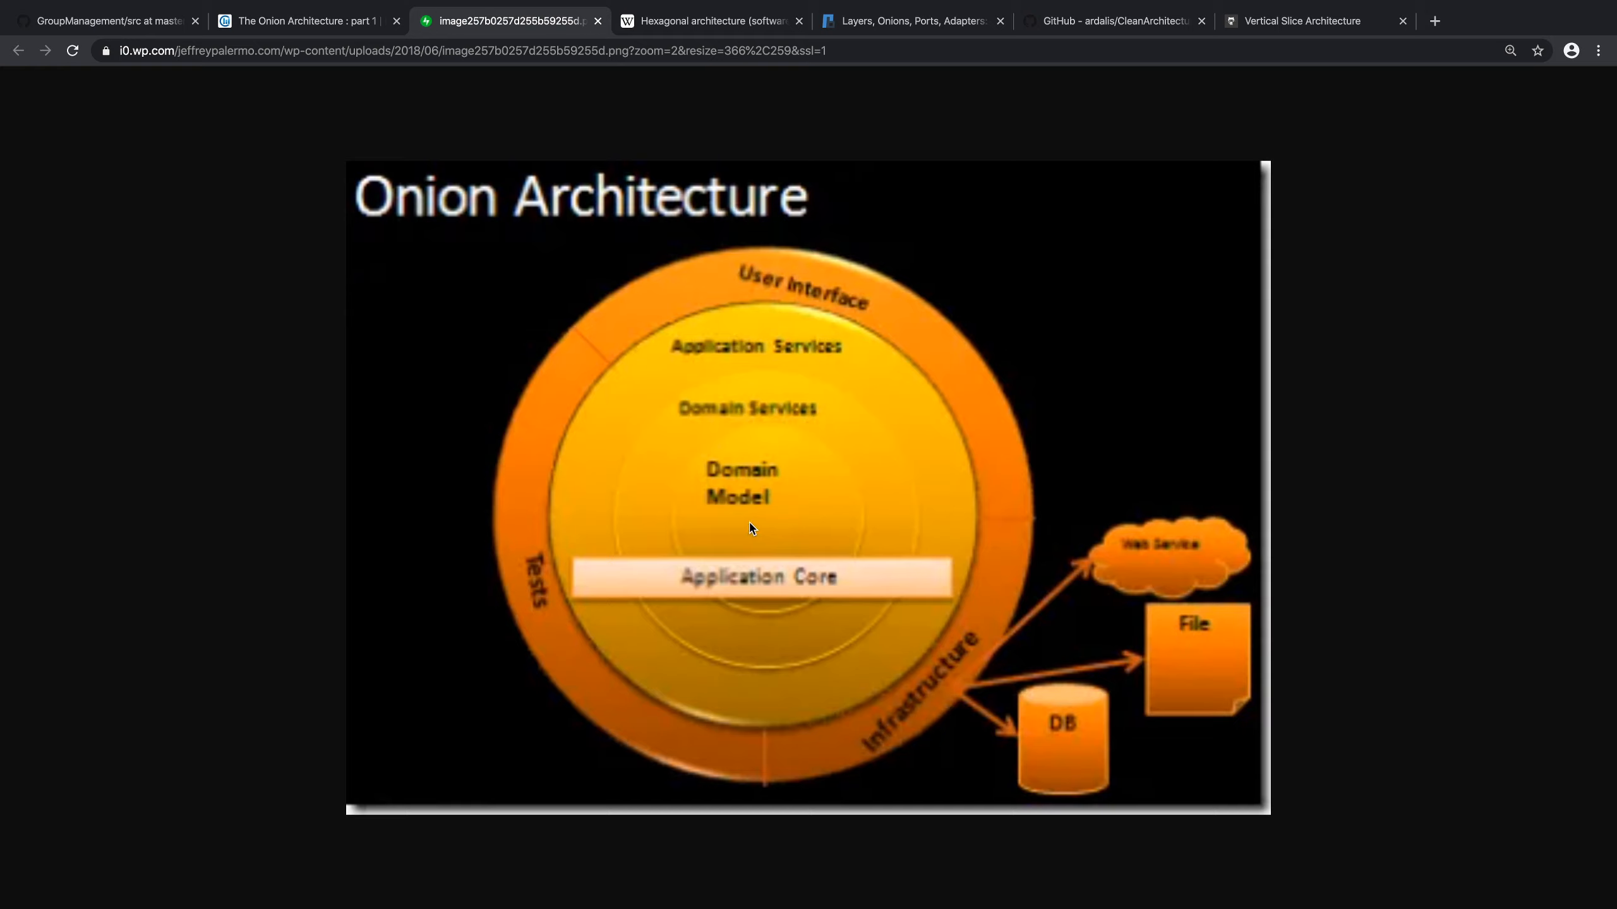
{"action": "mouse_move", "coordinate": [750, 516]}
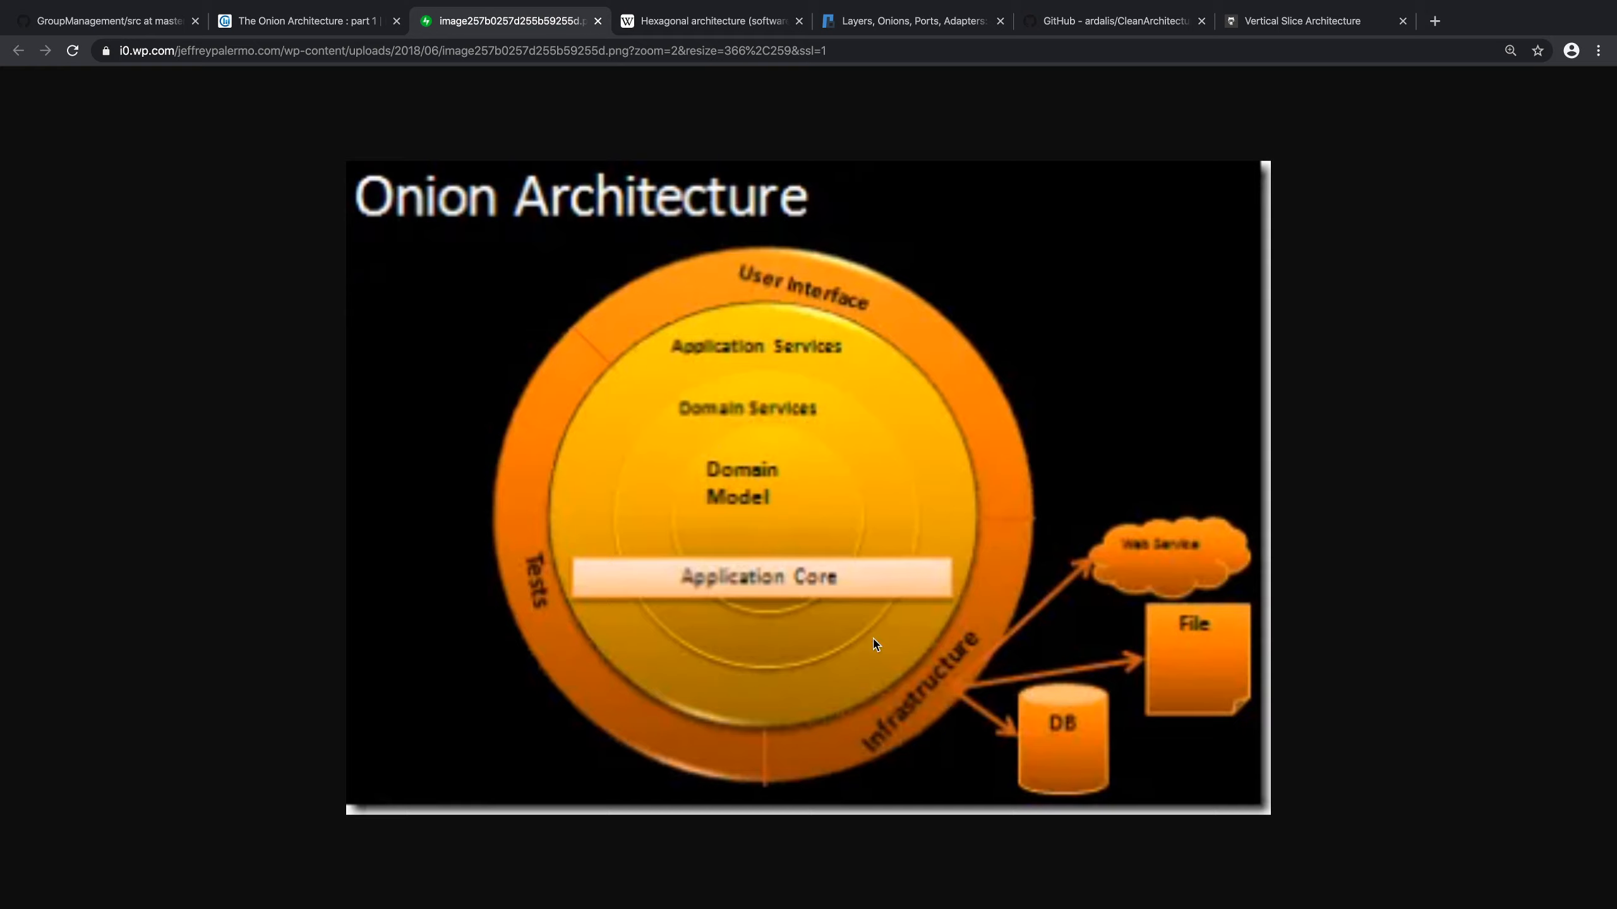
{"action": "mouse_move", "coordinate": [718, 551]}
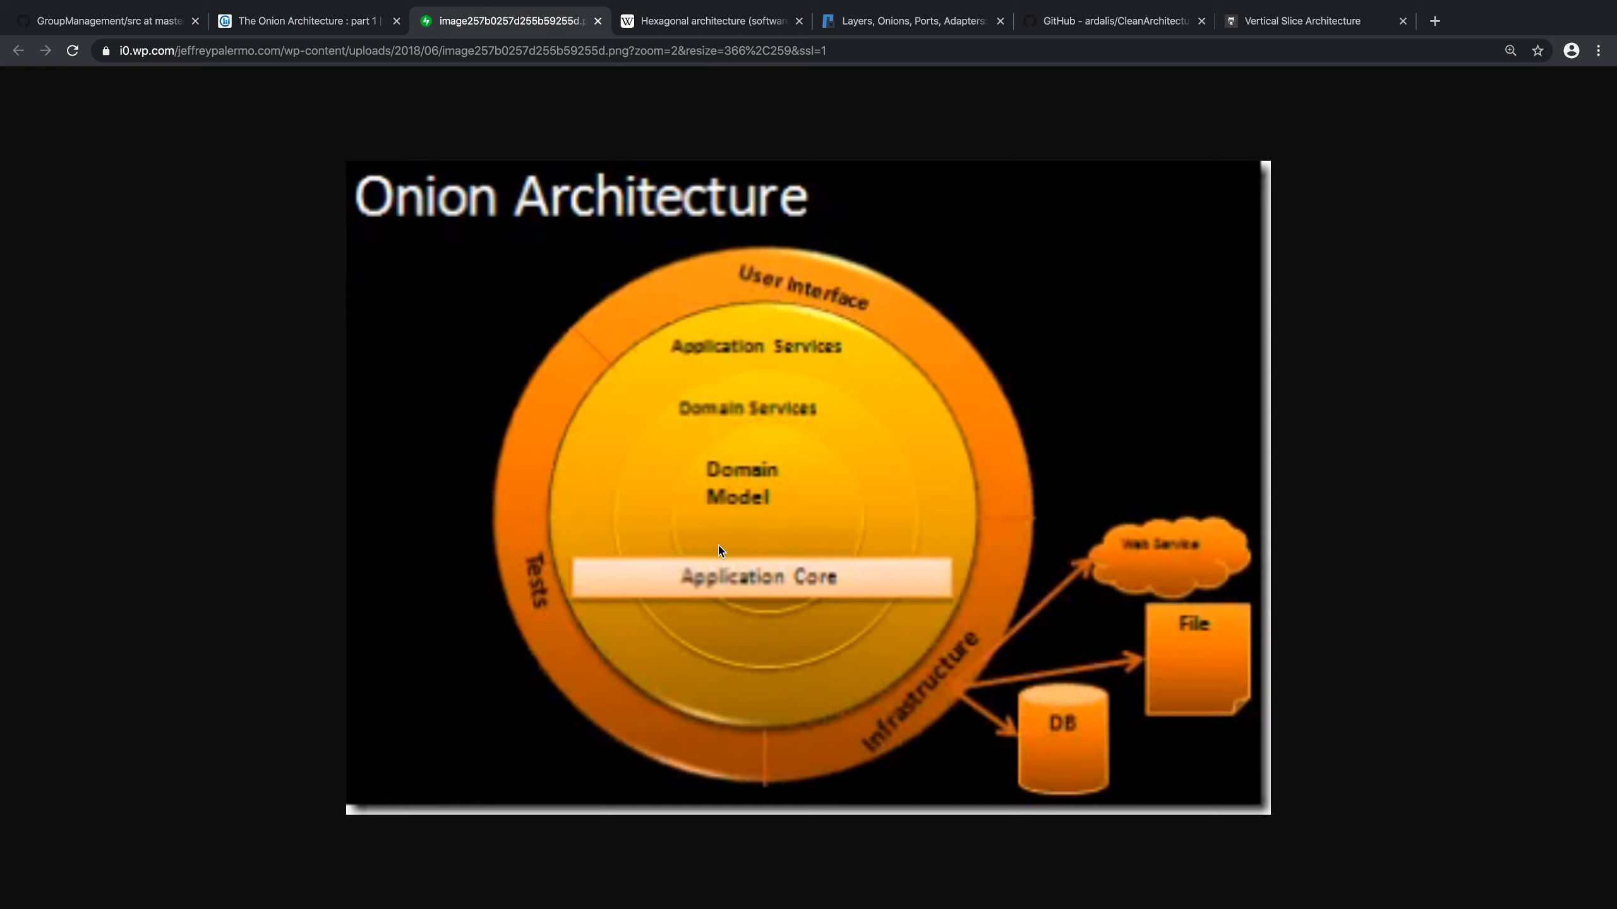
{"action": "mouse_move", "coordinate": [611, 498]}
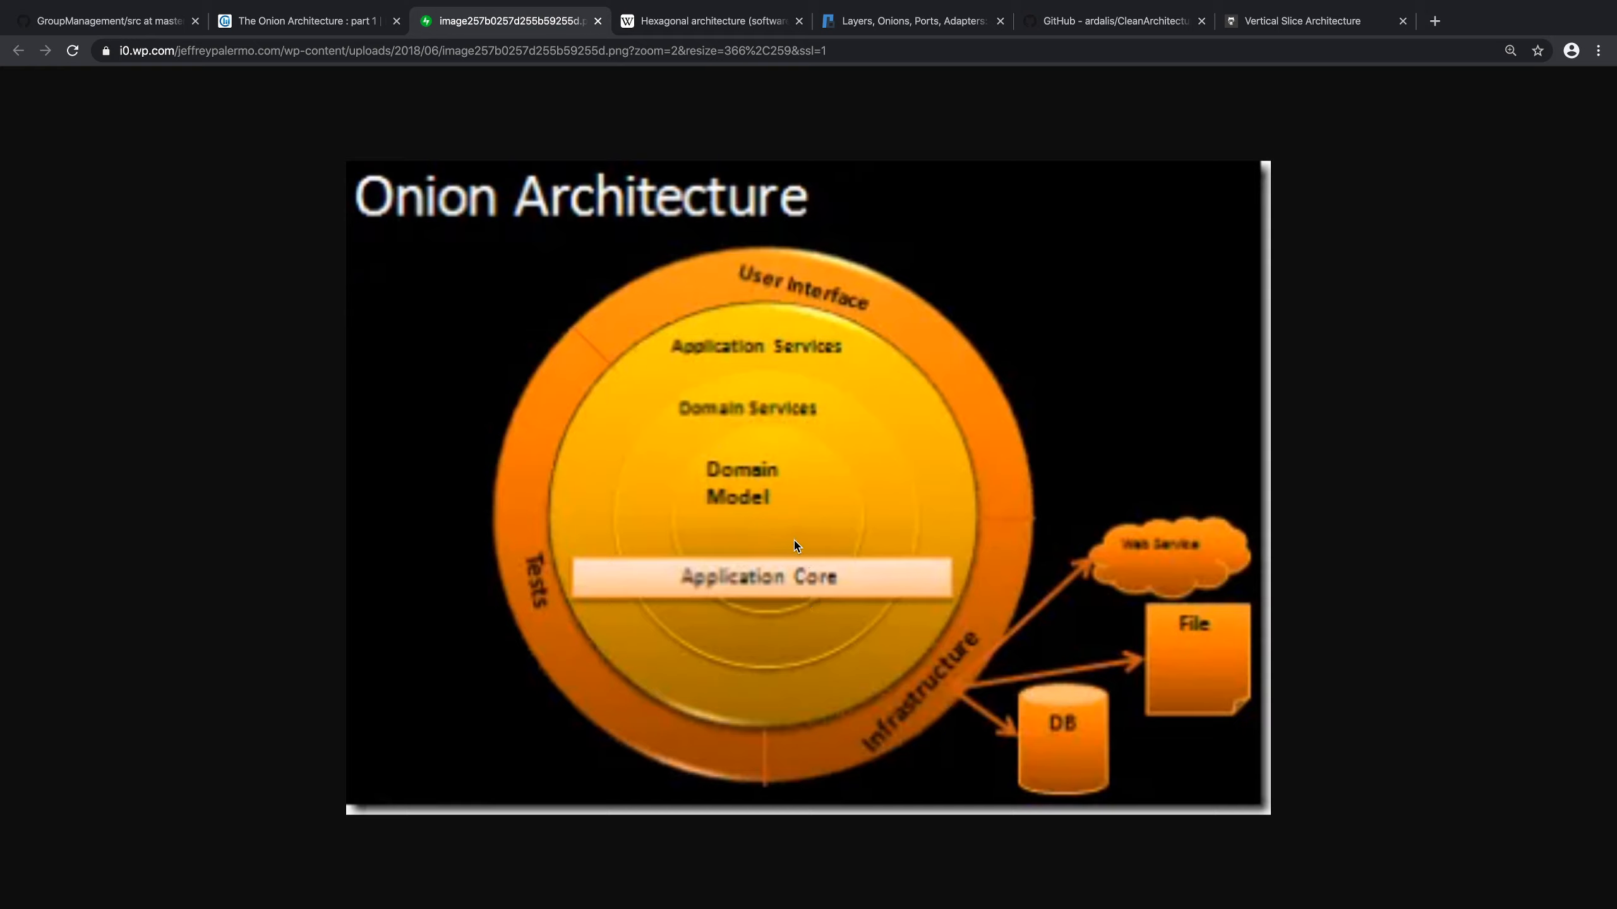
{"action": "mouse_move", "coordinate": [763, 529]}
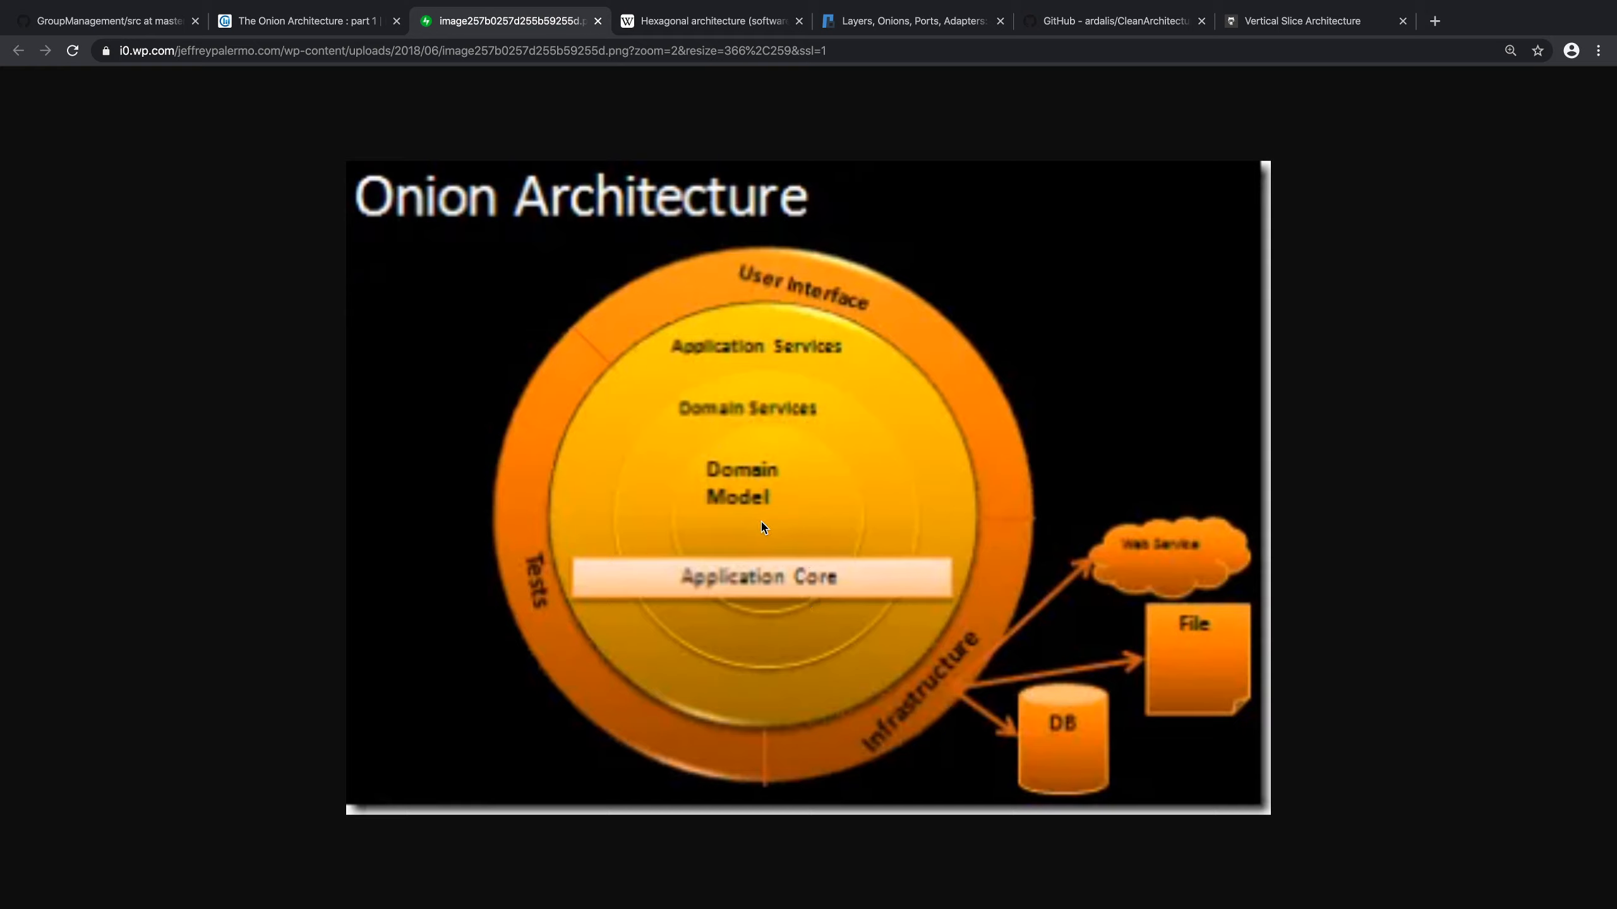
{"action": "mouse_move", "coordinate": [552, 562]}
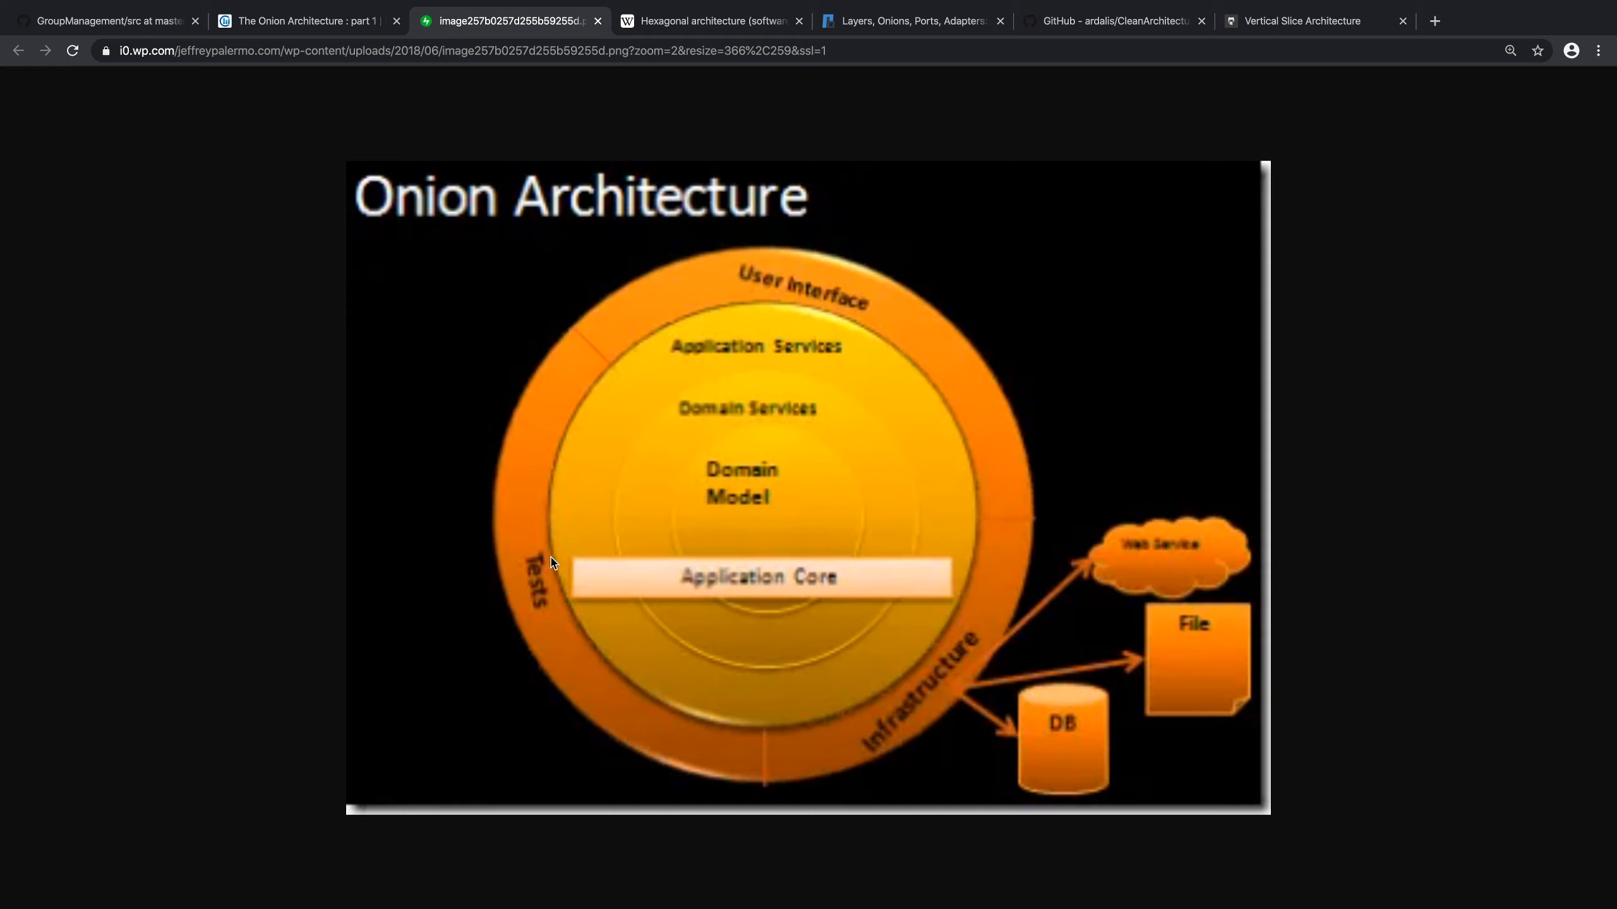
{"action": "mouse_move", "coordinate": [537, 582]}
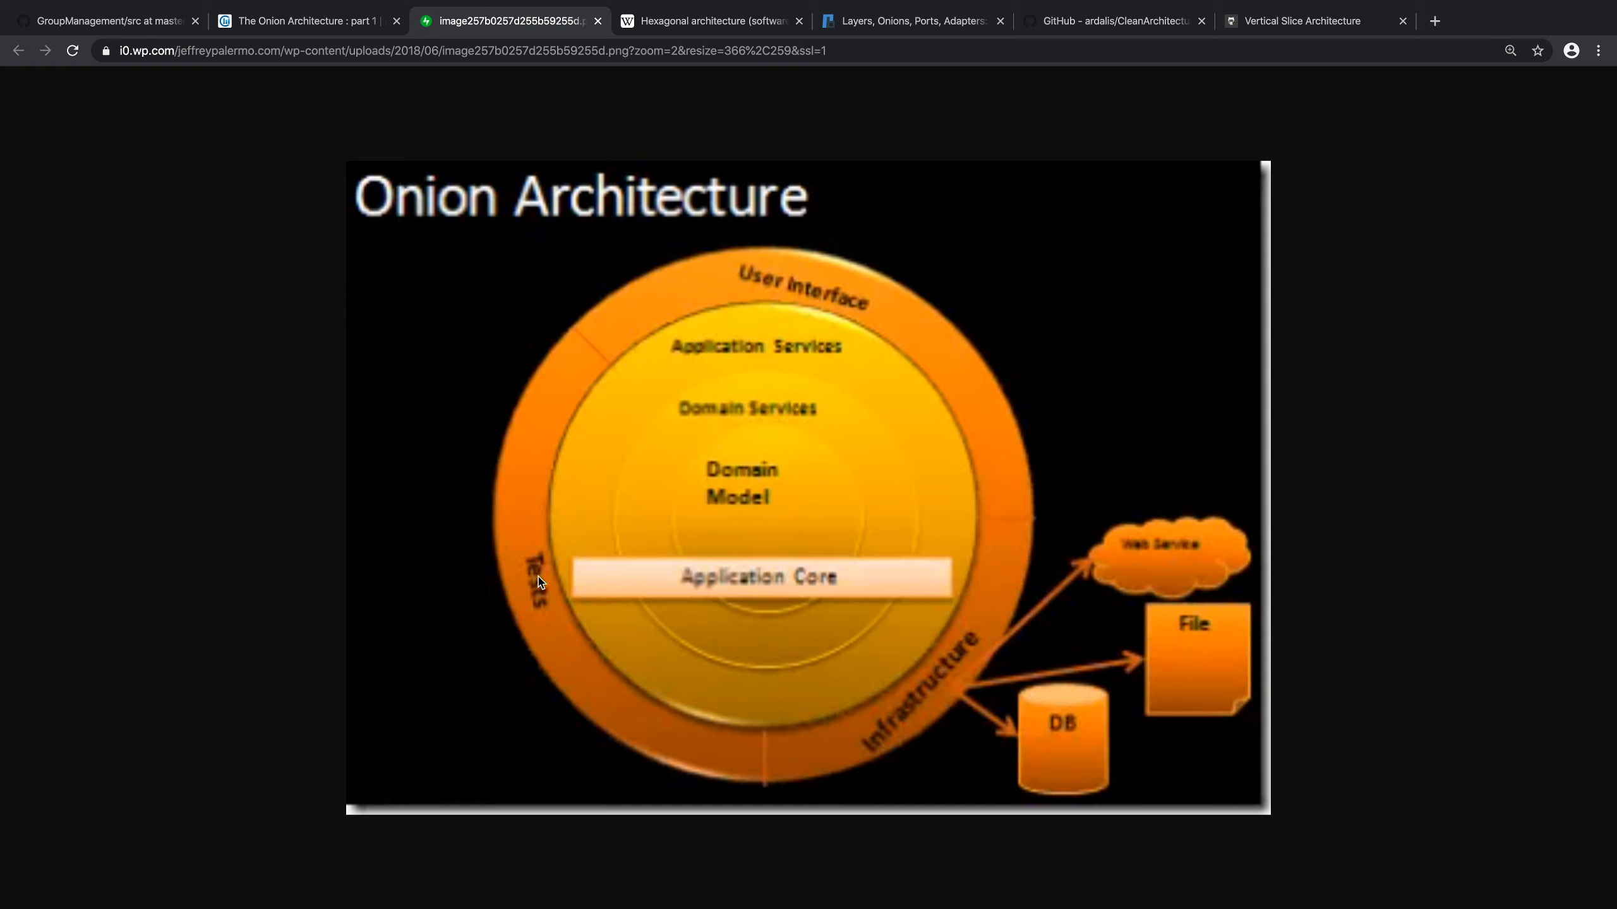
{"action": "mouse_move", "coordinate": [767, 503]}
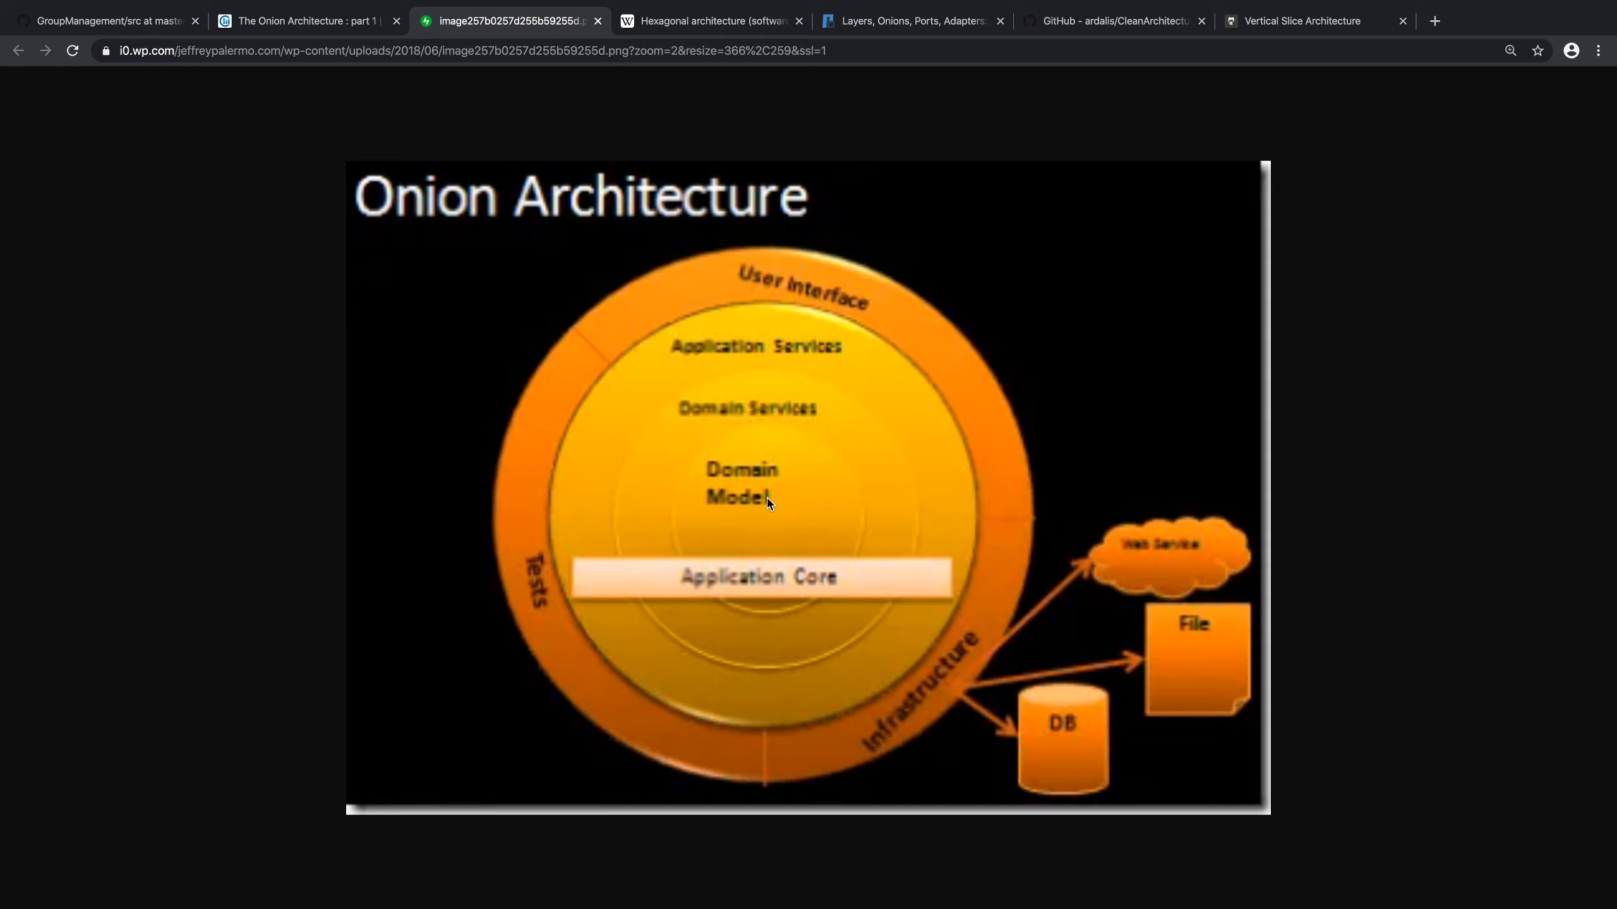
{"action": "mouse_move", "coordinate": [780, 518]}
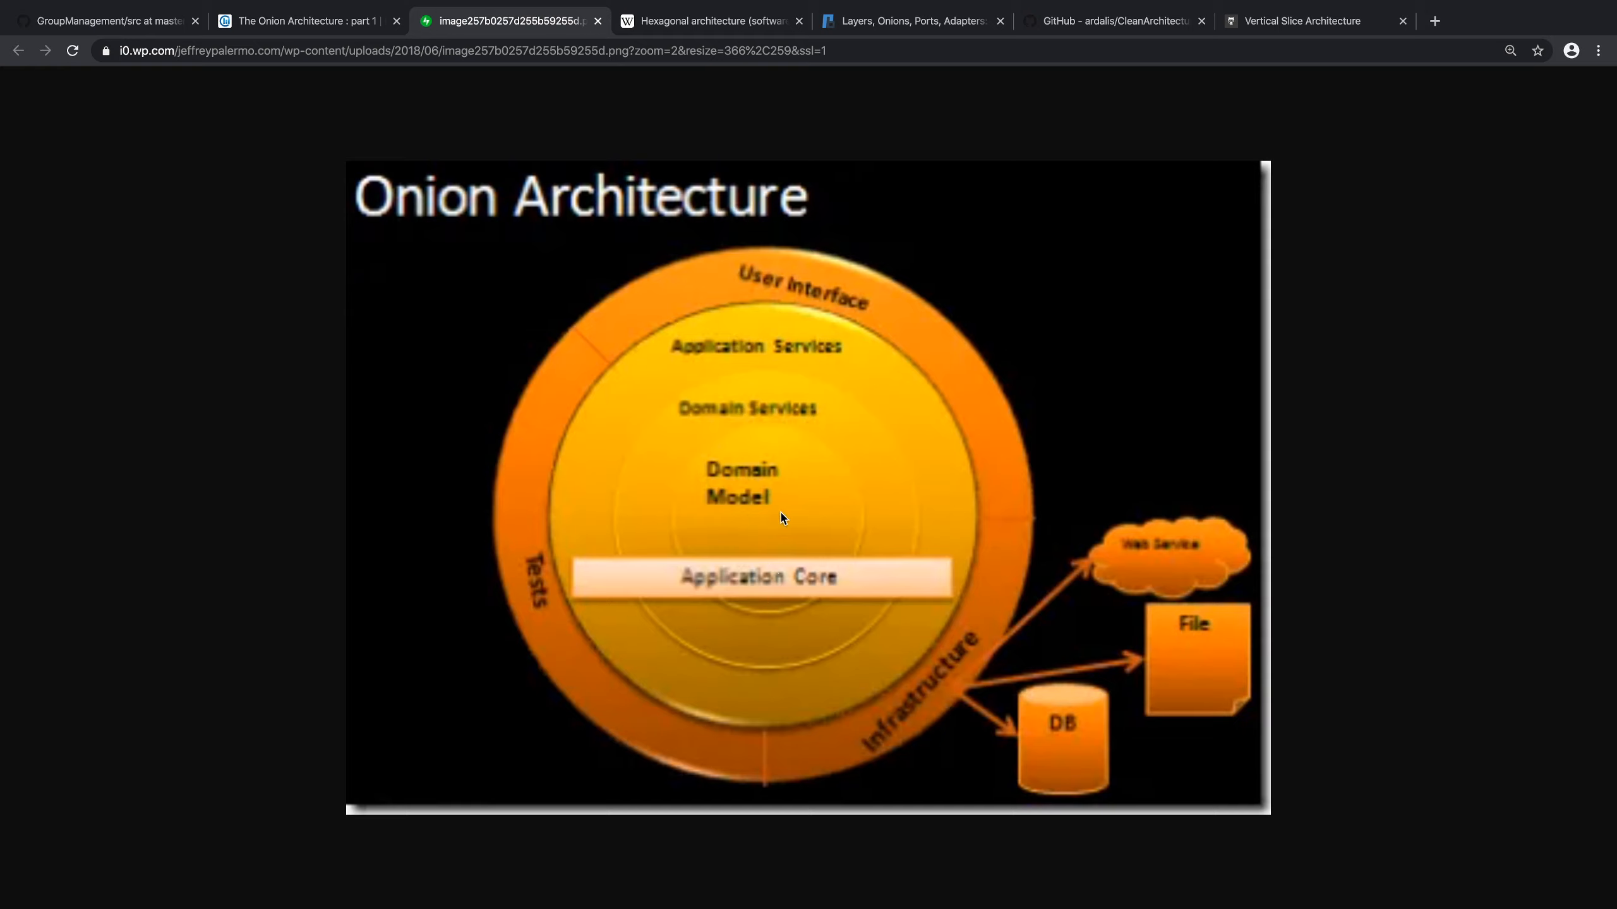
{"action": "mouse_move", "coordinate": [738, 516]}
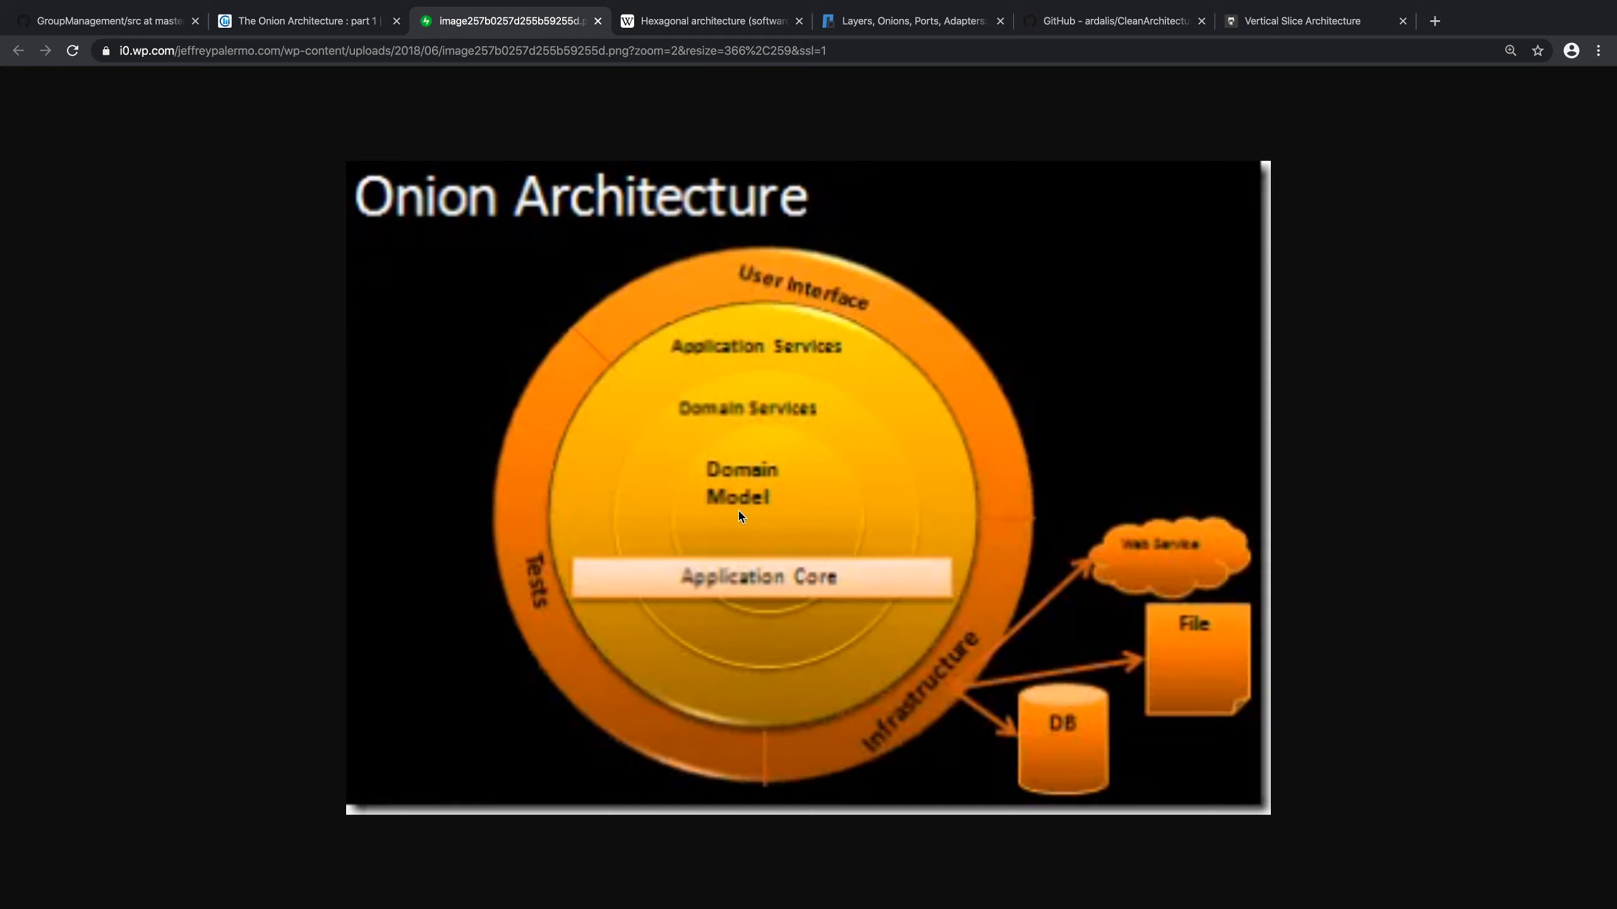
{"action": "mouse_move", "coordinate": [632, 495]}
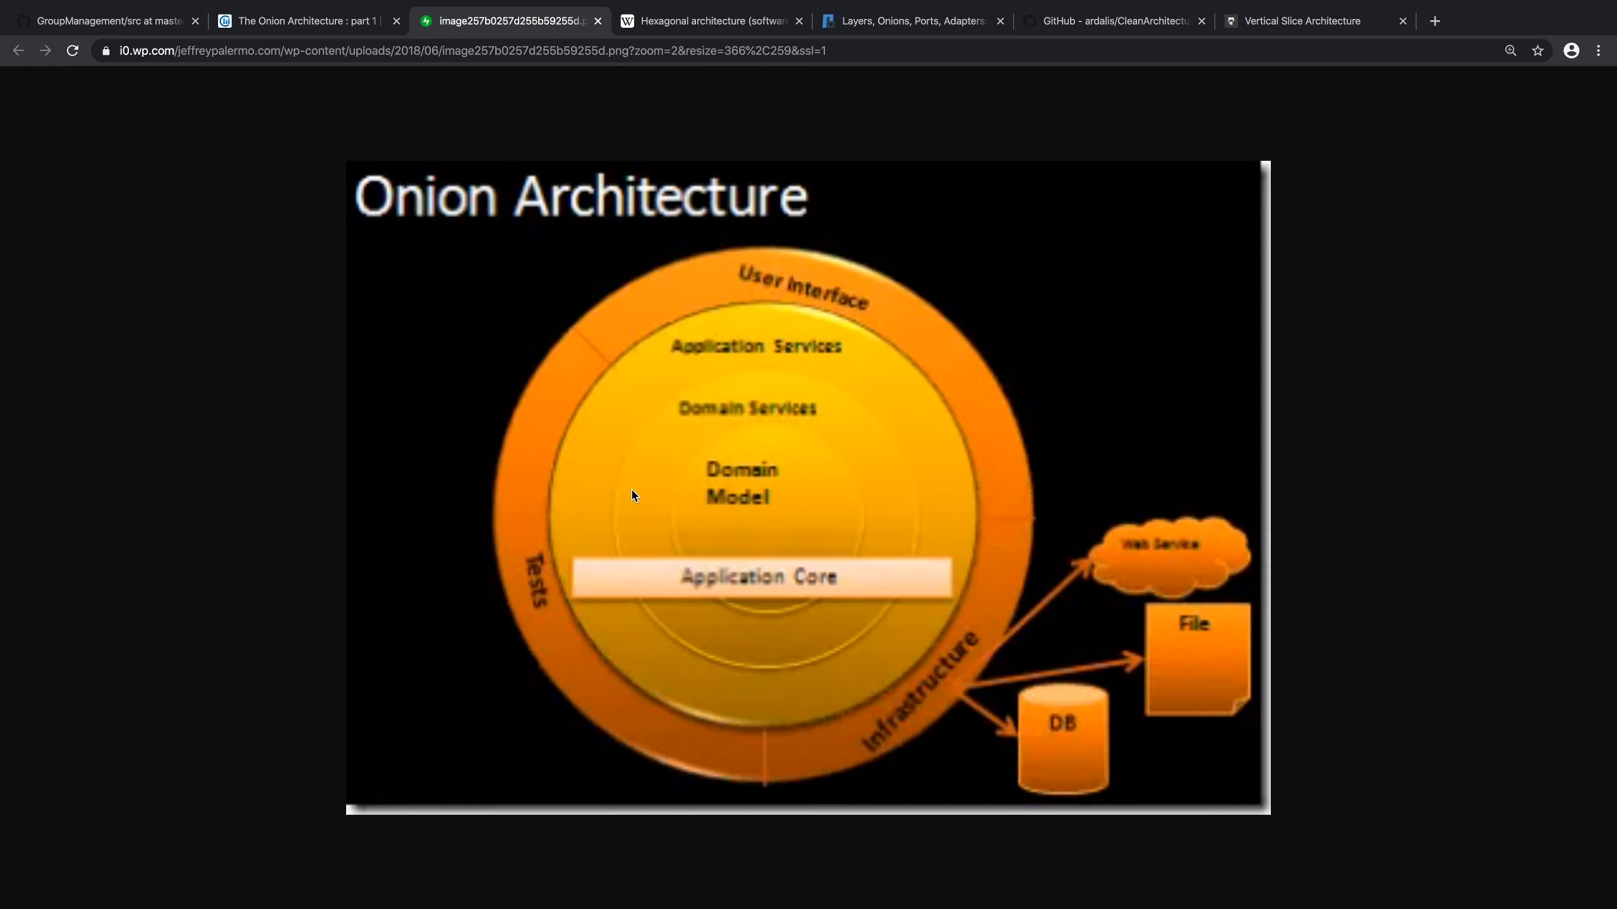
{"action": "mouse_move", "coordinate": [722, 510]}
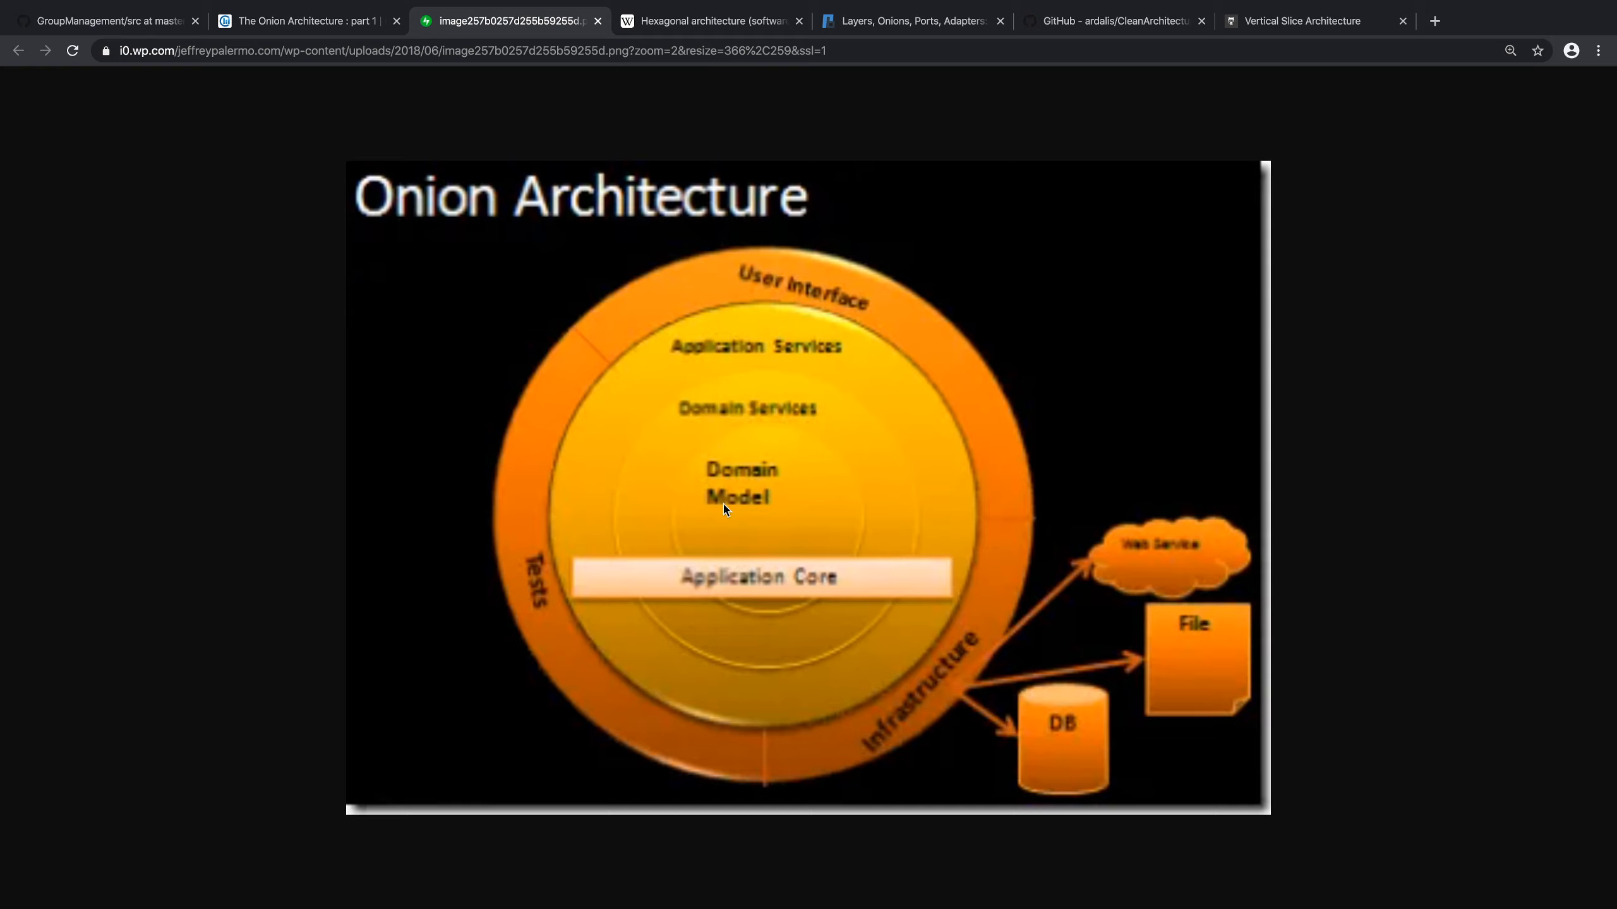
{"action": "mouse_move", "coordinate": [727, 530]}
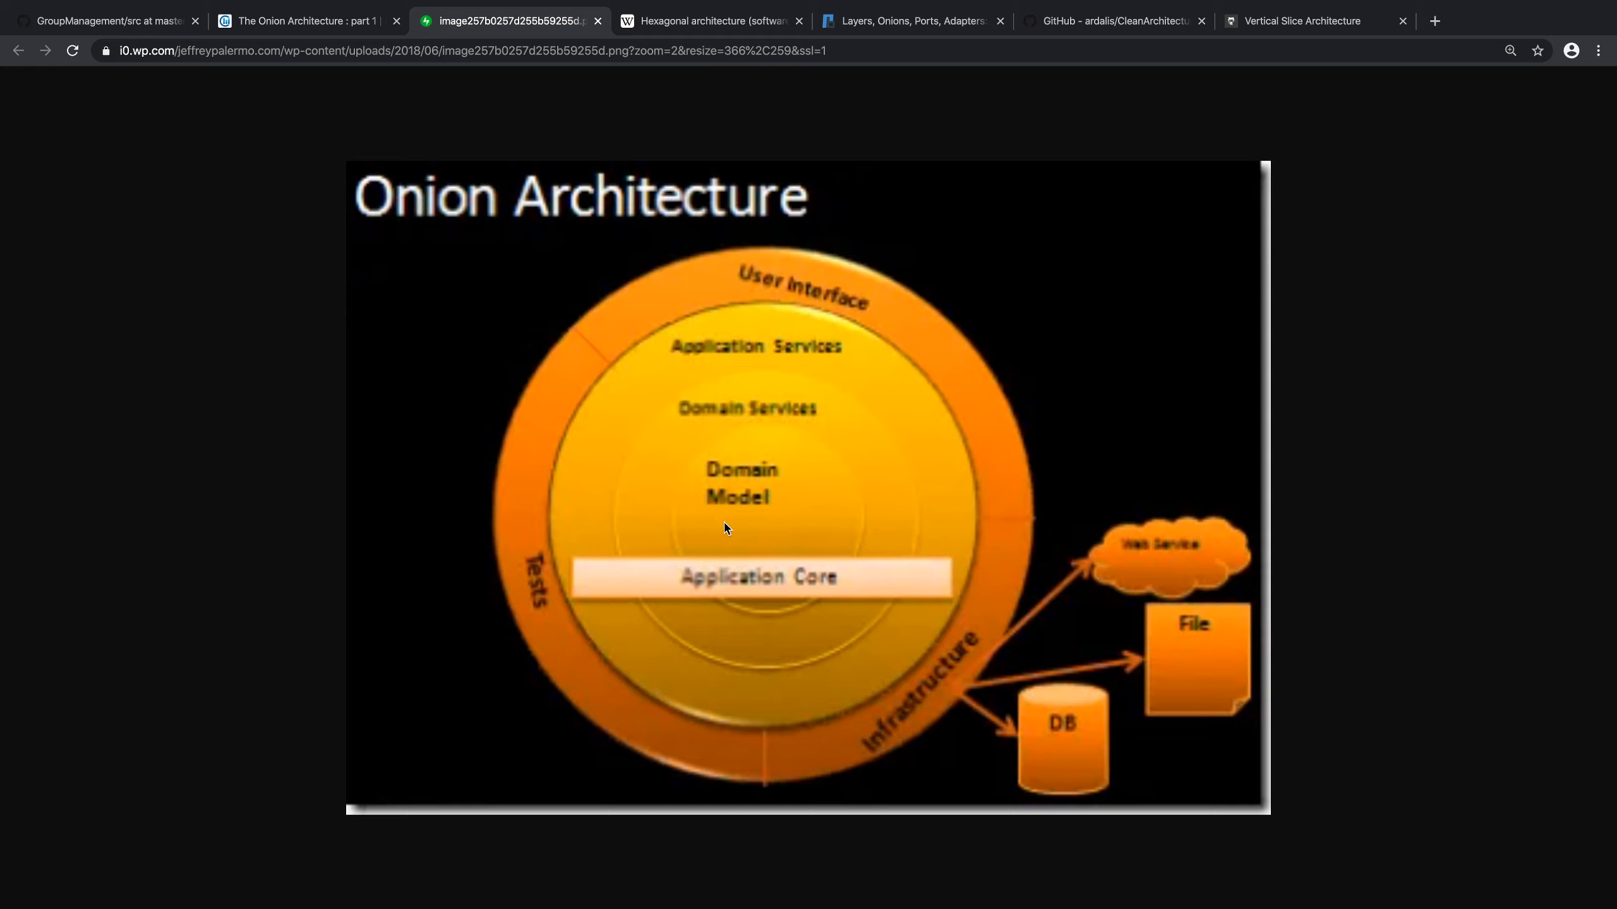
{"action": "mouse_move", "coordinate": [729, 444]}
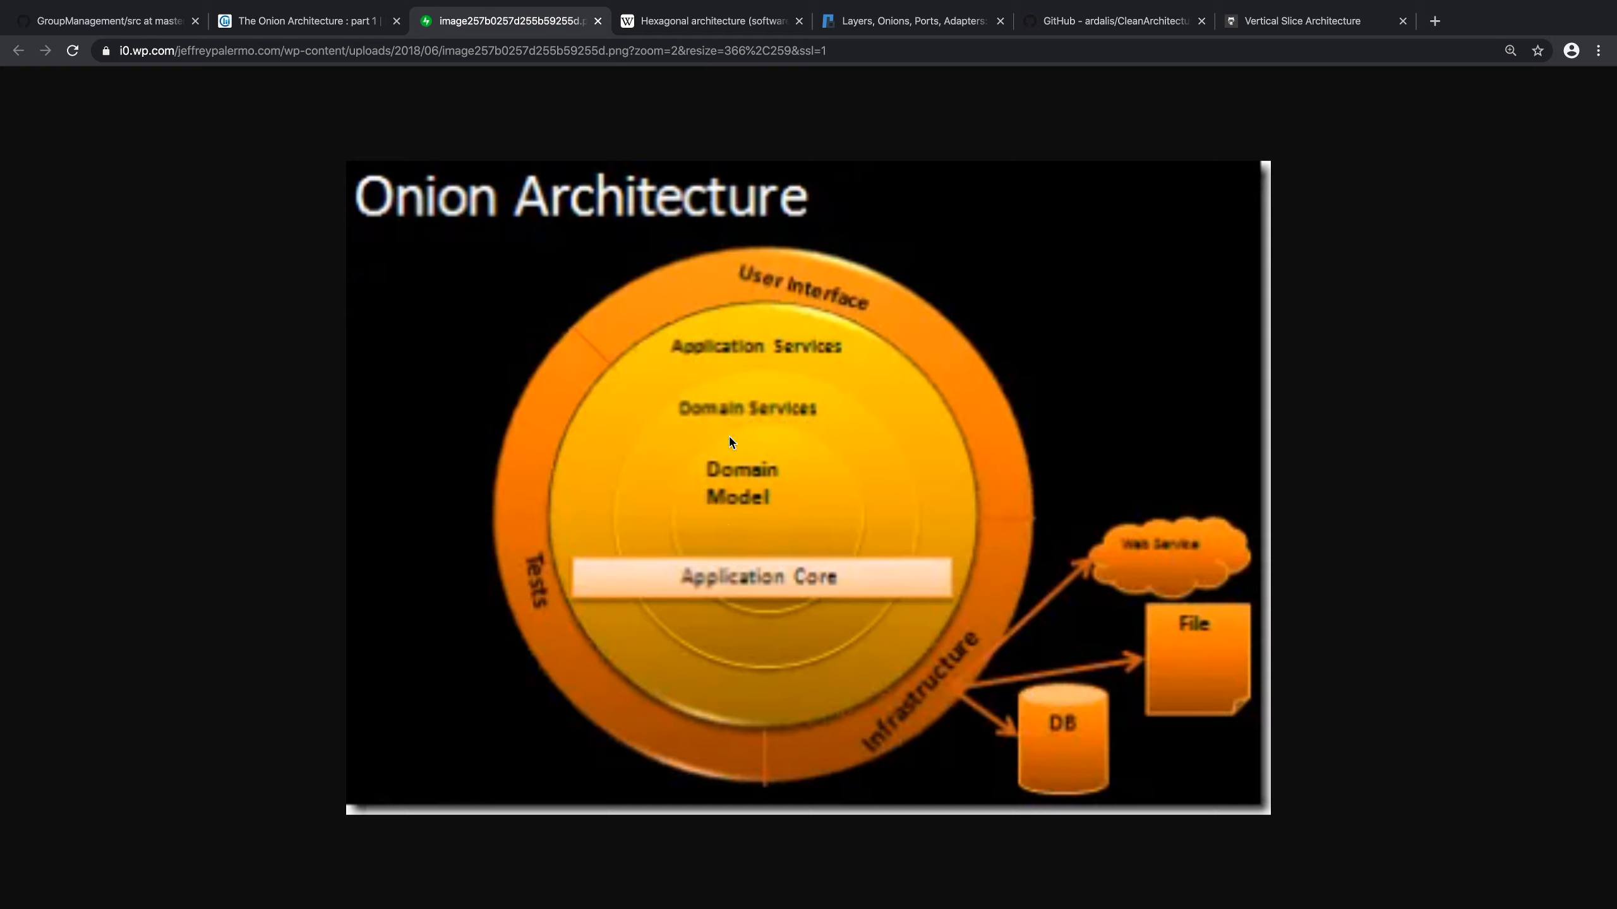
{"action": "mouse_move", "coordinate": [804, 450]}
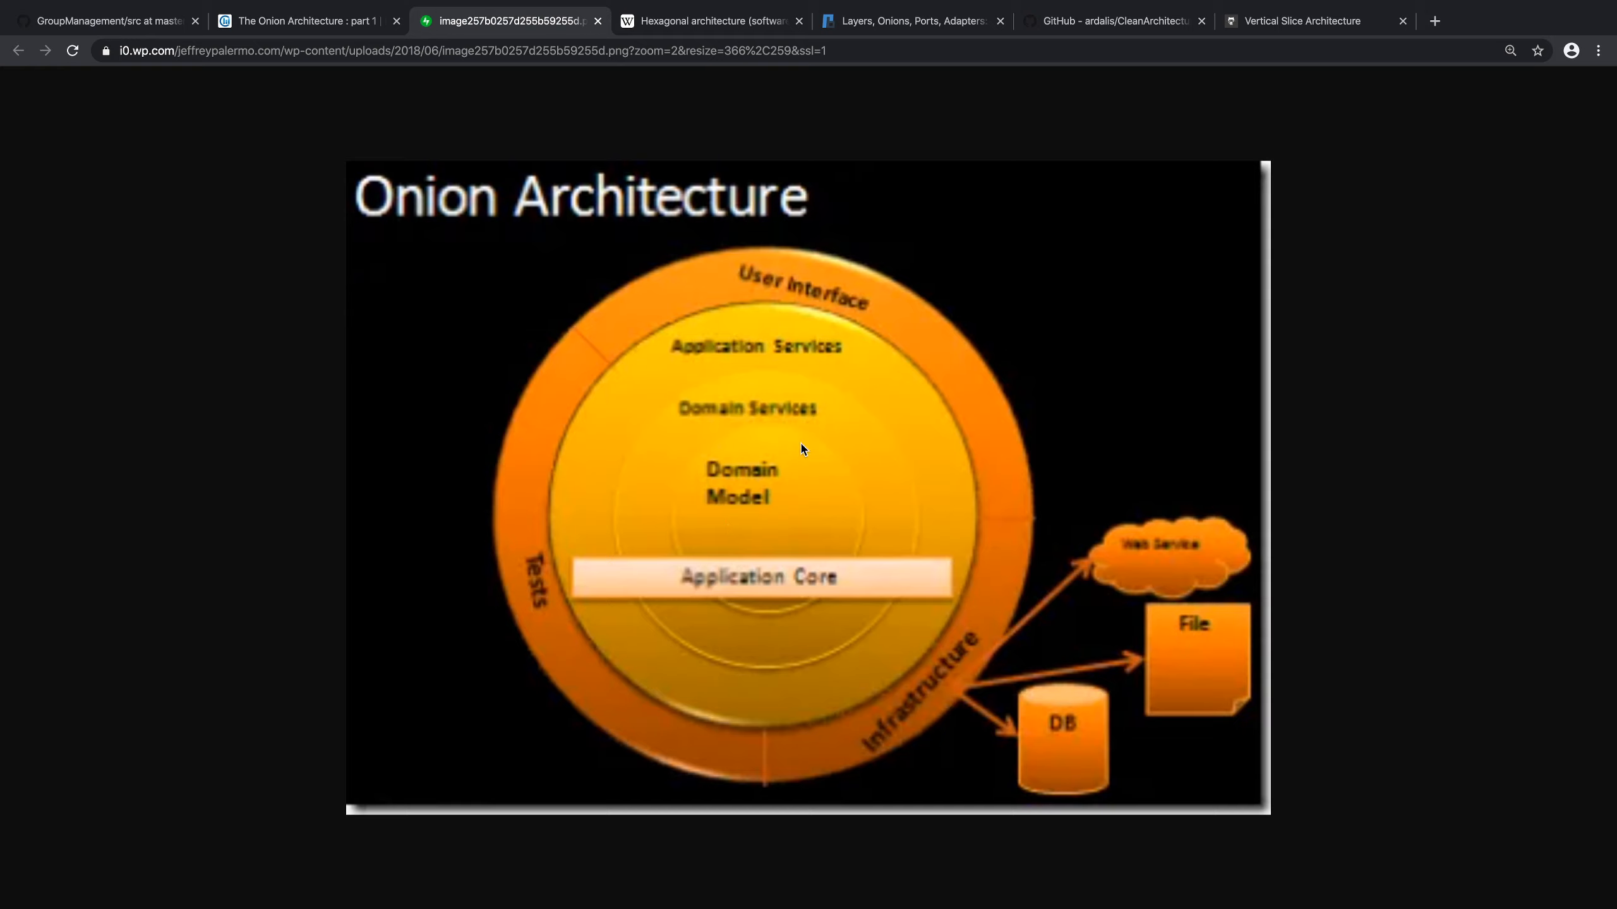
{"action": "mouse_move", "coordinate": [712, 578]}
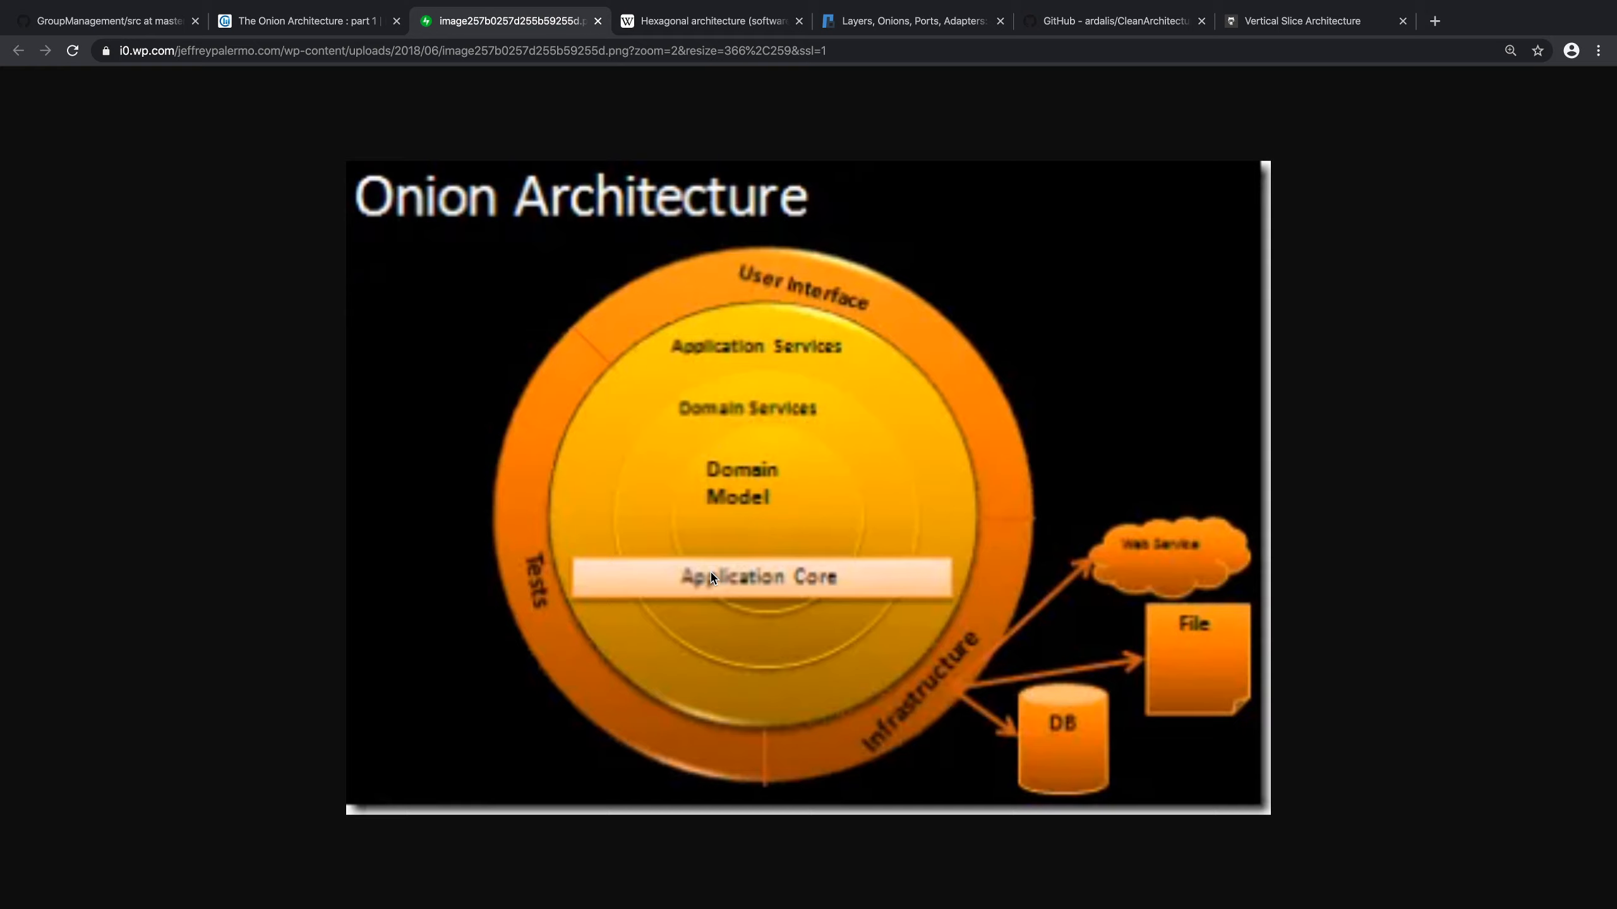
{"action": "mouse_move", "coordinate": [763, 548]}
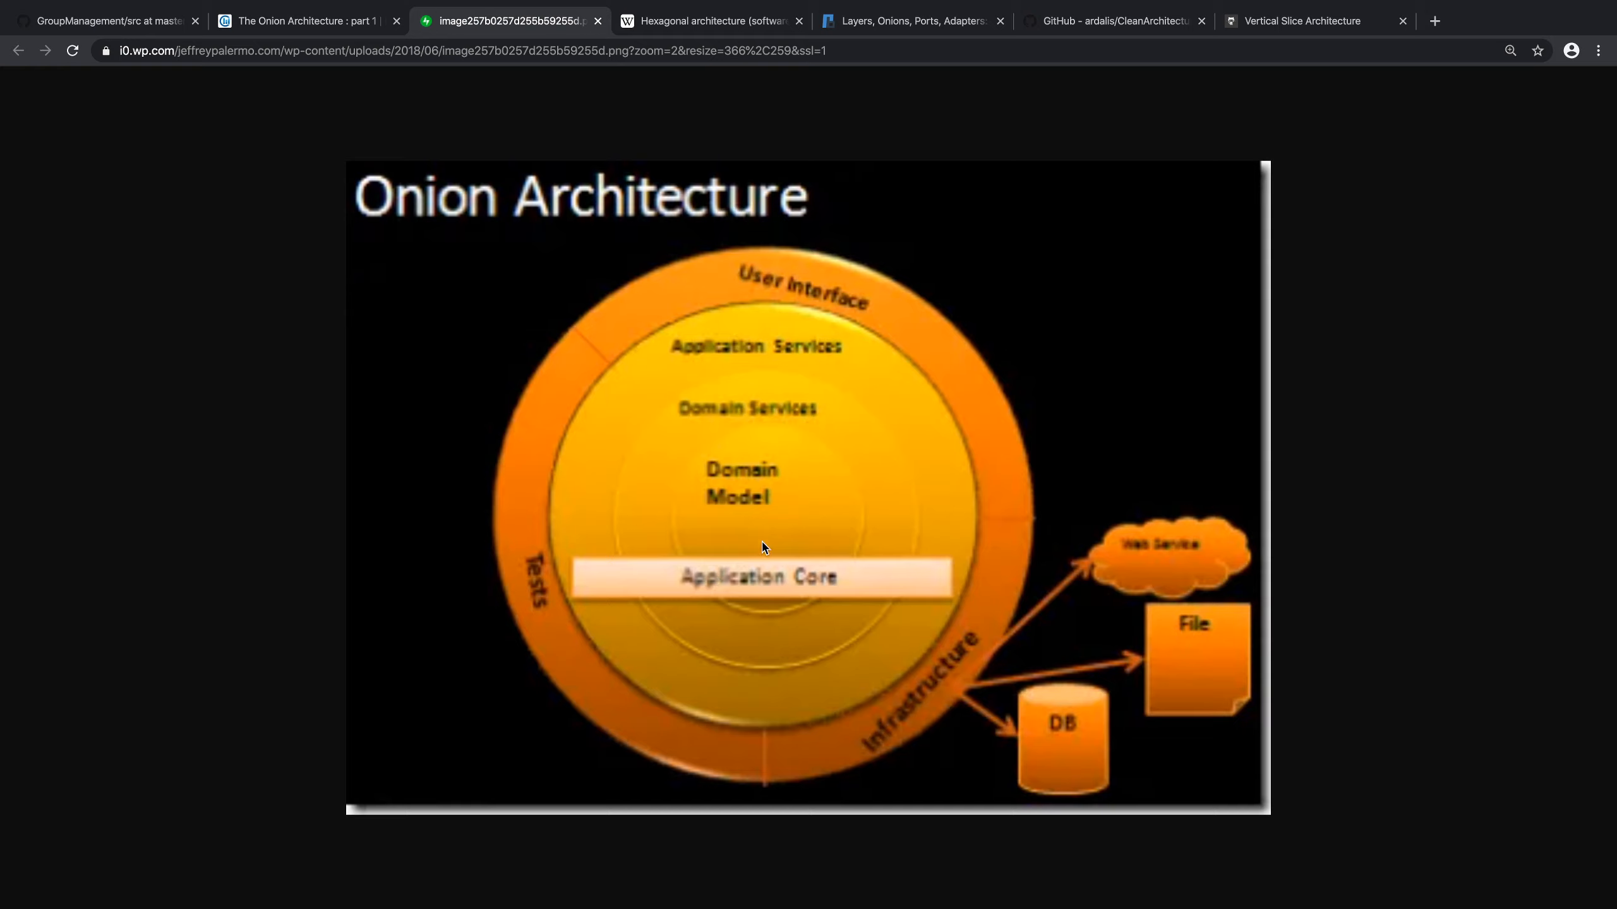
{"action": "mouse_move", "coordinate": [752, 652]}
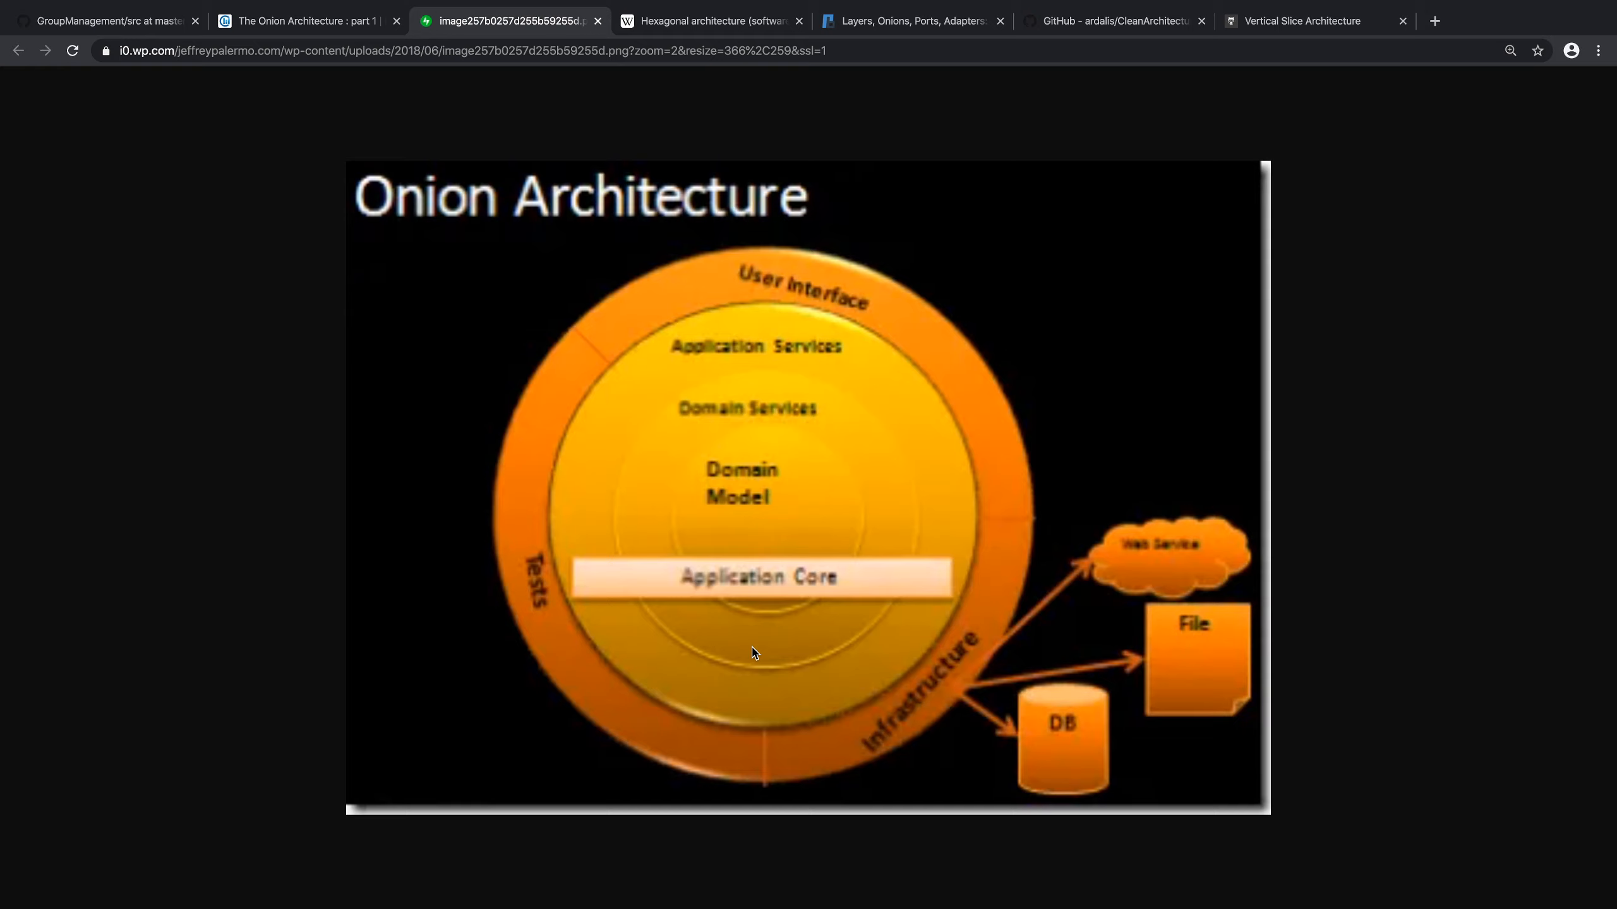
{"action": "mouse_move", "coordinate": [810, 483]}
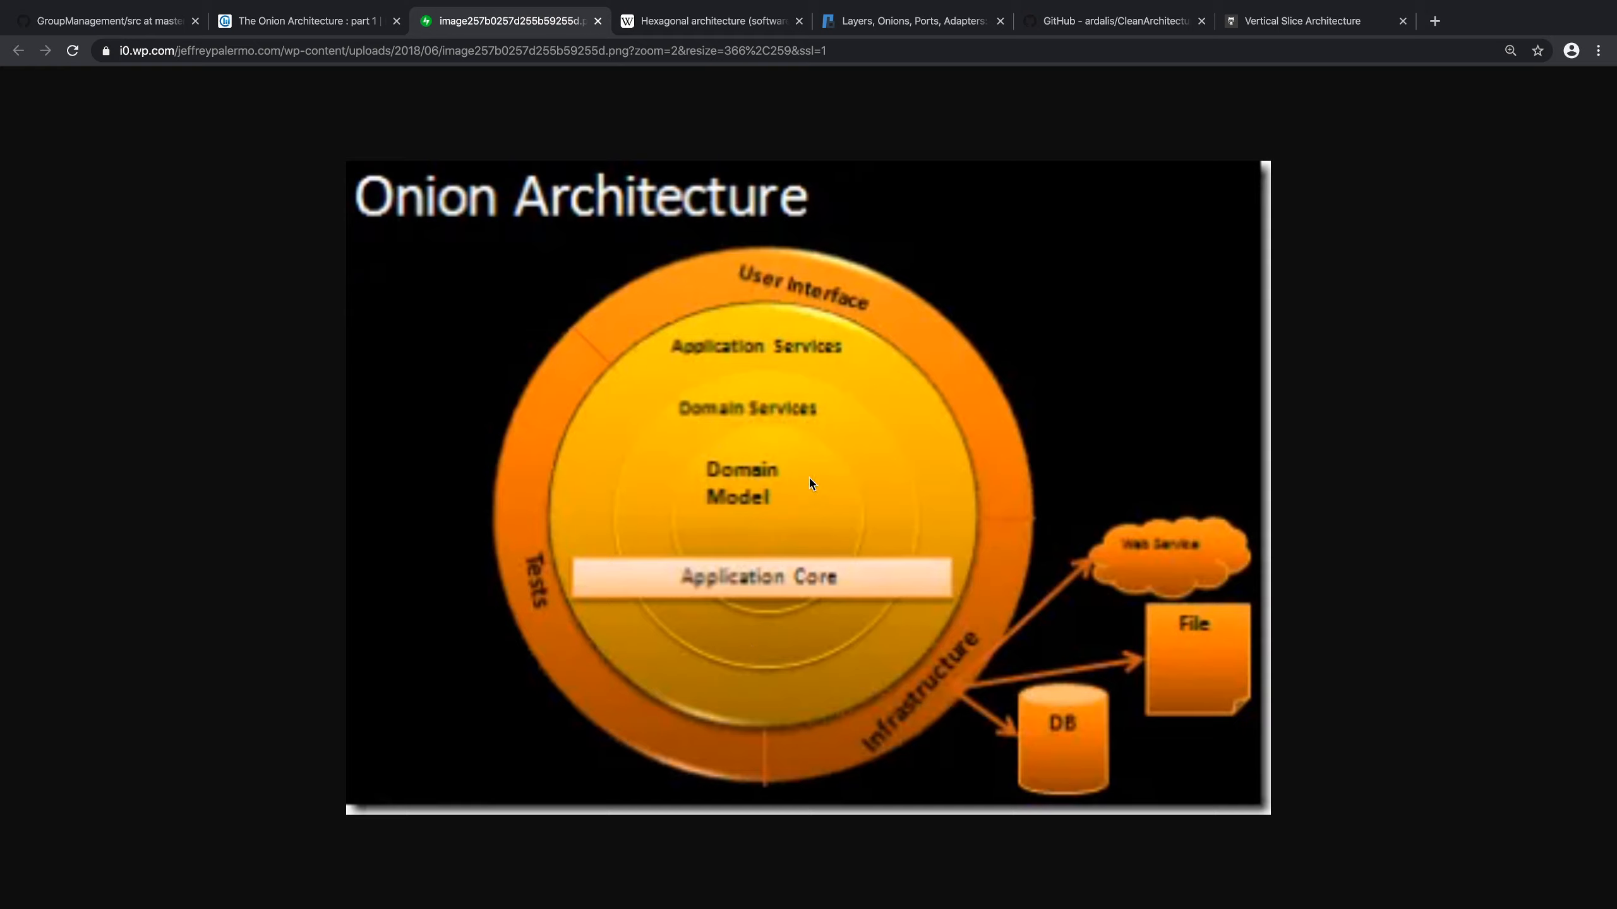
{"action": "mouse_move", "coordinate": [743, 415]}
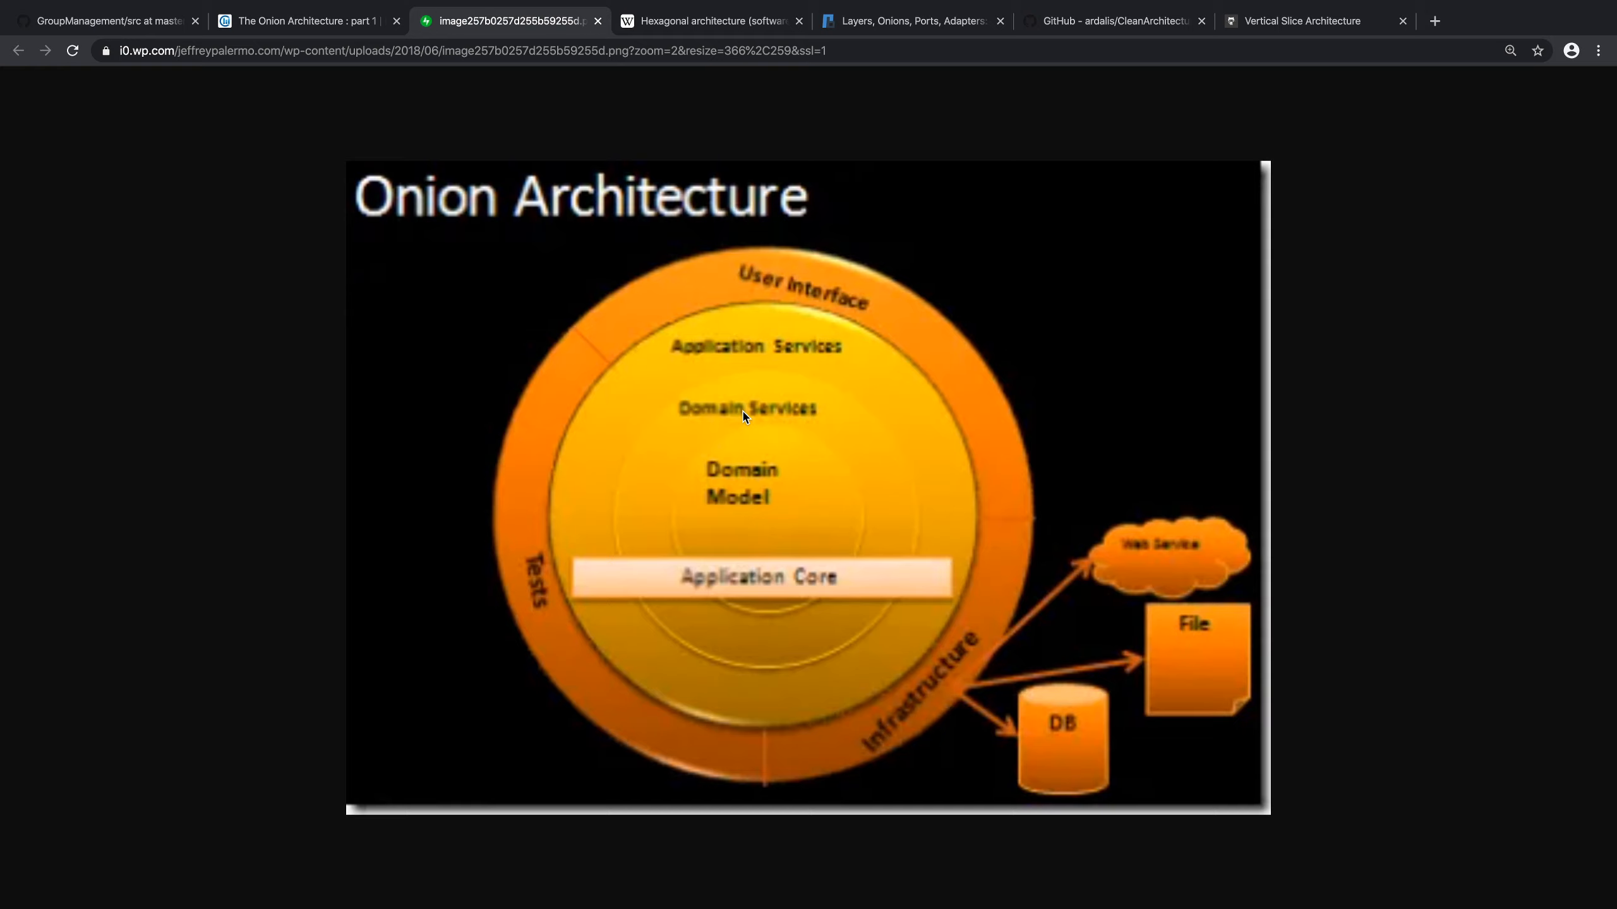
{"action": "mouse_move", "coordinate": [793, 332]}
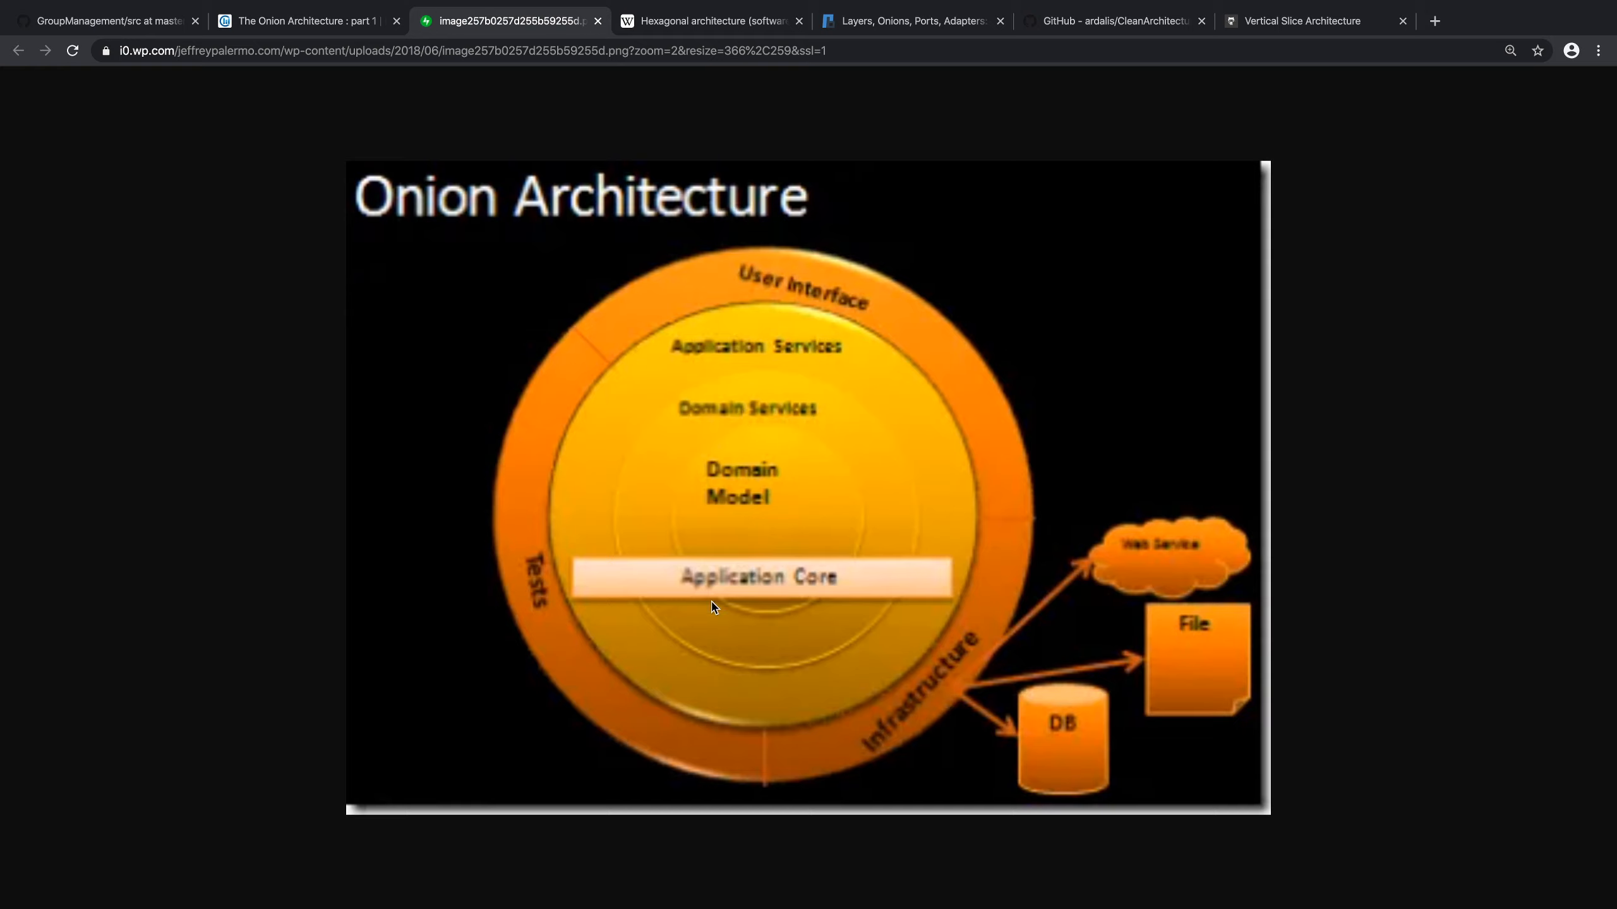
{"action": "mouse_move", "coordinate": [950, 652]}
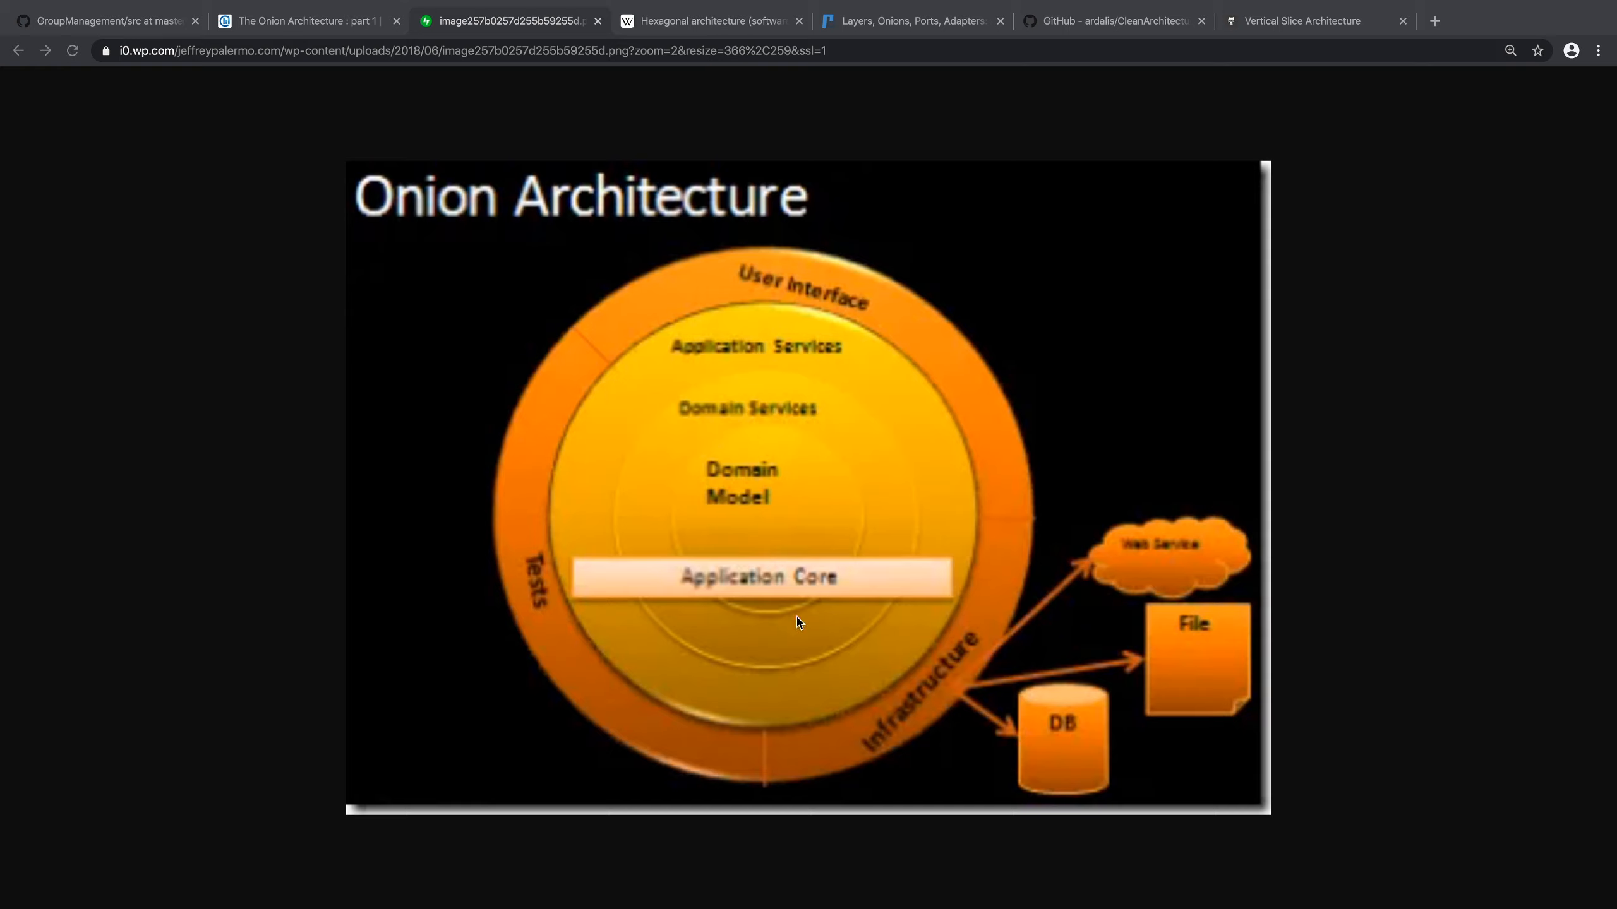
{"action": "mouse_move", "coordinate": [793, 629]}
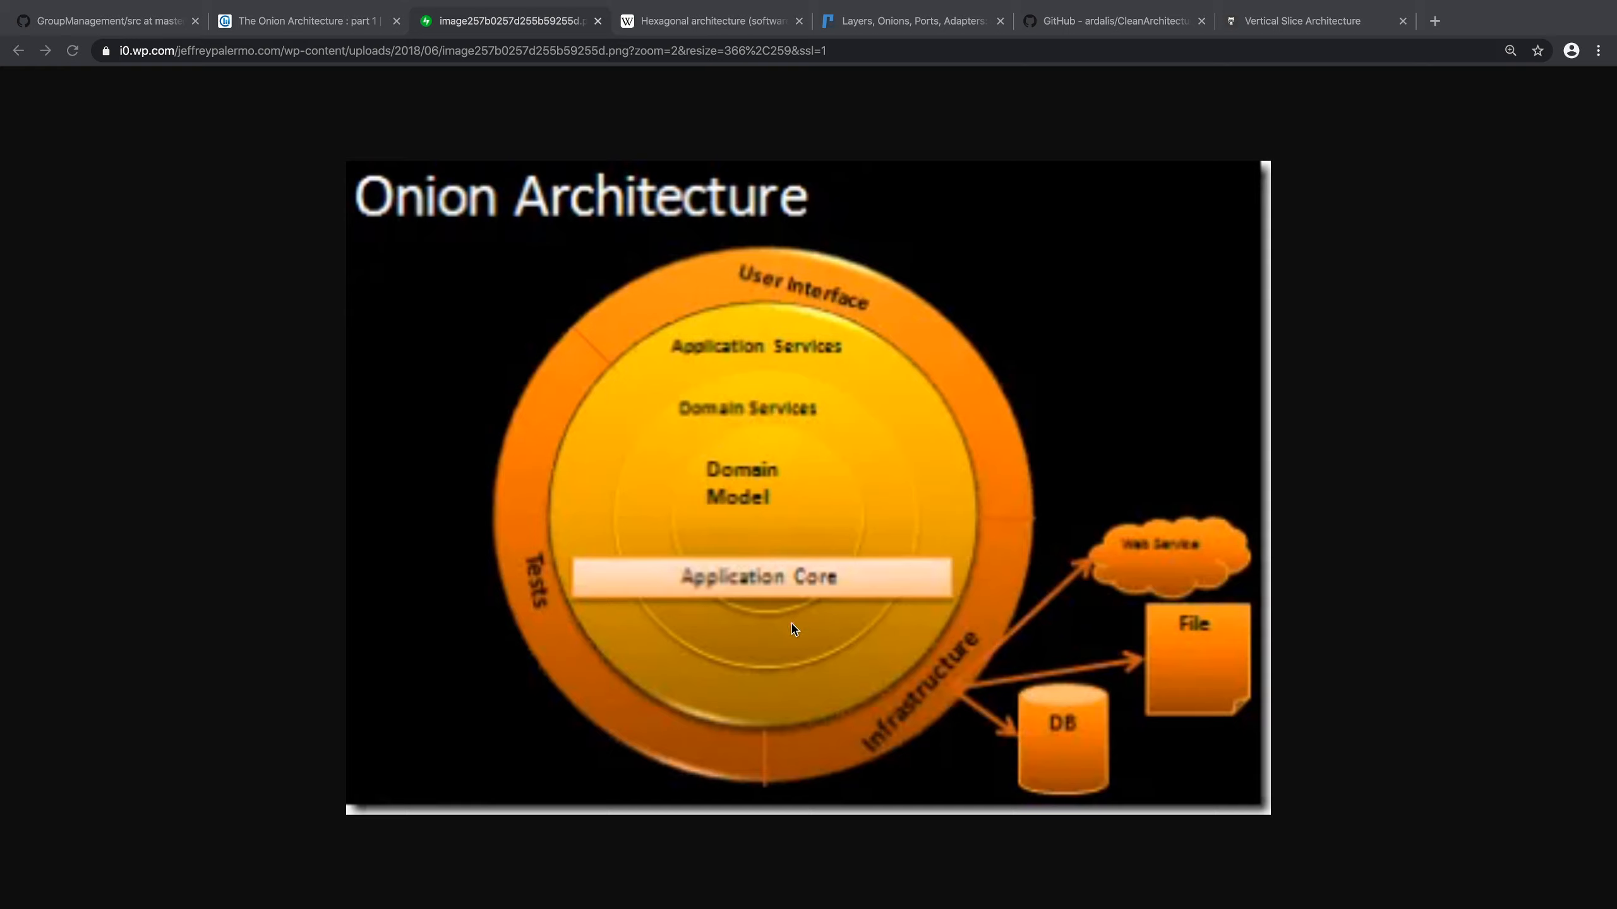
{"action": "mouse_move", "coordinate": [788, 642]}
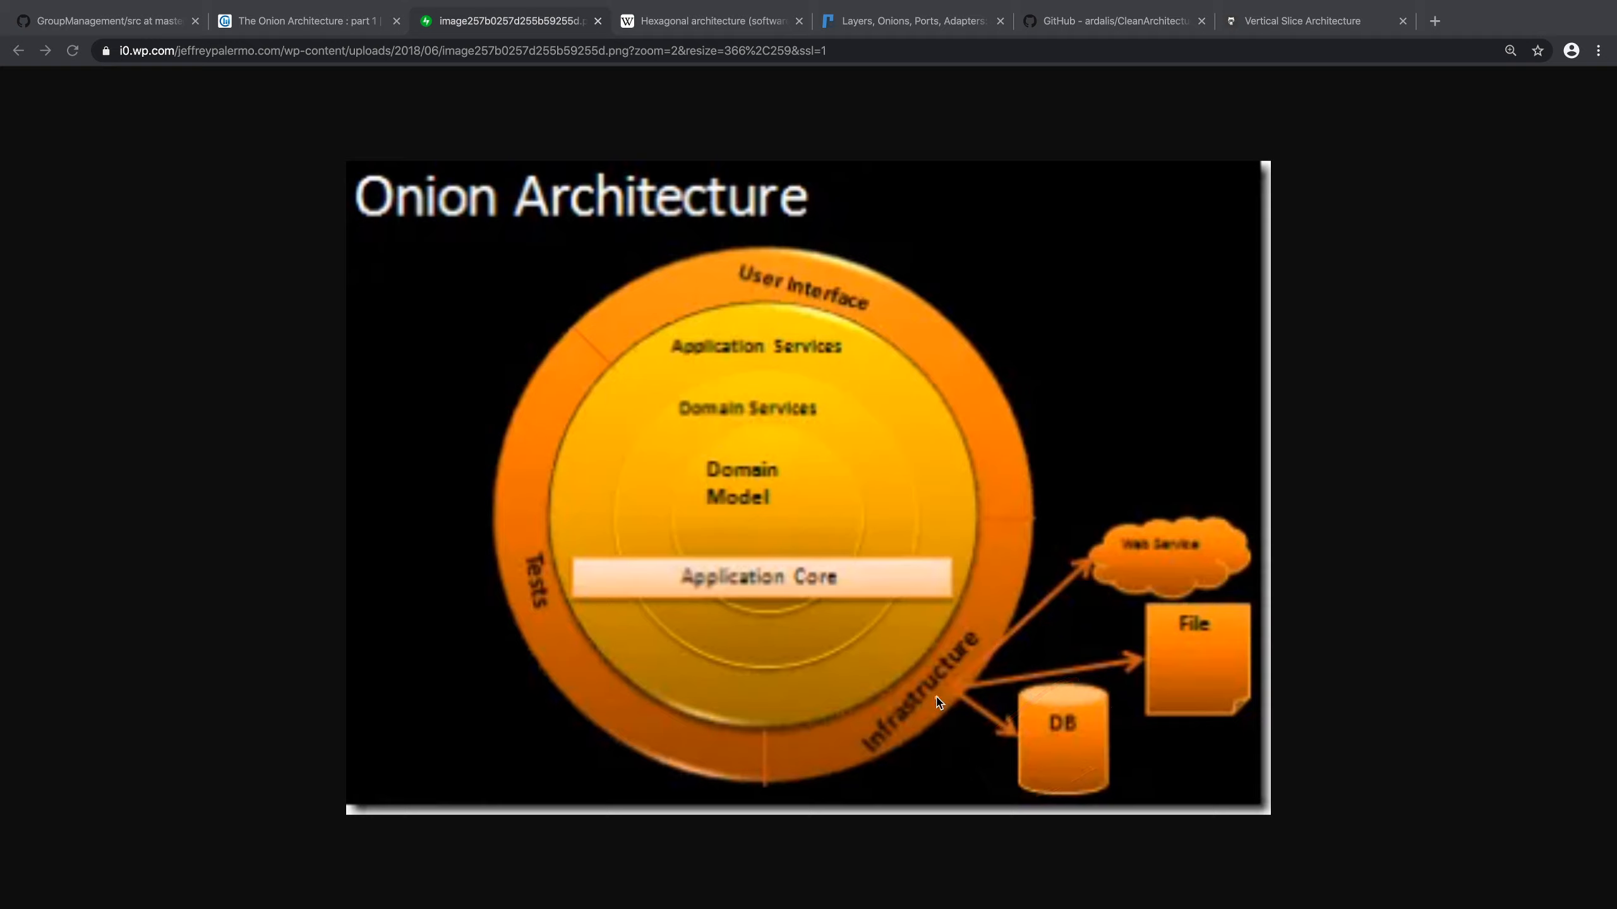
{"action": "mouse_move", "coordinate": [1066, 751]}
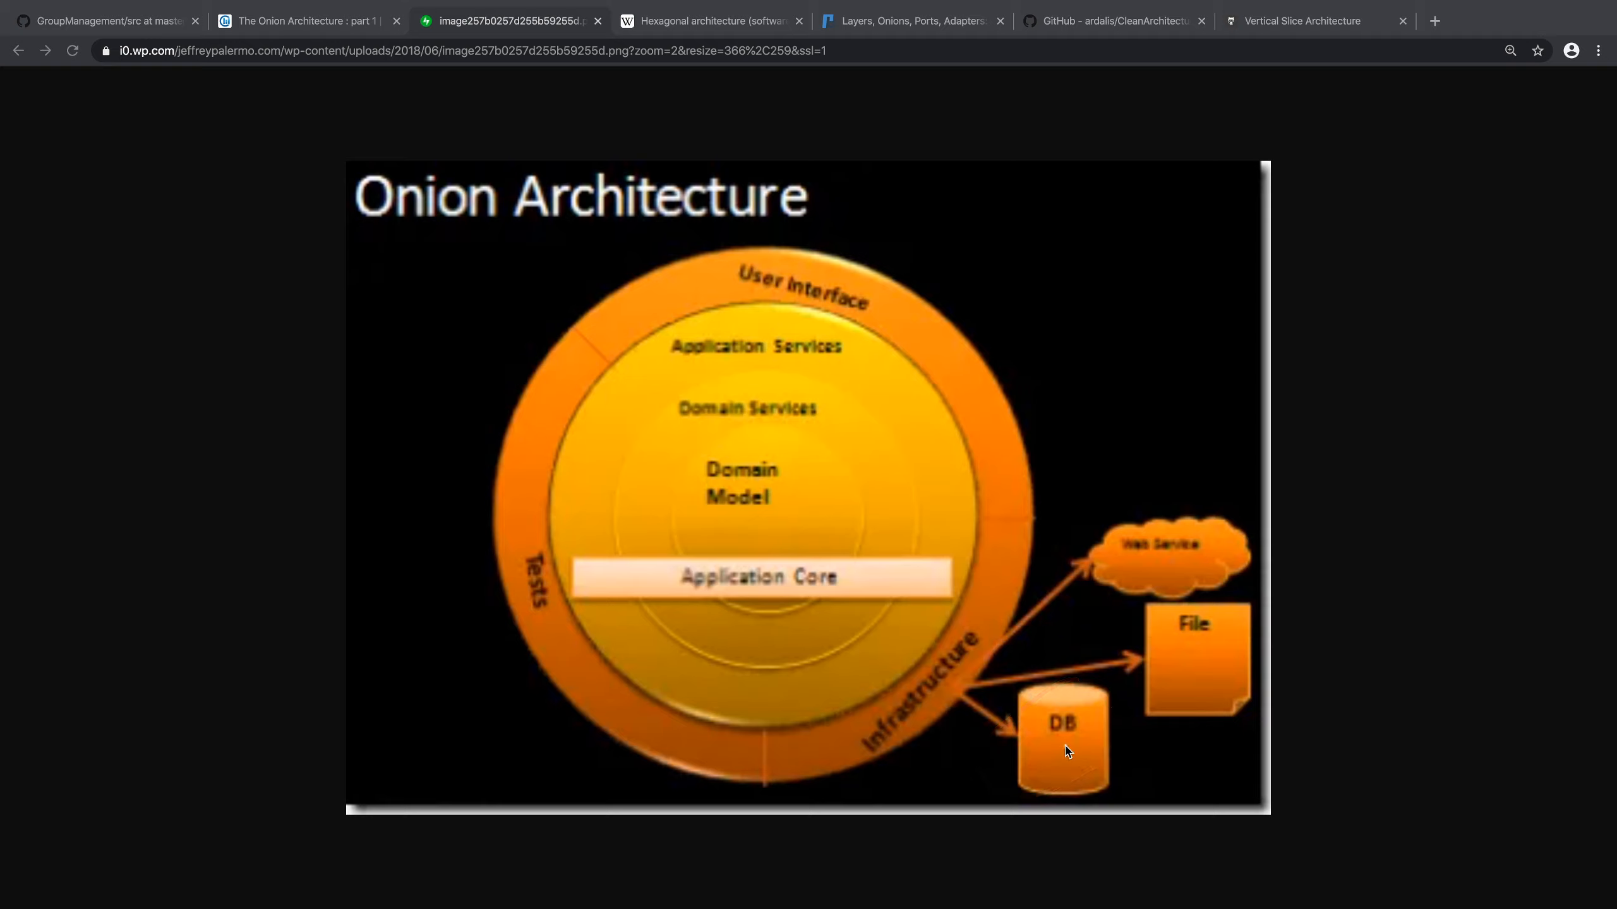
{"action": "mouse_move", "coordinate": [777, 526]}
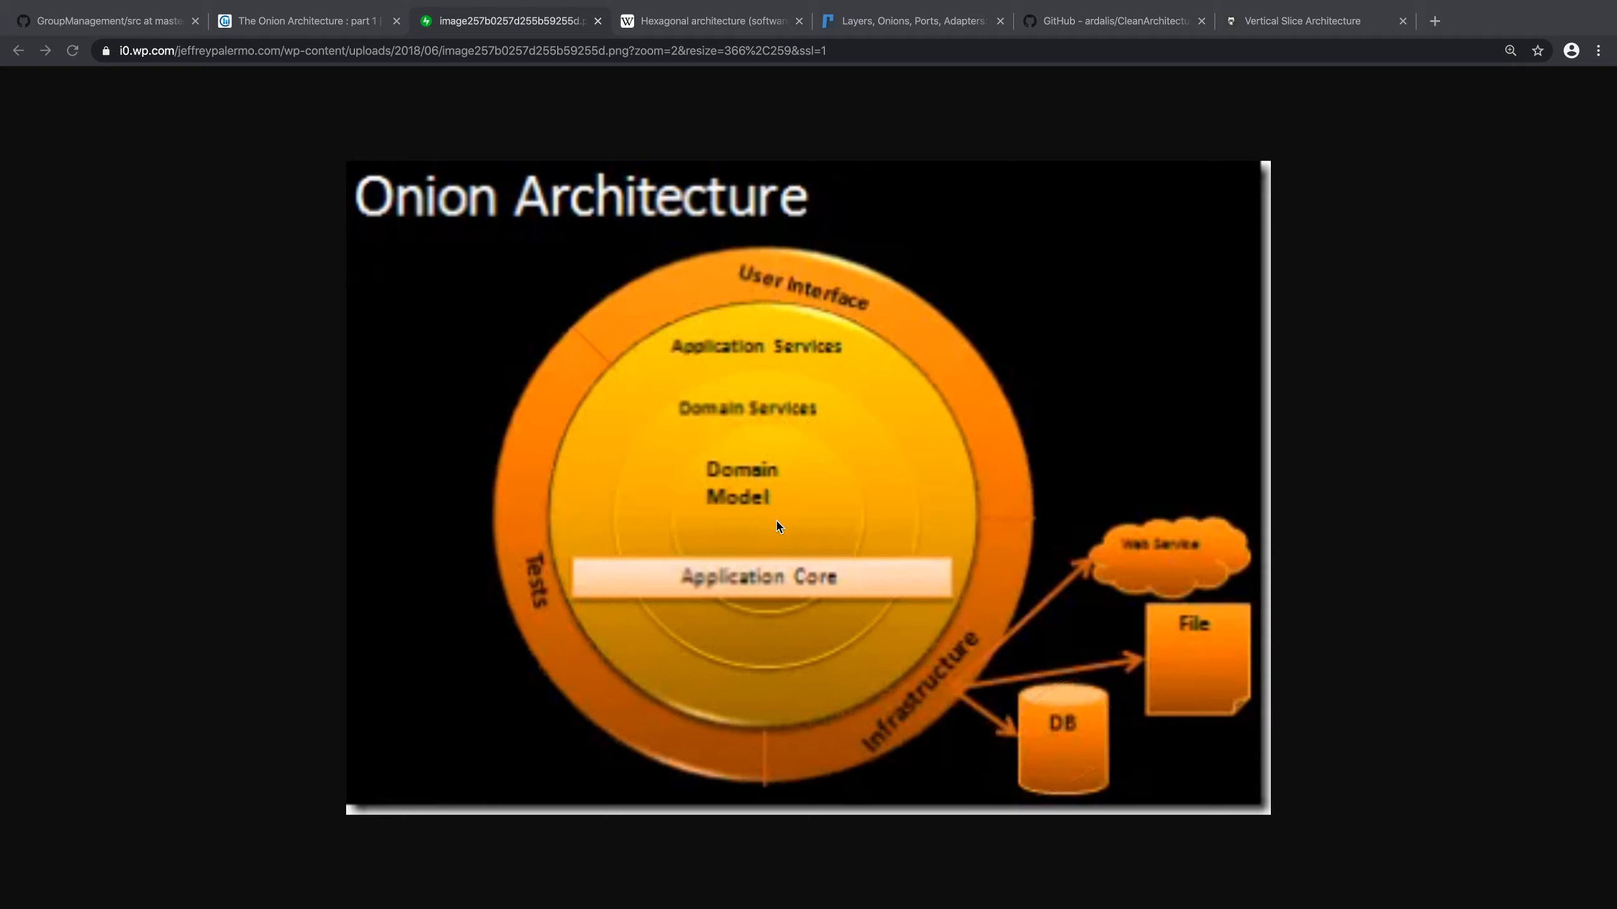
{"action": "mouse_move", "coordinate": [978, 697]}
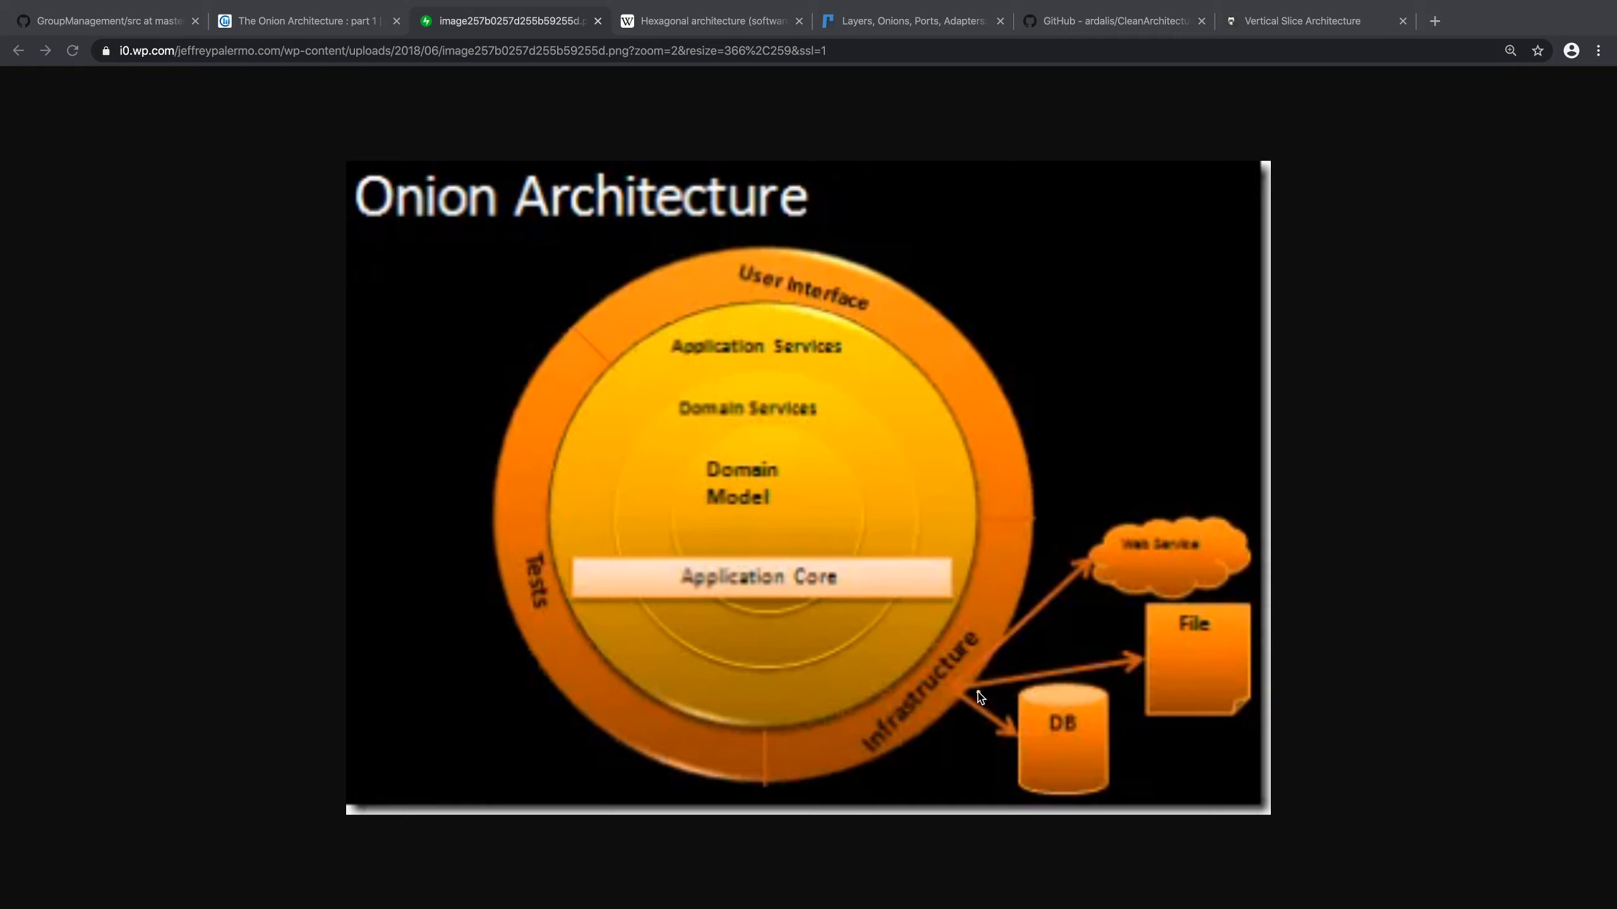
{"action": "mouse_move", "coordinate": [756, 653]}
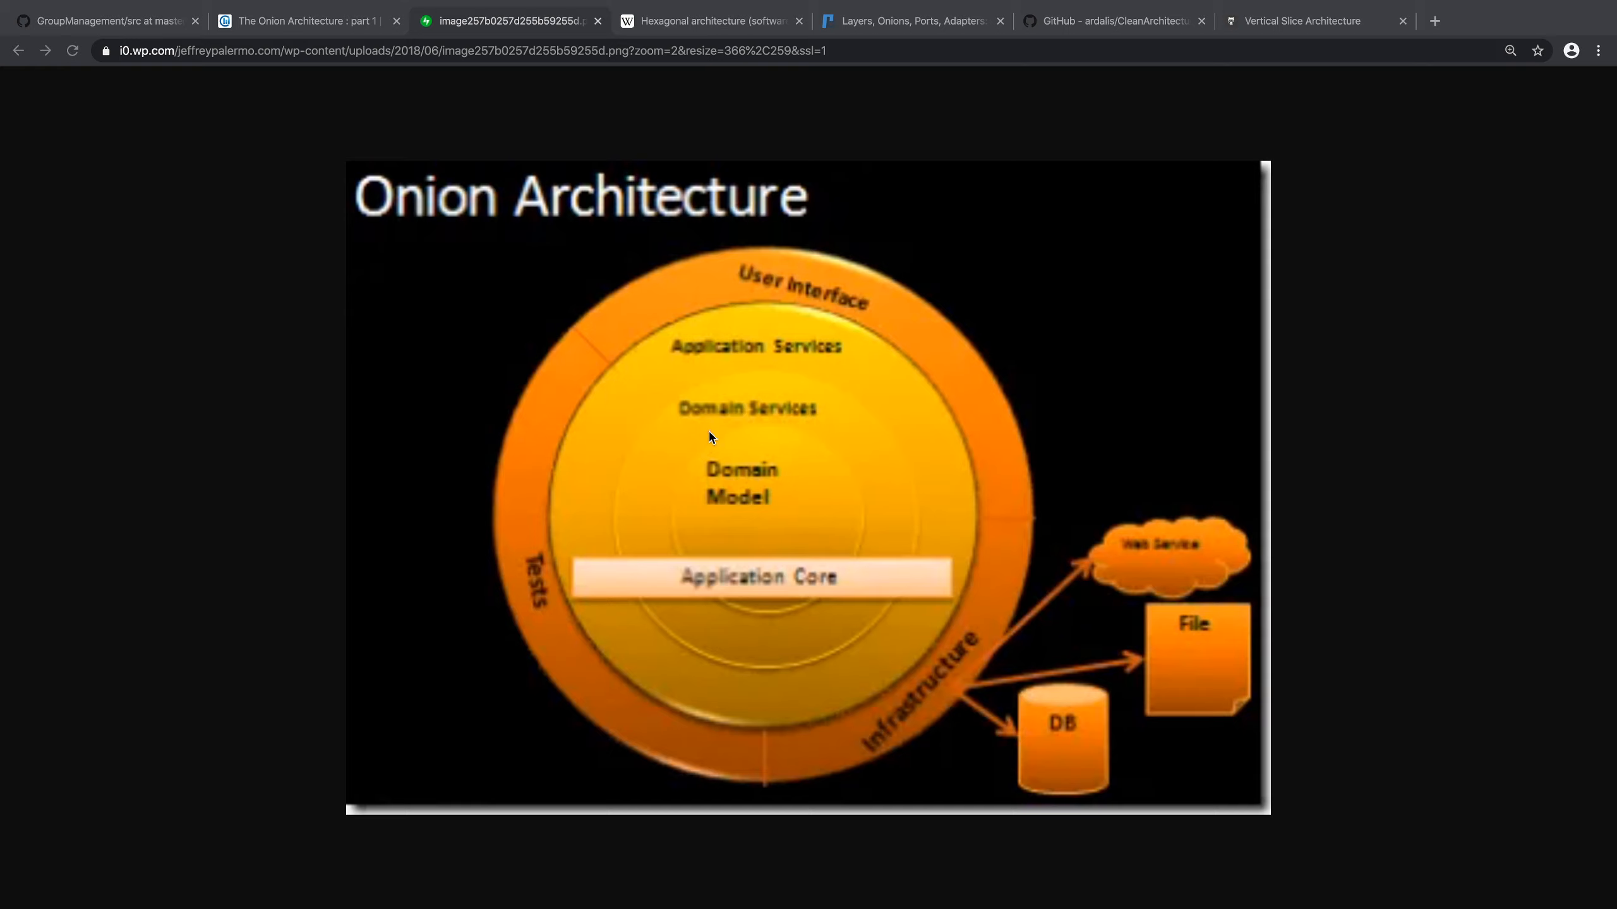
{"action": "mouse_move", "coordinate": [981, 650]}
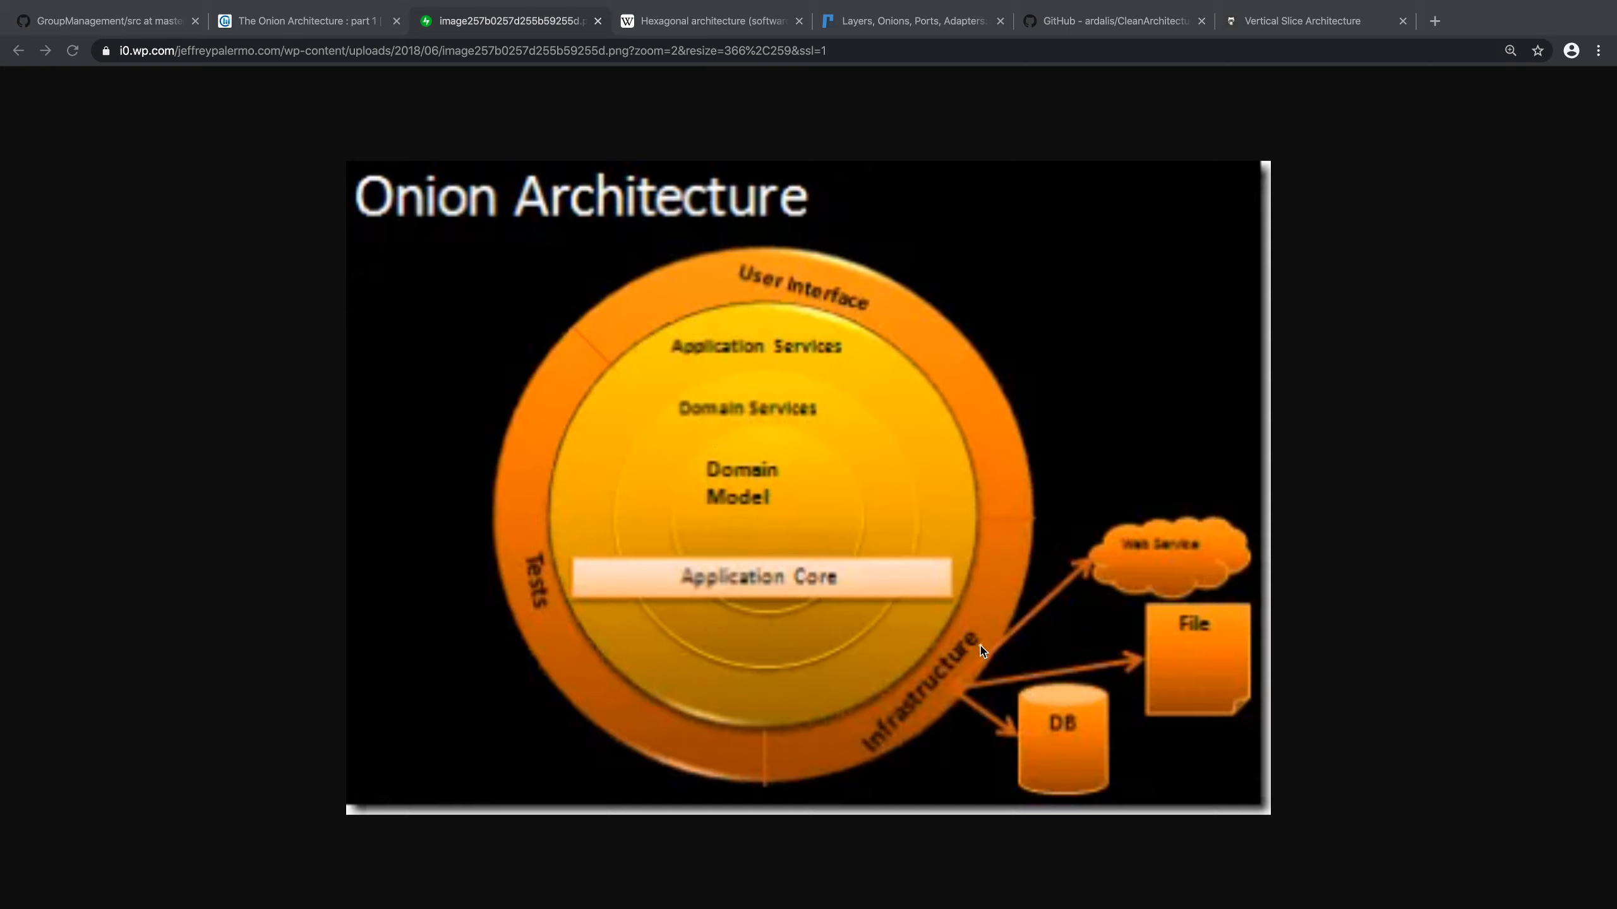
{"action": "mouse_move", "coordinate": [980, 651]}
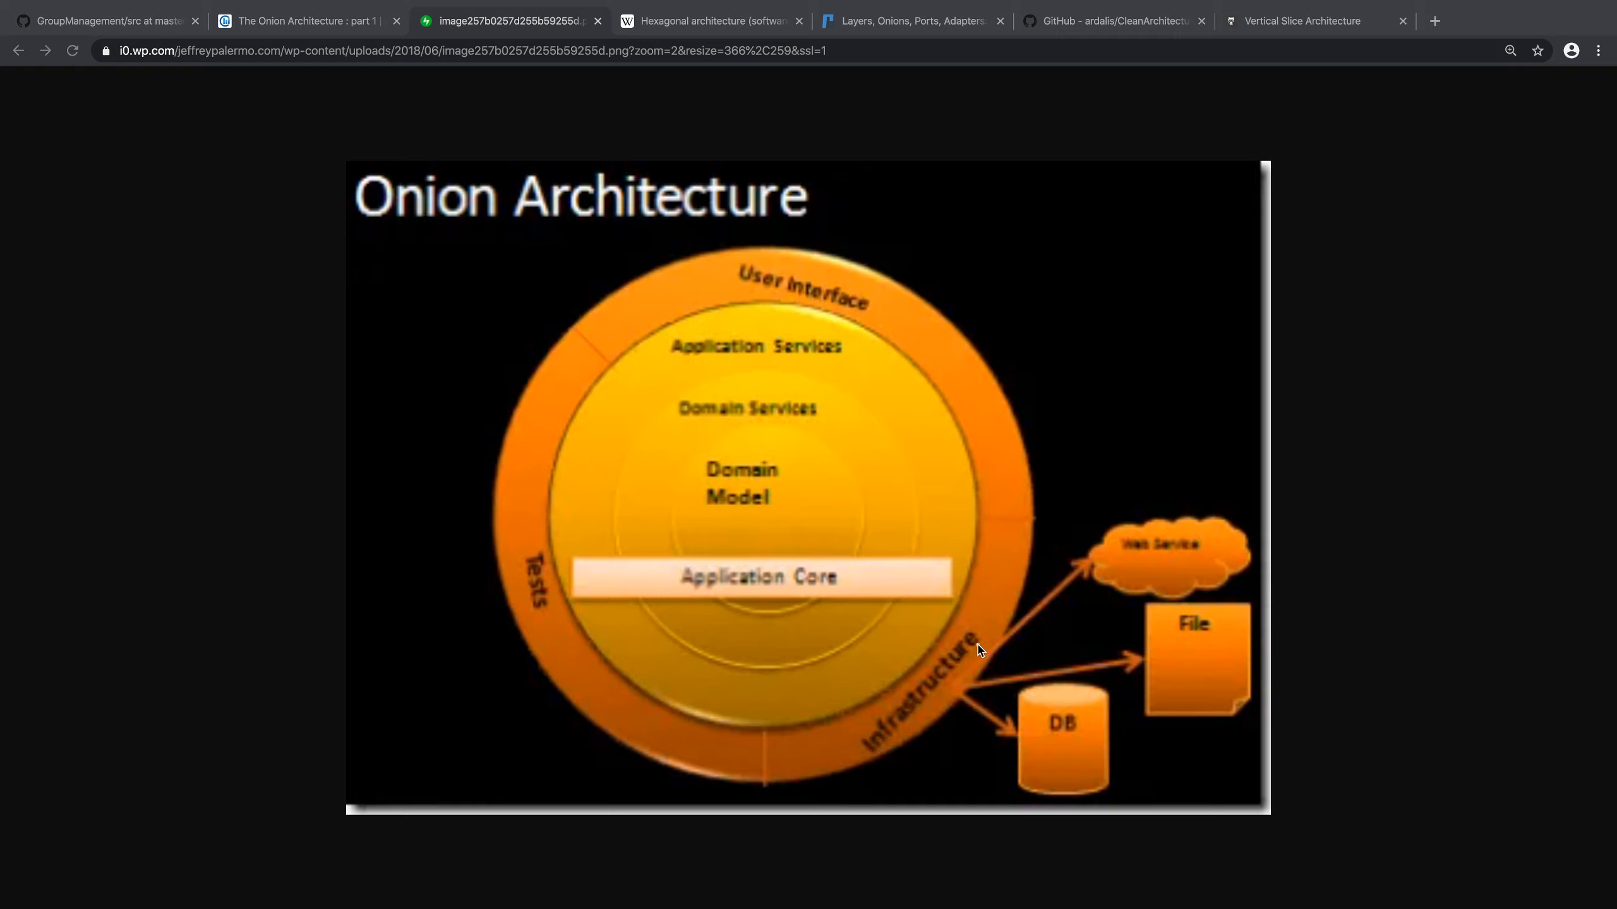
{"action": "mouse_move", "coordinate": [895, 371]}
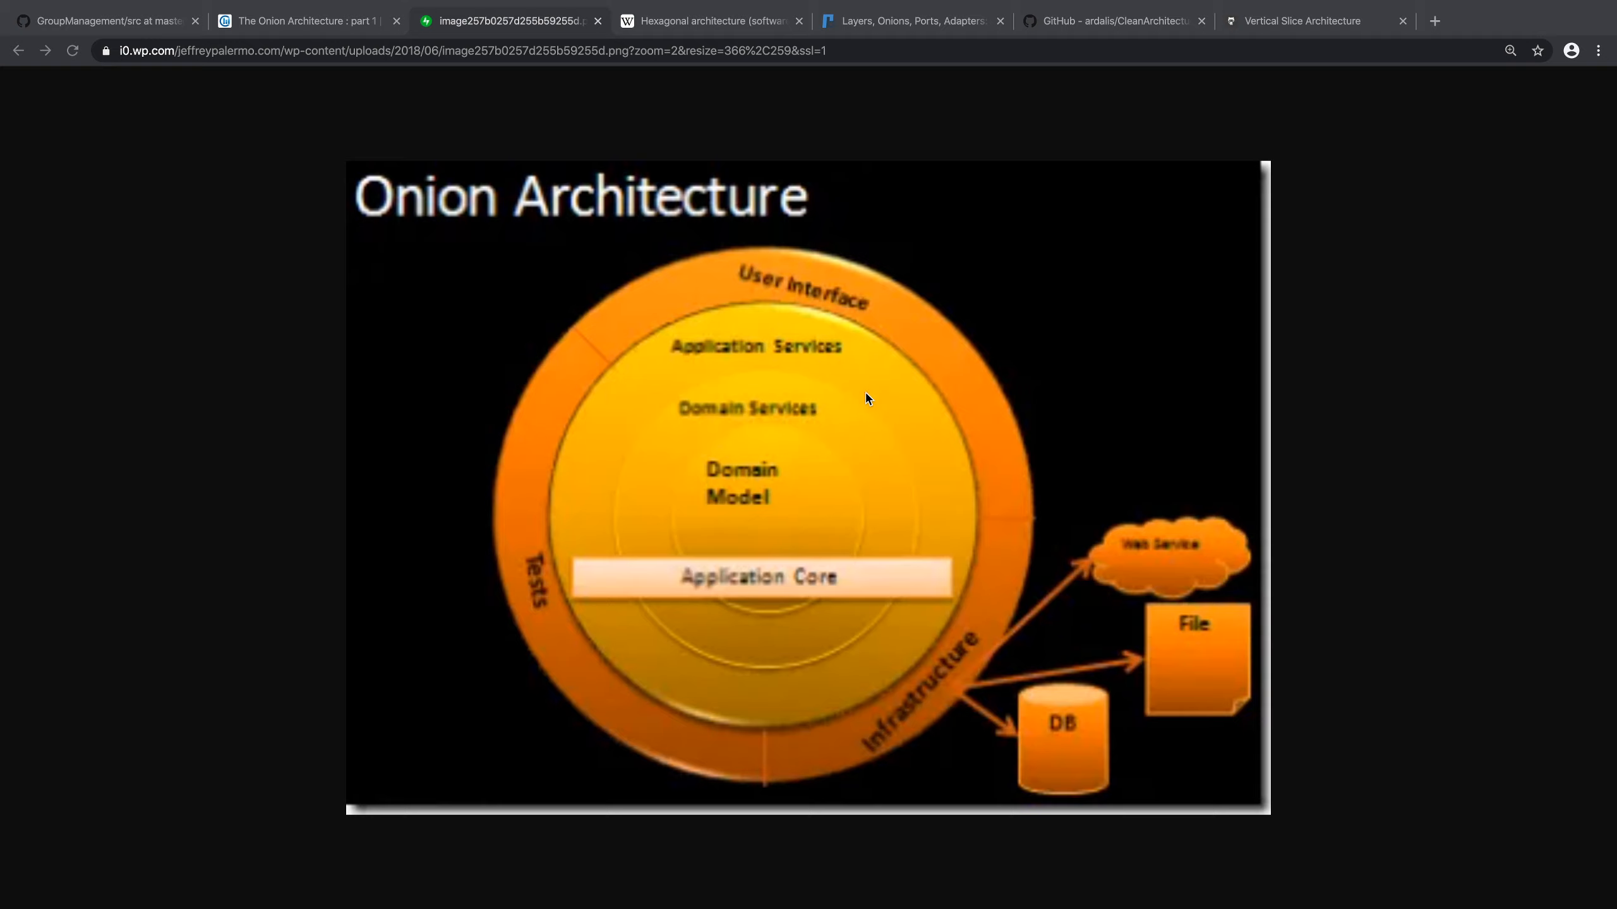
{"action": "mouse_move", "coordinate": [852, 390]}
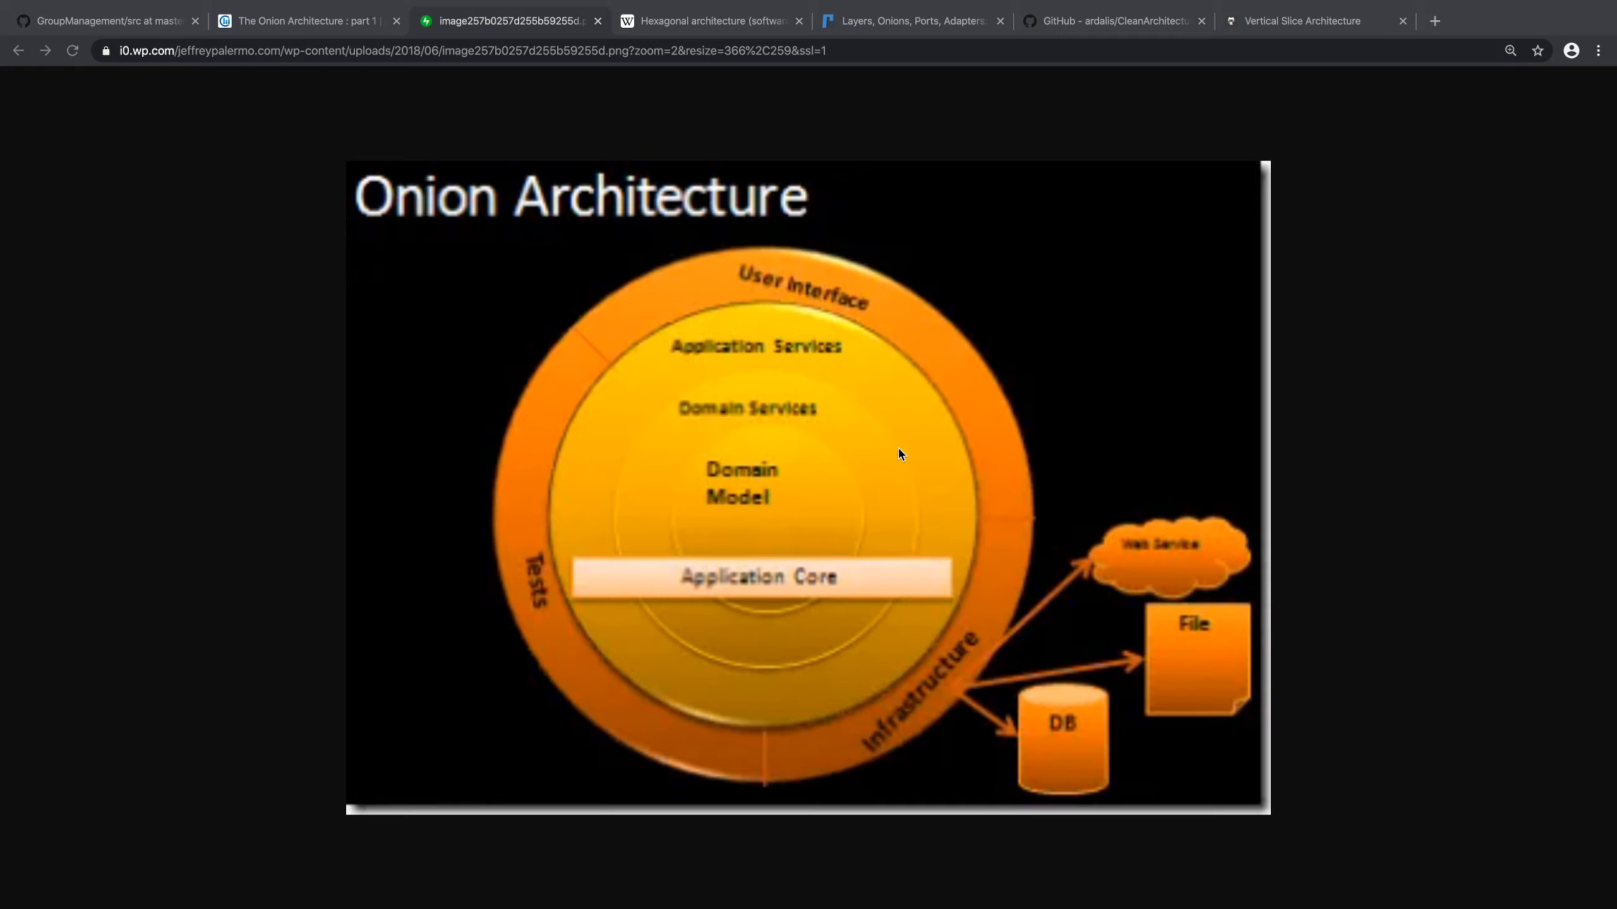
{"action": "mouse_move", "coordinate": [944, 708]}
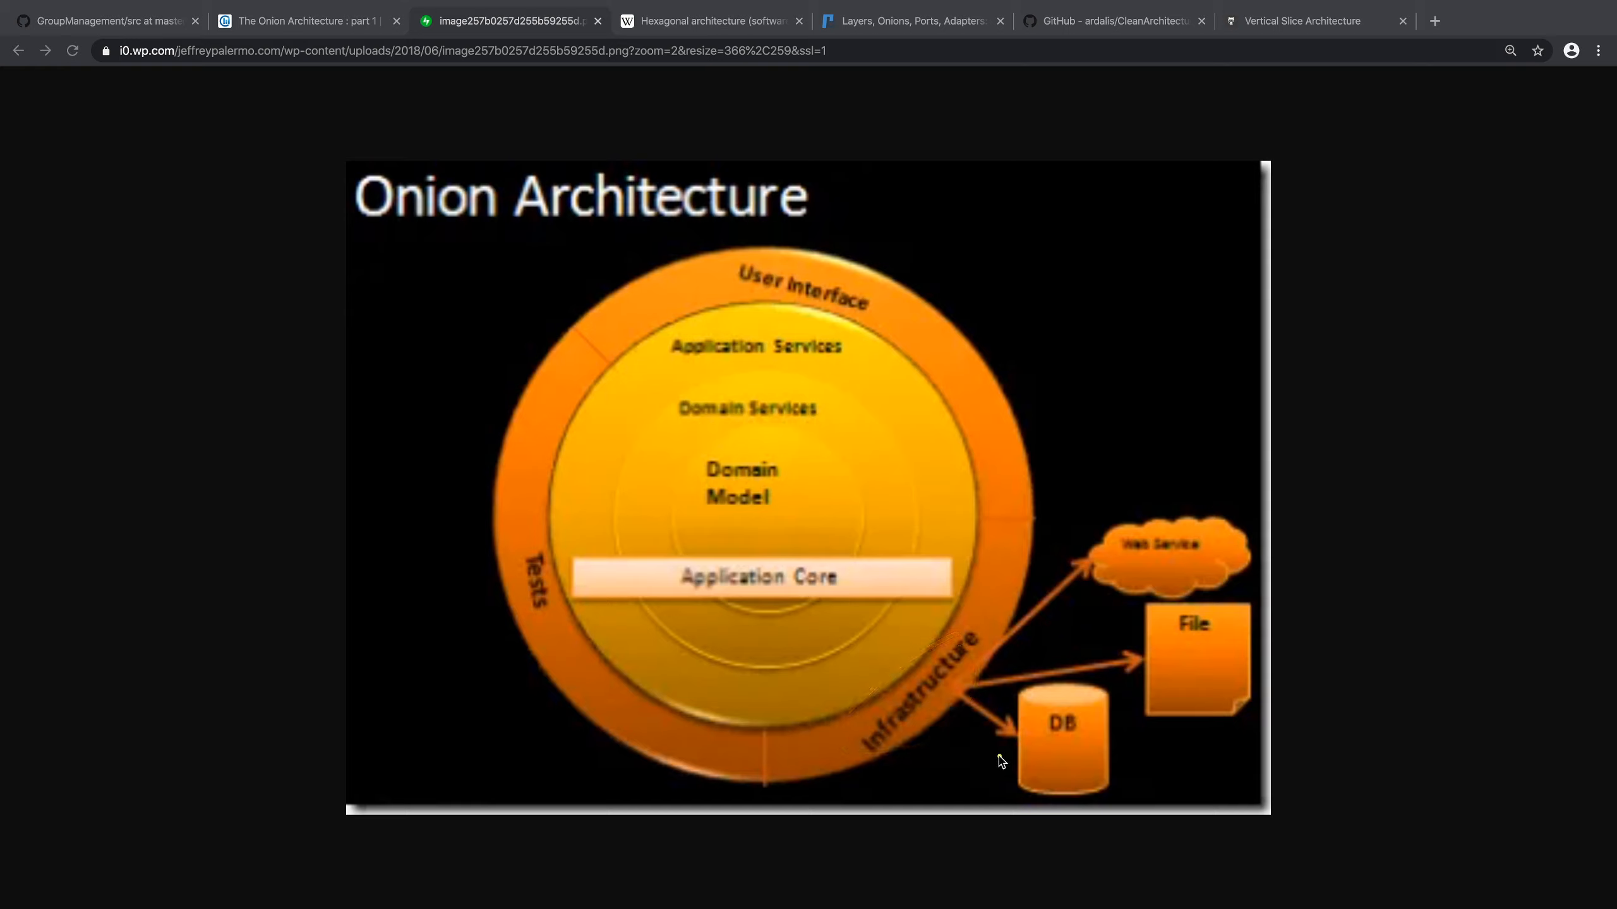
{"action": "mouse_move", "coordinate": [722, 468]}
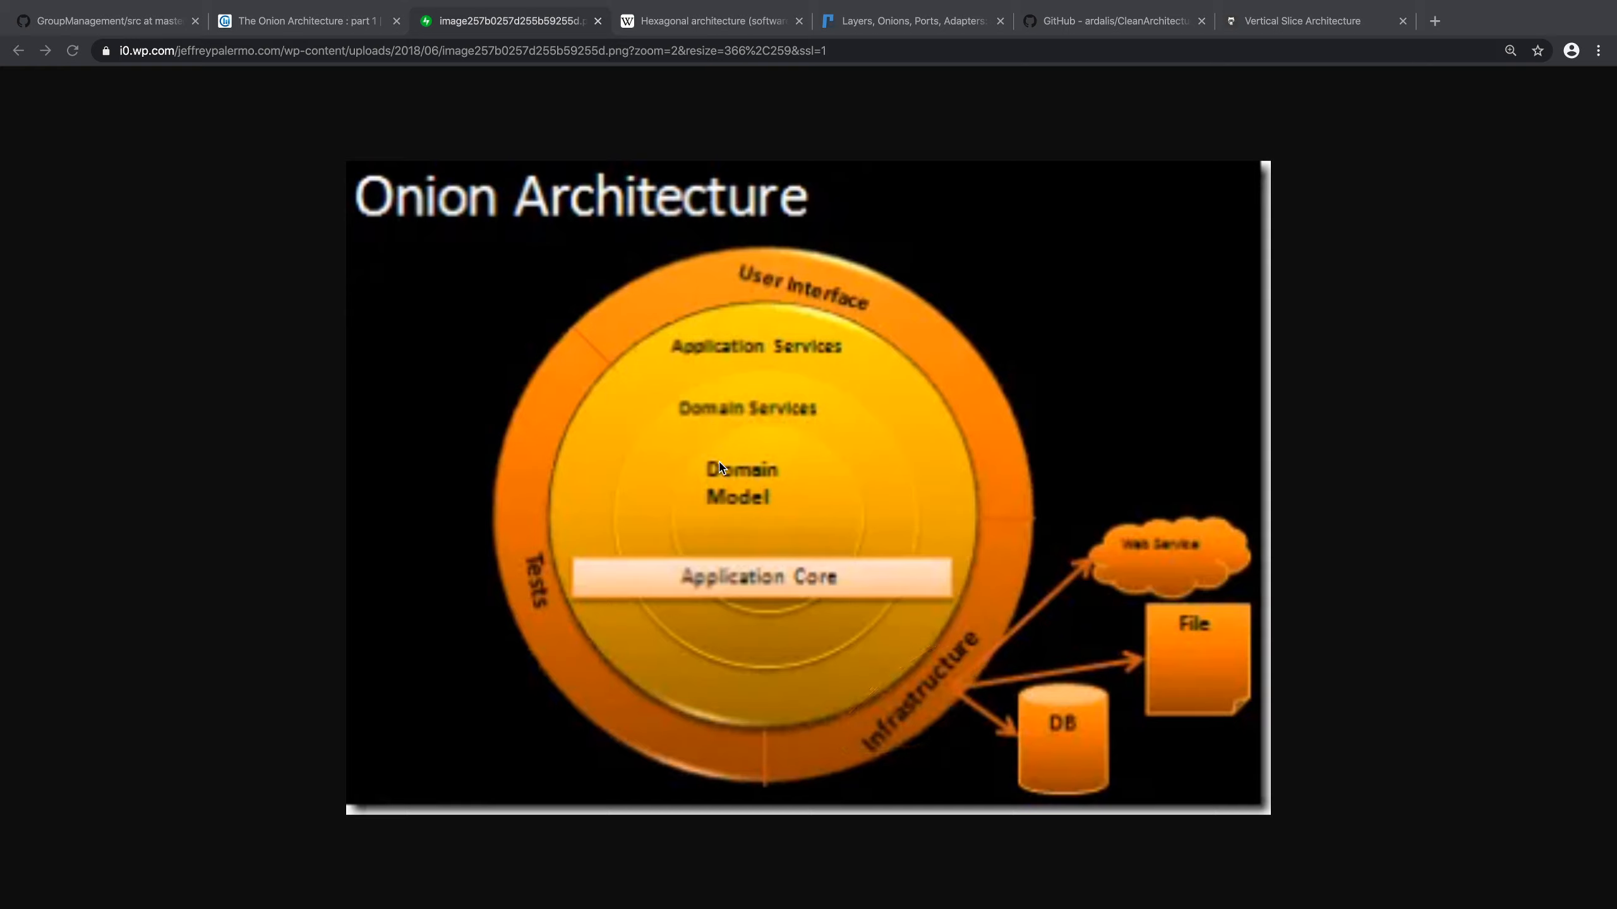
{"action": "mouse_move", "coordinate": [770, 434]}
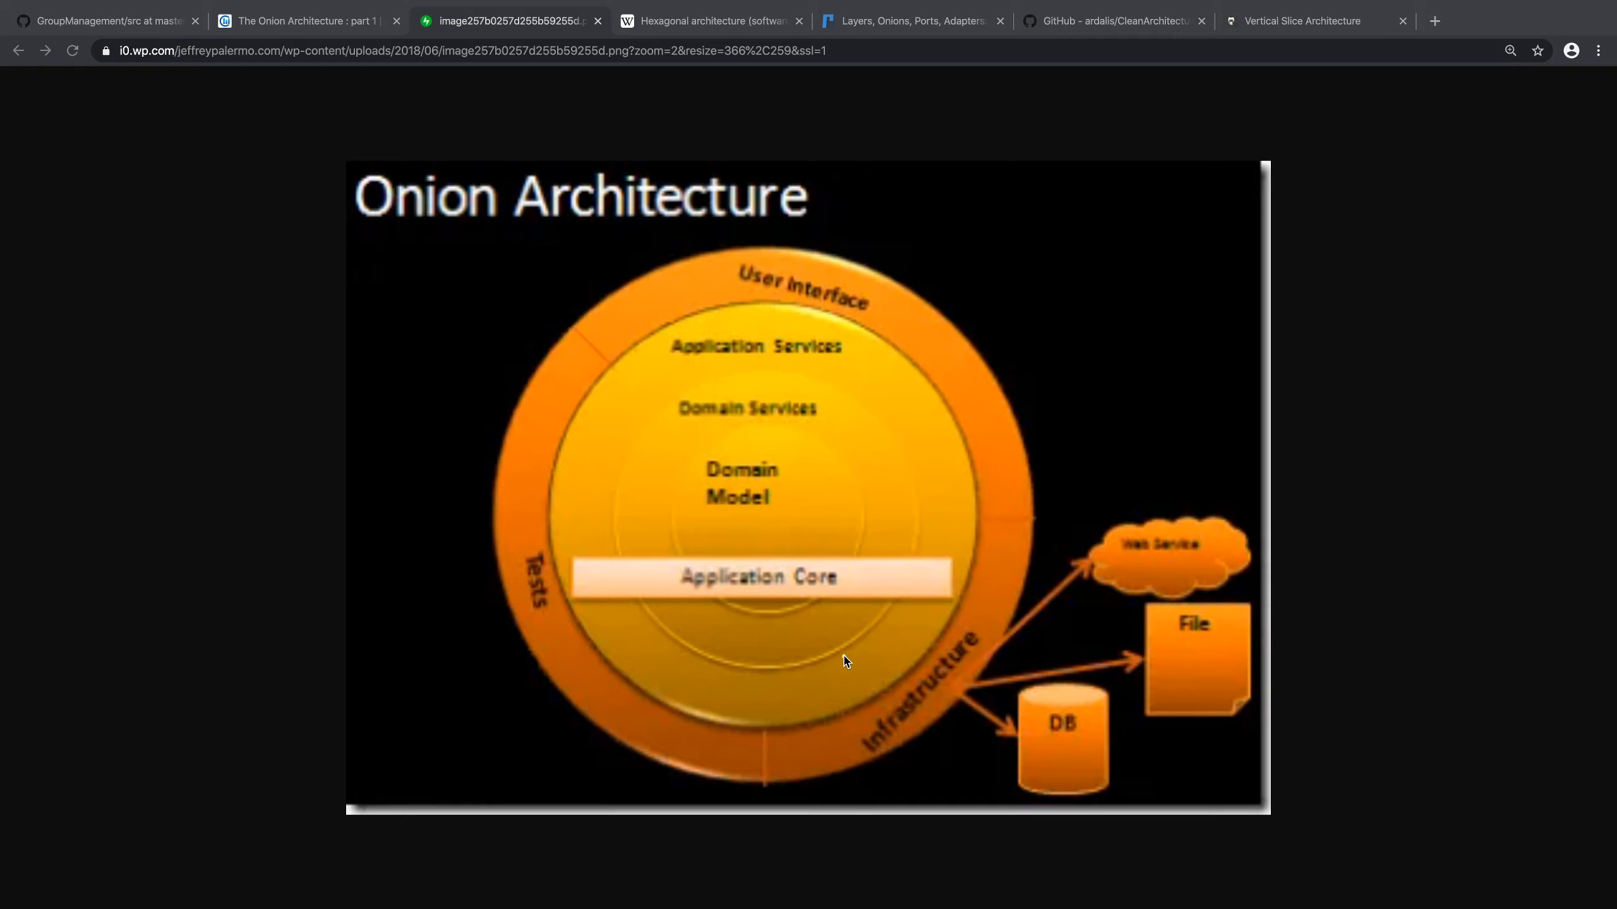
{"action": "mouse_move", "coordinate": [875, 618]}
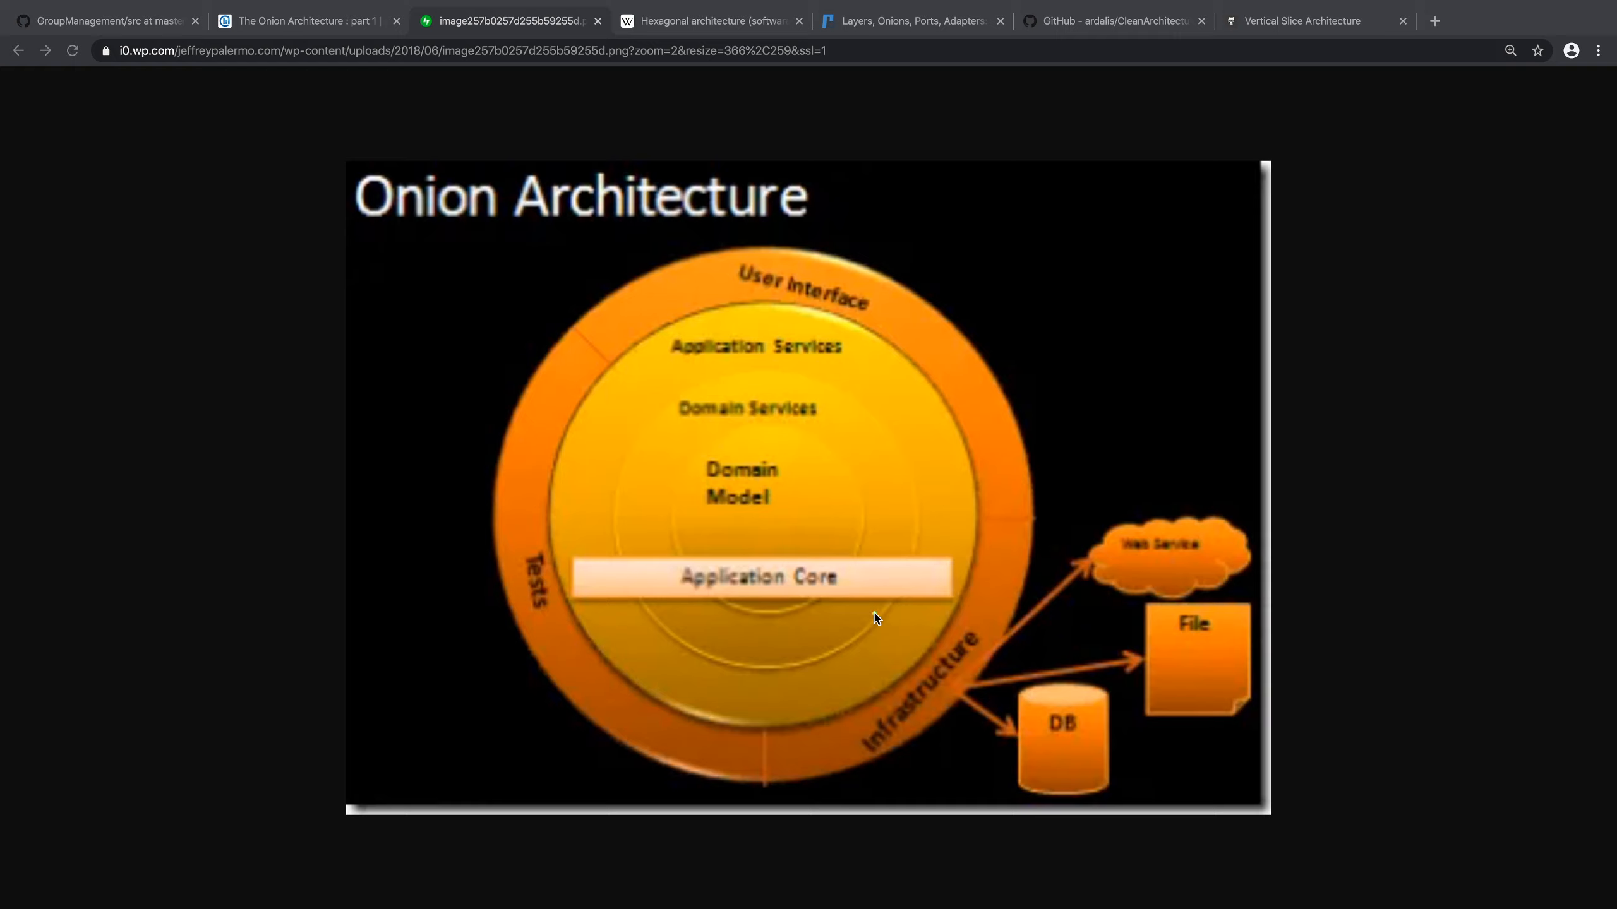
{"action": "mouse_move", "coordinate": [955, 635]}
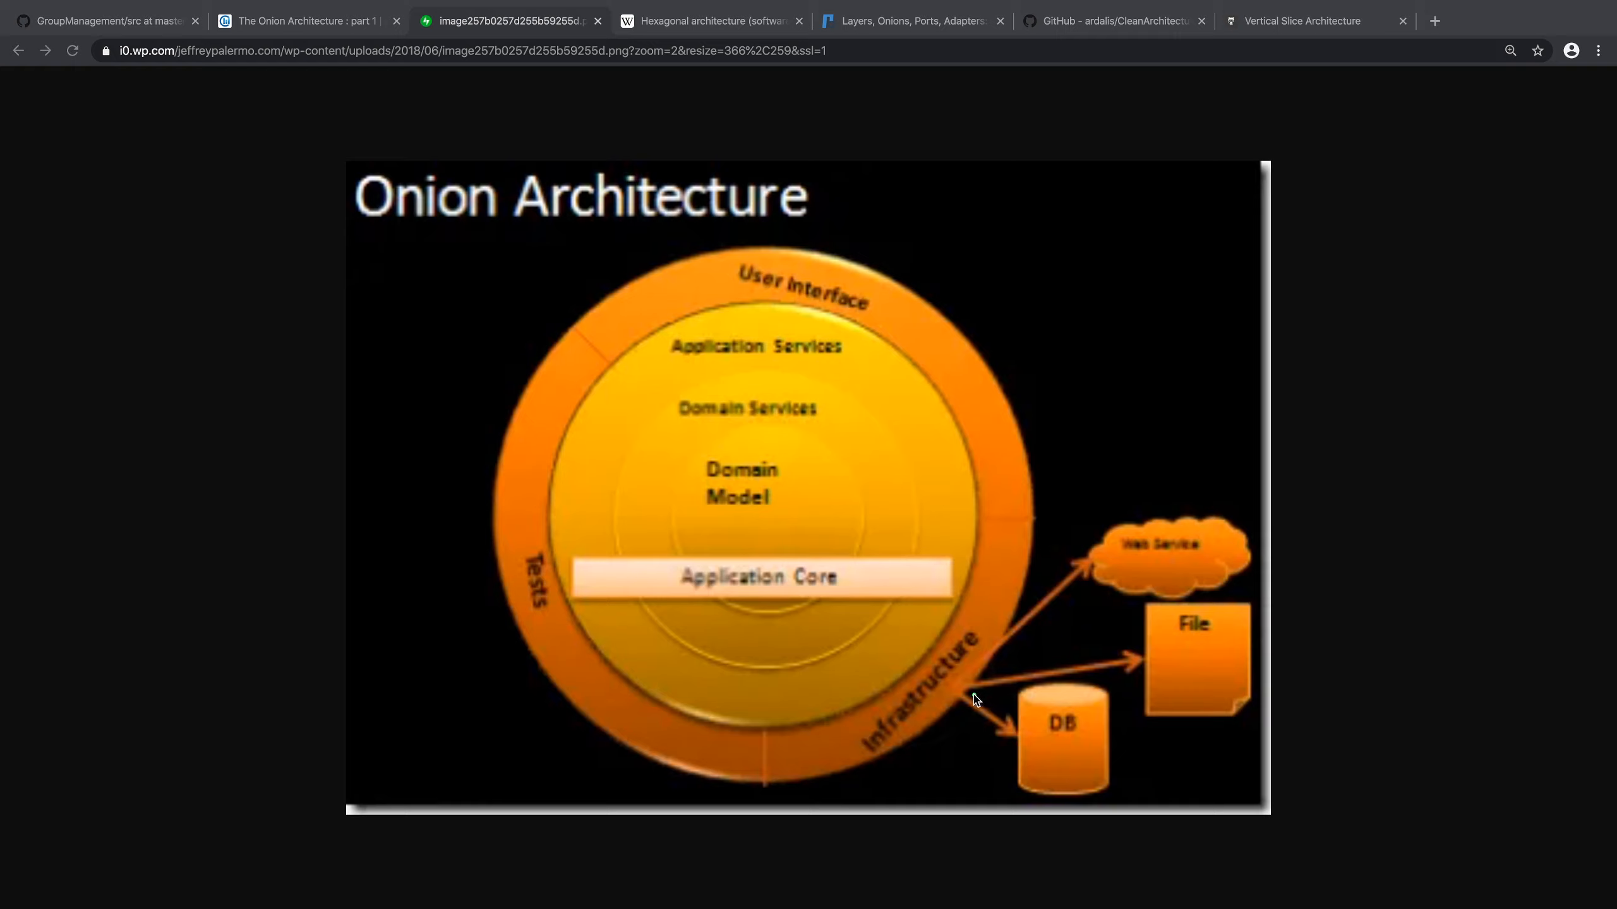
{"action": "mouse_move", "coordinate": [961, 613]}
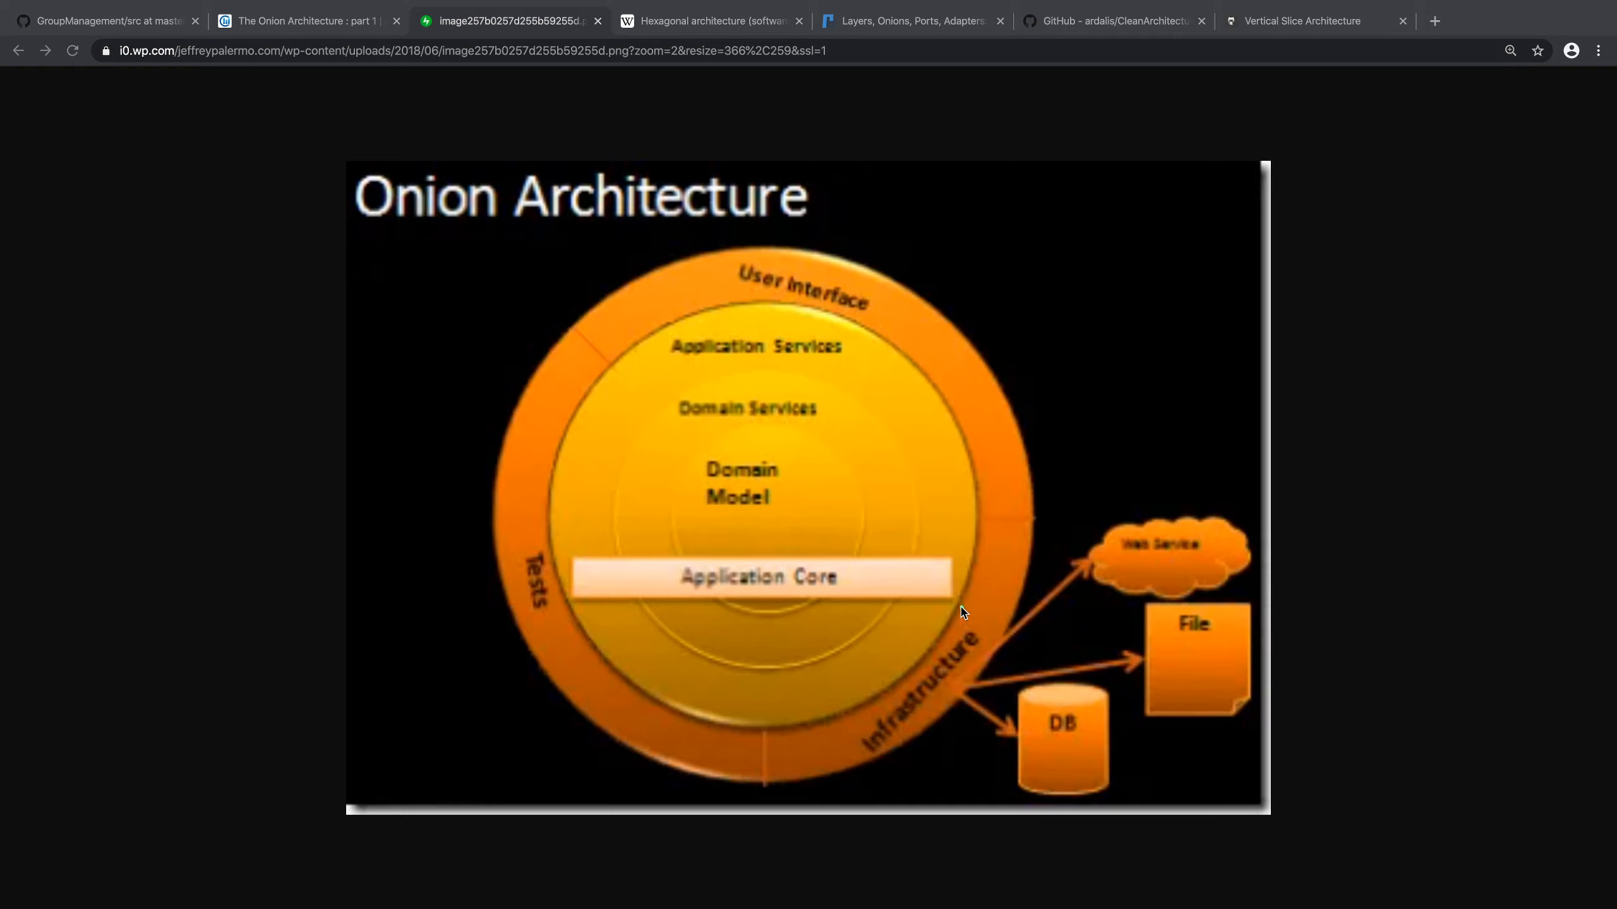
{"action": "mouse_move", "coordinate": [955, 662]}
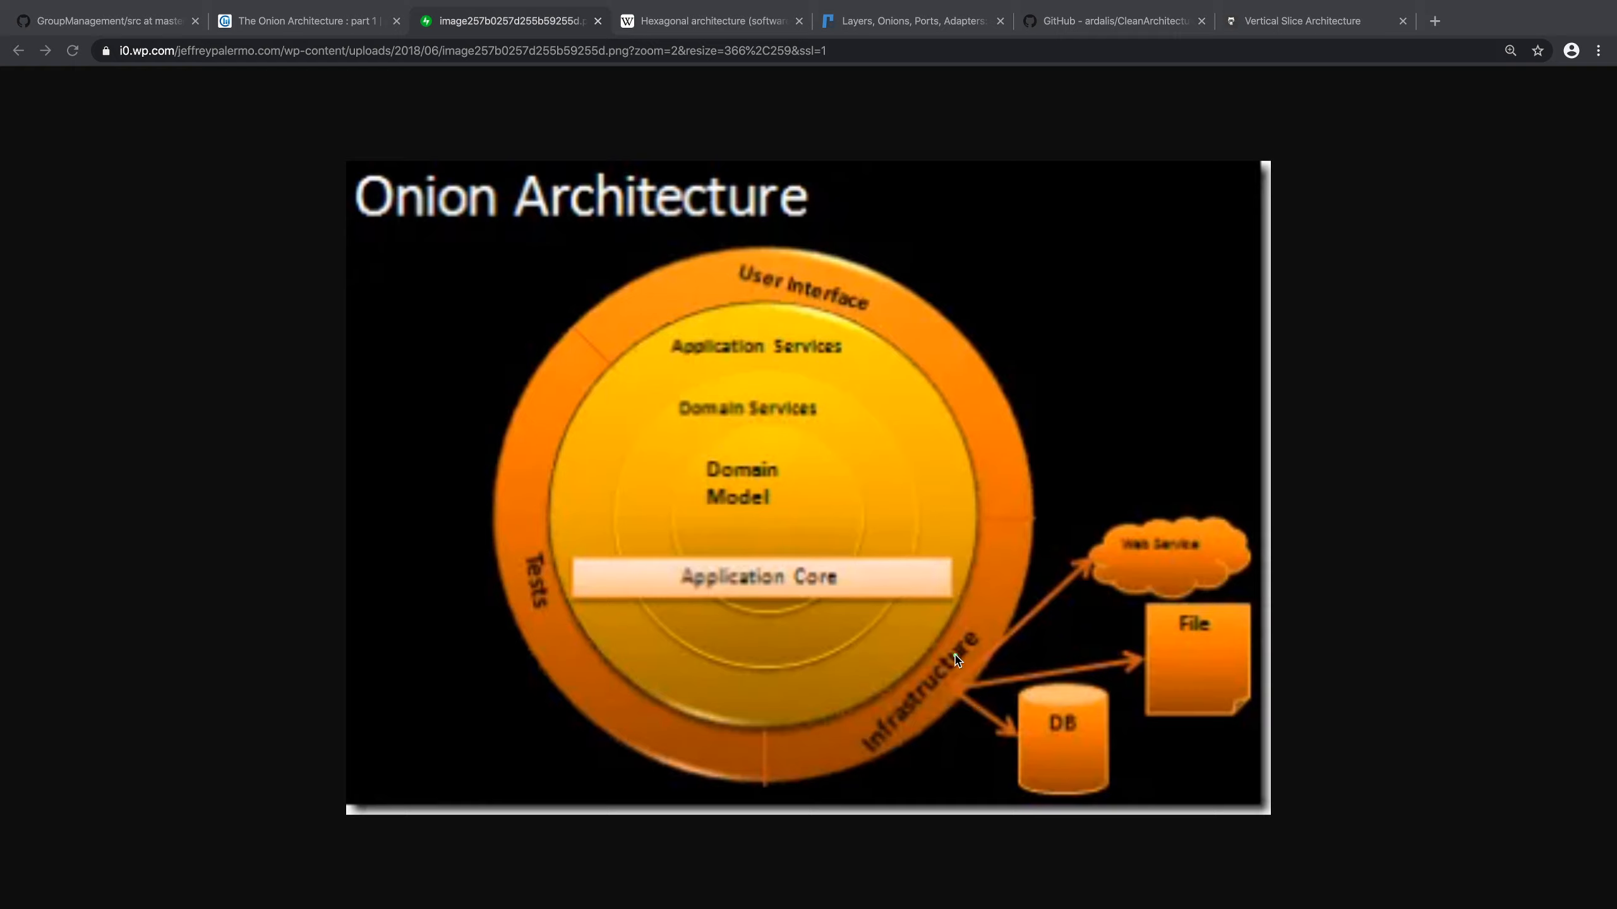
{"action": "mouse_move", "coordinate": [922, 612]}
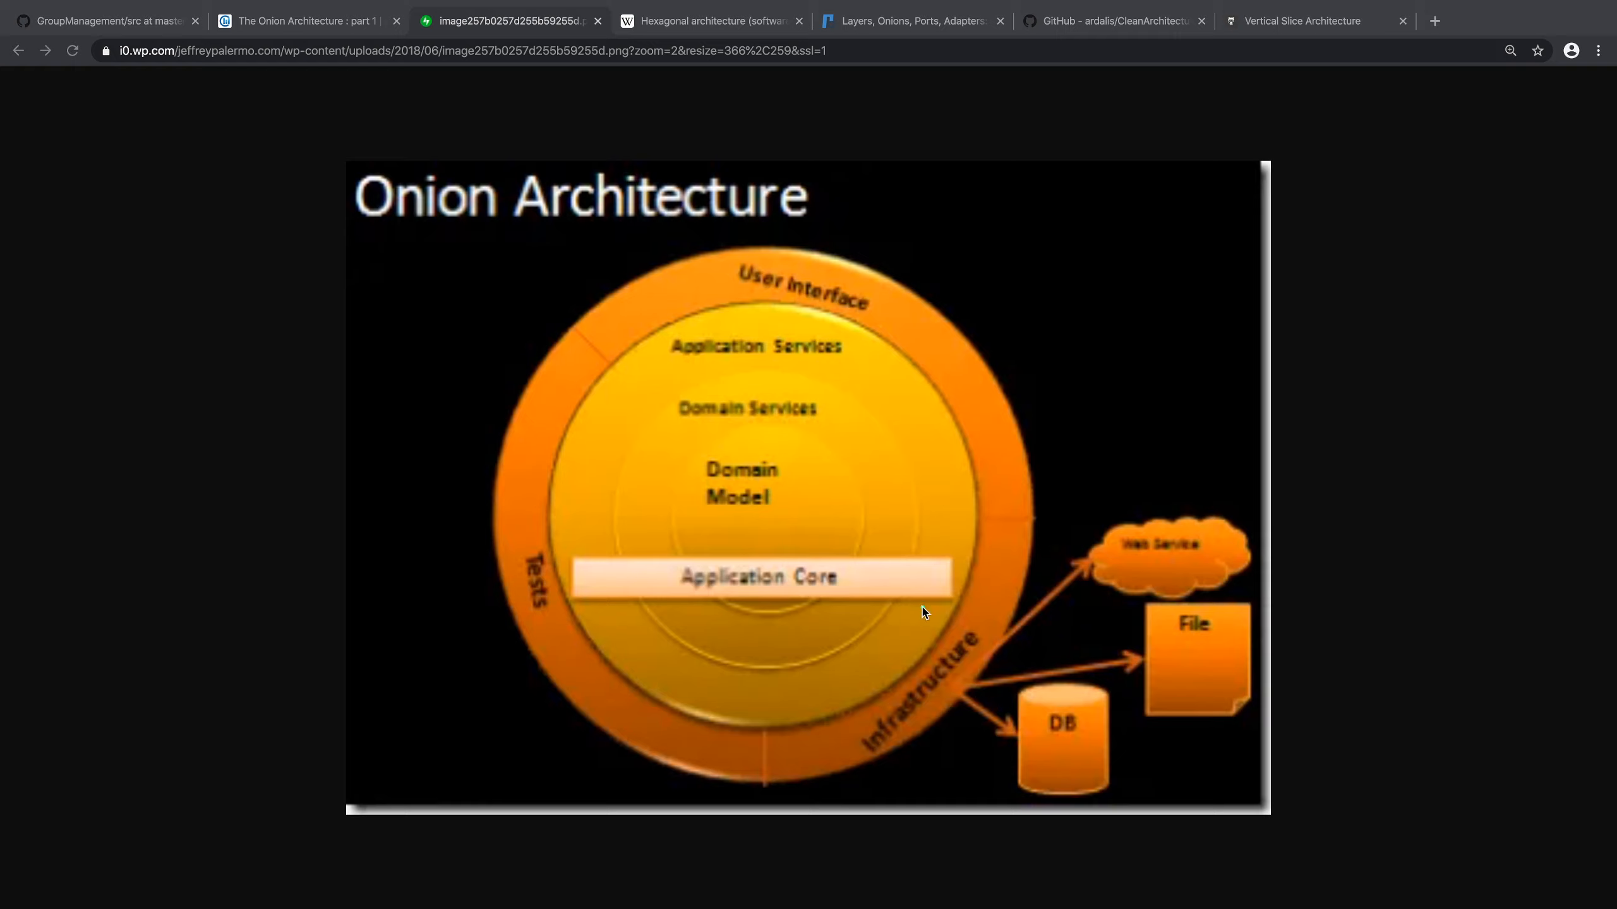
{"action": "mouse_move", "coordinate": [904, 487]}
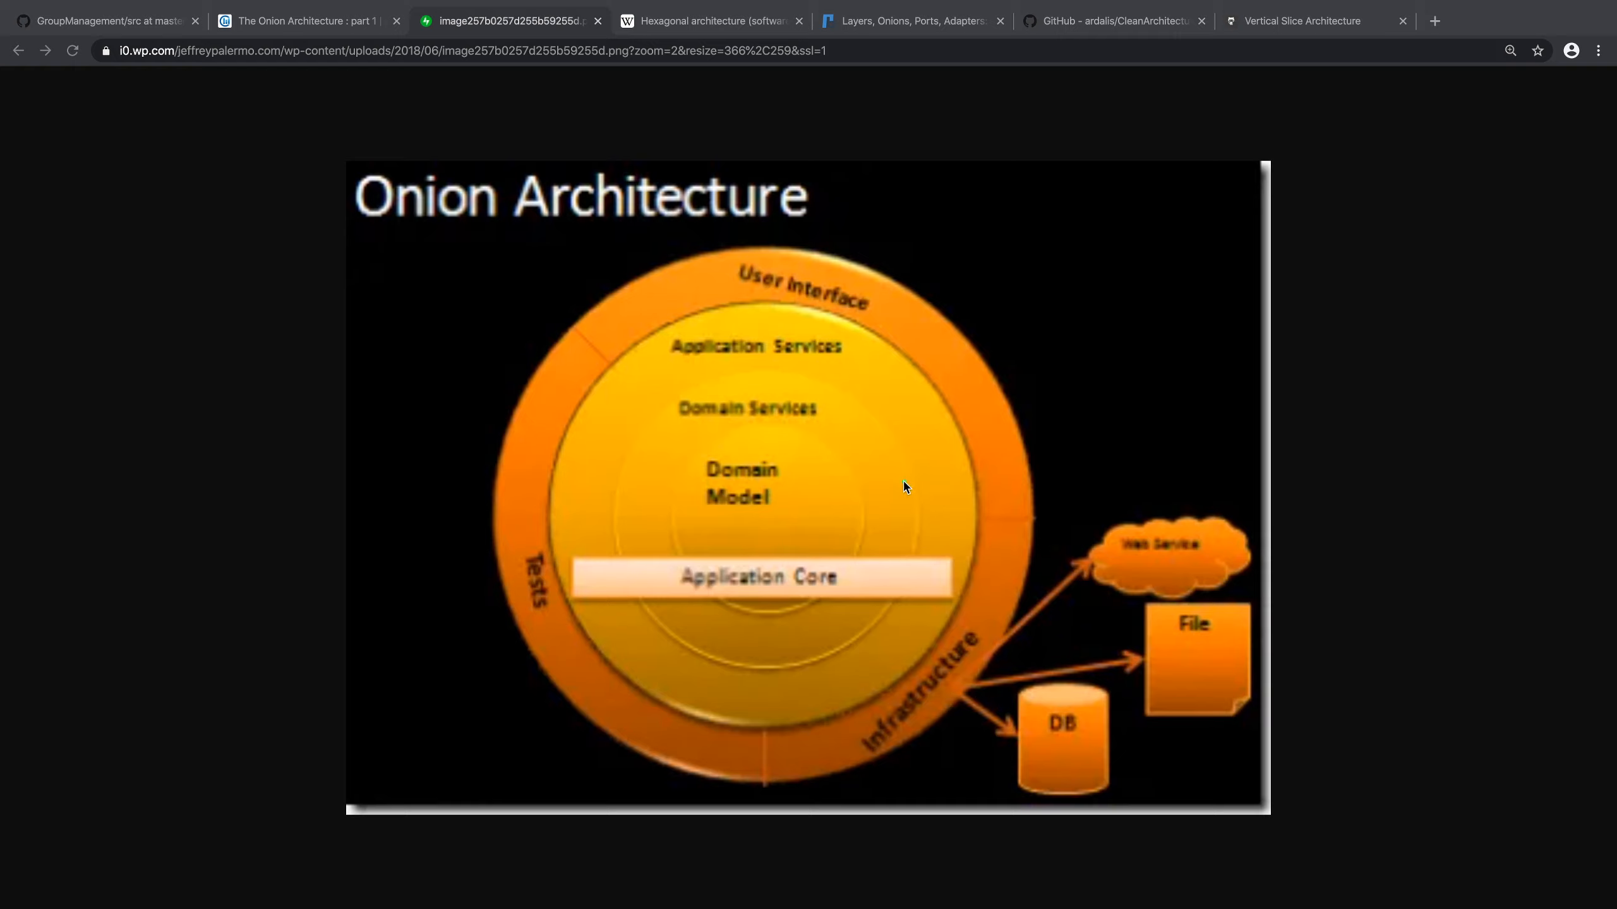
{"action": "mouse_move", "coordinate": [954, 725]}
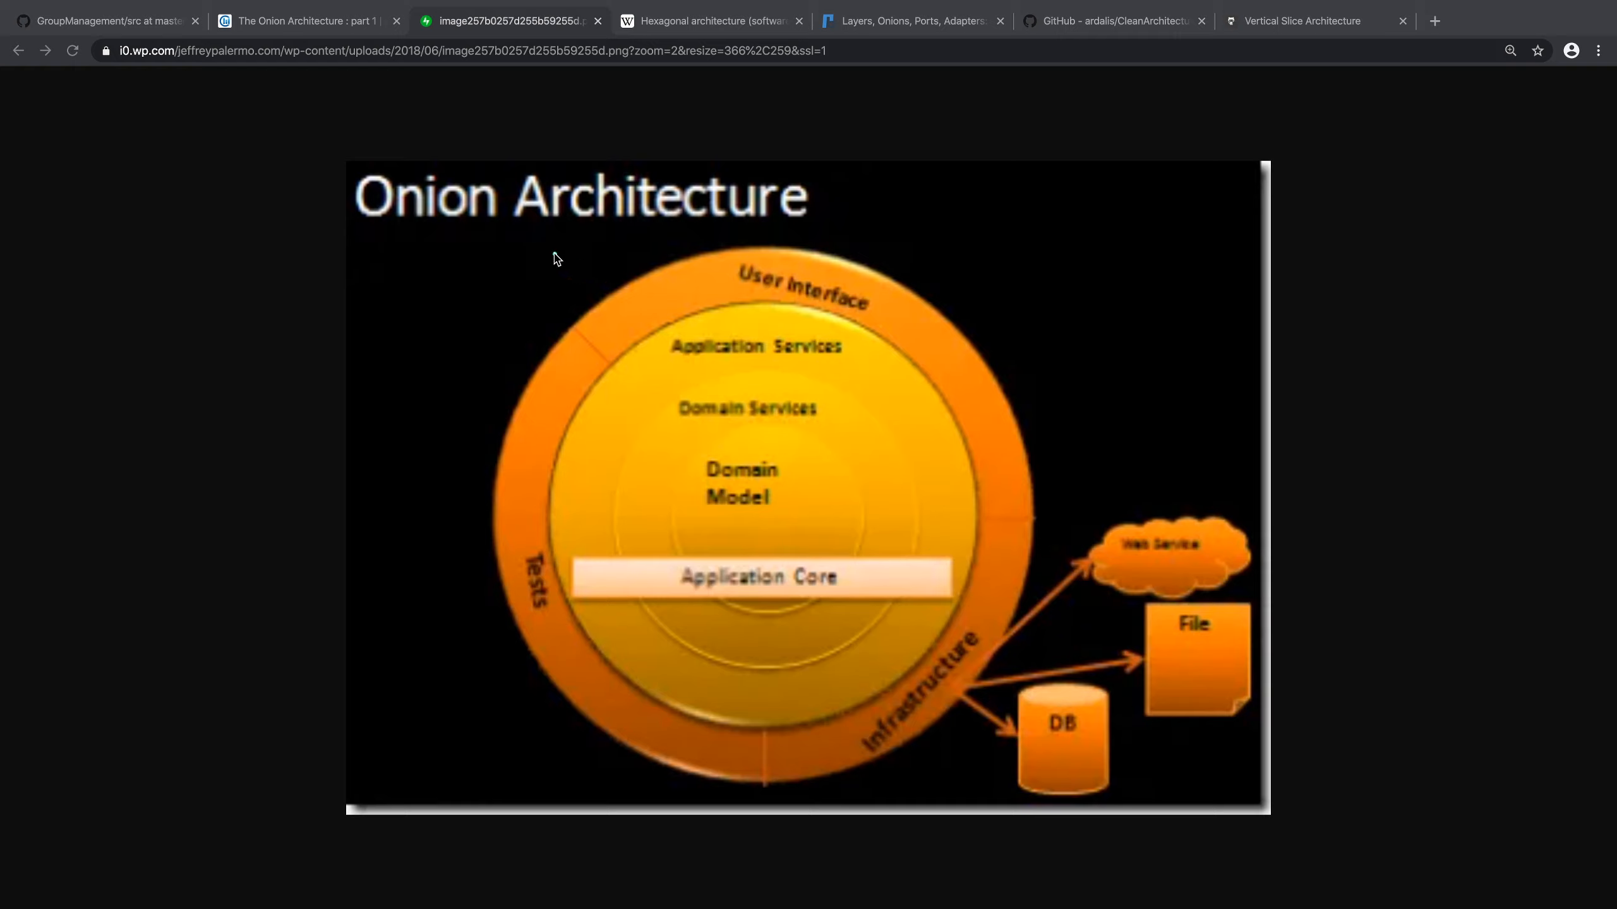
{"action": "mouse_move", "coordinate": [373, 109]}
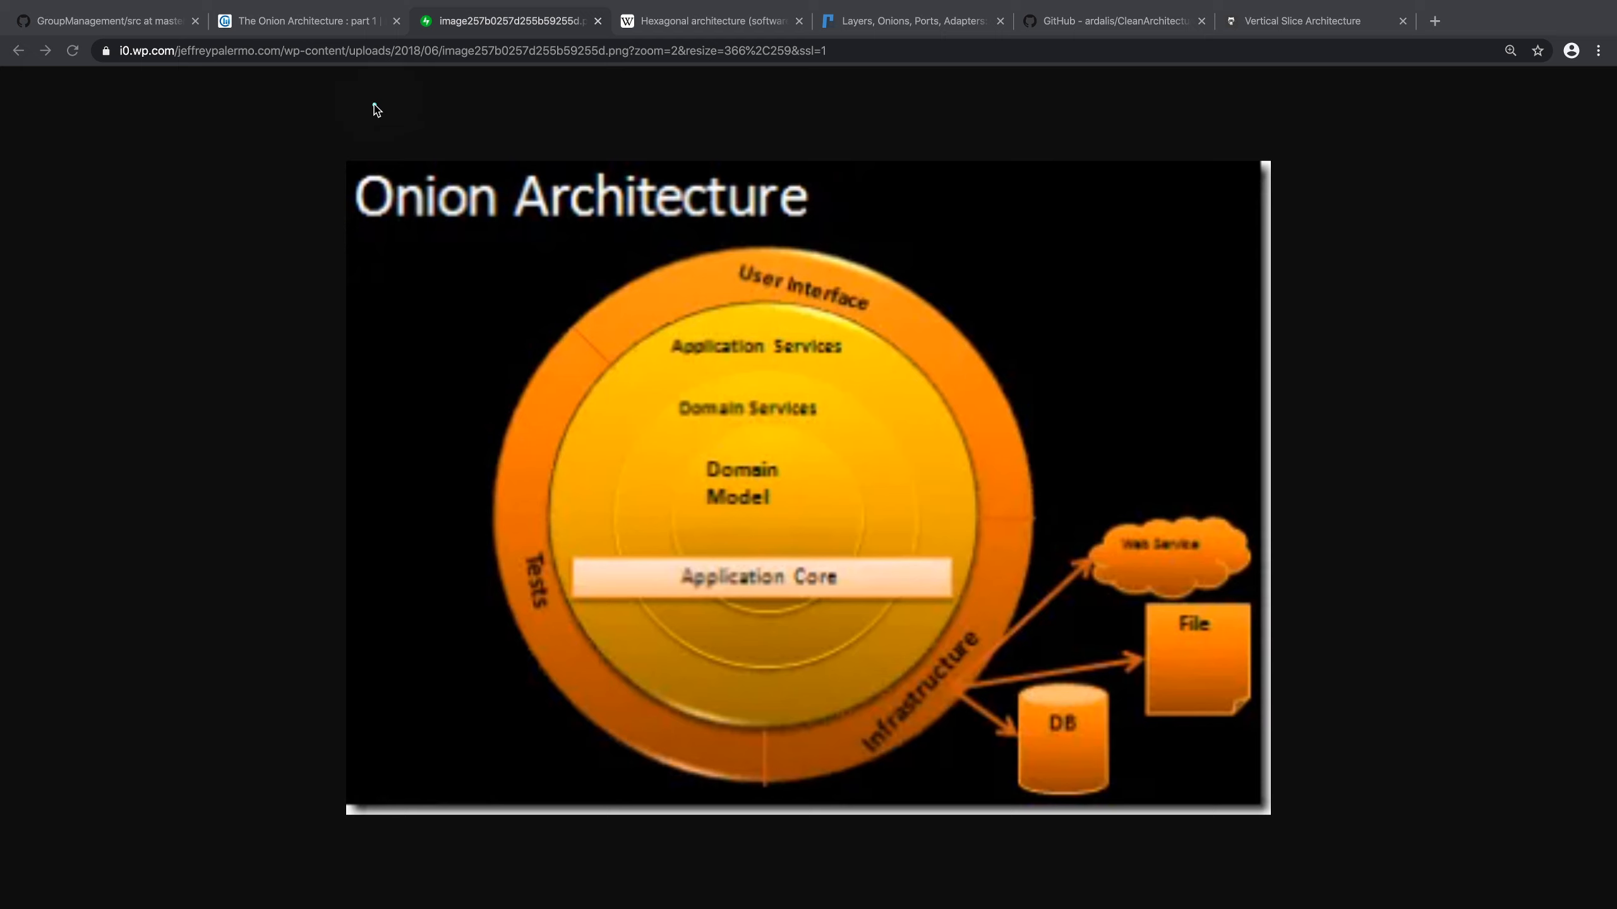
Step: Step through the Onion Architecture post, Hexagonal architecture Wikipedia page and 'Layers, Onions, Ports, Adapters' post
{"action": "left_click", "coordinate": [298, 21]}
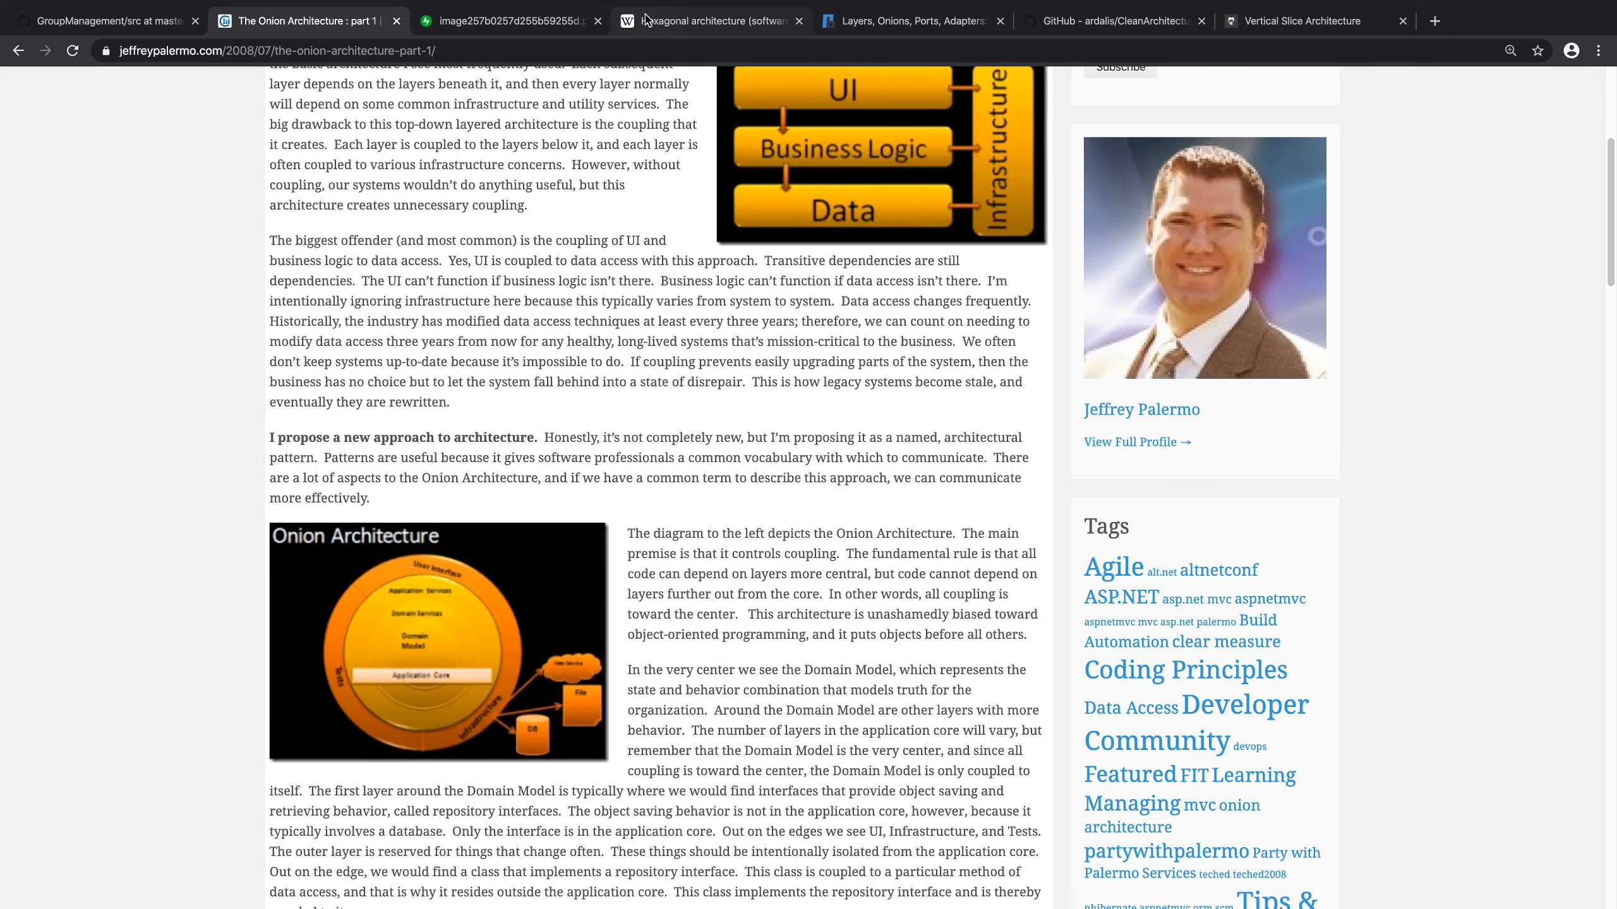
{"action": "left_click", "coordinate": [709, 21]}
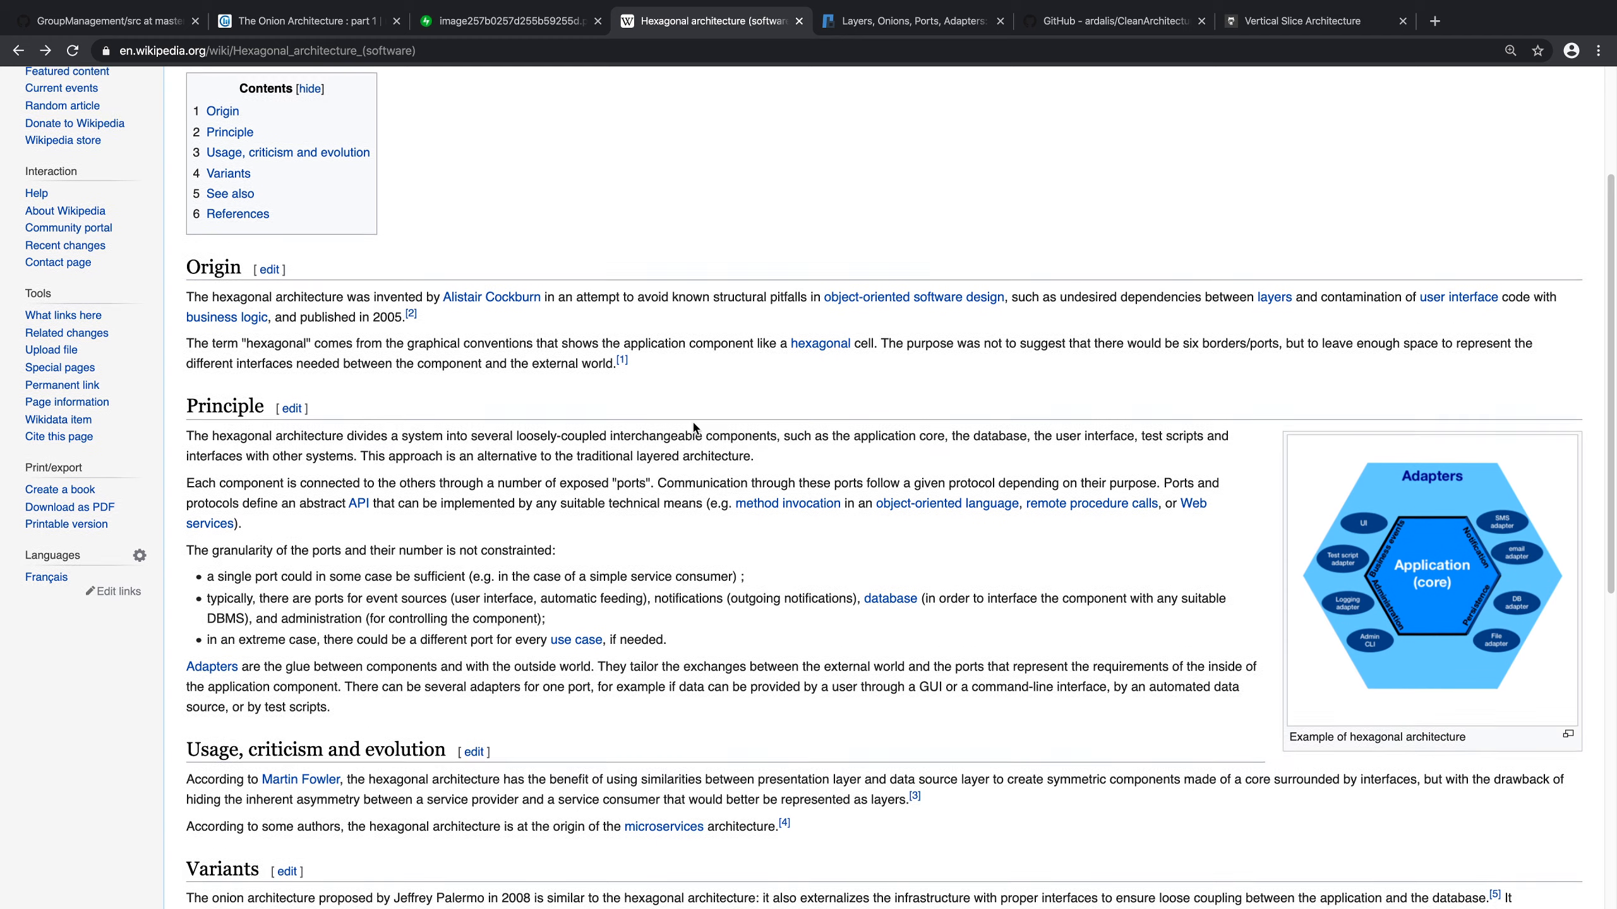
{"action": "left_click", "coordinate": [911, 21]}
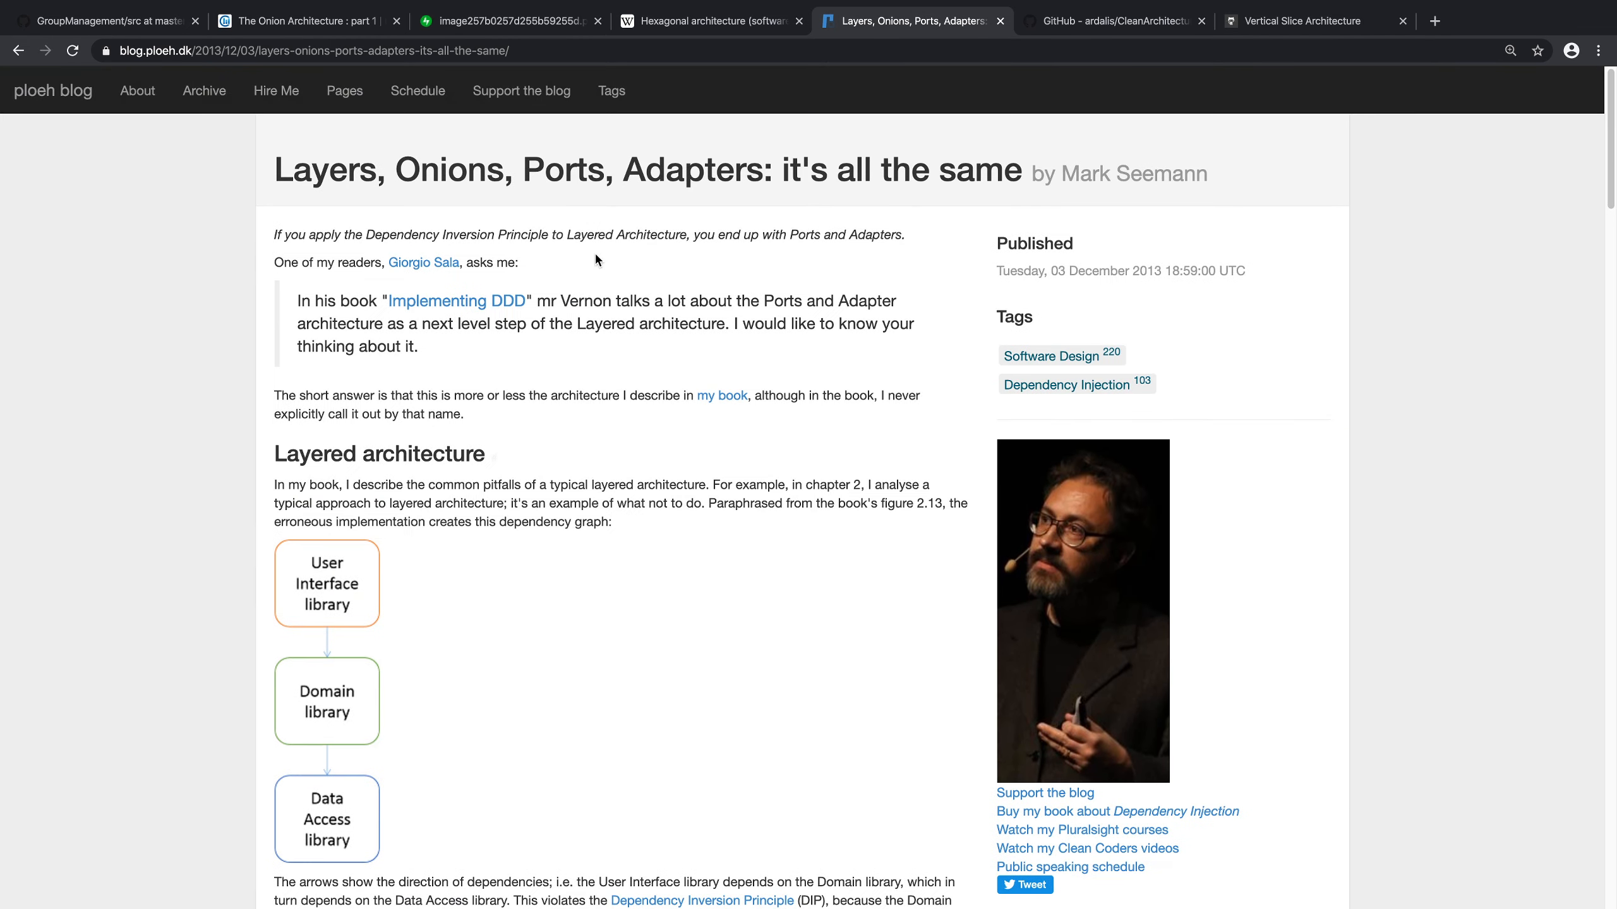
{"action": "mouse_move", "coordinate": [658, 343]}
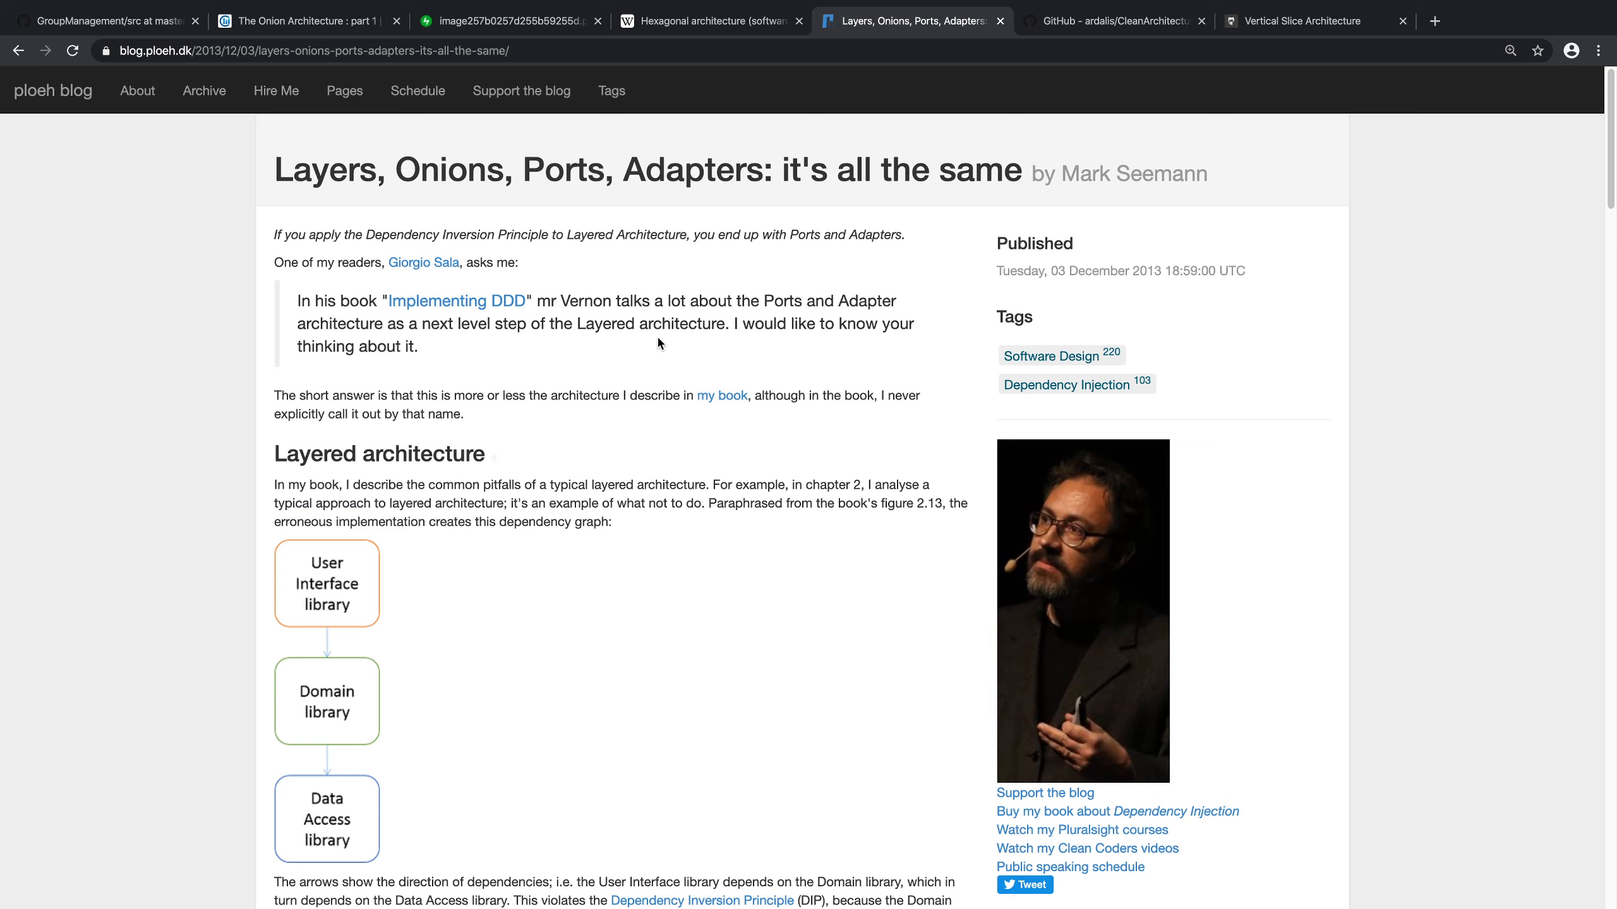
{"action": "mouse_move", "coordinate": [675, 554]}
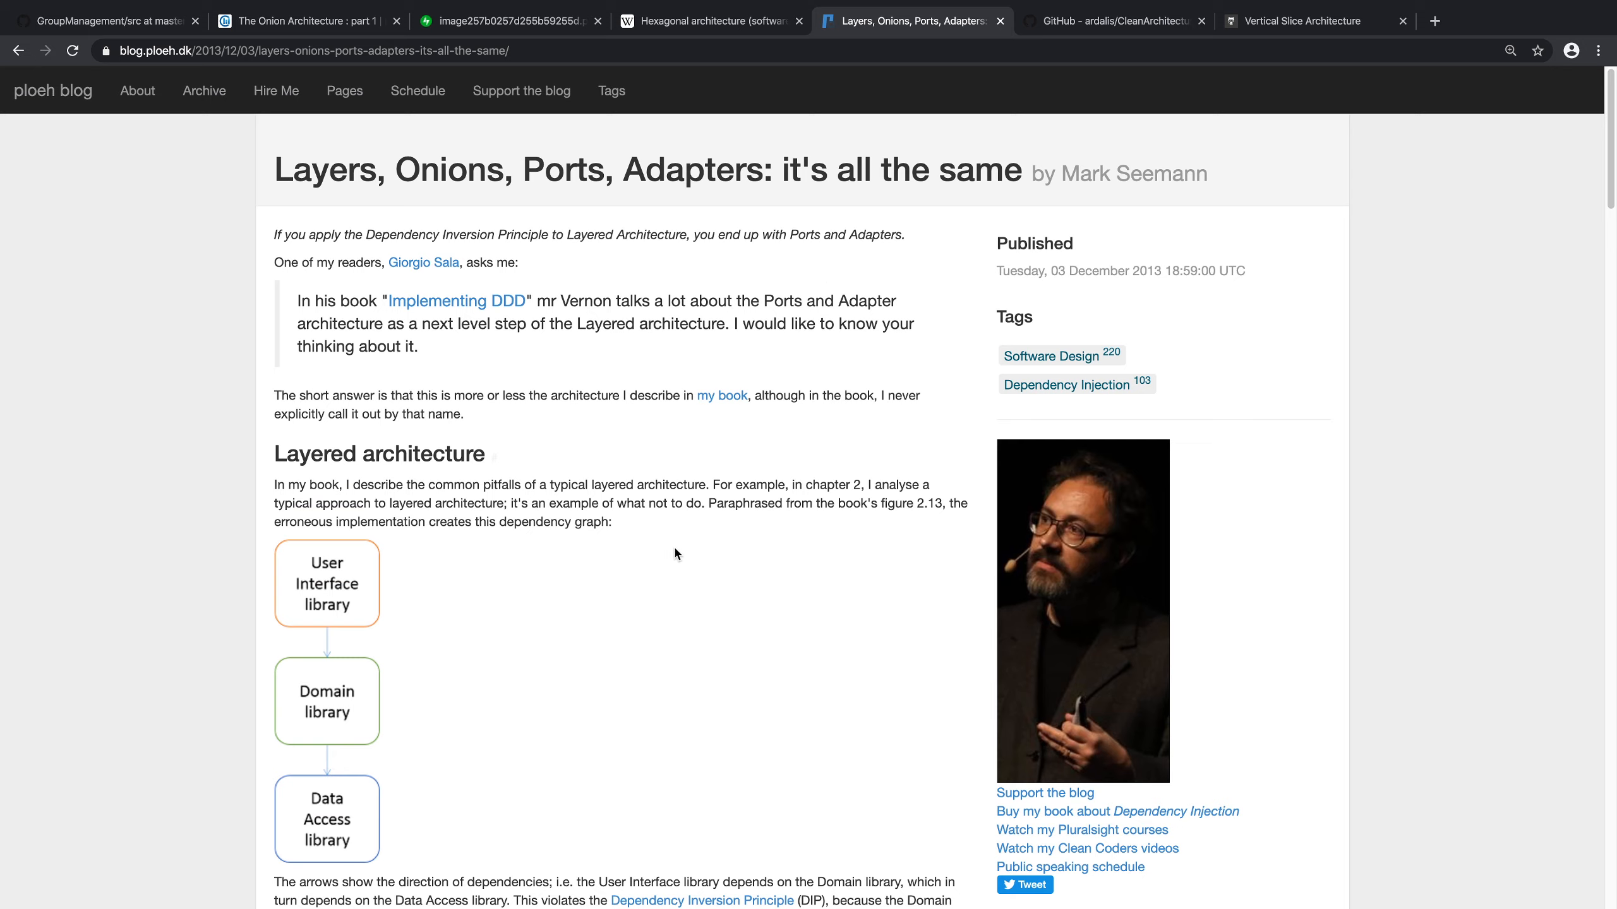
{"action": "mouse_move", "coordinate": [761, 403]}
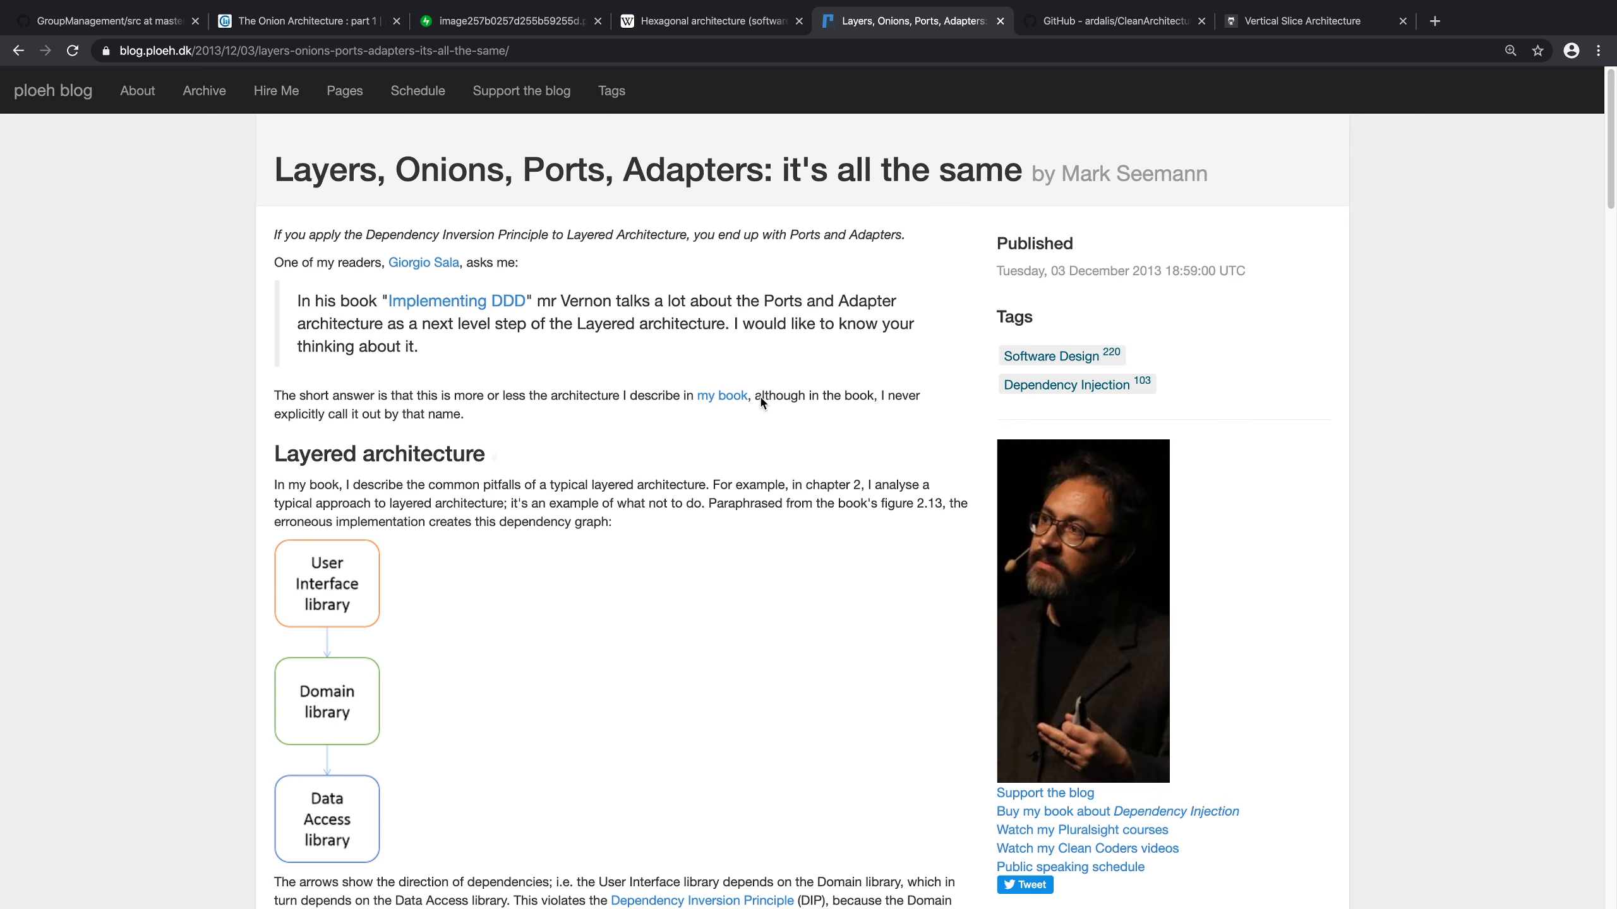
{"action": "scroll", "scroll_direction": "down", "scroll_amount": 3}
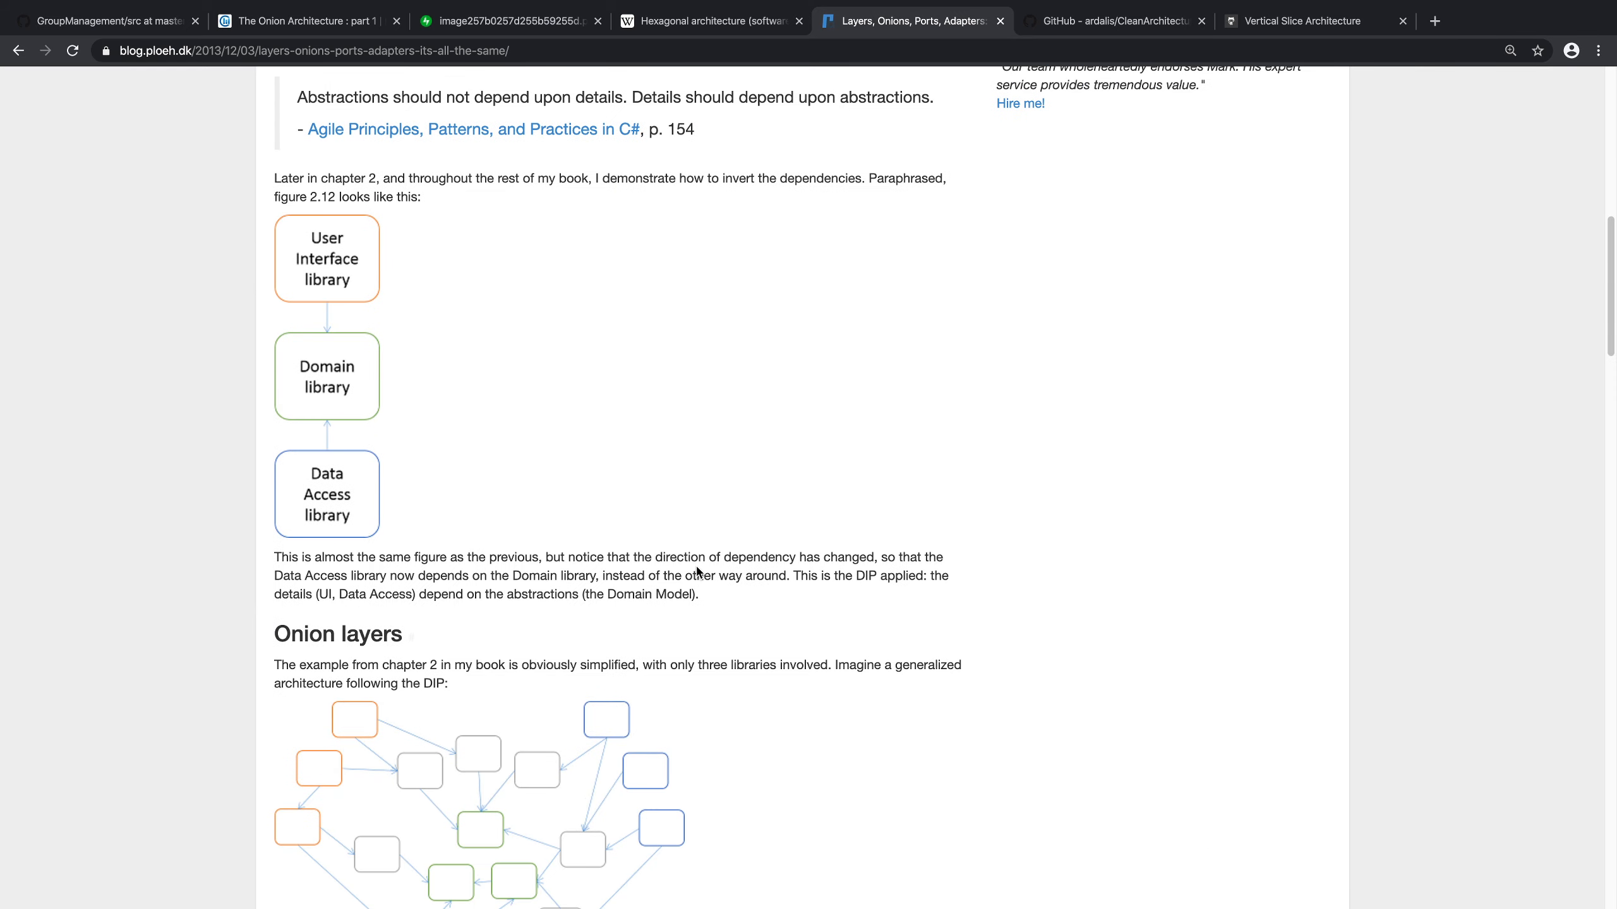
{"action": "scroll", "scroll_direction": "down", "scroll_amount": 3}
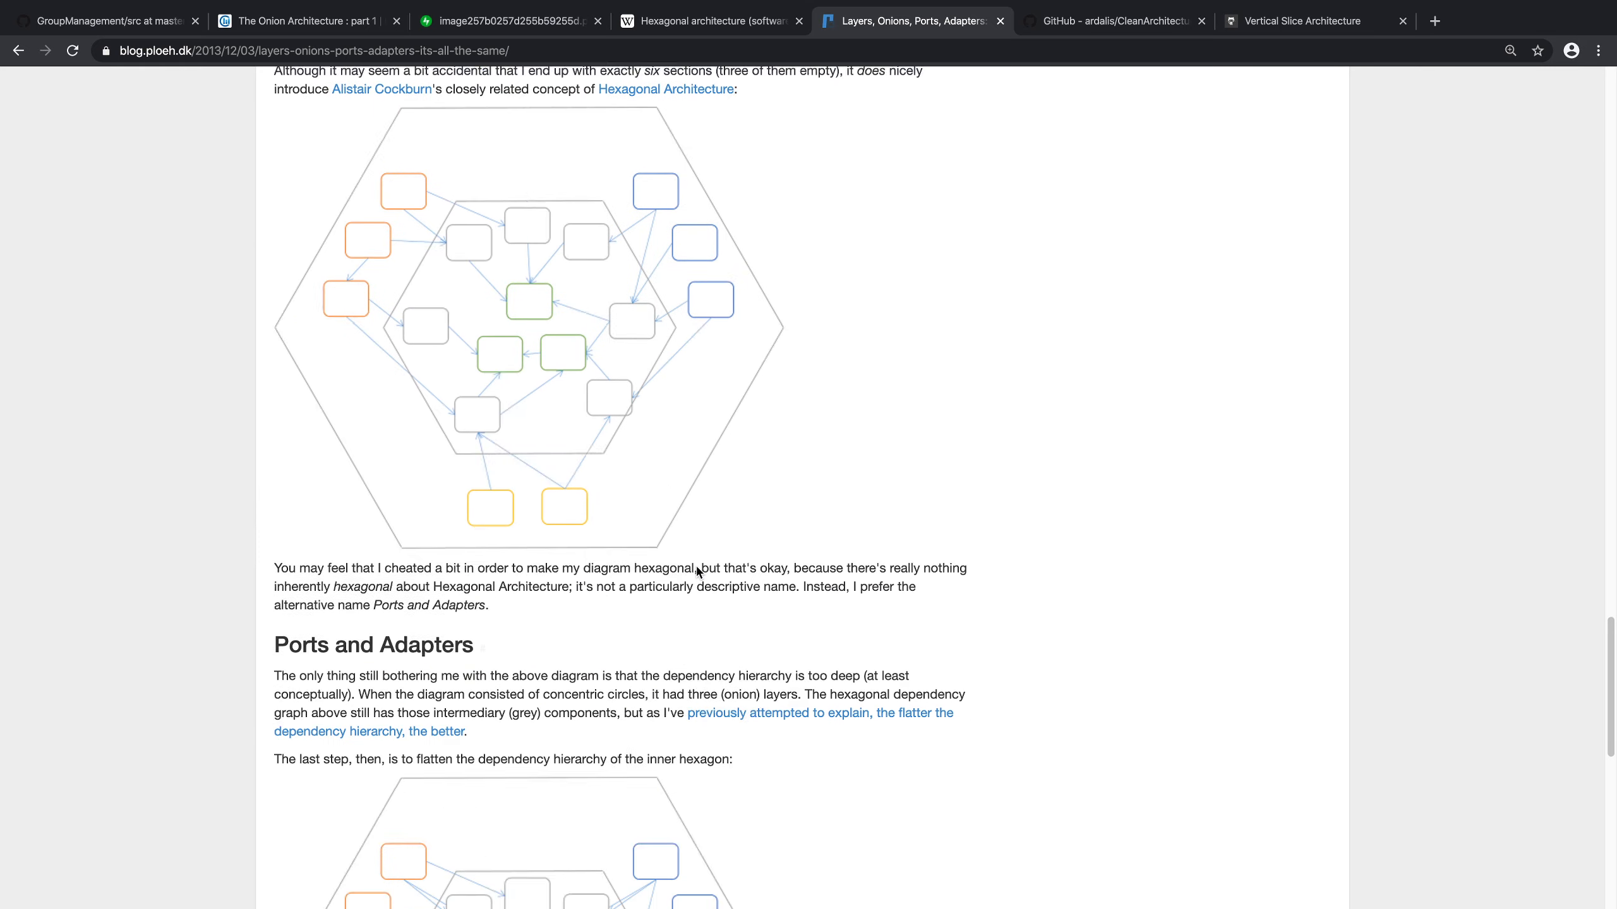
{"action": "scroll", "scroll_direction": "down", "scroll_amount": 3}
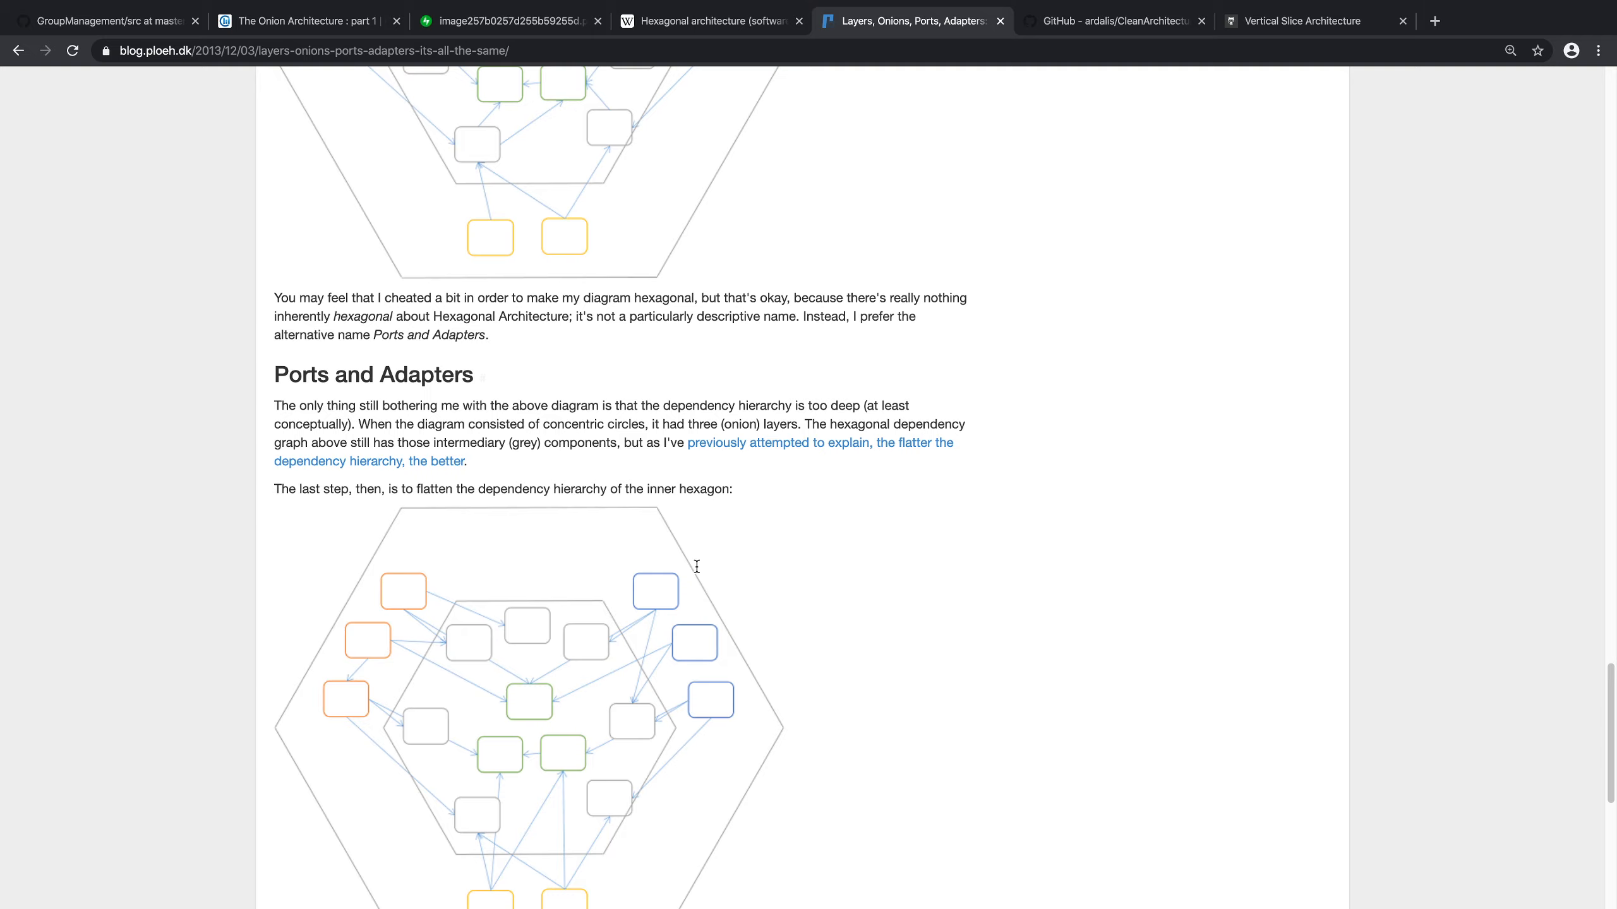
{"action": "scroll", "scroll_direction": "up", "scroll_amount": 3}
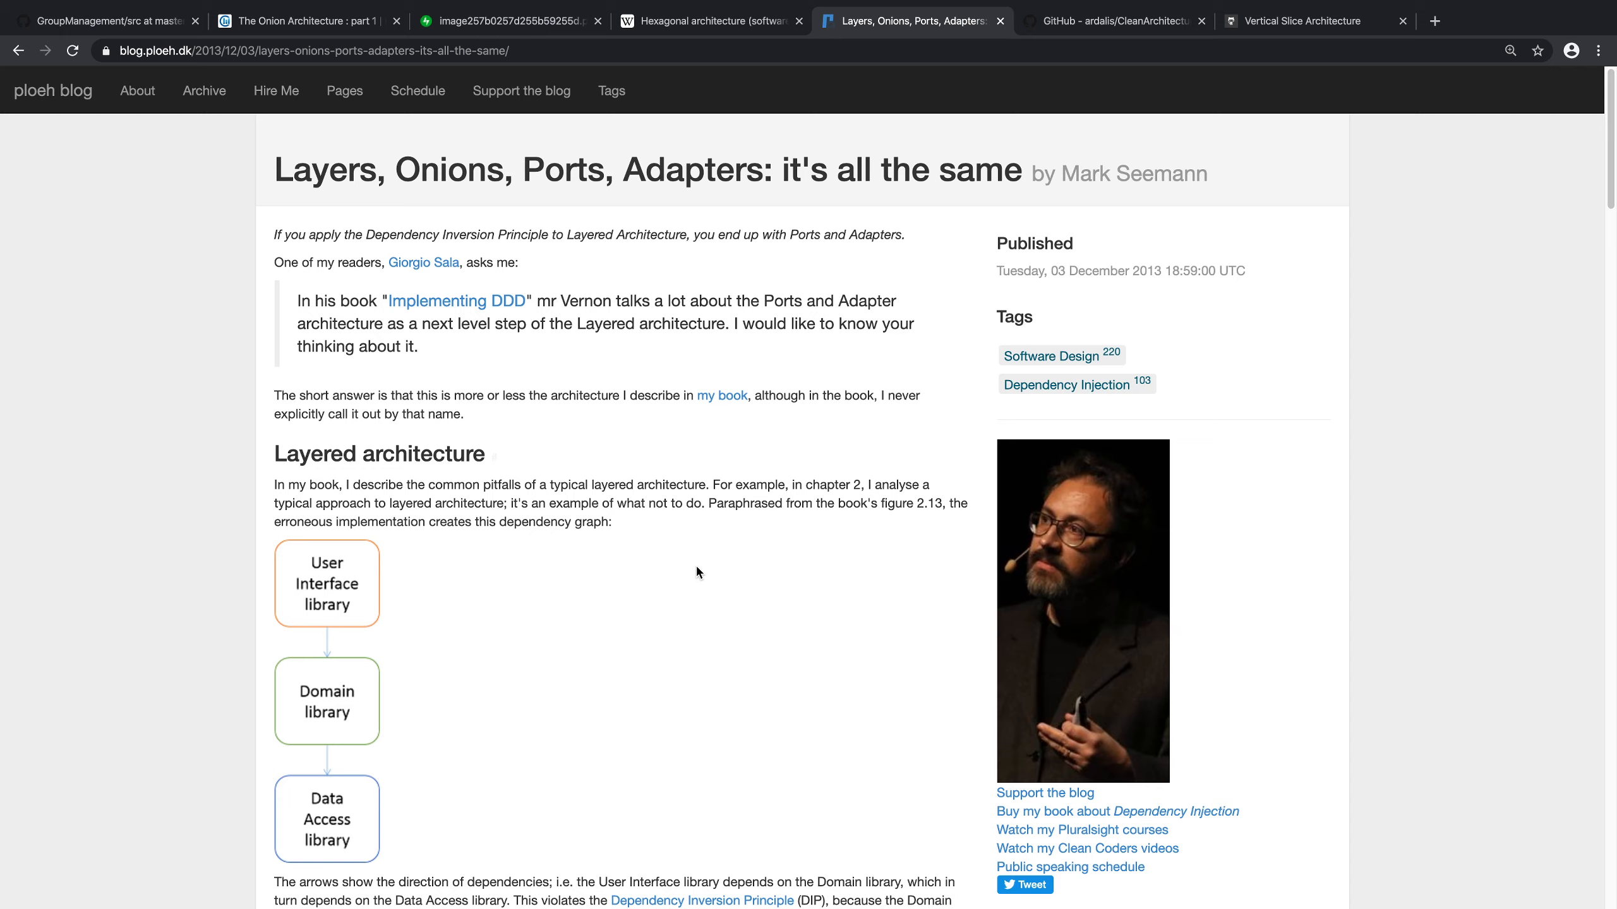
{"action": "mouse_move", "coordinate": [1001, 625]}
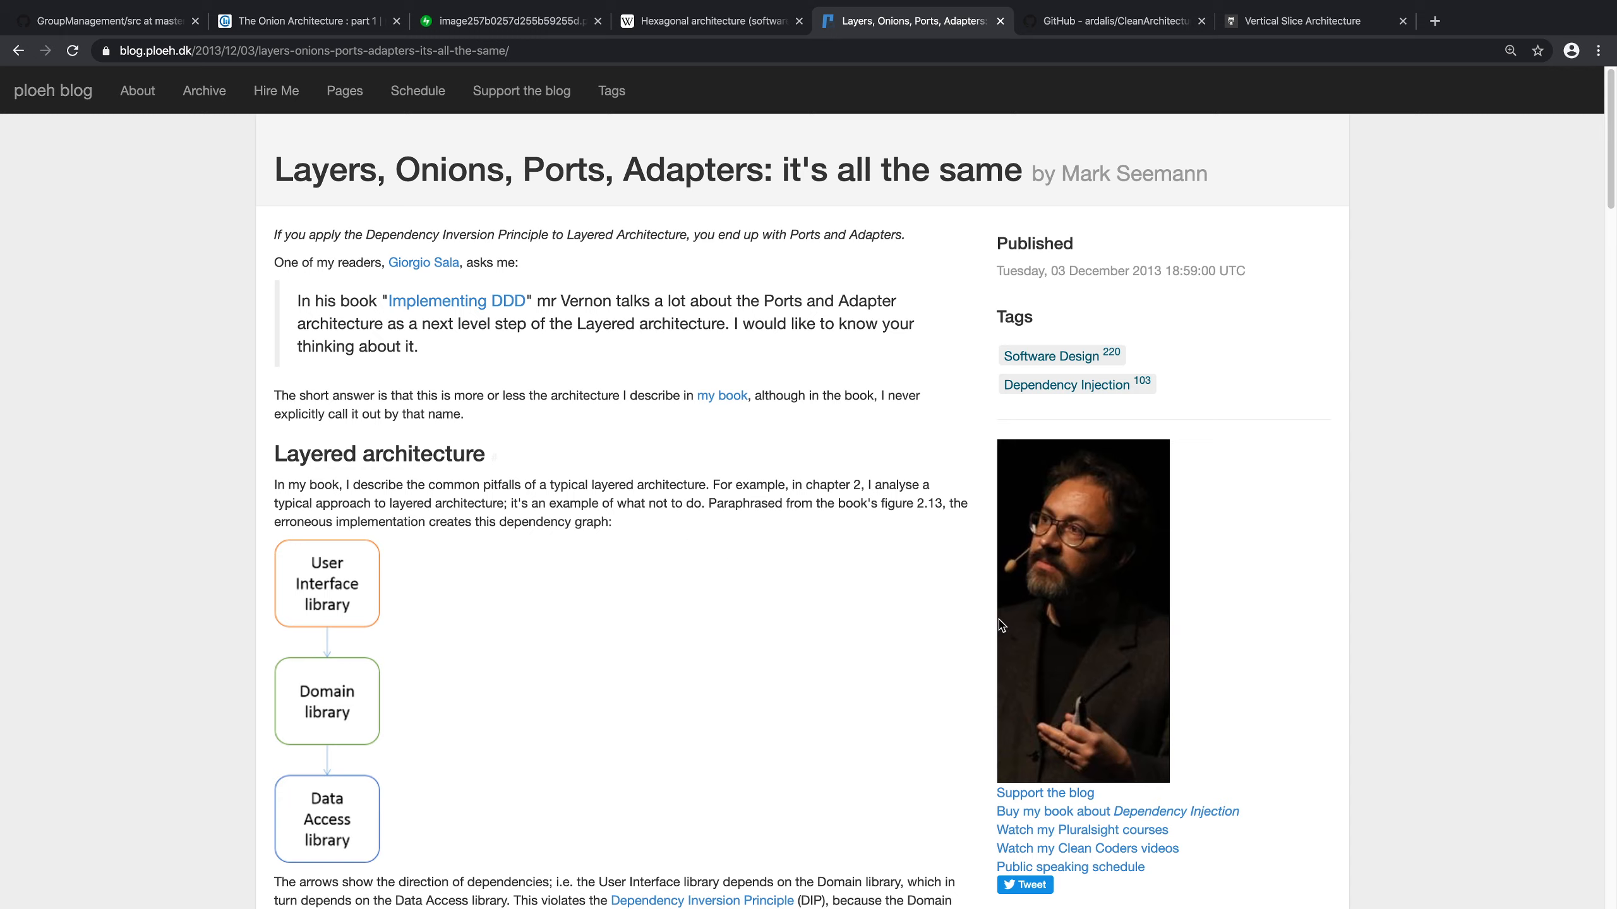
{"action": "mouse_move", "coordinate": [1489, 759]}
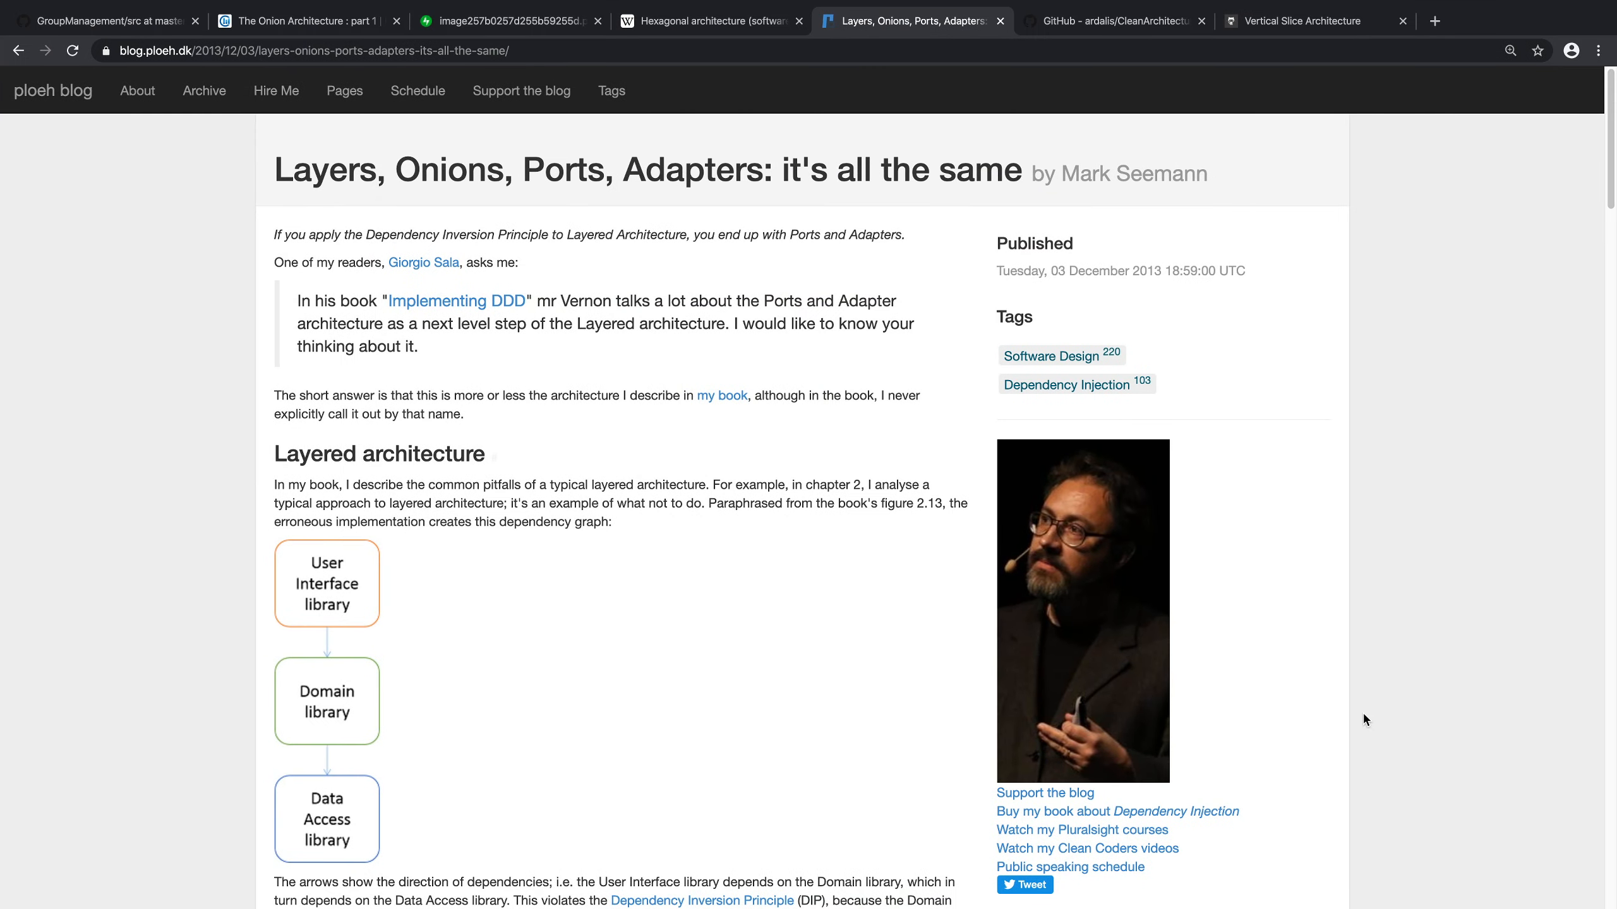
Step: Navigate from GroupManagement src into Business.Impl's Services folder on GitHub
{"action": "left_click", "coordinate": [103, 21]}
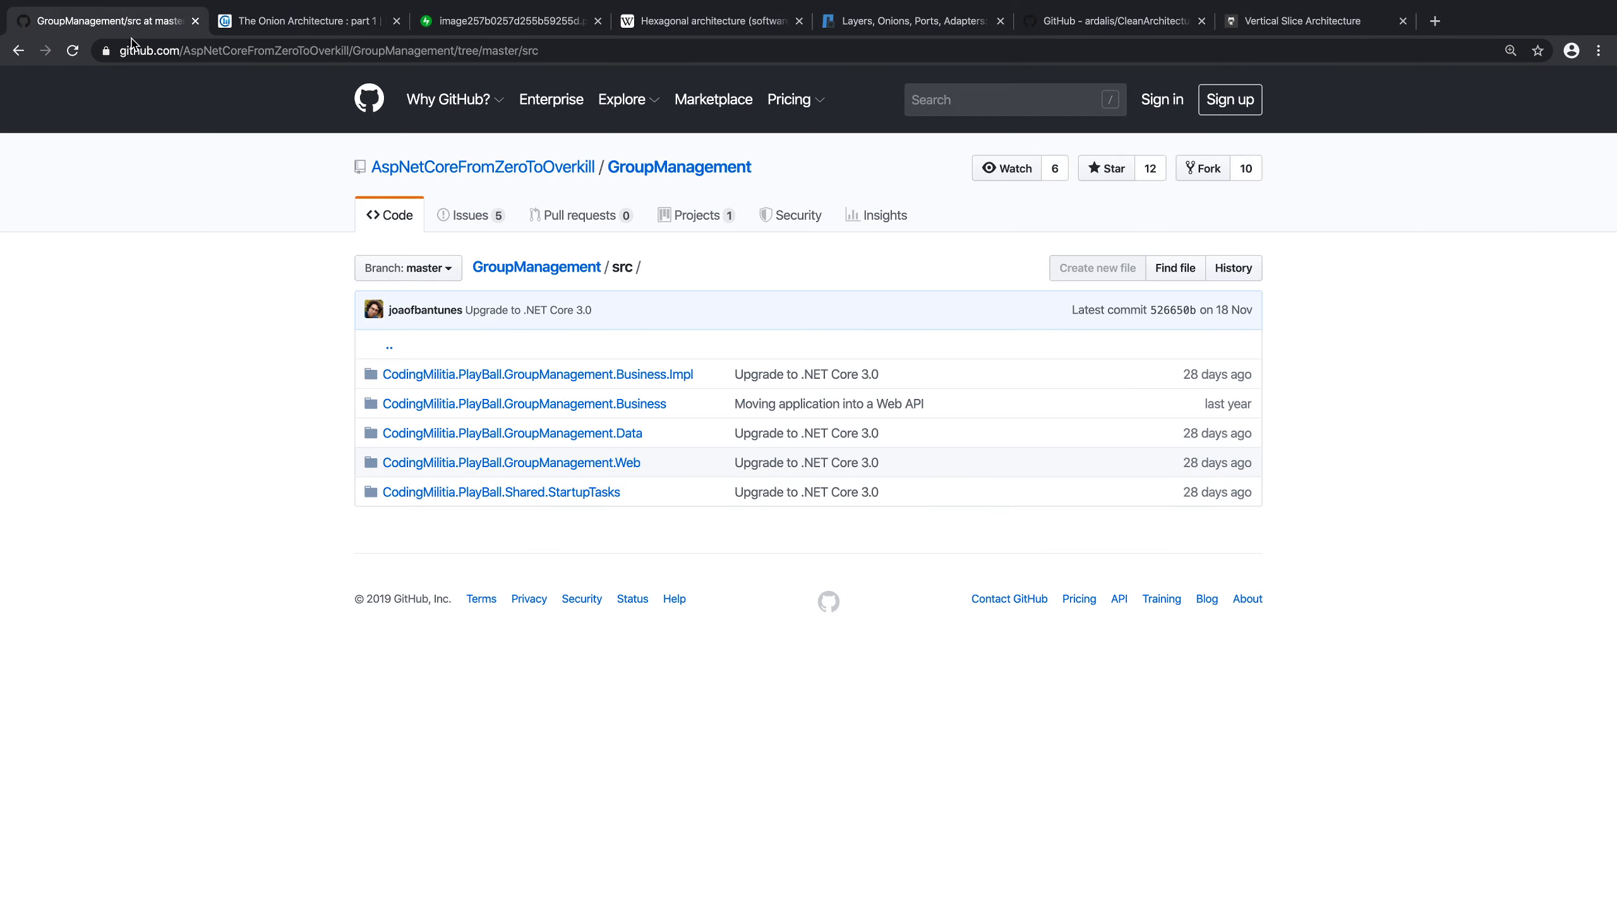
{"action": "mouse_move", "coordinate": [707, 730]}
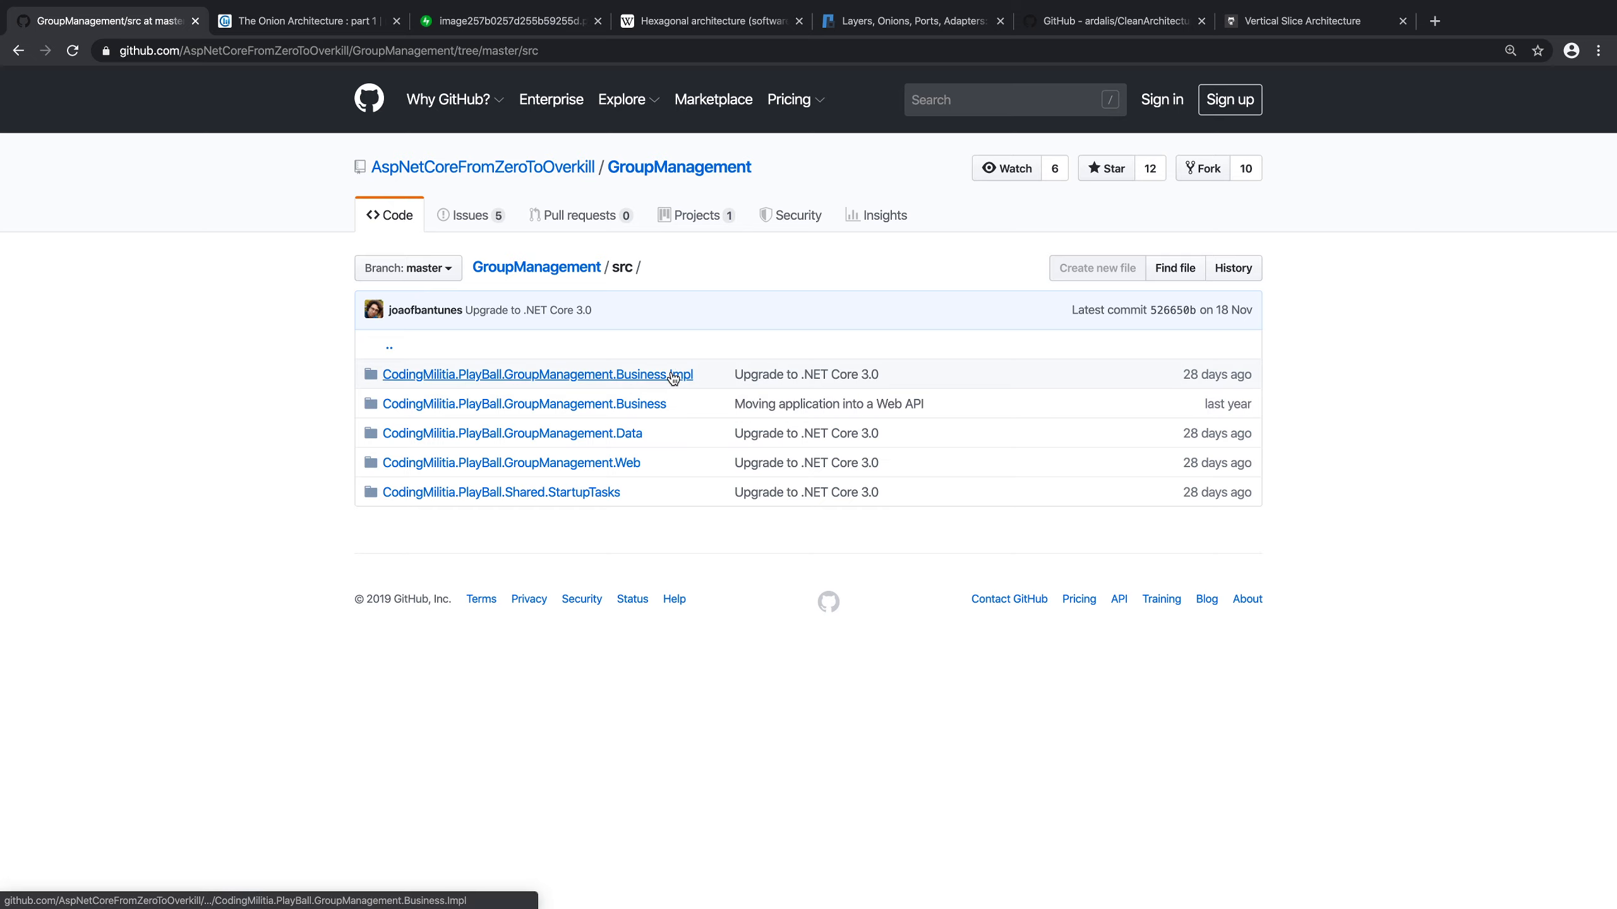
{"action": "left_click", "coordinate": [535, 375]}
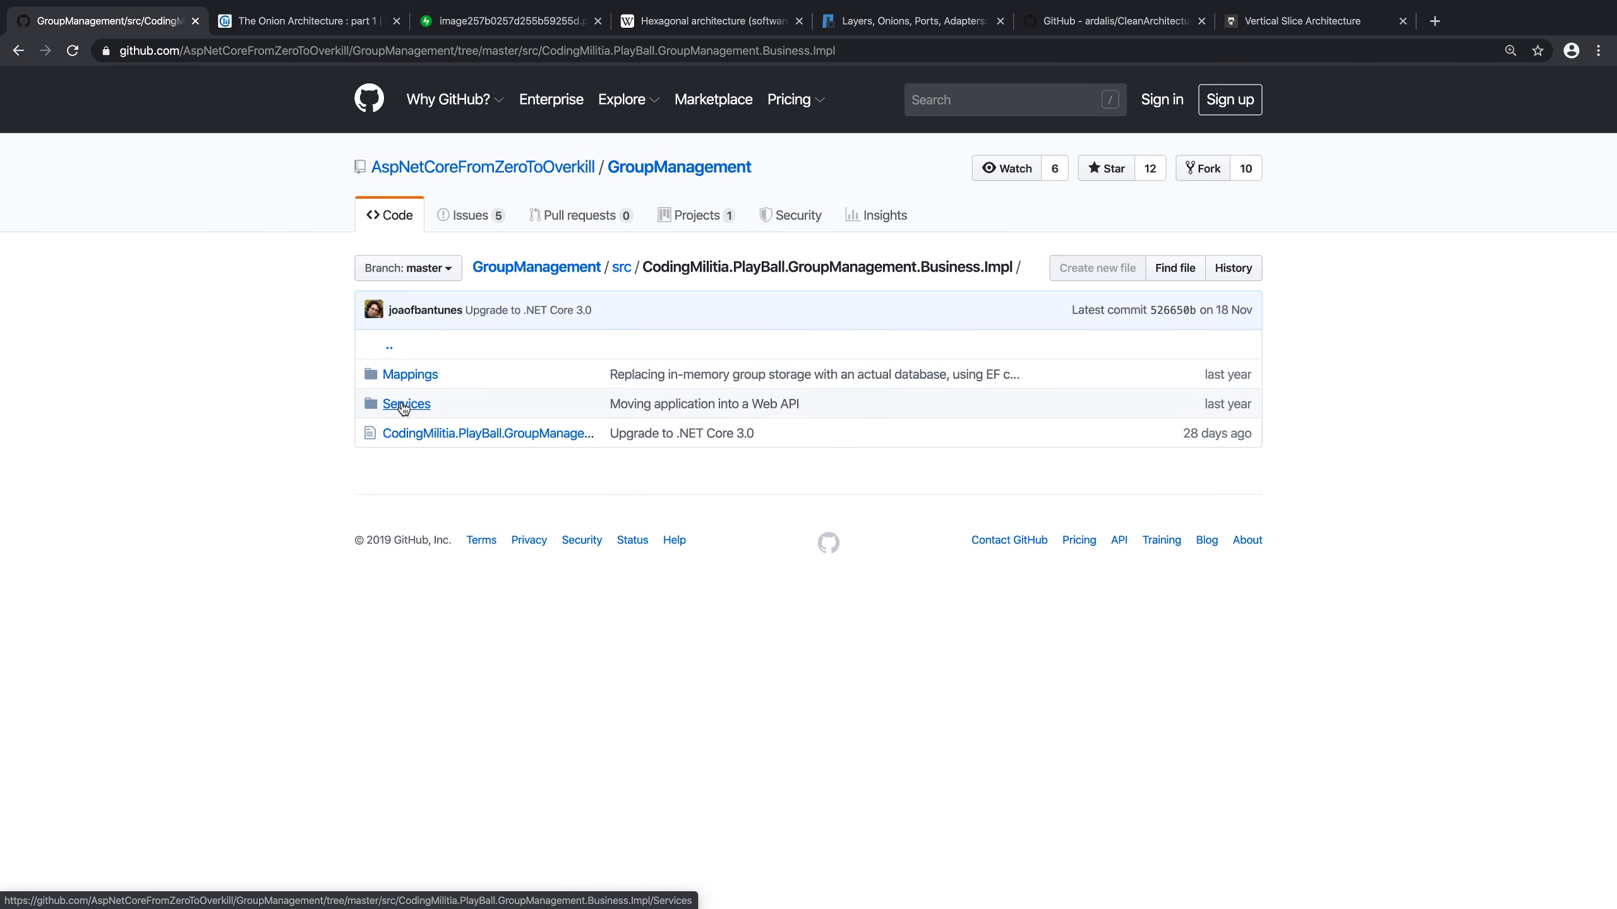
{"action": "left_click", "coordinate": [406, 403]}
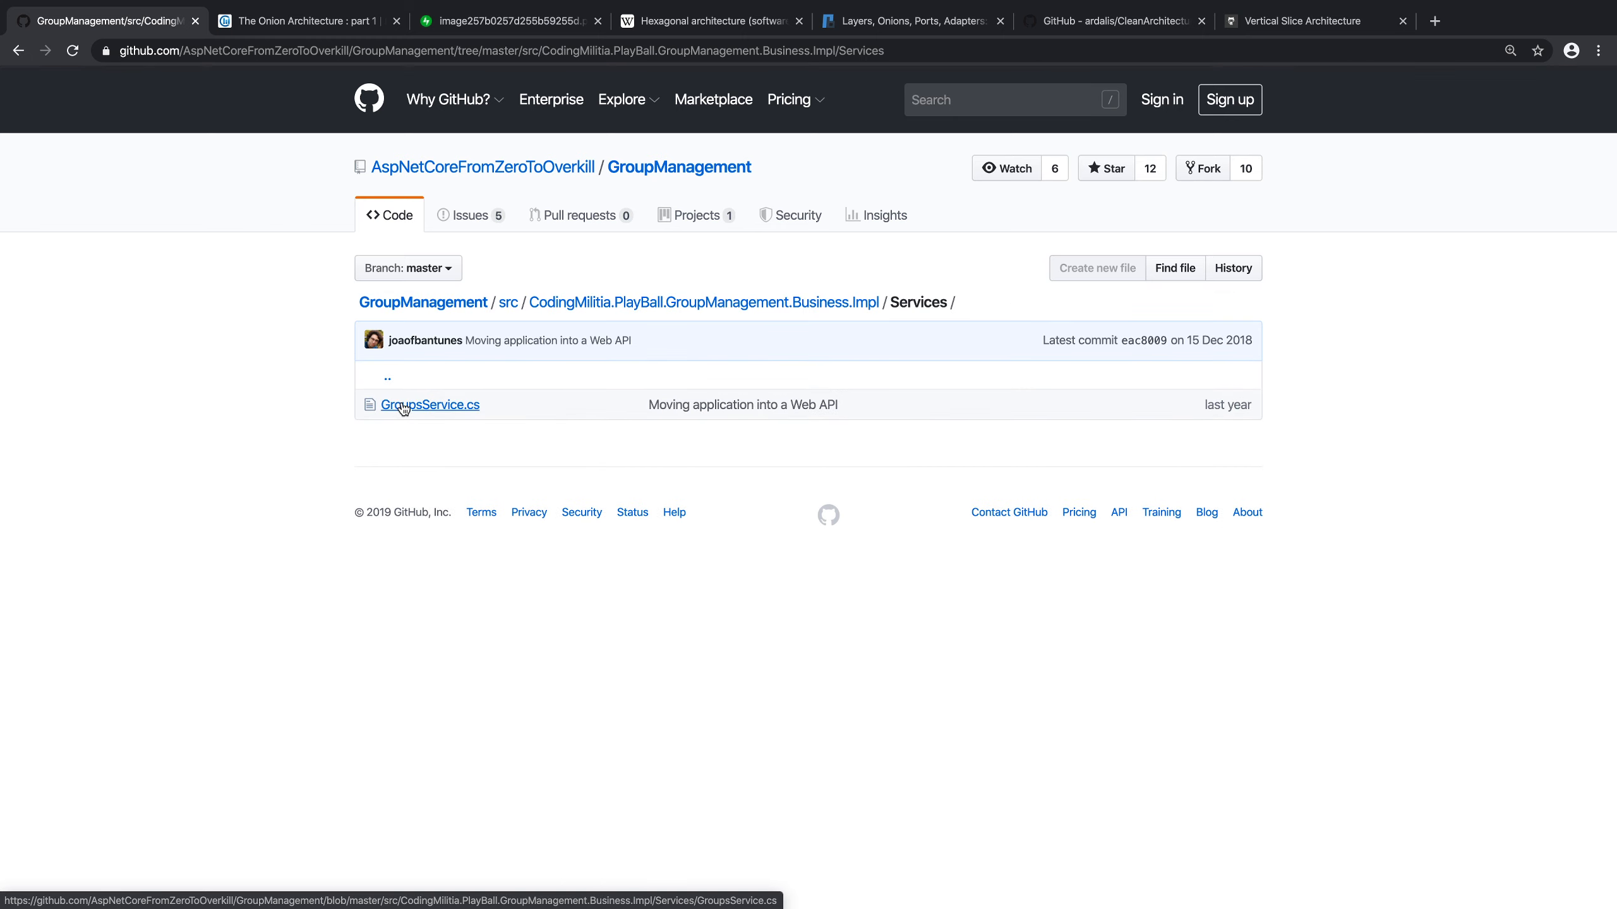
{"action": "mouse_move", "coordinate": [430, 410]}
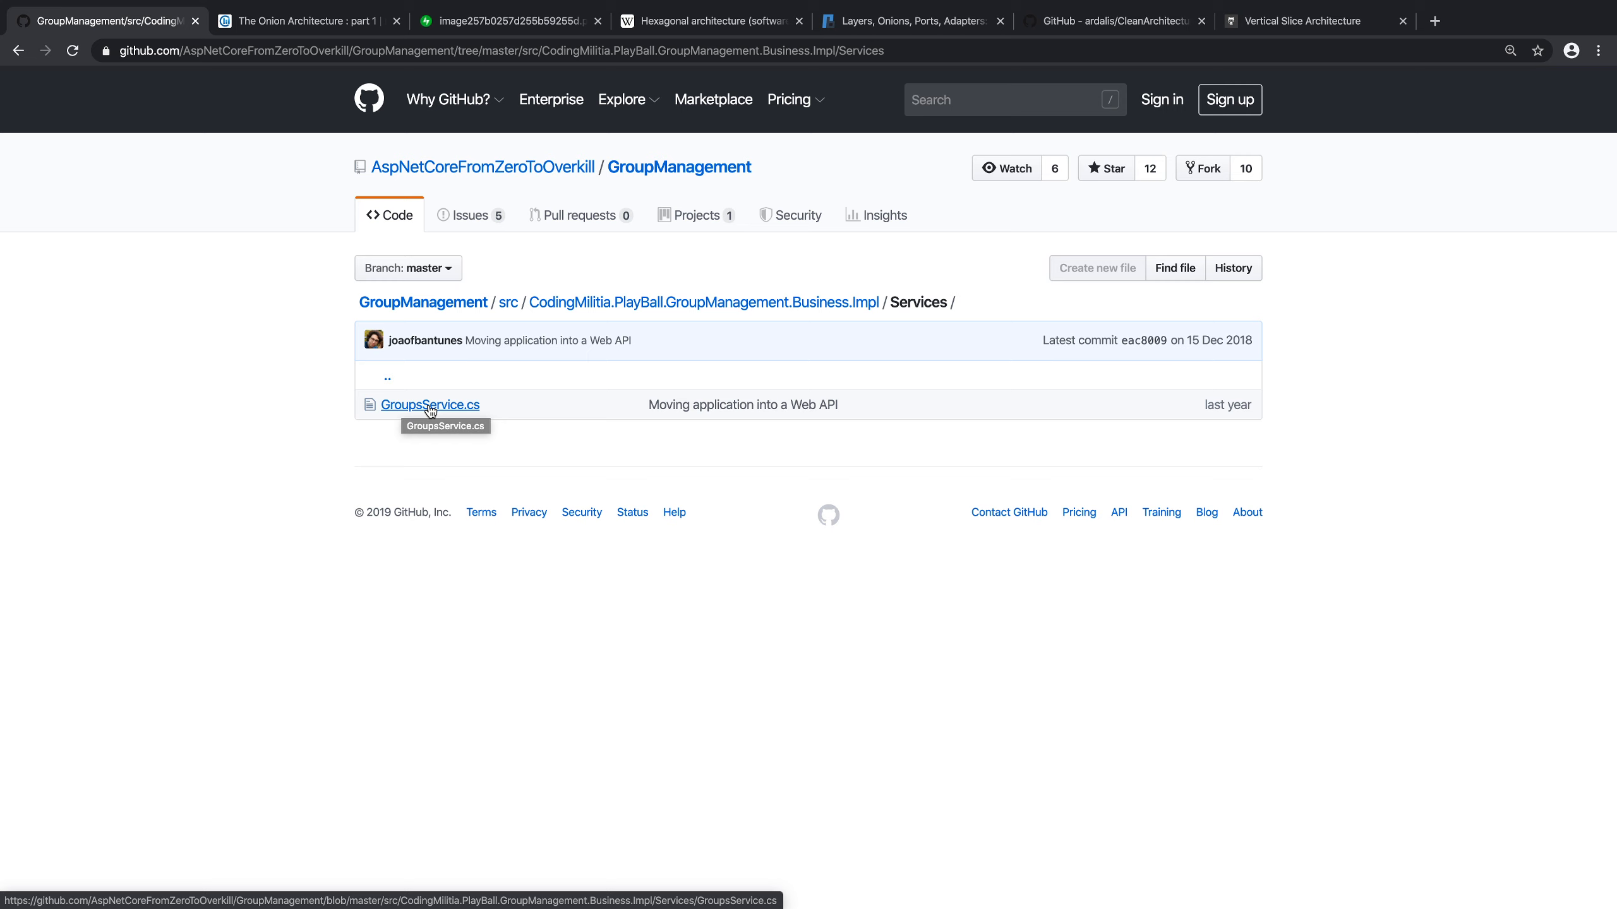
Step: Open GroupsService.cs and read through GetAllAsync, GetByIdAsync, UpdateAsync and AddAsync
{"action": "left_click", "coordinate": [430, 405]}
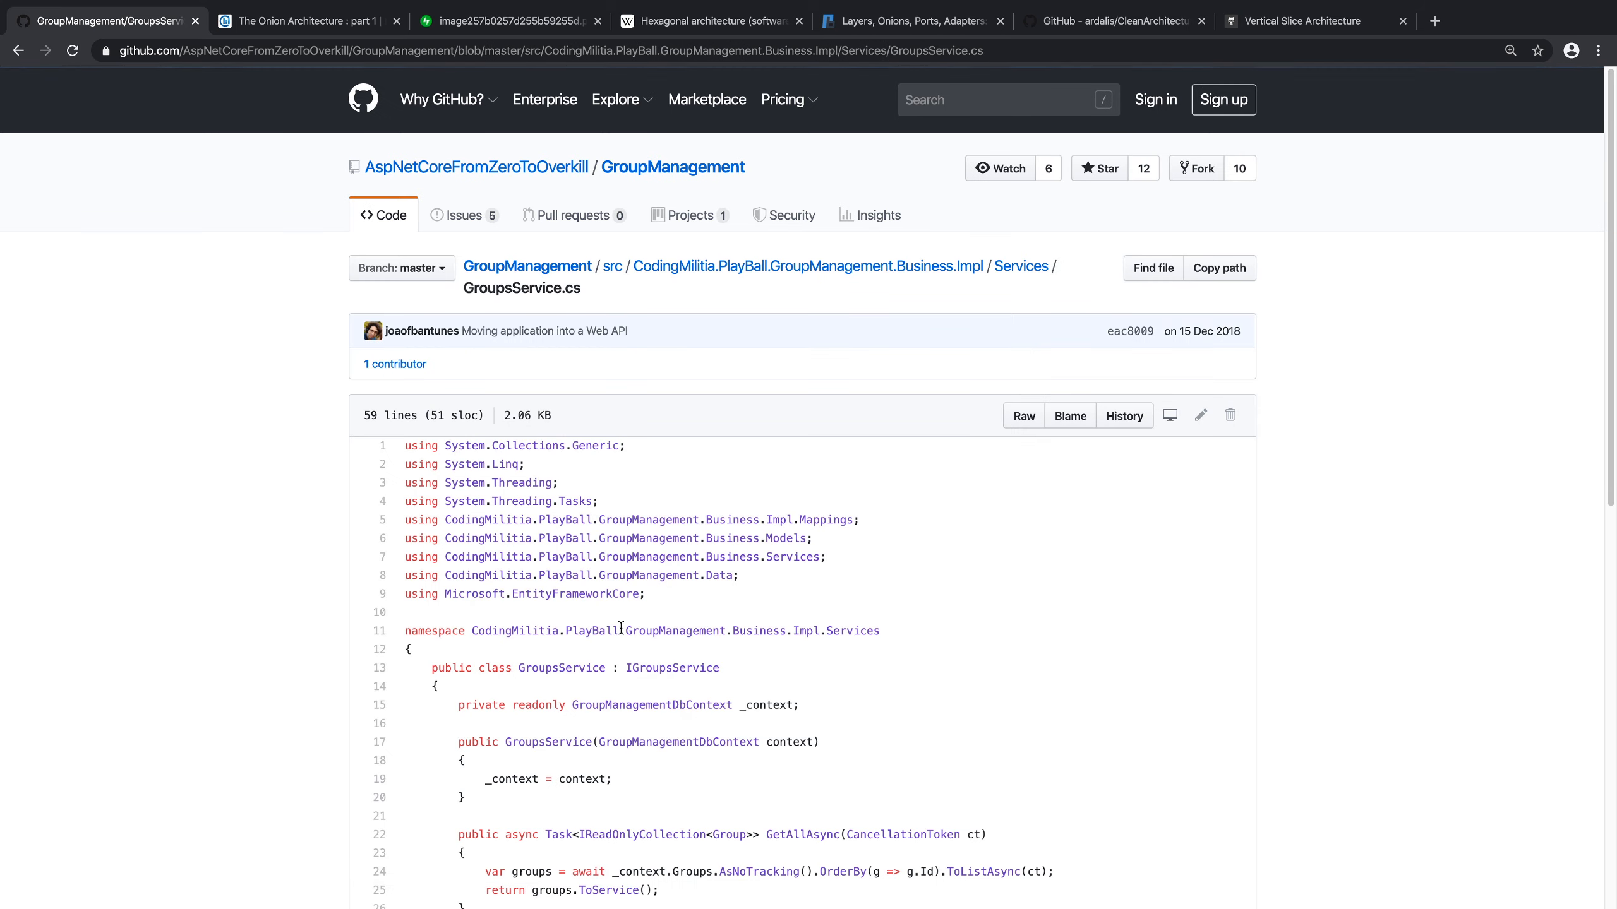
{"action": "scroll", "scroll_direction": "down", "scroll_amount": 3}
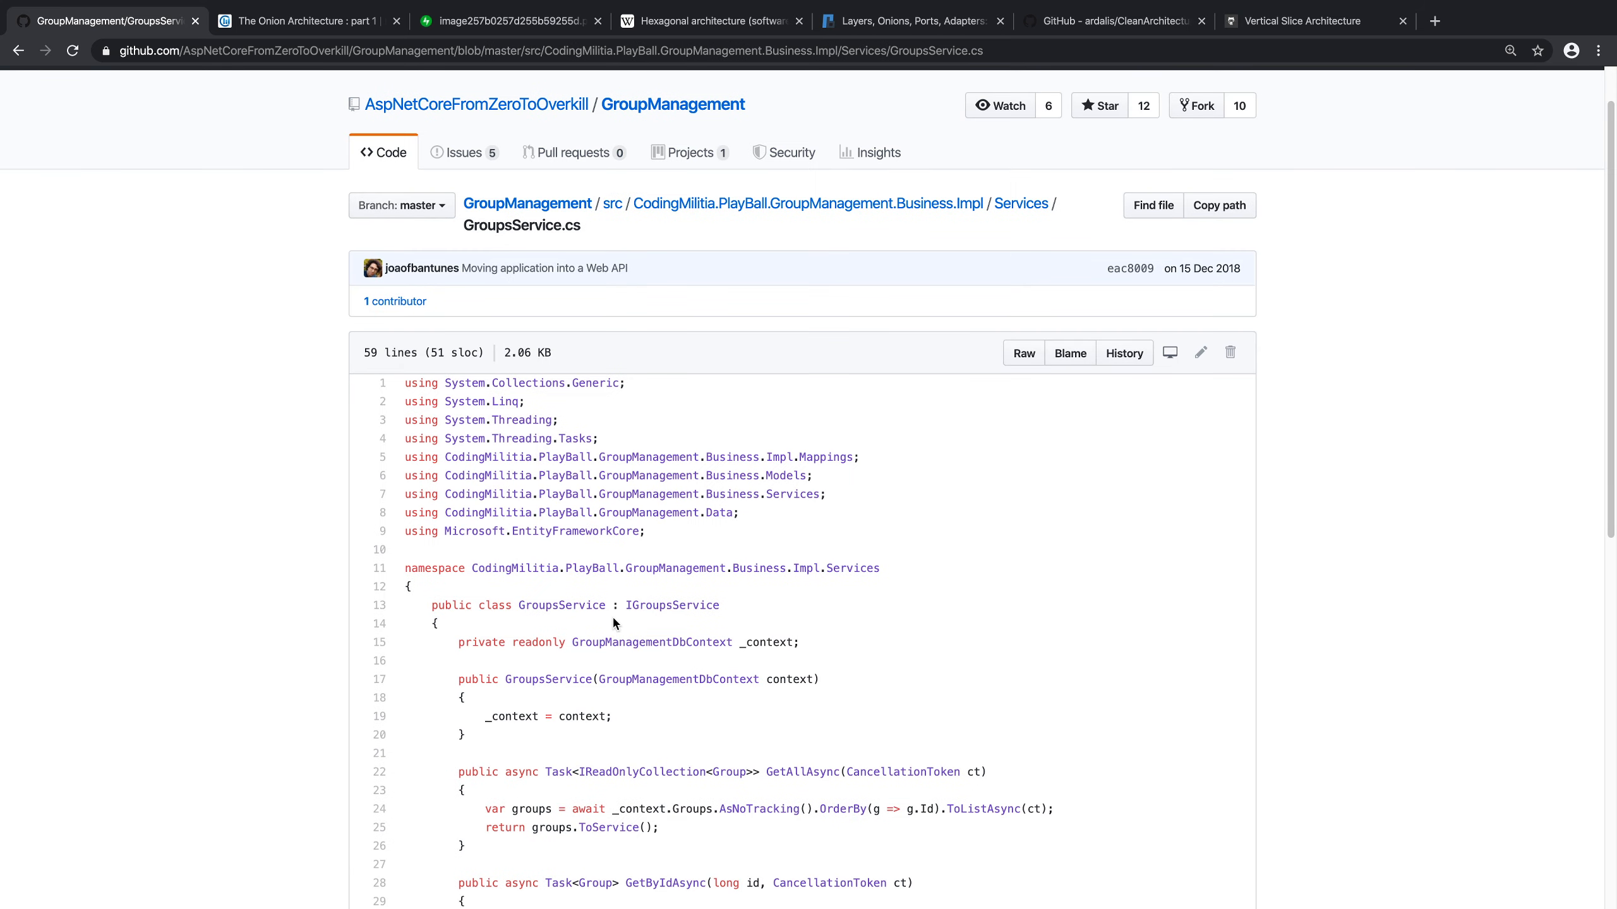
{"action": "scroll", "scroll_direction": "down", "scroll_amount": 3}
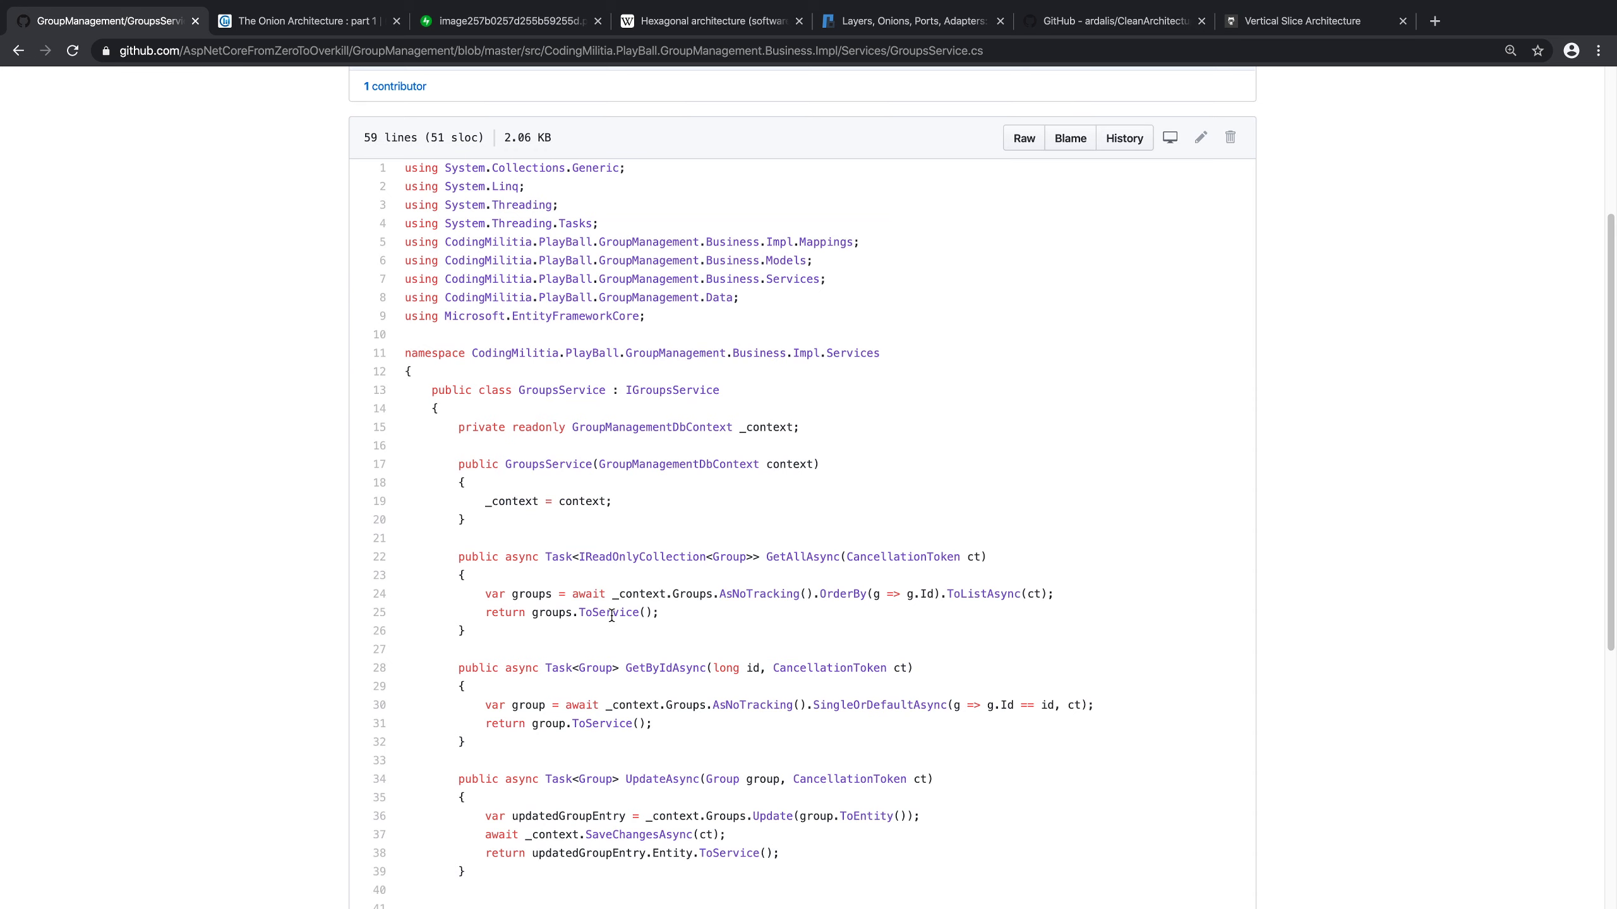
{"action": "scroll", "scroll_direction": "down", "scroll_amount": 3}
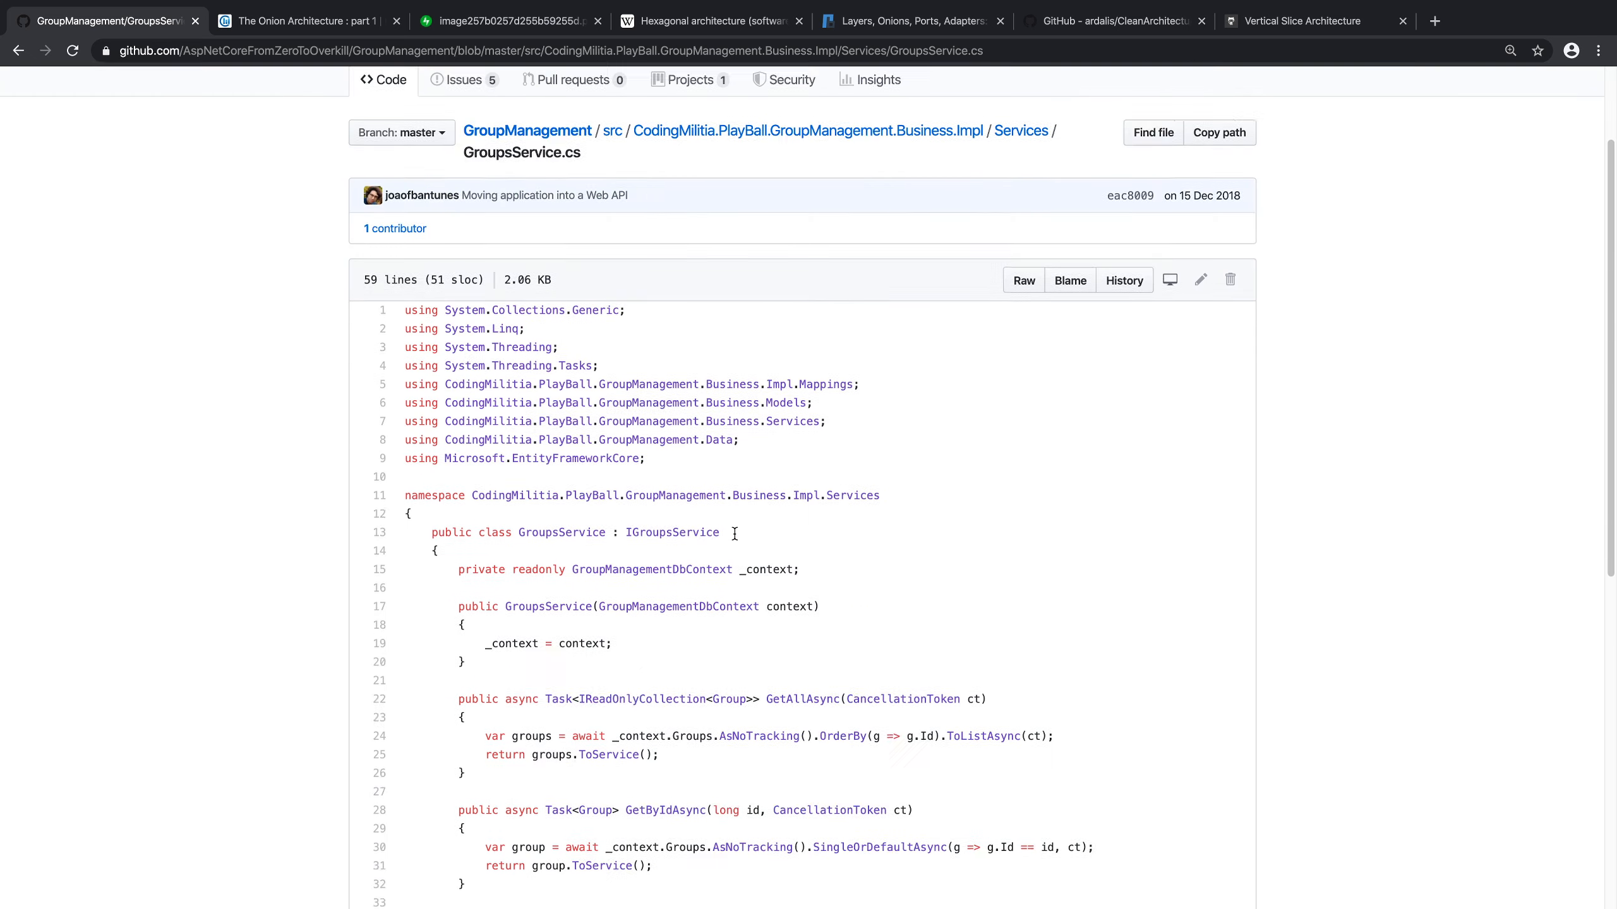
{"action": "scroll", "scroll_direction": "down", "scroll_amount": 3}
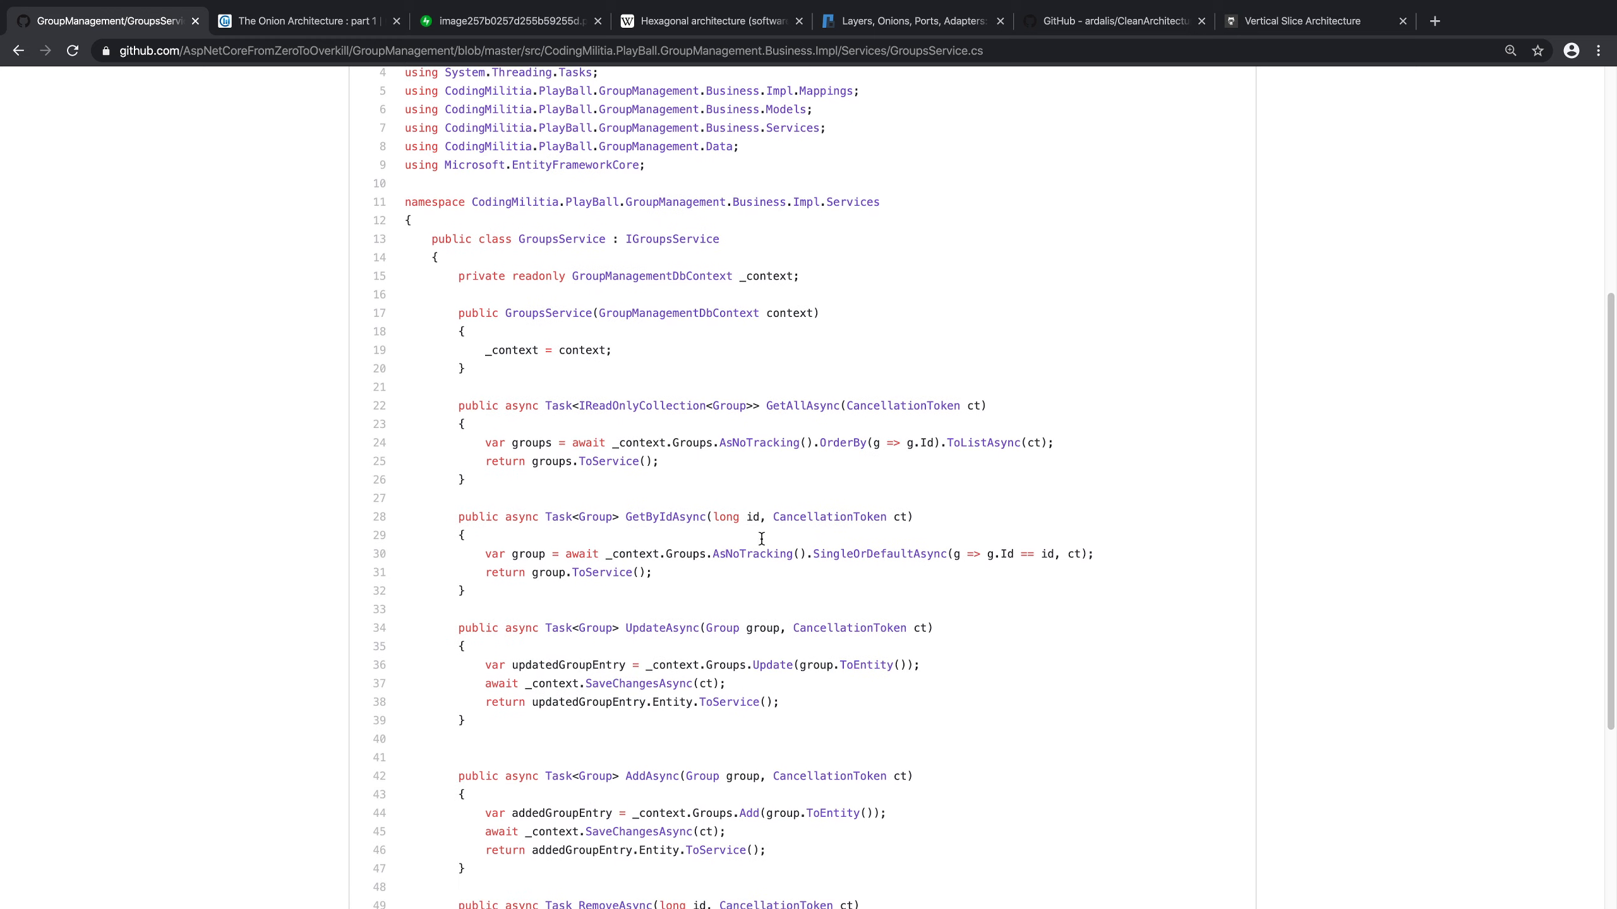
{"action": "scroll", "scroll_direction": "down", "scroll_amount": 3}
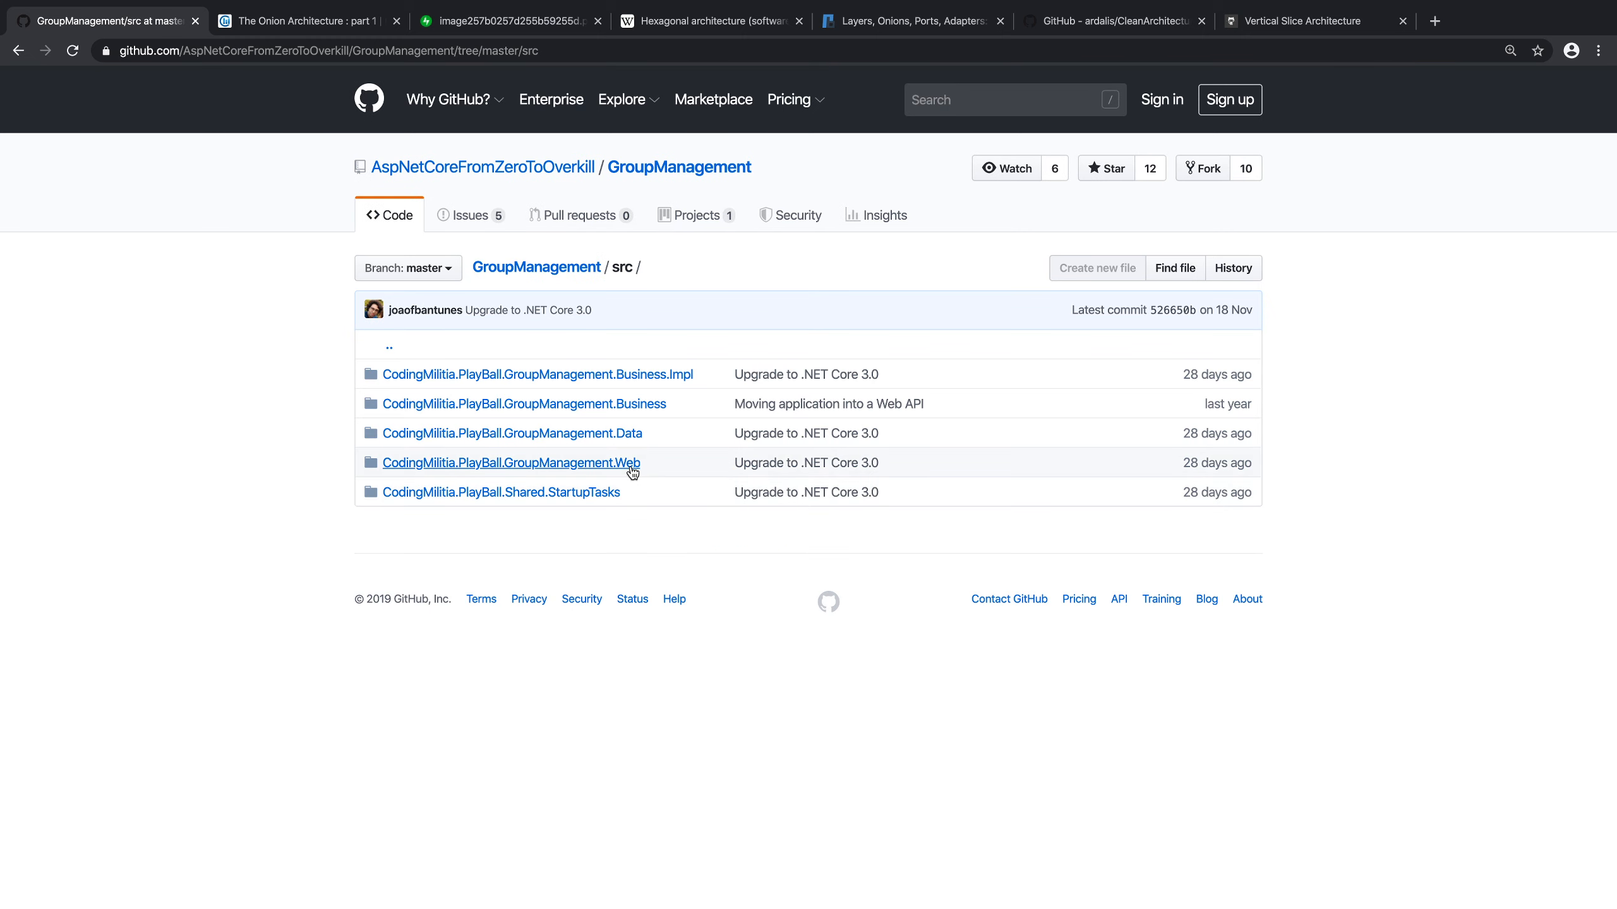
Step: Open GroupsController.cs in GroupManagement.Web's Controllers folder and highlight the GetAllAsync body
{"action": "left_click", "coordinate": [510, 462]}
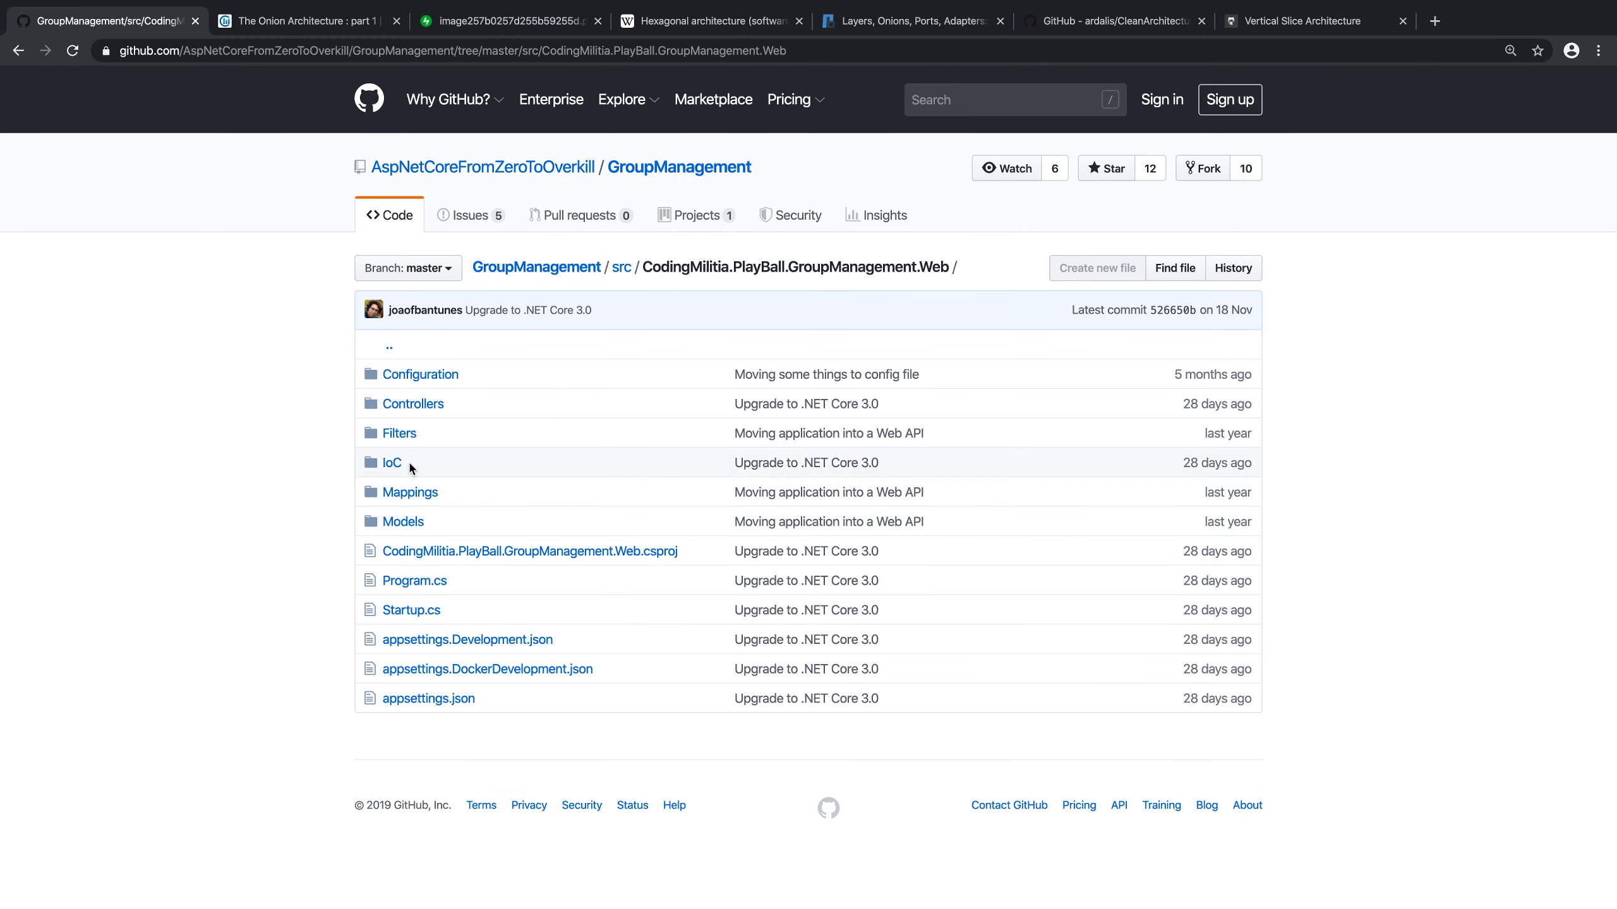
{"action": "left_click", "coordinate": [412, 403]}
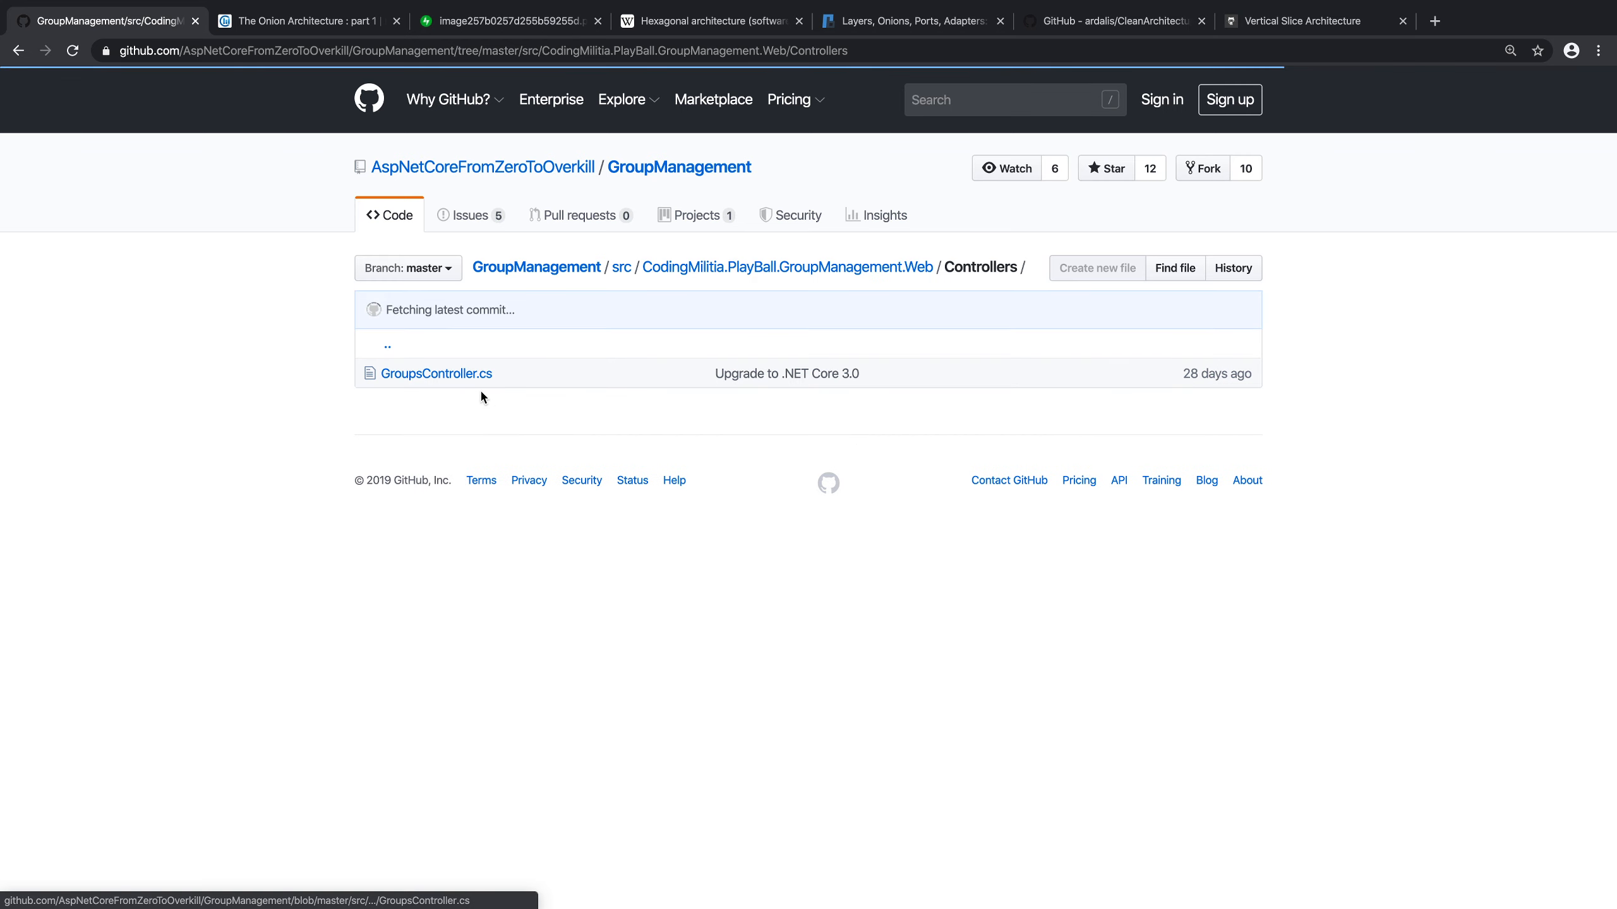
{"action": "left_click", "coordinate": [437, 373]}
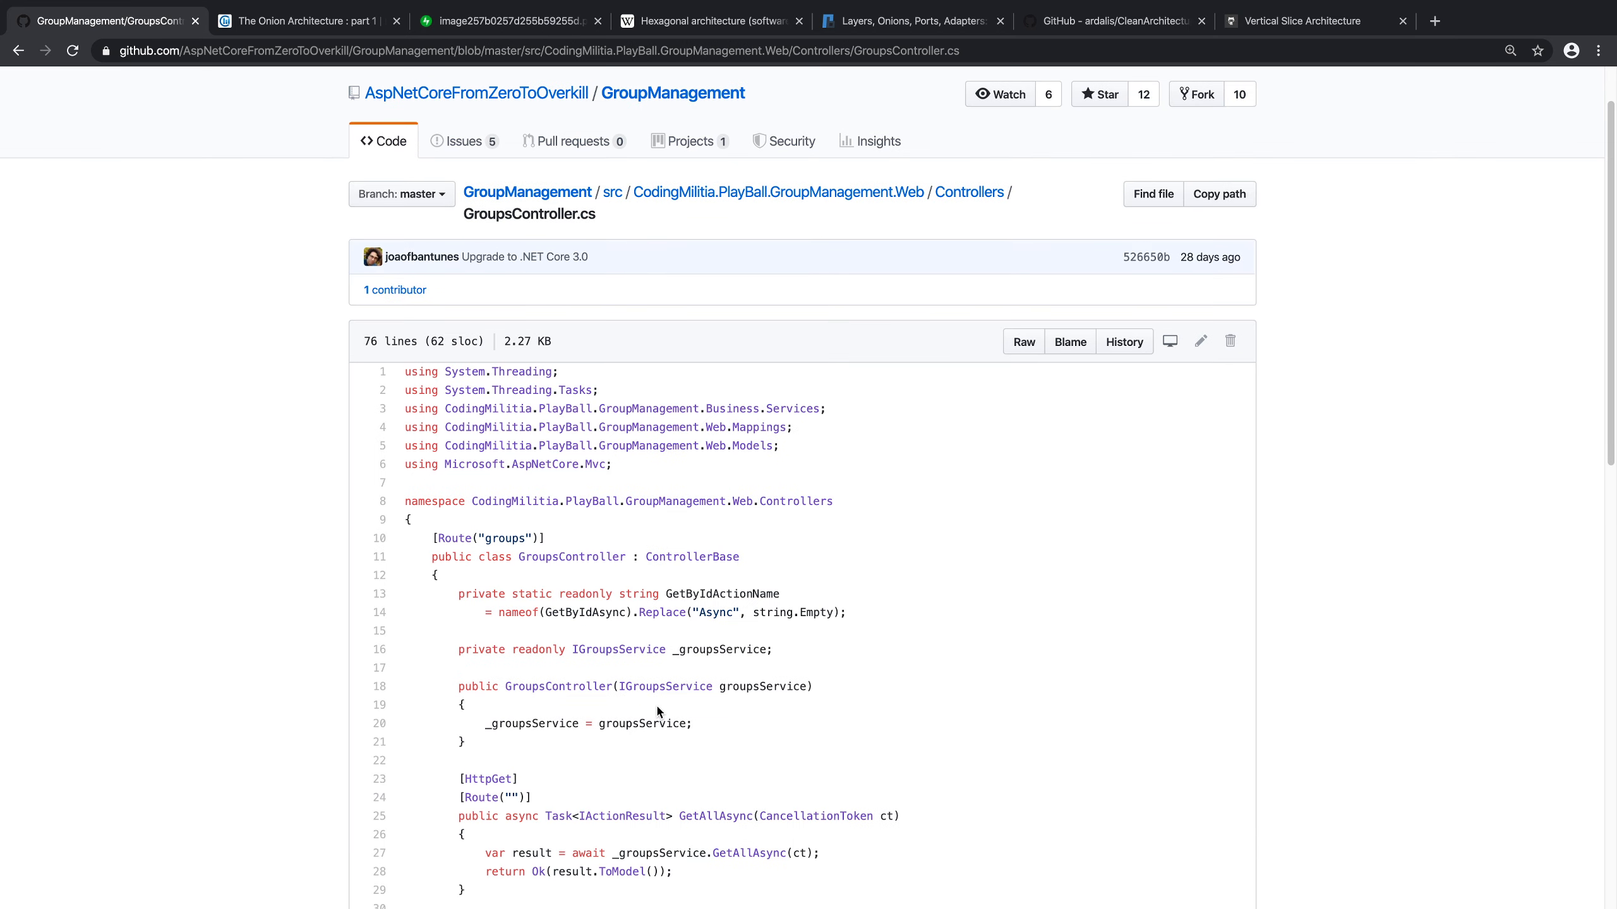
{"action": "scroll", "scroll_direction": "down", "scroll_amount": 3}
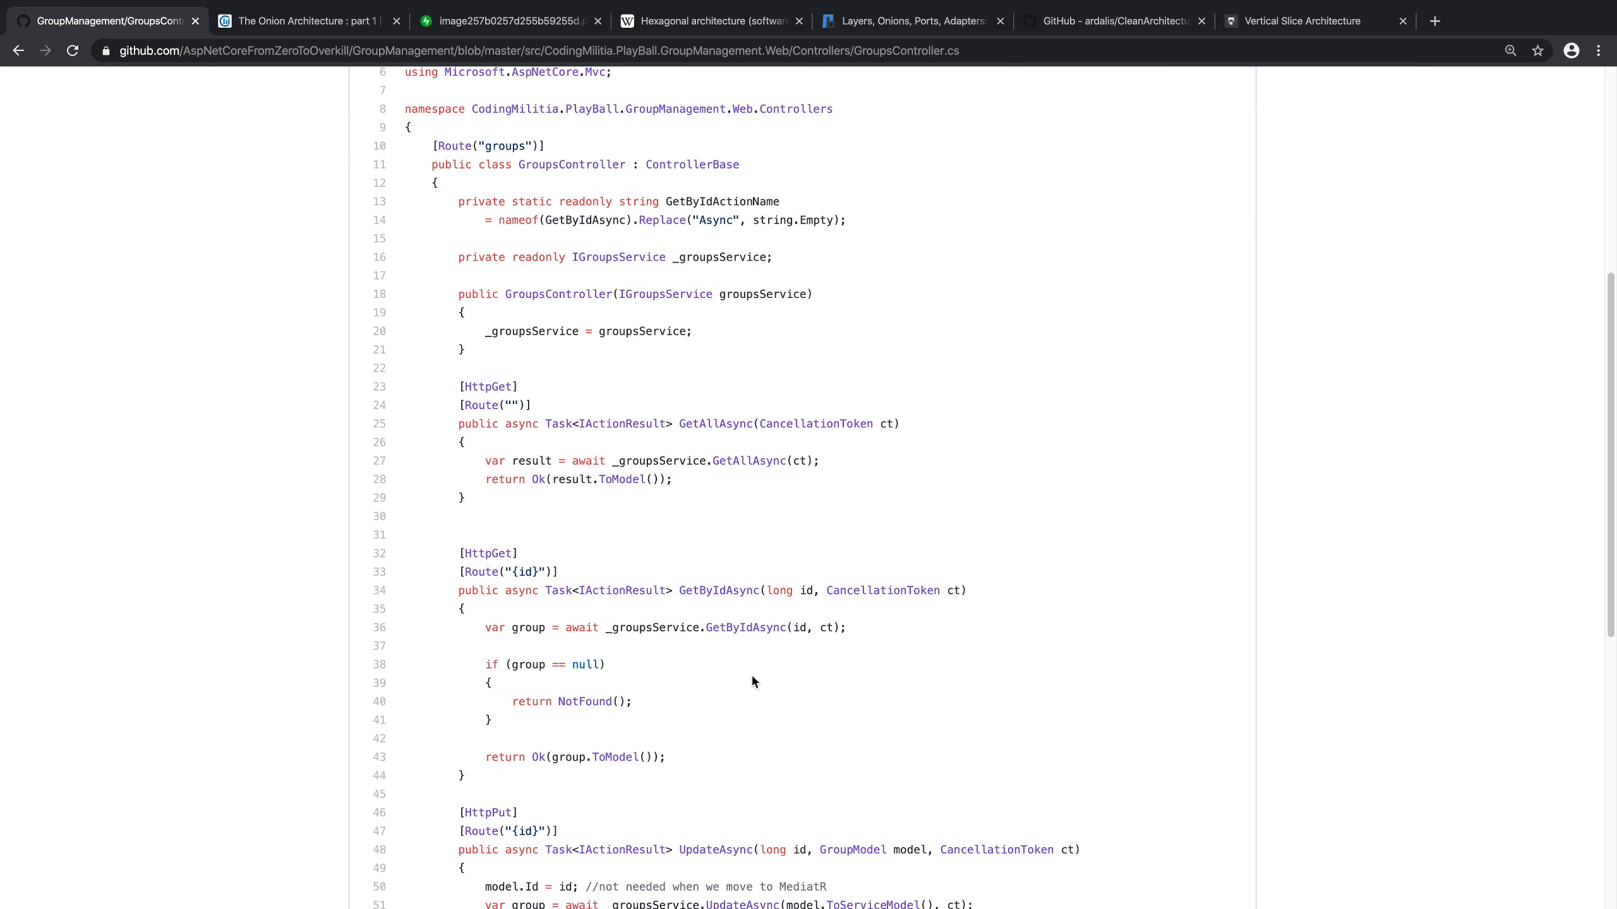
{"action": "left_click_drag", "start_coordinate": [461, 461], "coordinate": [465, 498]}
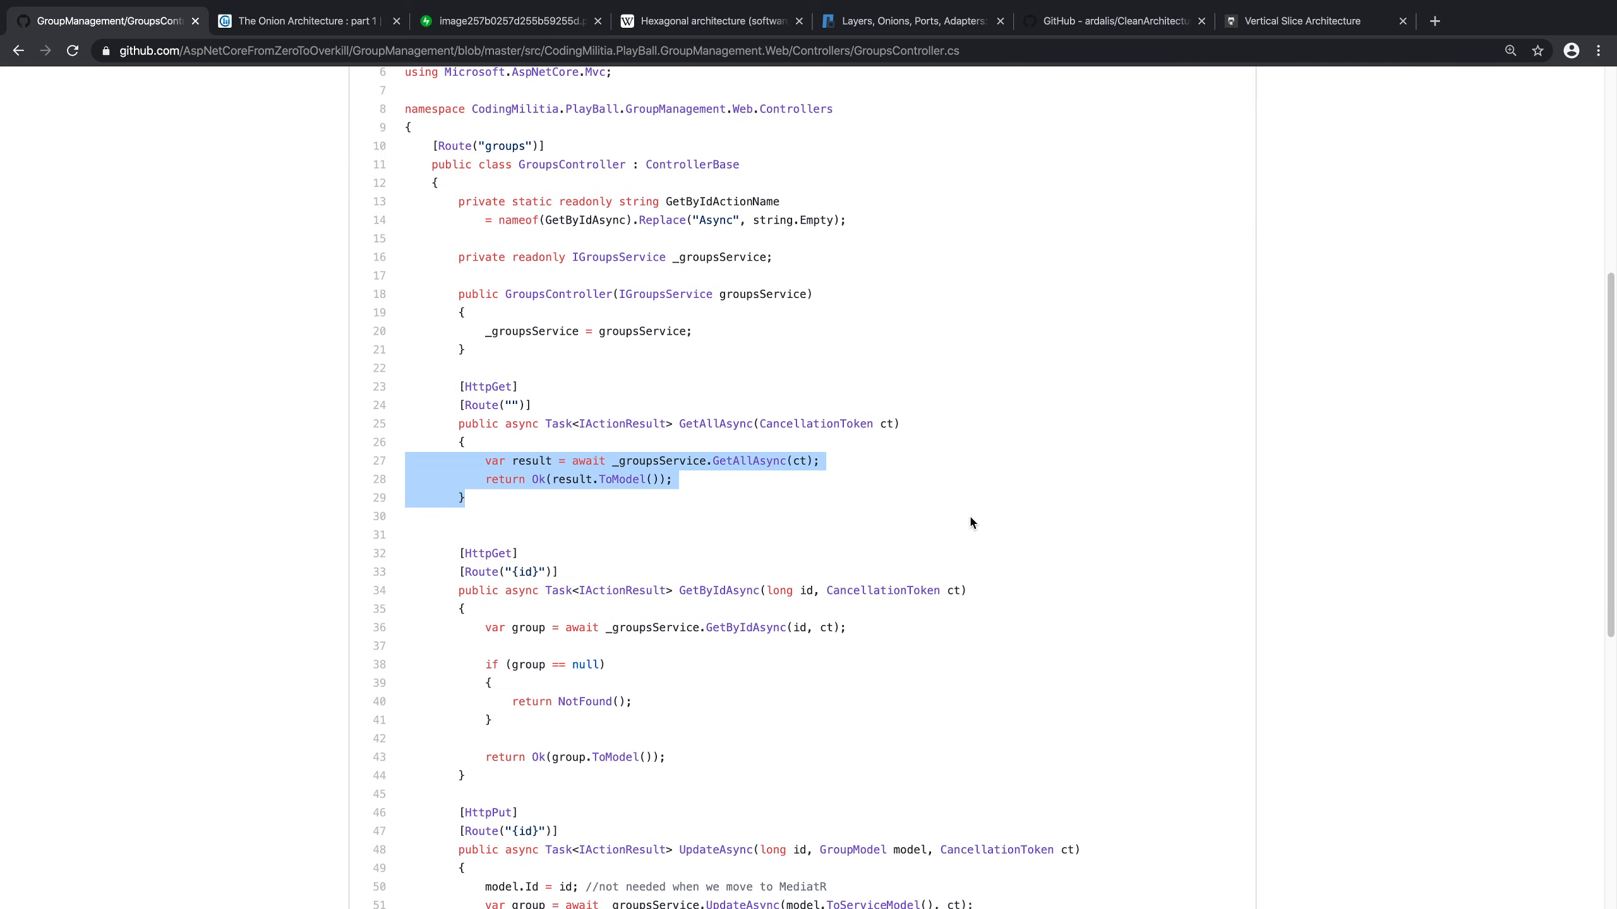
{"action": "scroll", "scroll_direction": "down", "scroll_amount": 3}
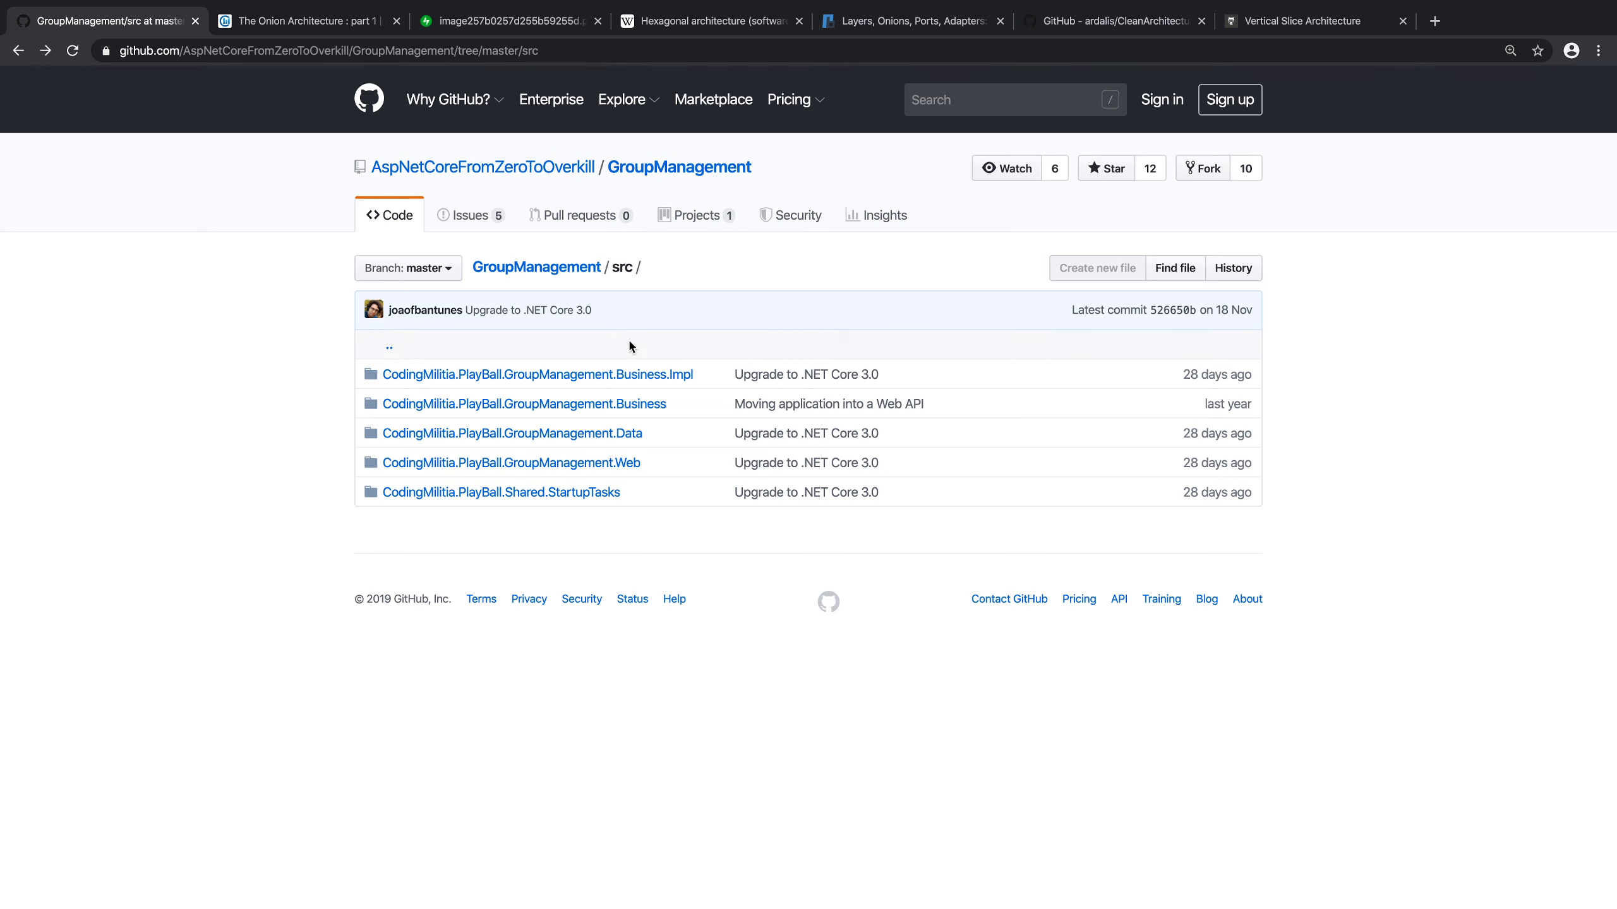
Step: View IGroupsService.cs in the Business project's Services folder, then go back to src
{"action": "left_click", "coordinate": [523, 403]}
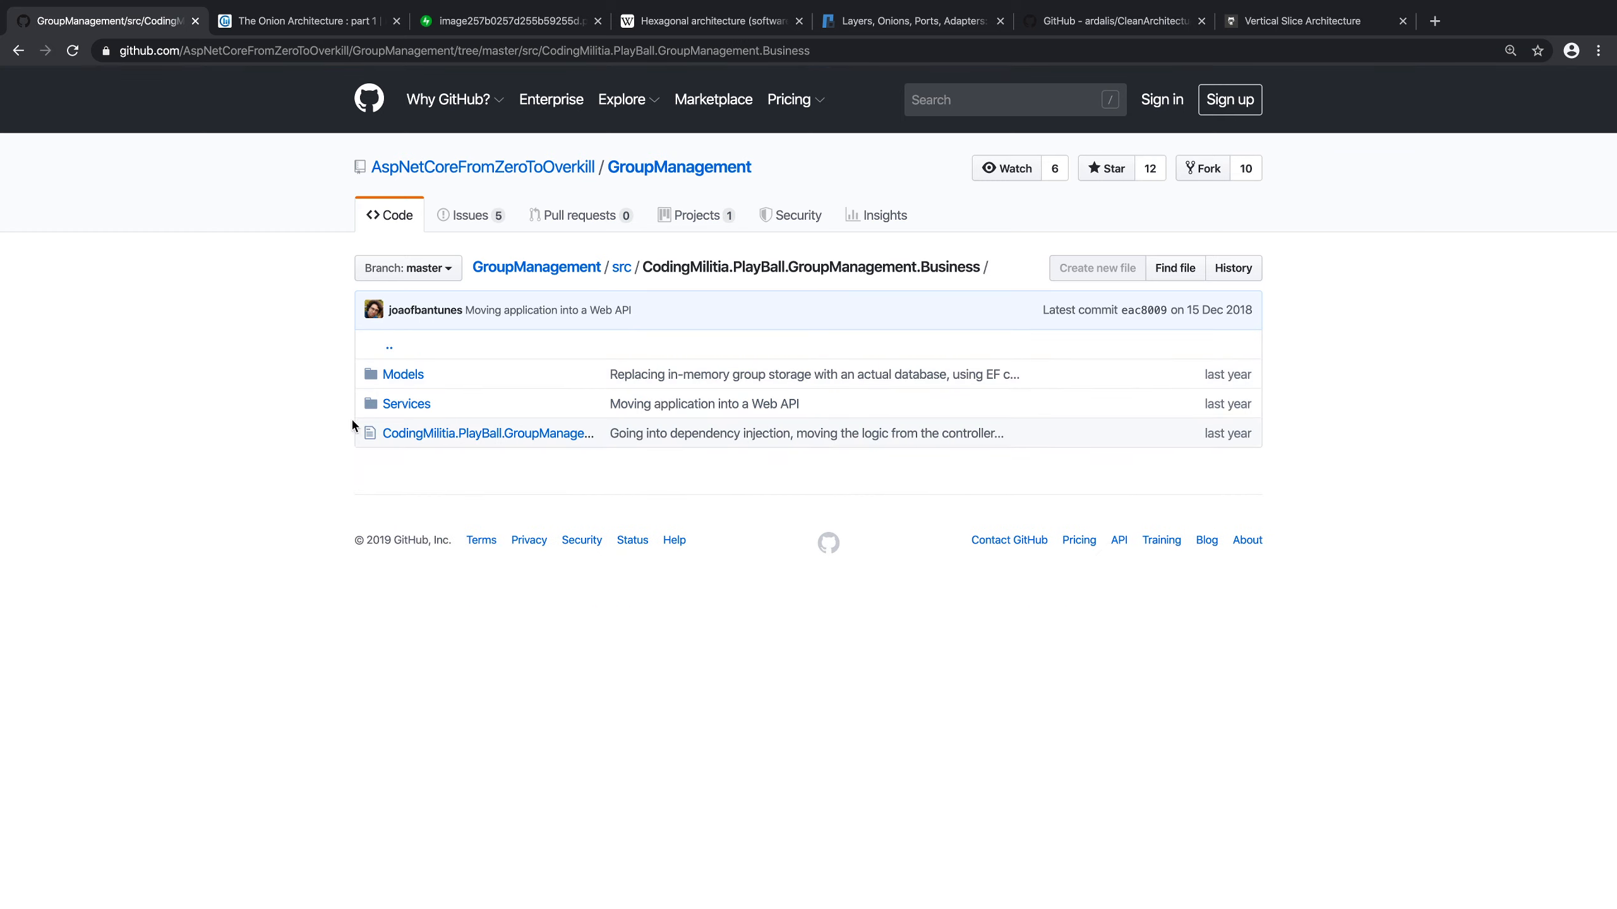
{"action": "left_click", "coordinate": [405, 403]}
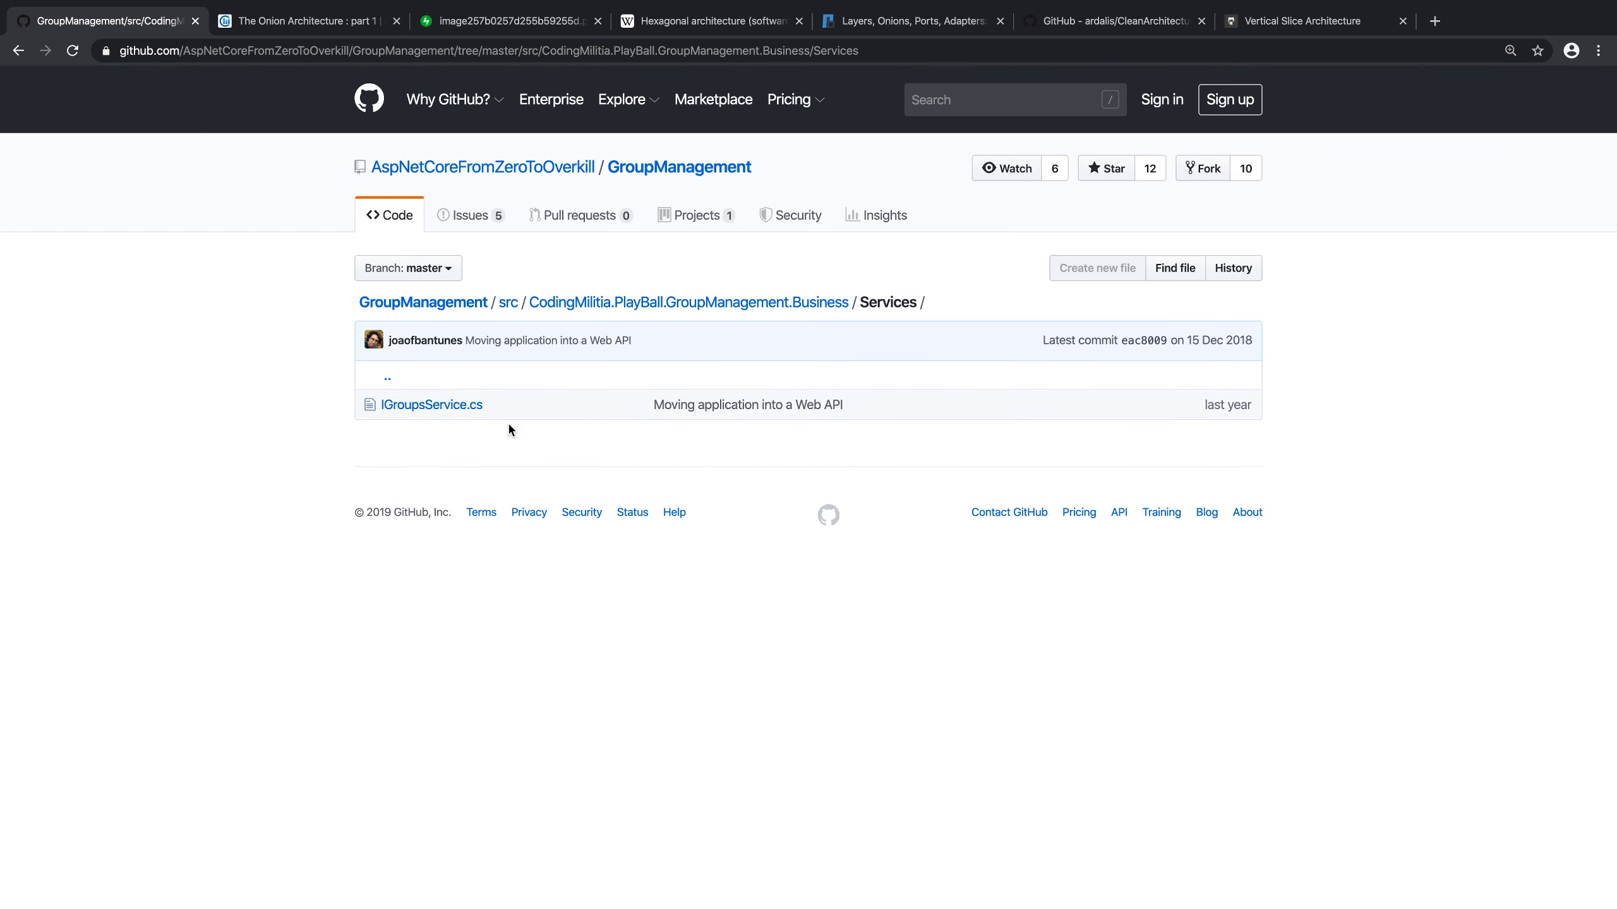
{"action": "left_click", "coordinate": [507, 302]}
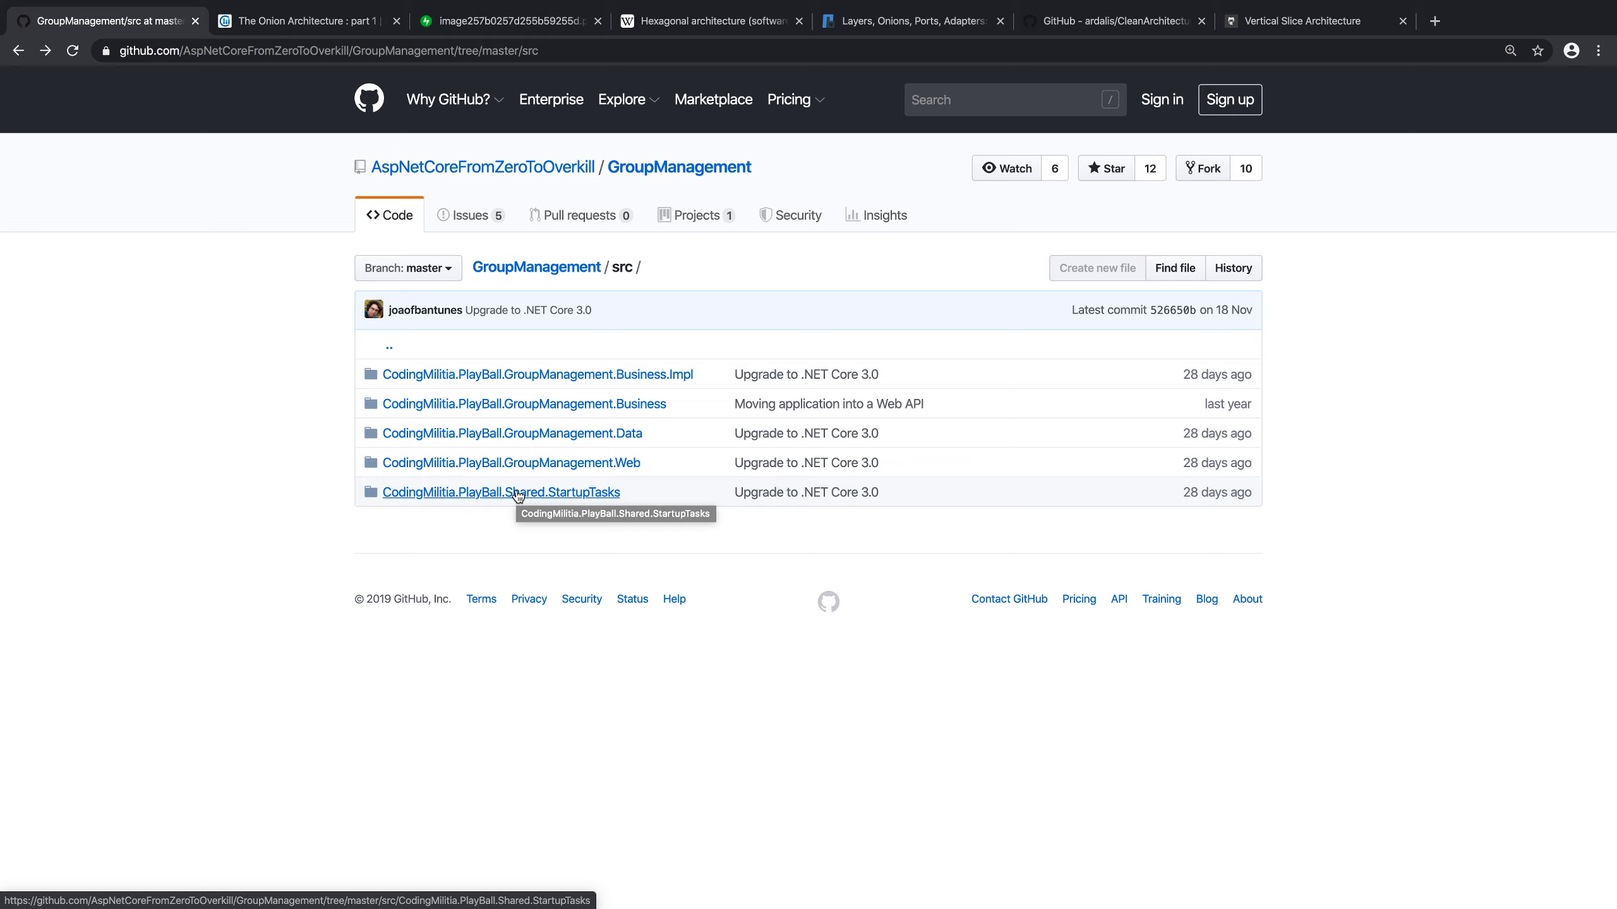
{"action": "mouse_move", "coordinate": [300, 434]}
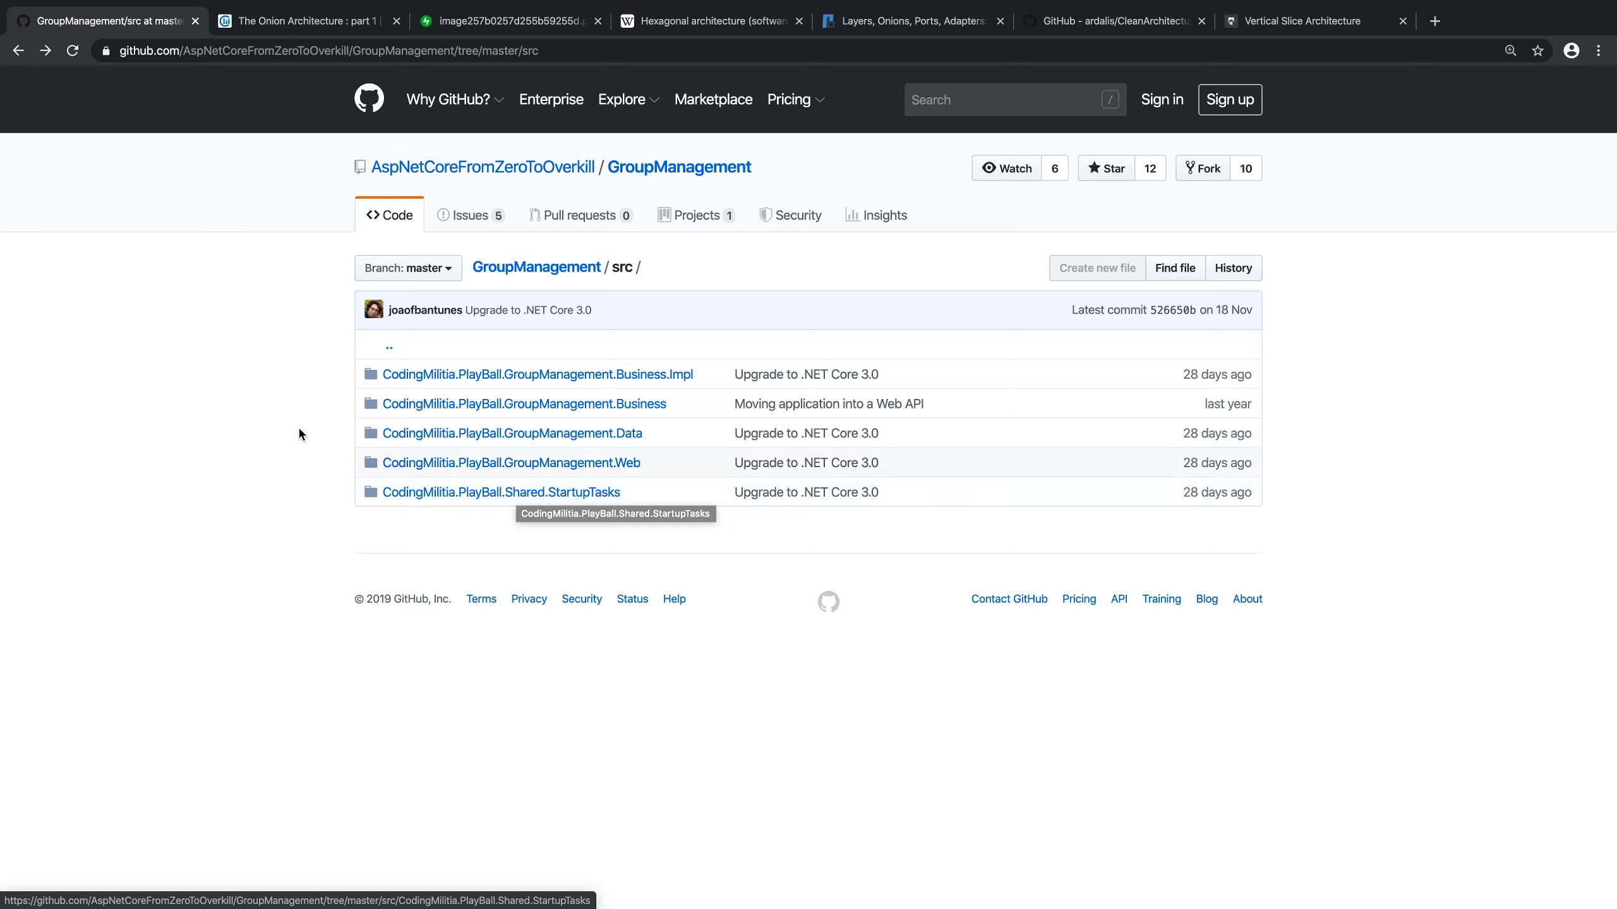
{"action": "mouse_move", "coordinate": [274, 352]}
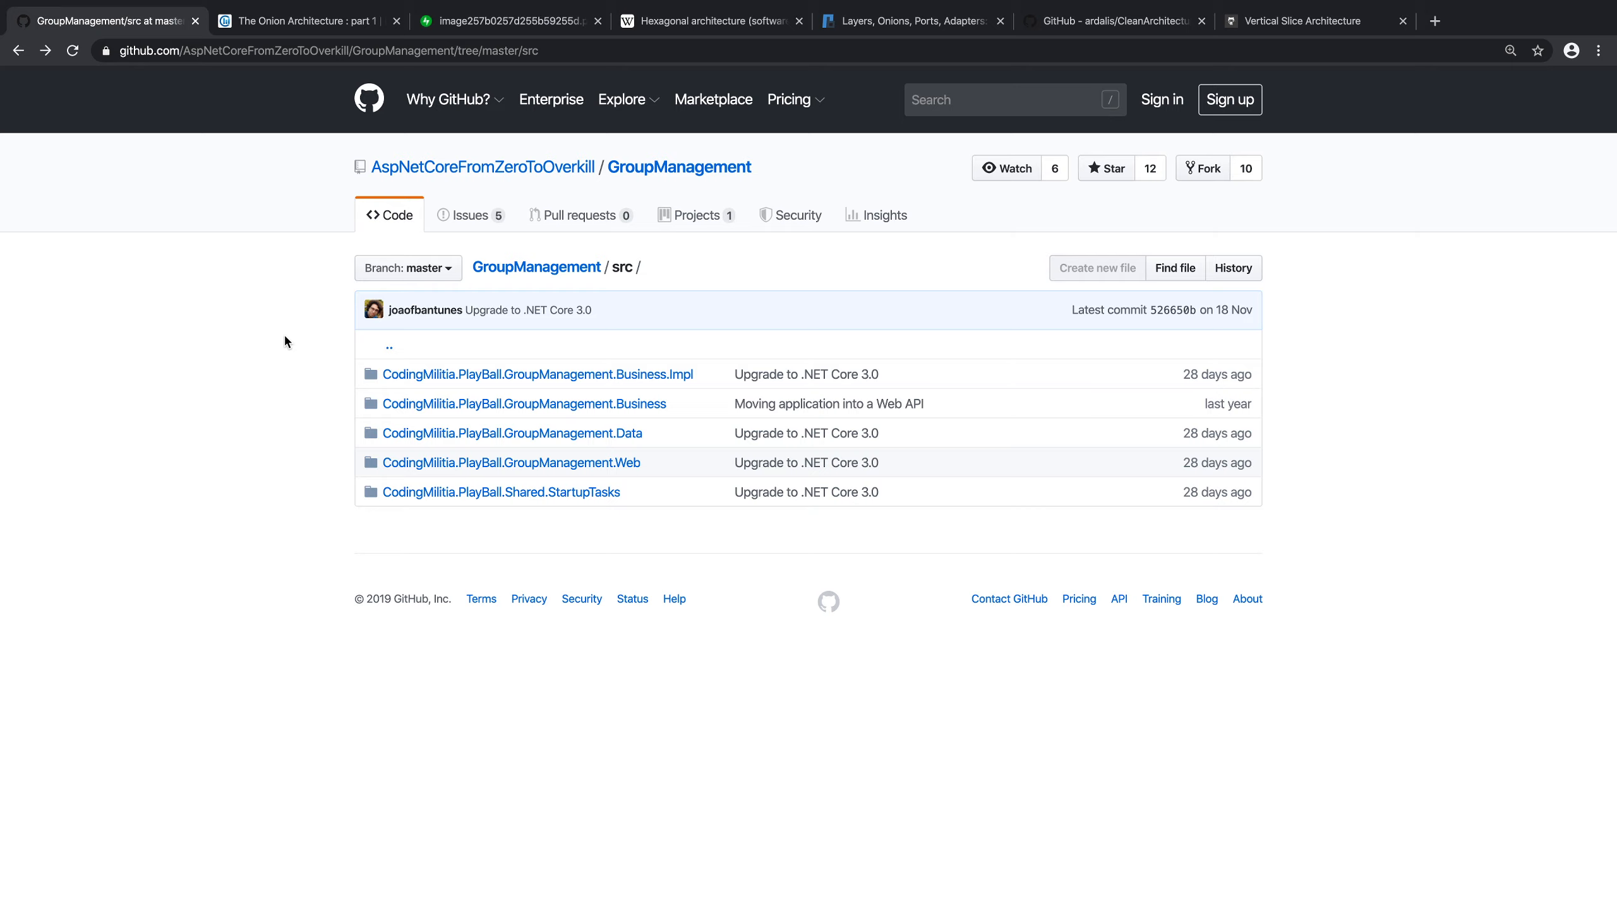
{"action": "mouse_move", "coordinate": [433, 87]}
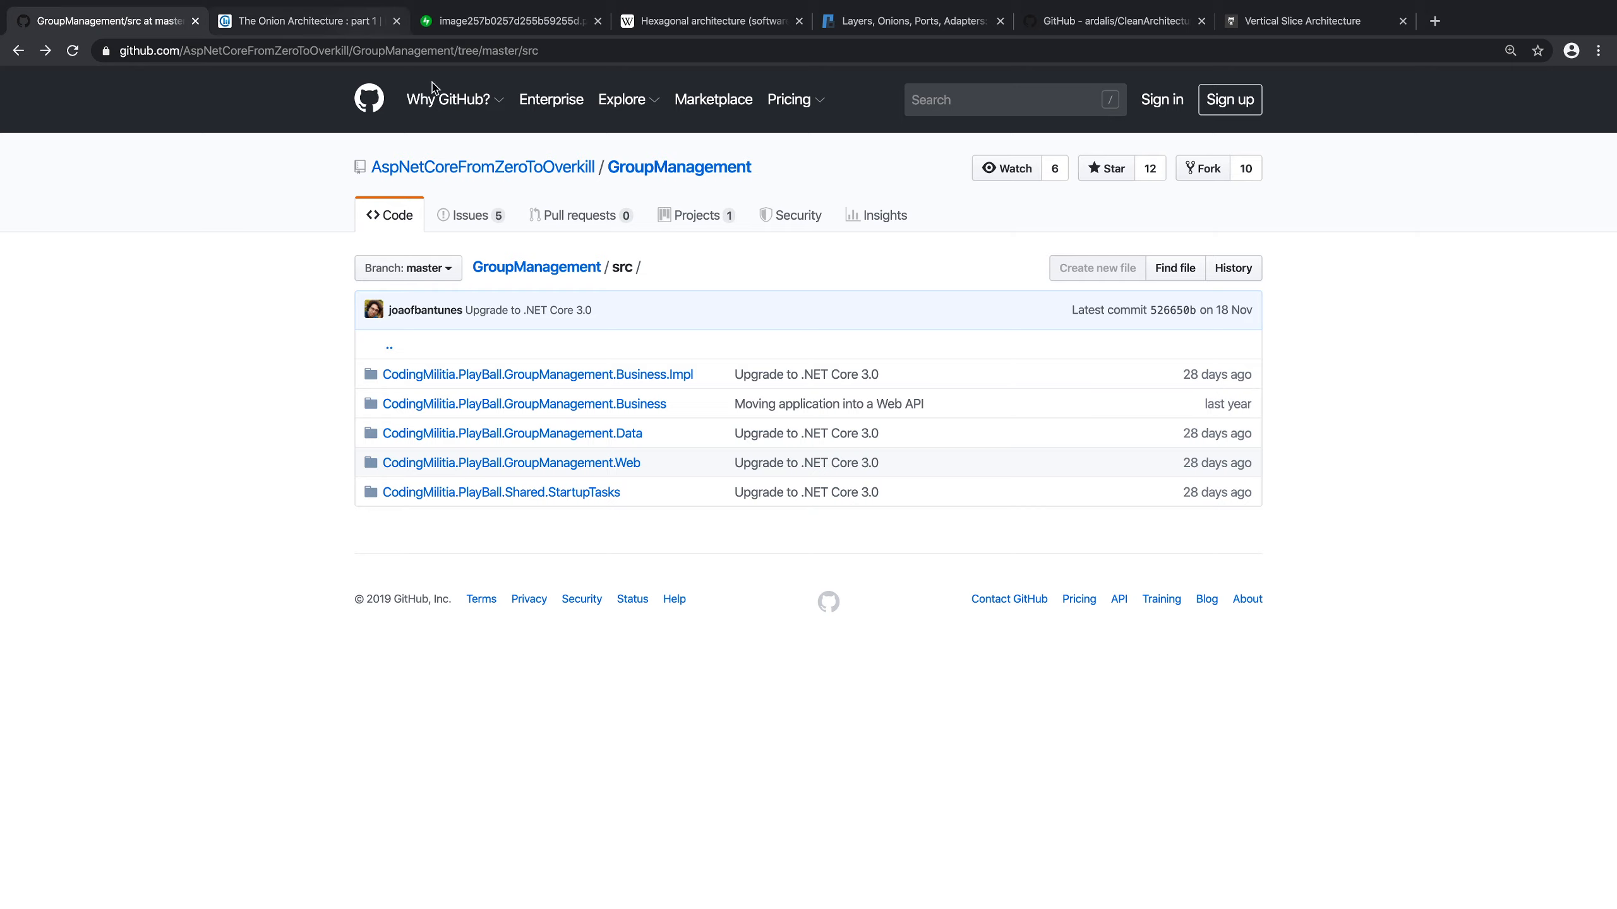
Step: Skim the ardalis CleanArchitecture README and src folder, then return to the episode slides
{"action": "left_click", "coordinate": [1111, 21]}
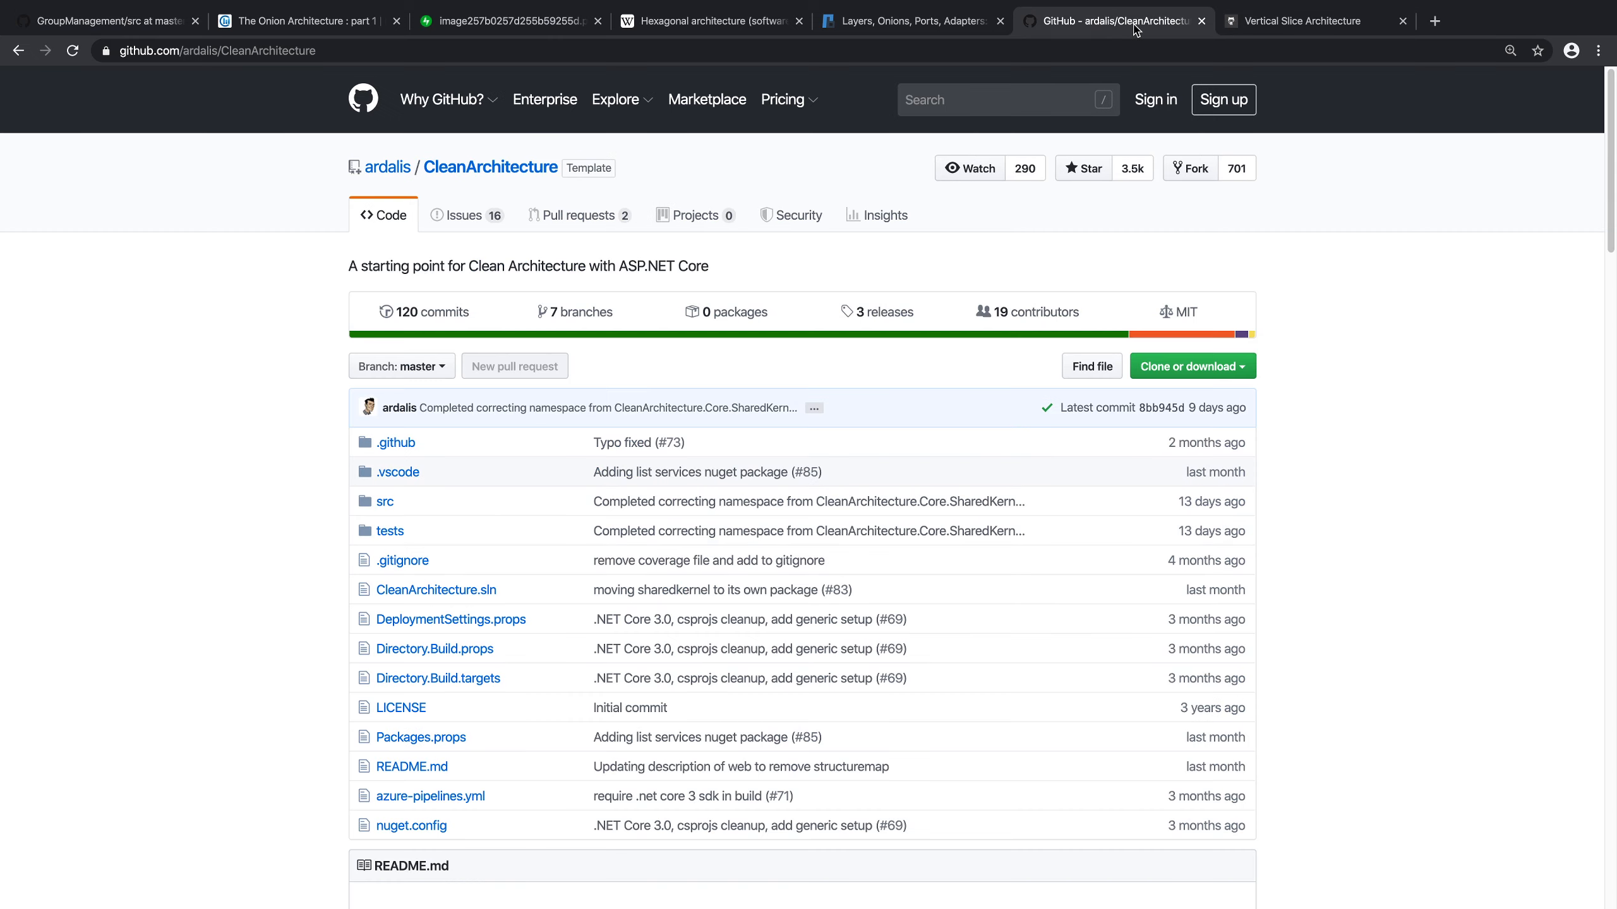
{"action": "mouse_move", "coordinate": [905, 350]}
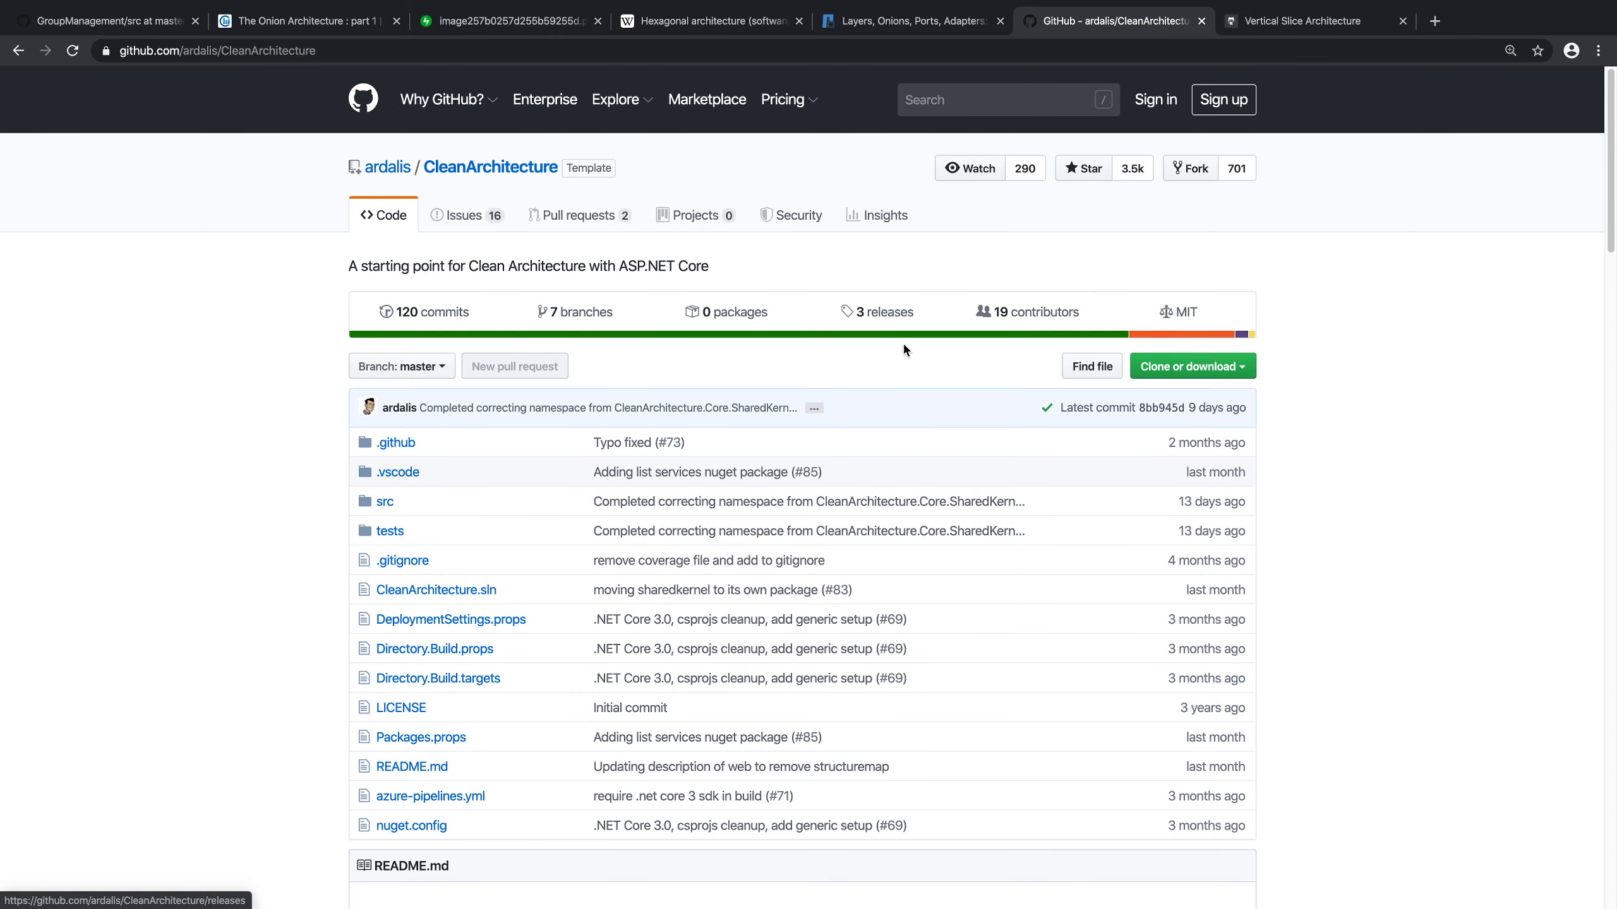
{"action": "scroll", "scroll_direction": "down", "scroll_amount": 3}
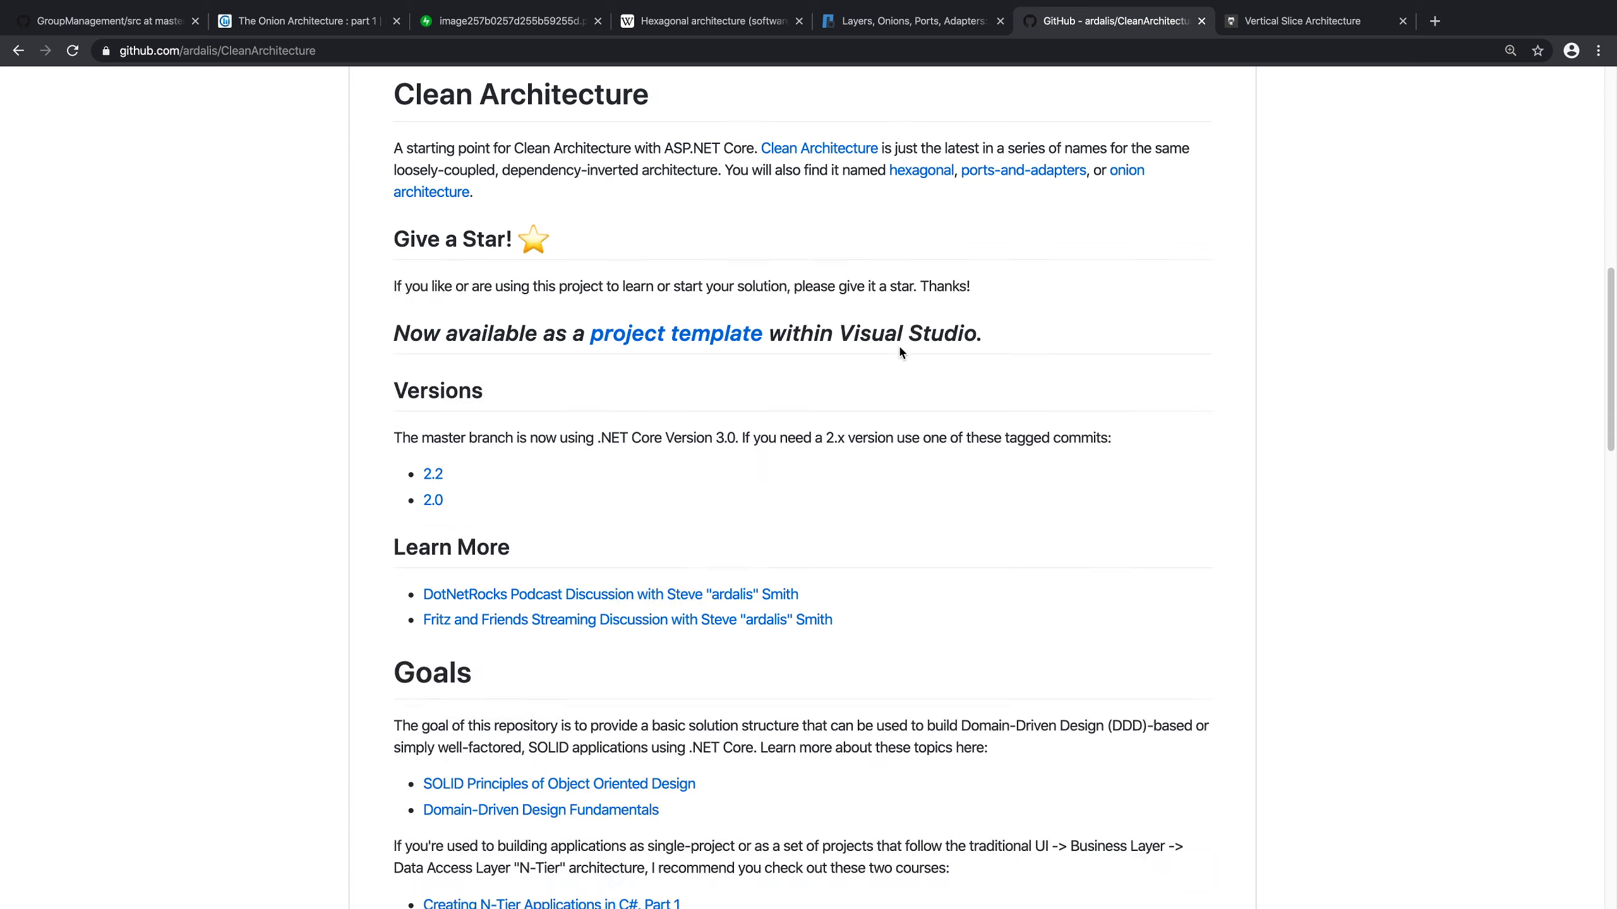
{"action": "scroll", "scroll_direction": "down", "scroll_amount": 3}
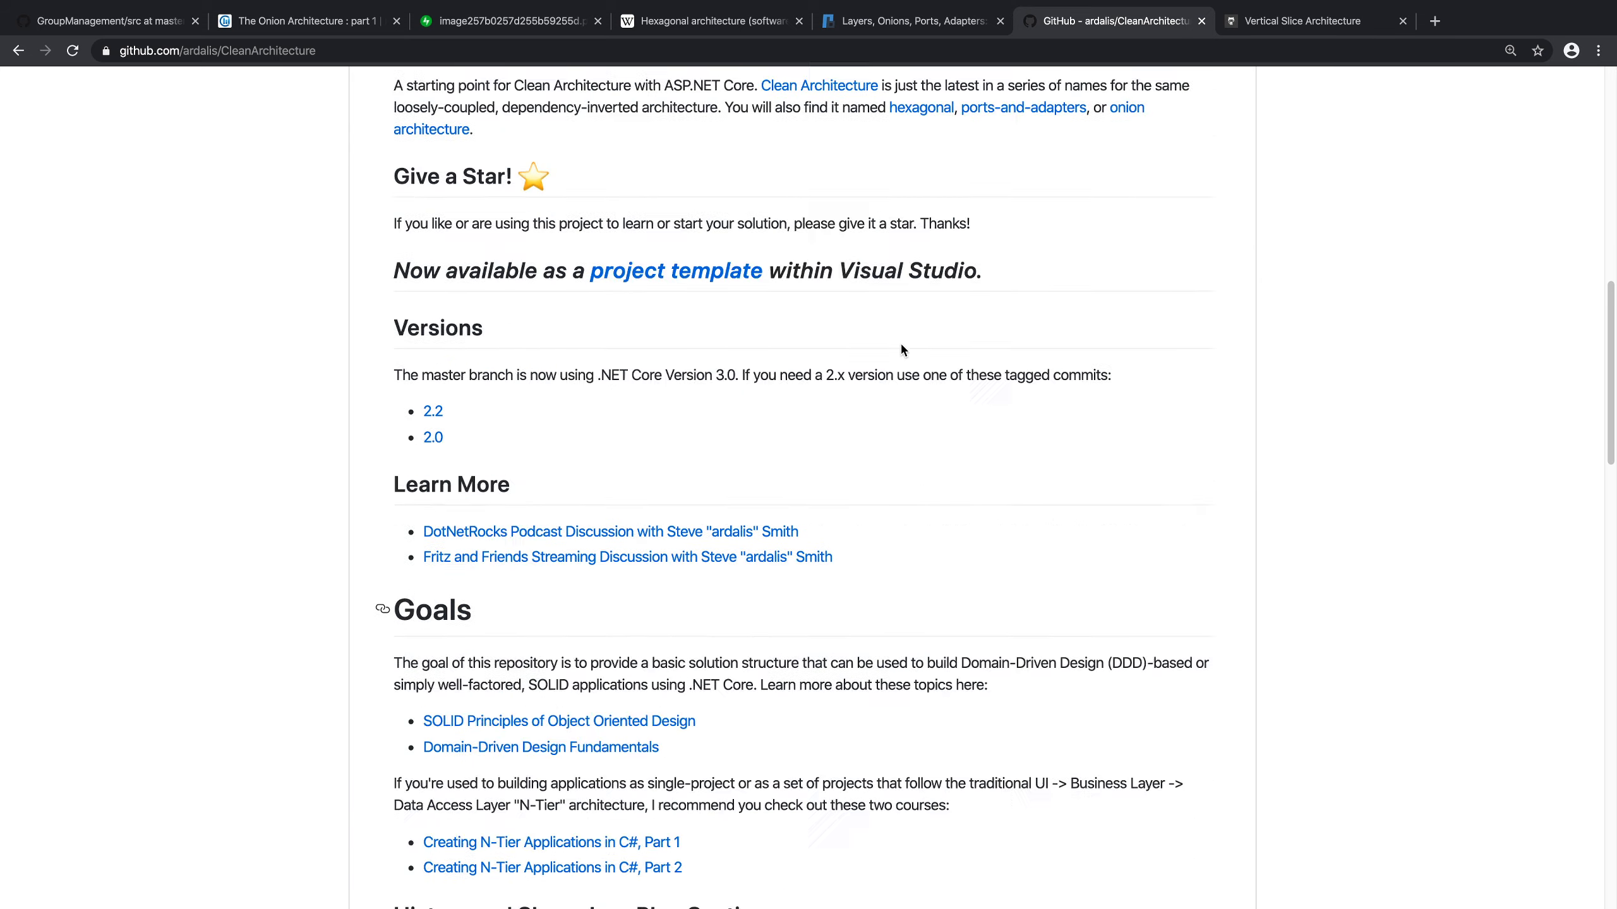
{"action": "scroll", "scroll_direction": "up", "scroll_amount": 3}
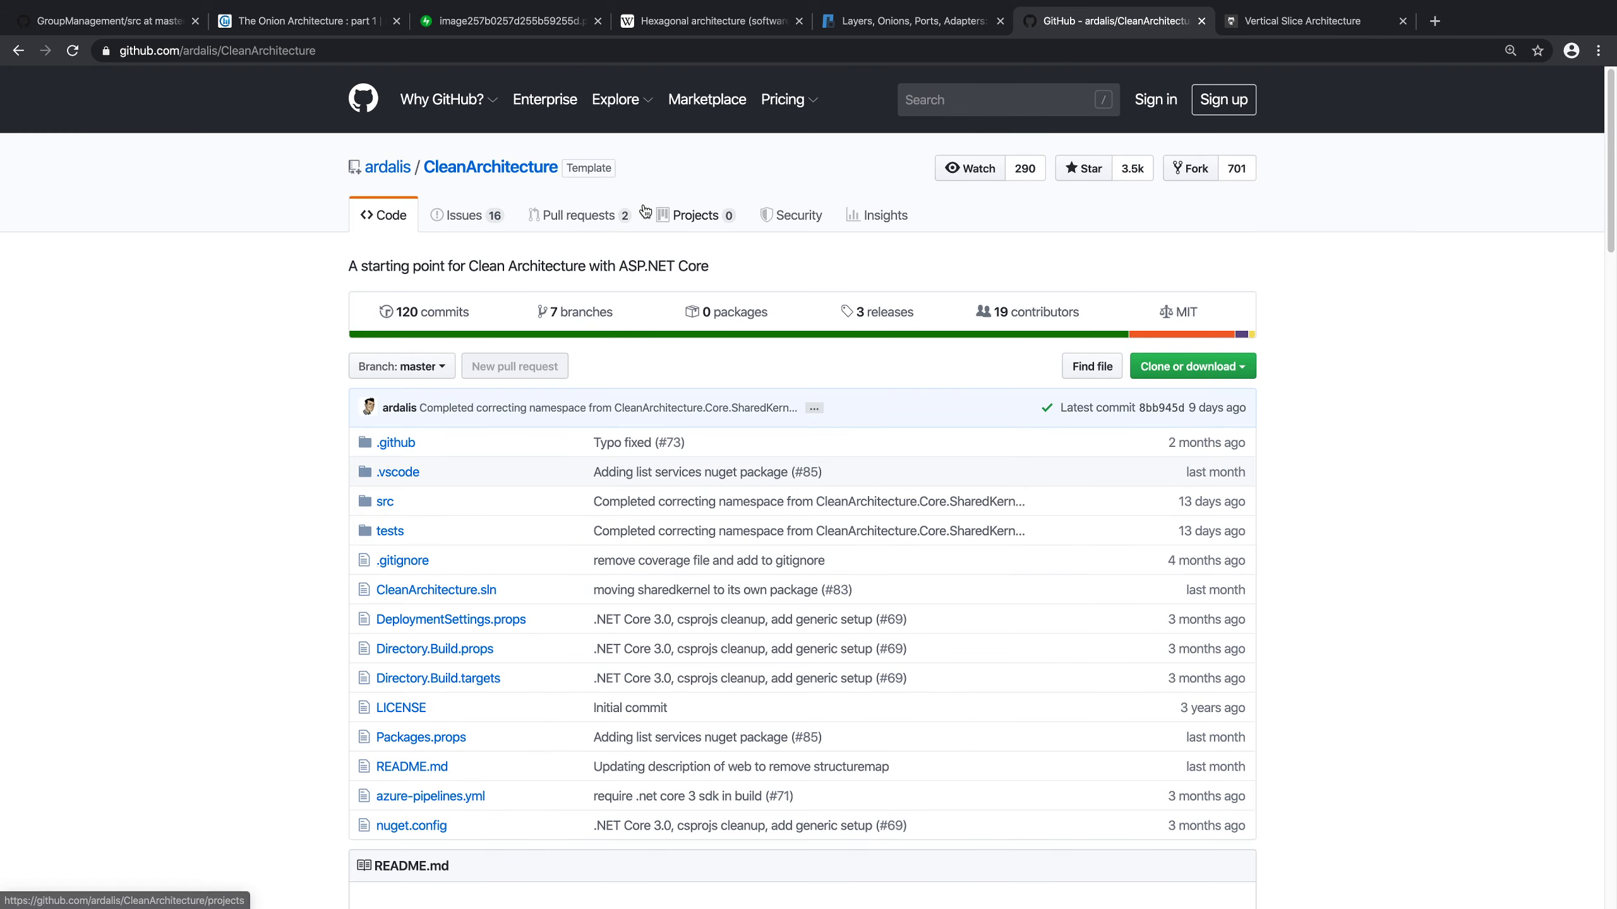
{"action": "scroll", "scroll_direction": "down", "scroll_amount": 3}
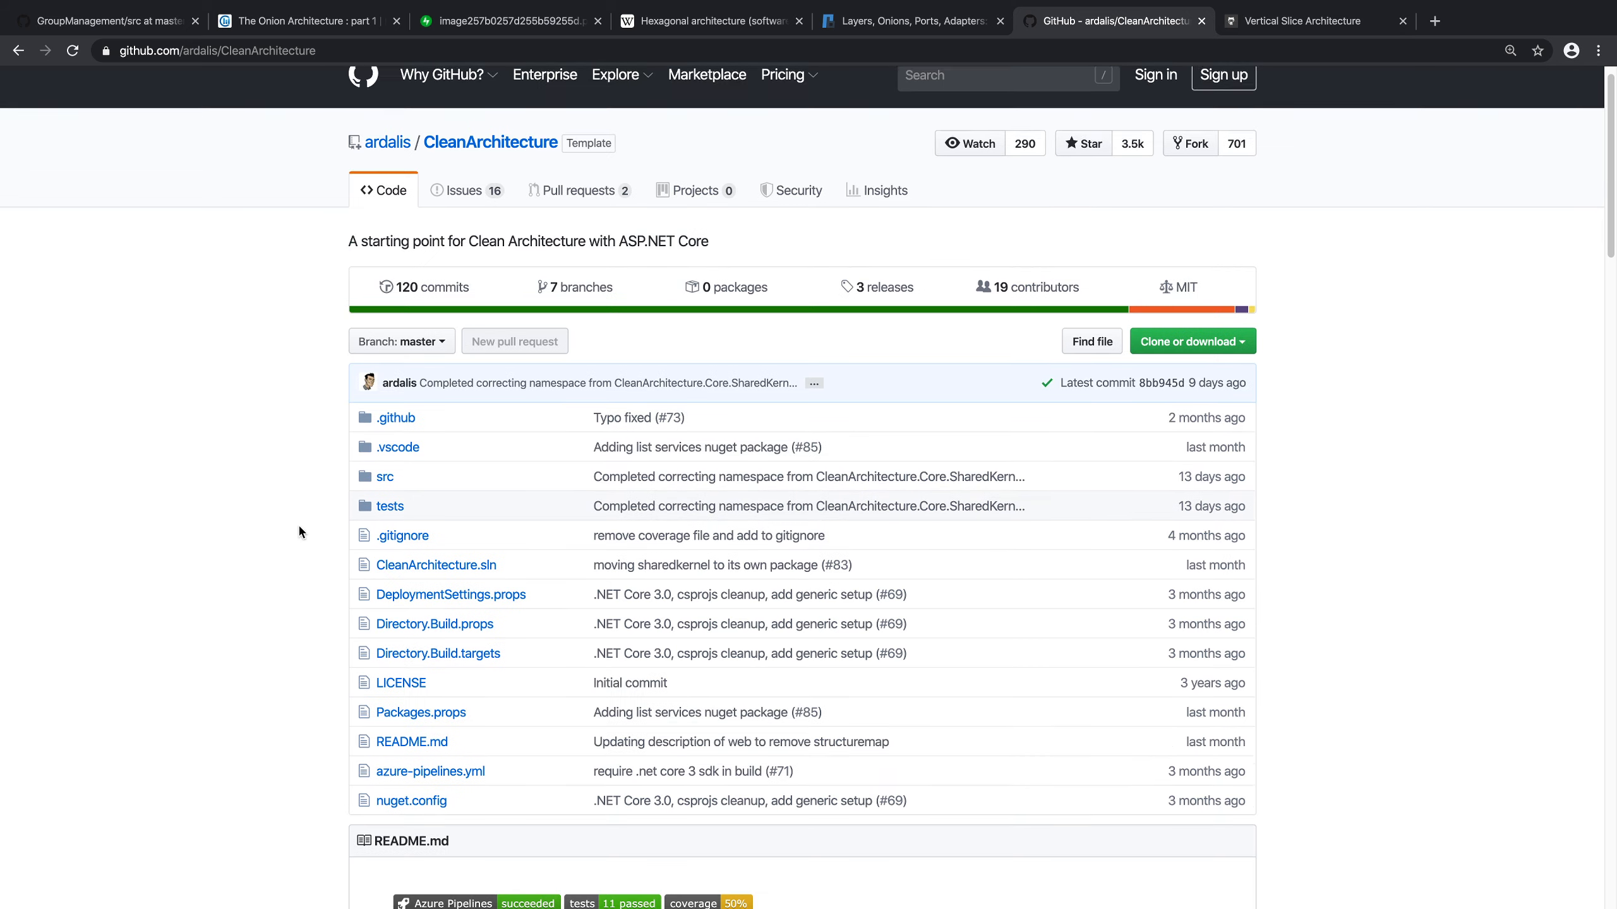
{"action": "scroll", "scroll_direction": "down", "scroll_amount": 3}
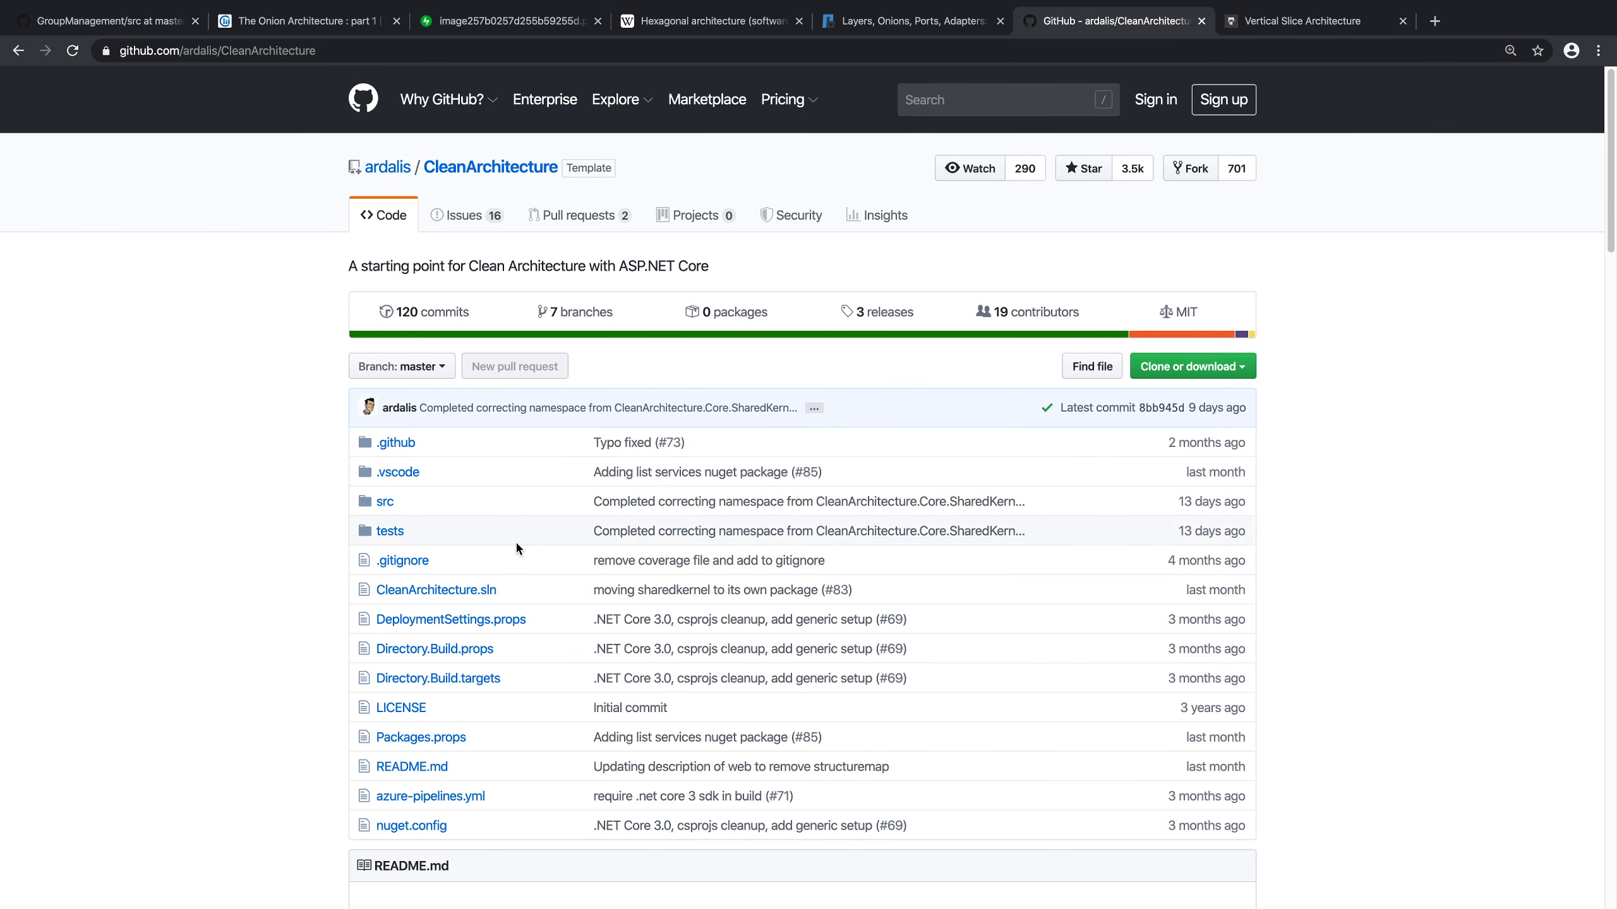
{"action": "left_click", "coordinate": [385, 501]}
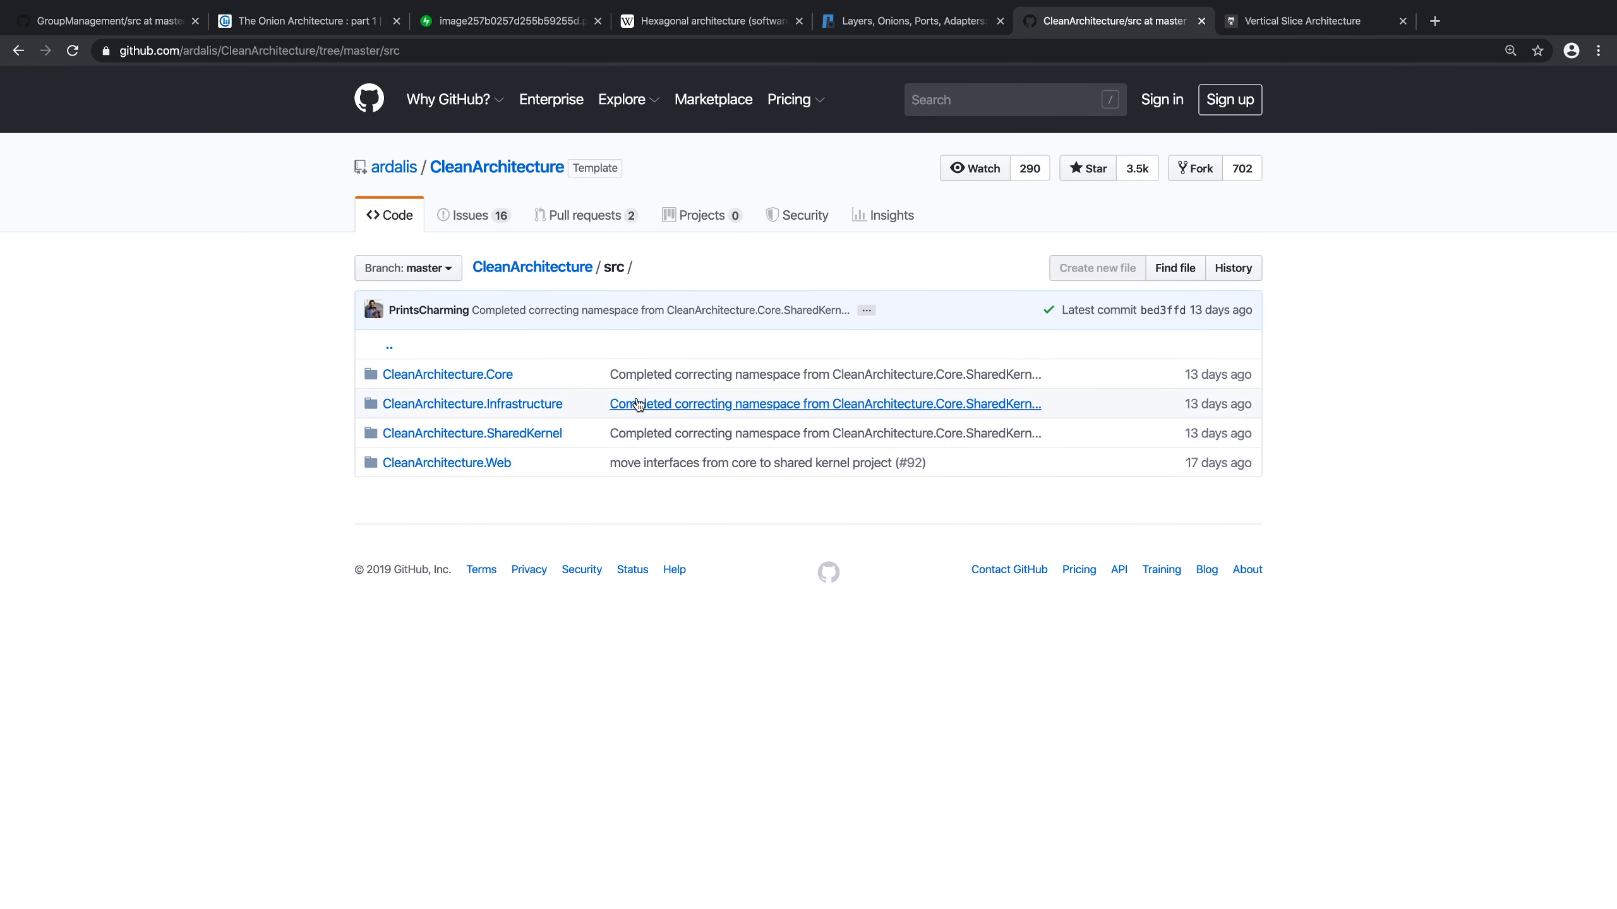
{"action": "mouse_move", "coordinate": [609, 408]}
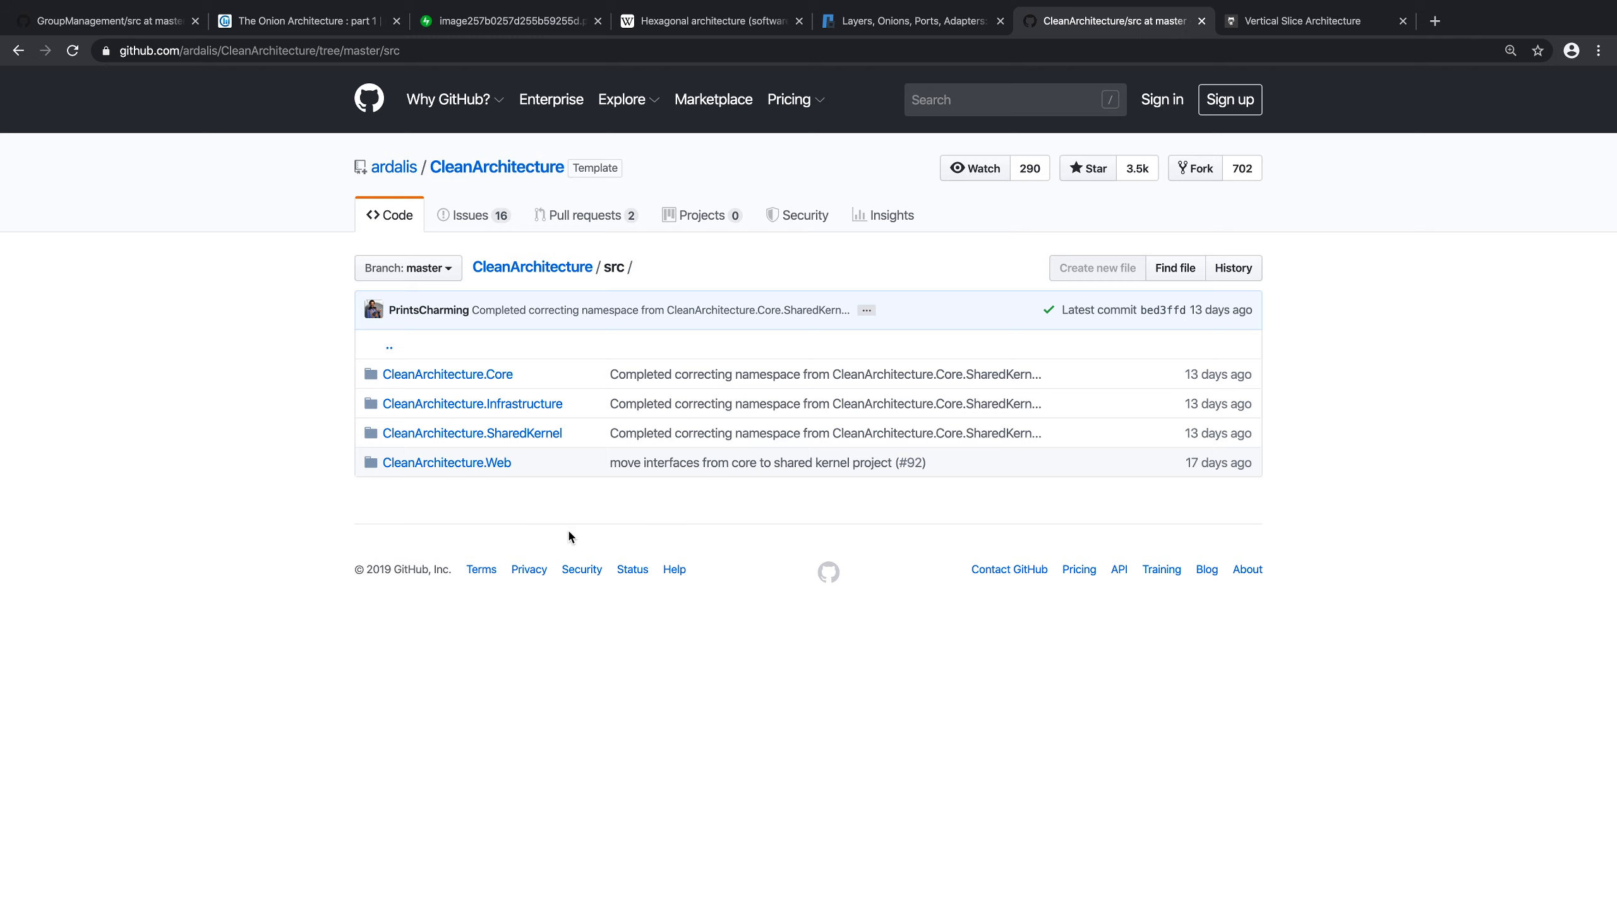
{"action": "left_click", "coordinate": [531, 268]}
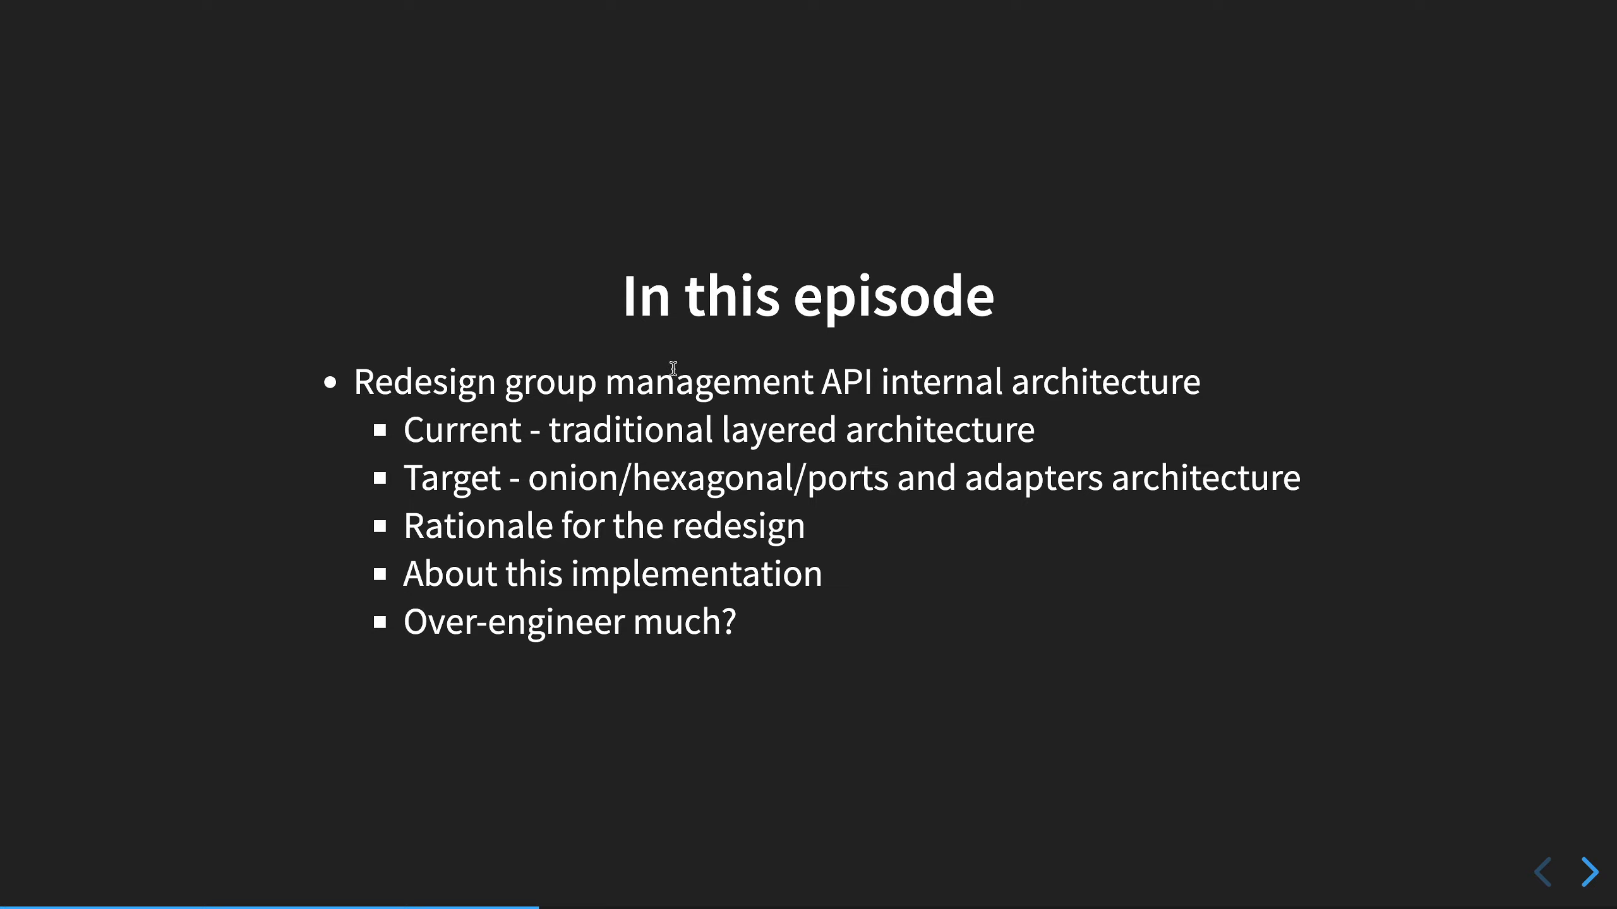
{"action": "mouse_move", "coordinate": [430, 529]}
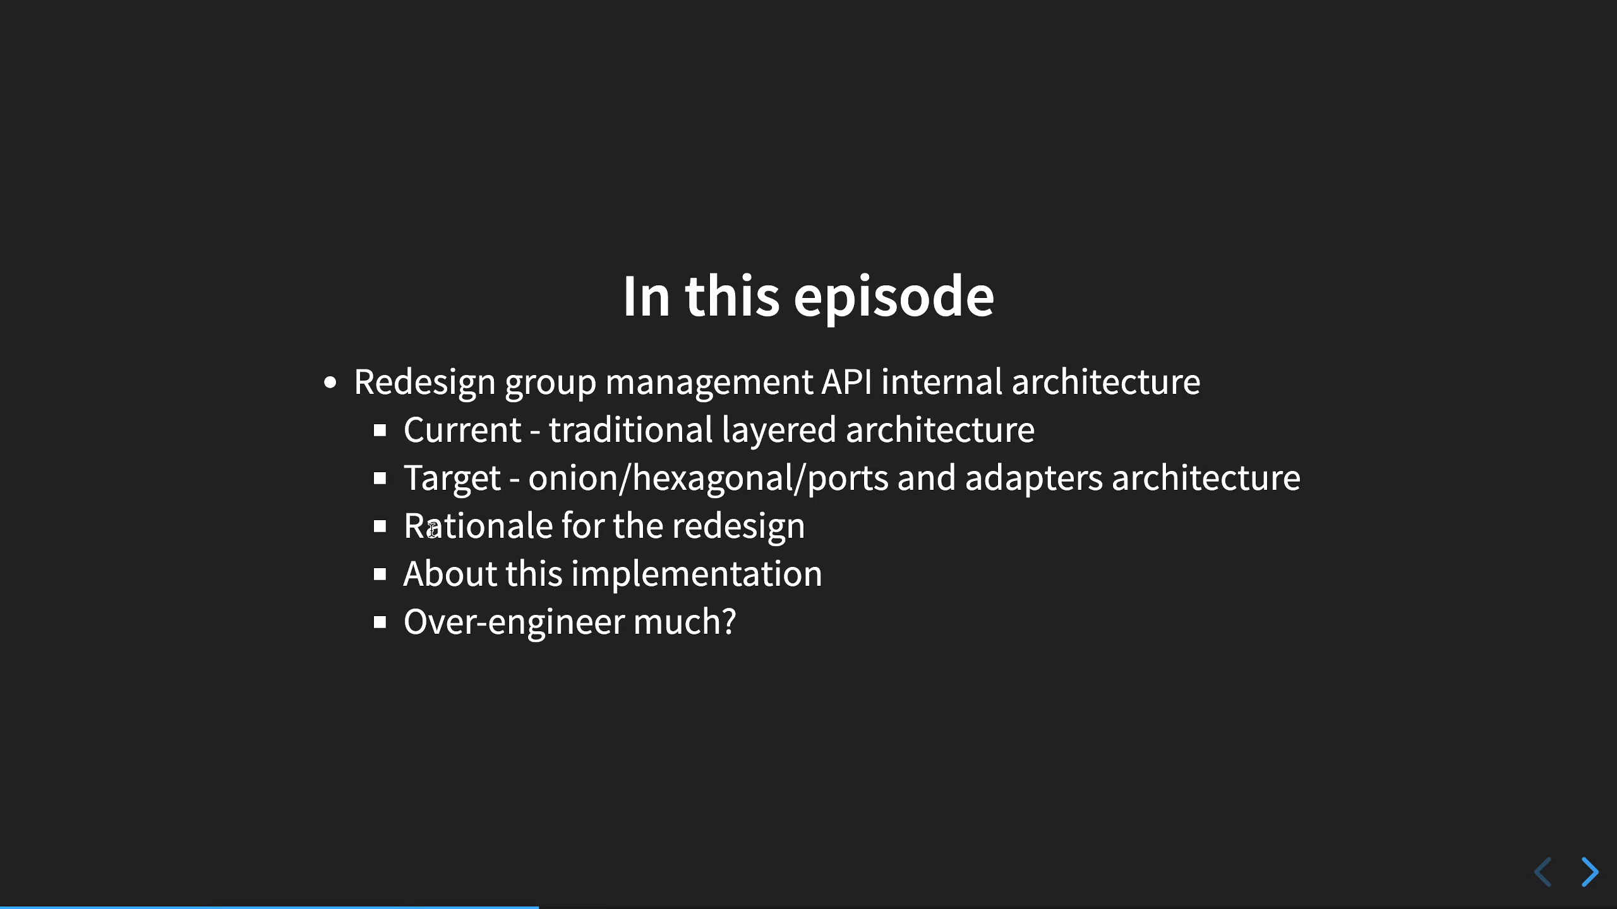
{"action": "mouse_move", "coordinate": [851, 543]}
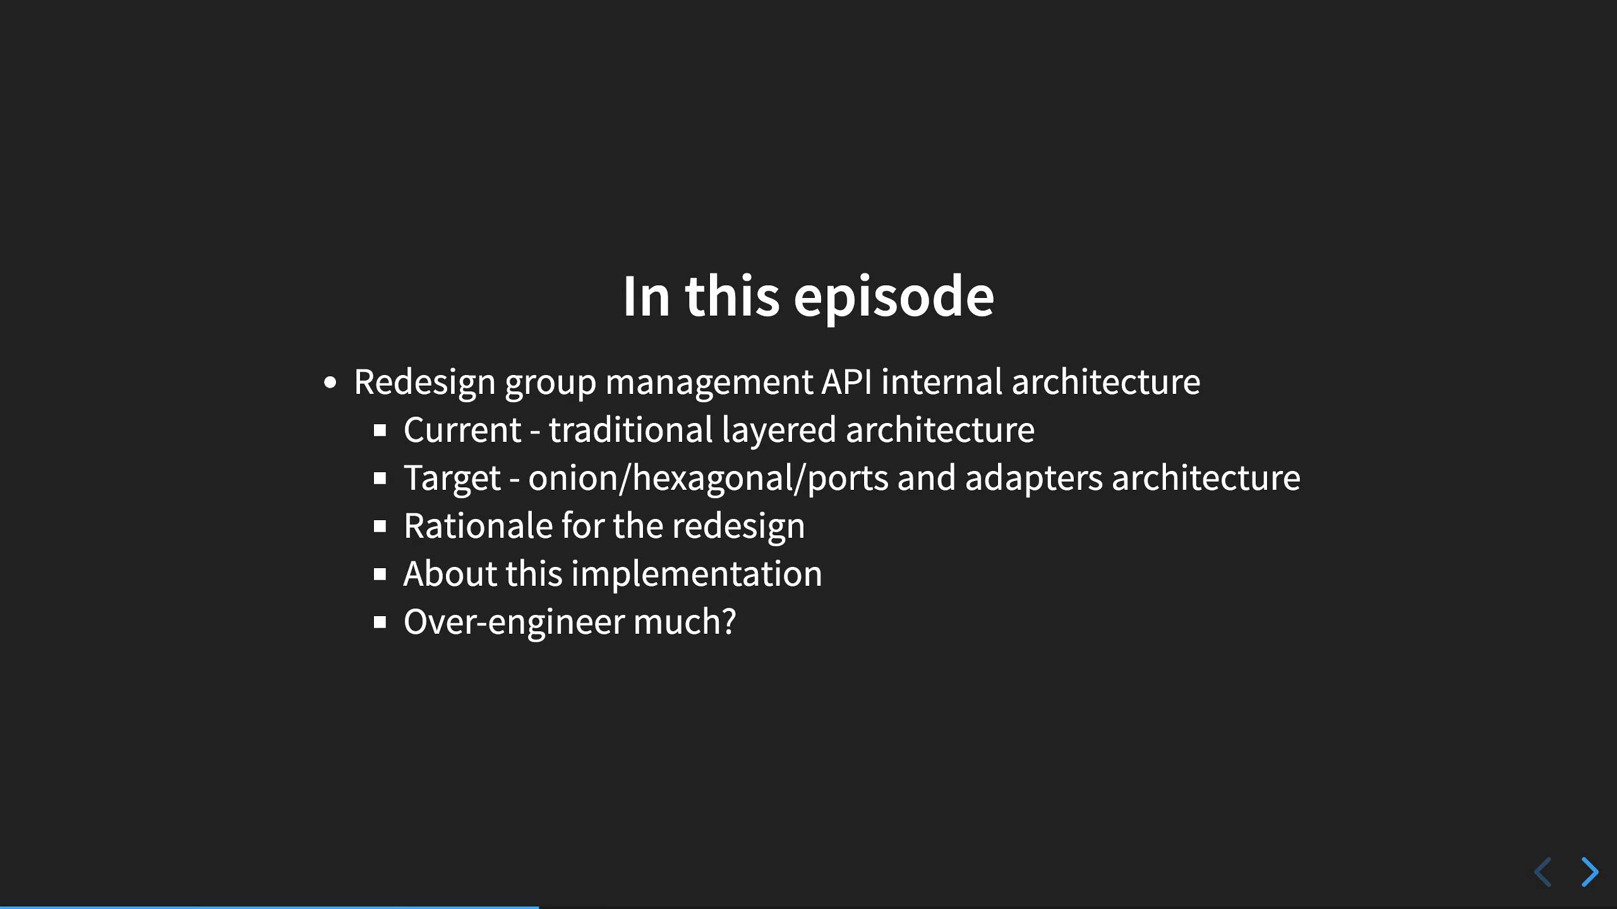
{"action": "mouse_move", "coordinate": [1385, 526]}
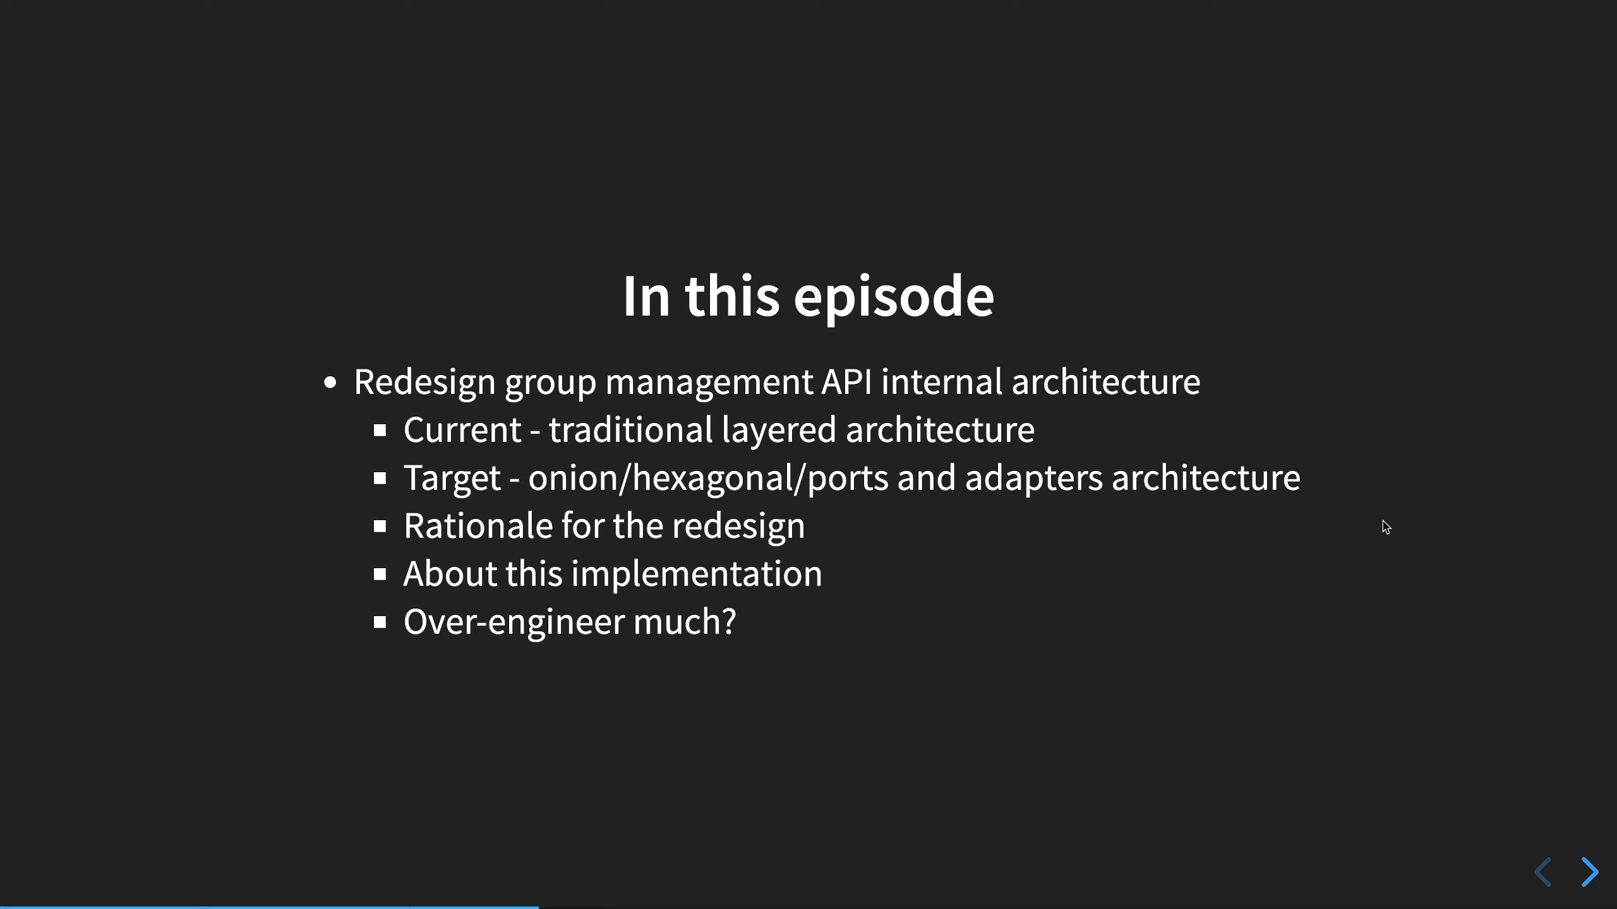
{"action": "mouse_move", "coordinate": [1278, 456]}
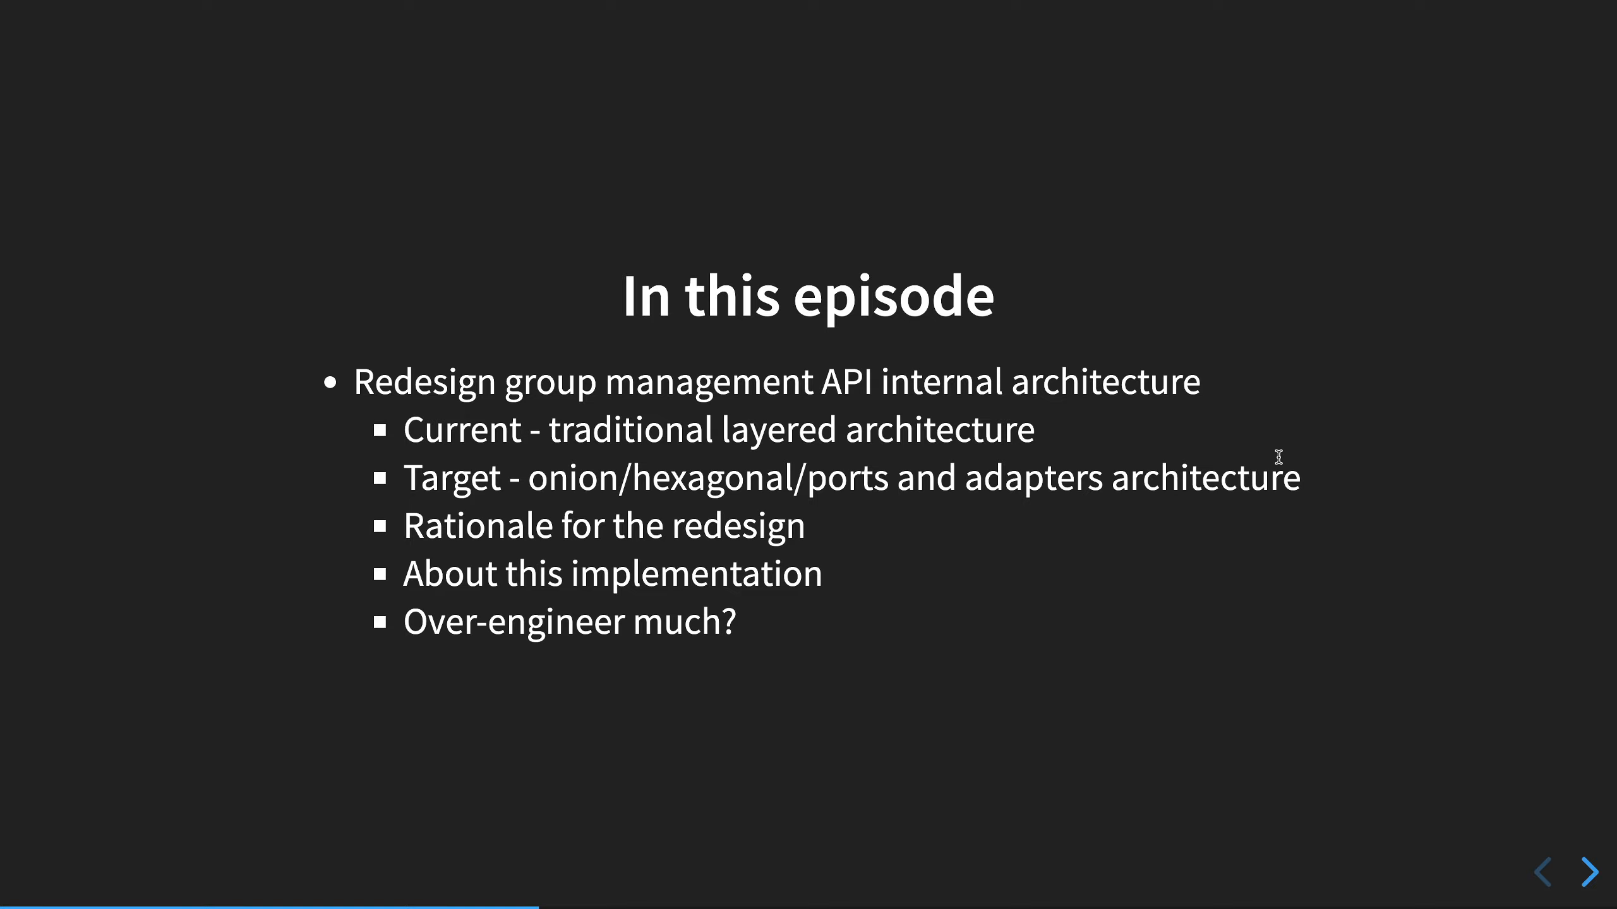
{"action": "mouse_move", "coordinate": [1266, 446]}
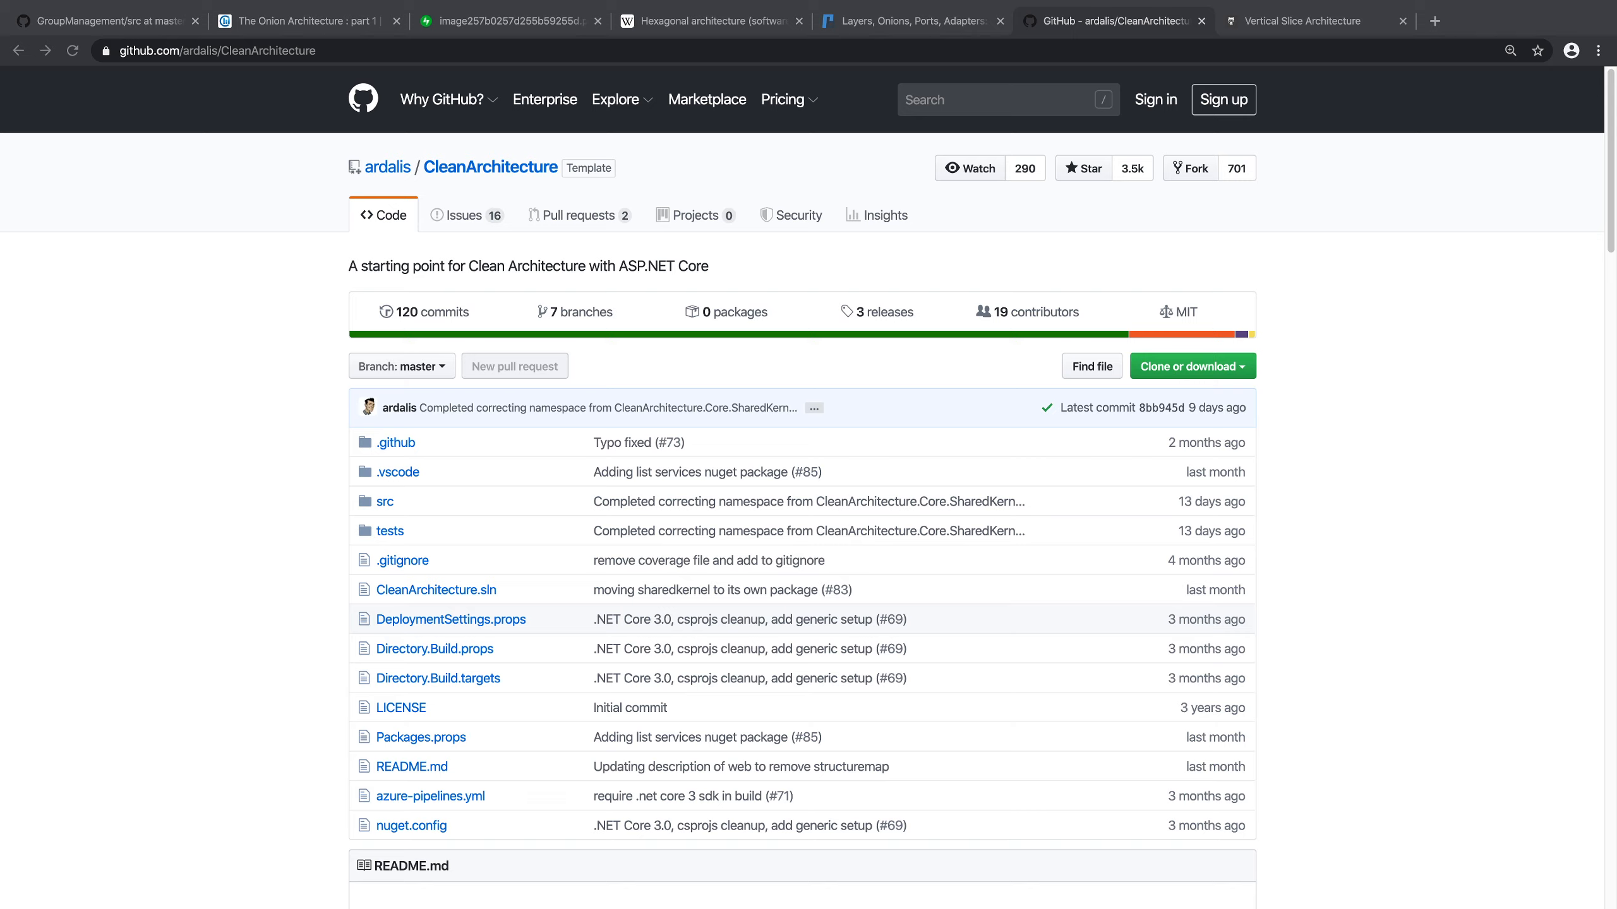
{"action": "mouse_move", "coordinate": [1472, 26]}
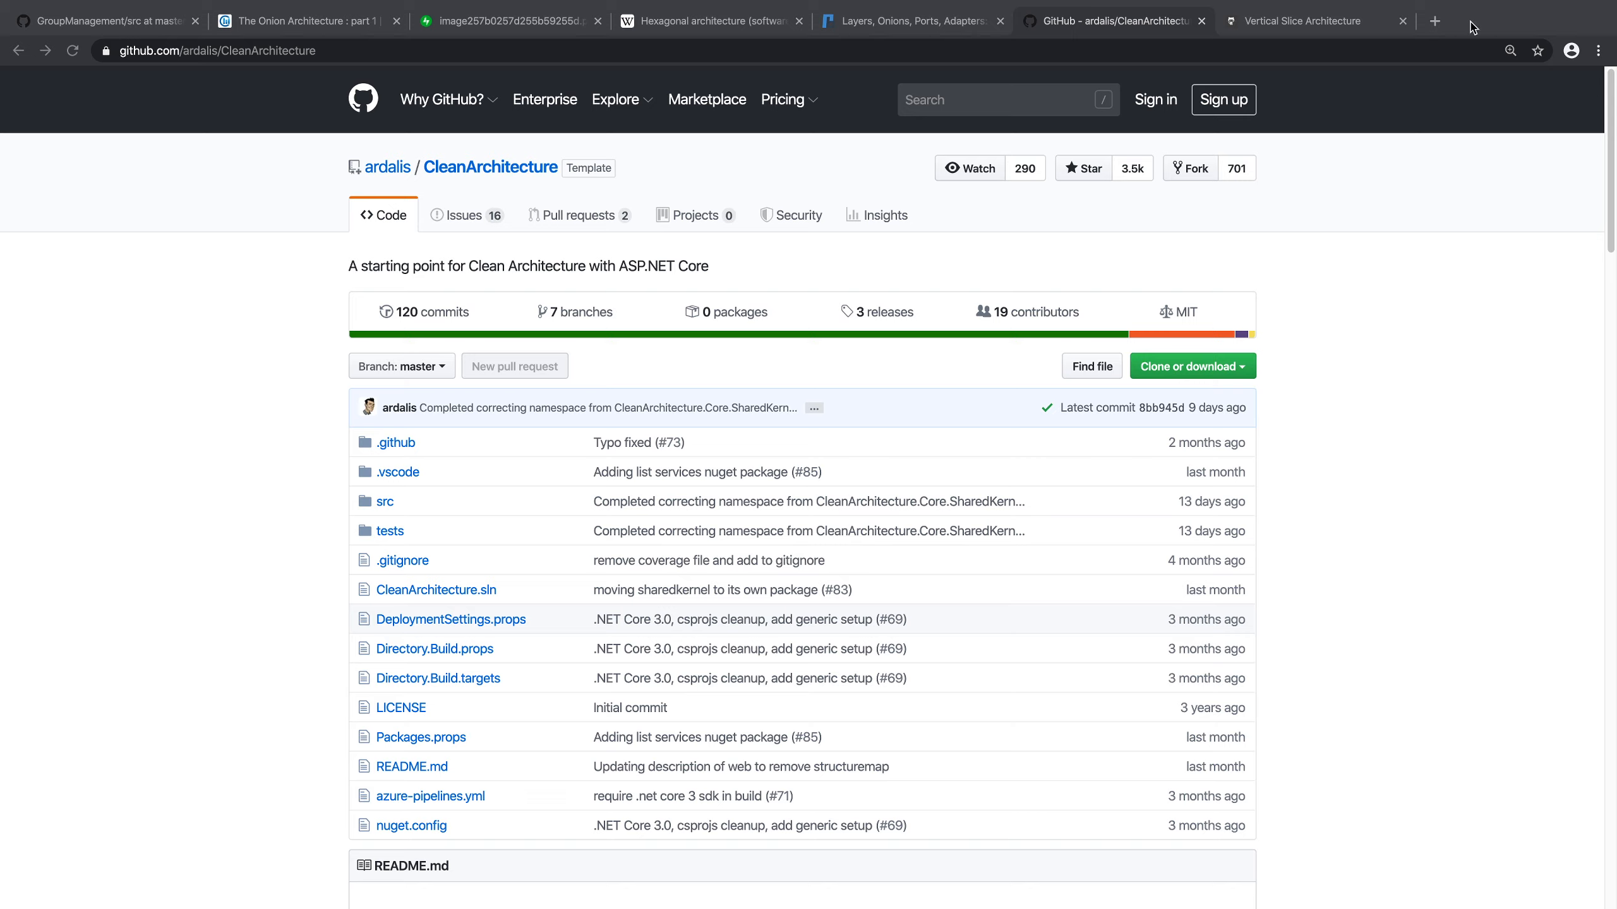
Step: Open eShopOnWeb in a new tab and view its src projects: ApplicationCore, Infrastructure, Web
{"action": "left_click", "coordinate": [1434, 21]}
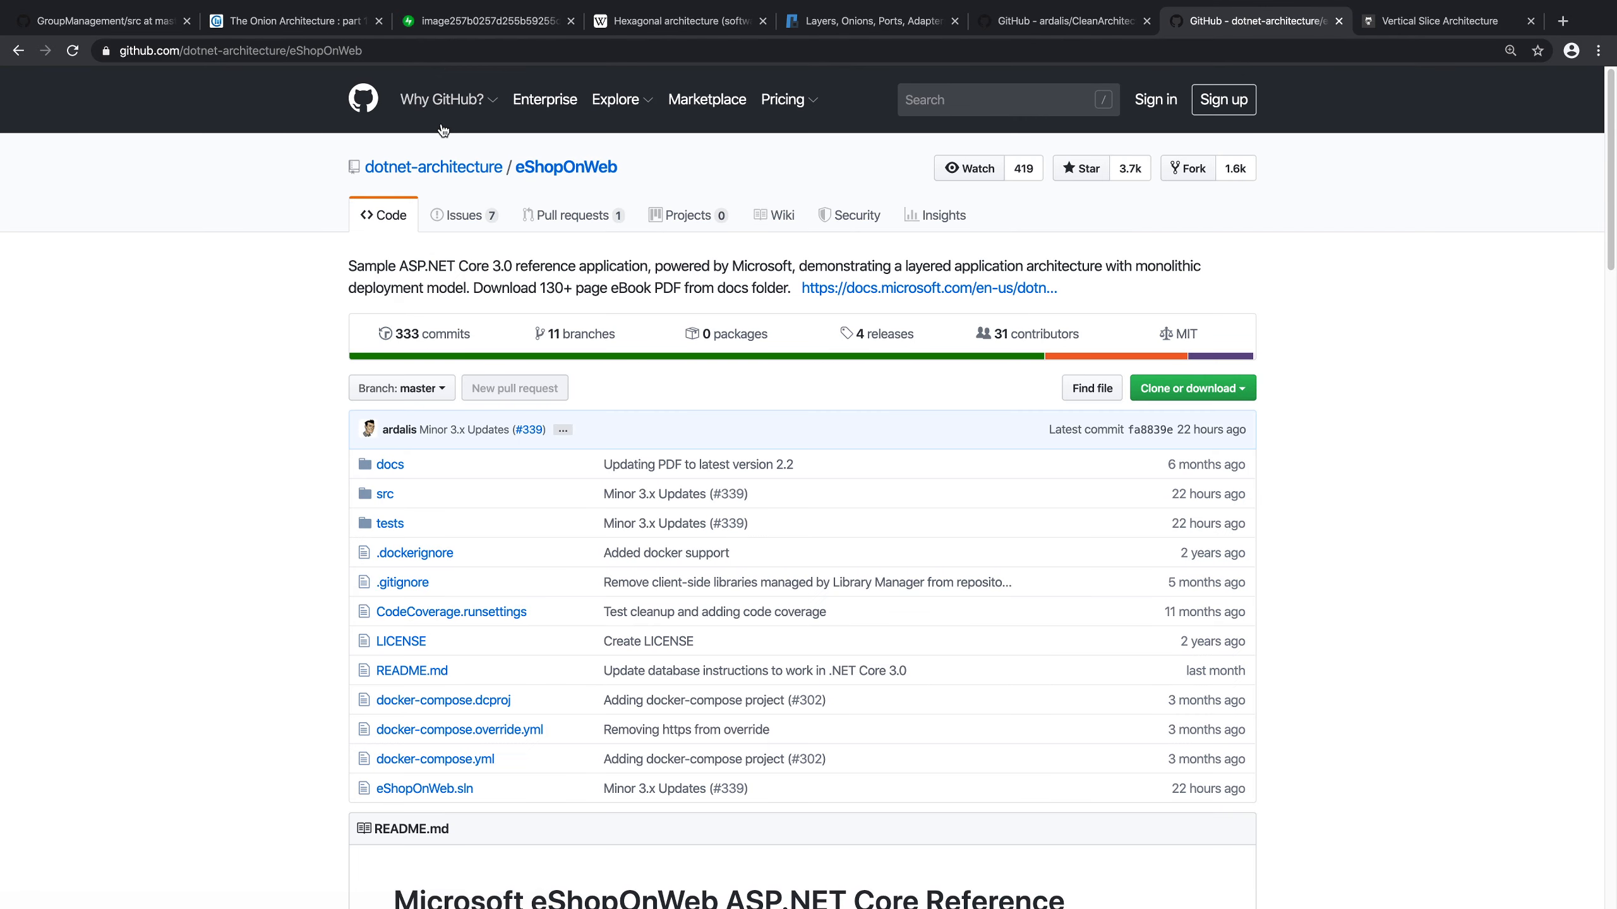
{"action": "scroll", "scroll_direction": "down", "scroll_amount": 3}
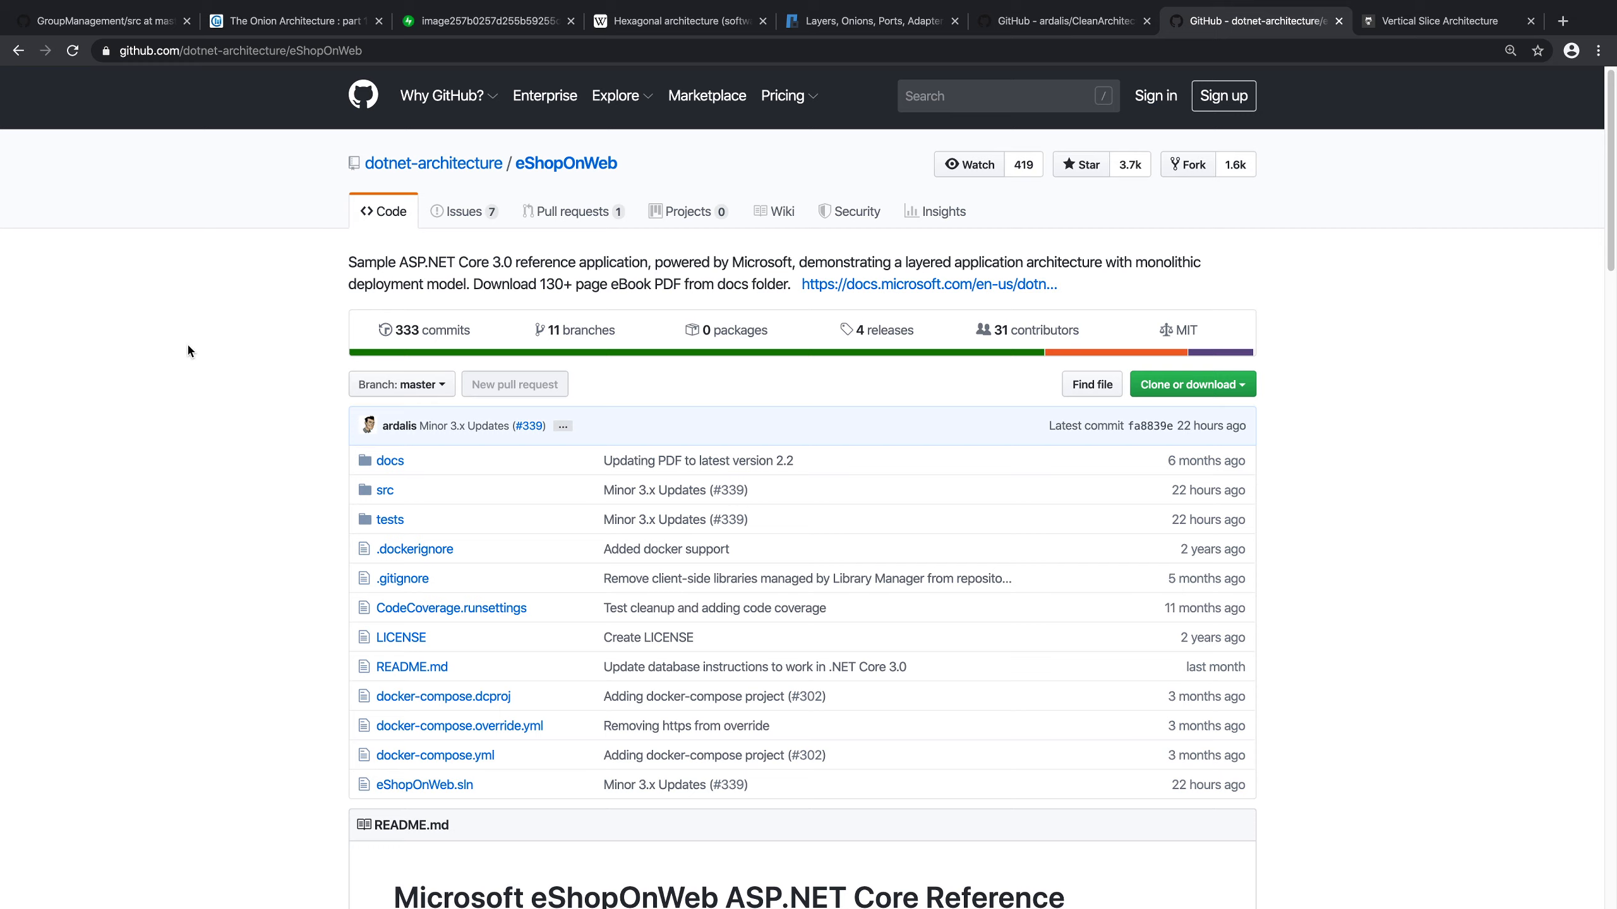
{"action": "scroll", "scroll_direction": "down", "scroll_amount": 3}
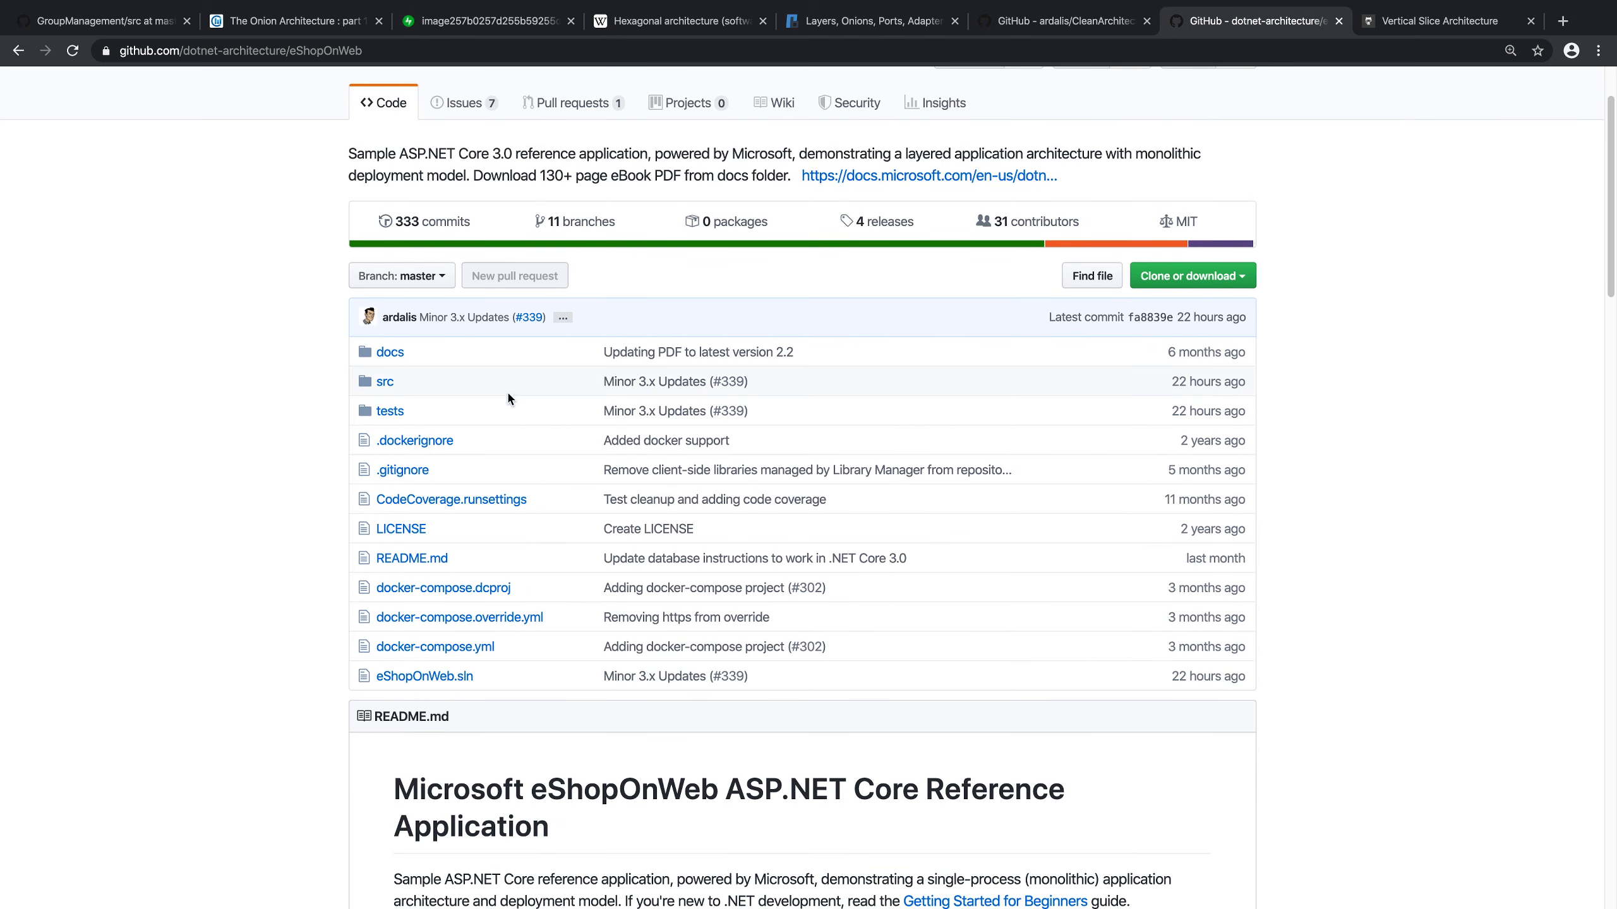
{"action": "left_click", "coordinate": [385, 380]}
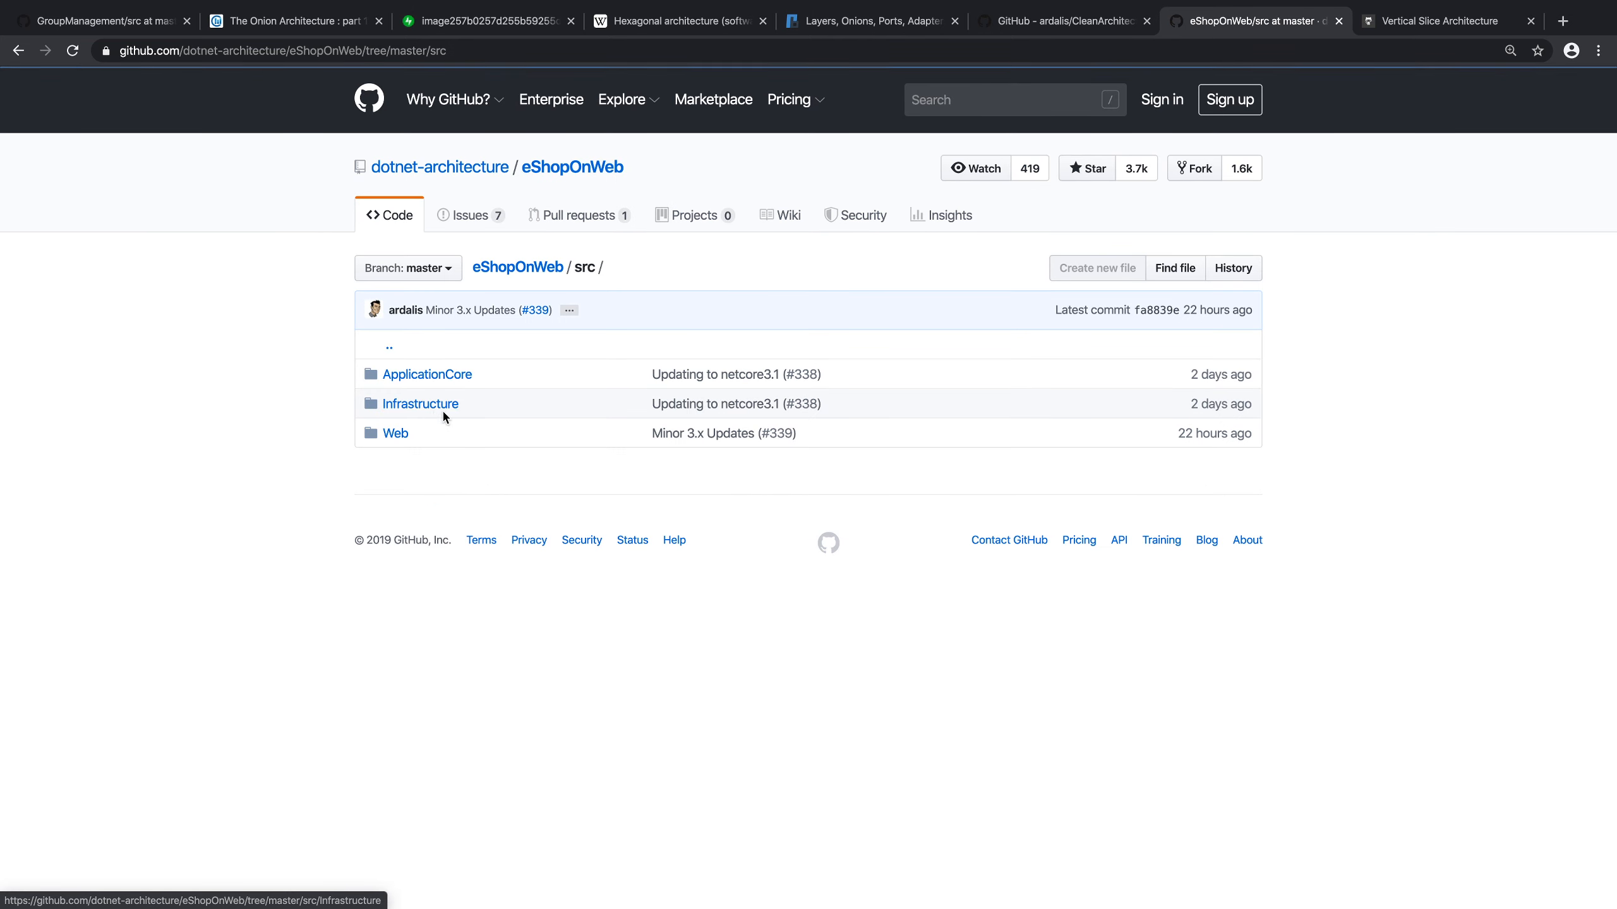
{"action": "mouse_move", "coordinate": [411, 420]}
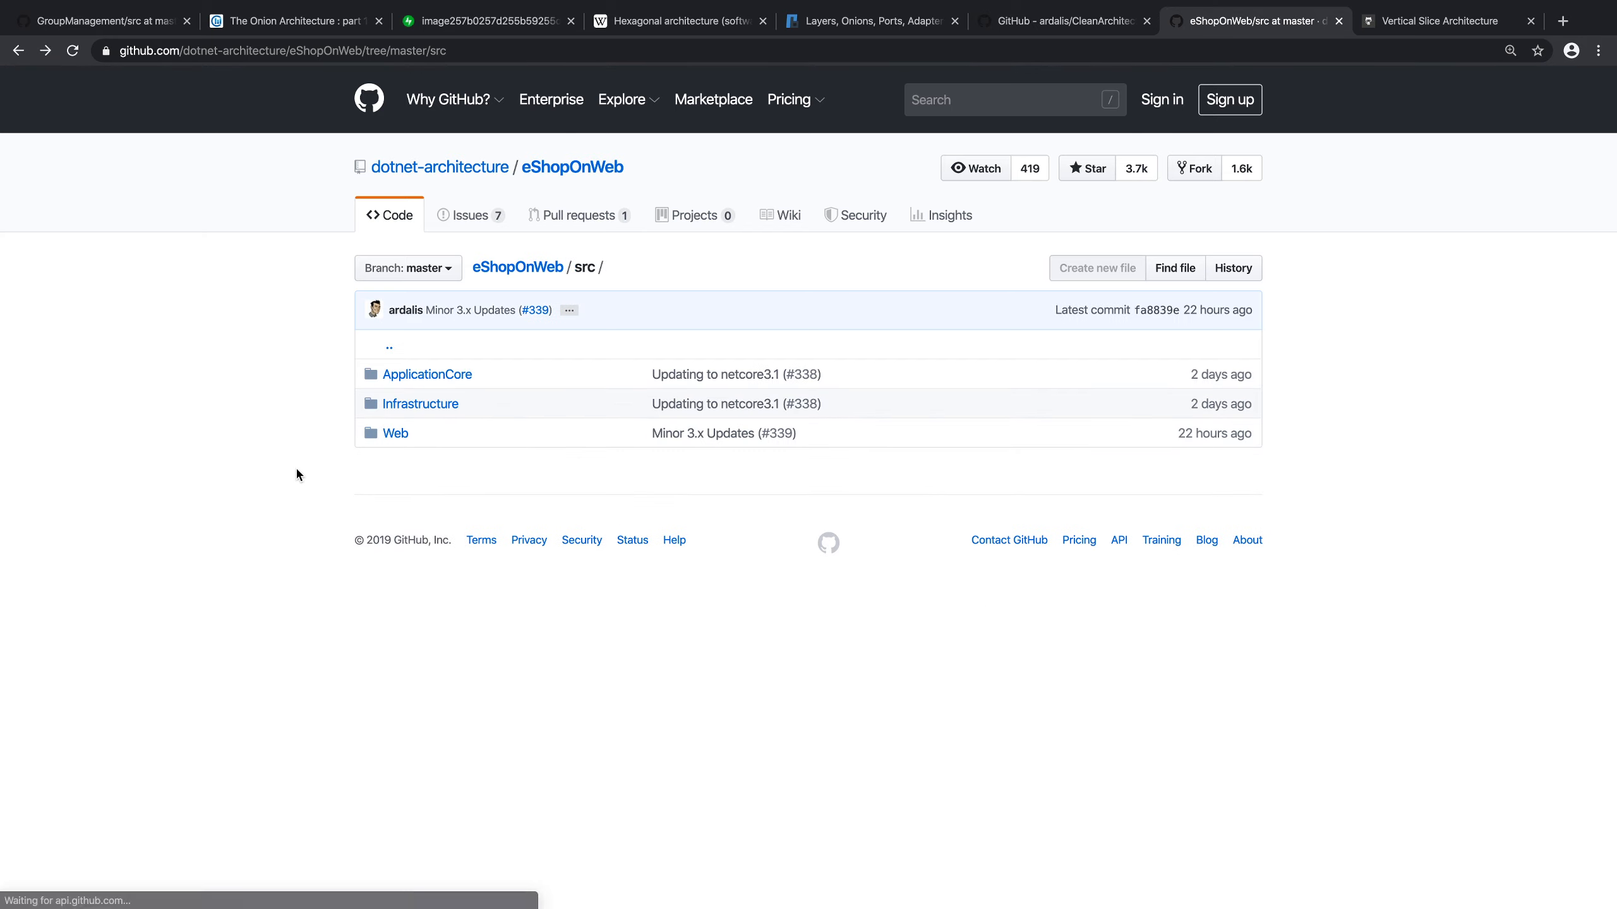
{"action": "mouse_move", "coordinate": [332, 468]}
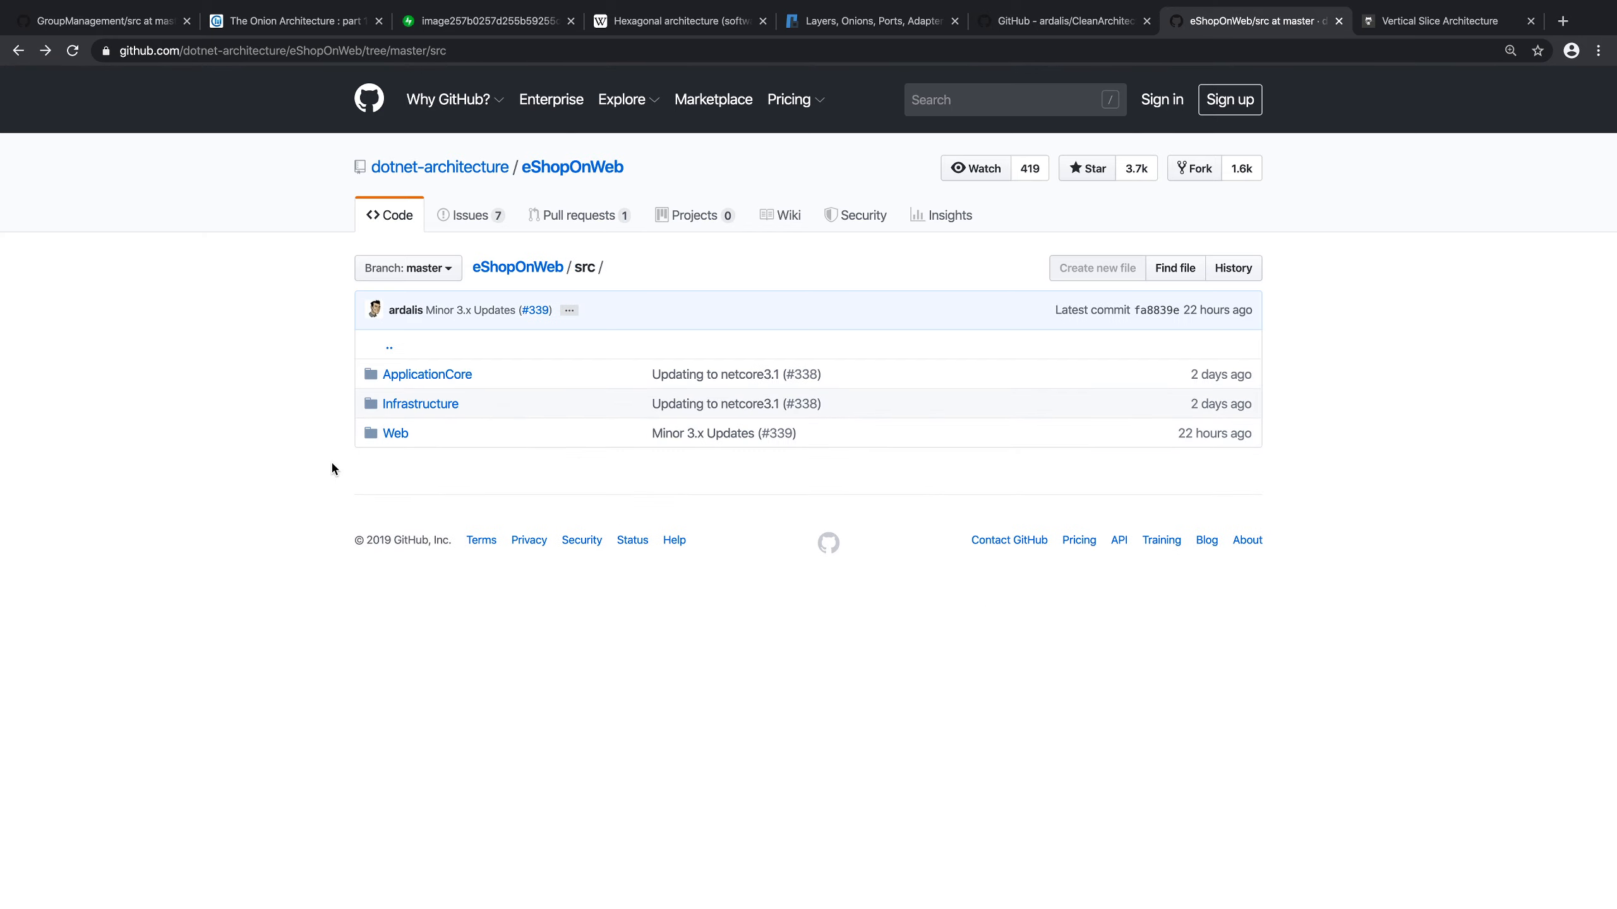
{"action": "mouse_move", "coordinate": [394, 433]}
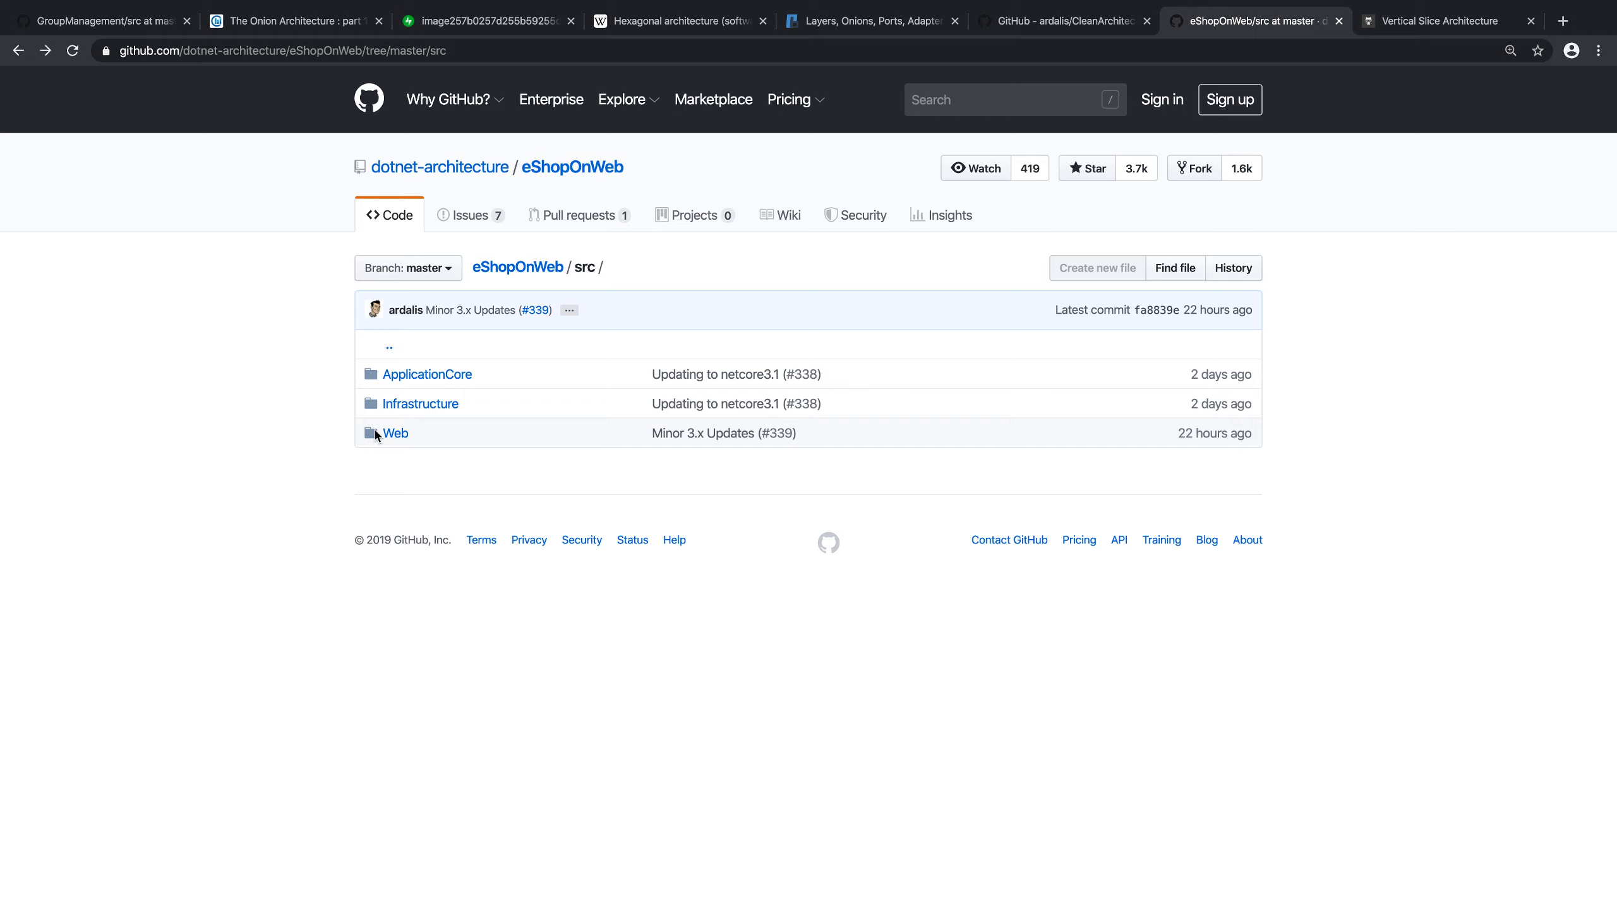
{"action": "mouse_move", "coordinate": [395, 433]}
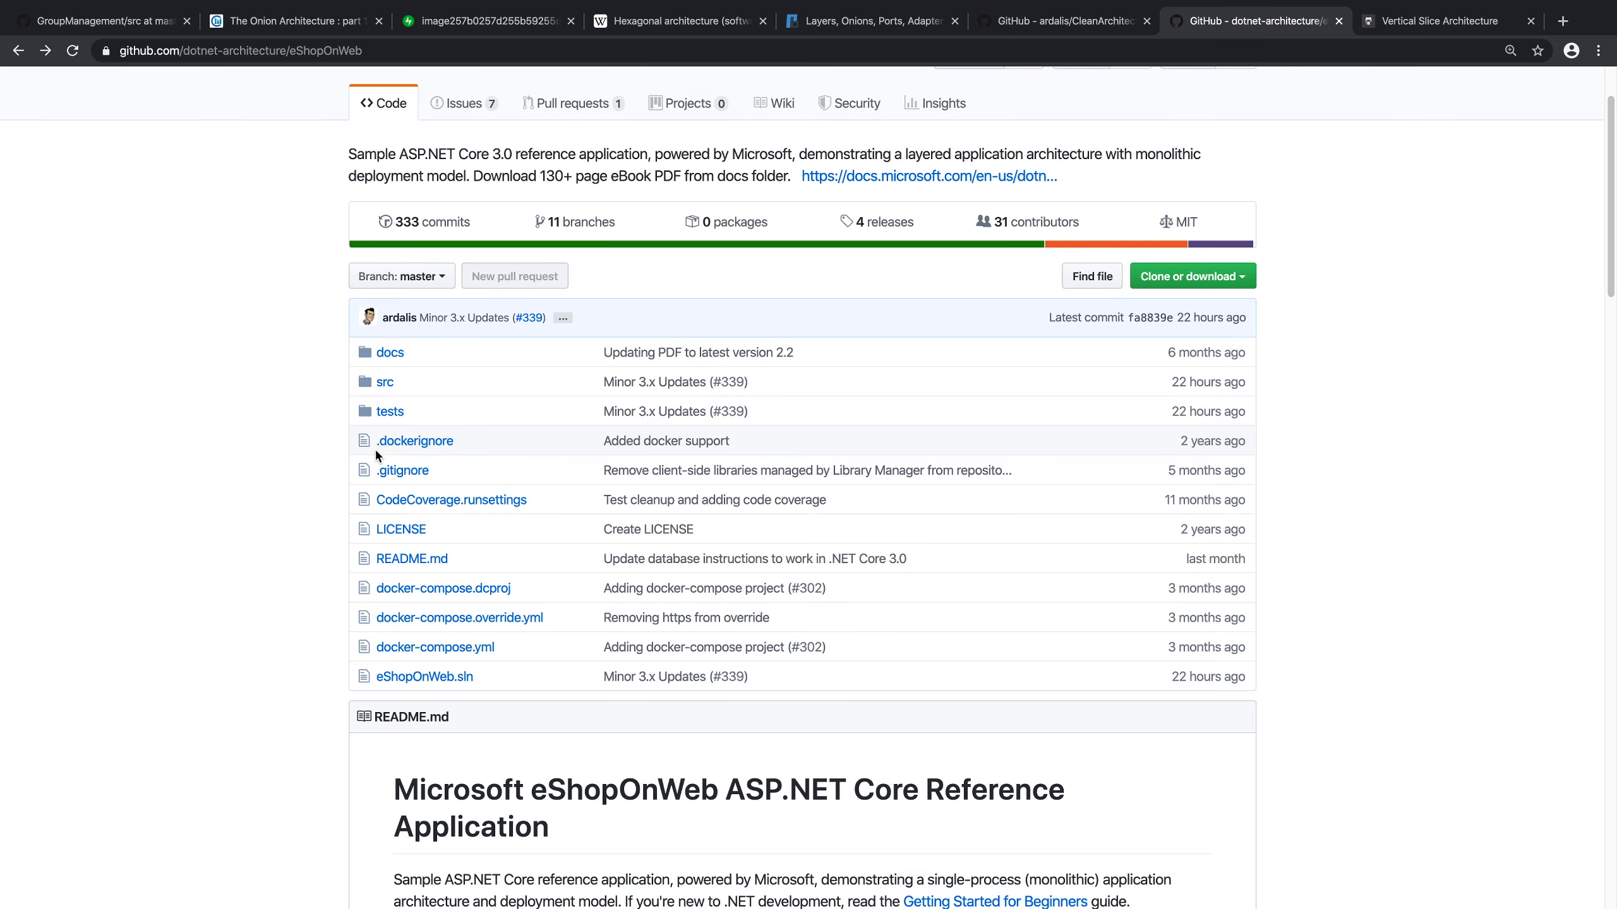
{"action": "mouse_move", "coordinate": [403, 471]}
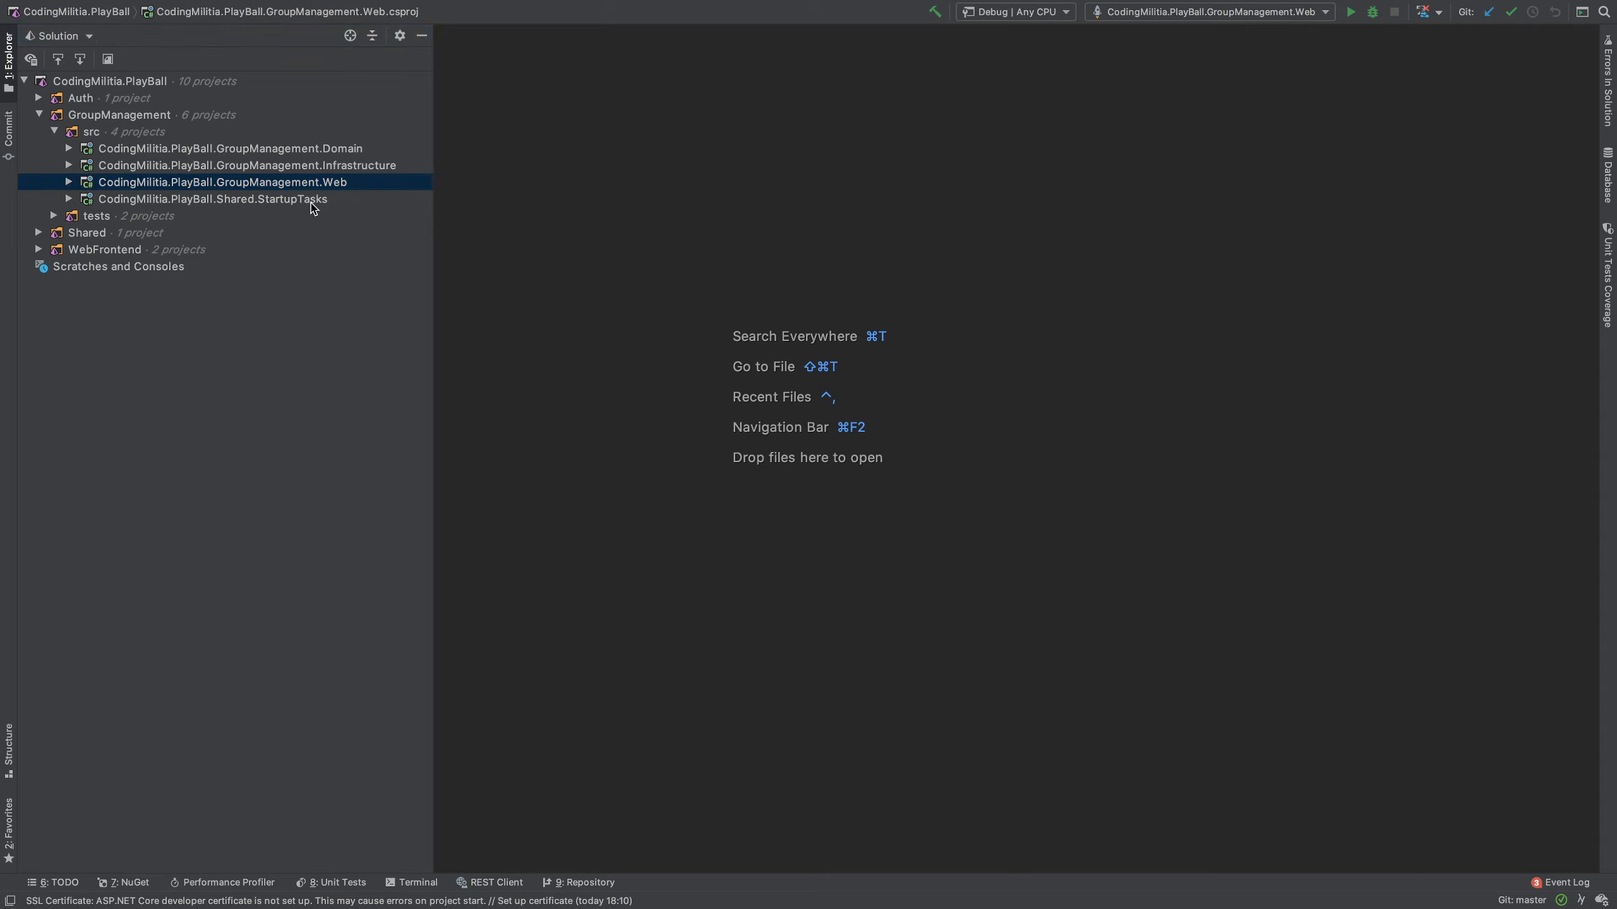
{"action": "left_click", "coordinate": [210, 199]}
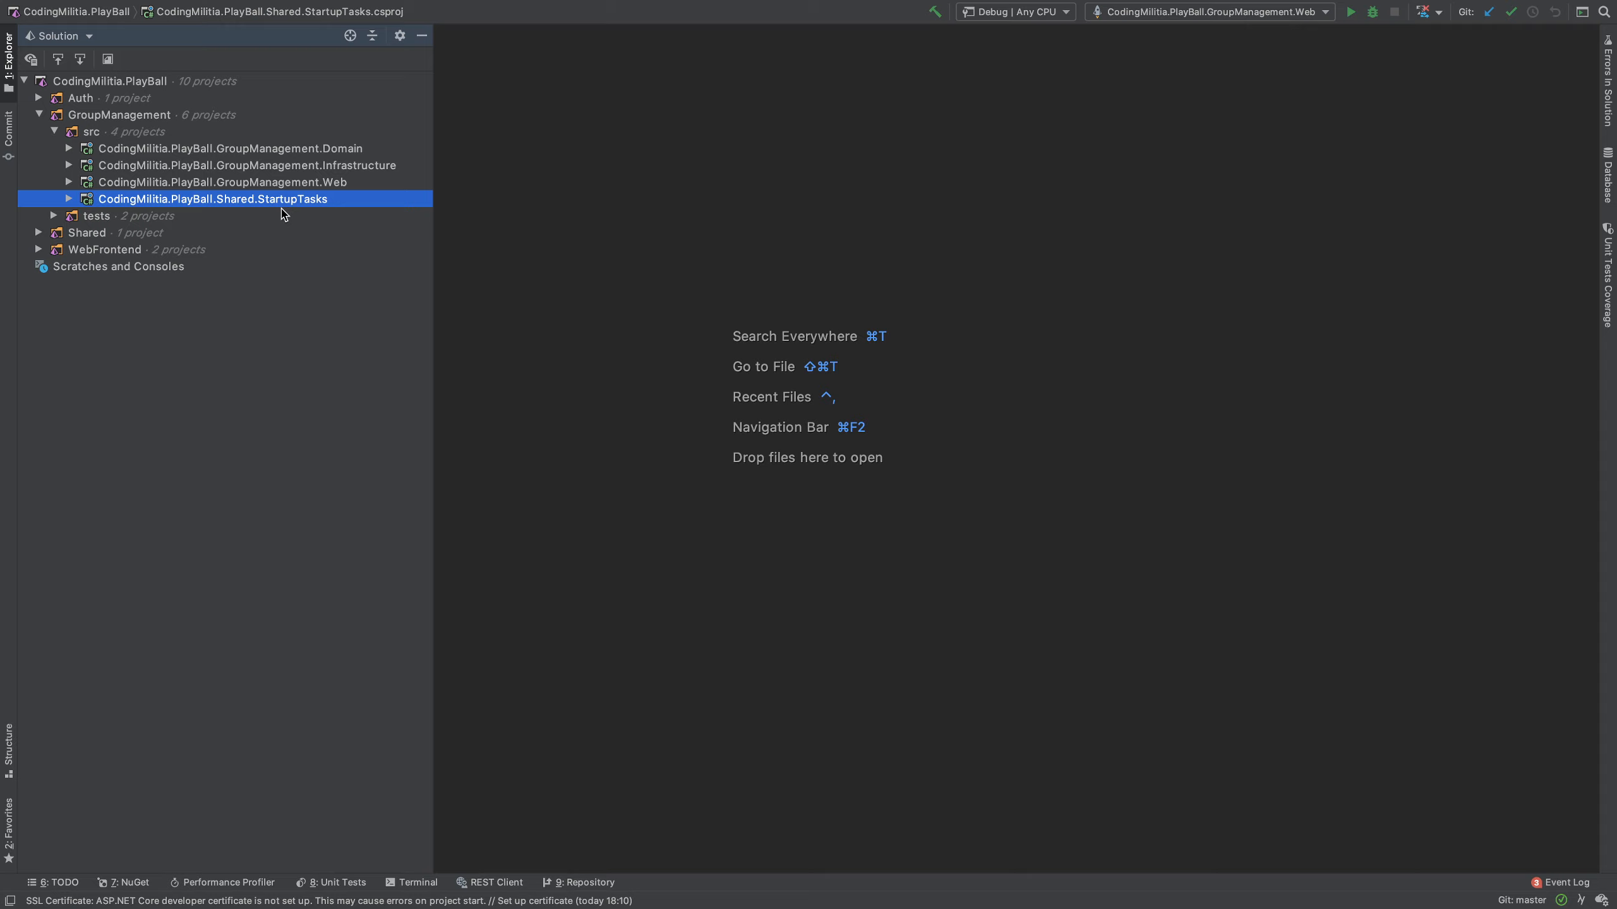
{"action": "left_click", "coordinate": [220, 181]}
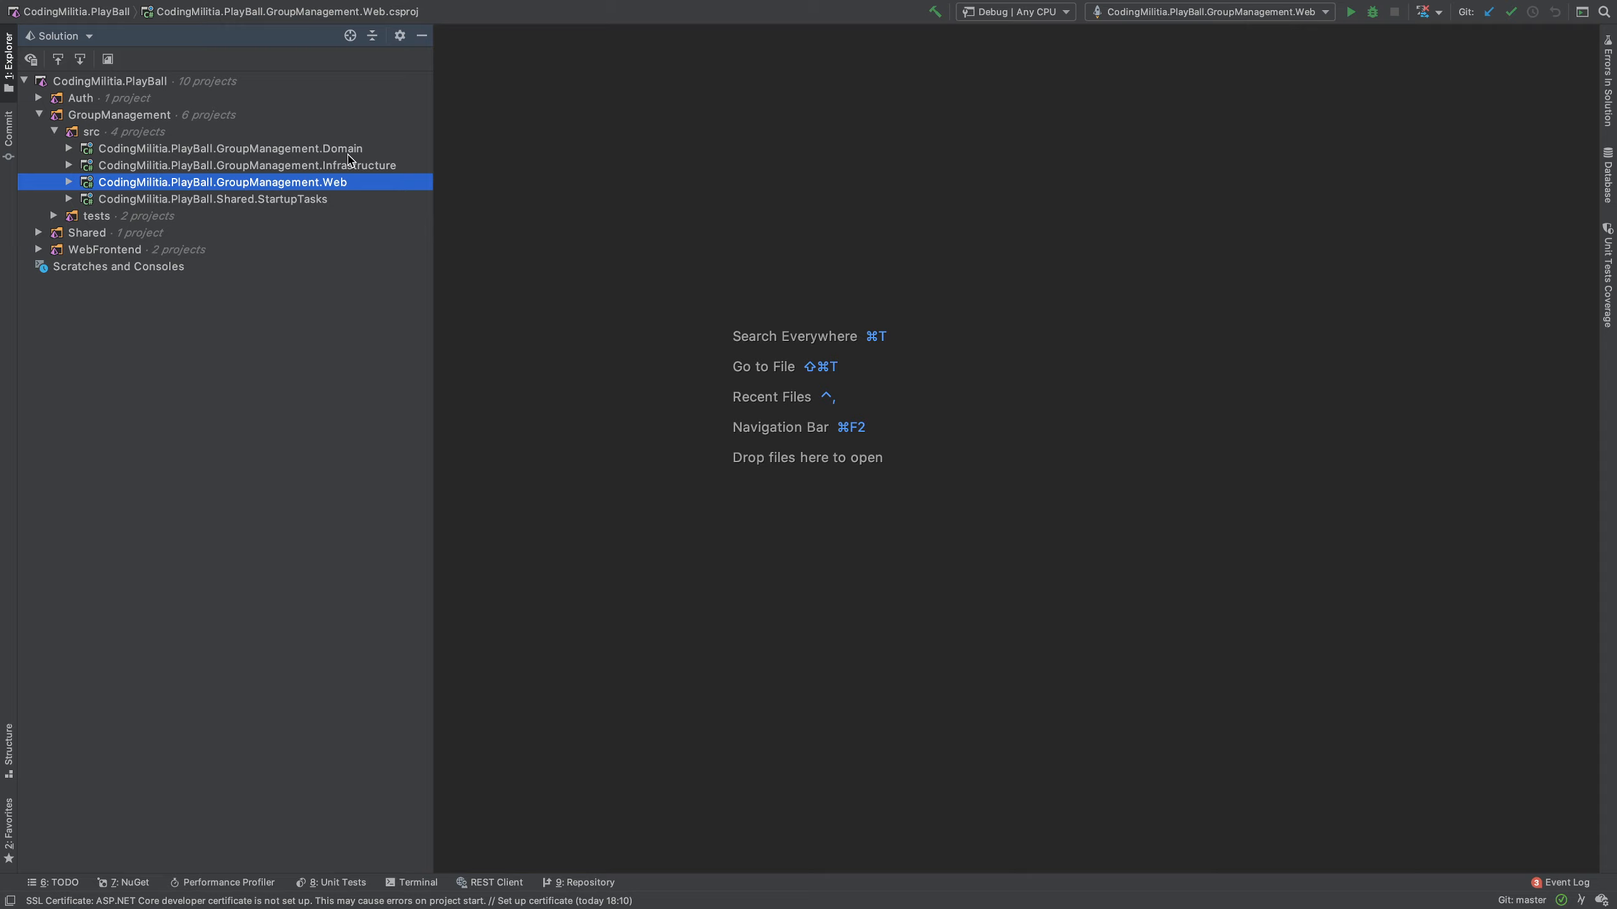
{"action": "mouse_move", "coordinate": [354, 171]}
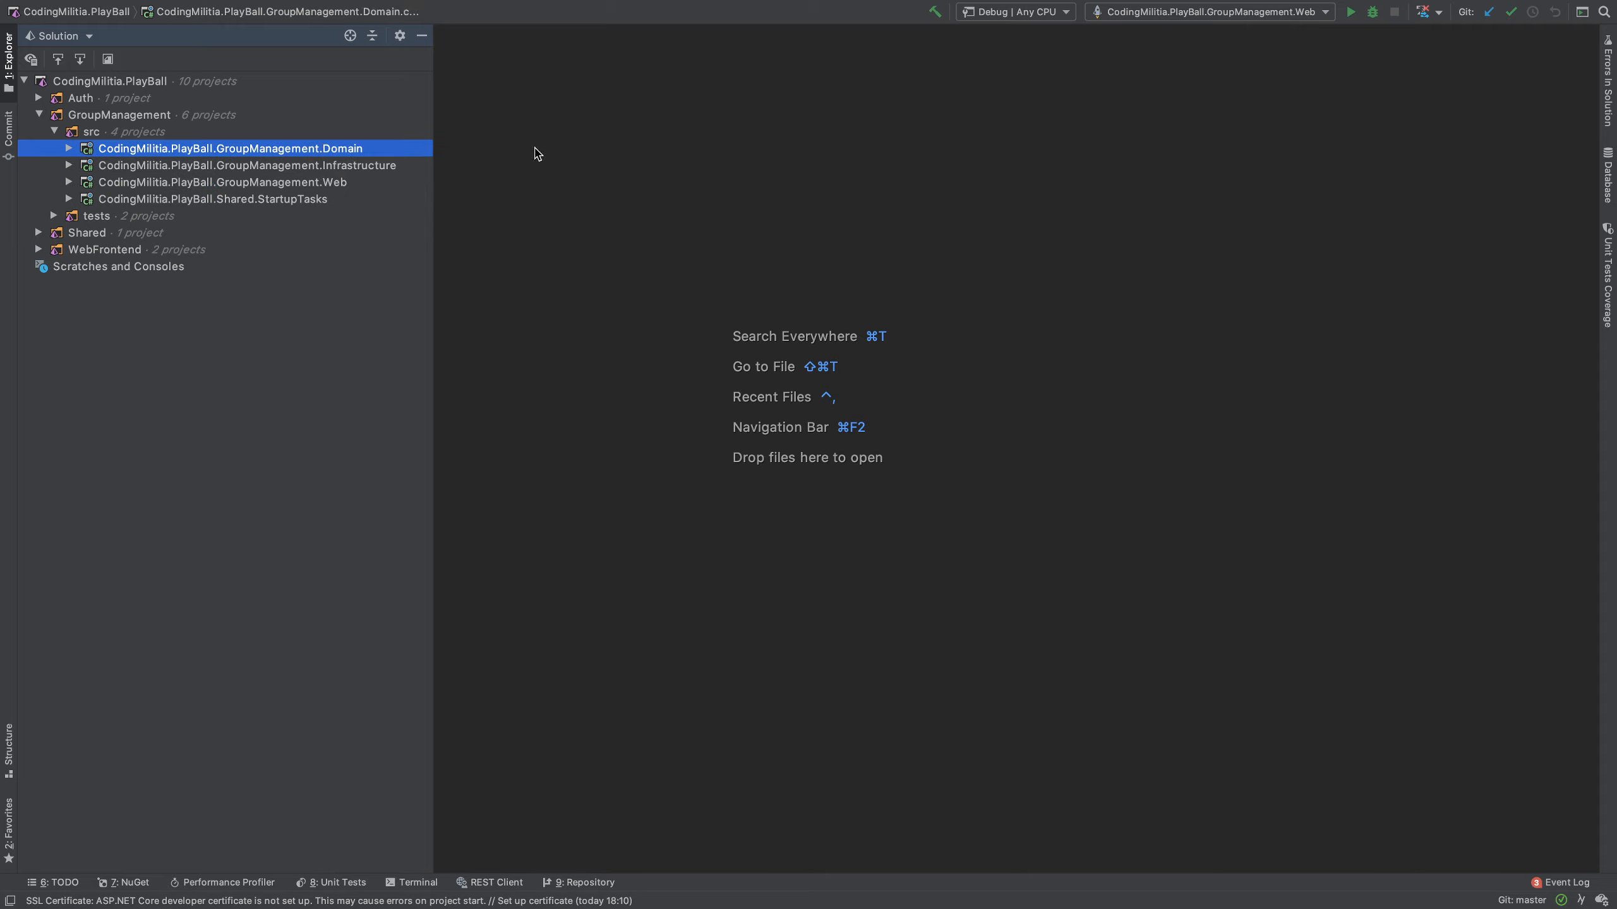
Step: Expand GroupManagement.Domain, its UseCases folder and the CreateGroup use case with its handler
{"action": "left_click", "coordinate": [69, 147]}
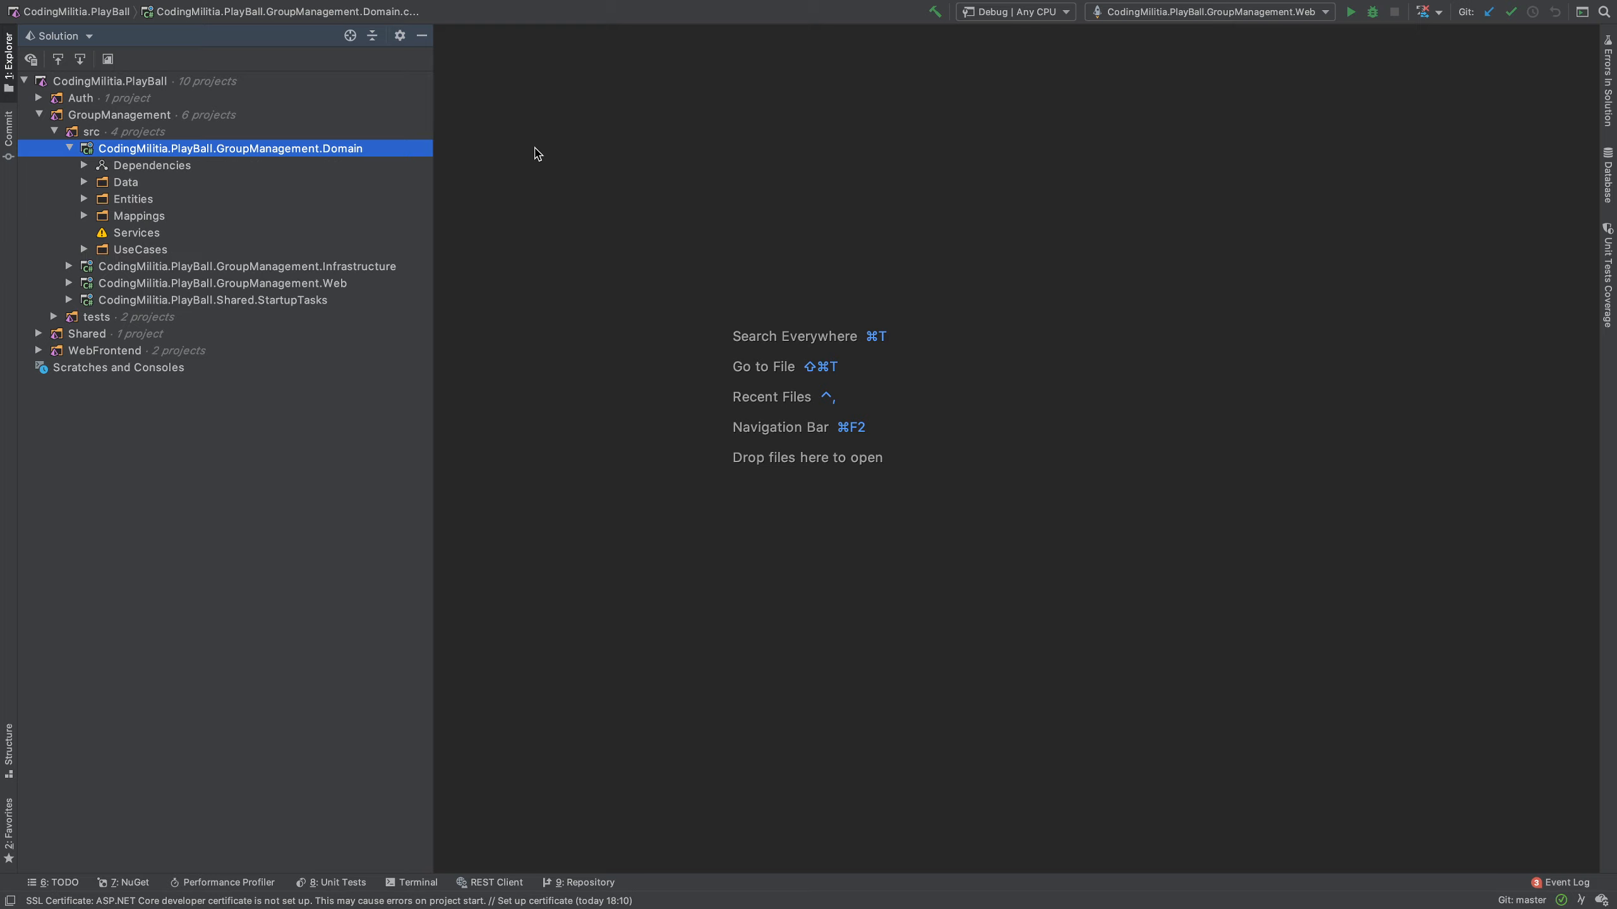
{"action": "left_click", "coordinate": [139, 216]}
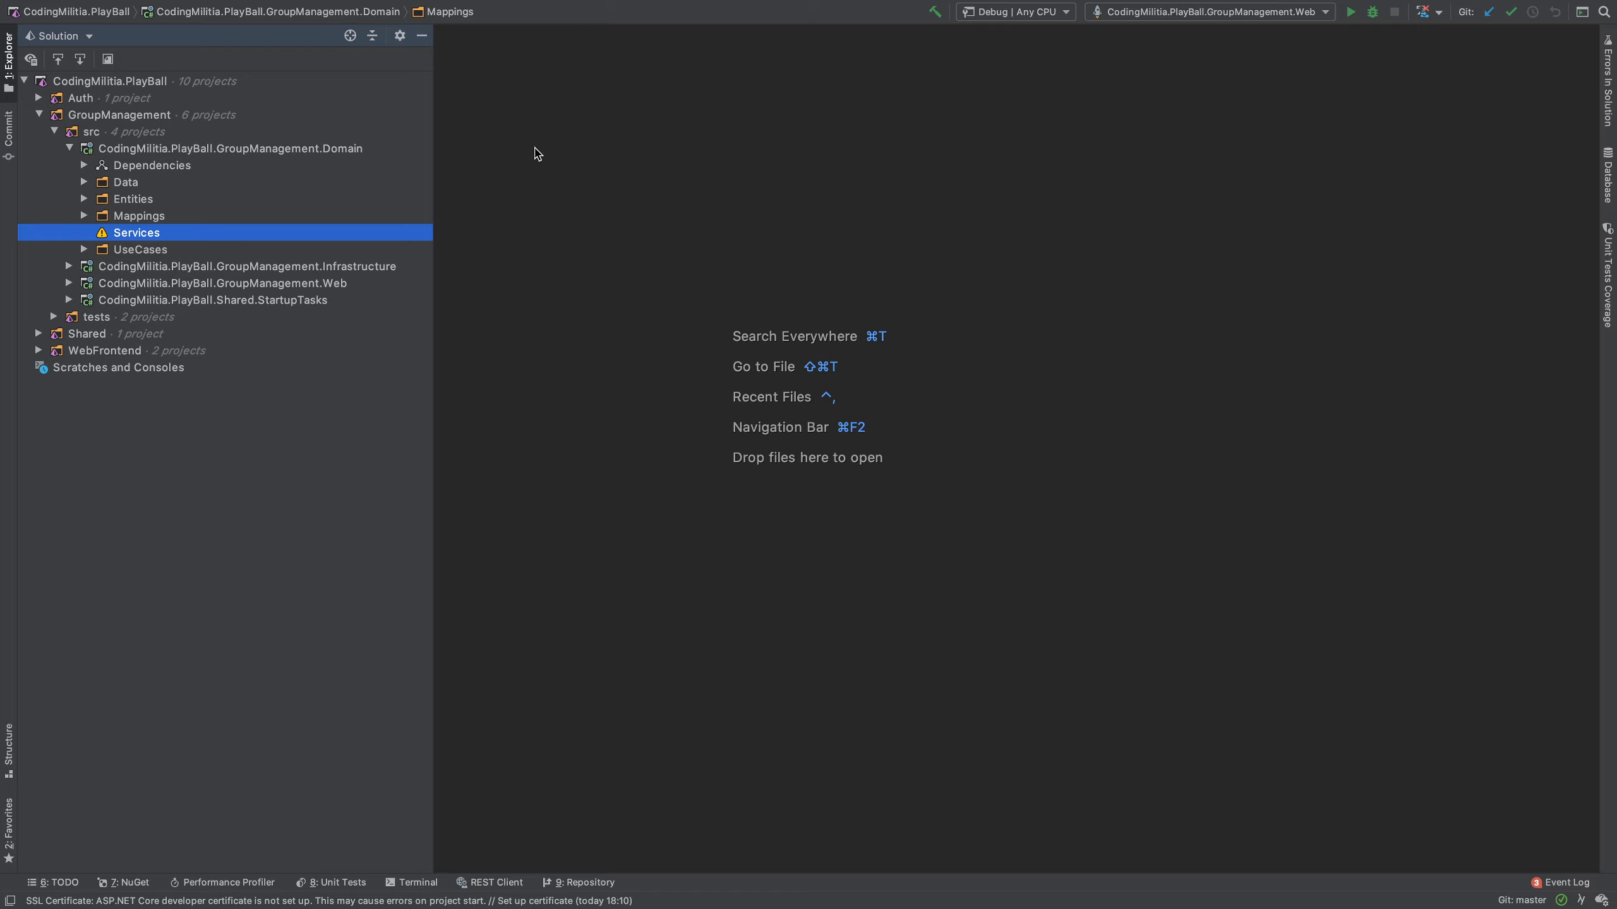
{"action": "left_click", "coordinate": [139, 250]}
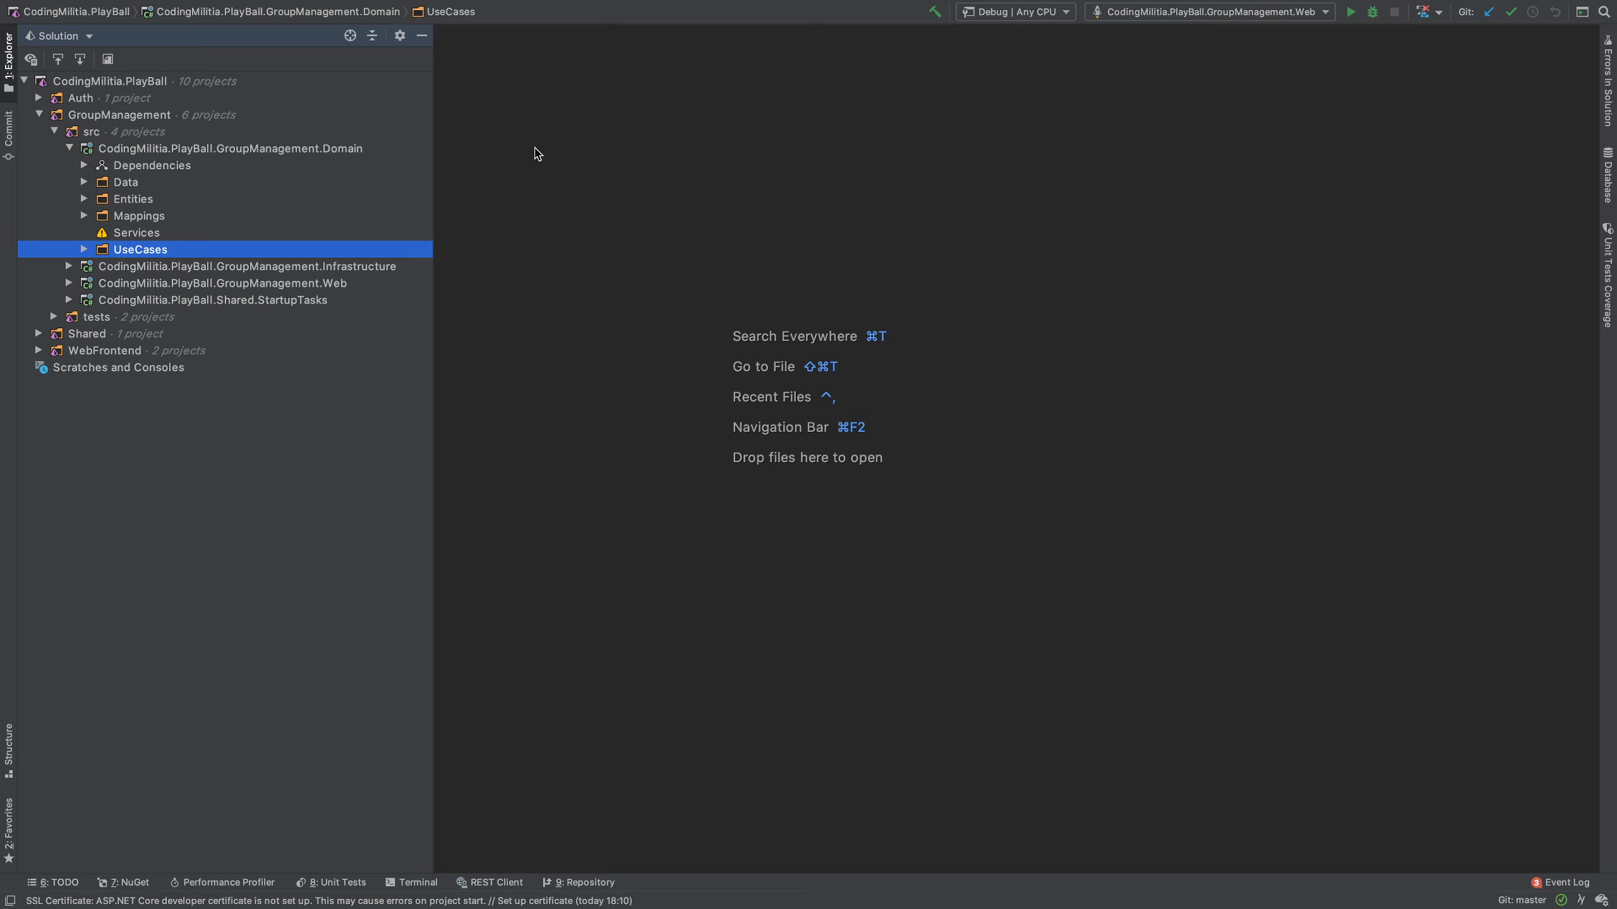
{"action": "left_click", "coordinate": [98, 248]}
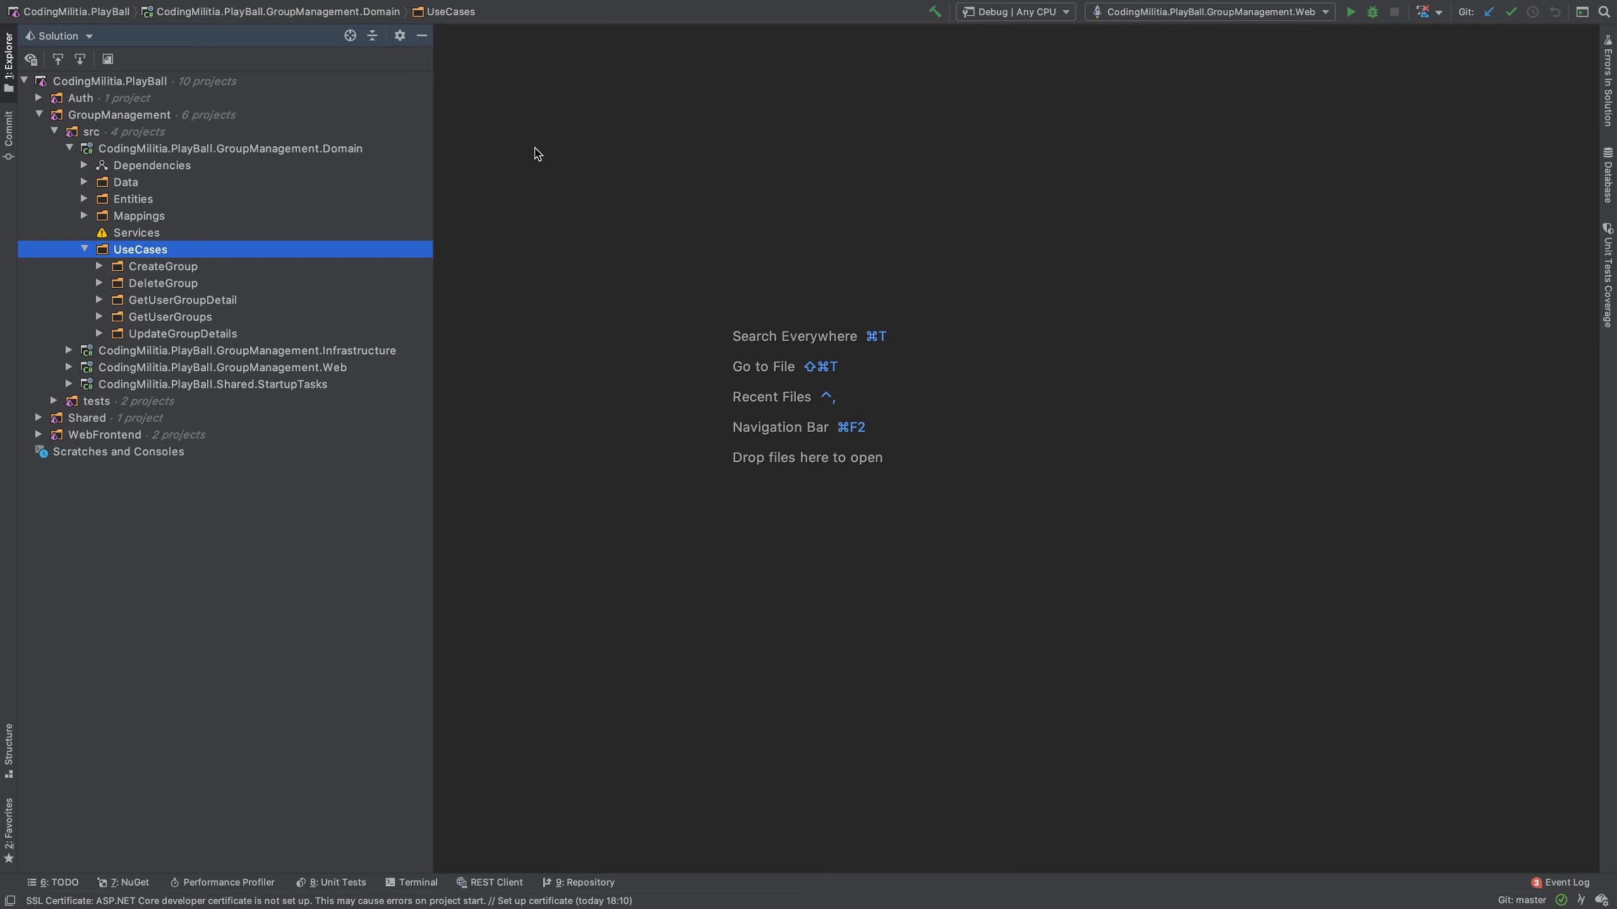
{"action": "double_click", "coordinate": [162, 266]}
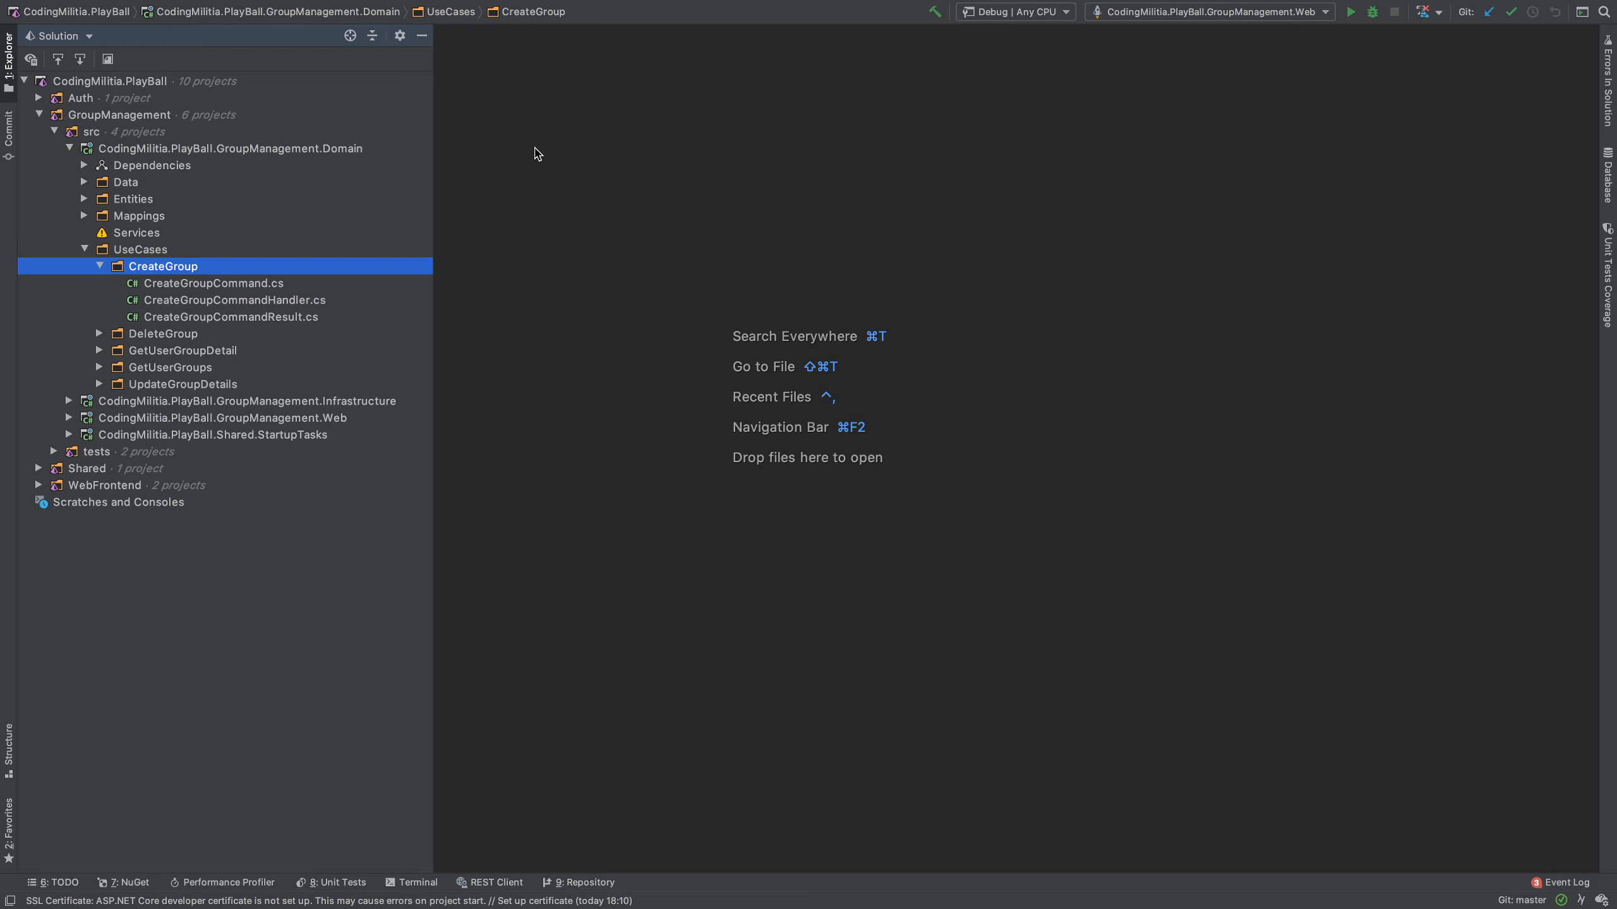
{"action": "left_click", "coordinate": [233, 298]}
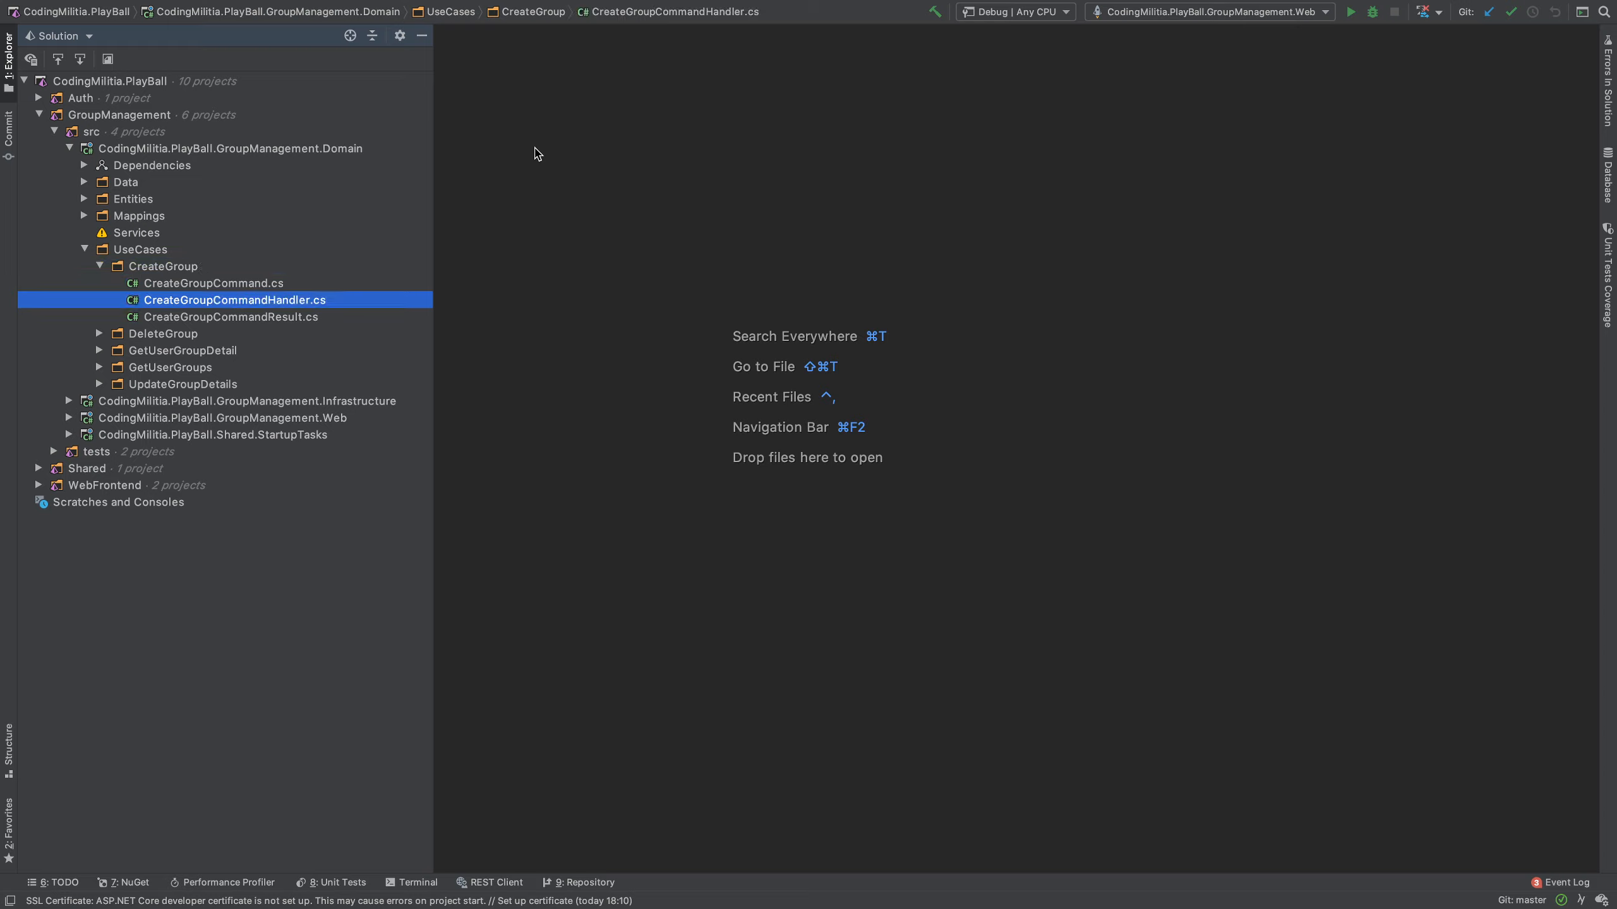
{"action": "double_click", "coordinate": [234, 299]}
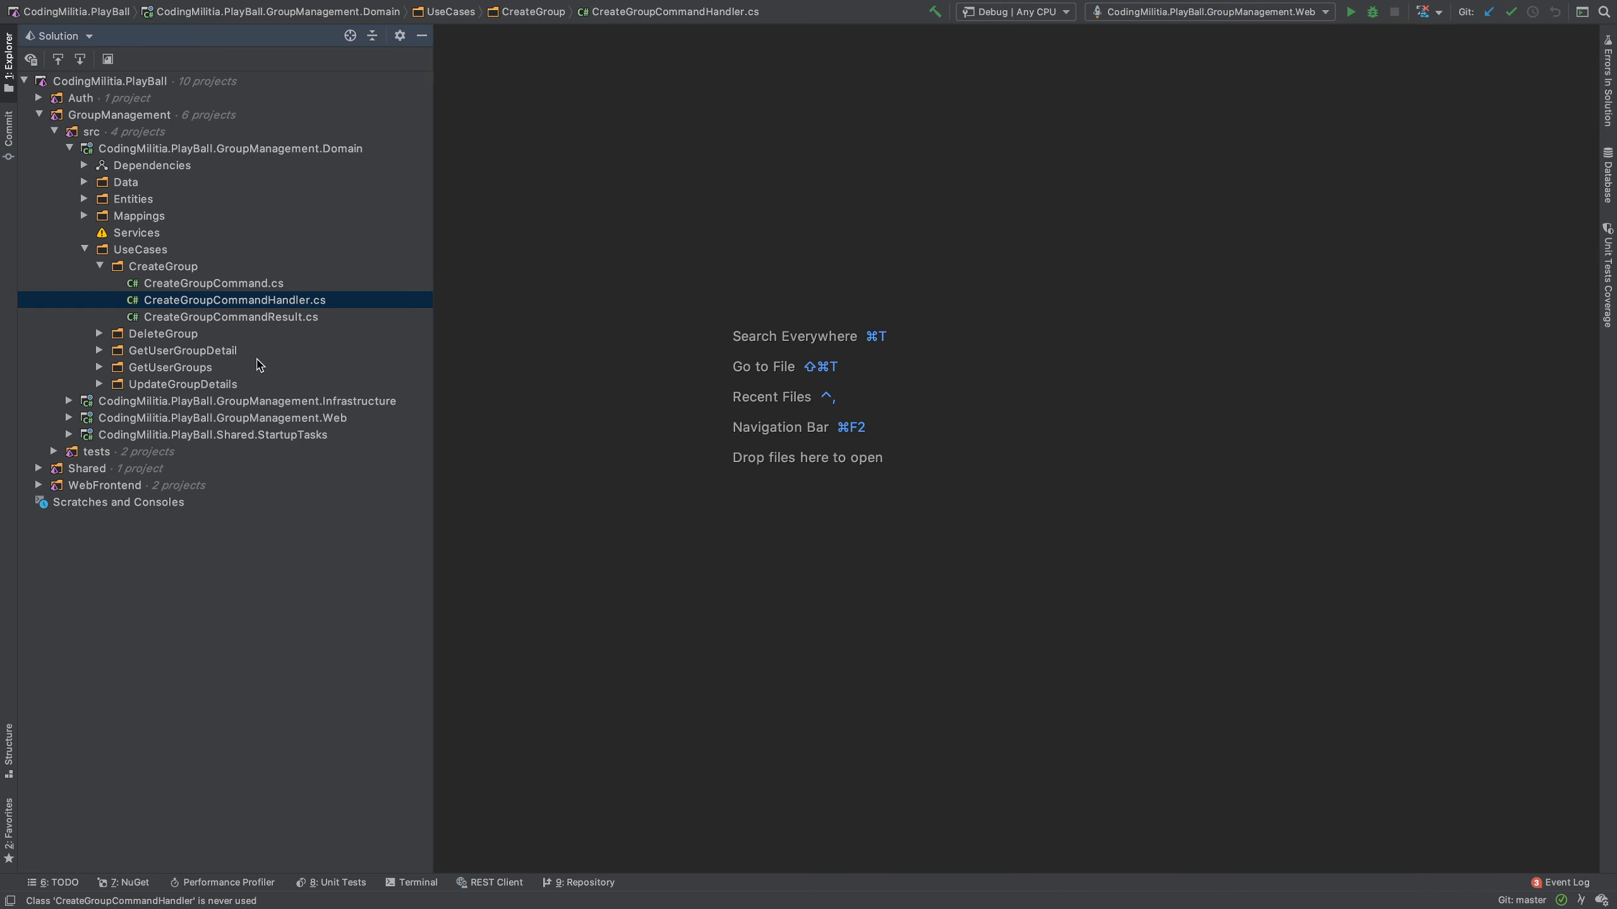
Step: Expand the DeleteGroup, GetUserGroupDetail, GetUserGroups and UpdateGroupDetails use case folders
{"action": "left_click", "coordinate": [100, 333]}
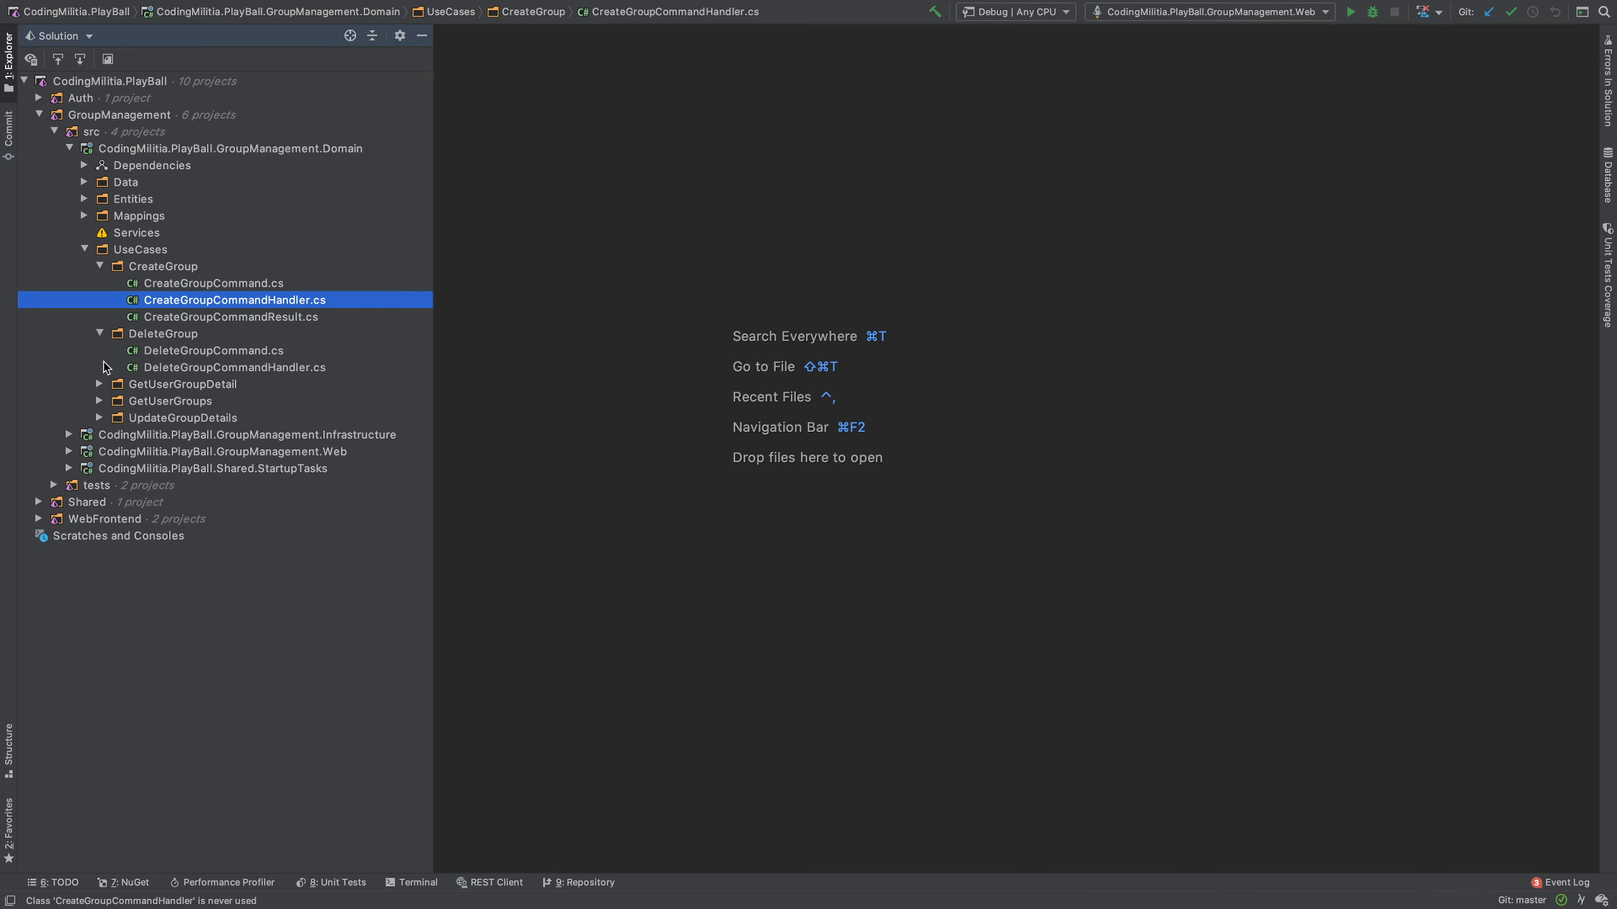
{"action": "left_click", "coordinate": [99, 383]}
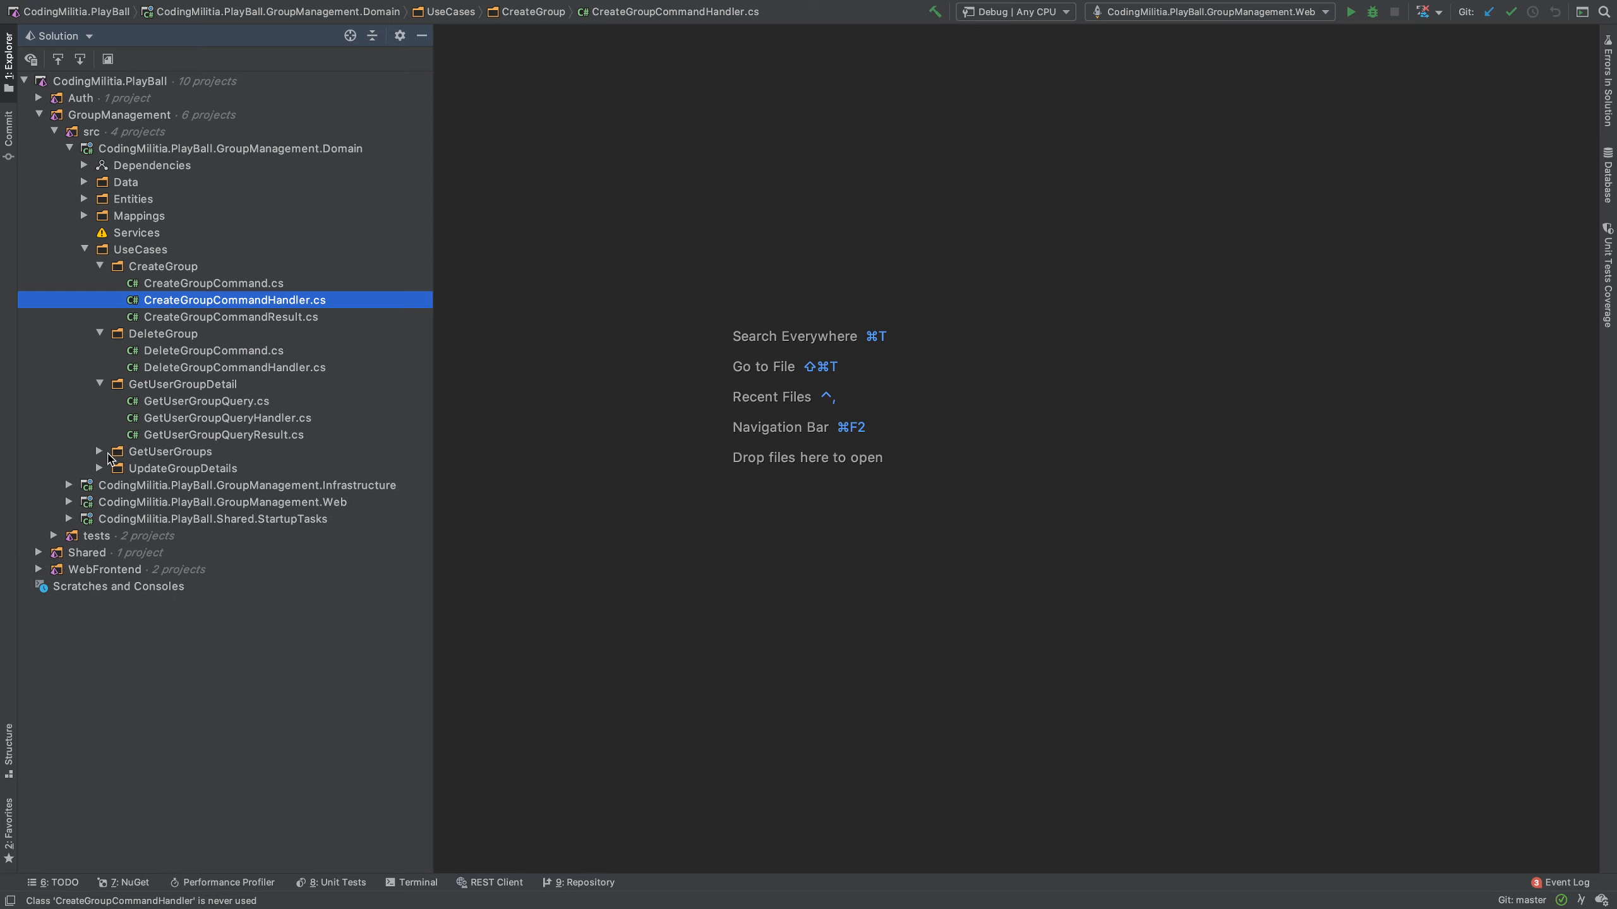
{"action": "left_click", "coordinate": [99, 451]}
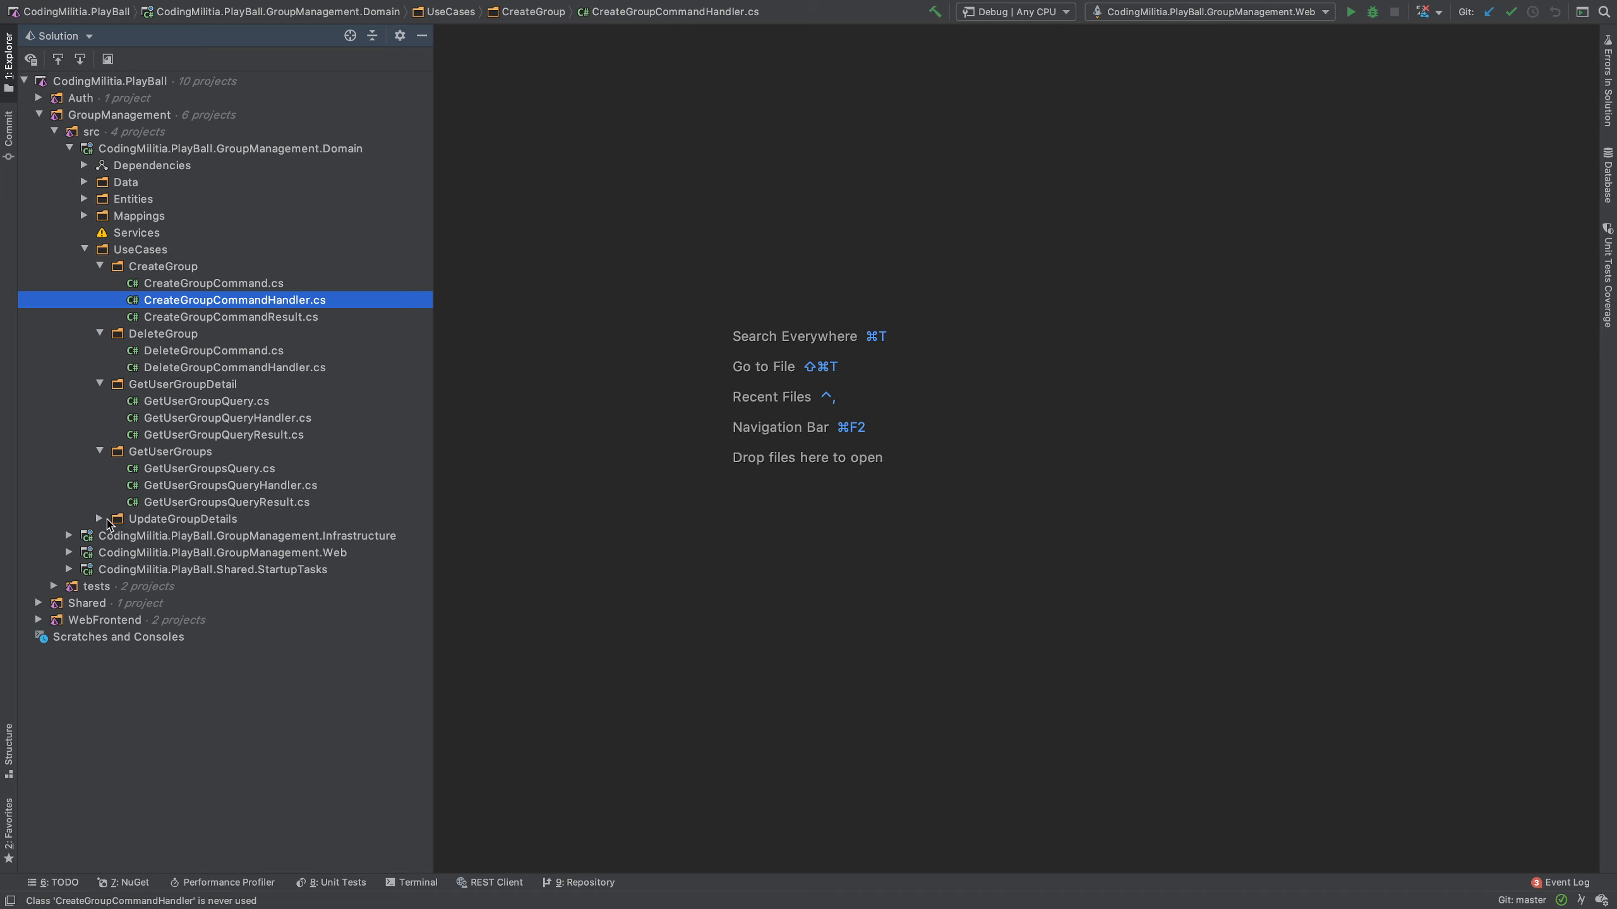
{"action": "left_click", "coordinate": [100, 519]}
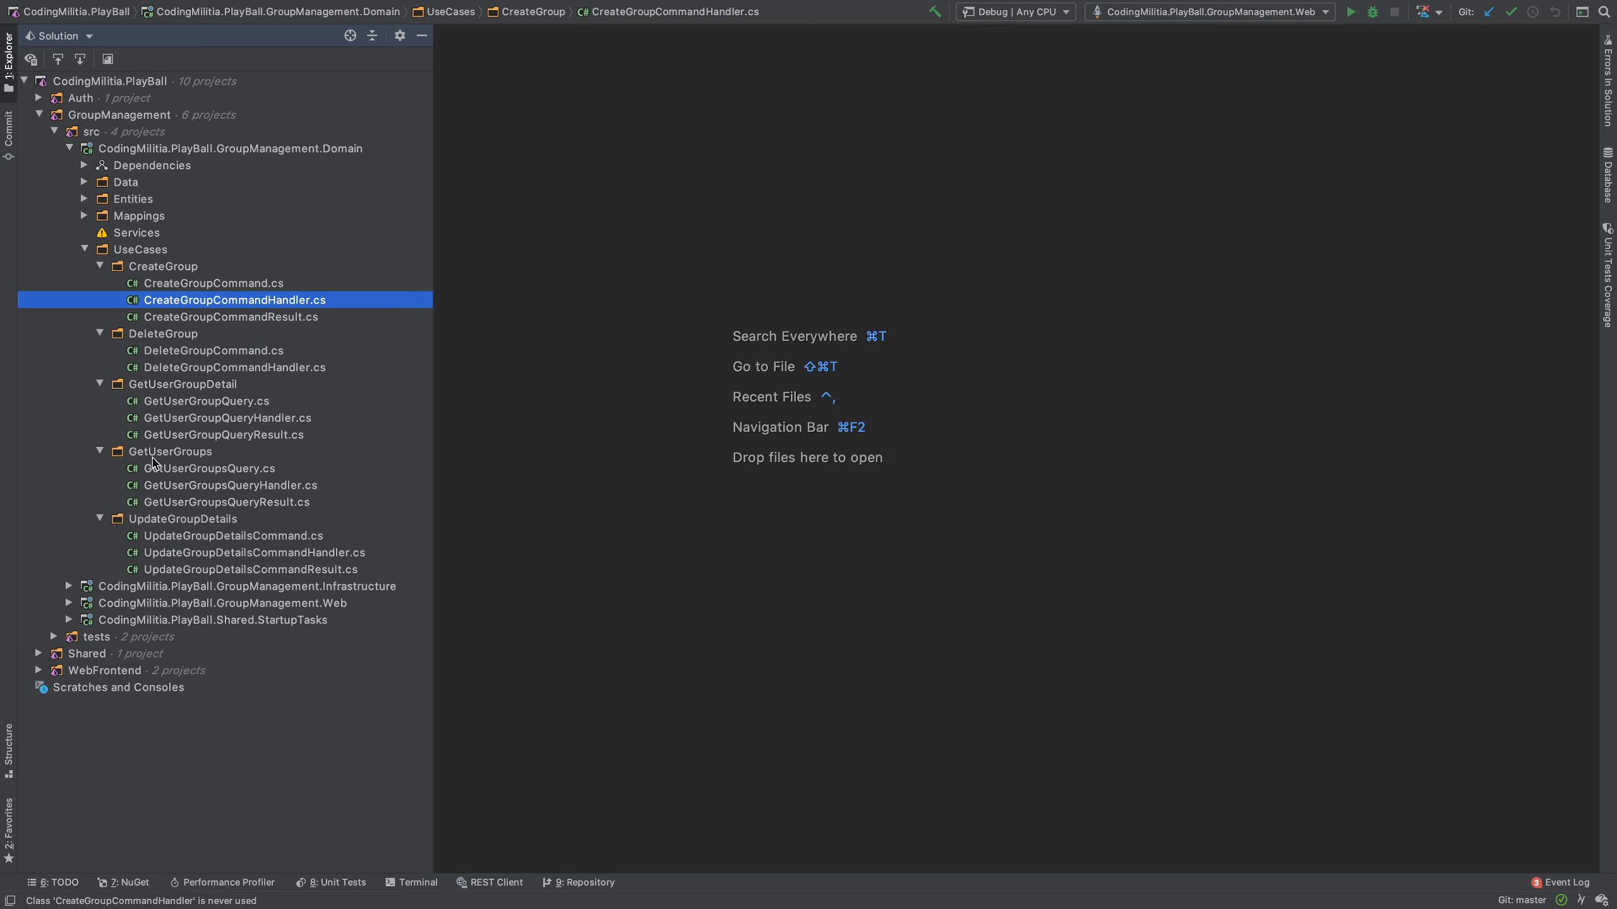
Step: Read through the CreateGroup, DeleteGroup and UpdateGroupDetails command handler code
{"action": "double_click", "coordinate": [235, 300]}
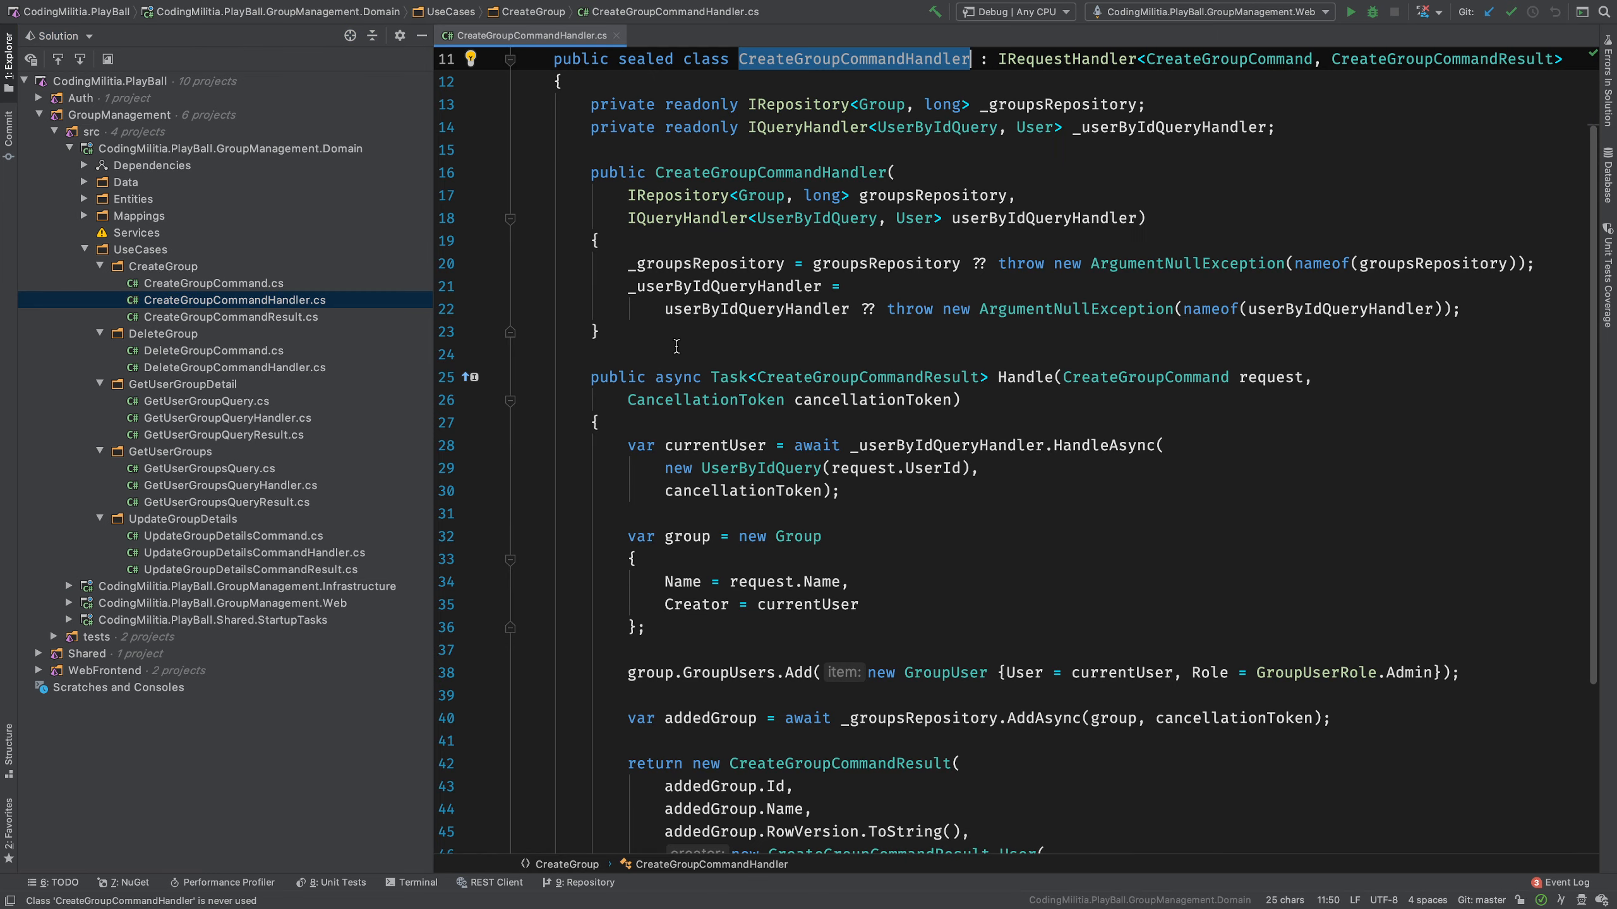
{"action": "scroll", "scroll_direction": "down", "scroll_amount": 3}
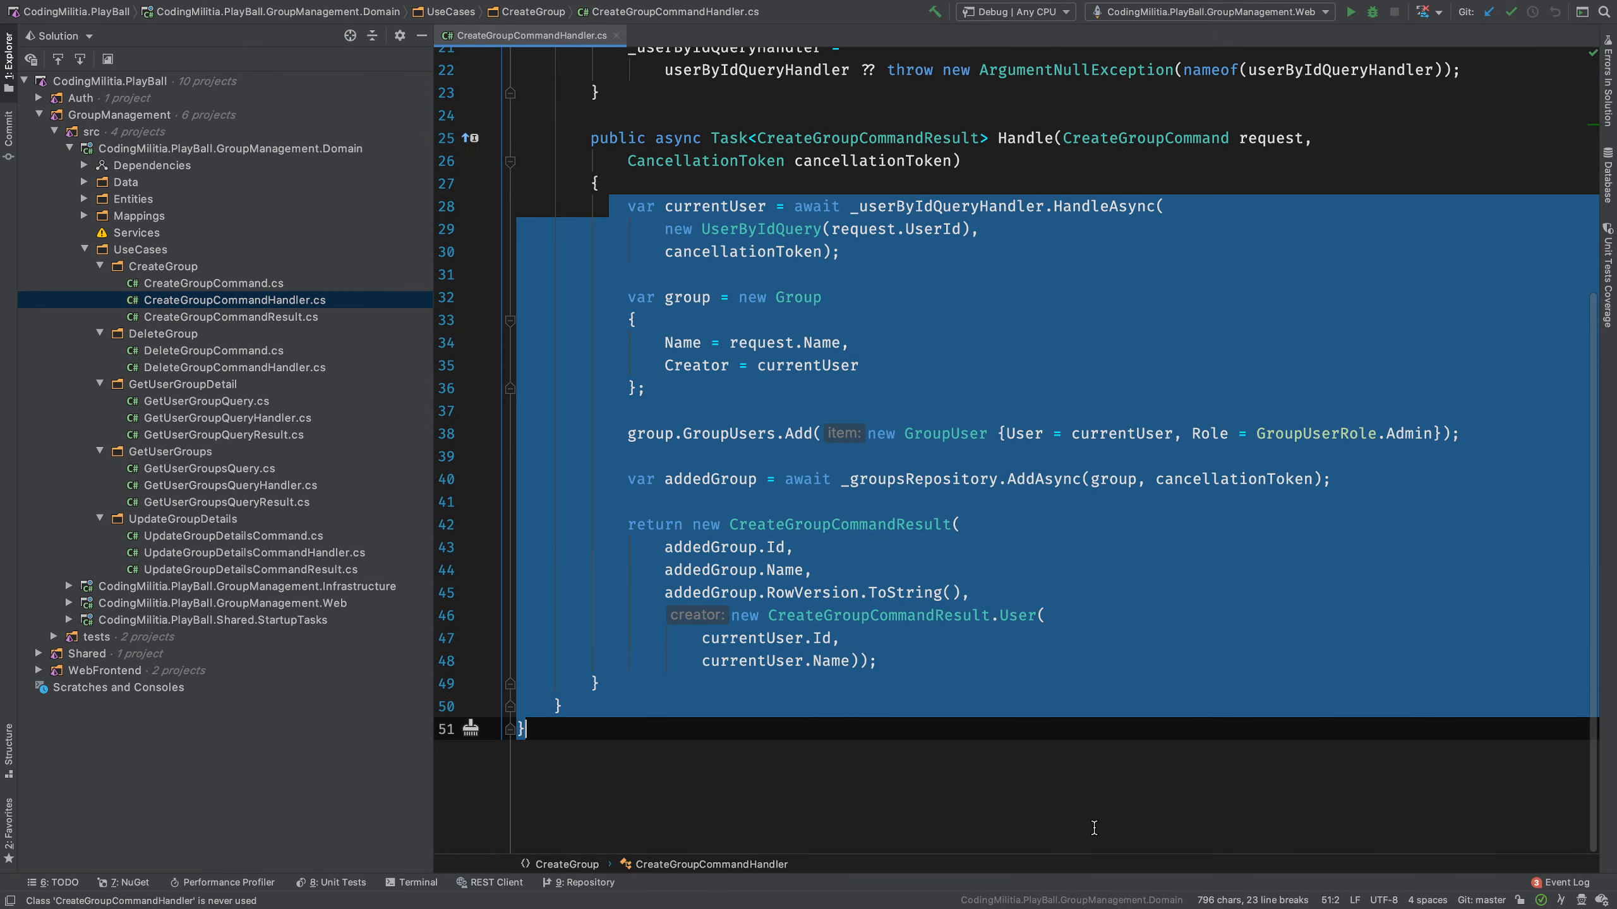
{"action": "left_click", "coordinate": [212, 351]}
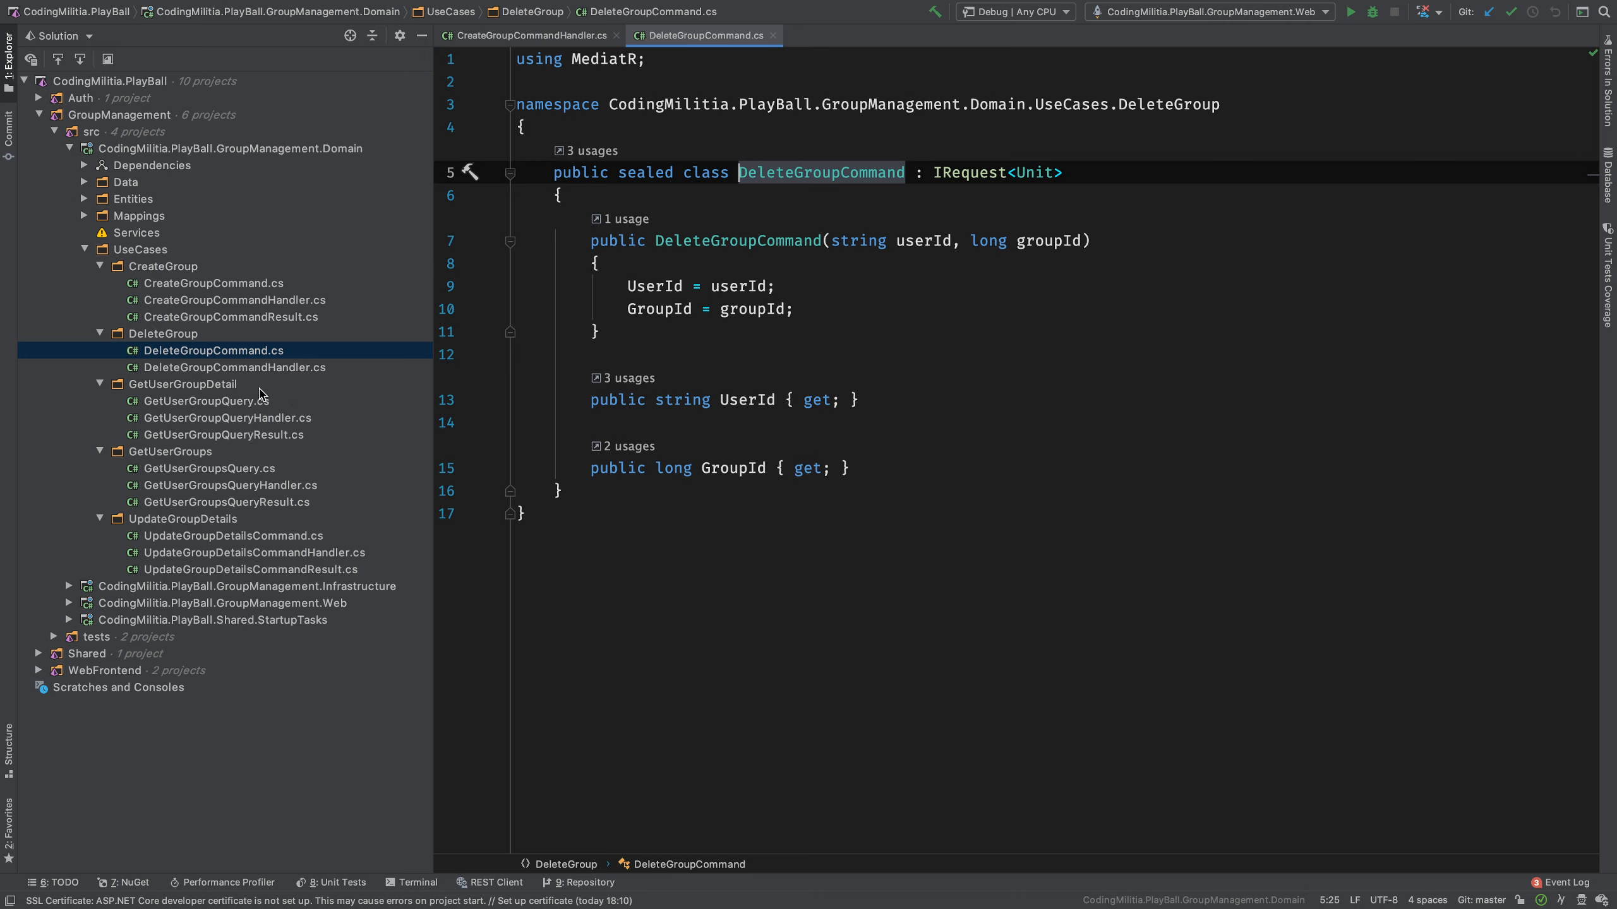
{"action": "left_click", "coordinate": [235, 367]}
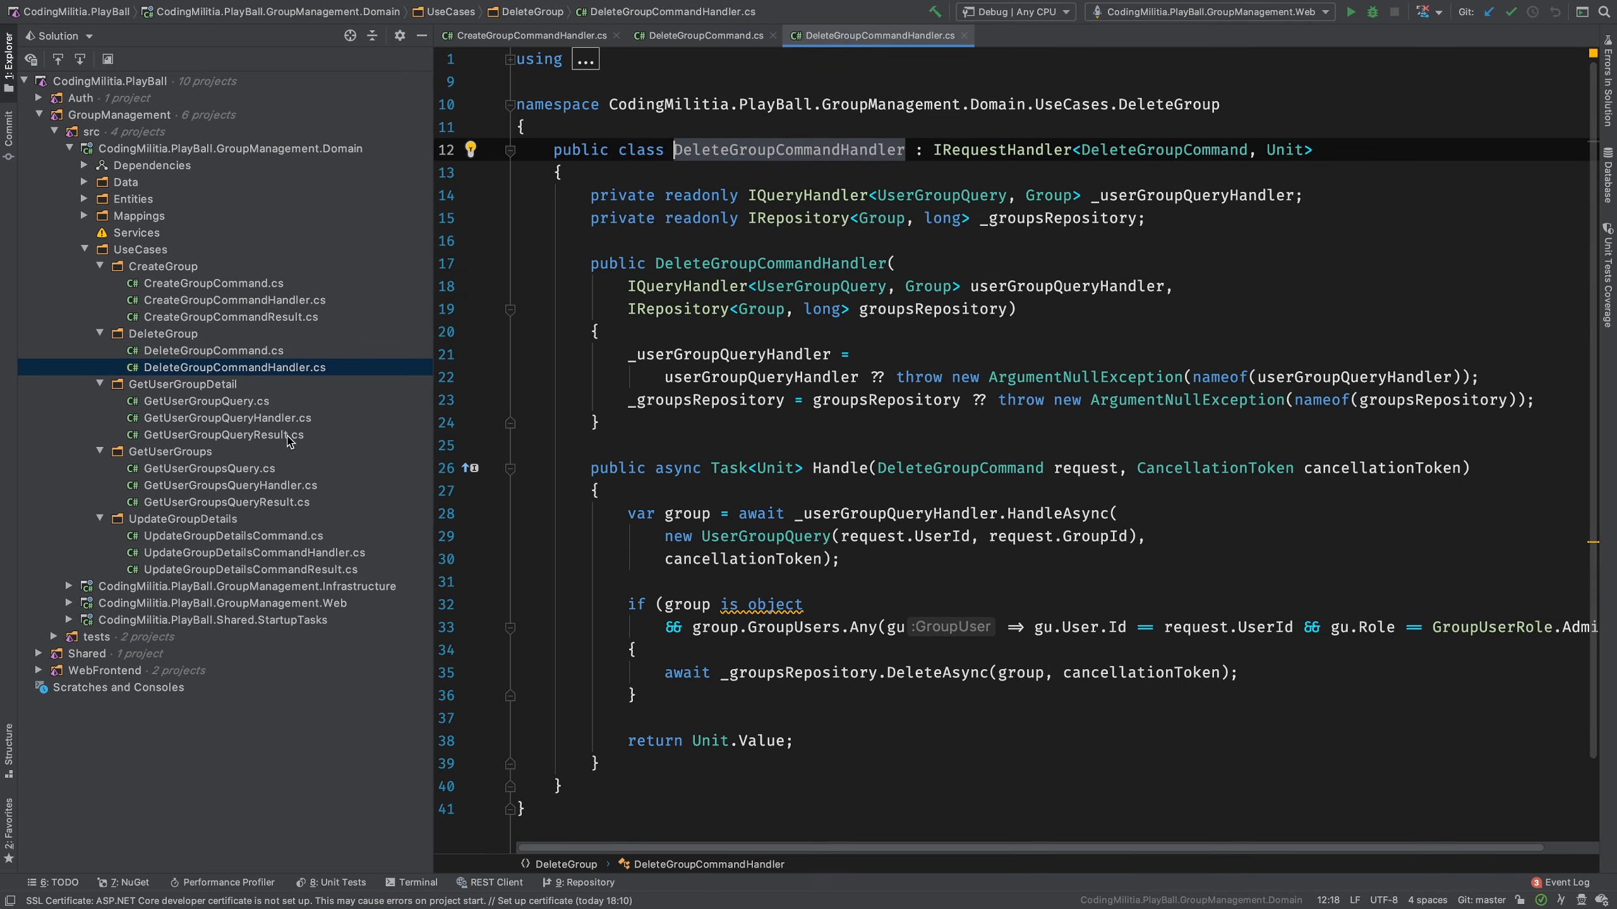
{"action": "left_click", "coordinate": [232, 417]}
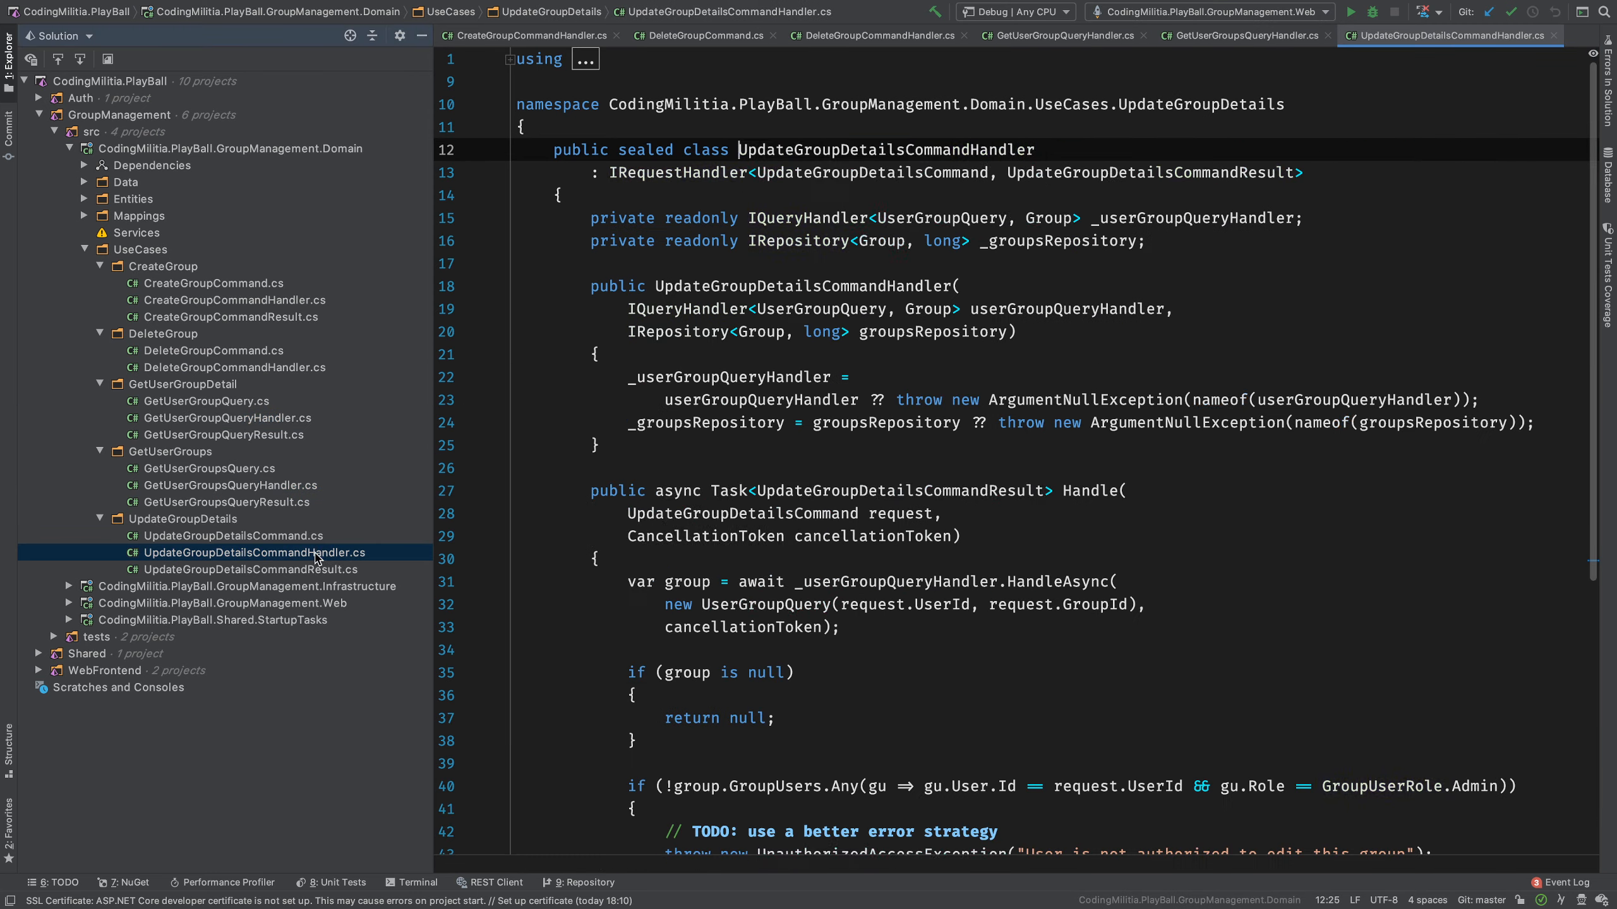
{"action": "scroll", "scroll_direction": "down", "scroll_amount": 3}
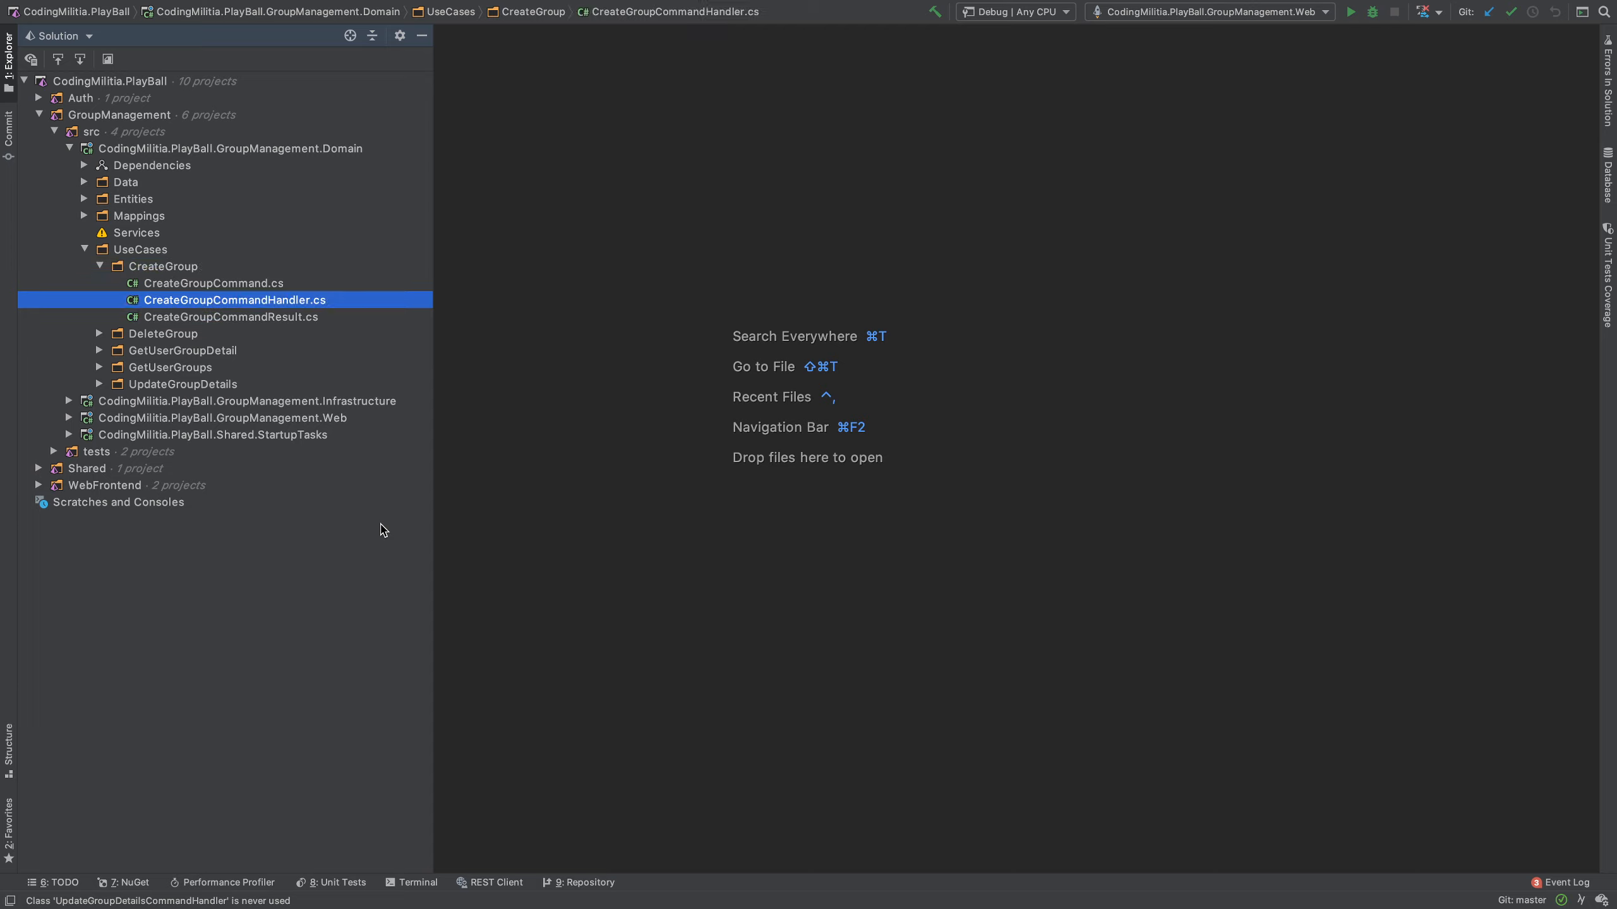
Step: View the CreateGroup result and command handler files, then collapse the CreateGroup folder
{"action": "left_click", "coordinate": [232, 316]}
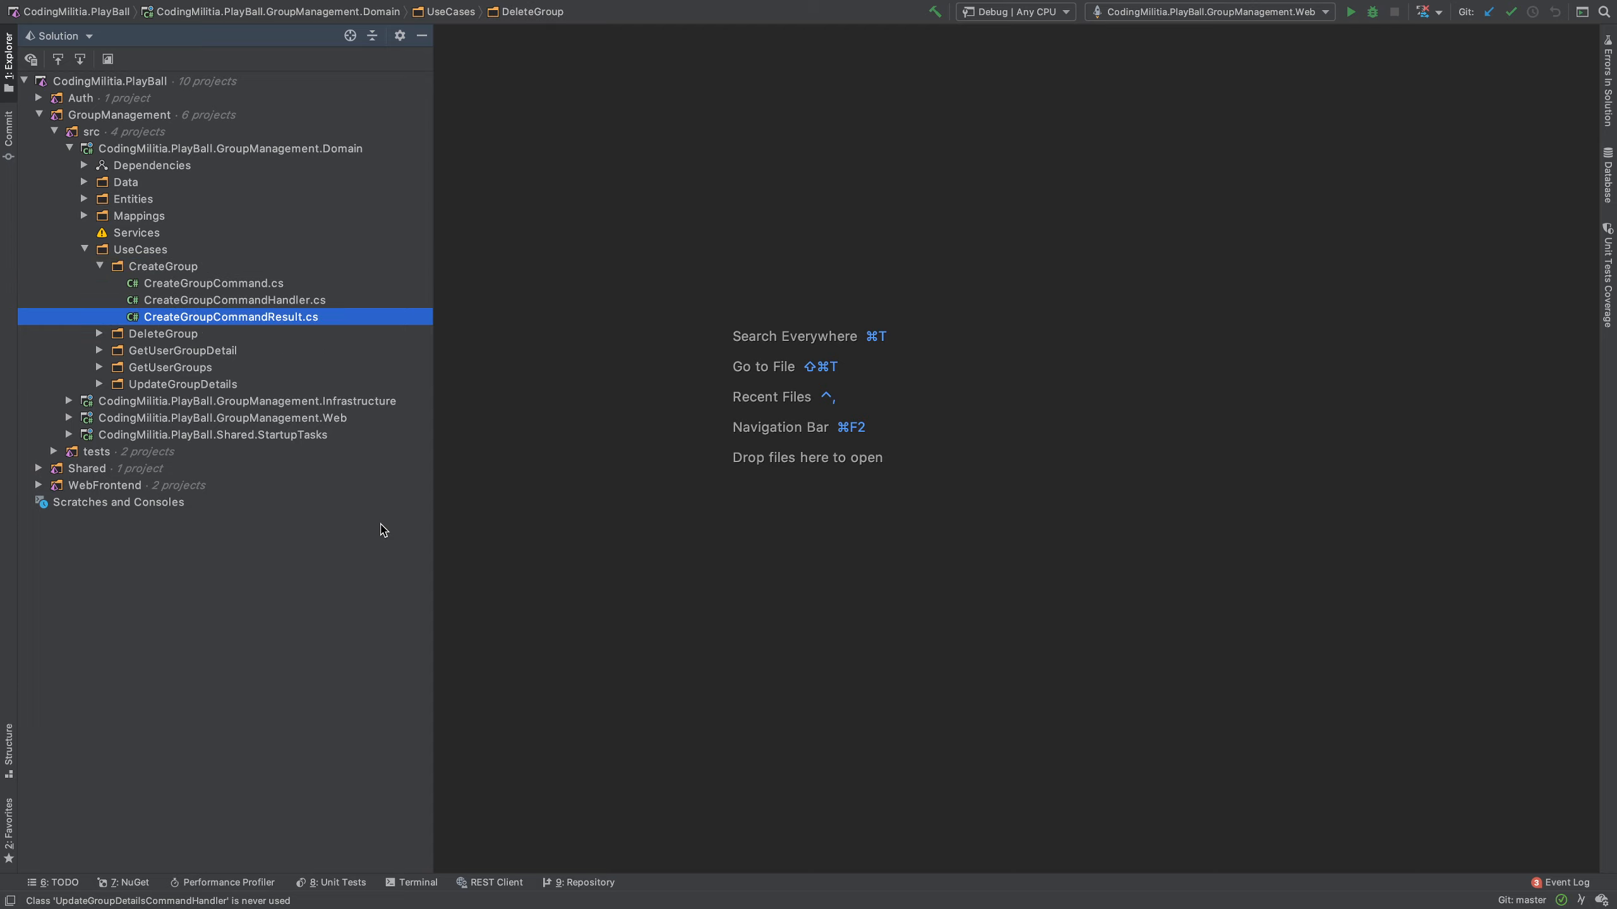
{"action": "left_click", "coordinate": [235, 300]}
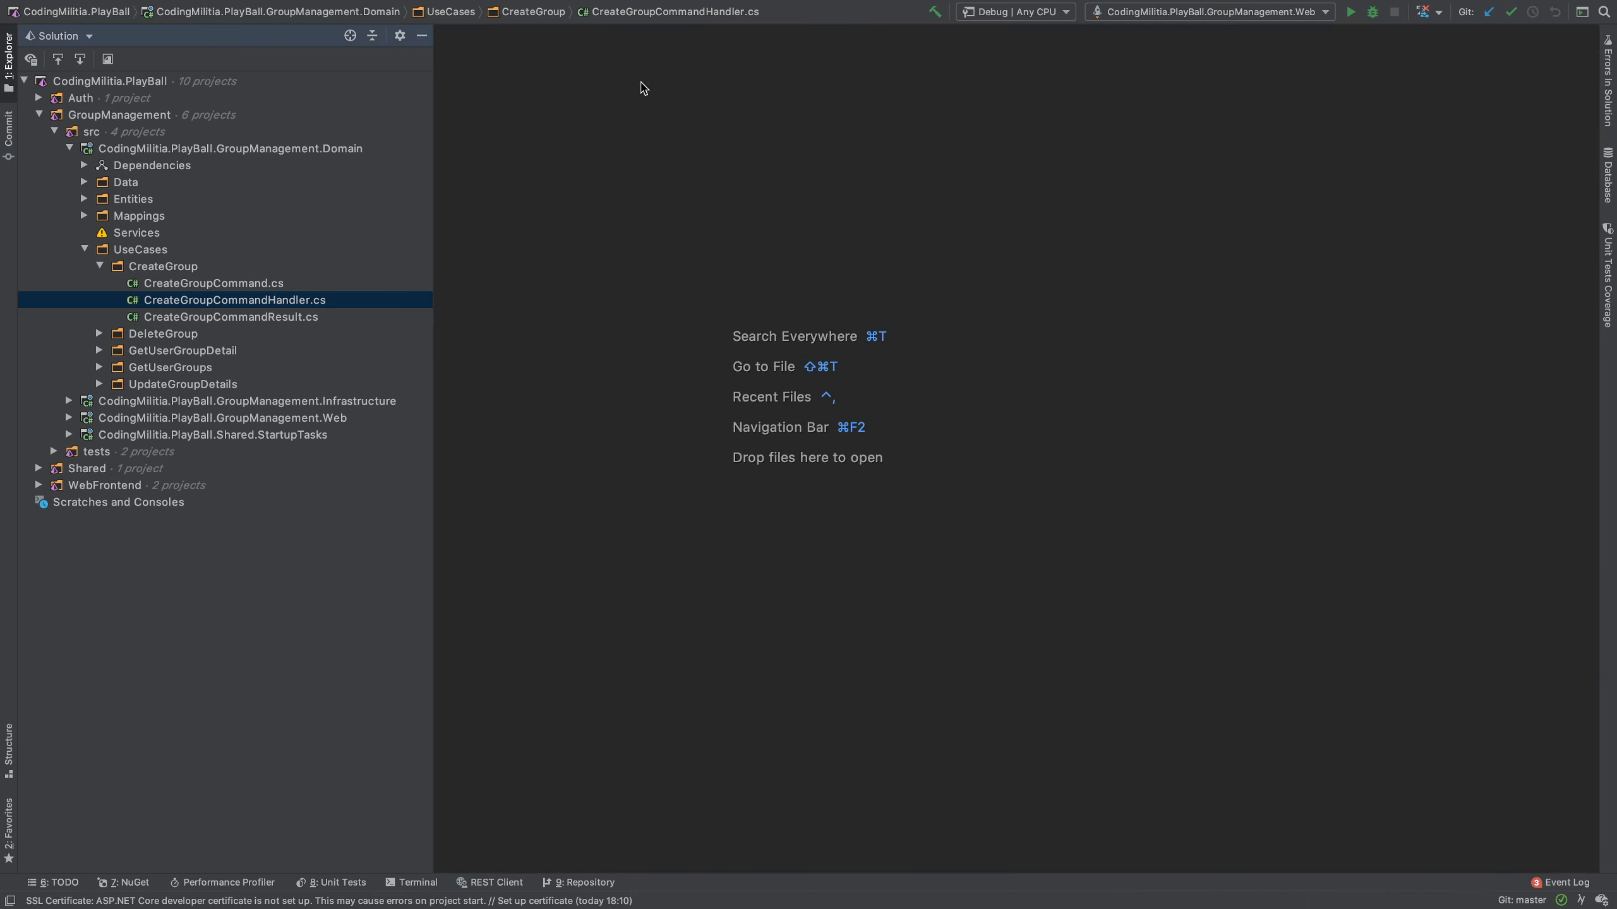
{"action": "left_click", "coordinate": [162, 266]}
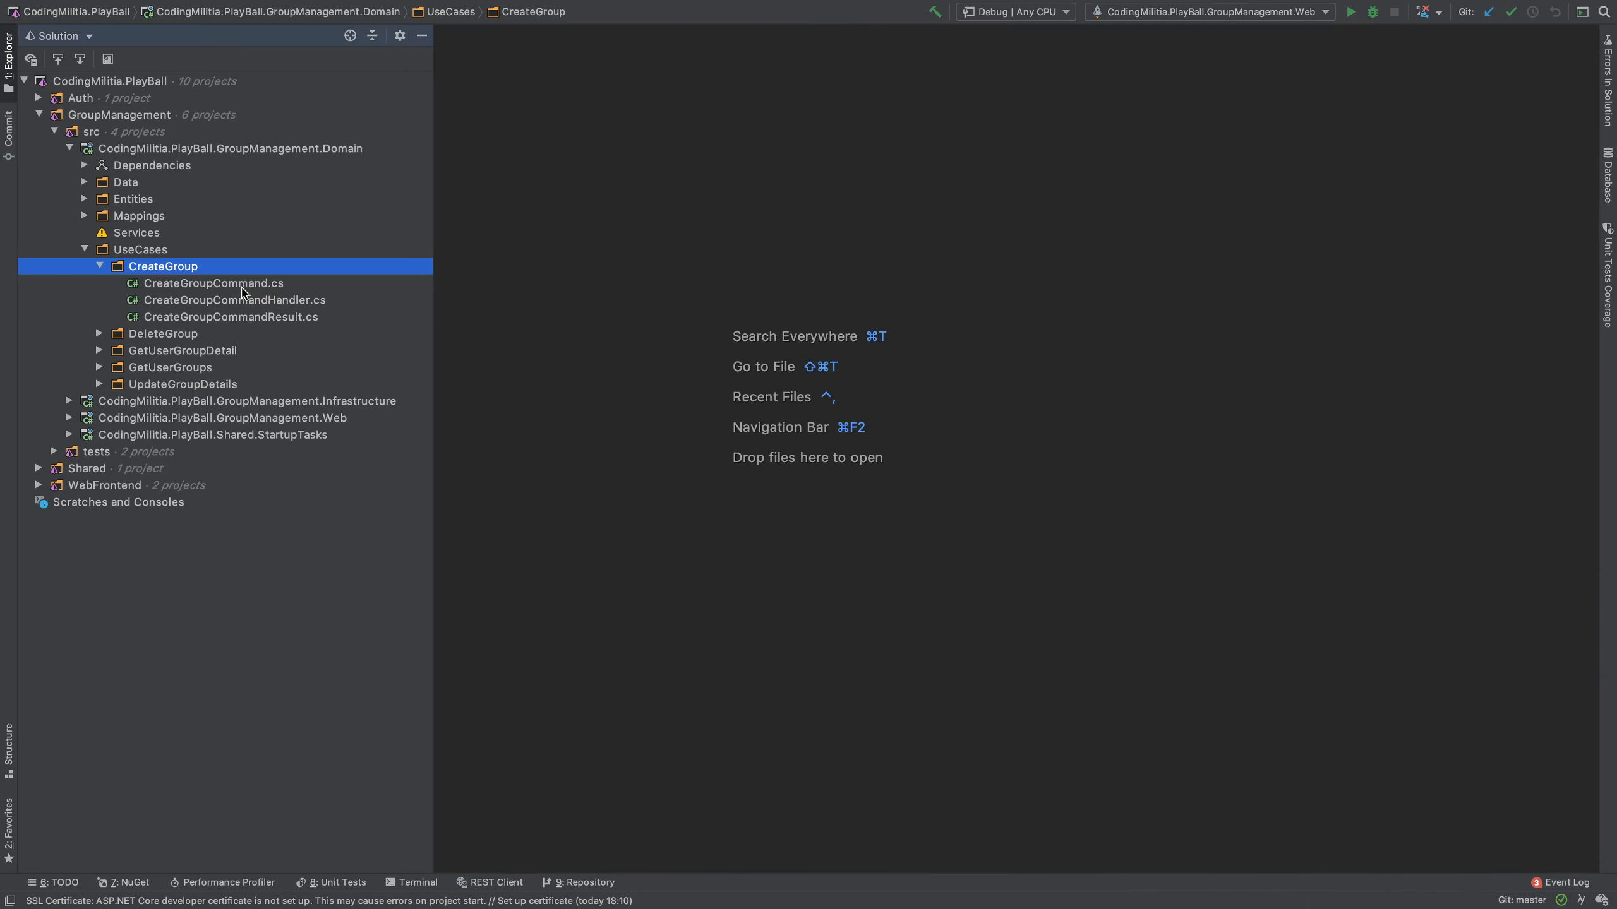
{"action": "left_click", "coordinate": [99, 266]}
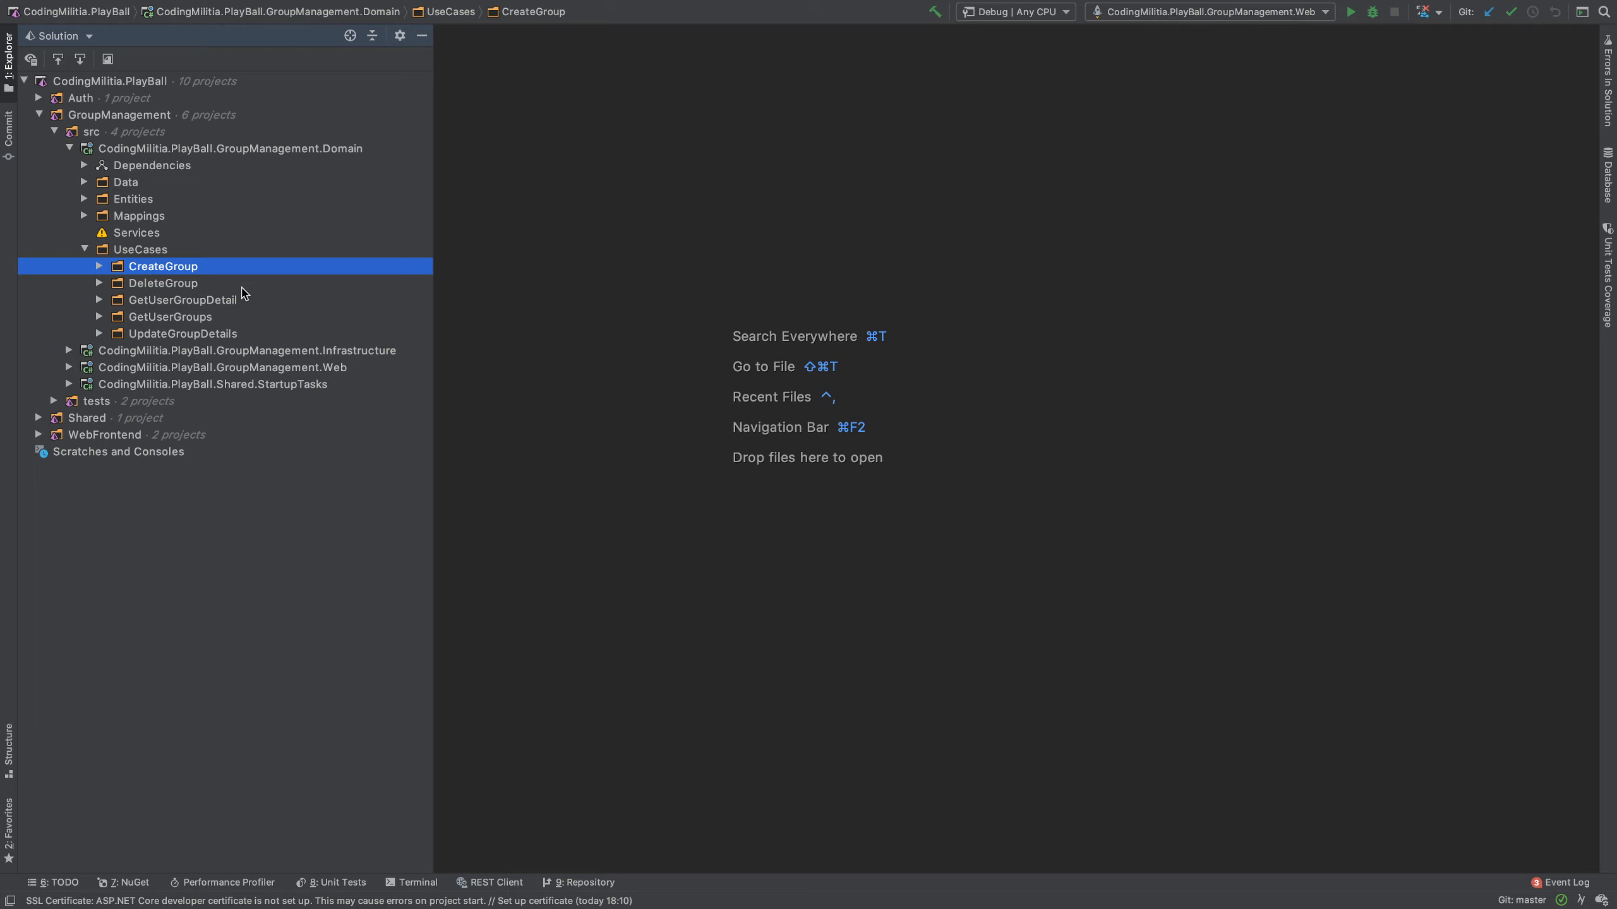
{"action": "mouse_move", "coordinate": [155, 219]}
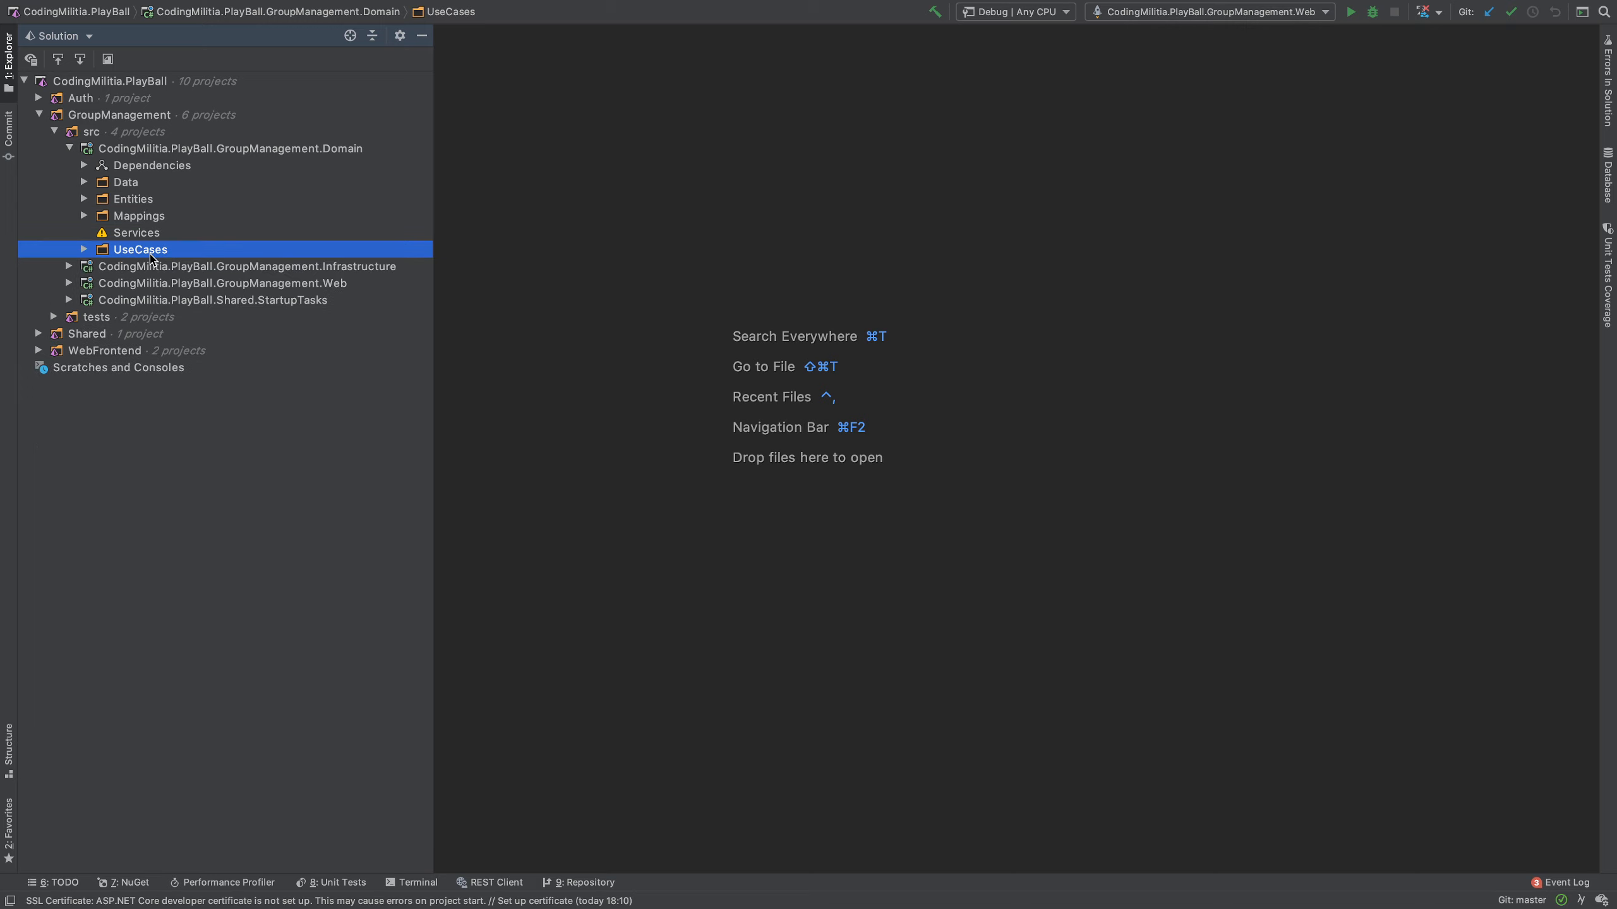
Step: Expand the Domain Entities folder and open the Group entity class
{"action": "double_click", "coordinate": [132, 197]}
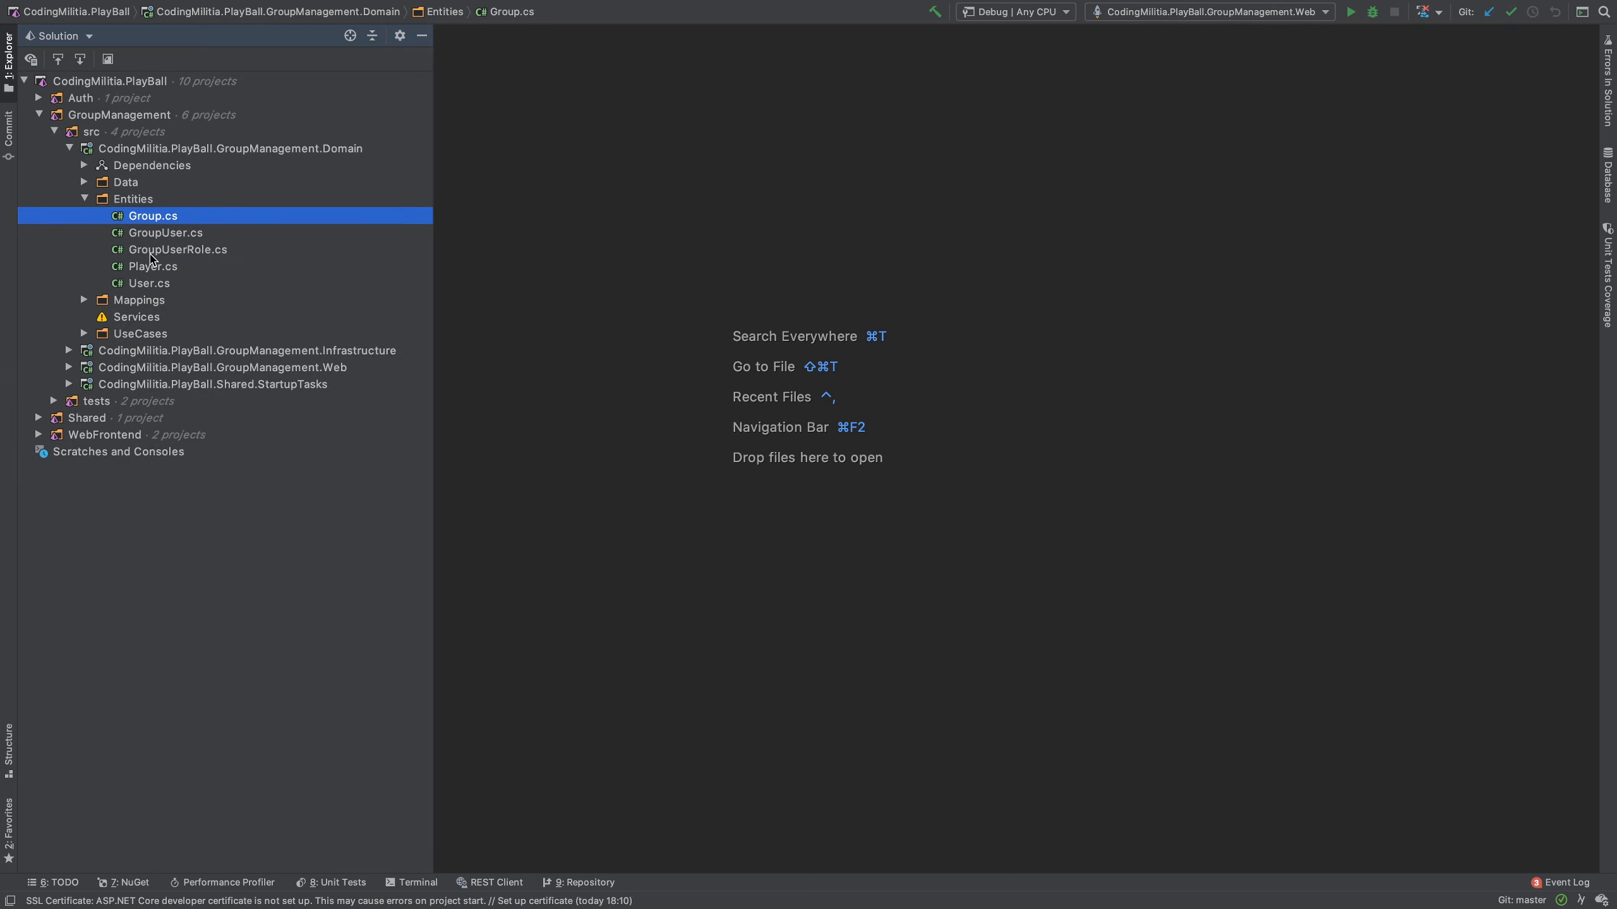
{"action": "double_click", "coordinate": [152, 215]}
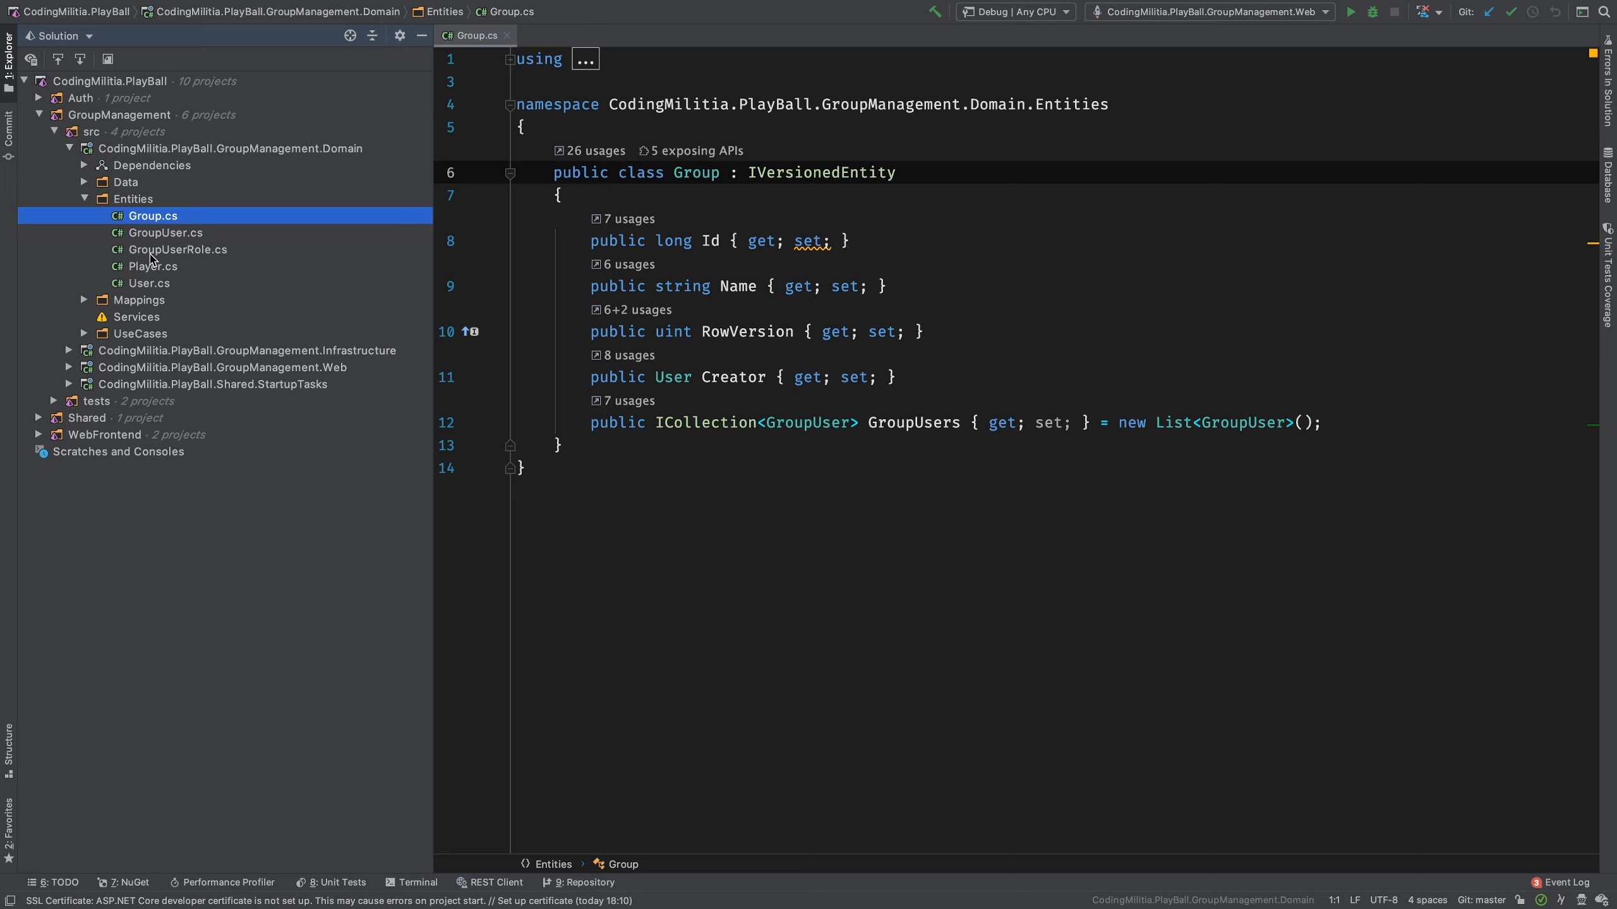
{"action": "mouse_move", "coordinate": [539, 272]}
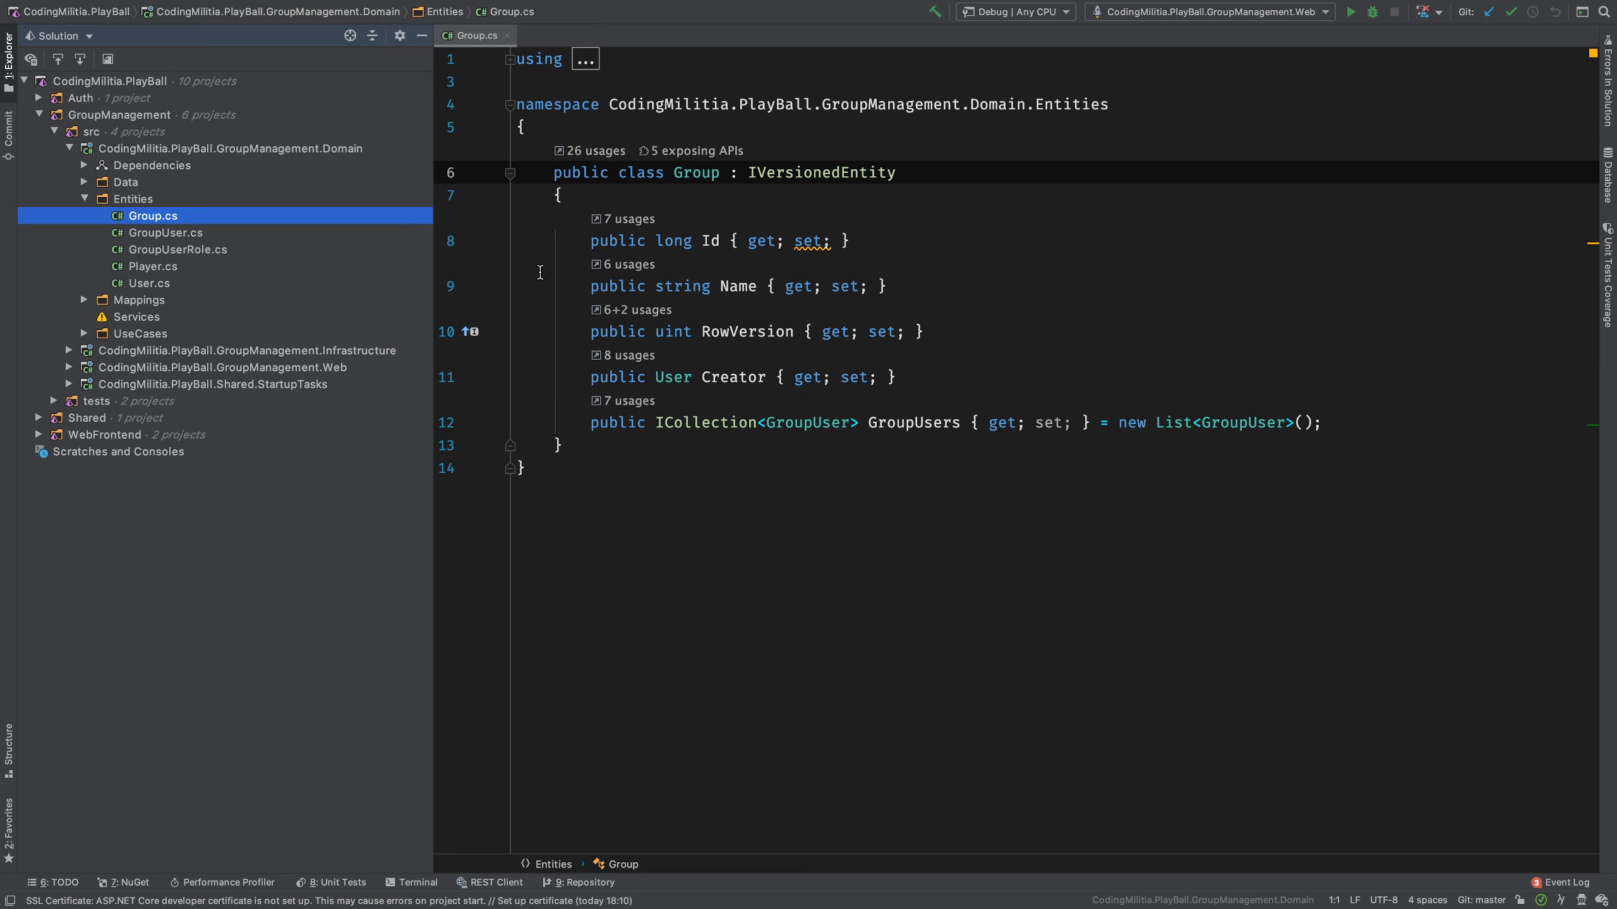
{"action": "mouse_move", "coordinate": [916, 354]}
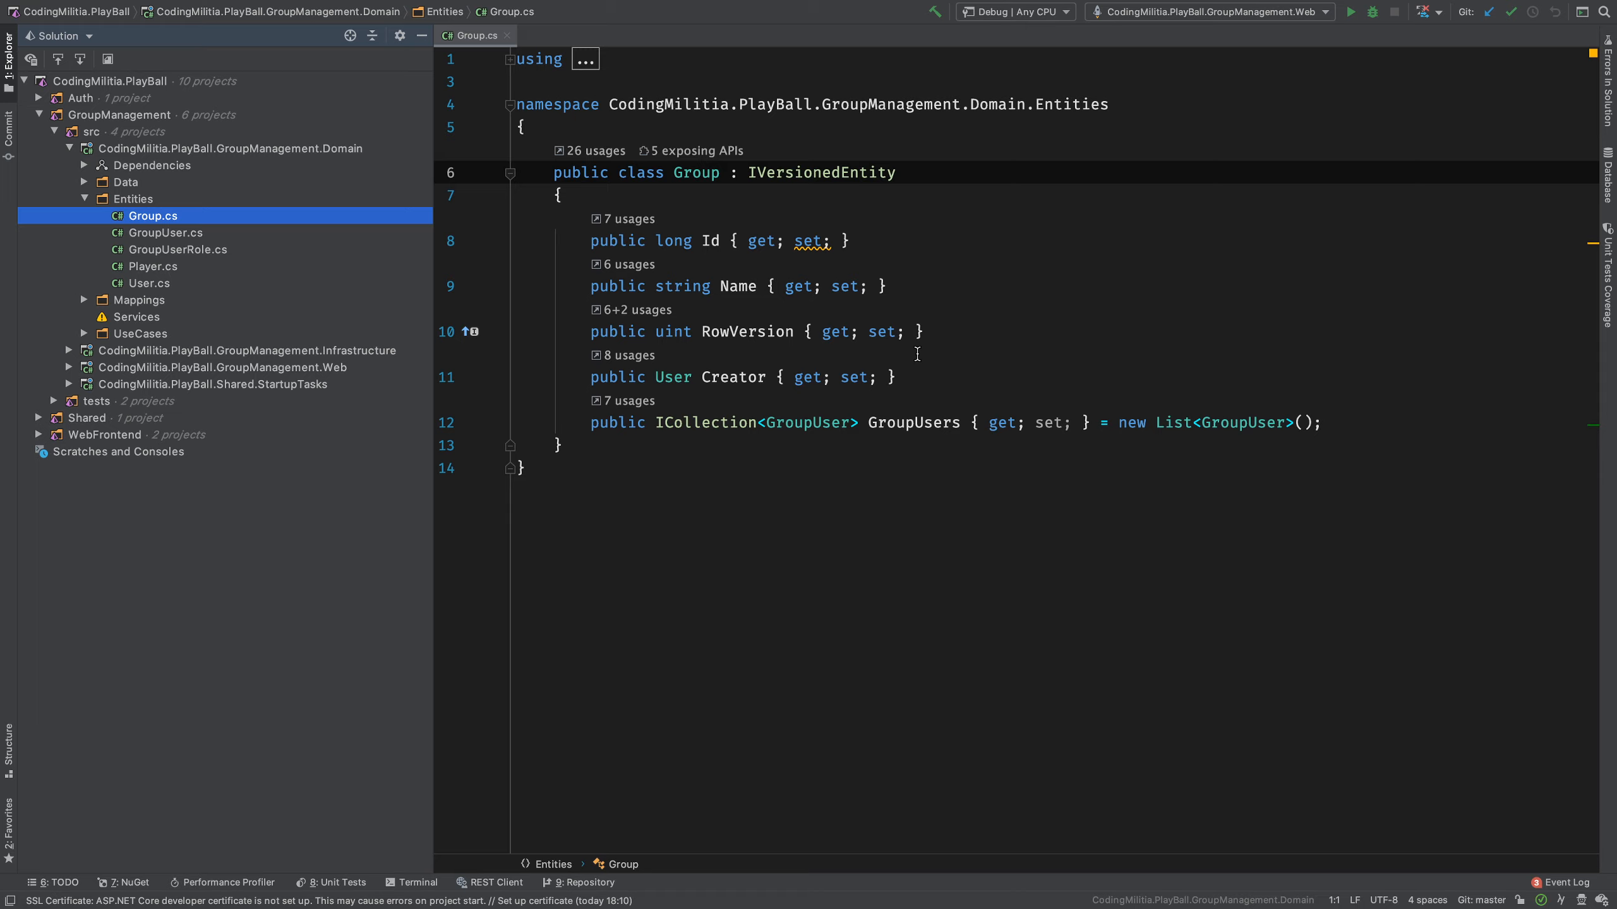
{"action": "mouse_move", "coordinate": [854, 355]}
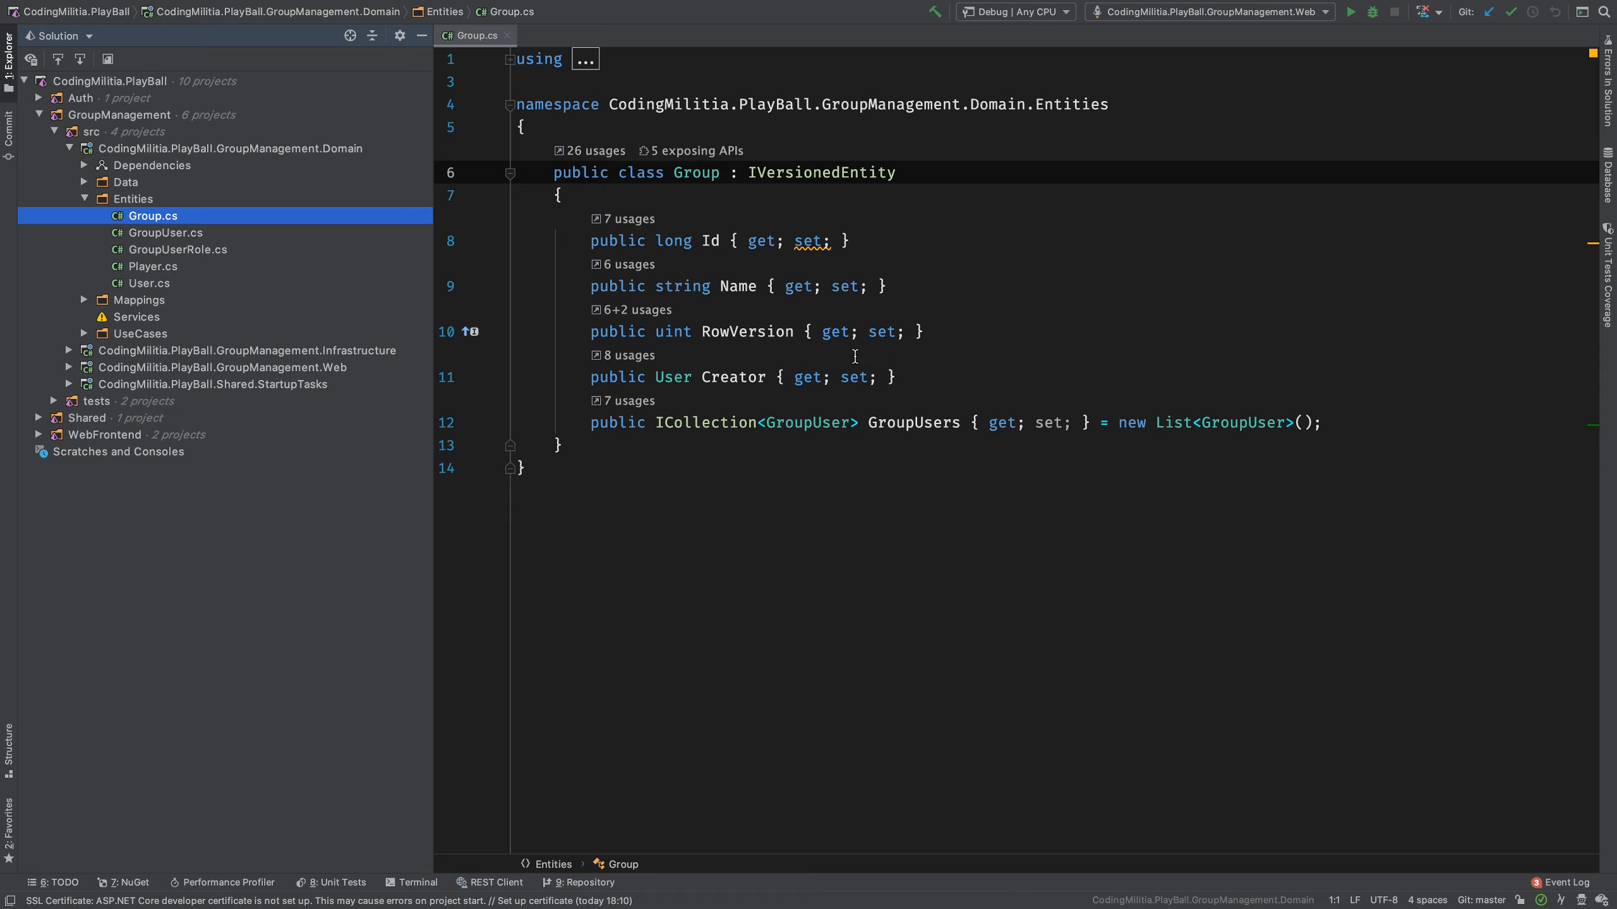
{"action": "mouse_move", "coordinate": [877, 456]}
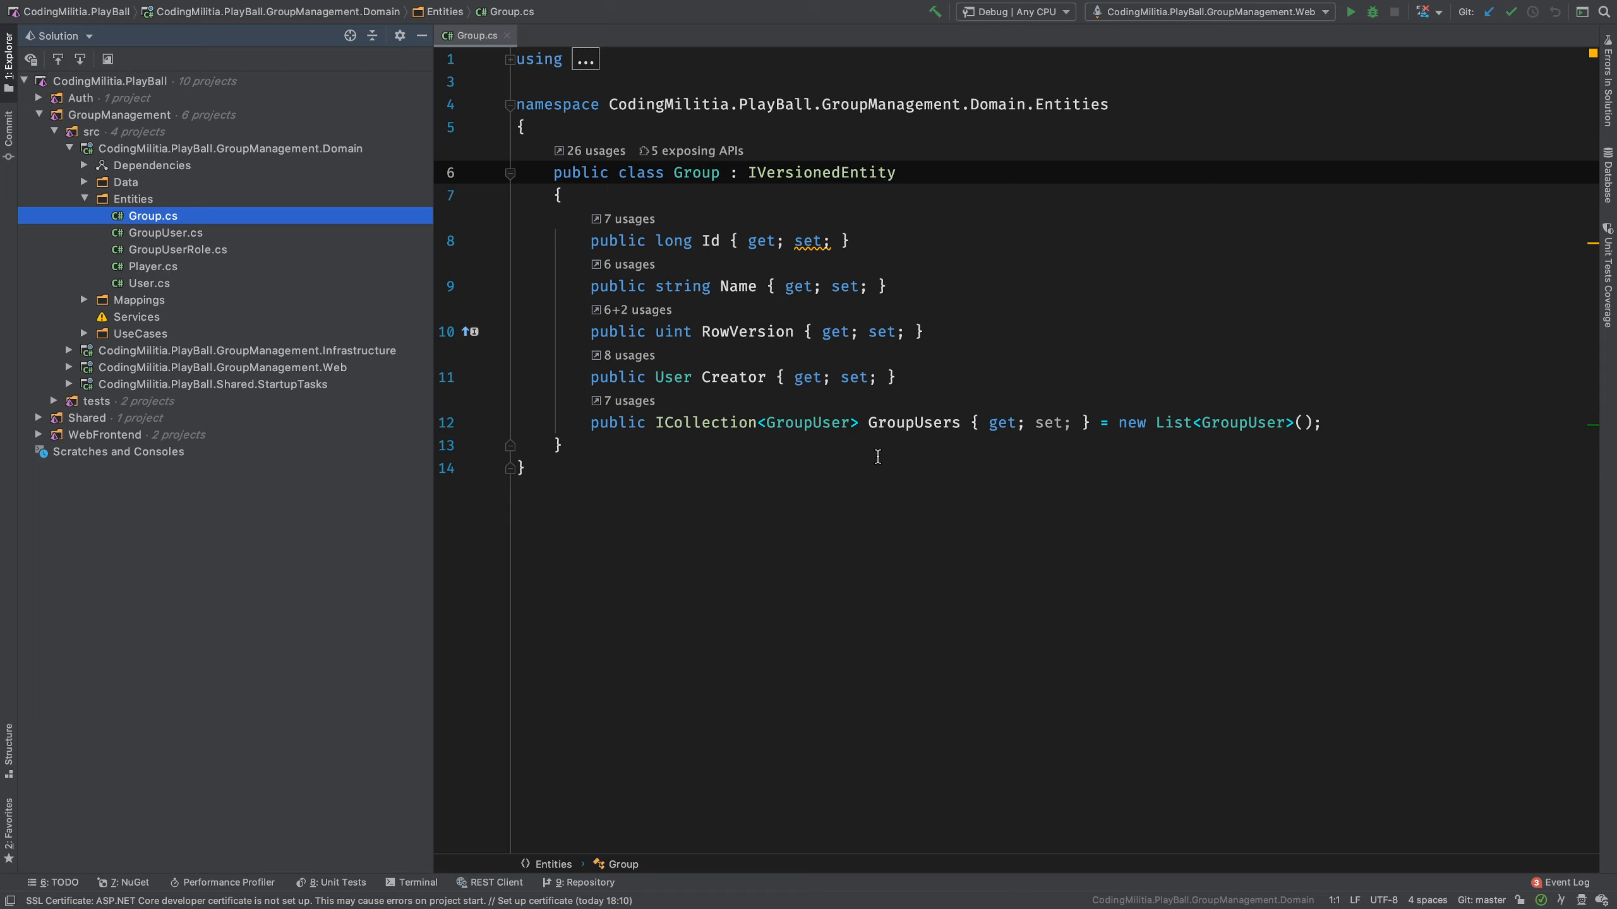
{"action": "mouse_move", "coordinate": [729, 279]}
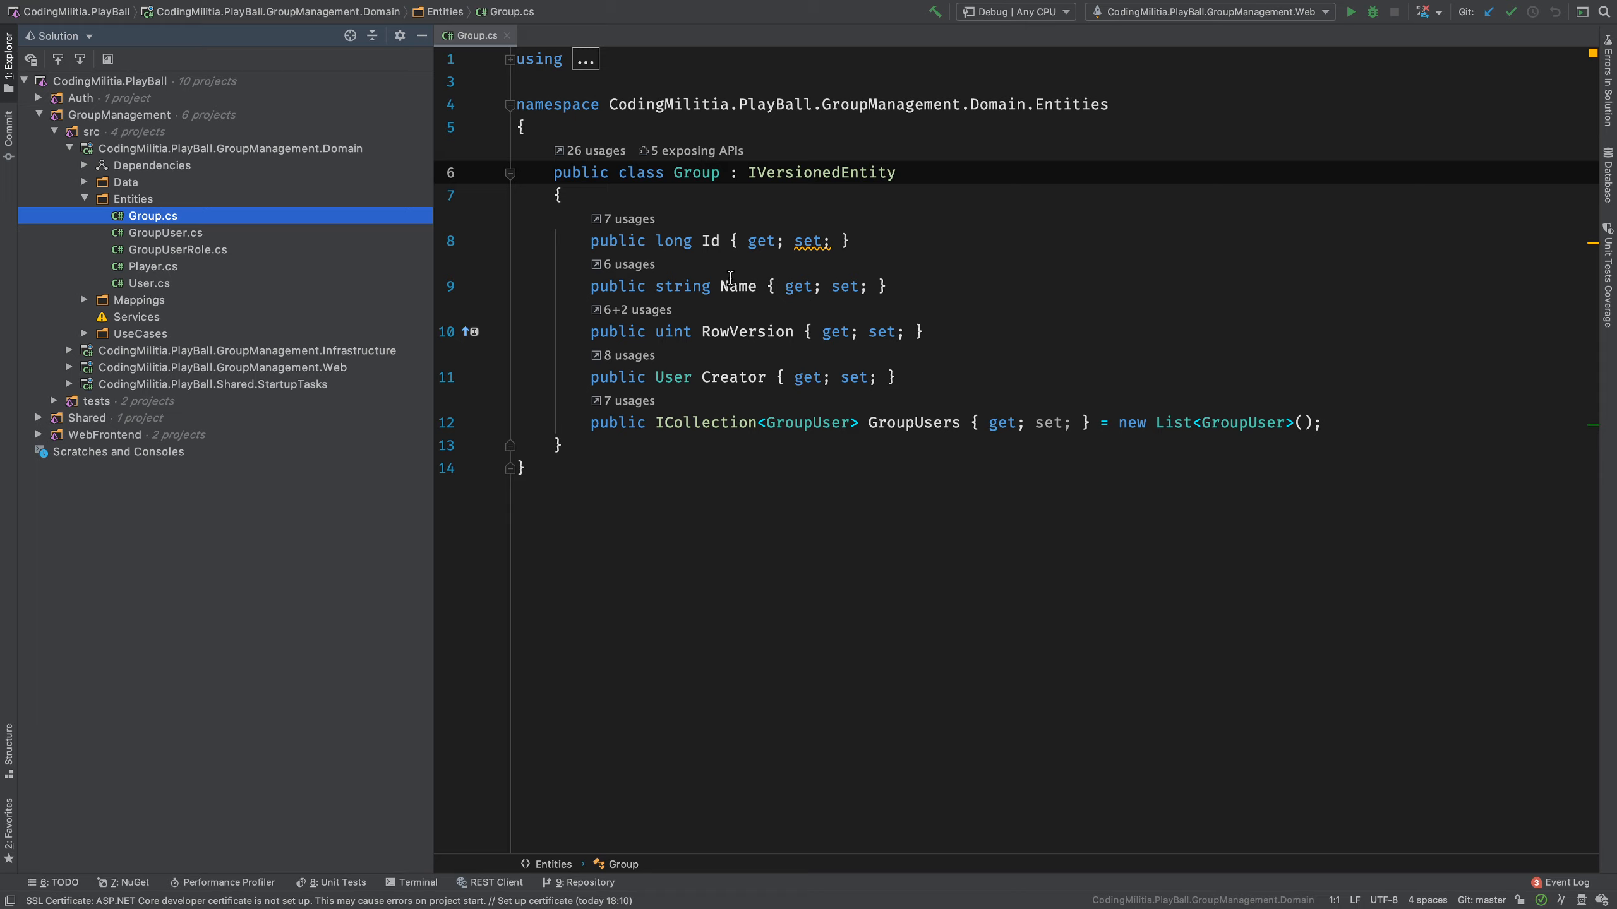
{"action": "mouse_move", "coordinate": [866, 425]}
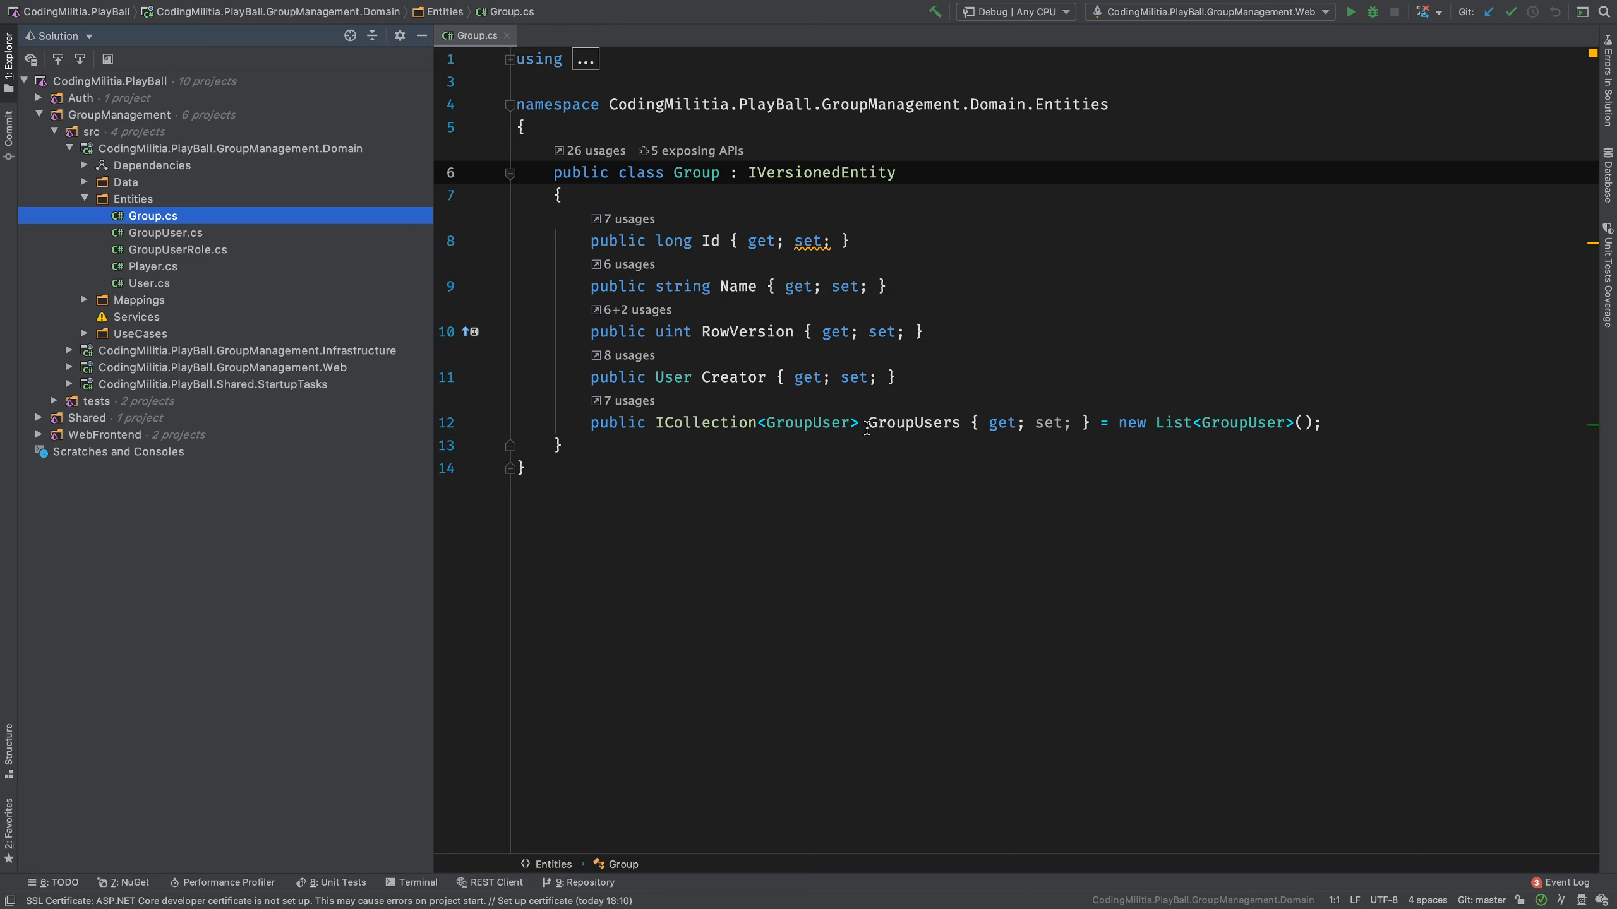
{"action": "mouse_move", "coordinate": [839, 321]}
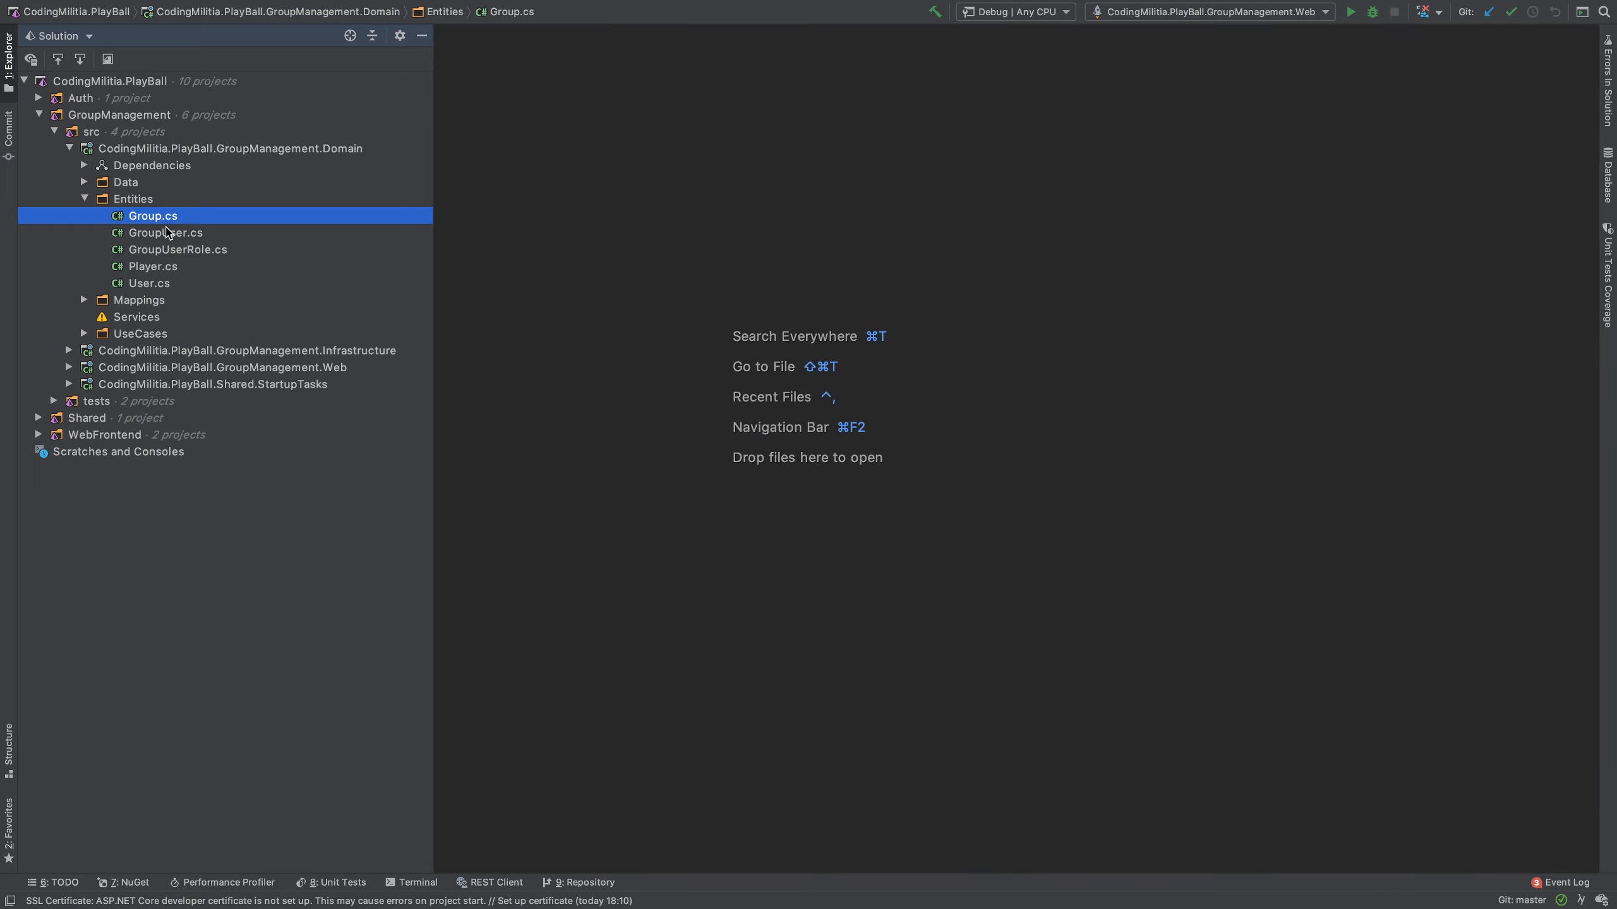
Step: Expand Domain's Data folder and view the IQueryHandler and IRepository interfaces
{"action": "left_click", "coordinate": [84, 197]}
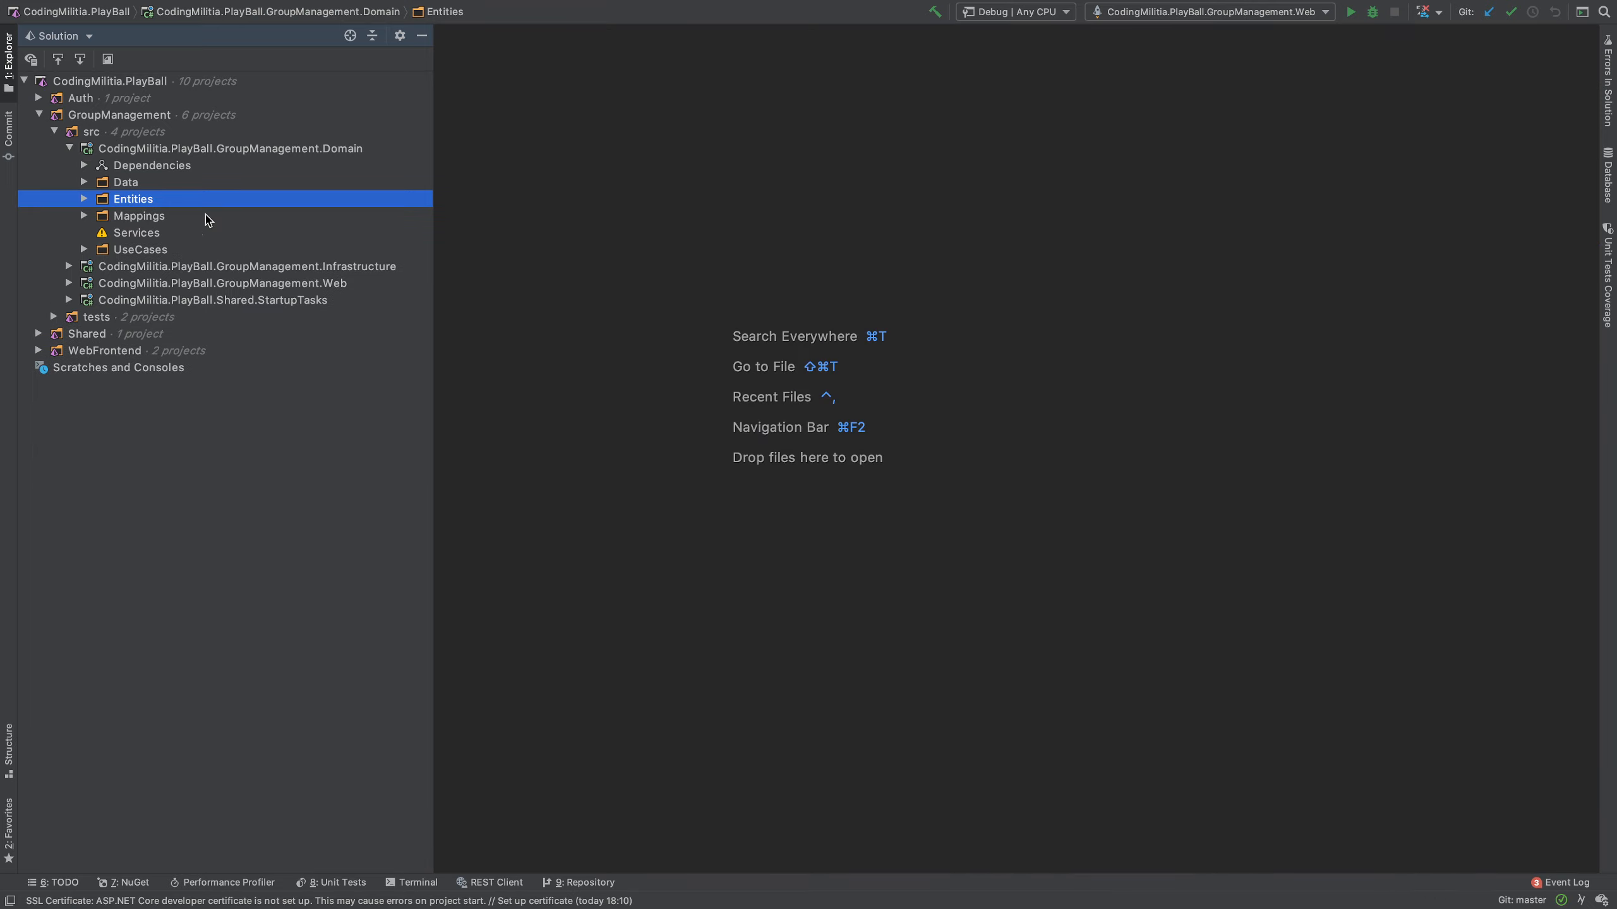
{"action": "left_click", "coordinate": [125, 182]}
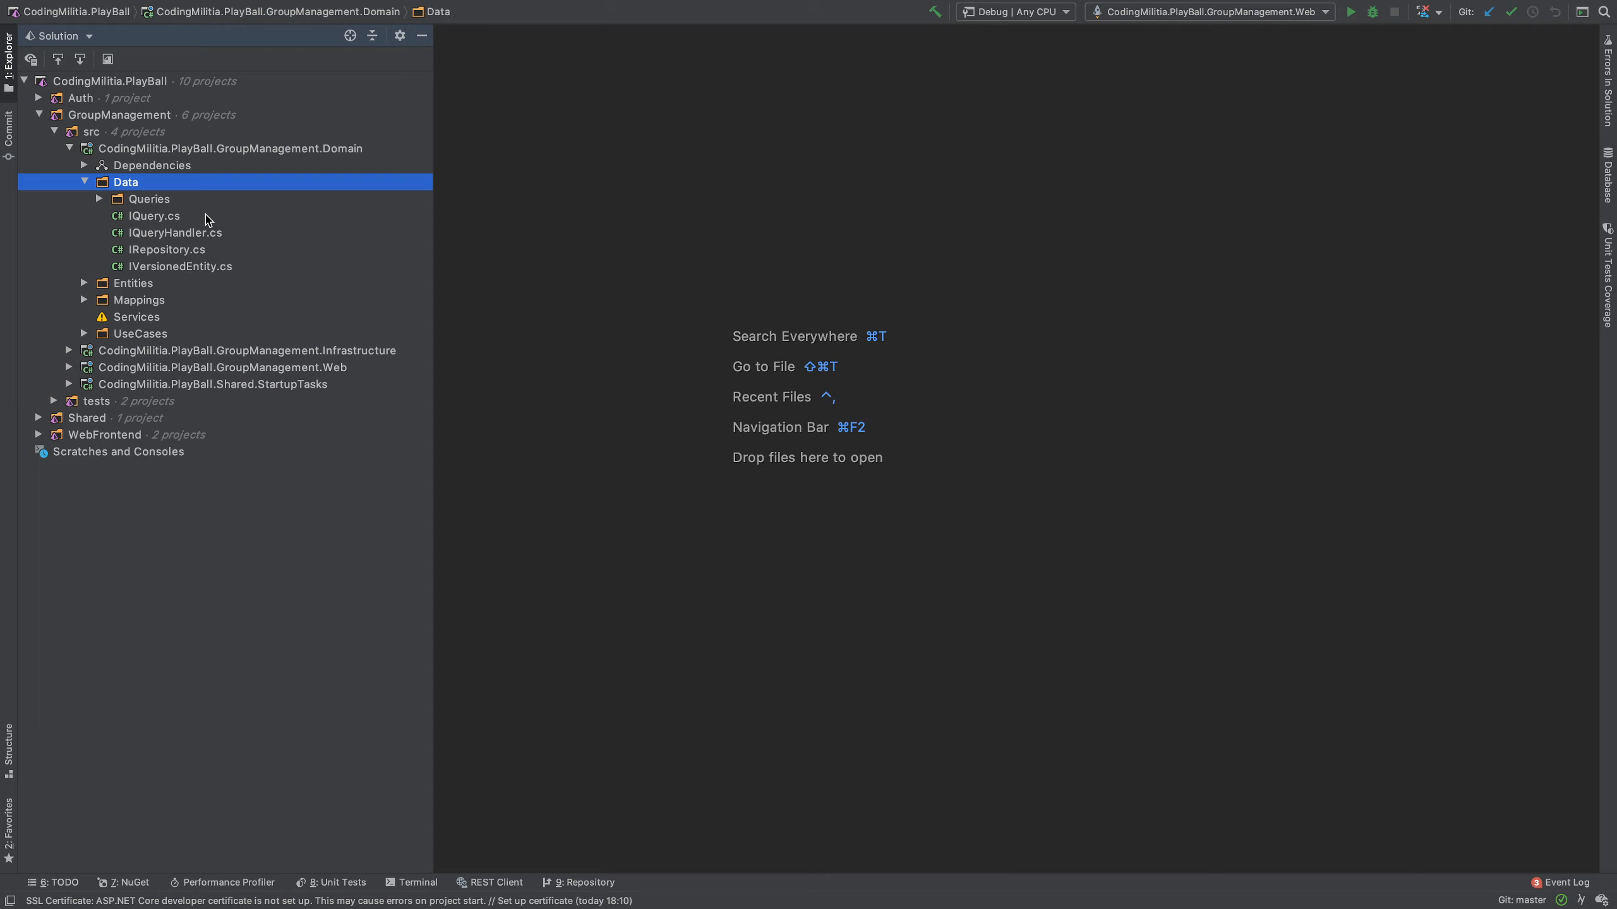
{"action": "left_click", "coordinate": [175, 232]}
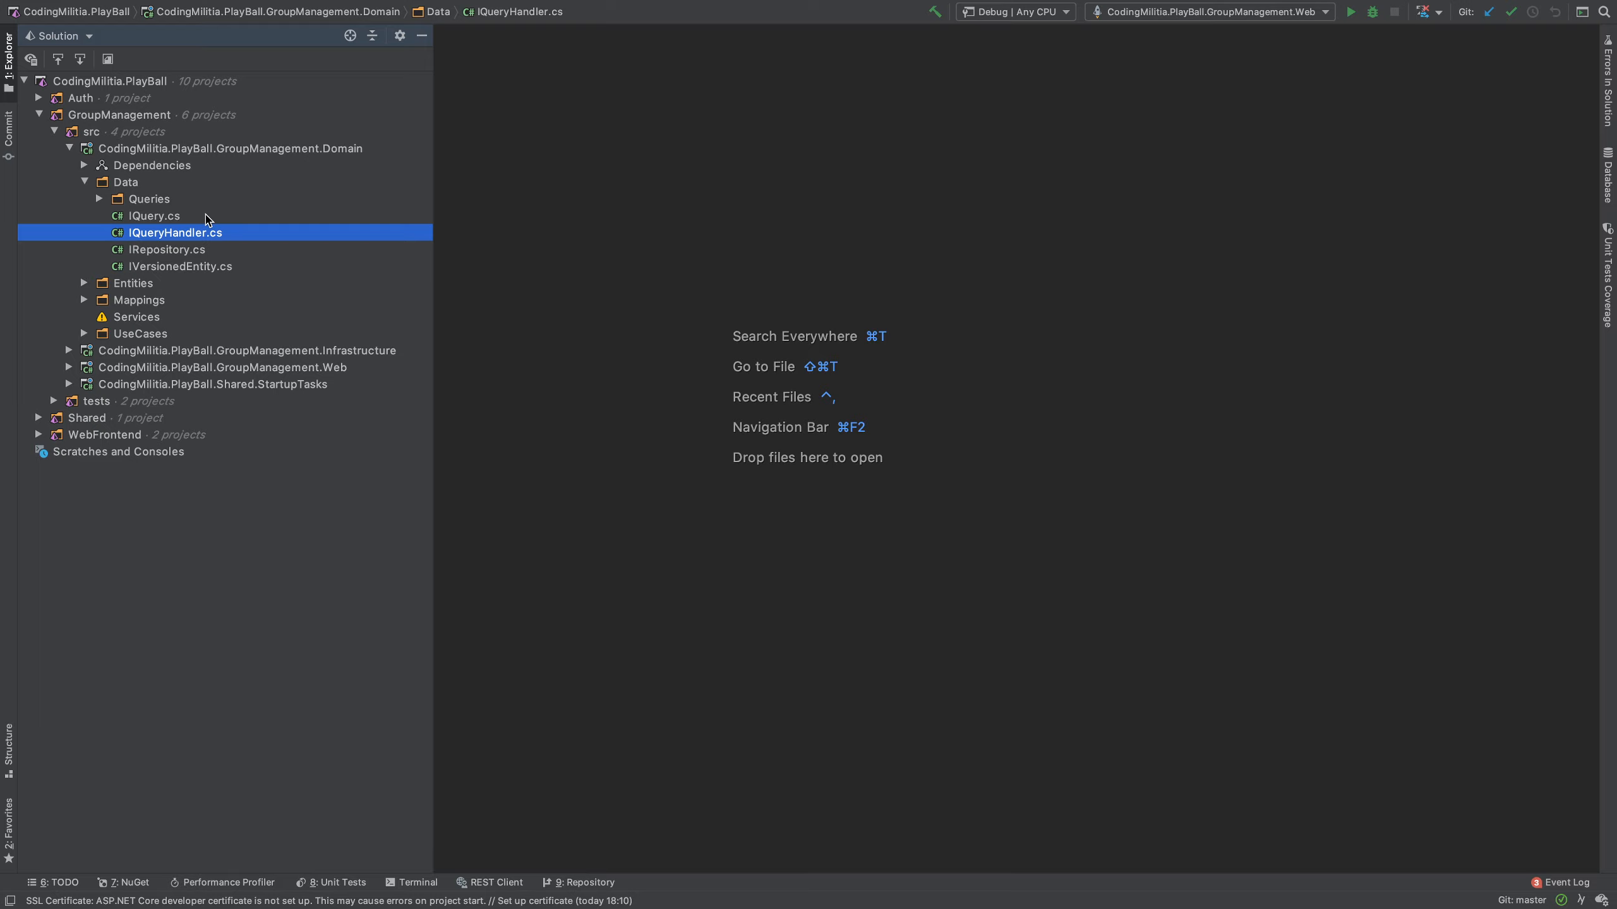
{"action": "left_click", "coordinate": [125, 181]}
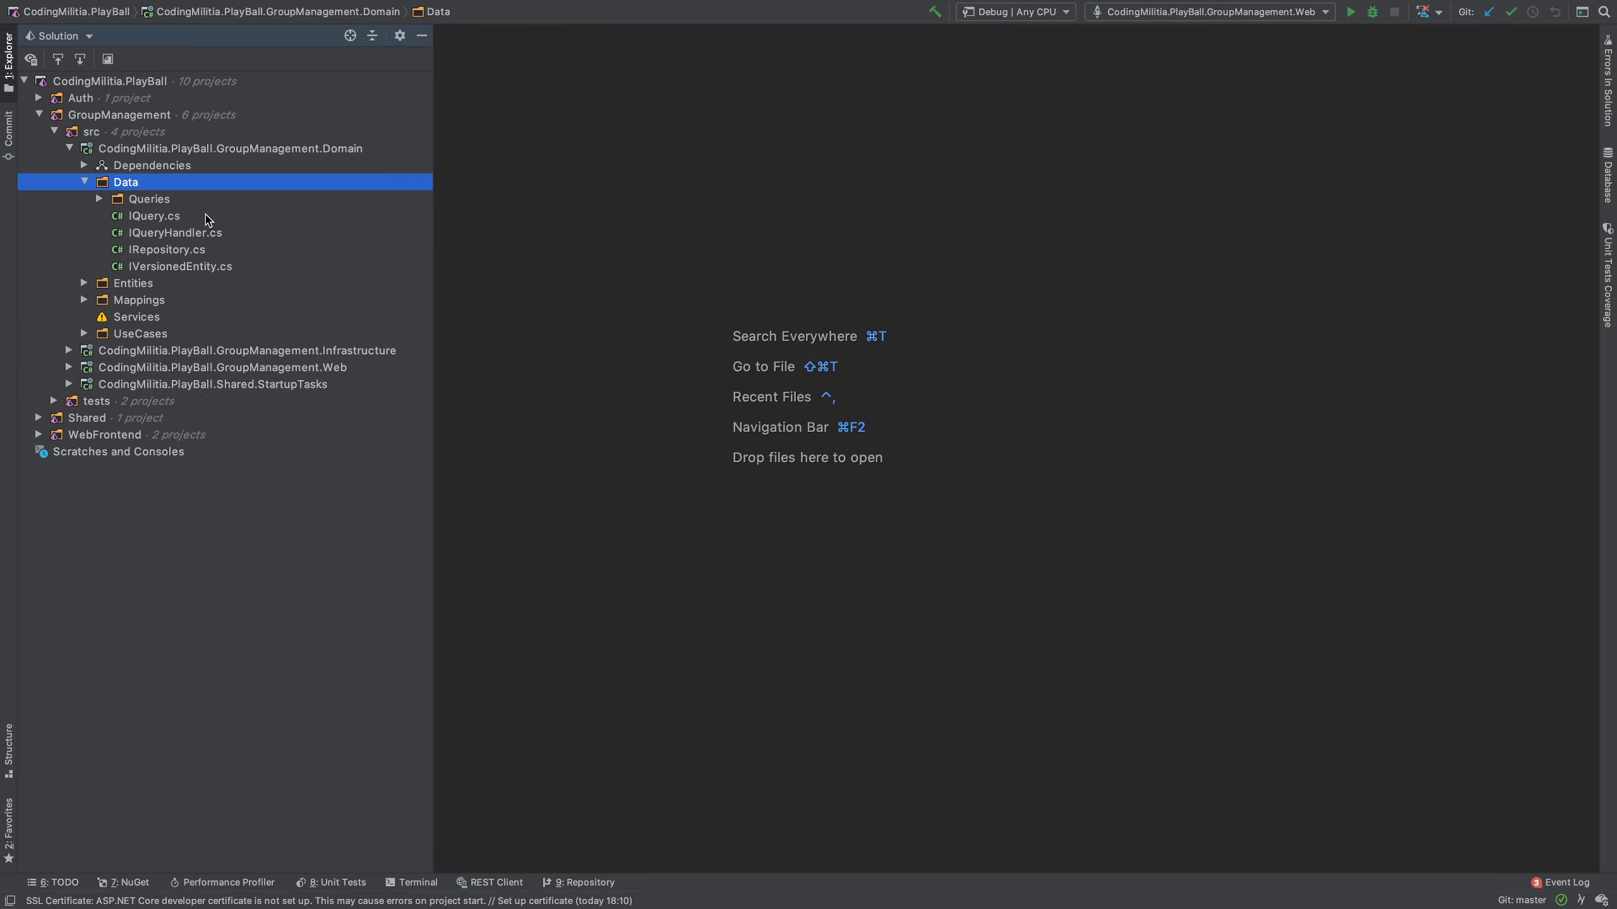
{"action": "double_click", "coordinate": [170, 250]}
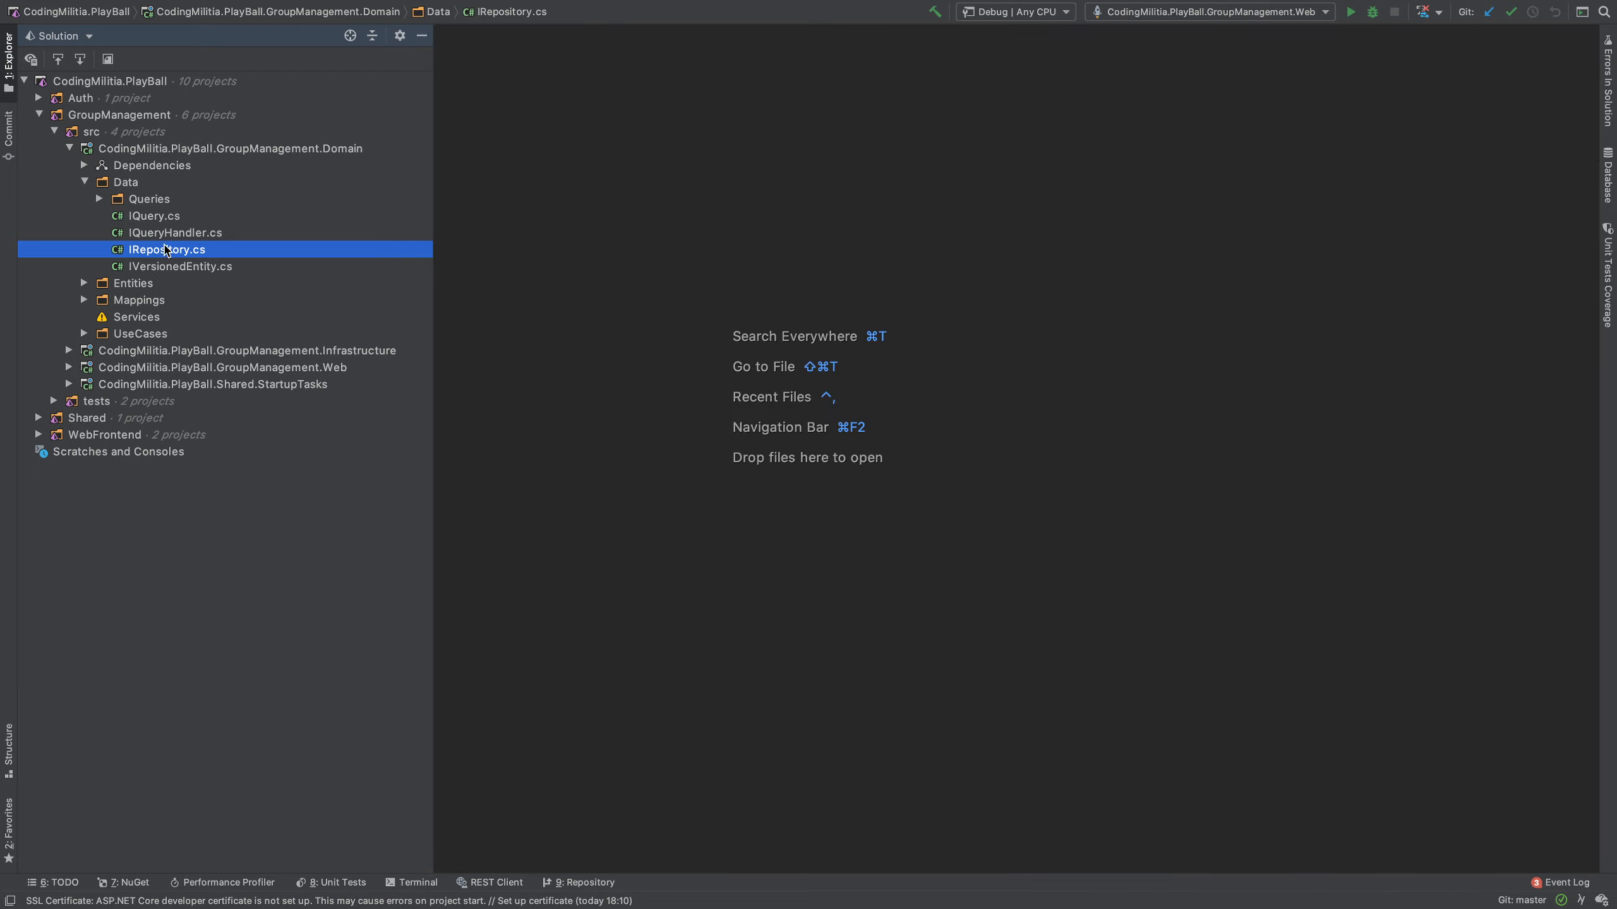
Step: Expand the UseCases folder, then collapse the Domain project
{"action": "left_click", "coordinate": [125, 181]}
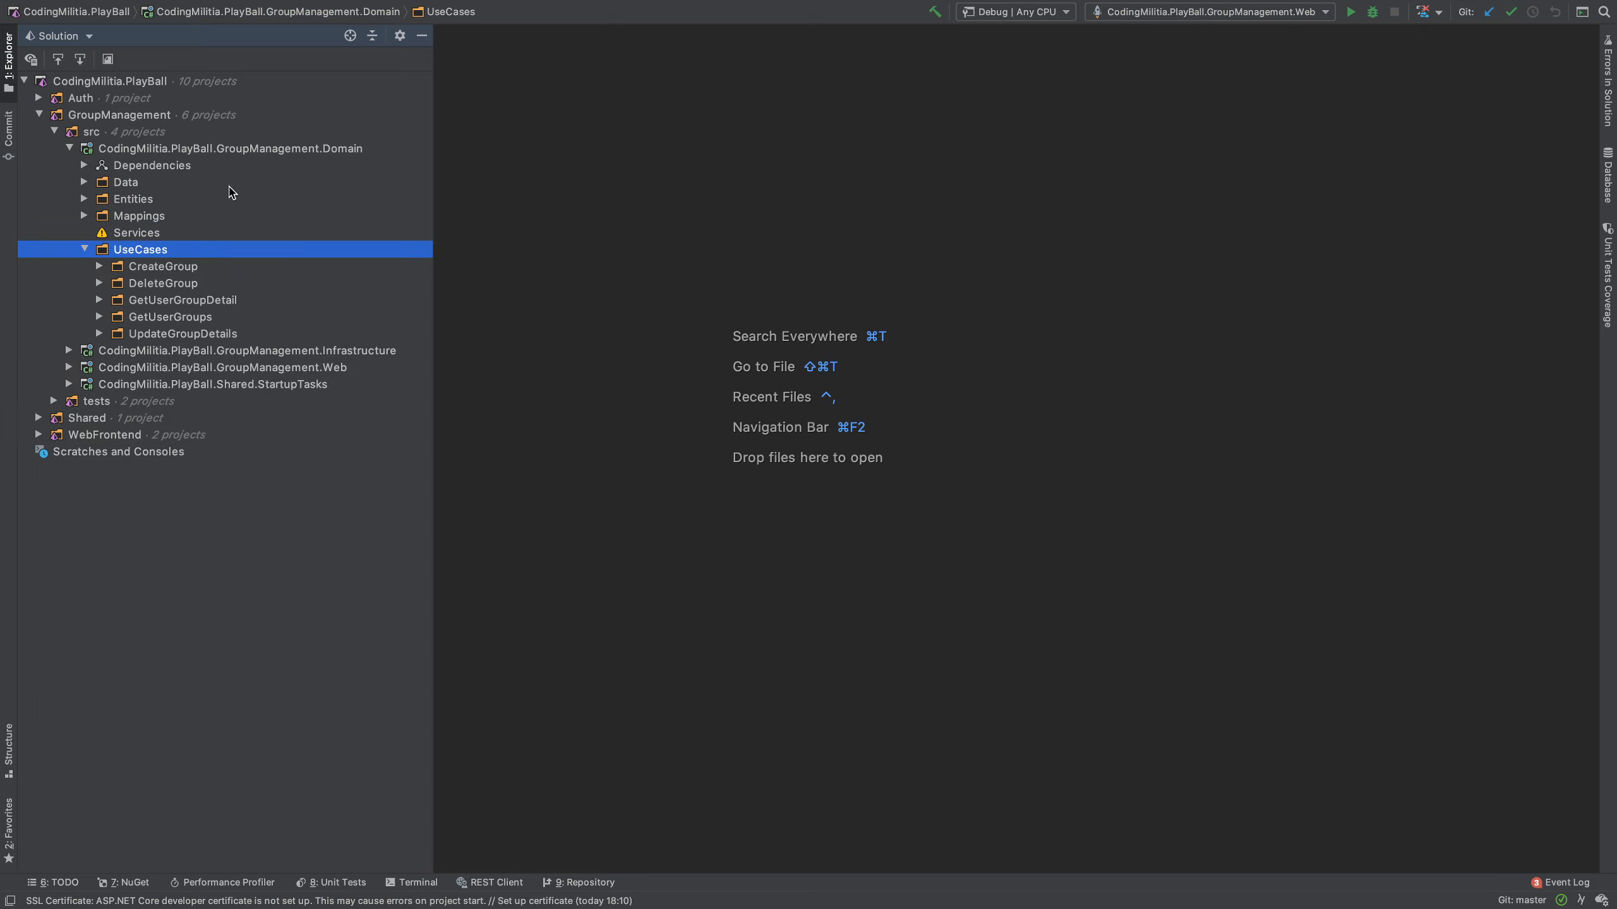
{"action": "left_click", "coordinate": [125, 182]}
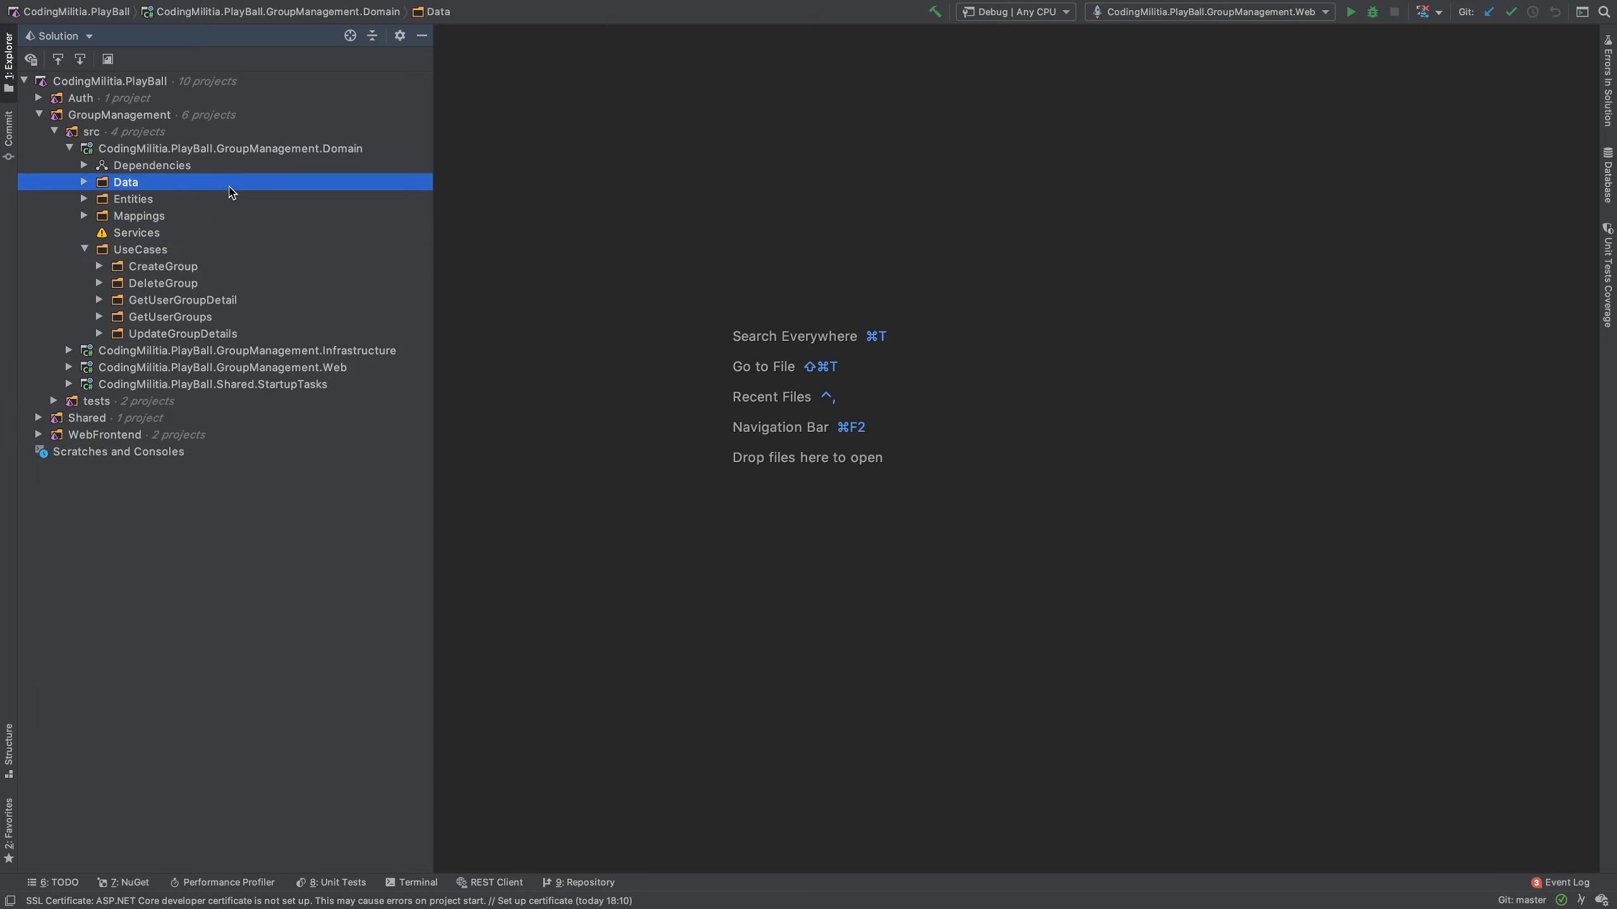
{"action": "left_click", "coordinate": [69, 147]}
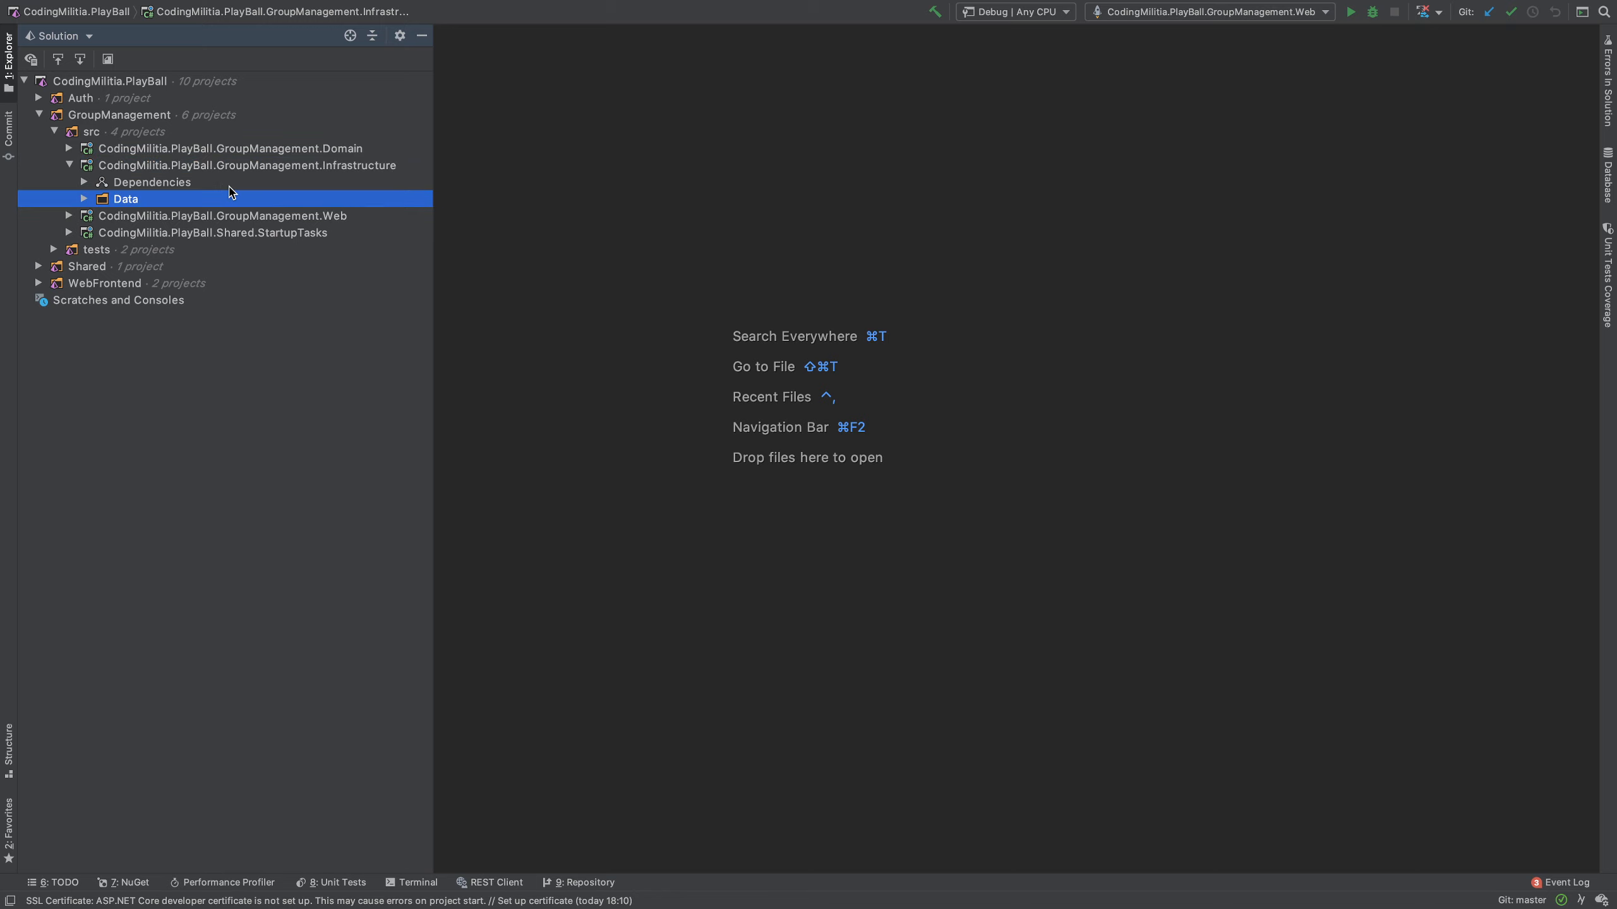
Step: Expand Infrastructure's Data folder and browse EfRepository, GroupManagementDbContext and Migrations
{"action": "left_click", "coordinate": [84, 198]}
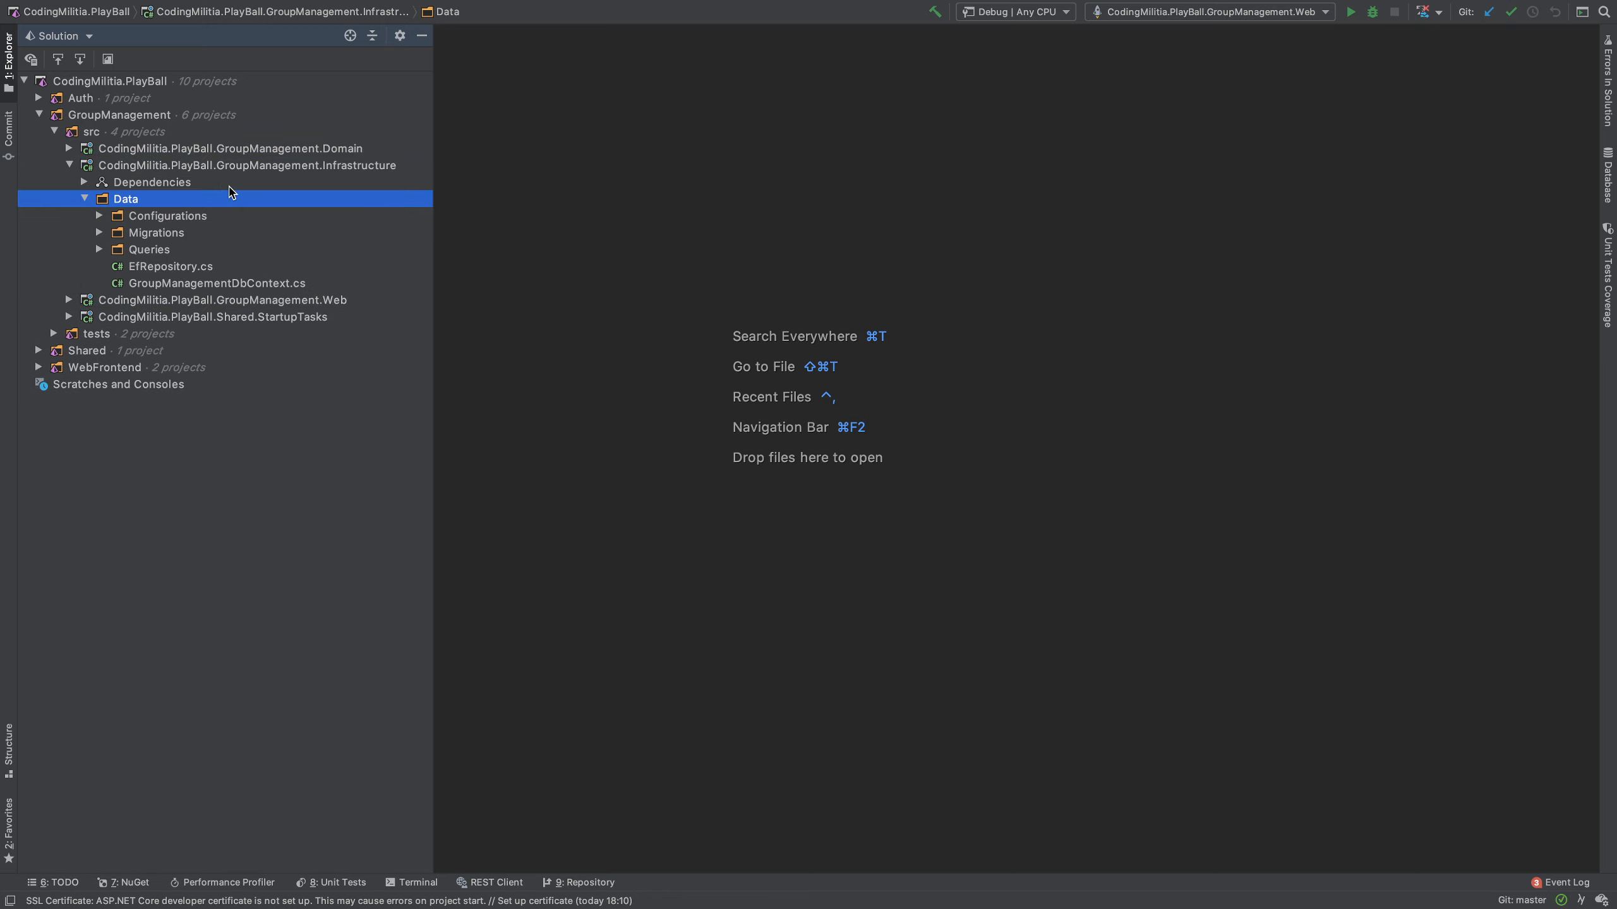
{"action": "double_click", "coordinate": [169, 266]}
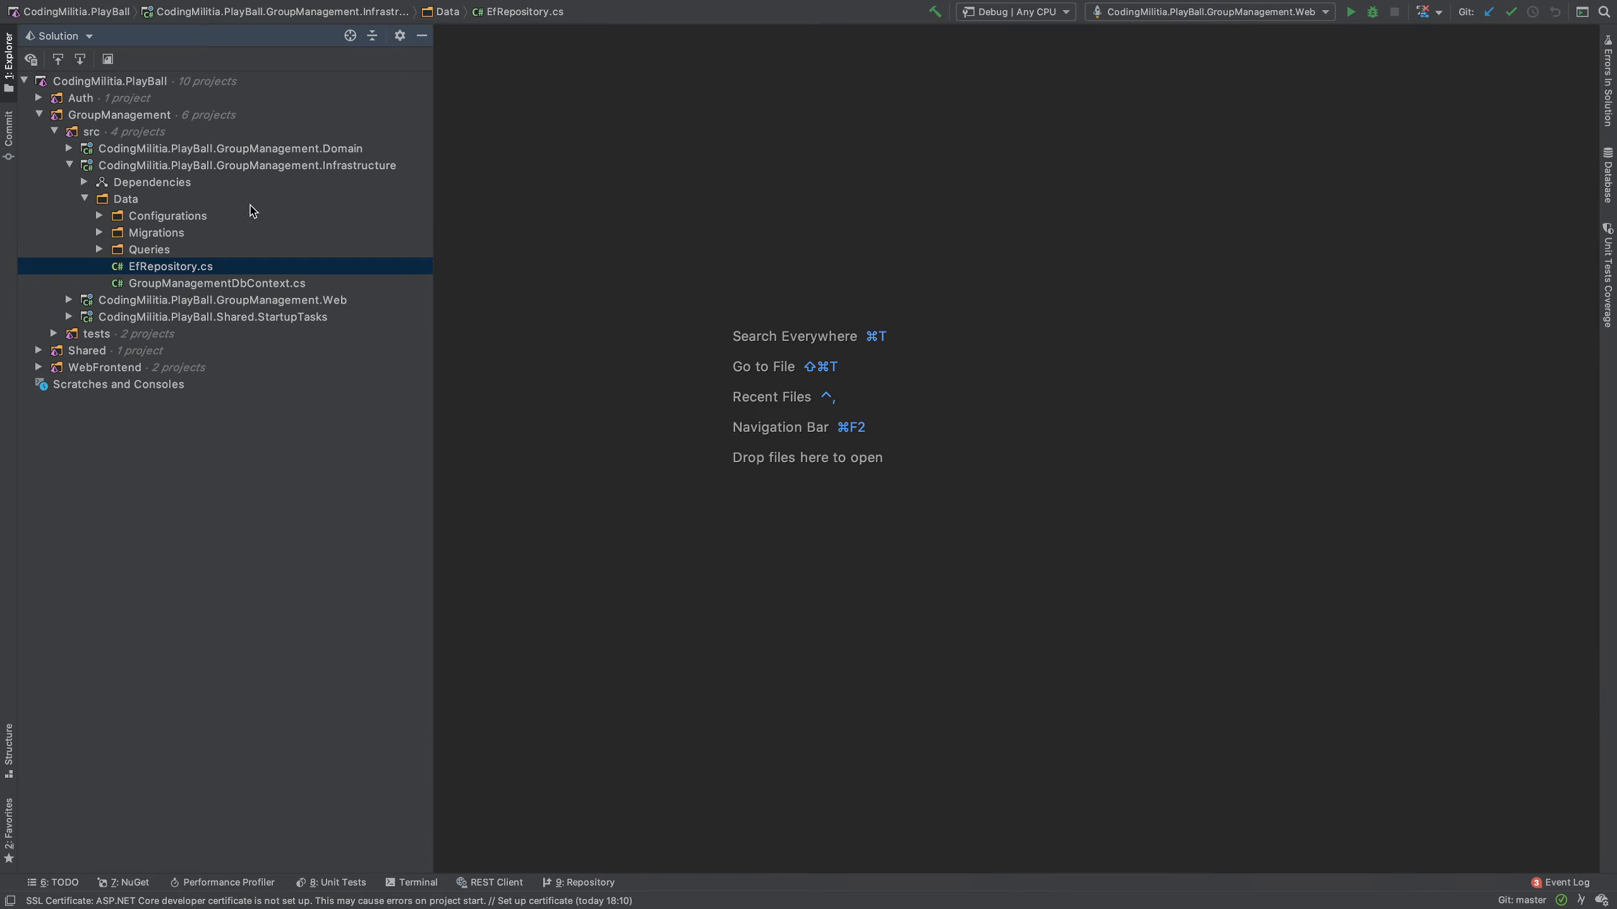
{"action": "left_click", "coordinate": [217, 282]}
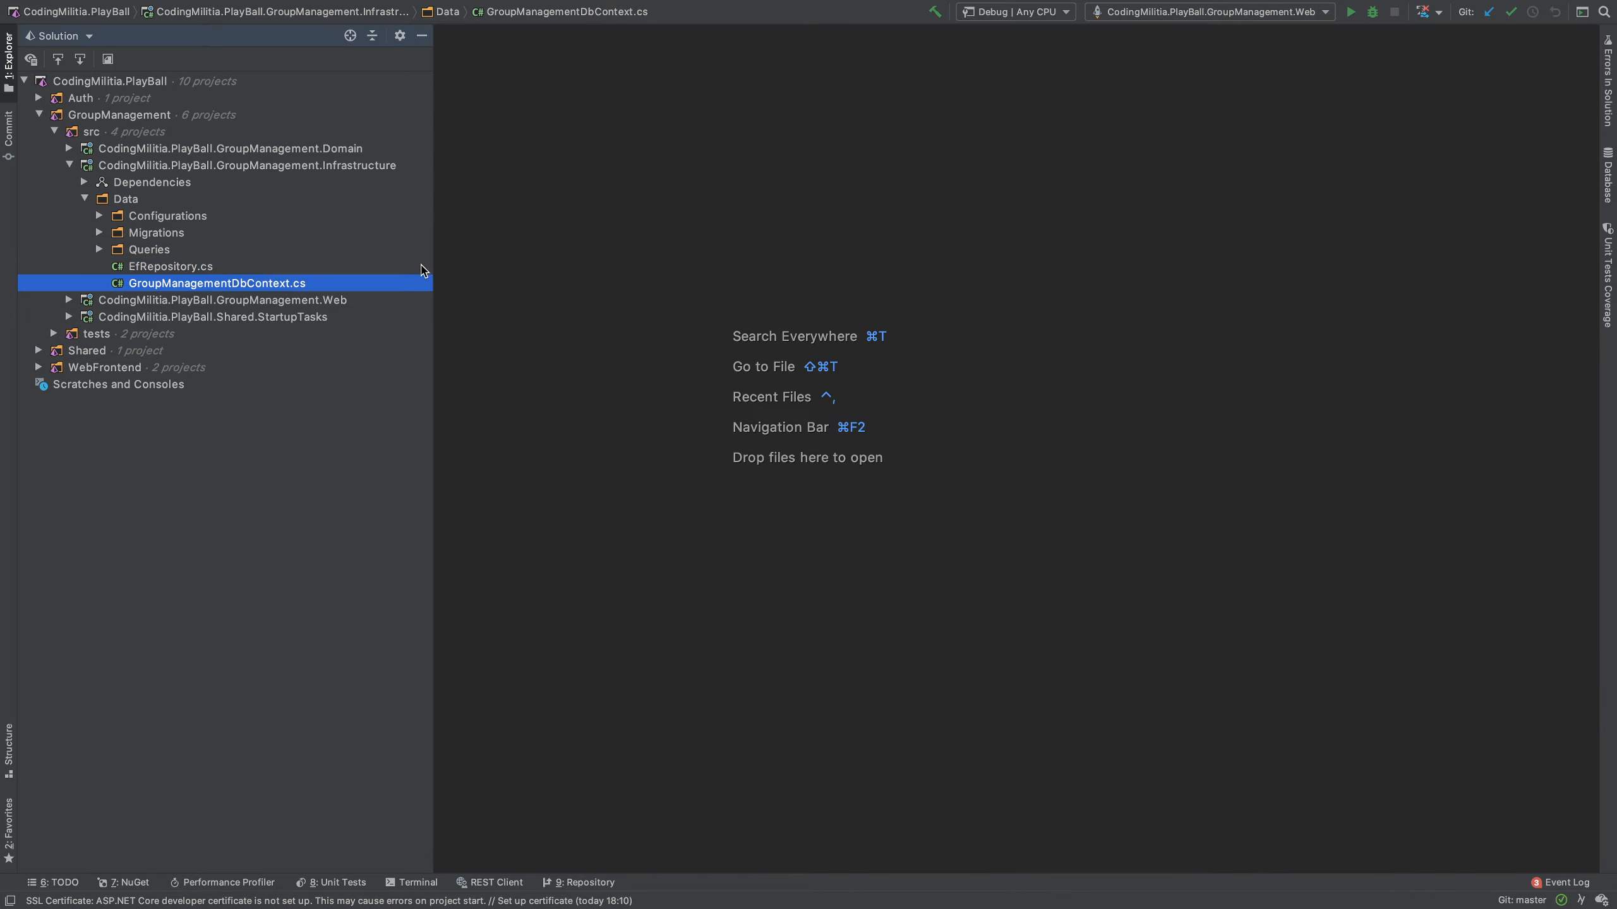
{"action": "left_click", "coordinate": [156, 232]}
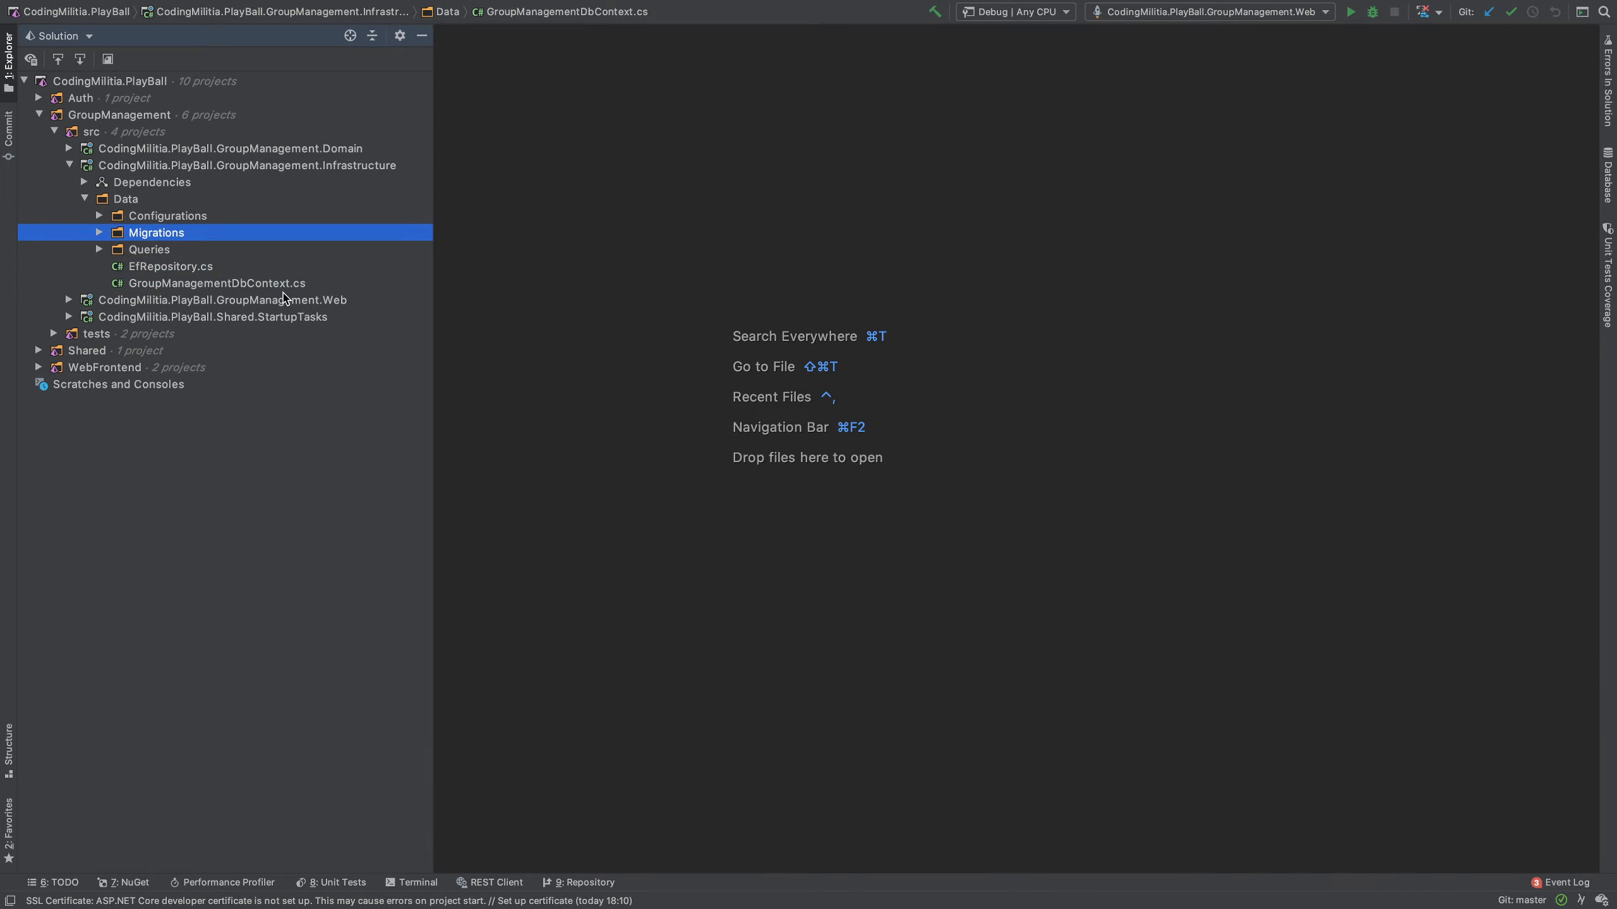
{"action": "left_click", "coordinate": [156, 232]}
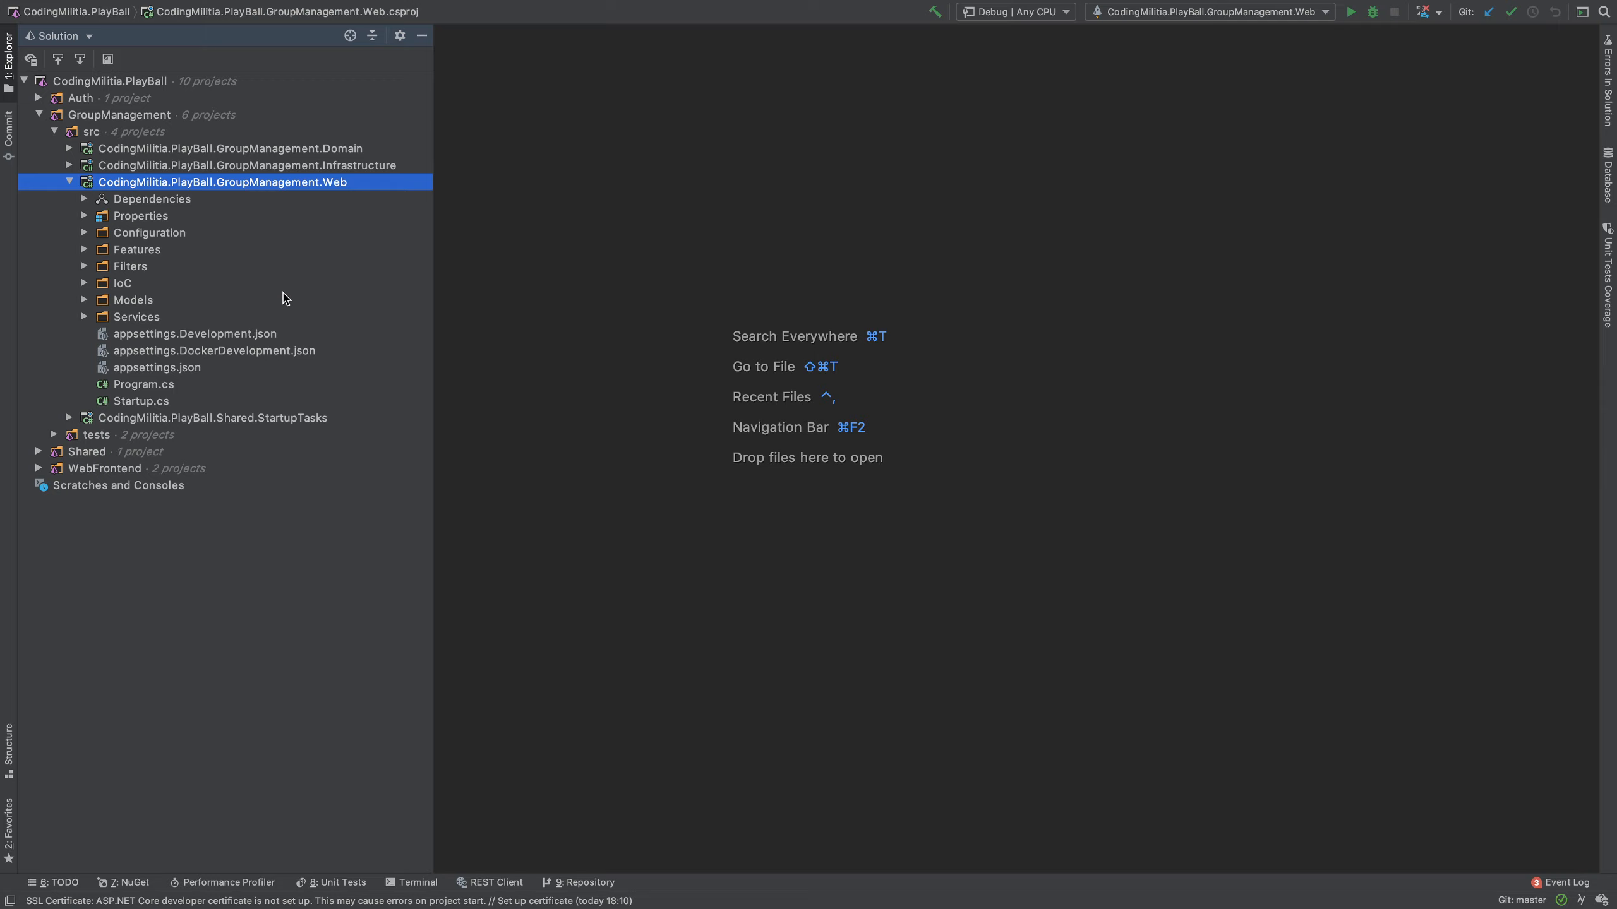
{"action": "left_click", "coordinate": [148, 232]}
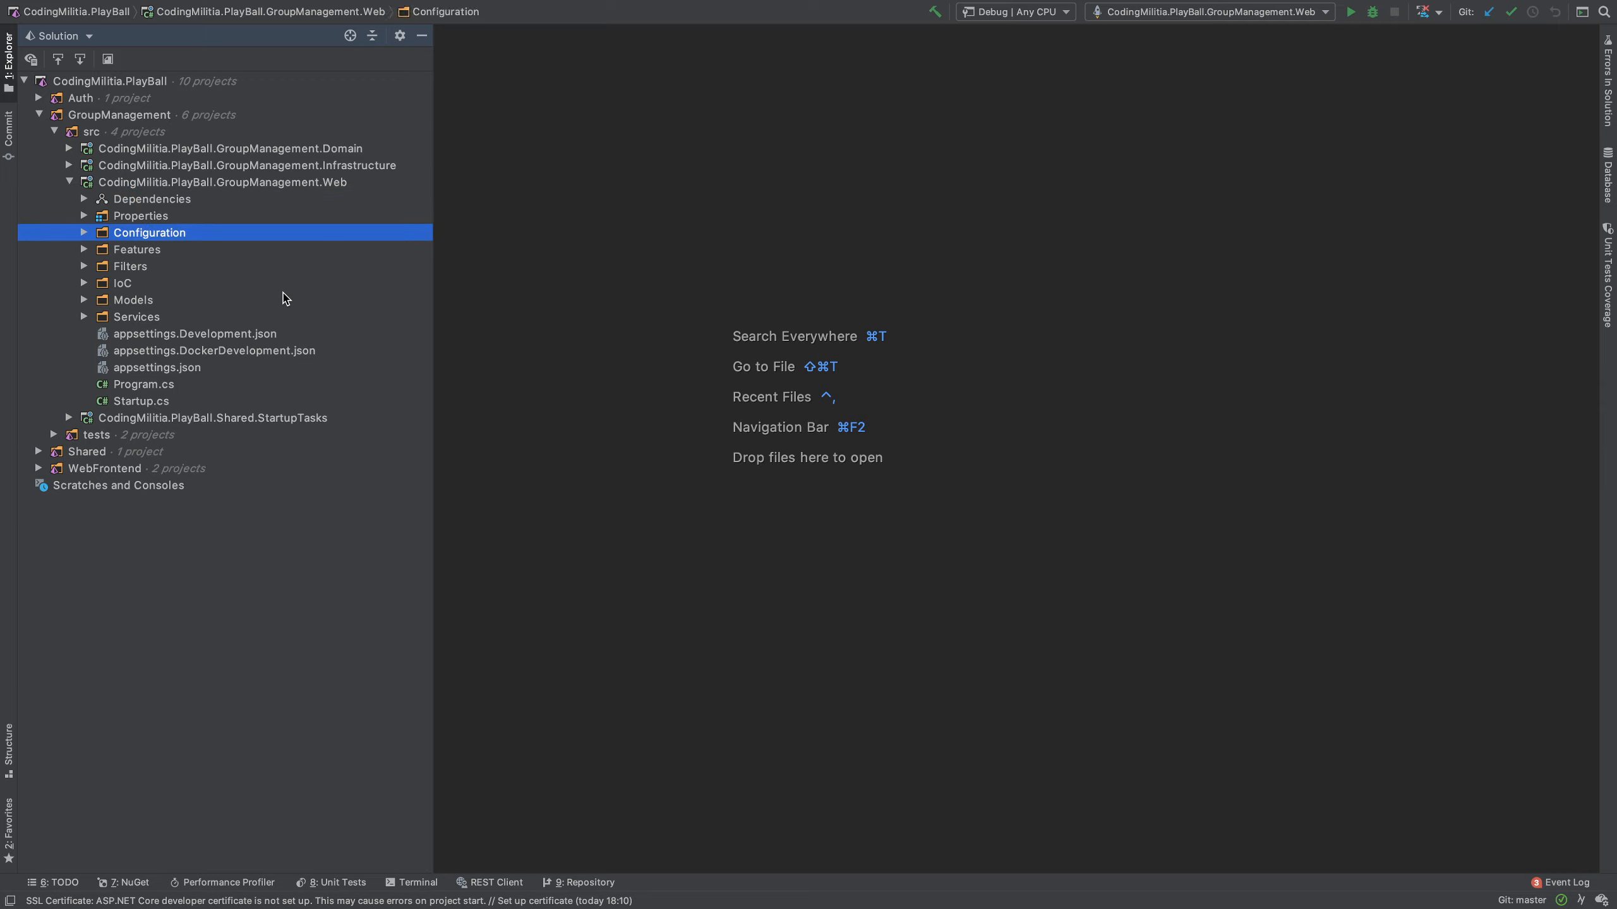
{"action": "left_click", "coordinate": [136, 248]}
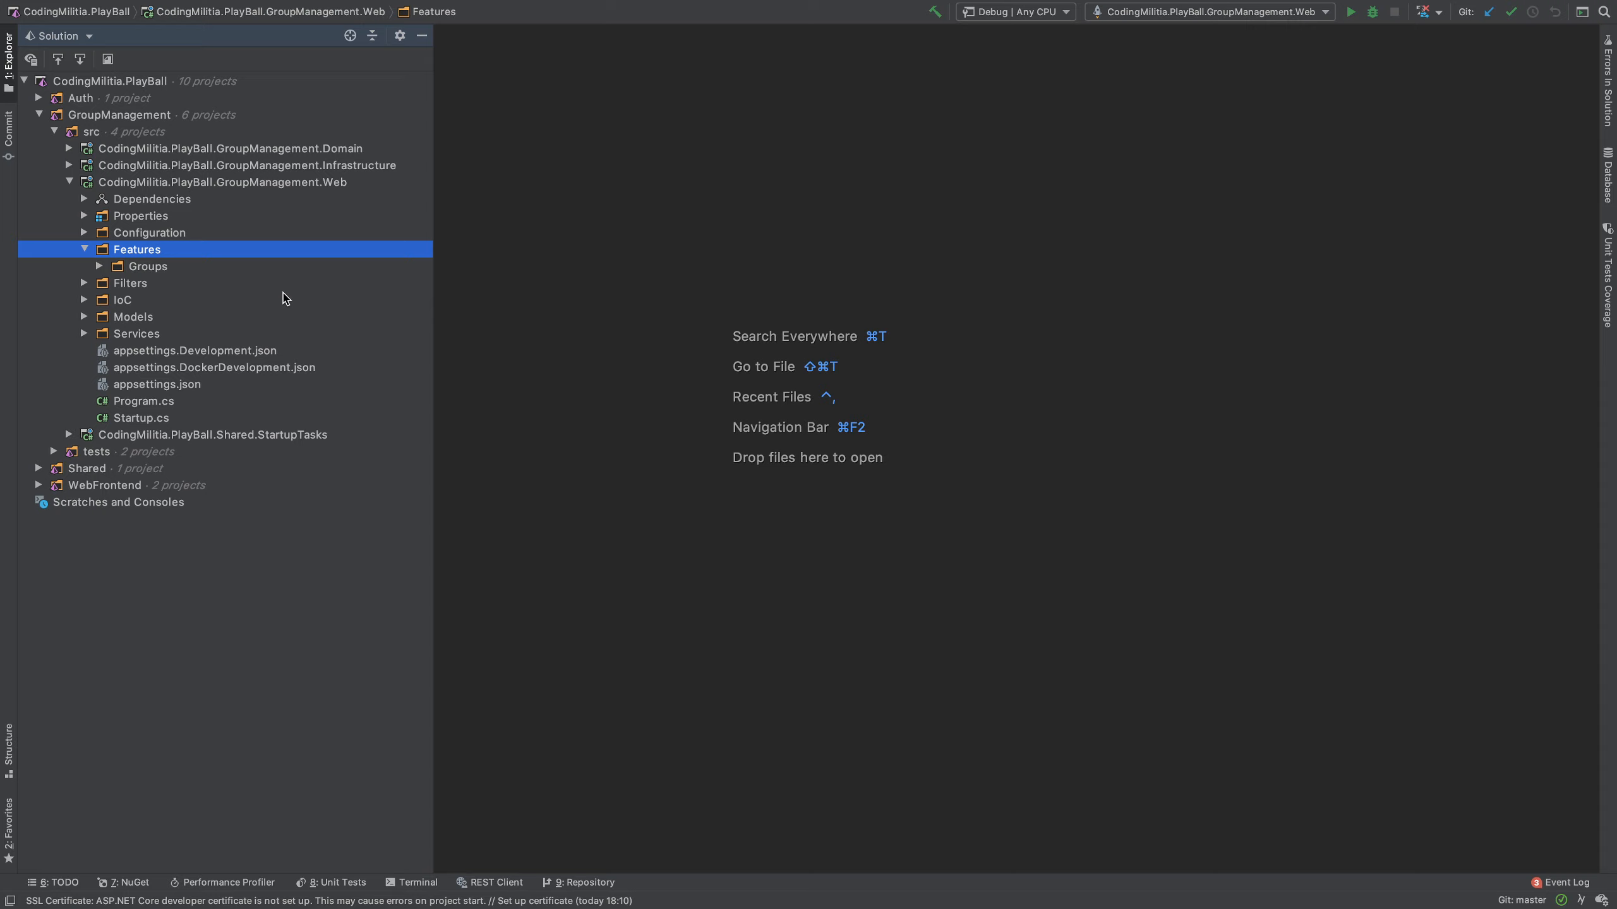
{"action": "left_click", "coordinate": [147, 266]}
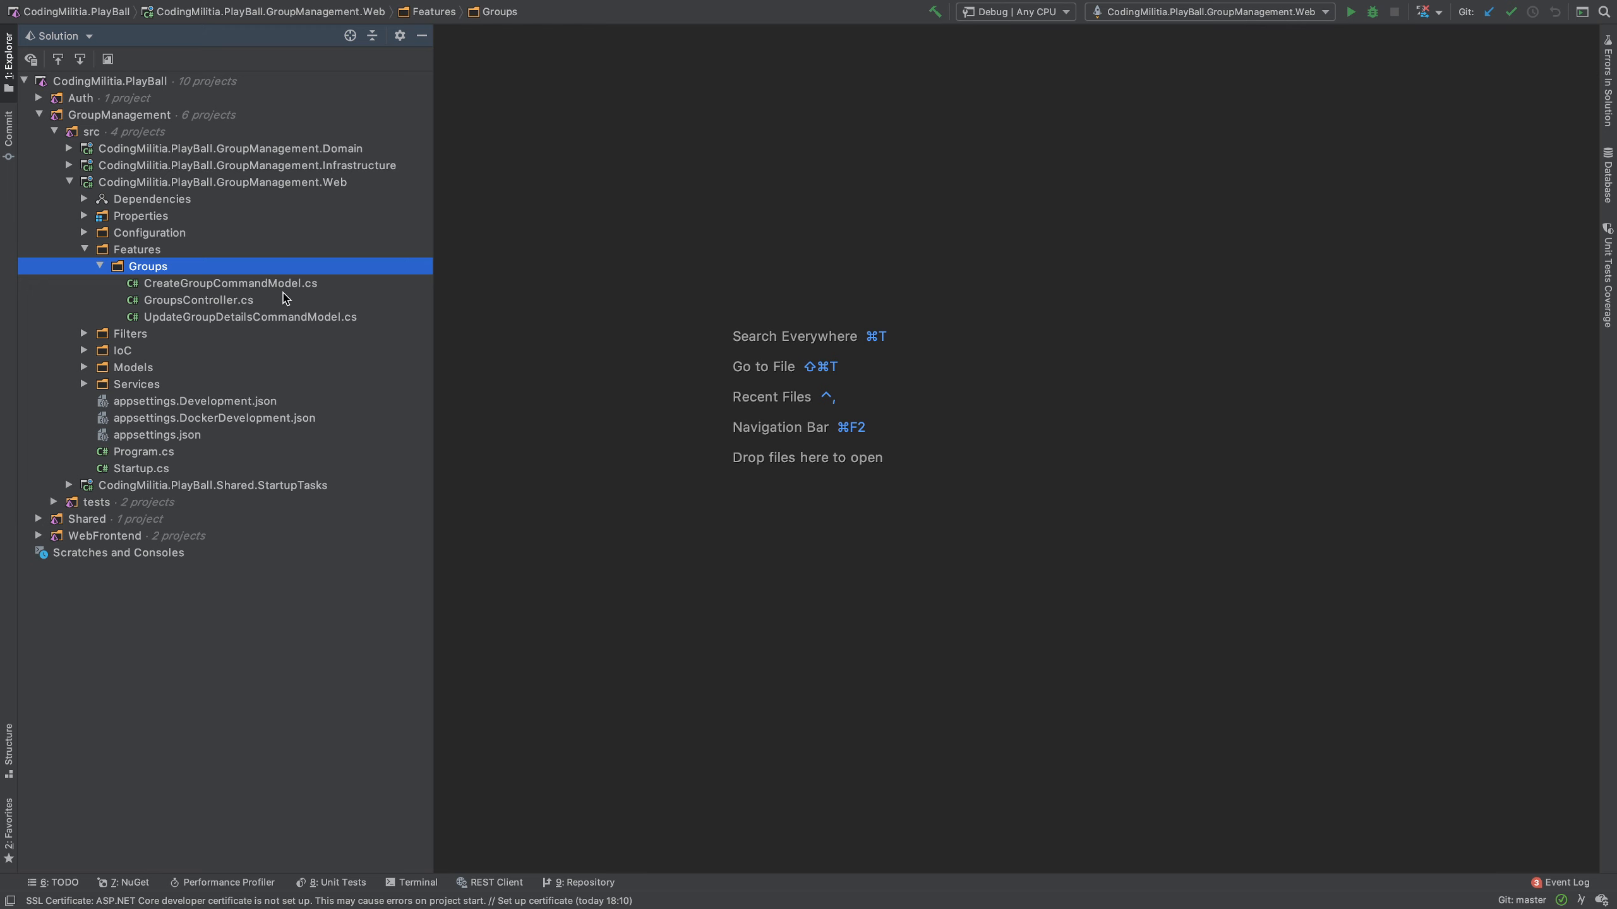
{"action": "left_click", "coordinate": [199, 300]}
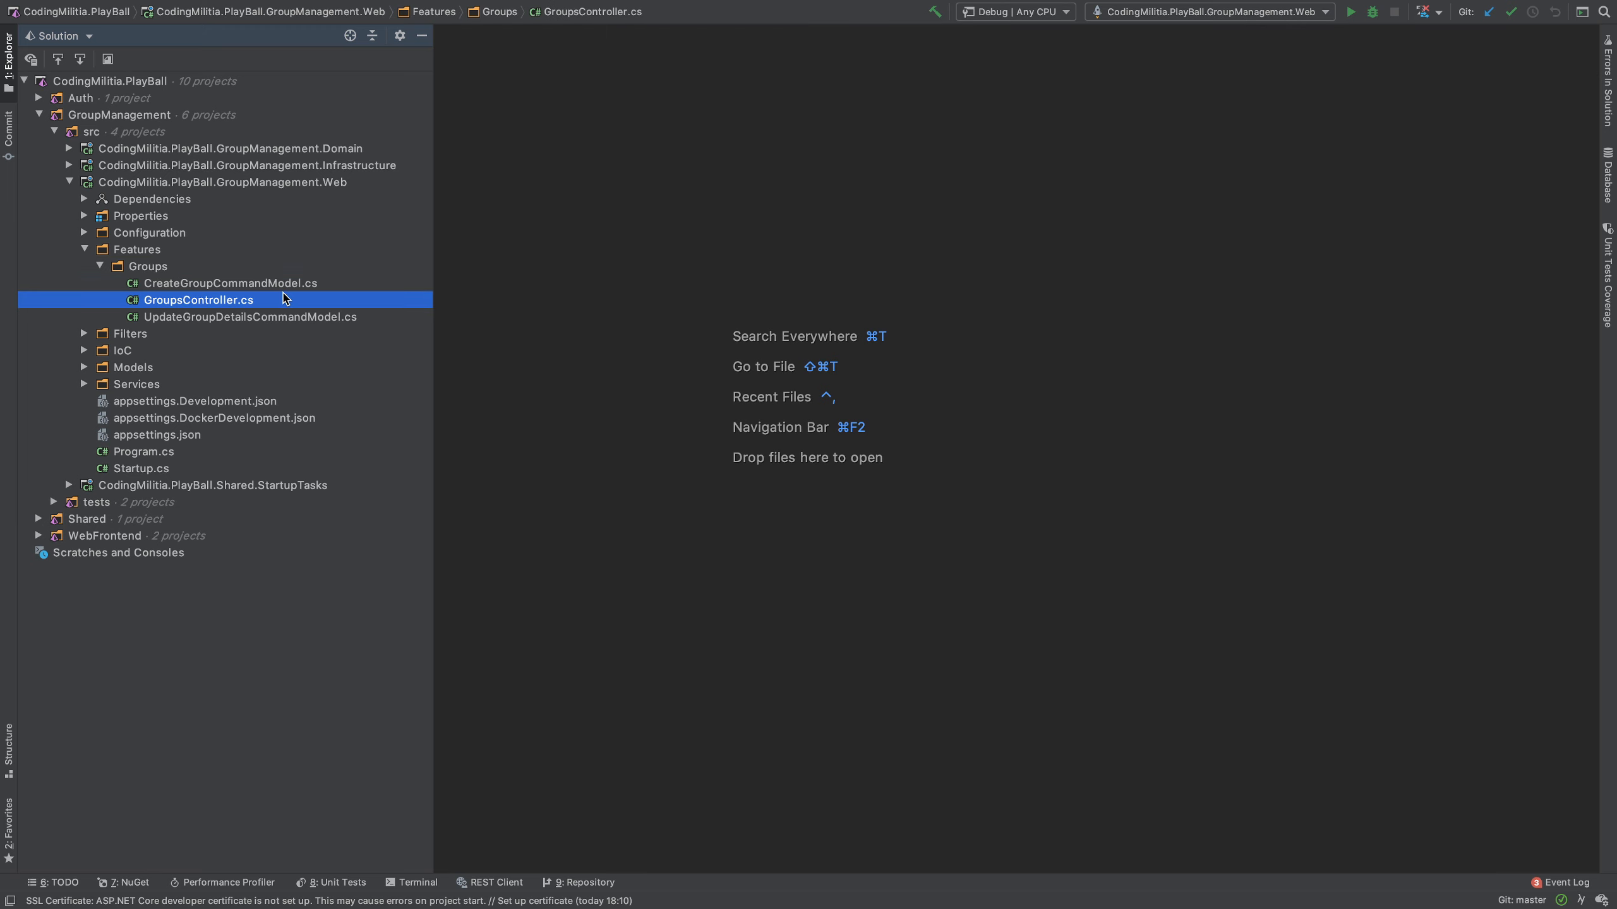
{"action": "double_click", "coordinate": [199, 300]}
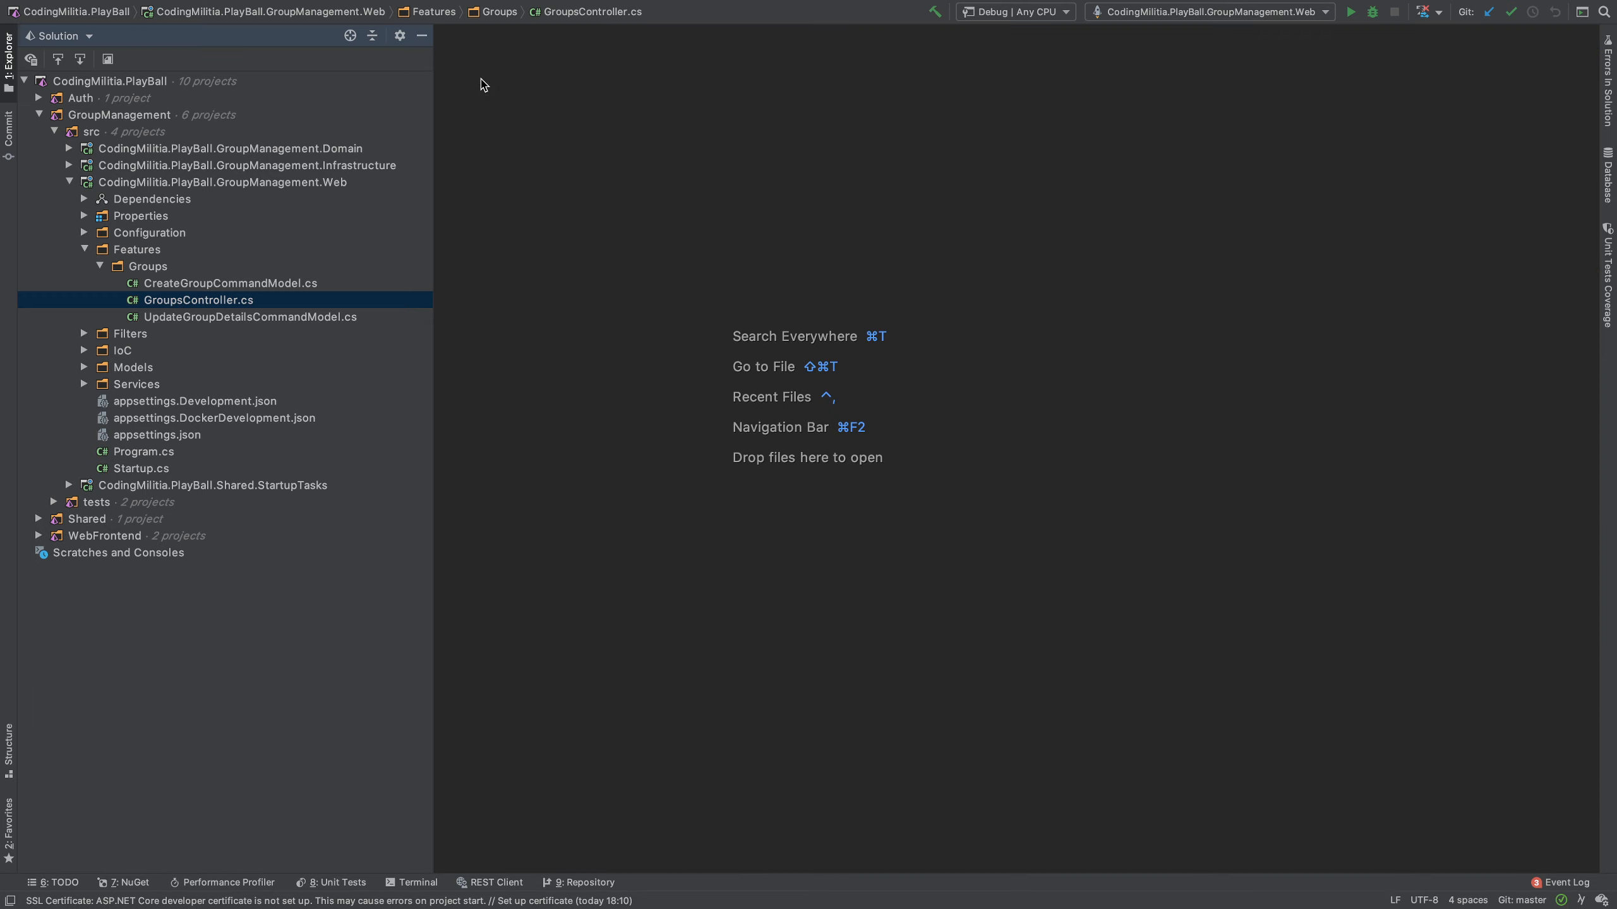
{"action": "left_click", "coordinate": [147, 266]}
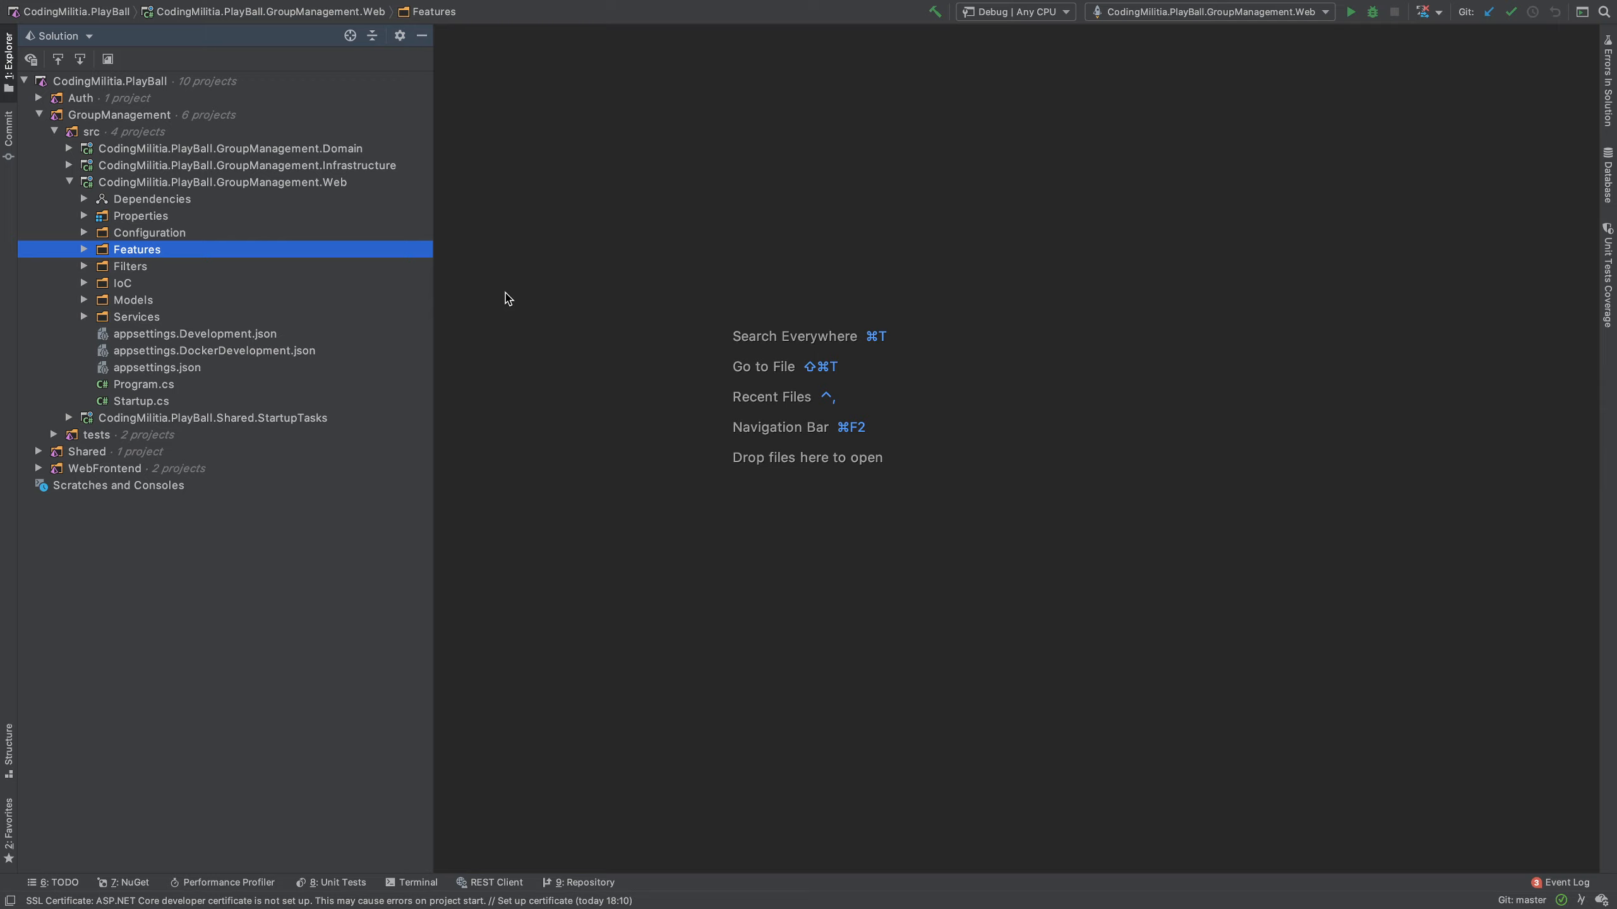
Step: Switch to the reveal.js episode slides and return to the 'In this episode' slide
{"action": "left_click", "coordinate": [221, 181]}
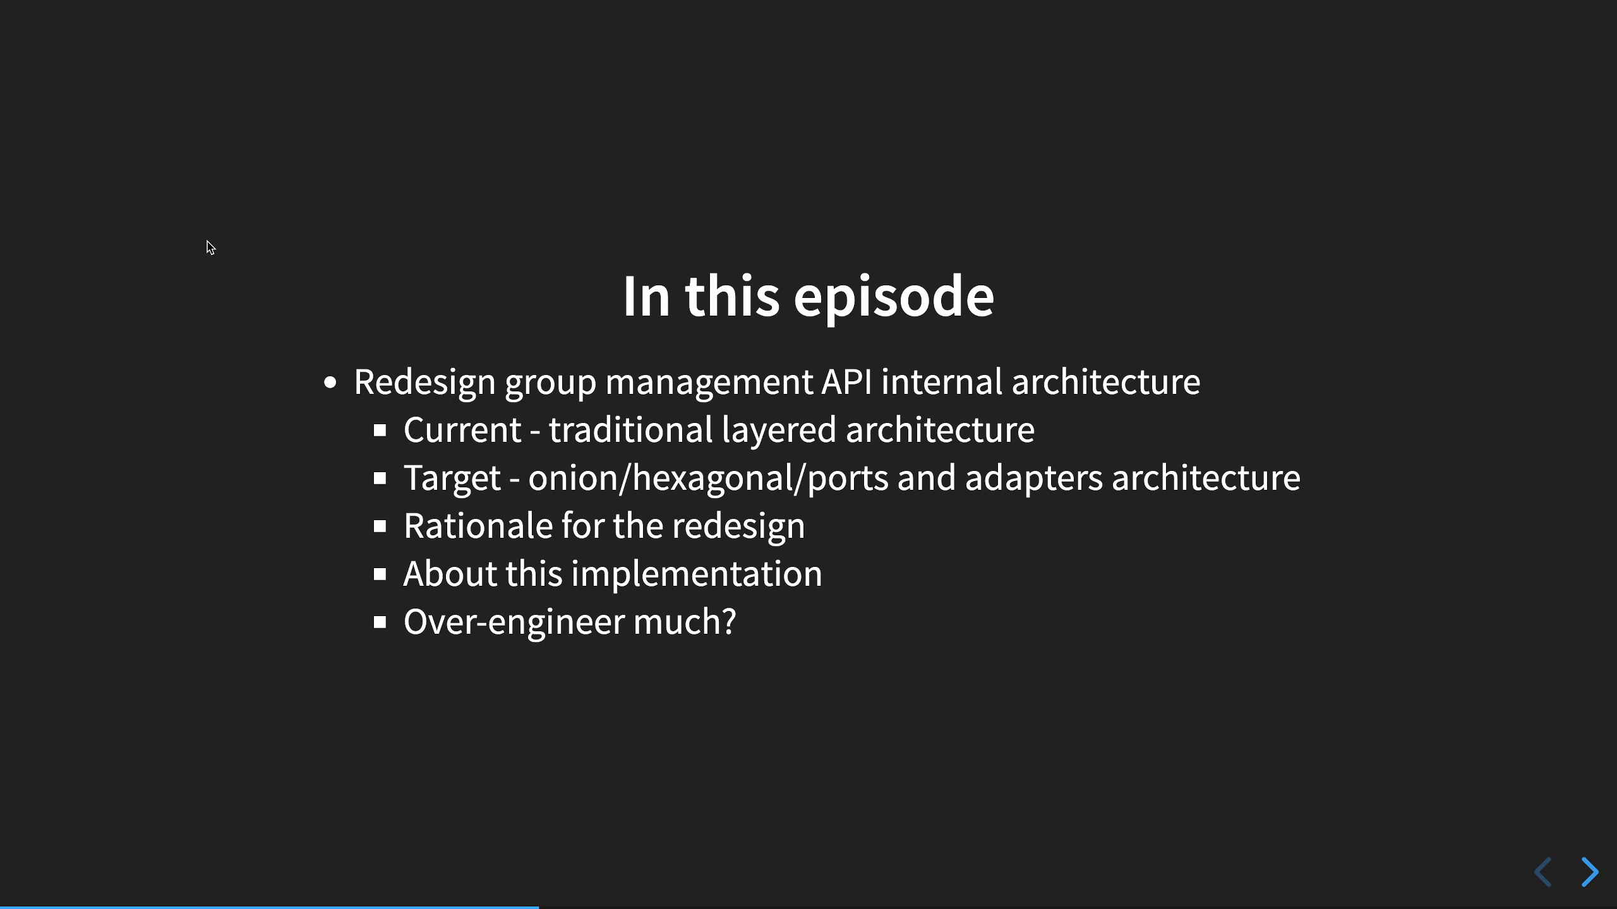
{"action": "mouse_move", "coordinate": [580, 317]}
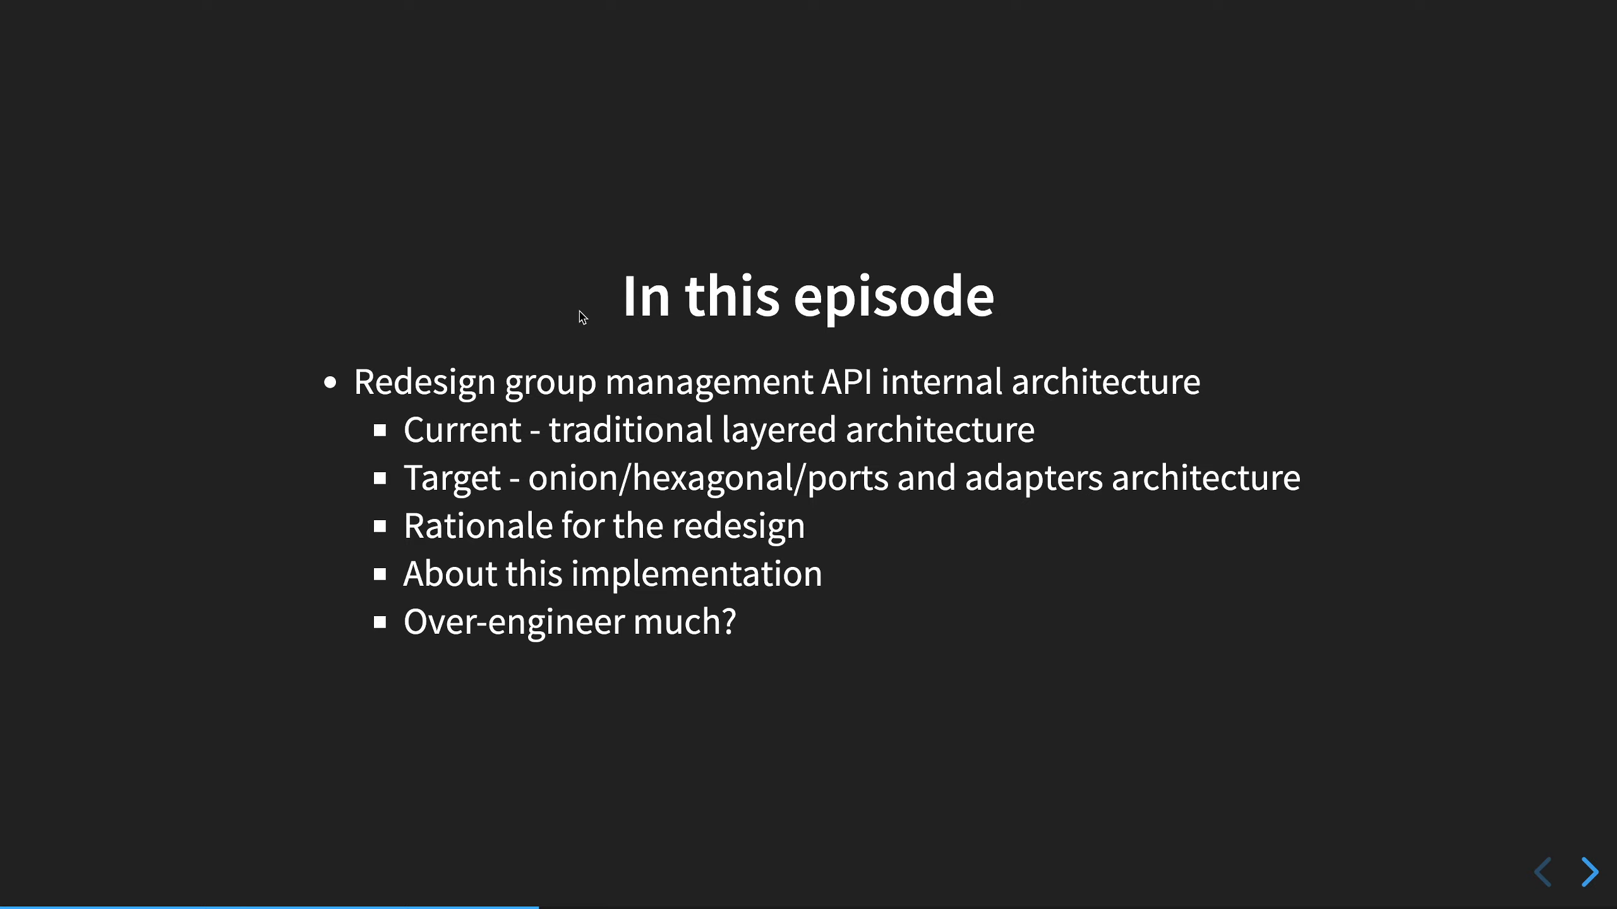
{"action": "mouse_move", "coordinate": [470, 591]}
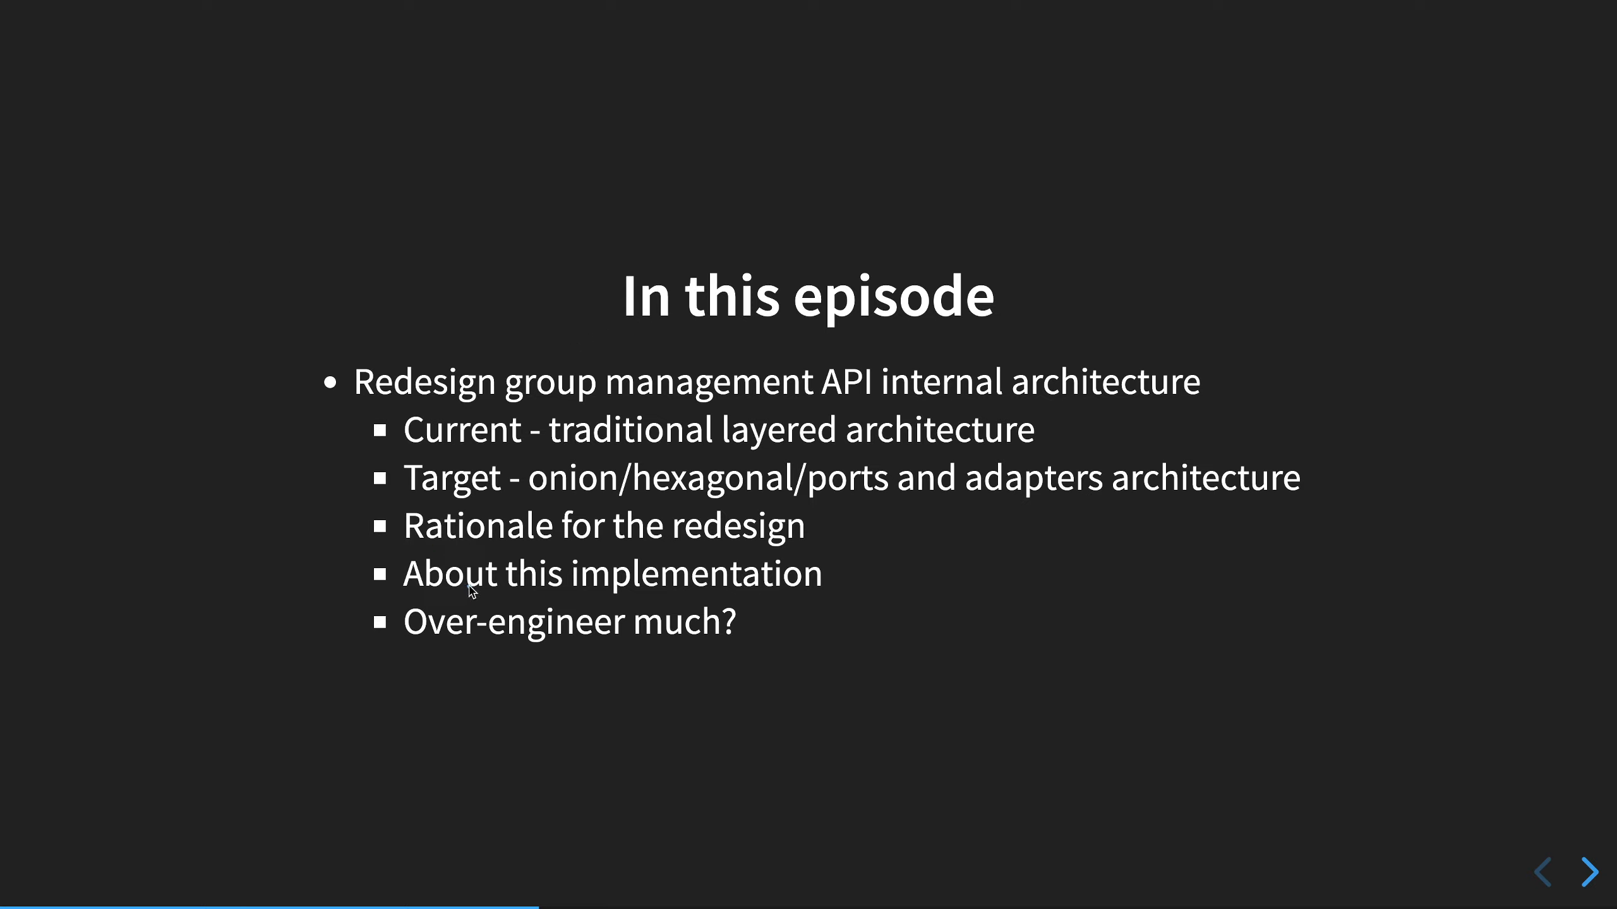
{"action": "mouse_move", "coordinate": [412, 665]}
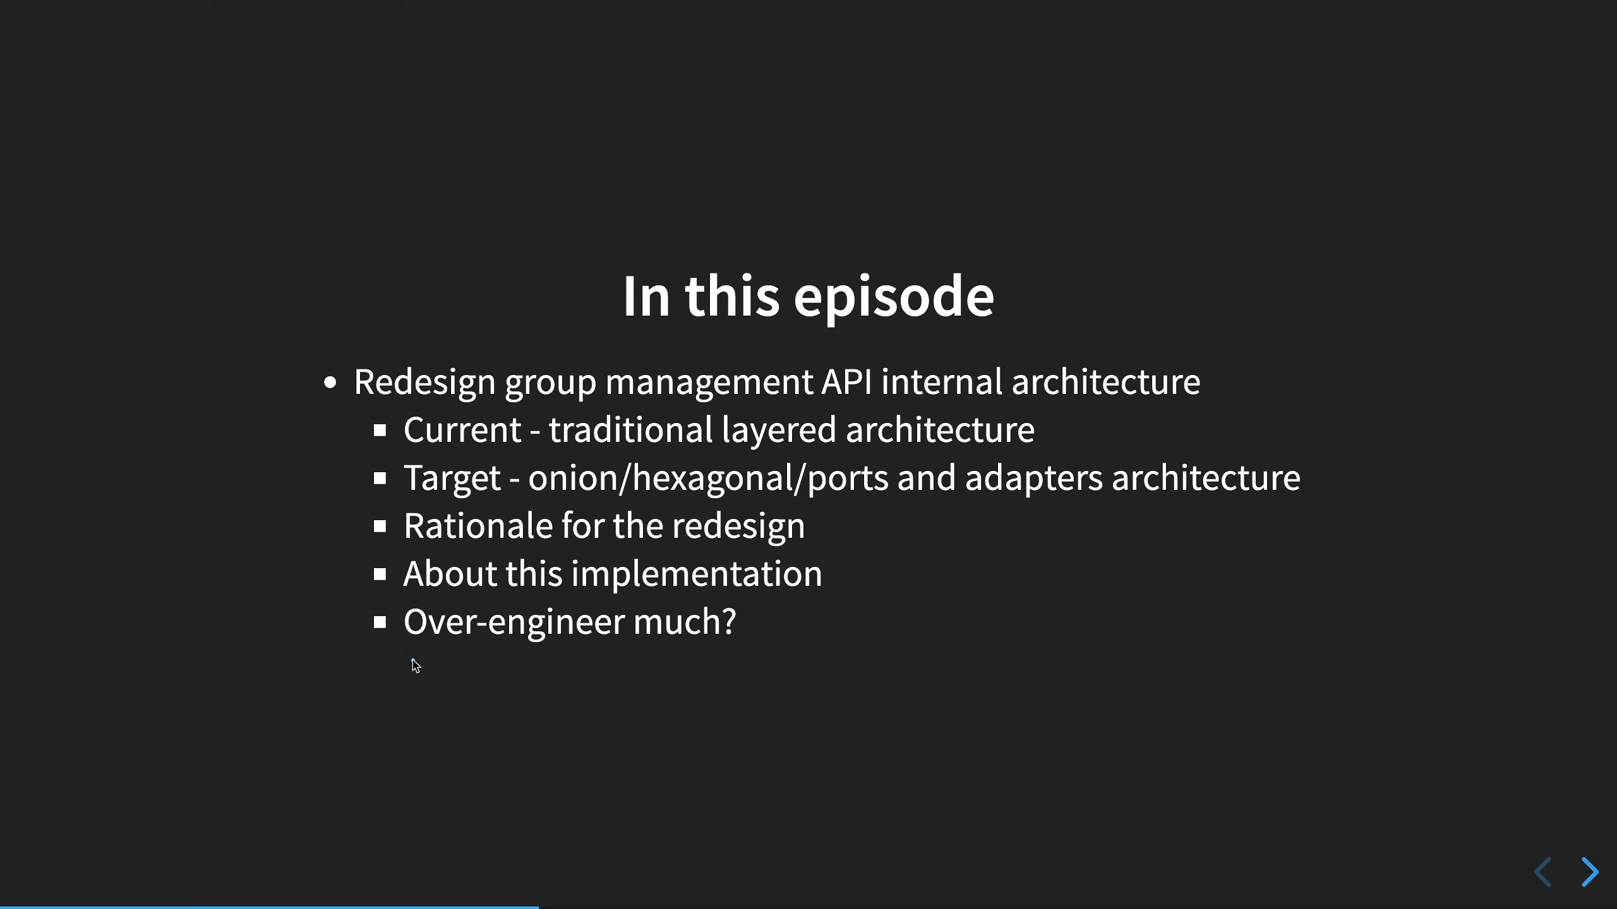
{"action": "left_click_drag", "start_coordinate": [400, 647], "coordinate": [874, 665]}
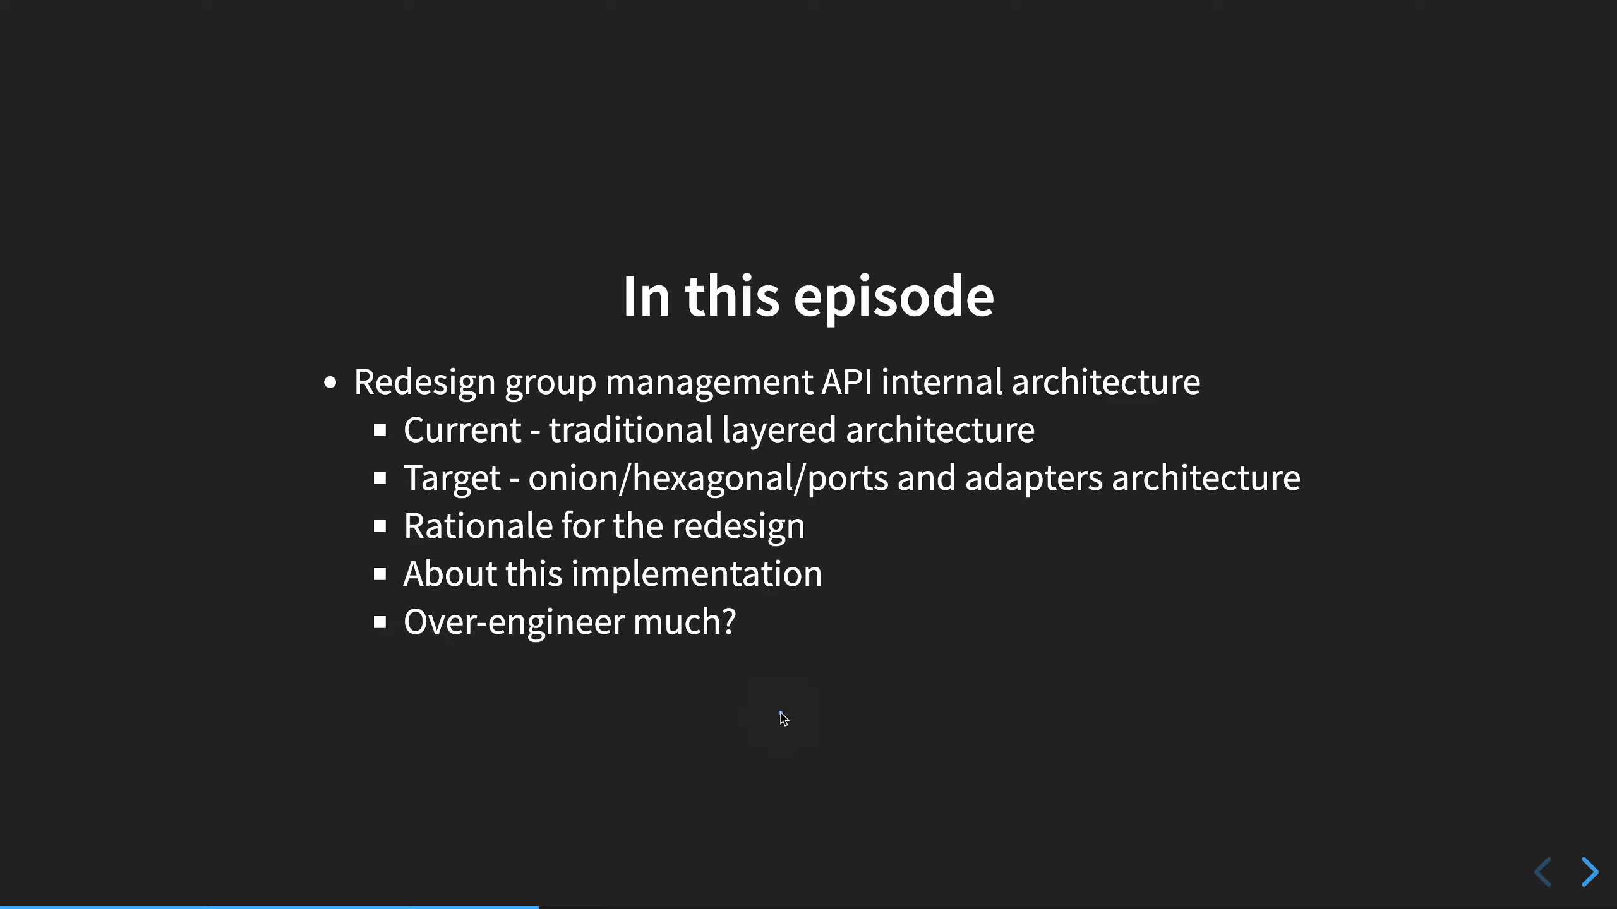
{"action": "mouse_move", "coordinate": [796, 712]}
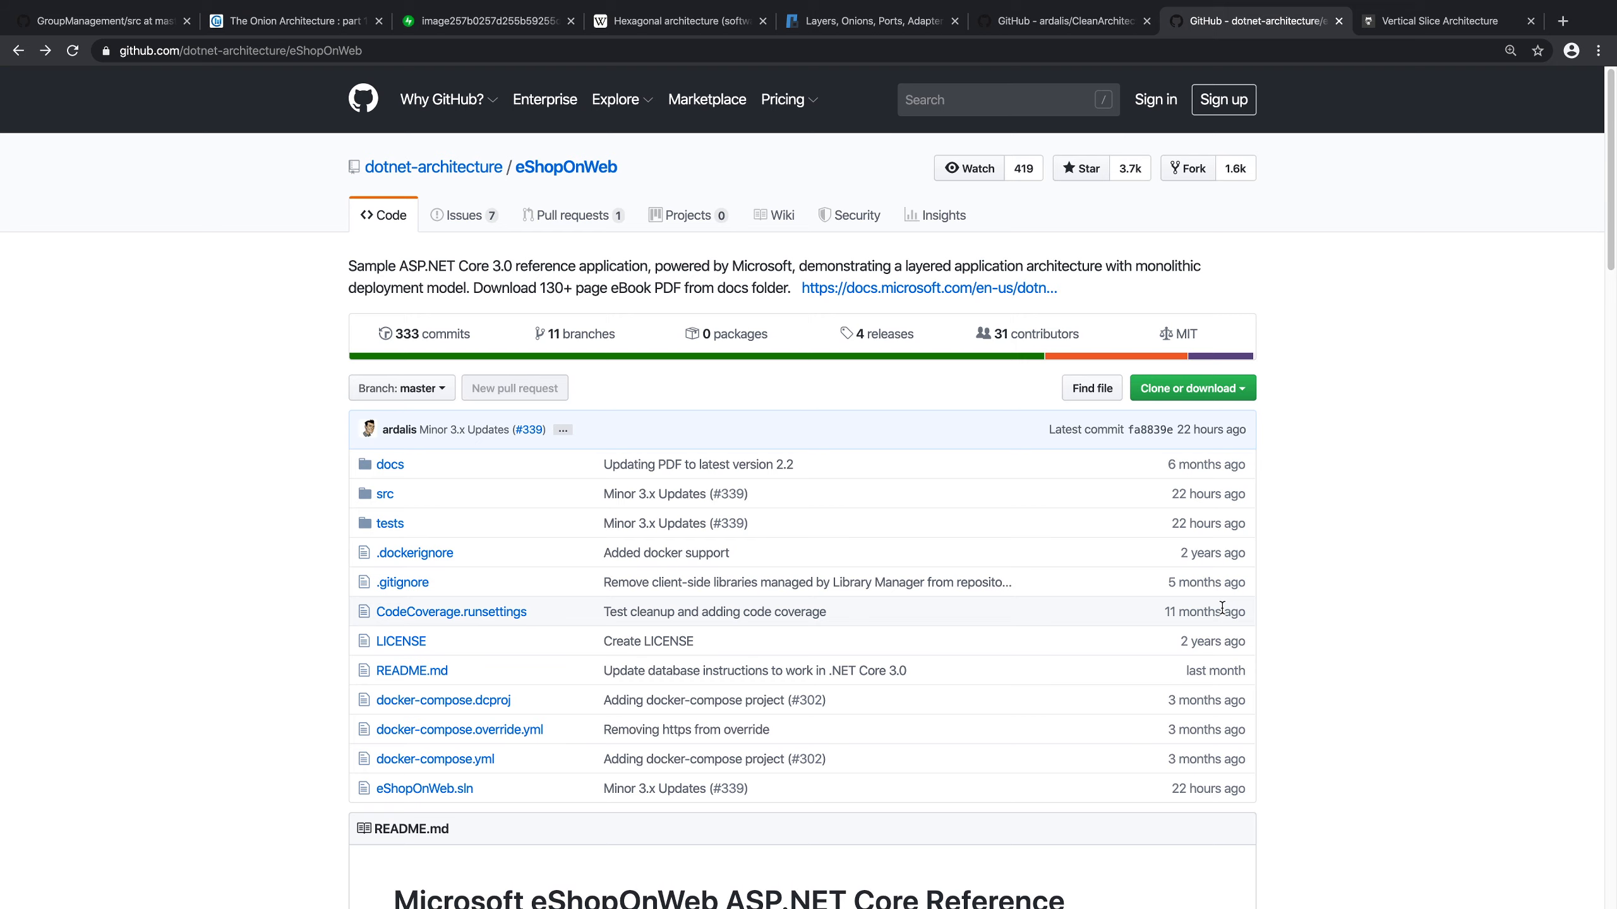
Step: Scroll down through the eShopOnWeb repository page
{"action": "scroll", "scroll_direction": "down", "scroll_amount": 3}
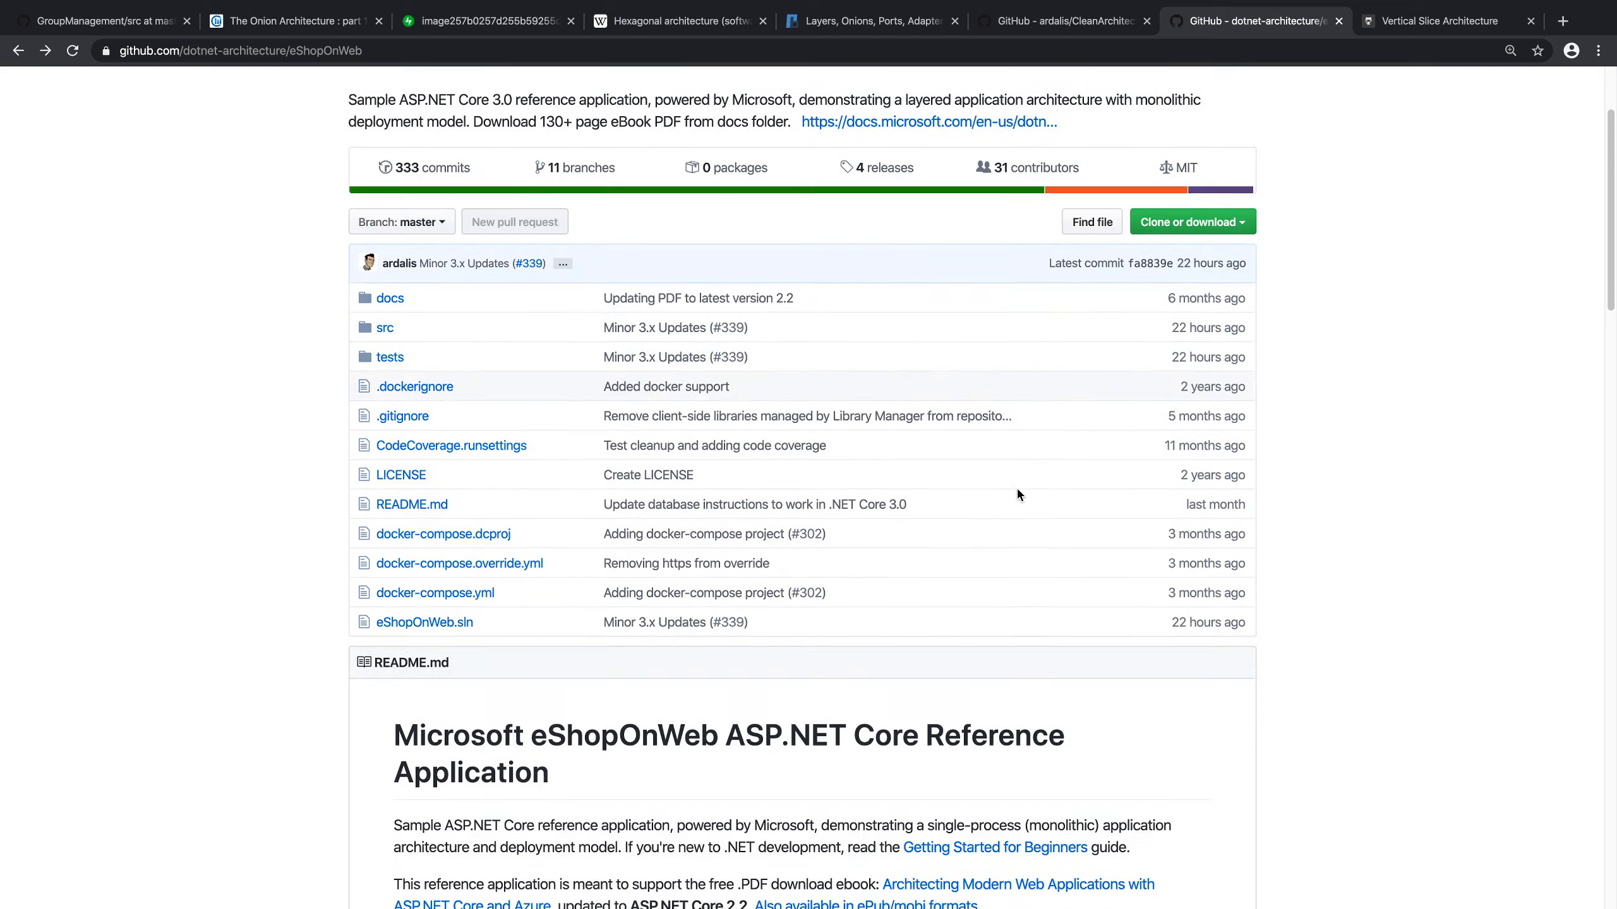
{"action": "scroll", "scroll_direction": "down", "scroll_amount": 3}
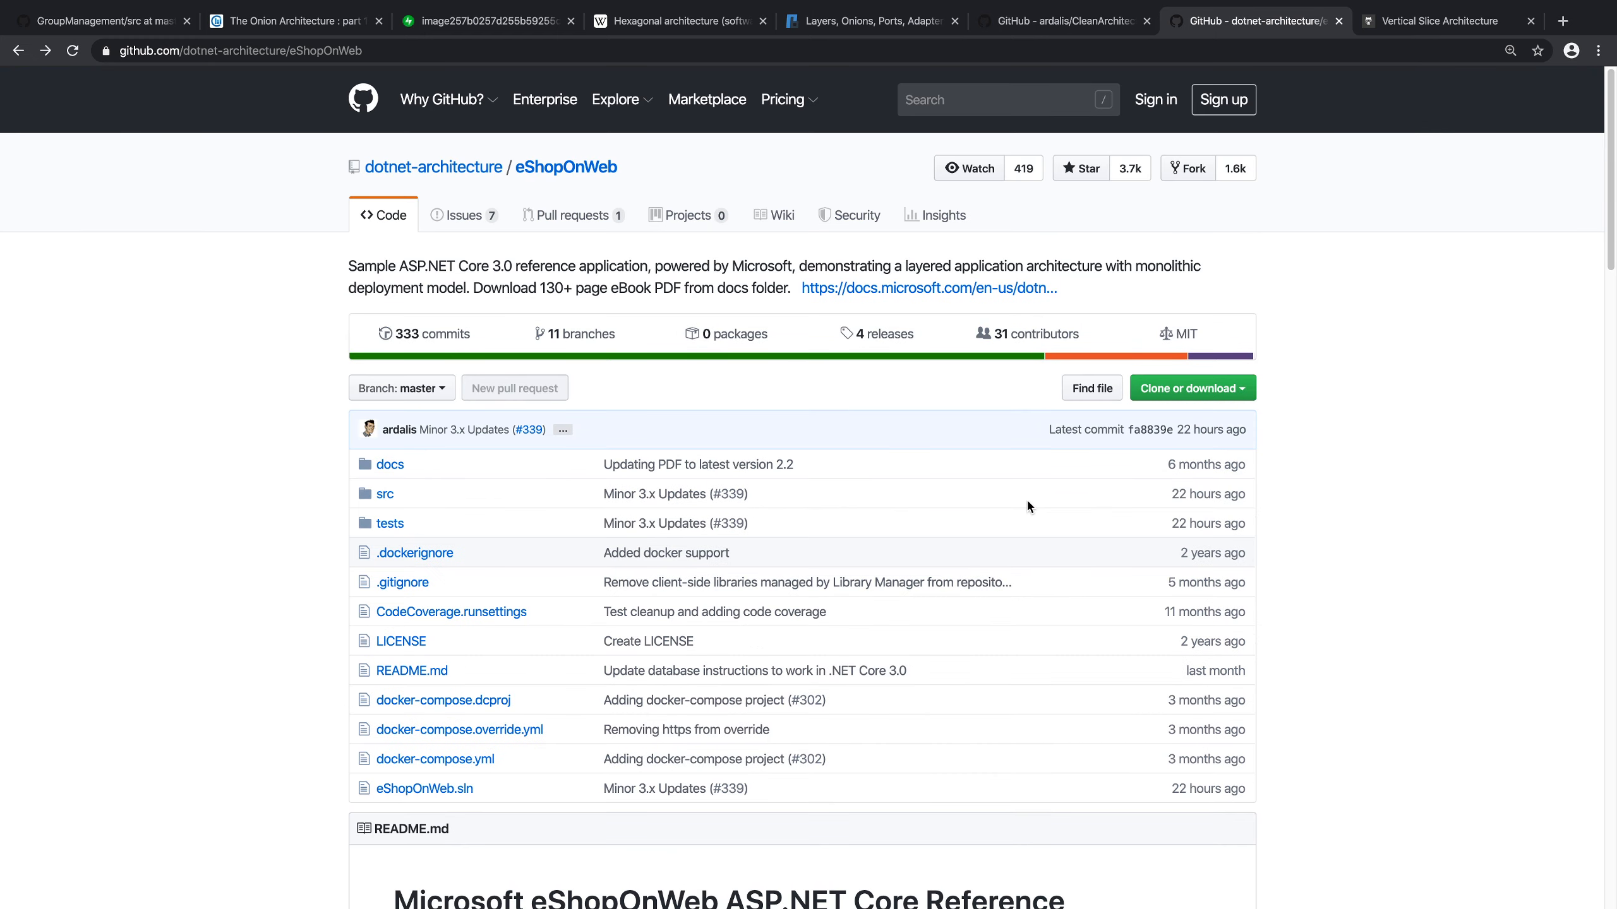
{"action": "mouse_move", "coordinate": [1076, 217]}
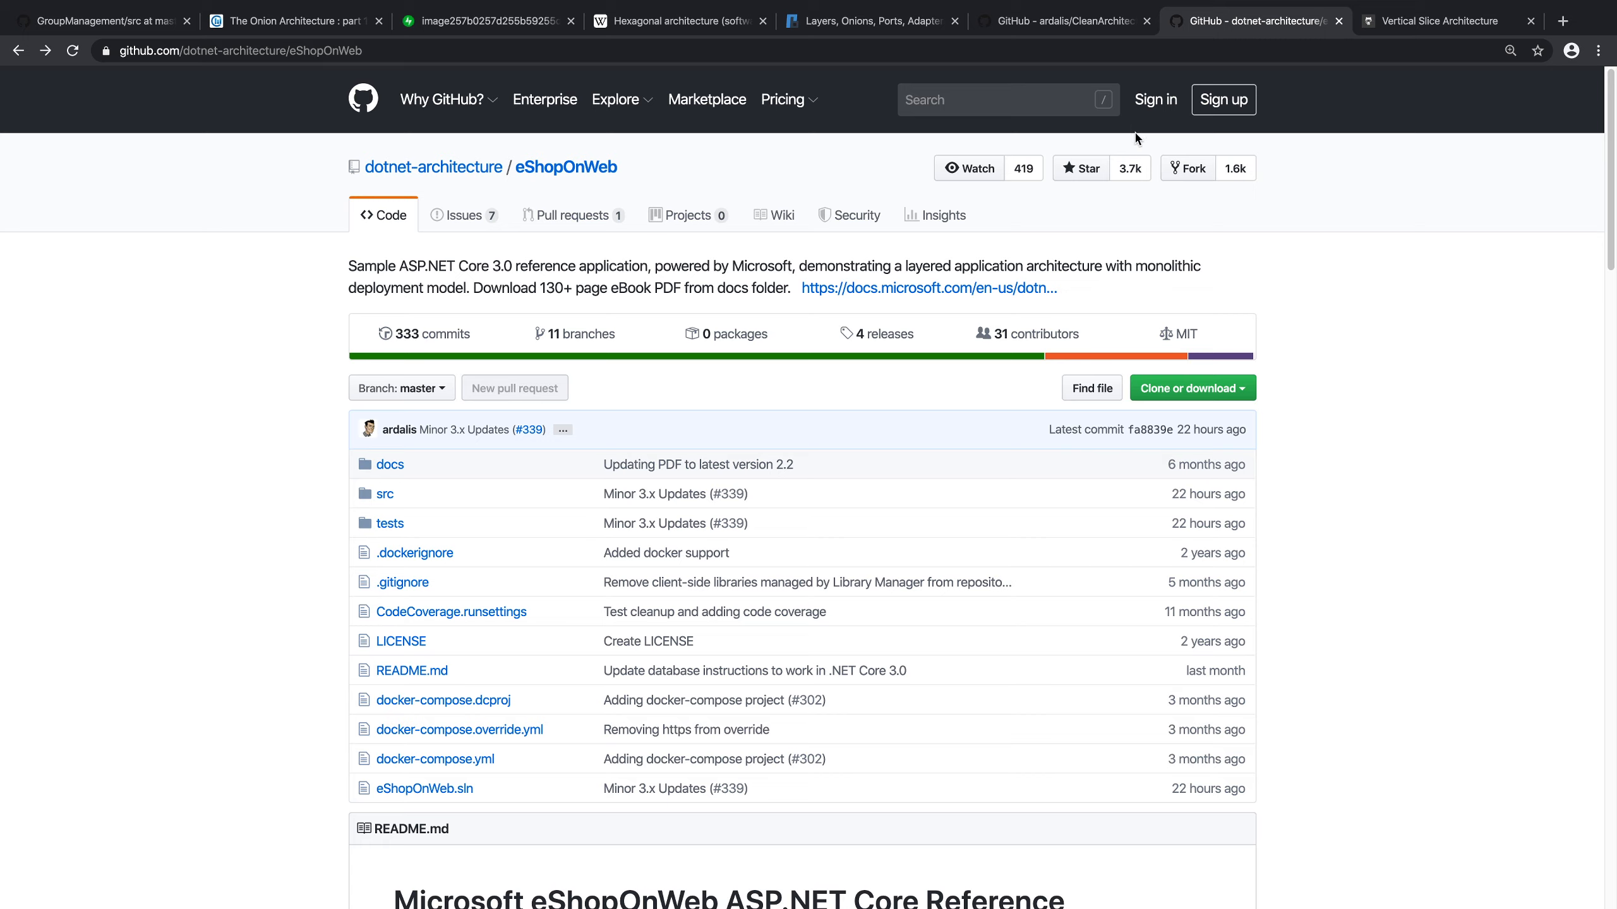
{"action": "mouse_move", "coordinate": [1155, 100]}
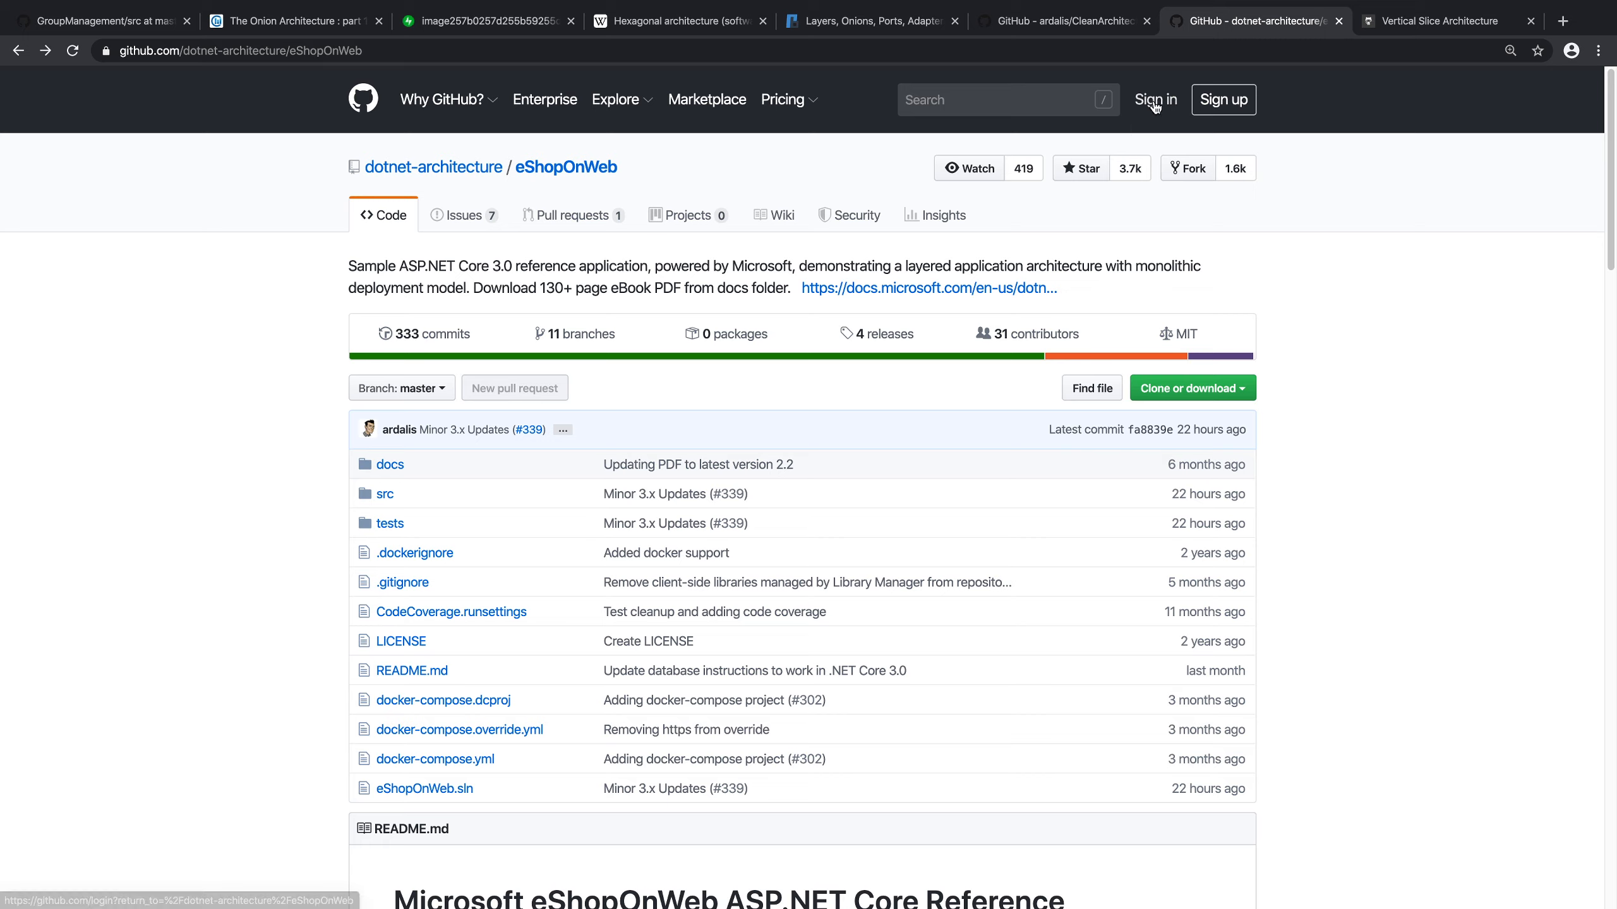
{"action": "mouse_move", "coordinate": [1186, 112]}
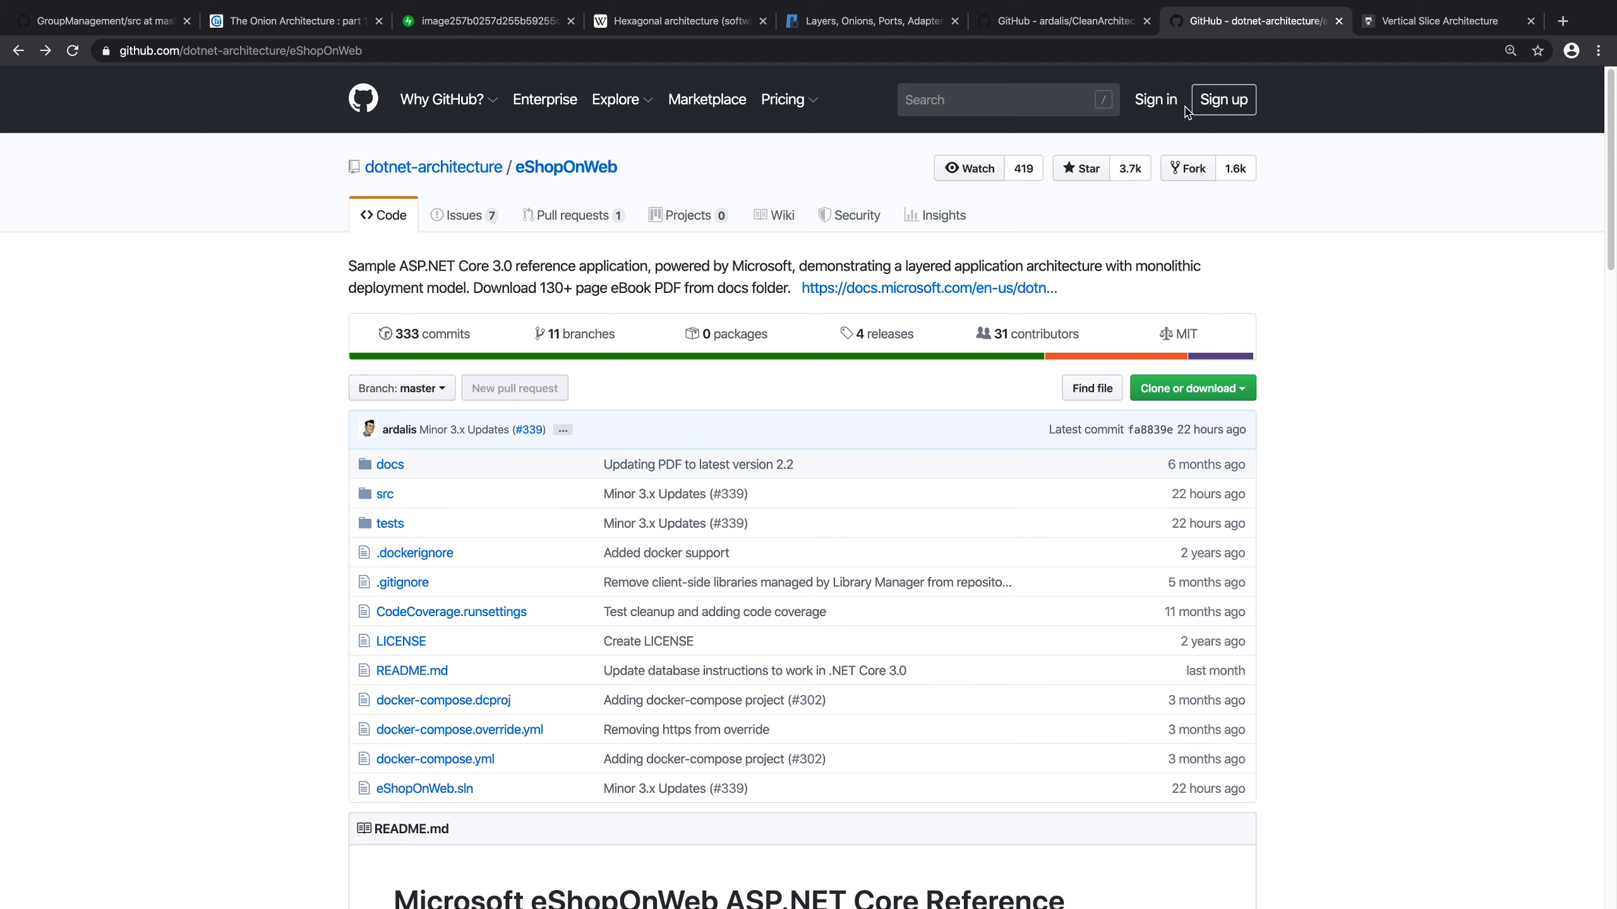
Step: Switch to Jimmy Bogard's Vertical Slice Architecture article and scroll to its slice diagram
{"action": "left_click", "coordinate": [1445, 21]}
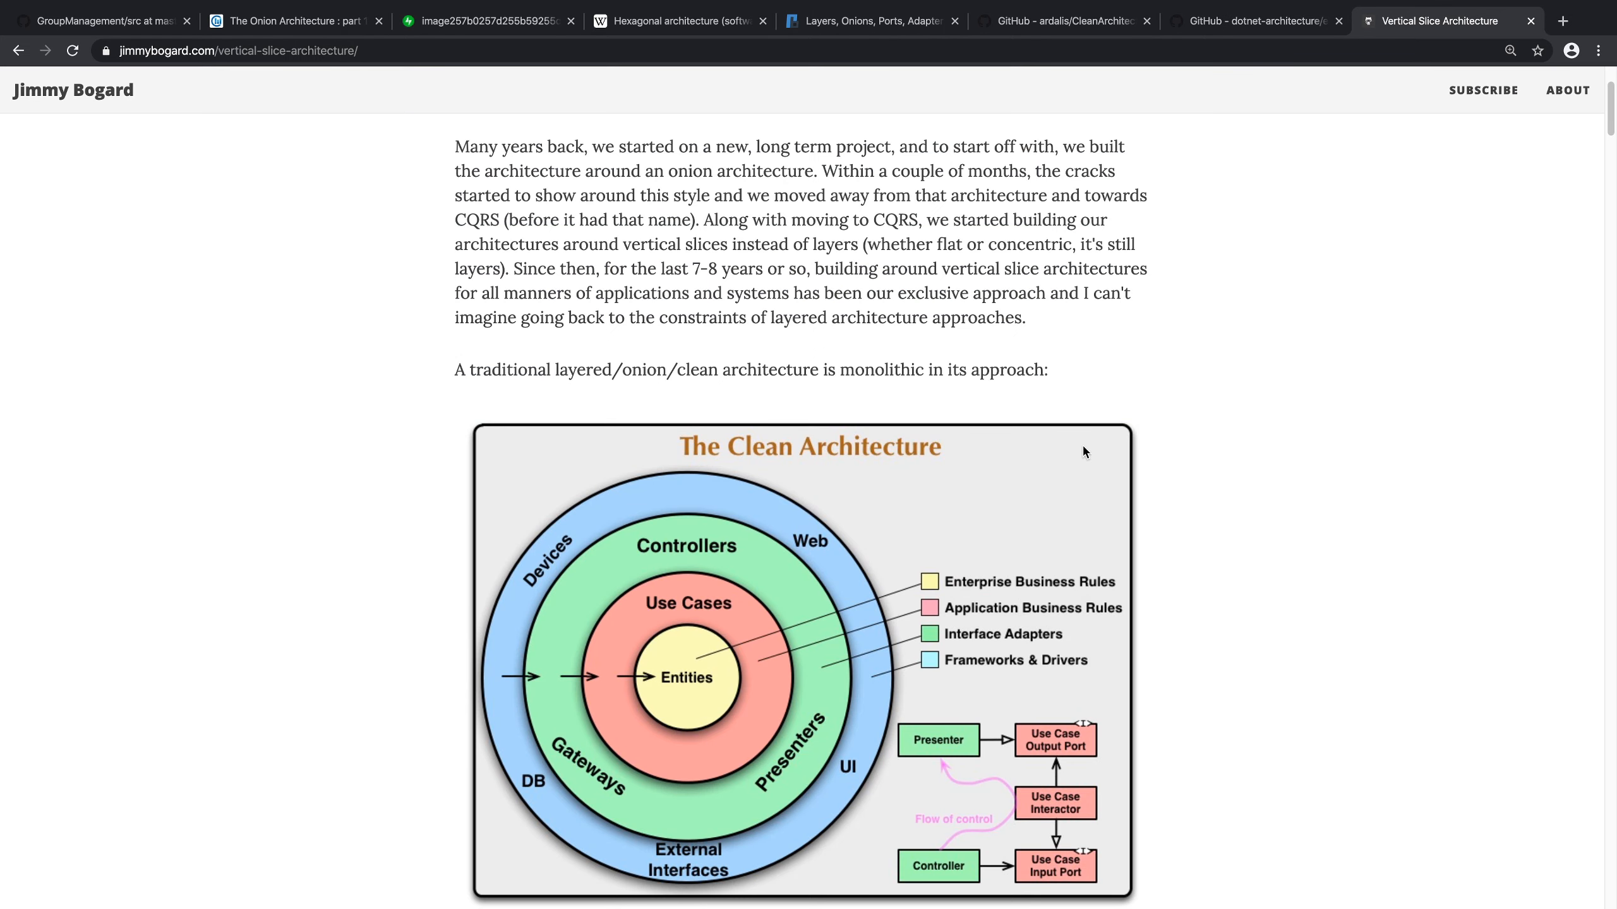
{"action": "scroll", "scroll_direction": "down", "scroll_amount": 3}
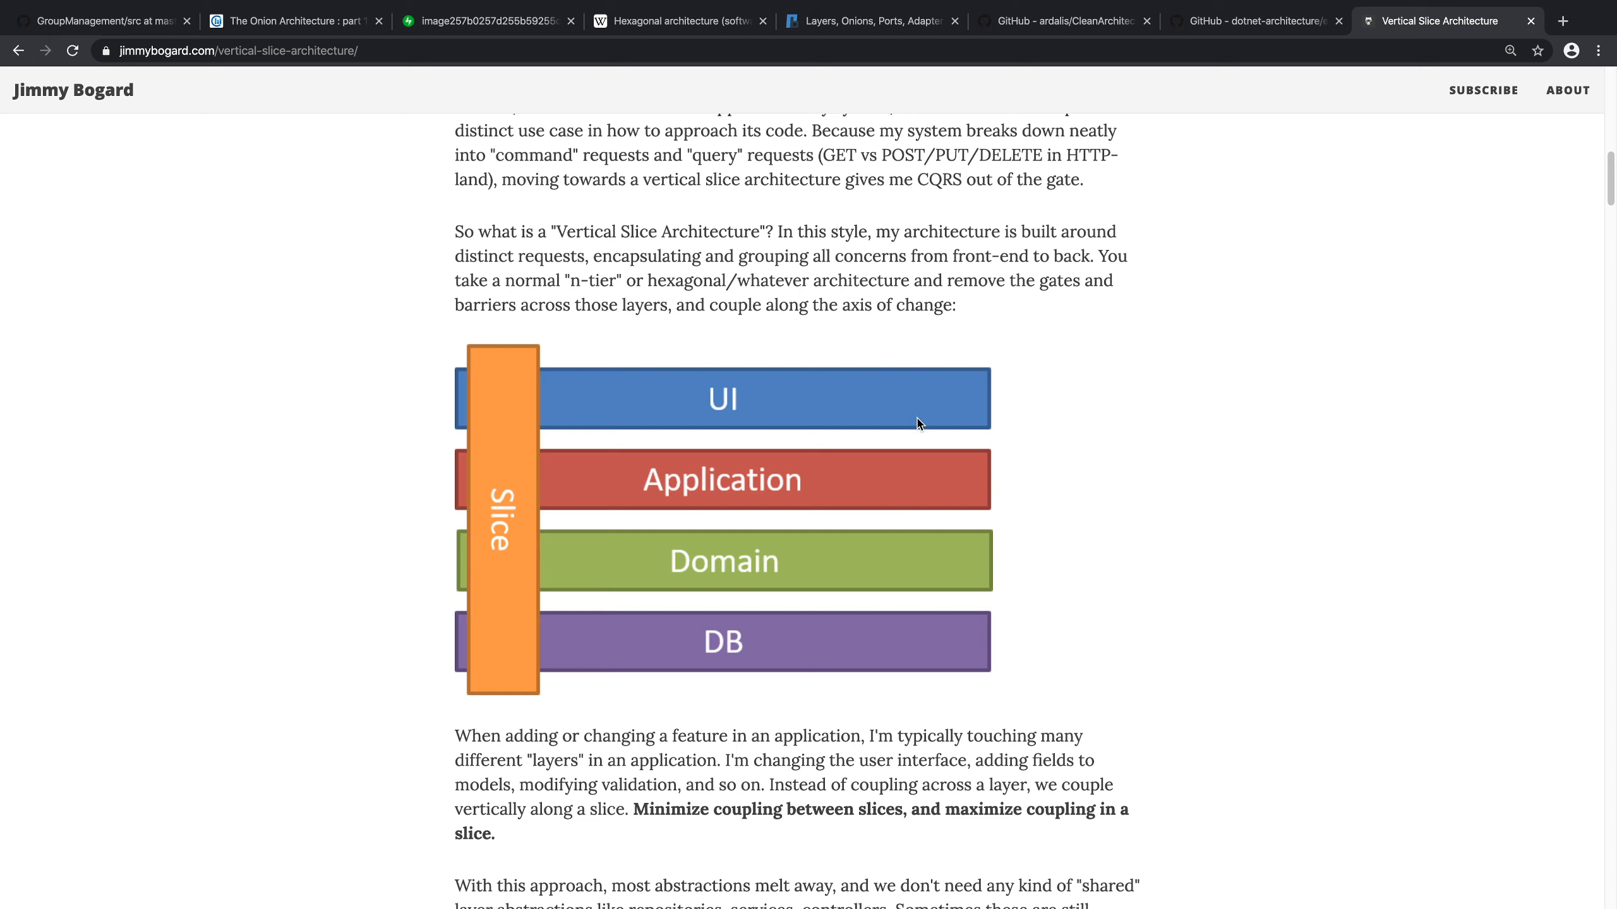
{"action": "scroll", "scroll_direction": "down", "scroll_amount": 3}
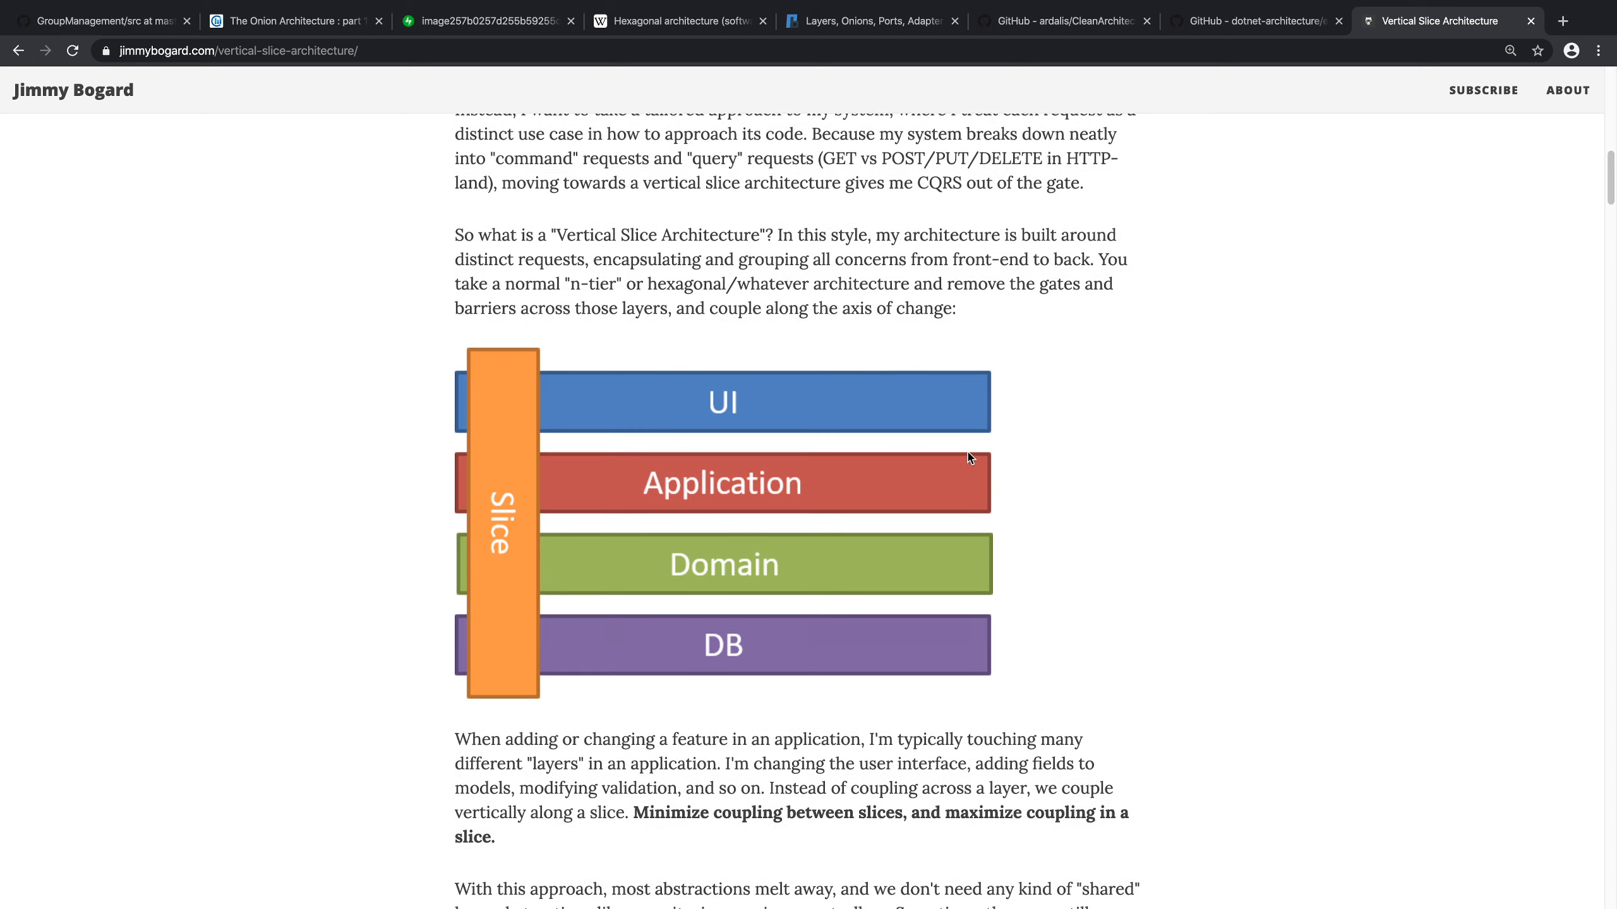
{"action": "scroll", "scroll_direction": "down", "scroll_amount": 3}
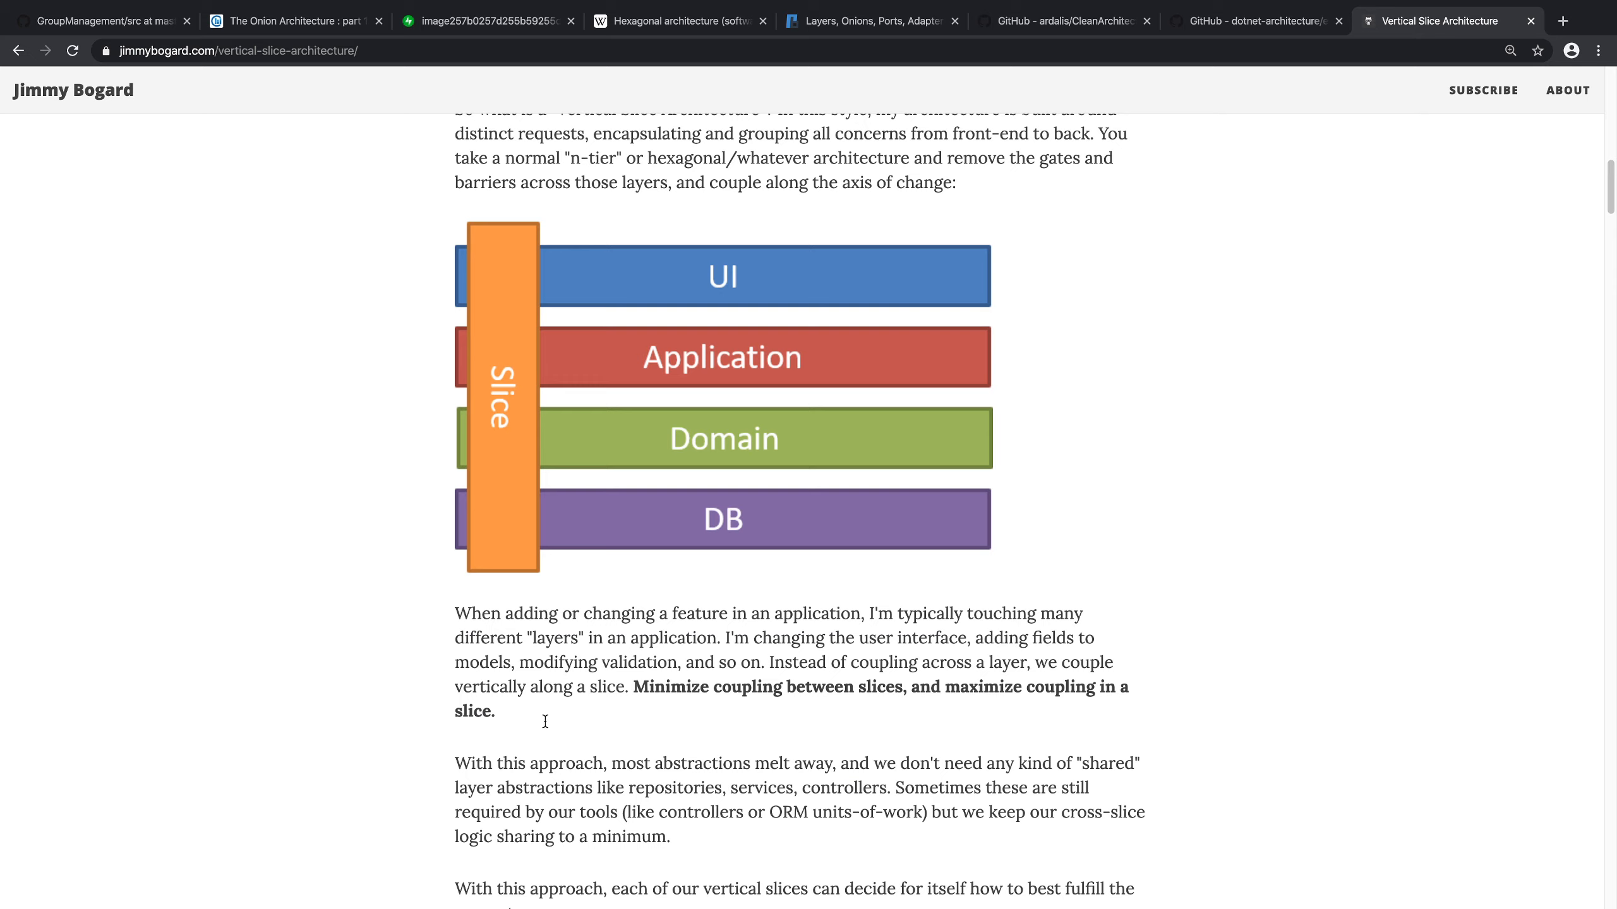
{"action": "mouse_move", "coordinate": [596, 492]}
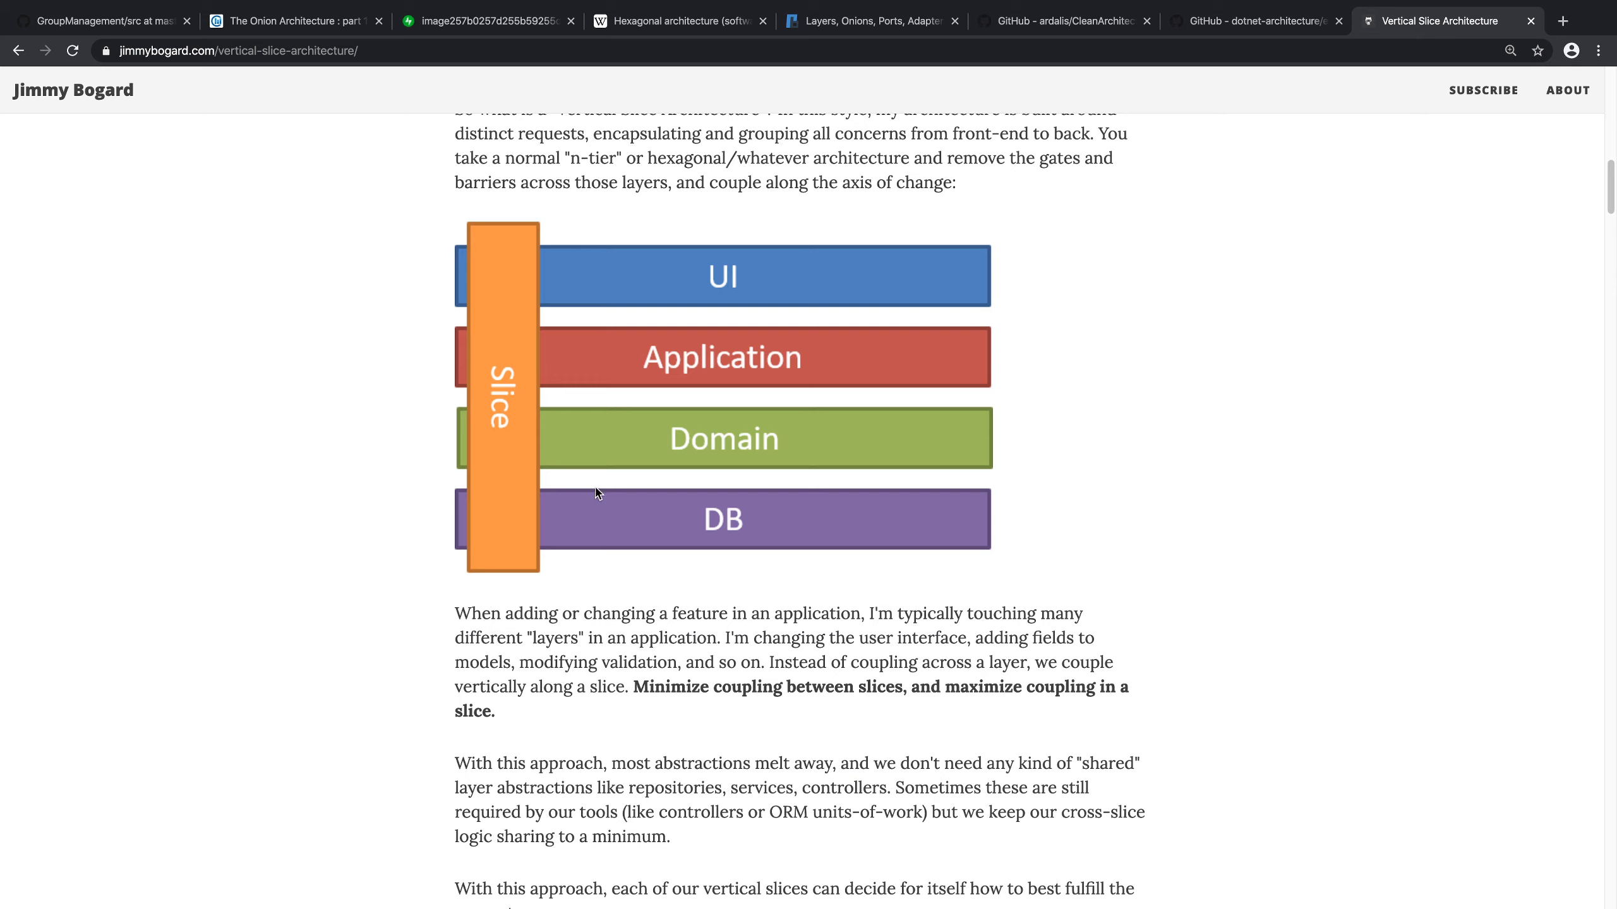
{"action": "mouse_move", "coordinate": [547, 292]}
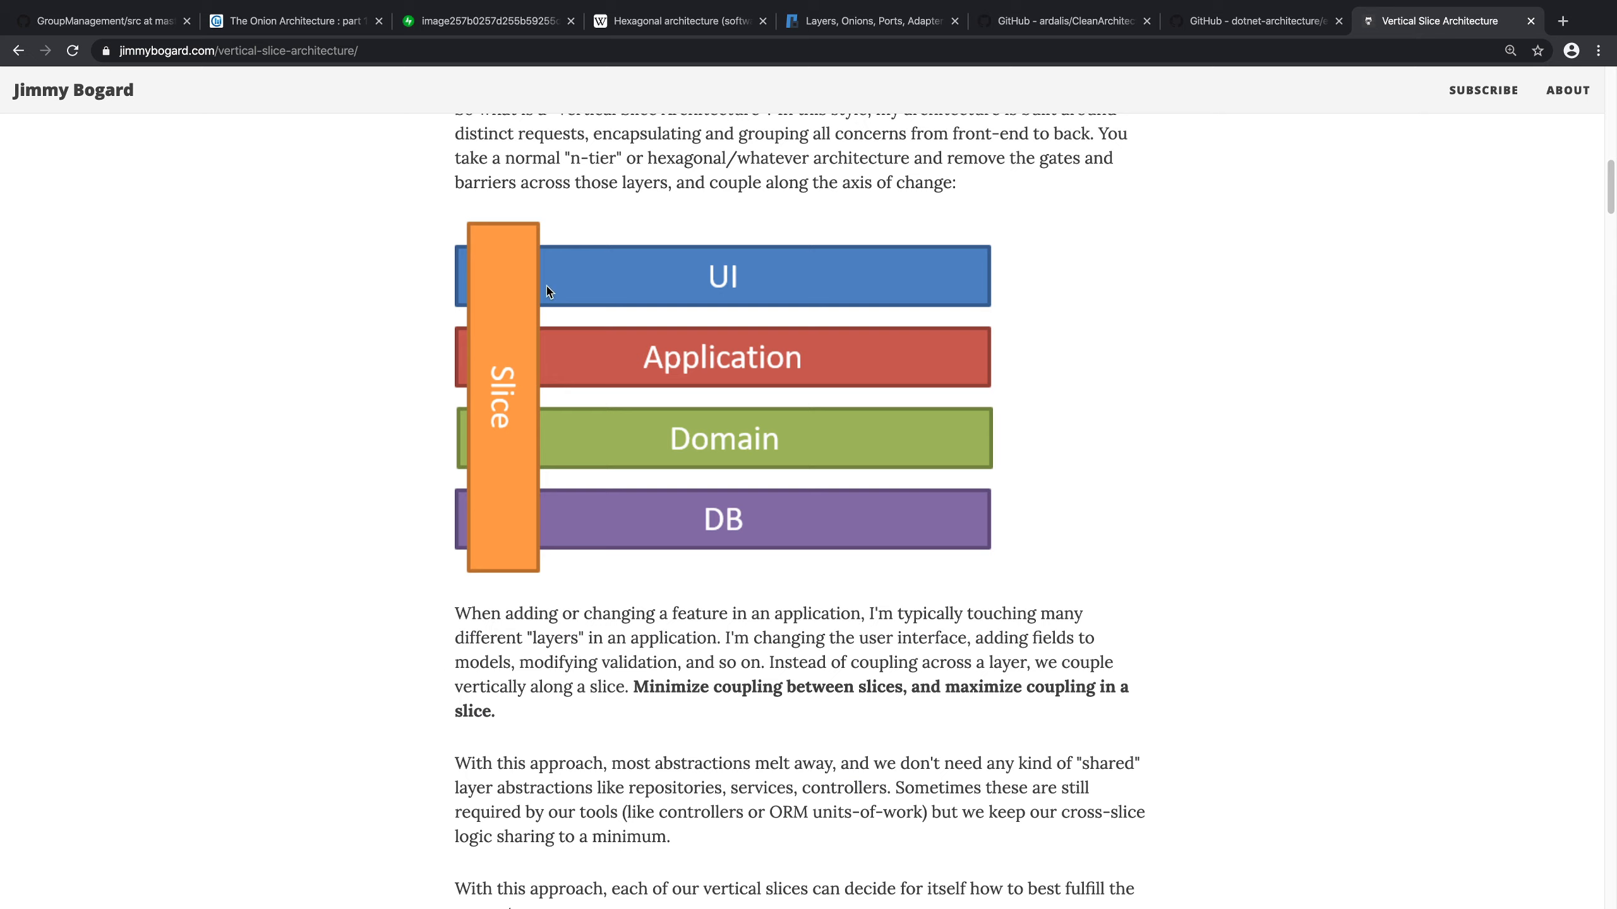
{"action": "mouse_move", "coordinate": [499, 132]}
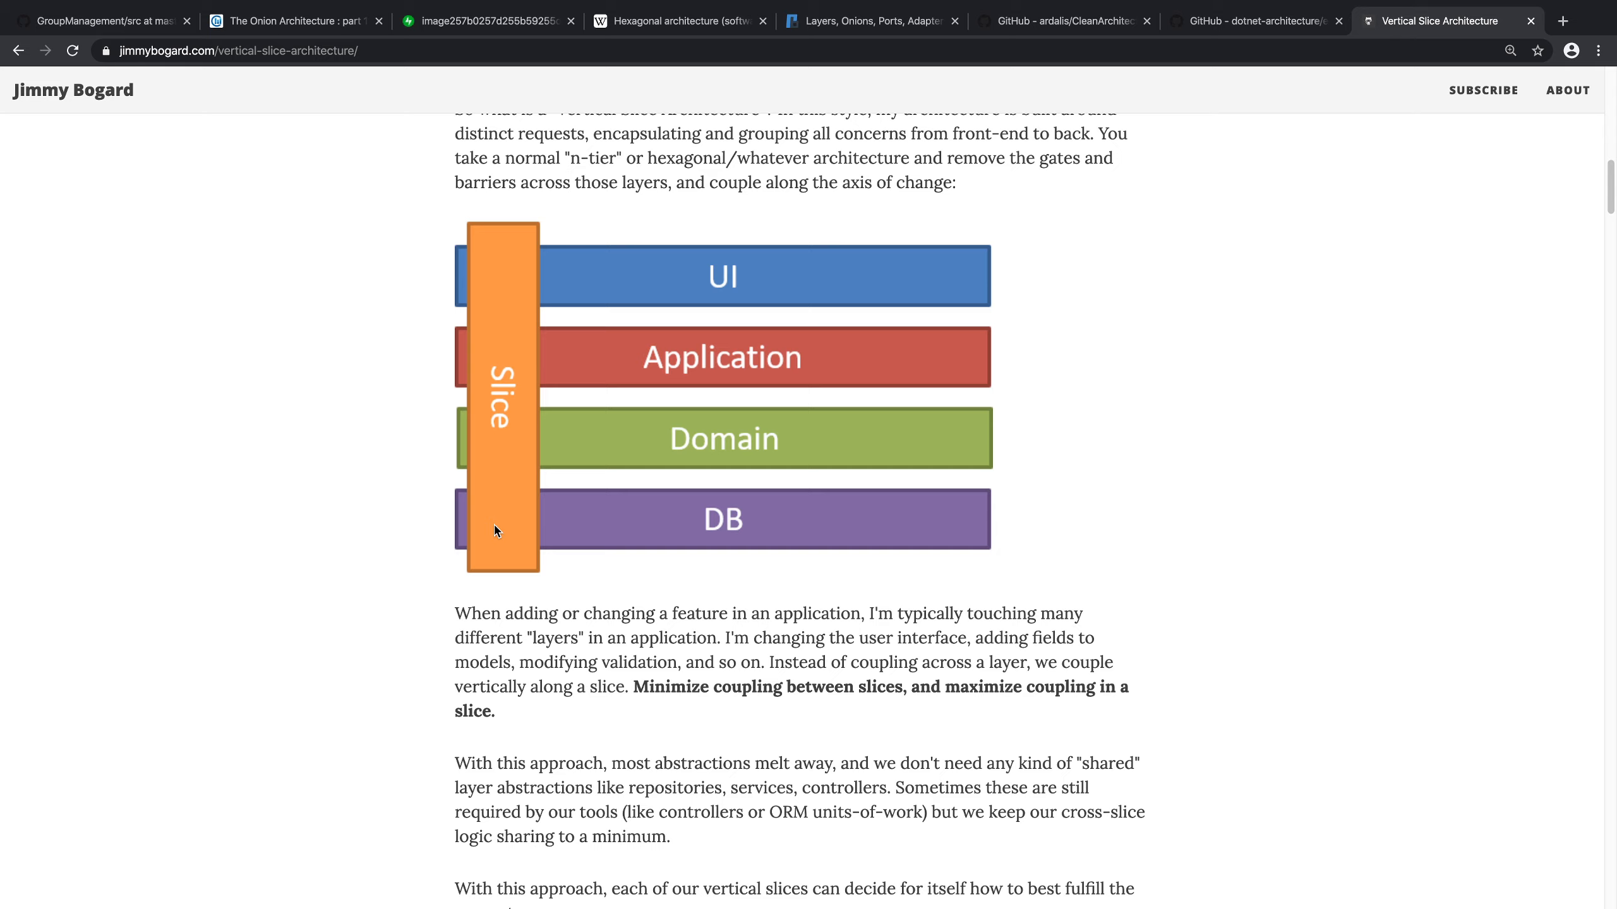
{"action": "mouse_move", "coordinate": [500, 586]}
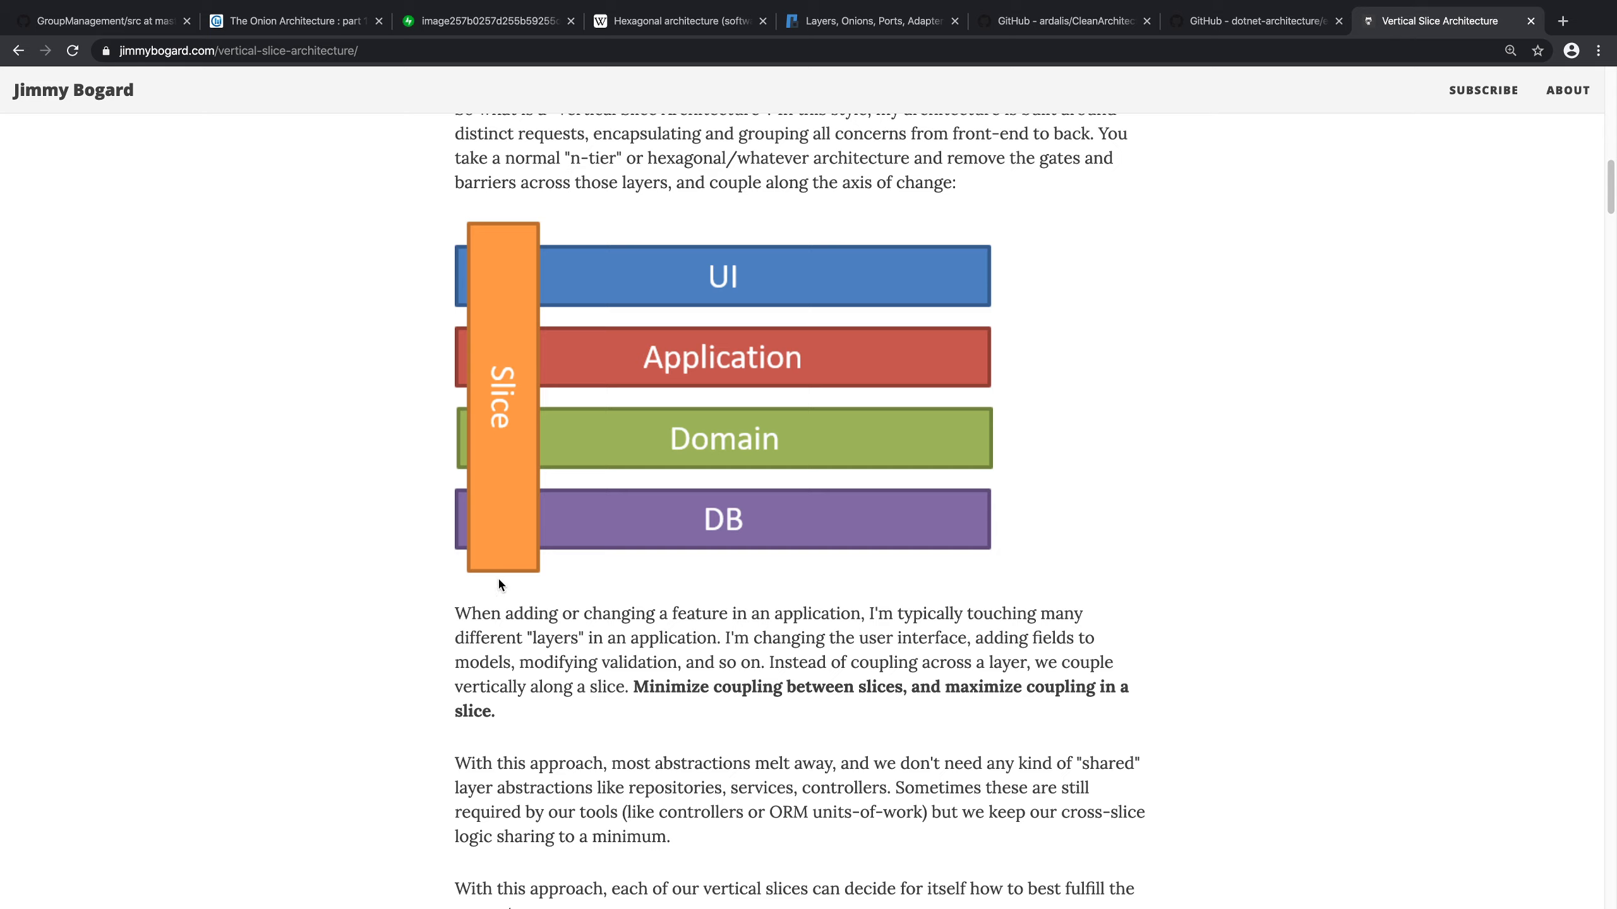
{"action": "mouse_move", "coordinate": [696, 315]}
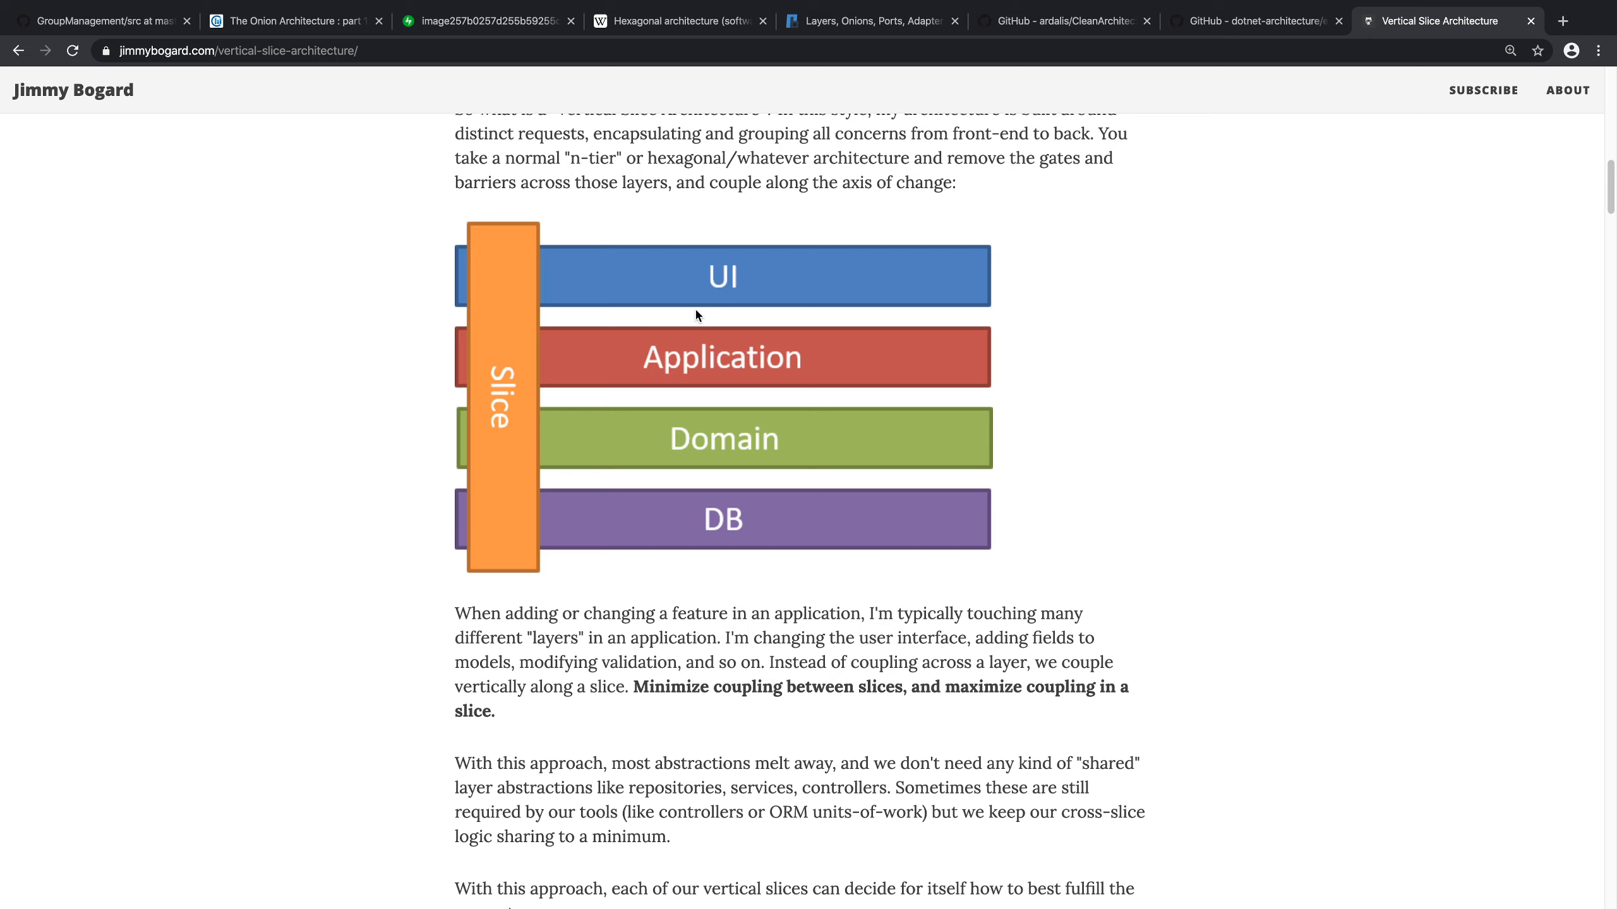
{"action": "left_click_drag", "start_coordinate": [634, 696], "coordinate": [939, 690]}
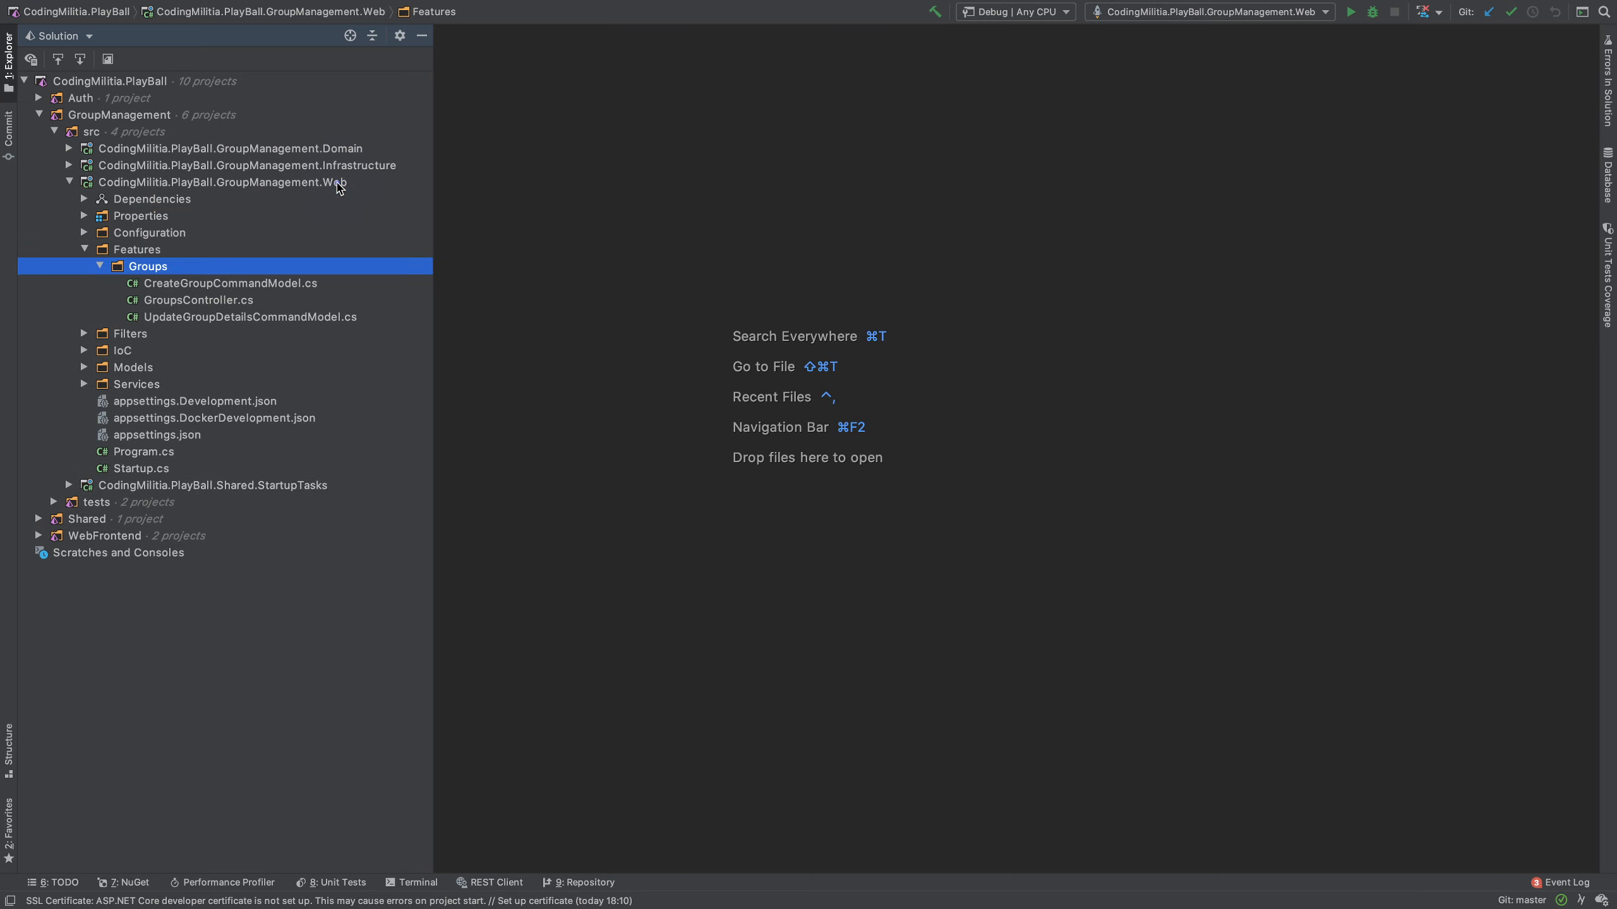
Step: Select GroupsController.cs and UpdateGroupDetailsCommandModel.cs, then expand the Infrastructure project
{"action": "left_click", "coordinate": [198, 300]}
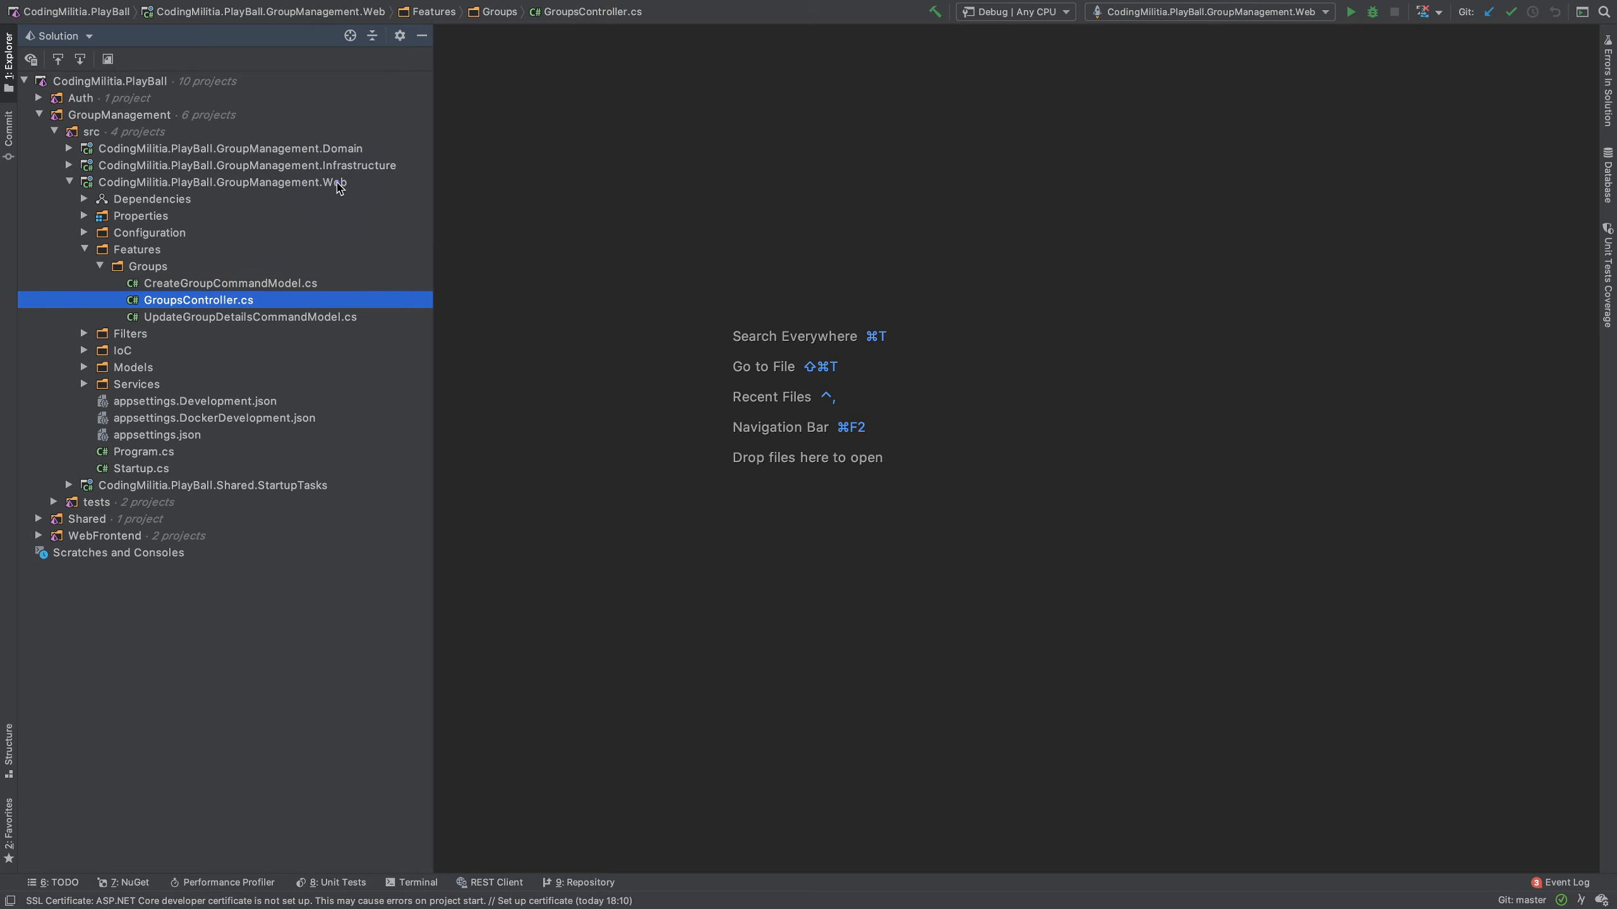
{"action": "left_click", "coordinate": [248, 316]}
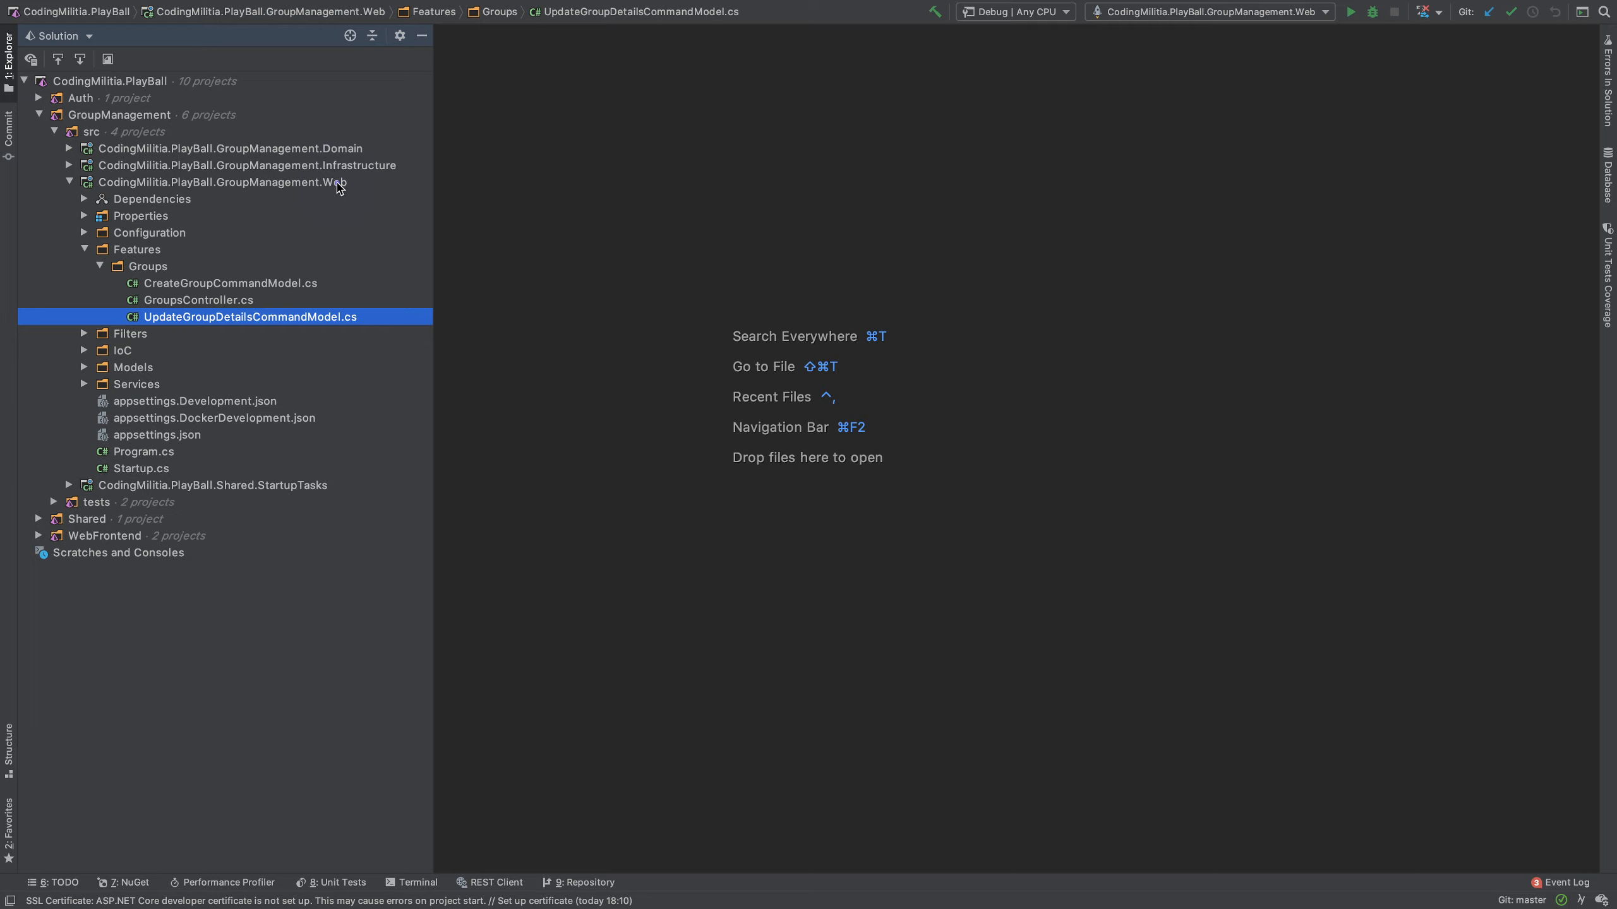
{"action": "left_click", "coordinate": [247, 165]}
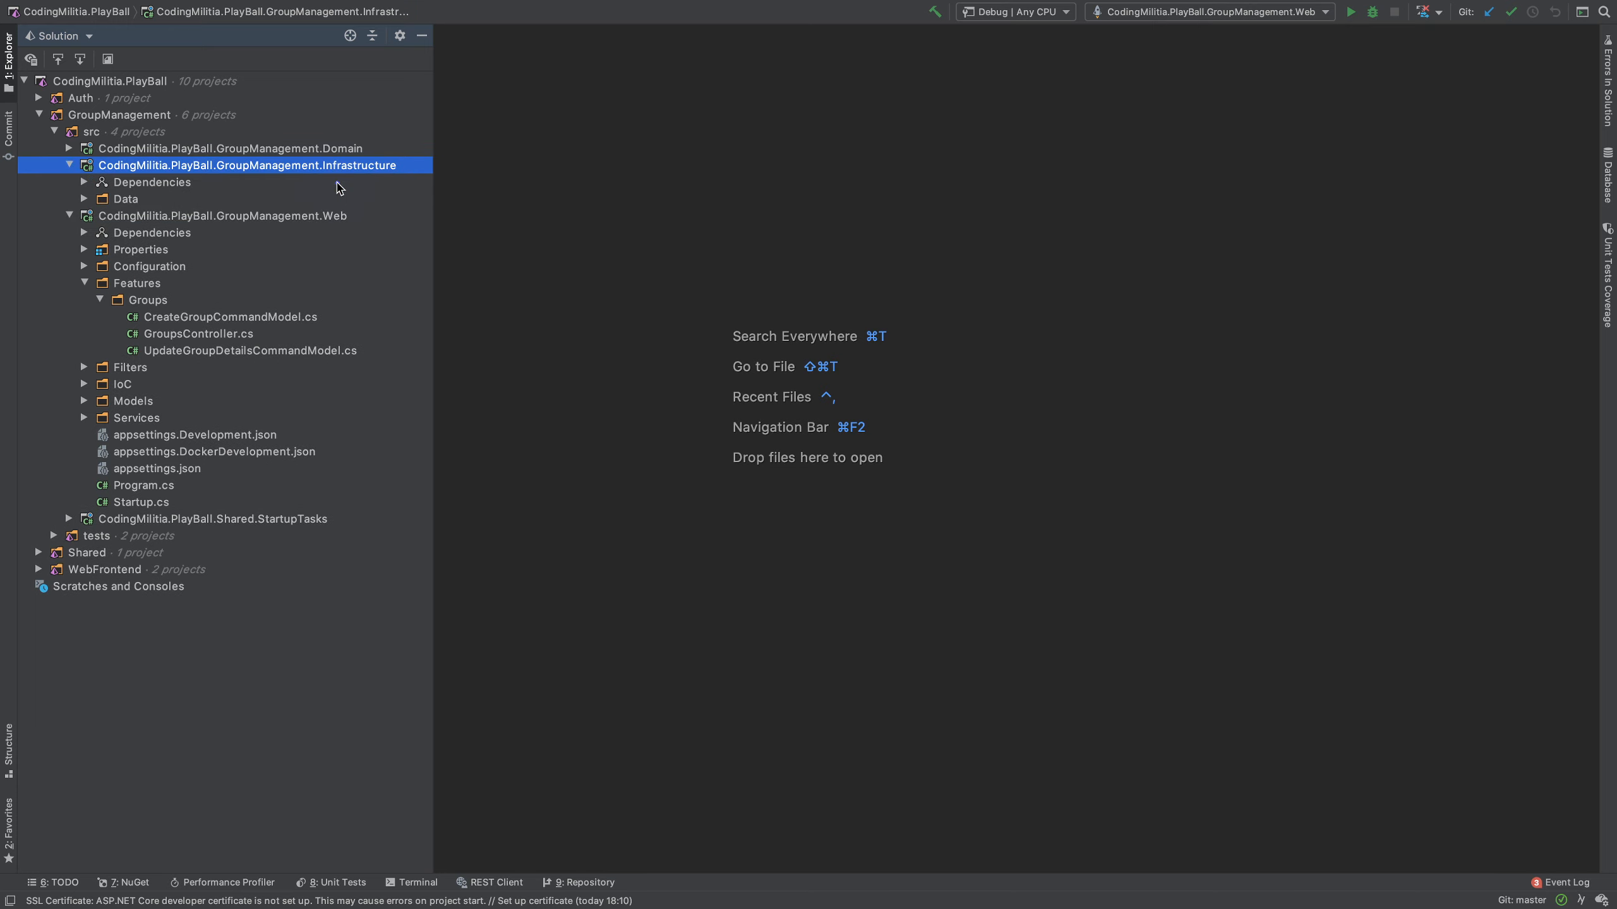
{"action": "left_click", "coordinate": [68, 148]}
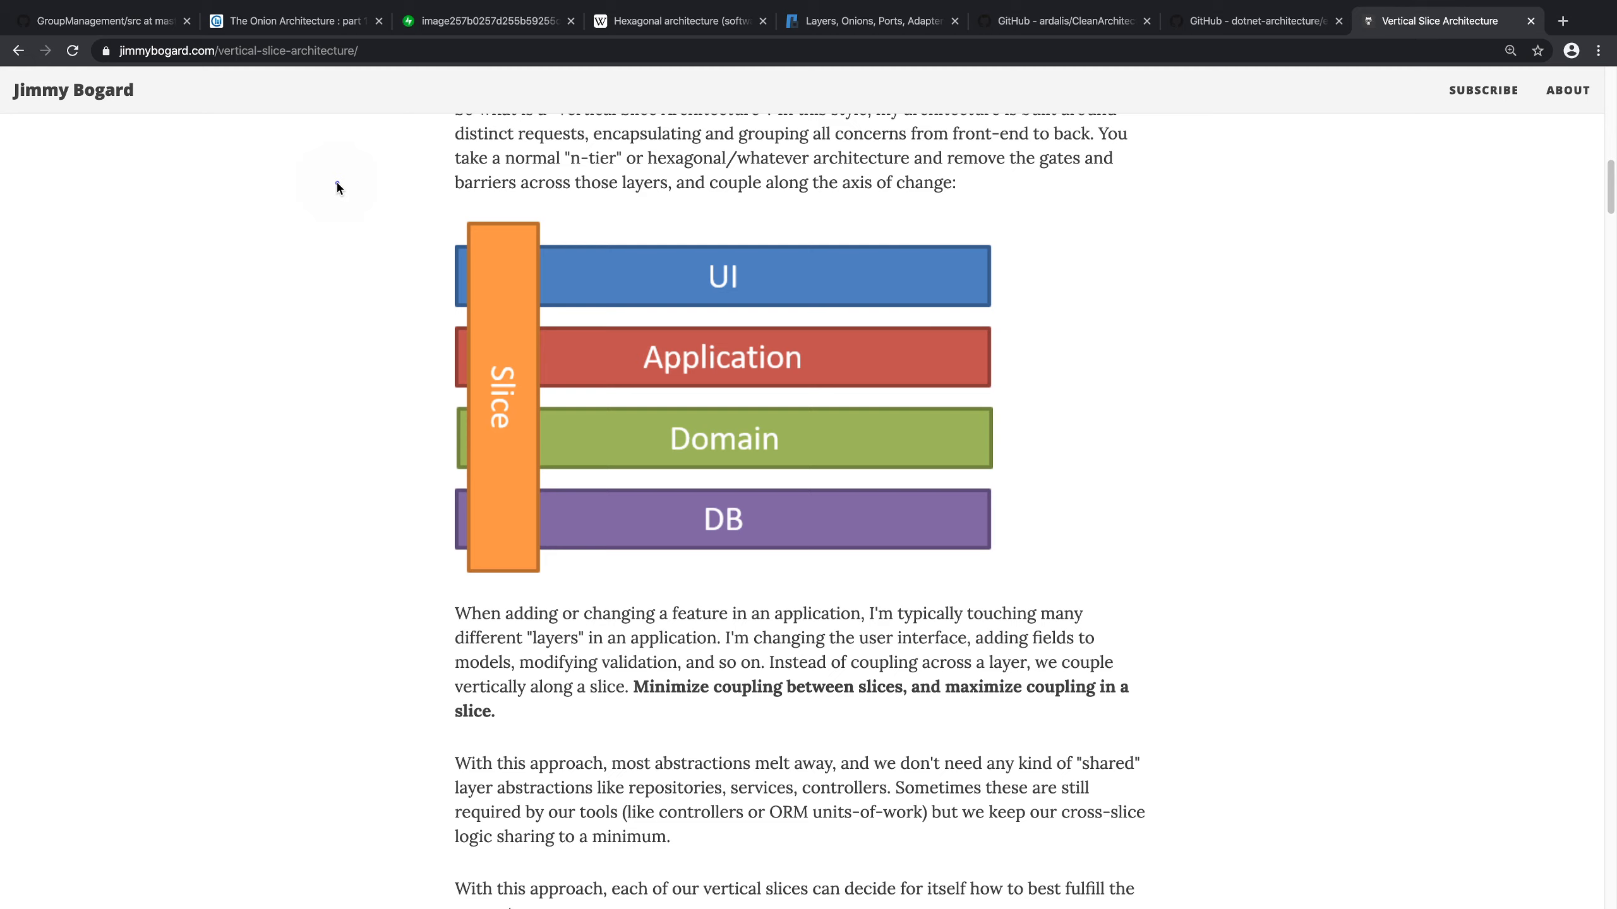
{"action": "mouse_move", "coordinate": [321, 414]}
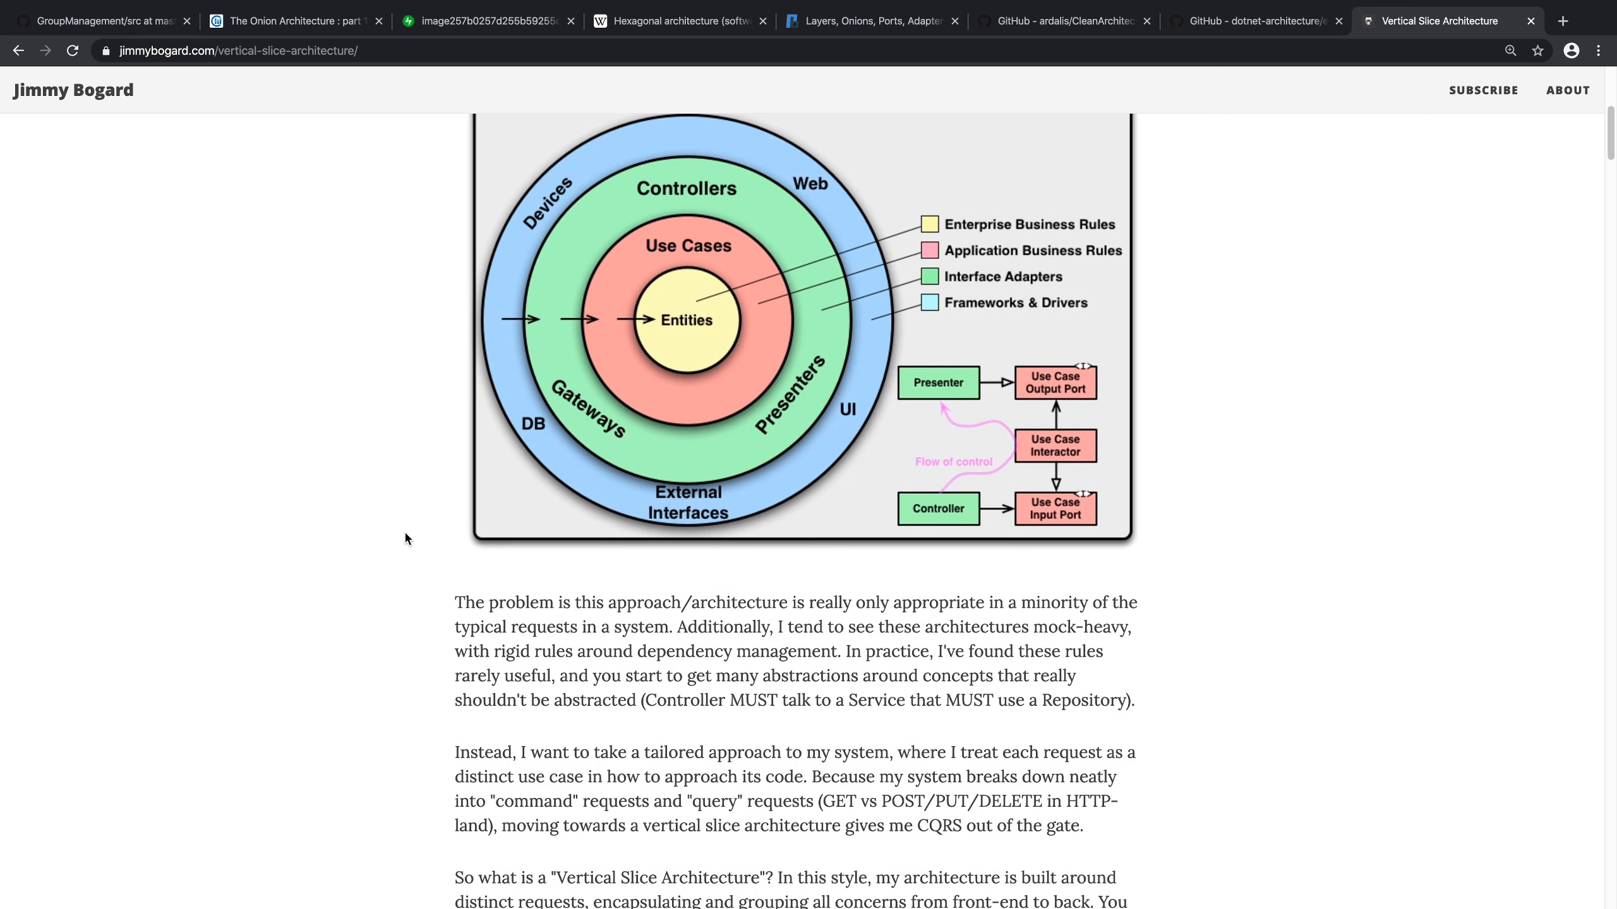
Step: Scroll the article between the Clean Architecture circles and the vertical slice diagram
{"action": "scroll", "scroll_direction": "down", "scroll_amount": 3}
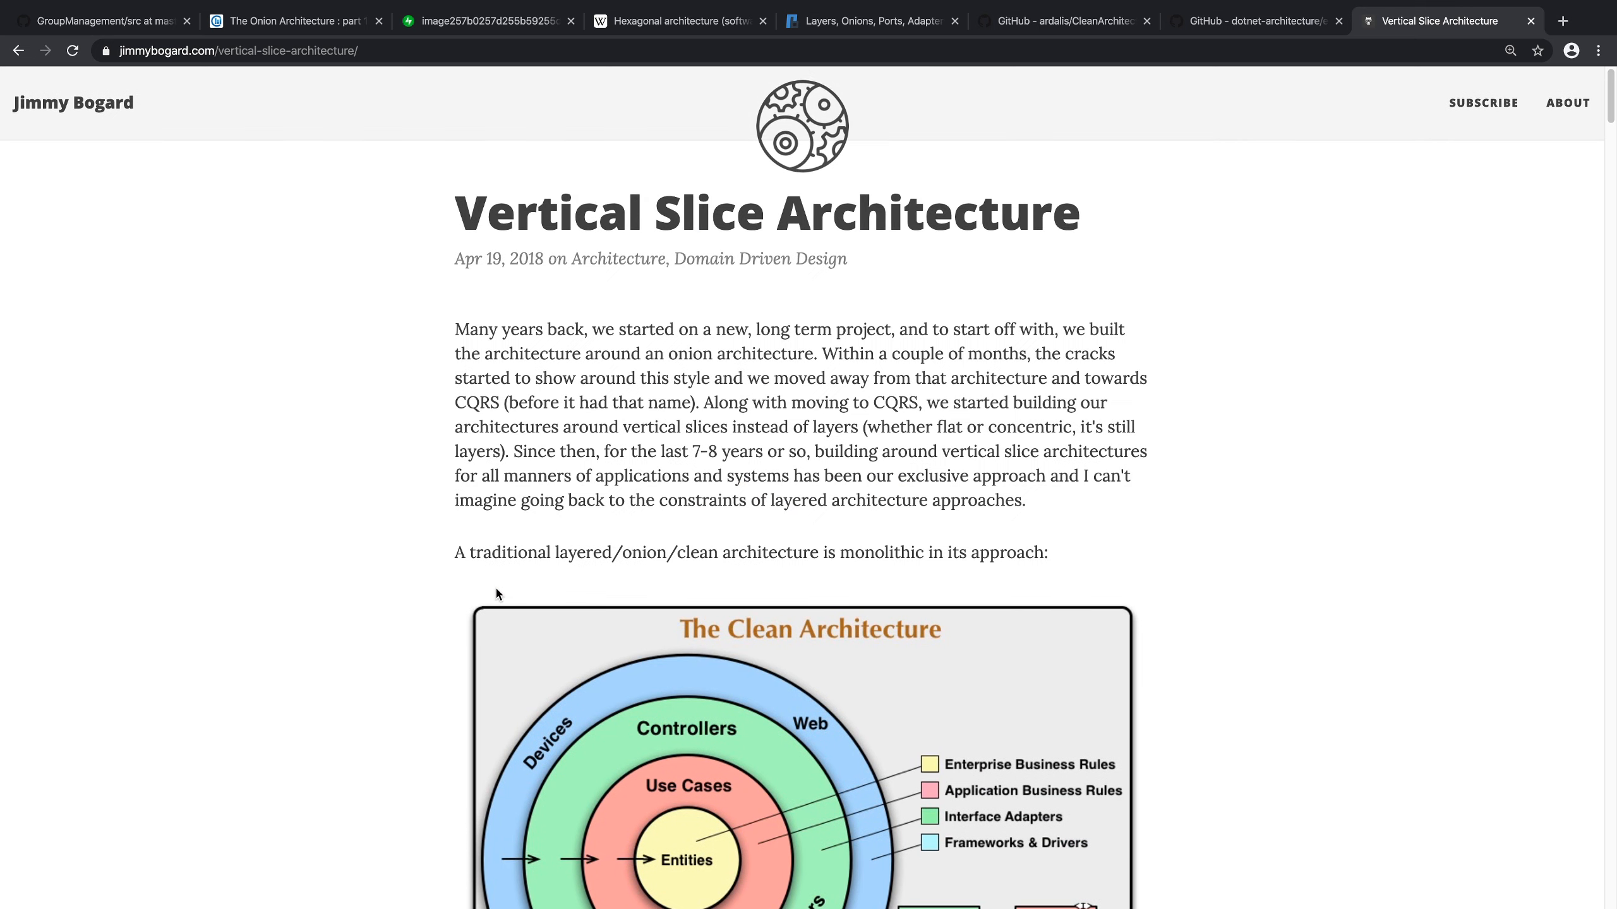
{"action": "scroll", "scroll_direction": "down", "scroll_amount": 3}
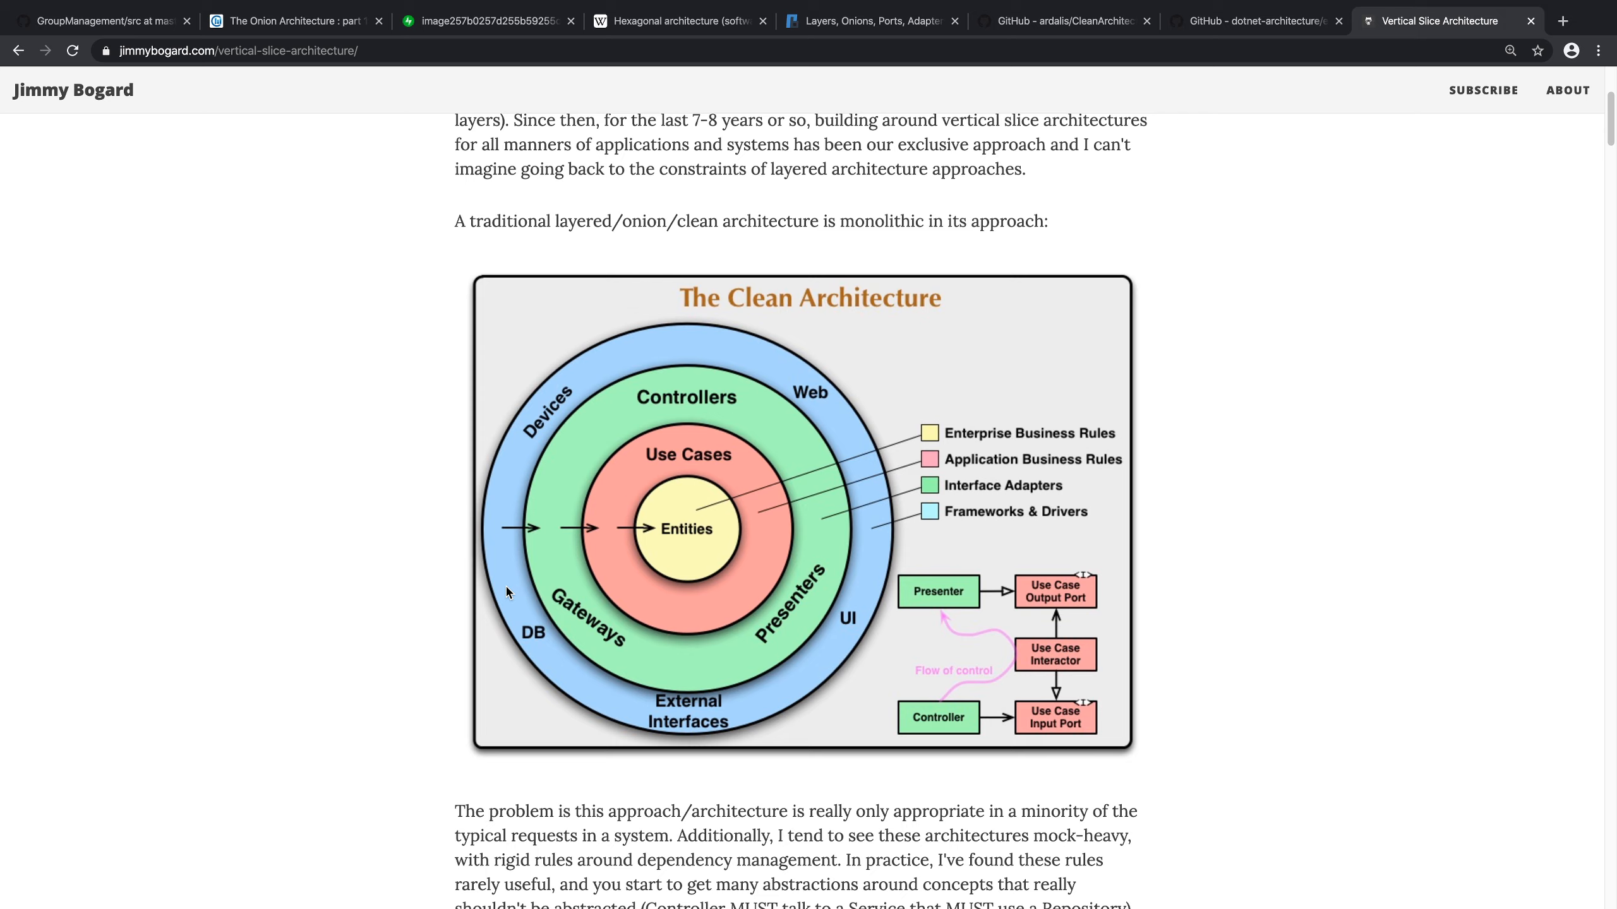
{"action": "mouse_move", "coordinate": [526, 526]}
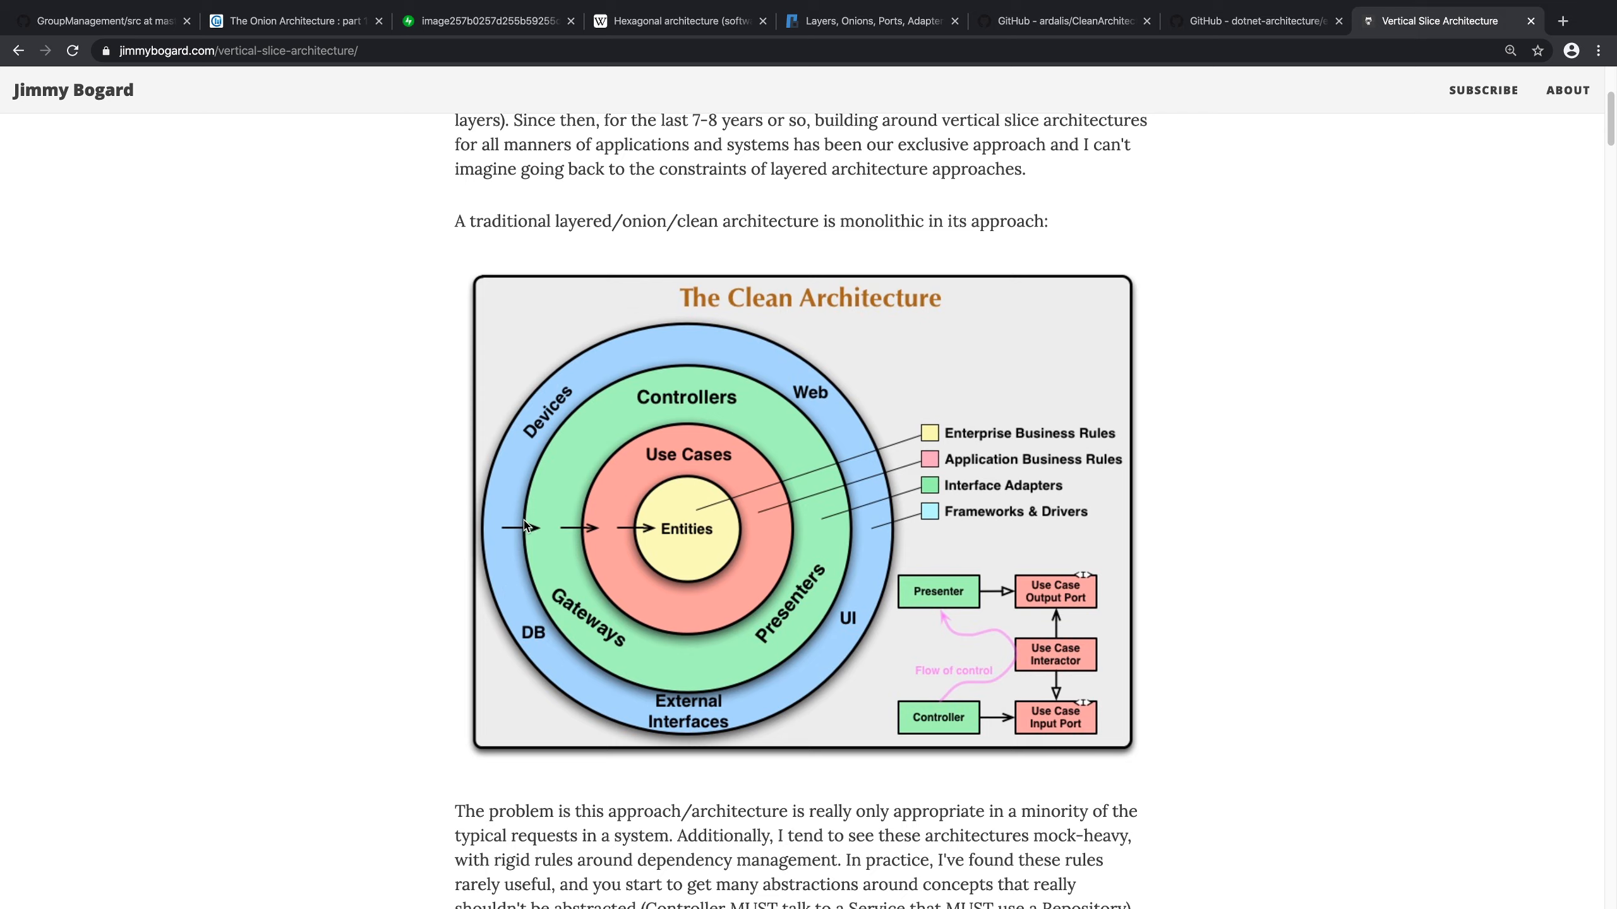
{"action": "mouse_move", "coordinate": [609, 672]}
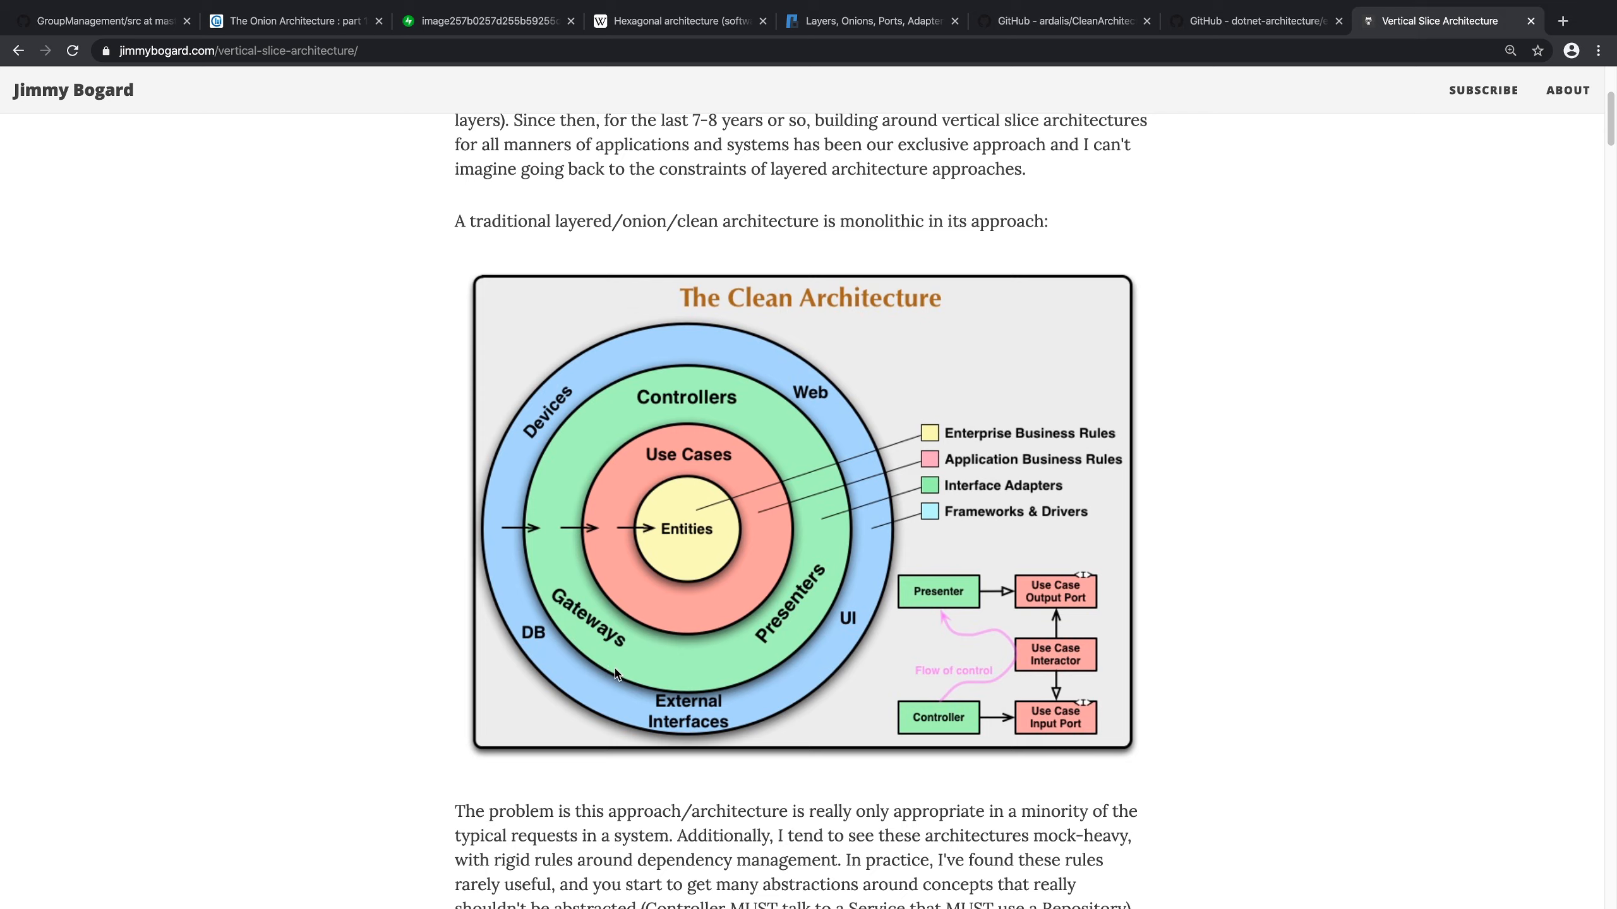
{"action": "mouse_move", "coordinate": [694, 617]}
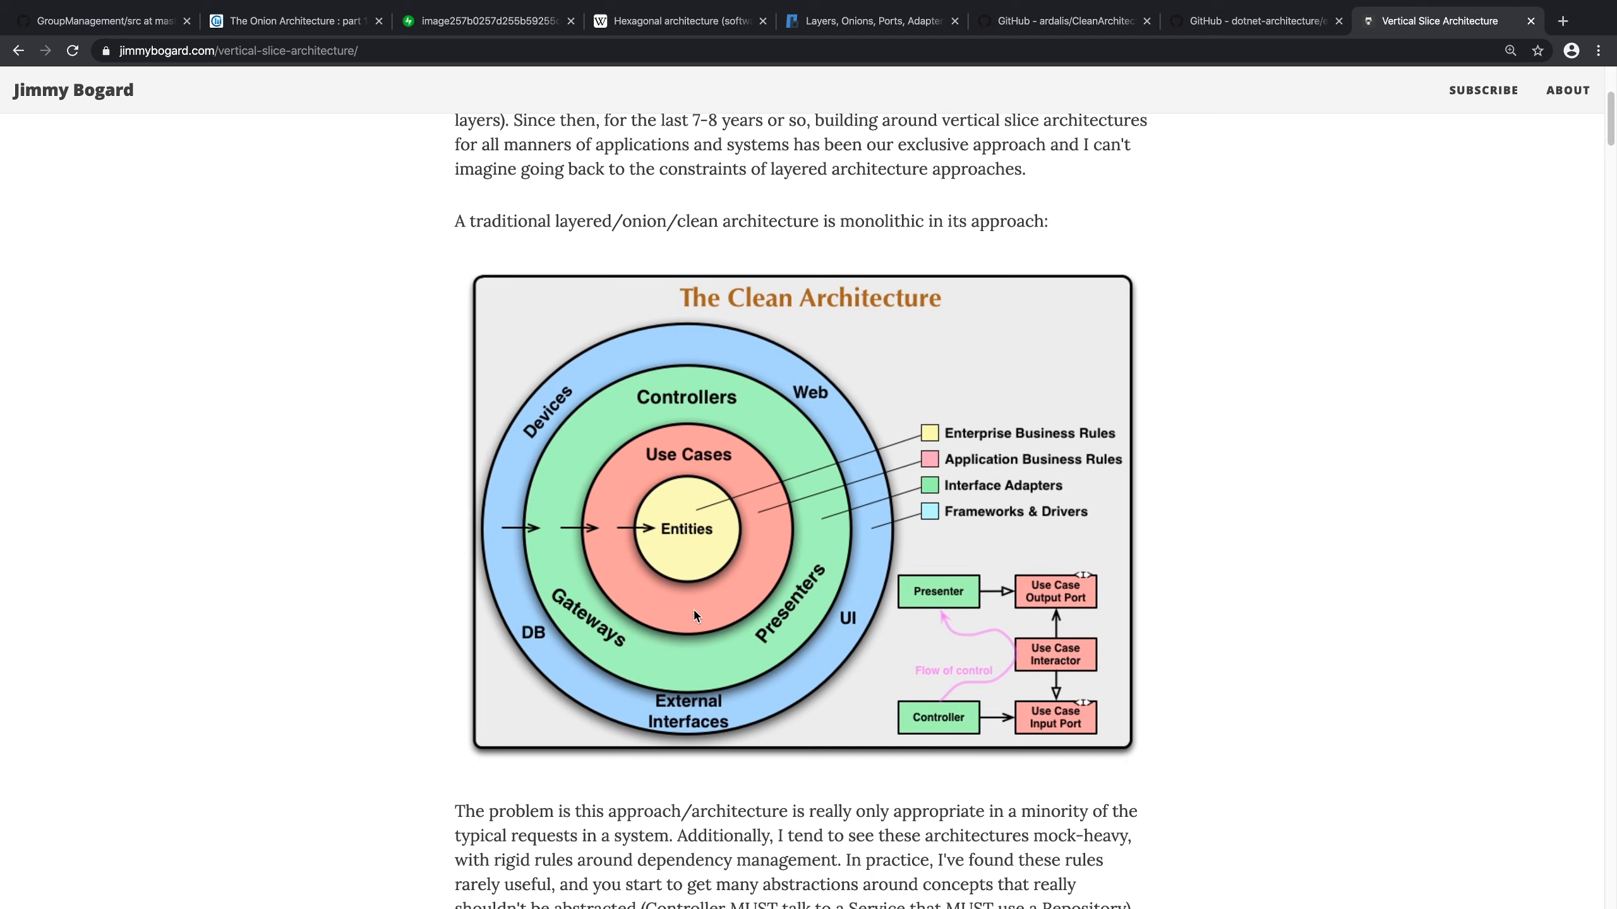
{"action": "mouse_move", "coordinate": [661, 513]}
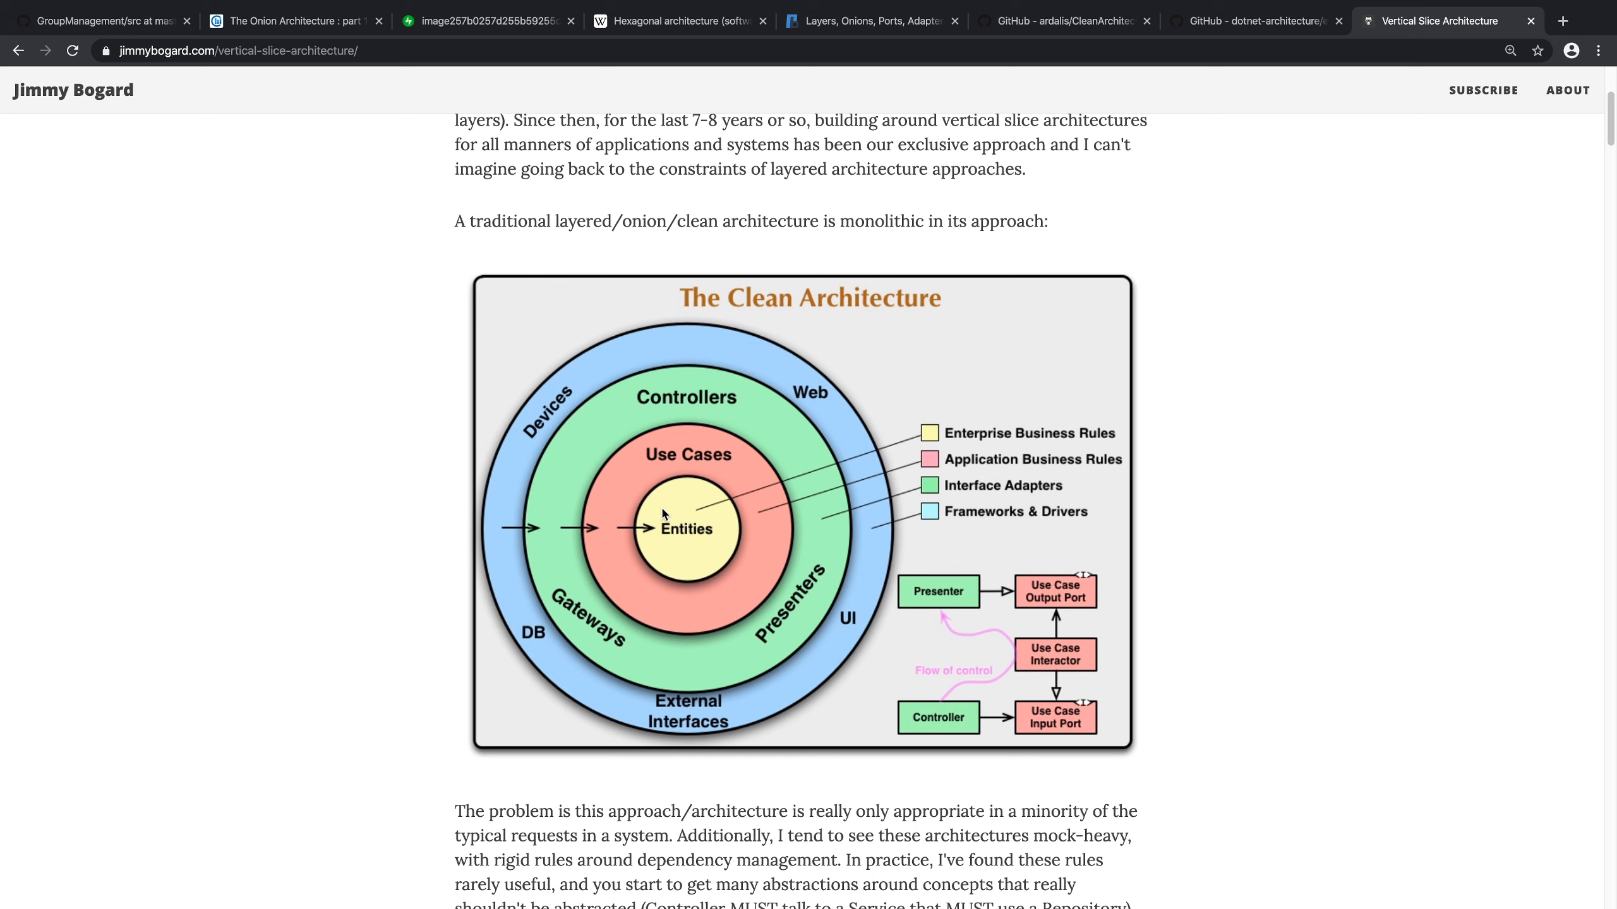
{"action": "scroll", "scroll_direction": "down", "scroll_amount": 3}
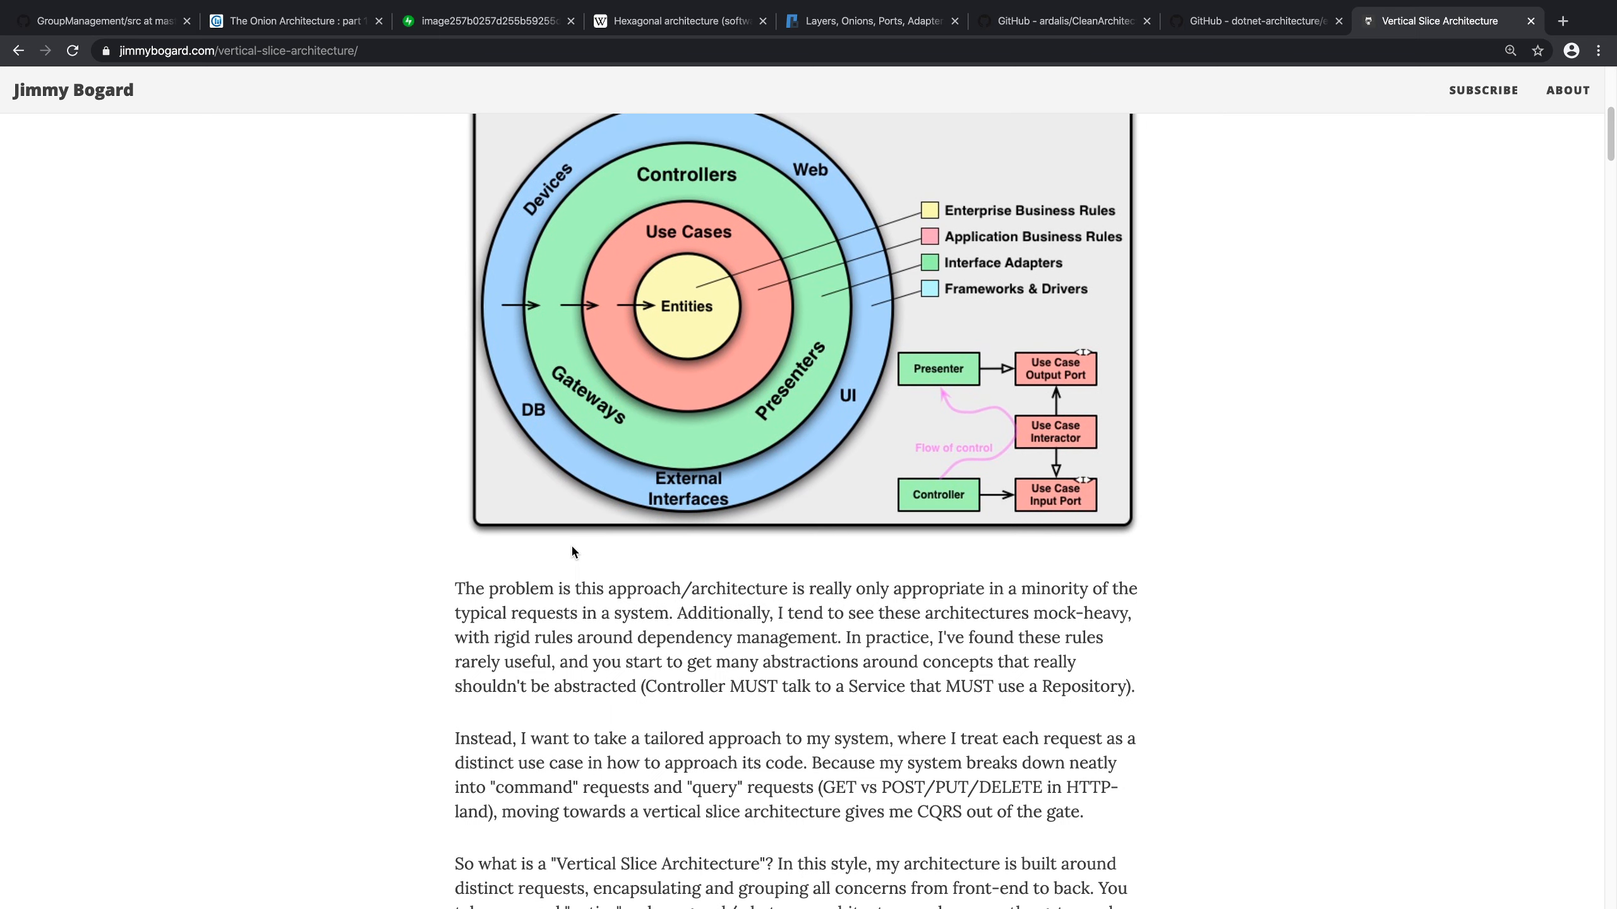
{"action": "scroll", "scroll_direction": "down", "scroll_amount": 3}
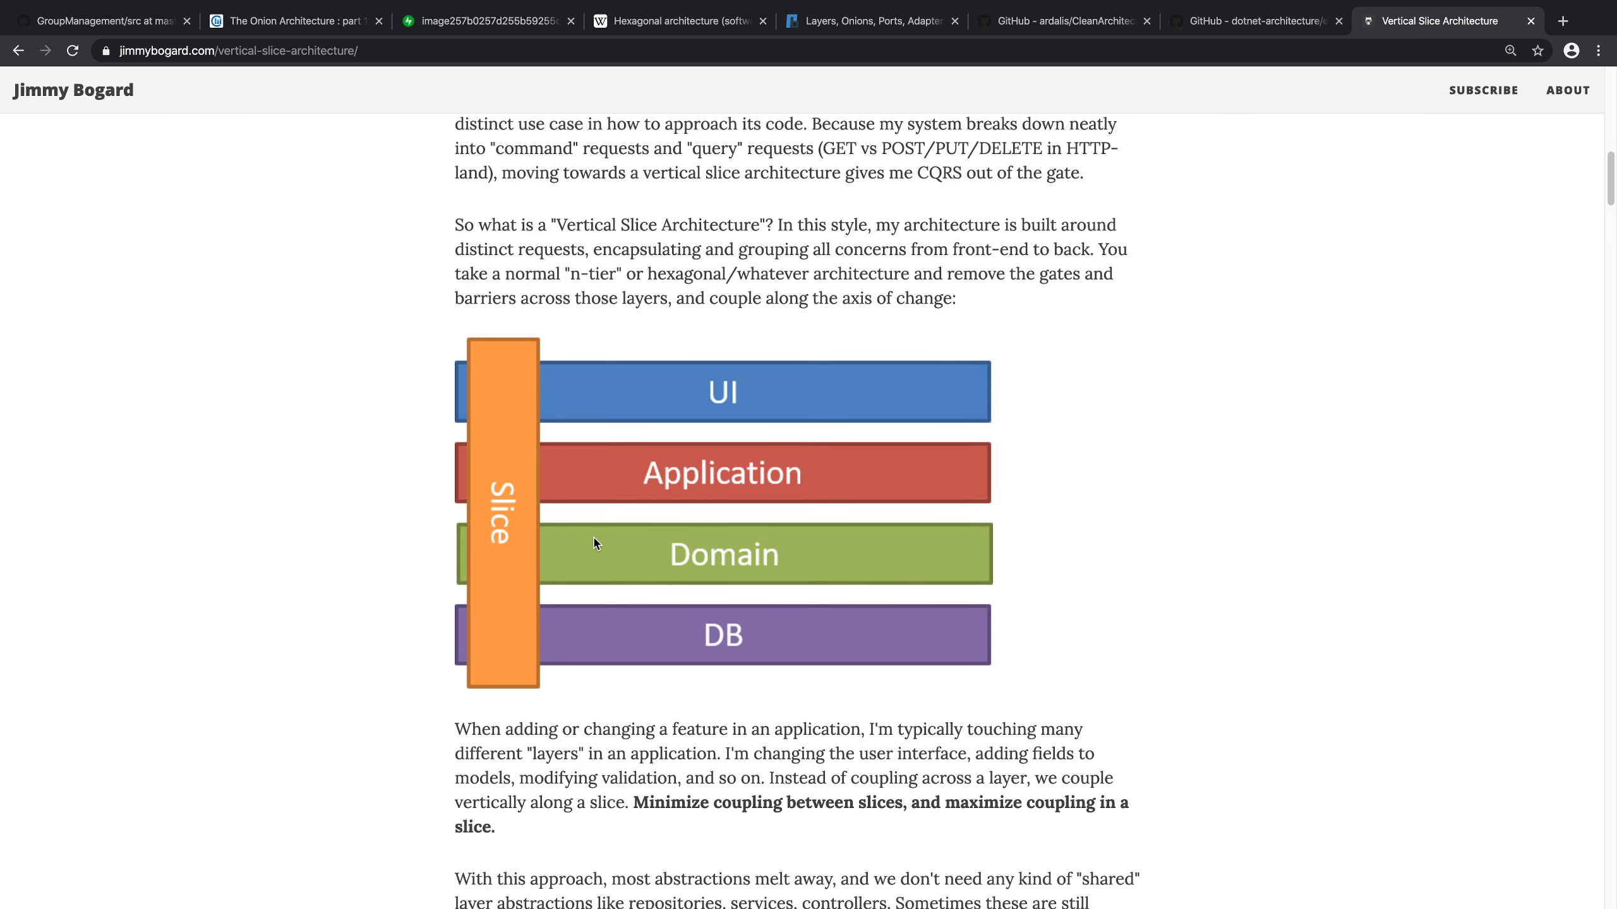
{"action": "mouse_move", "coordinate": [965, 392]}
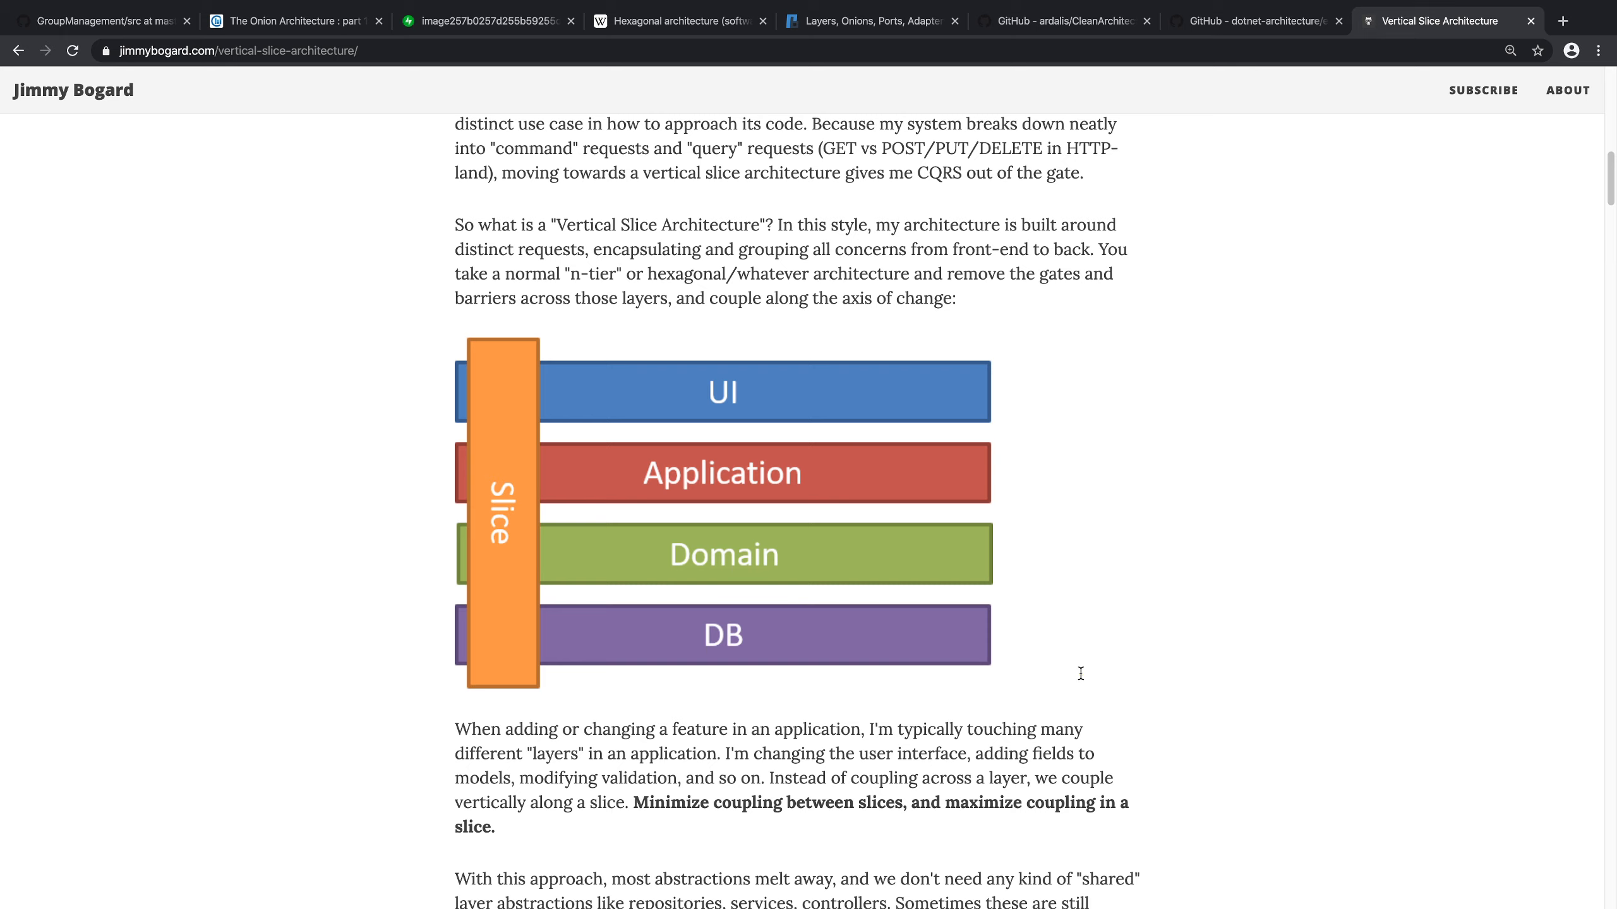
{"action": "mouse_move", "coordinate": [1081, 642]}
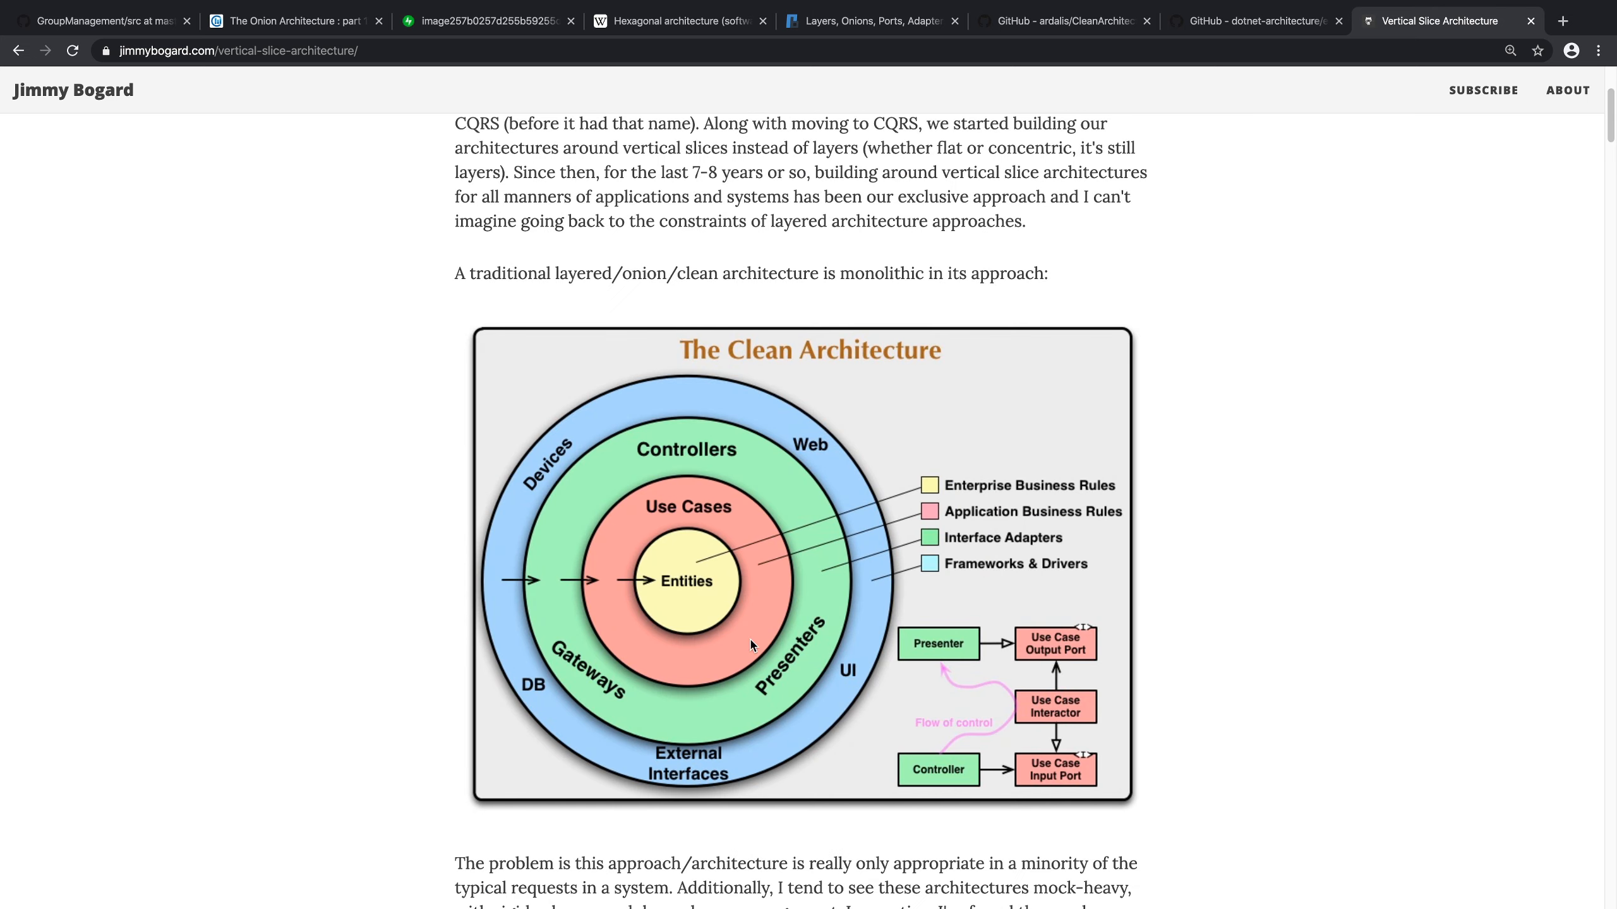
{"action": "mouse_move", "coordinate": [796, 696]}
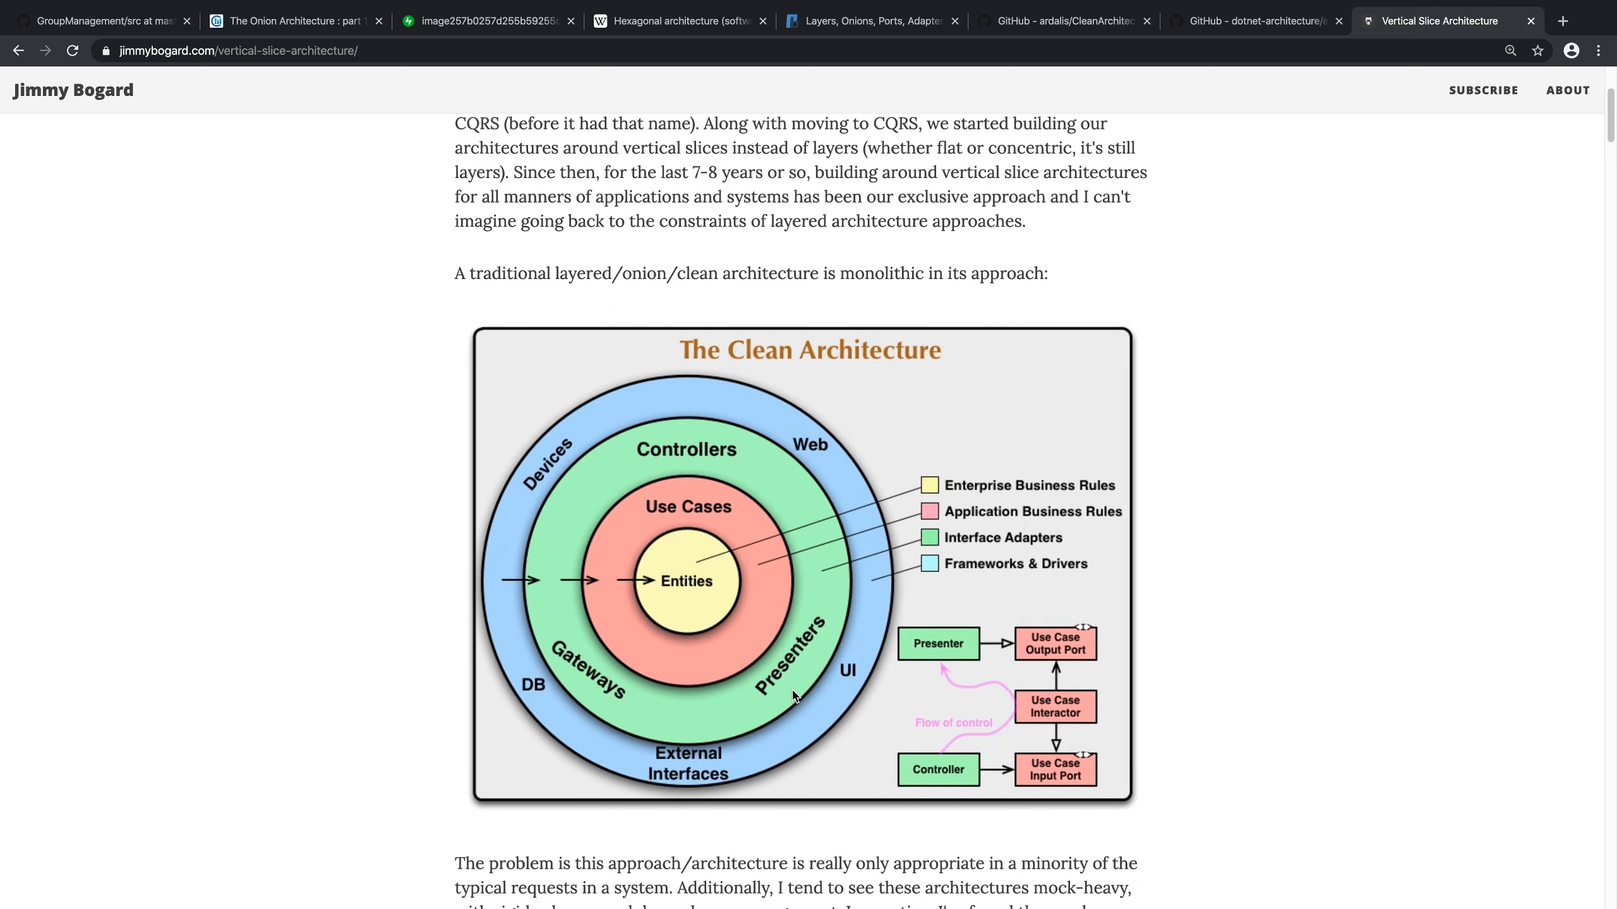
{"action": "scroll", "scroll_direction": "down", "scroll_amount": 3}
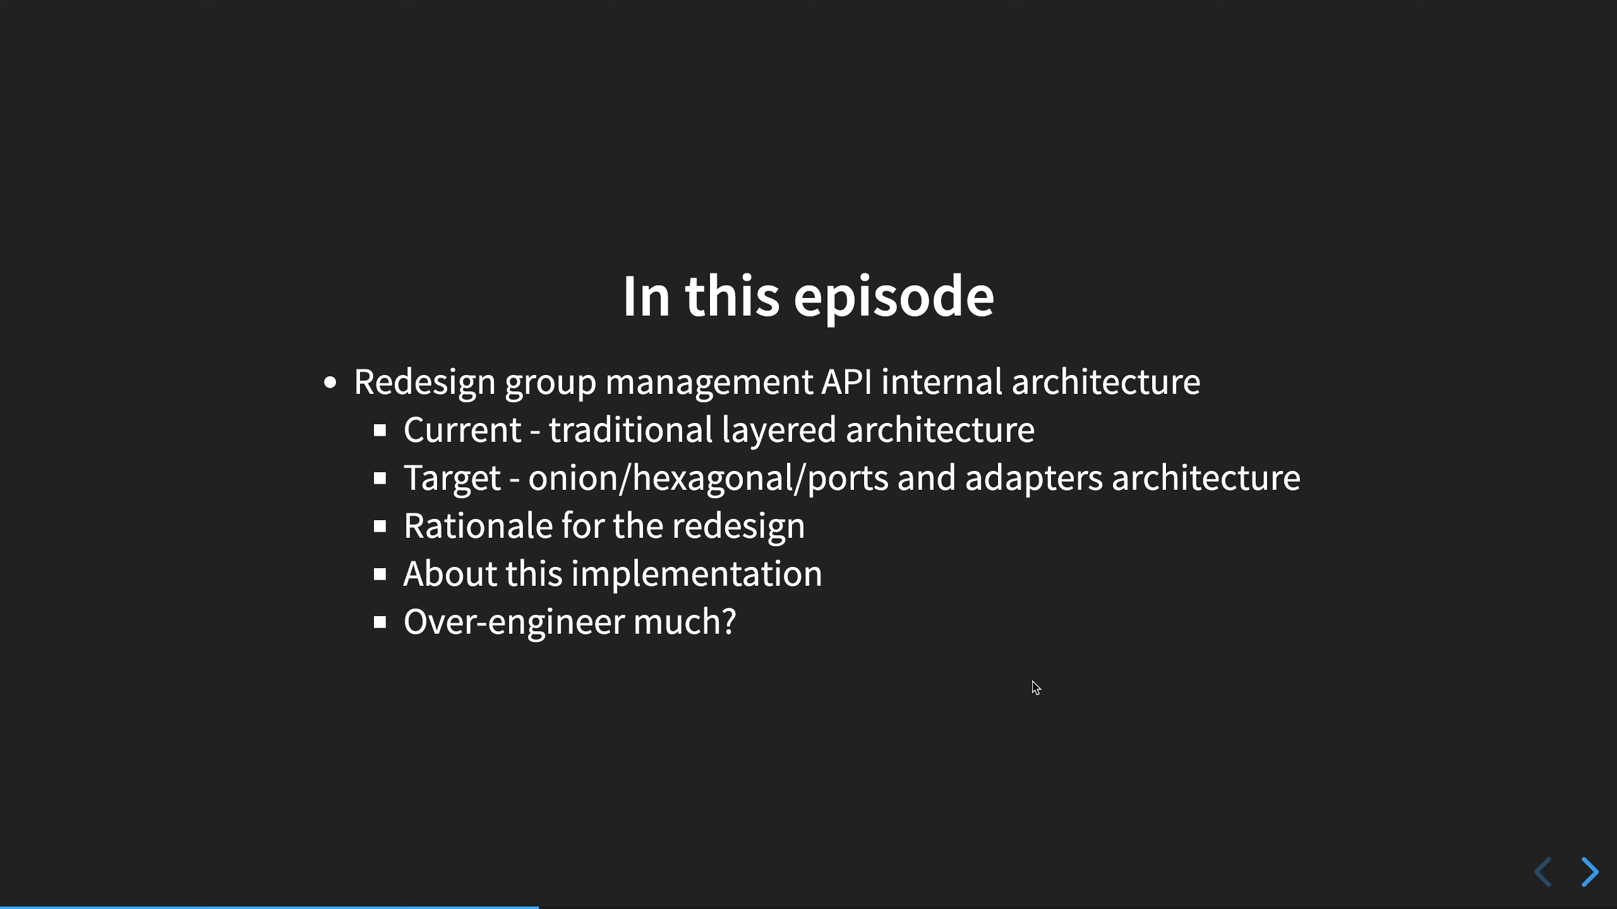
Step: Return to the 'In this episode' slide on redesigning the group management API
{"action": "left_click_drag", "start_coordinate": [414, 658], "coordinate": [884, 675]}
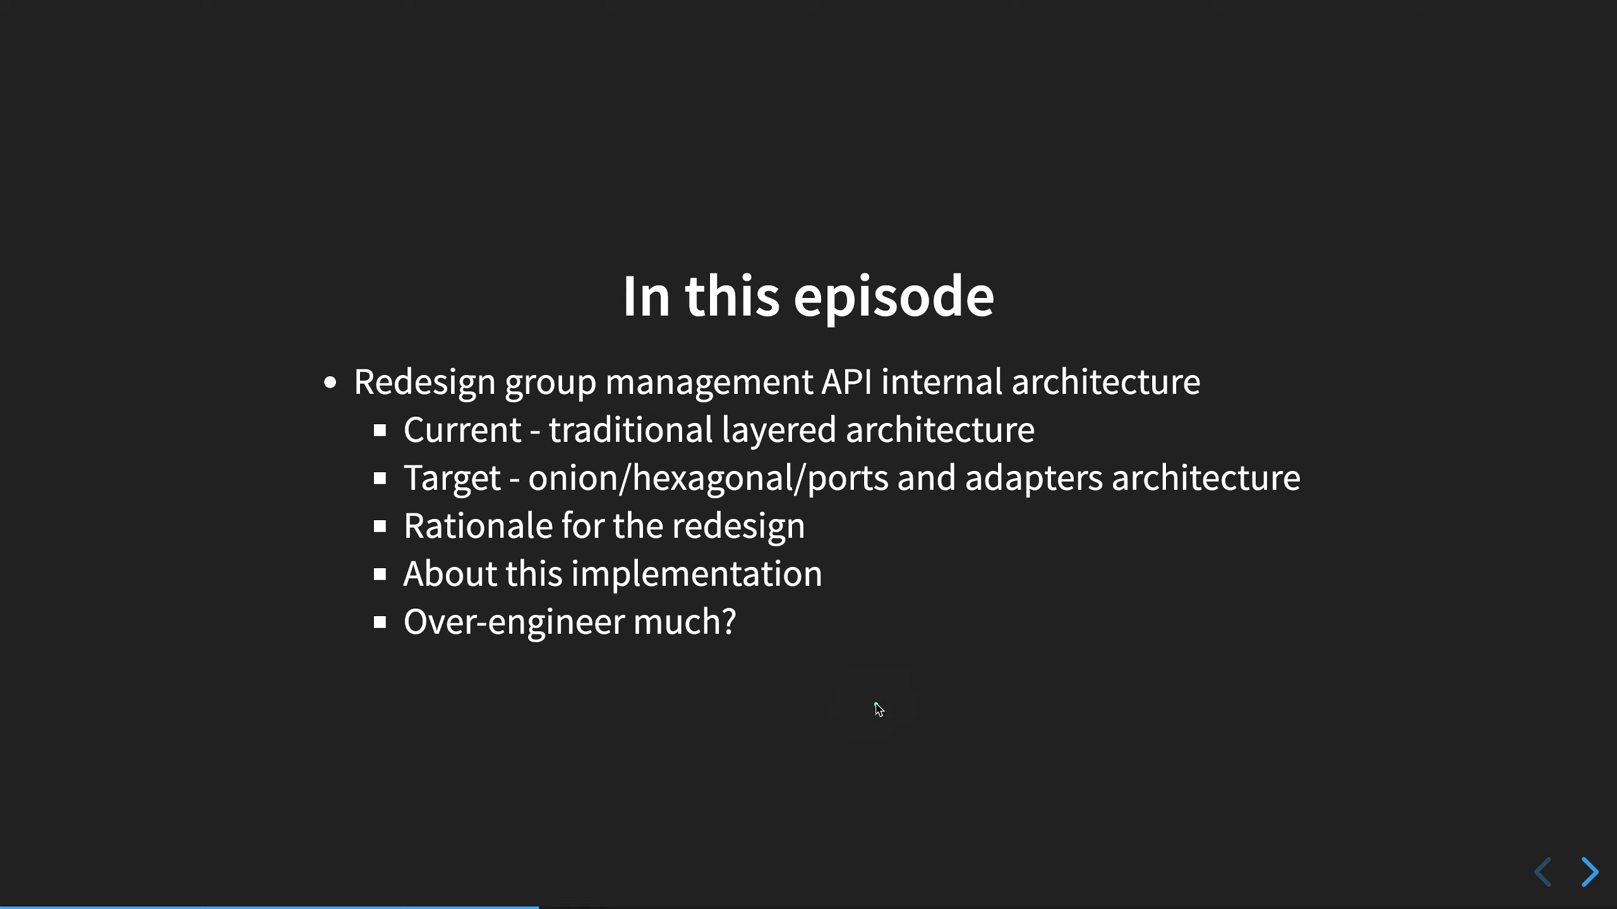
{"action": "mouse_move", "coordinate": [934, 692]}
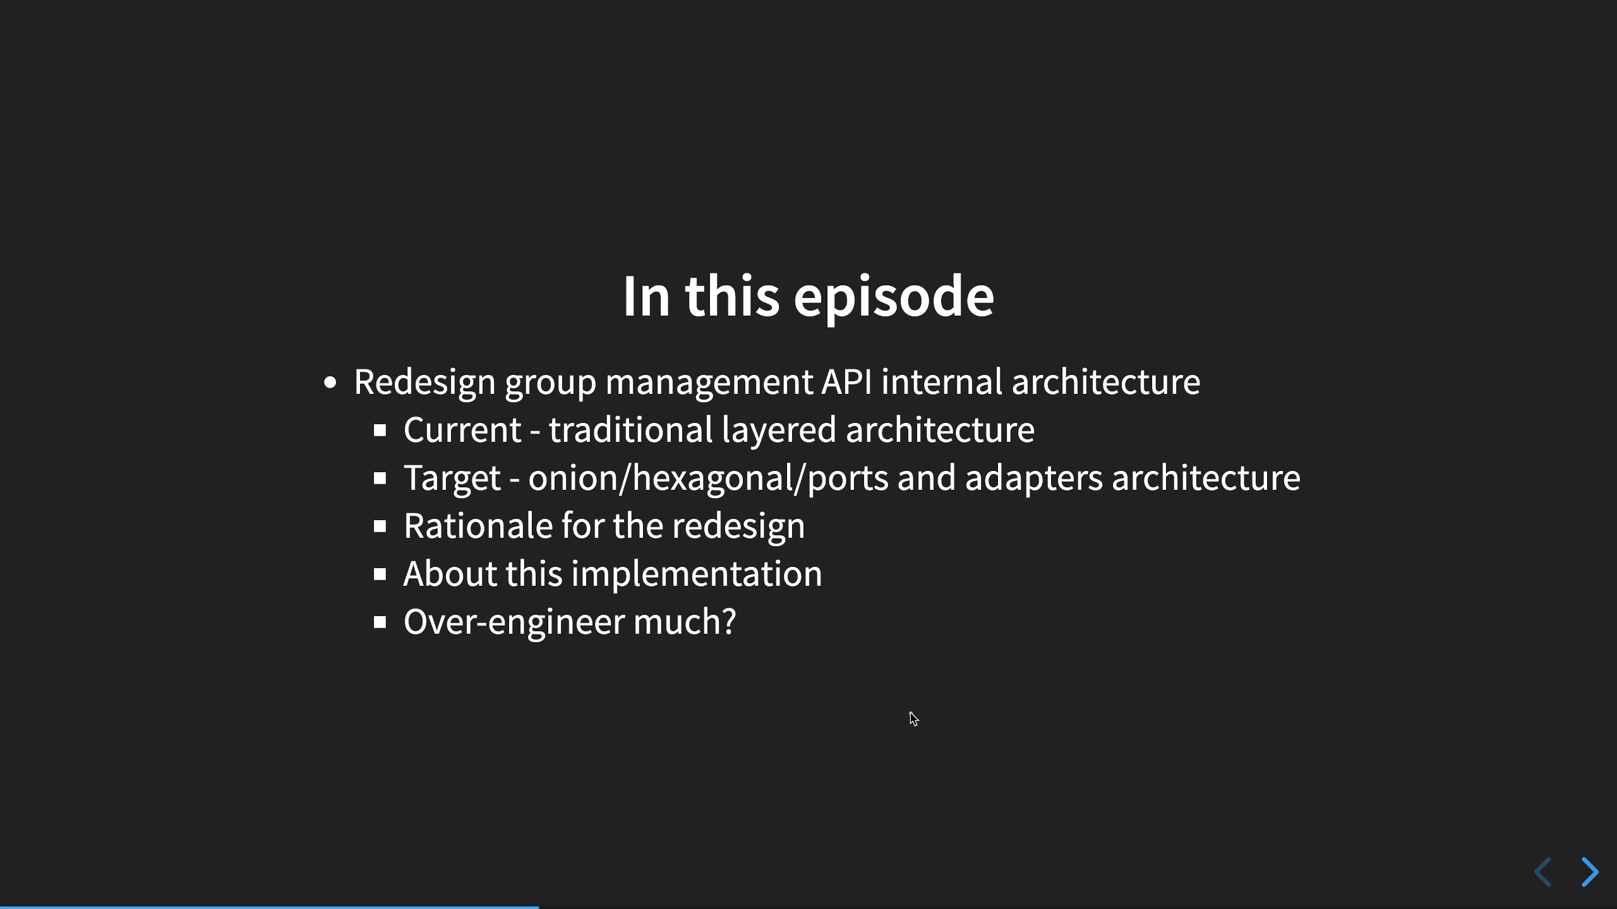
{"action": "mouse_move", "coordinate": [895, 686]}
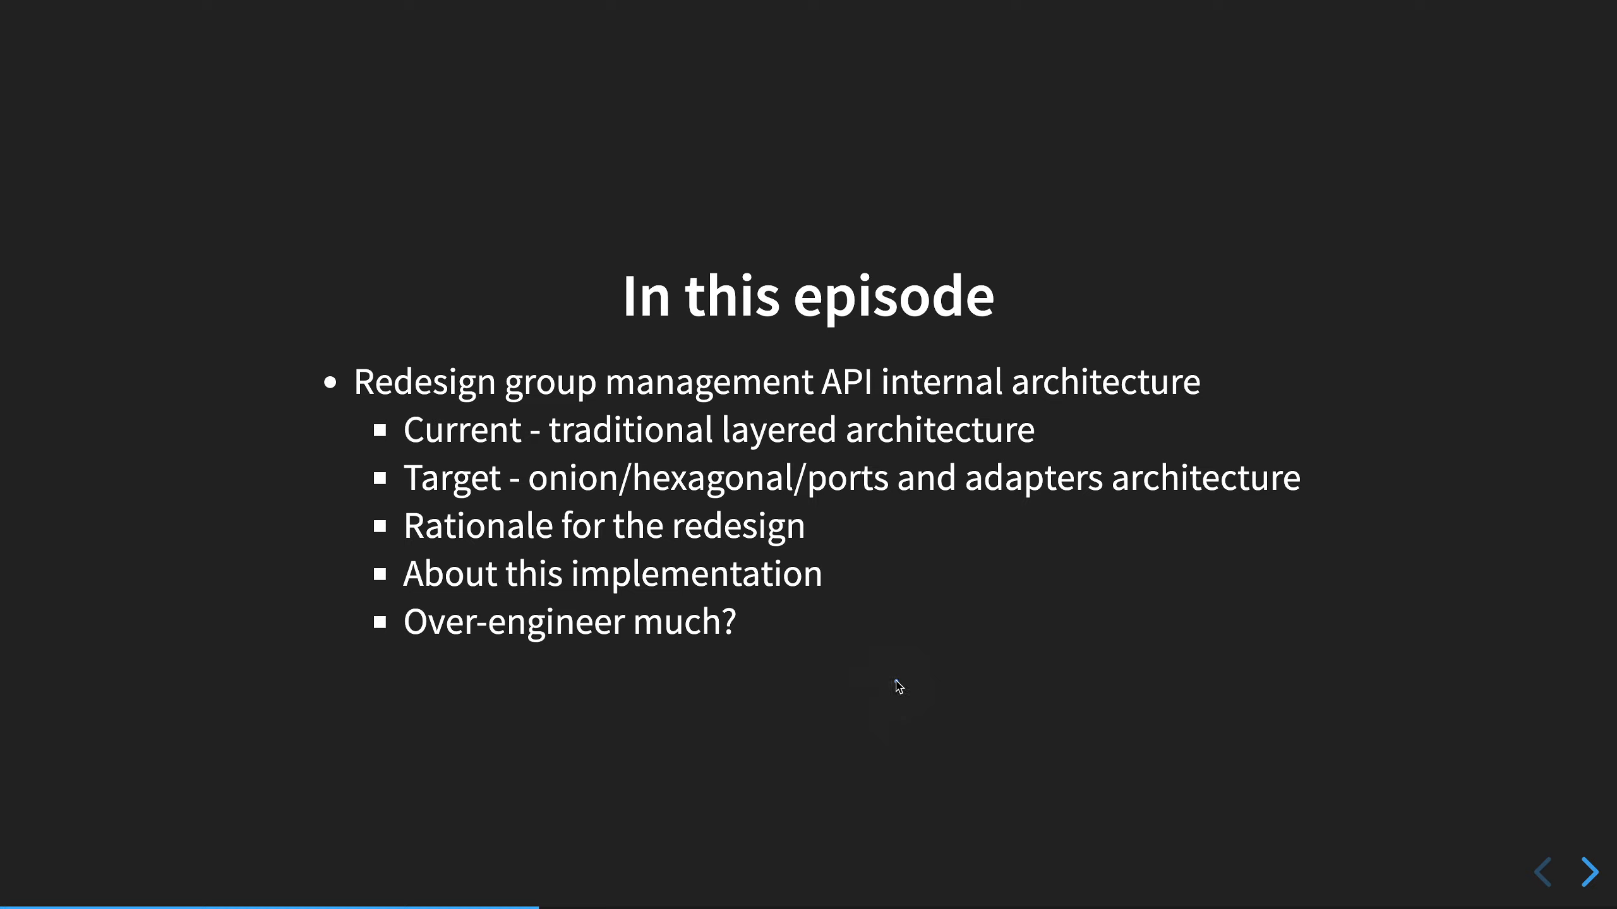